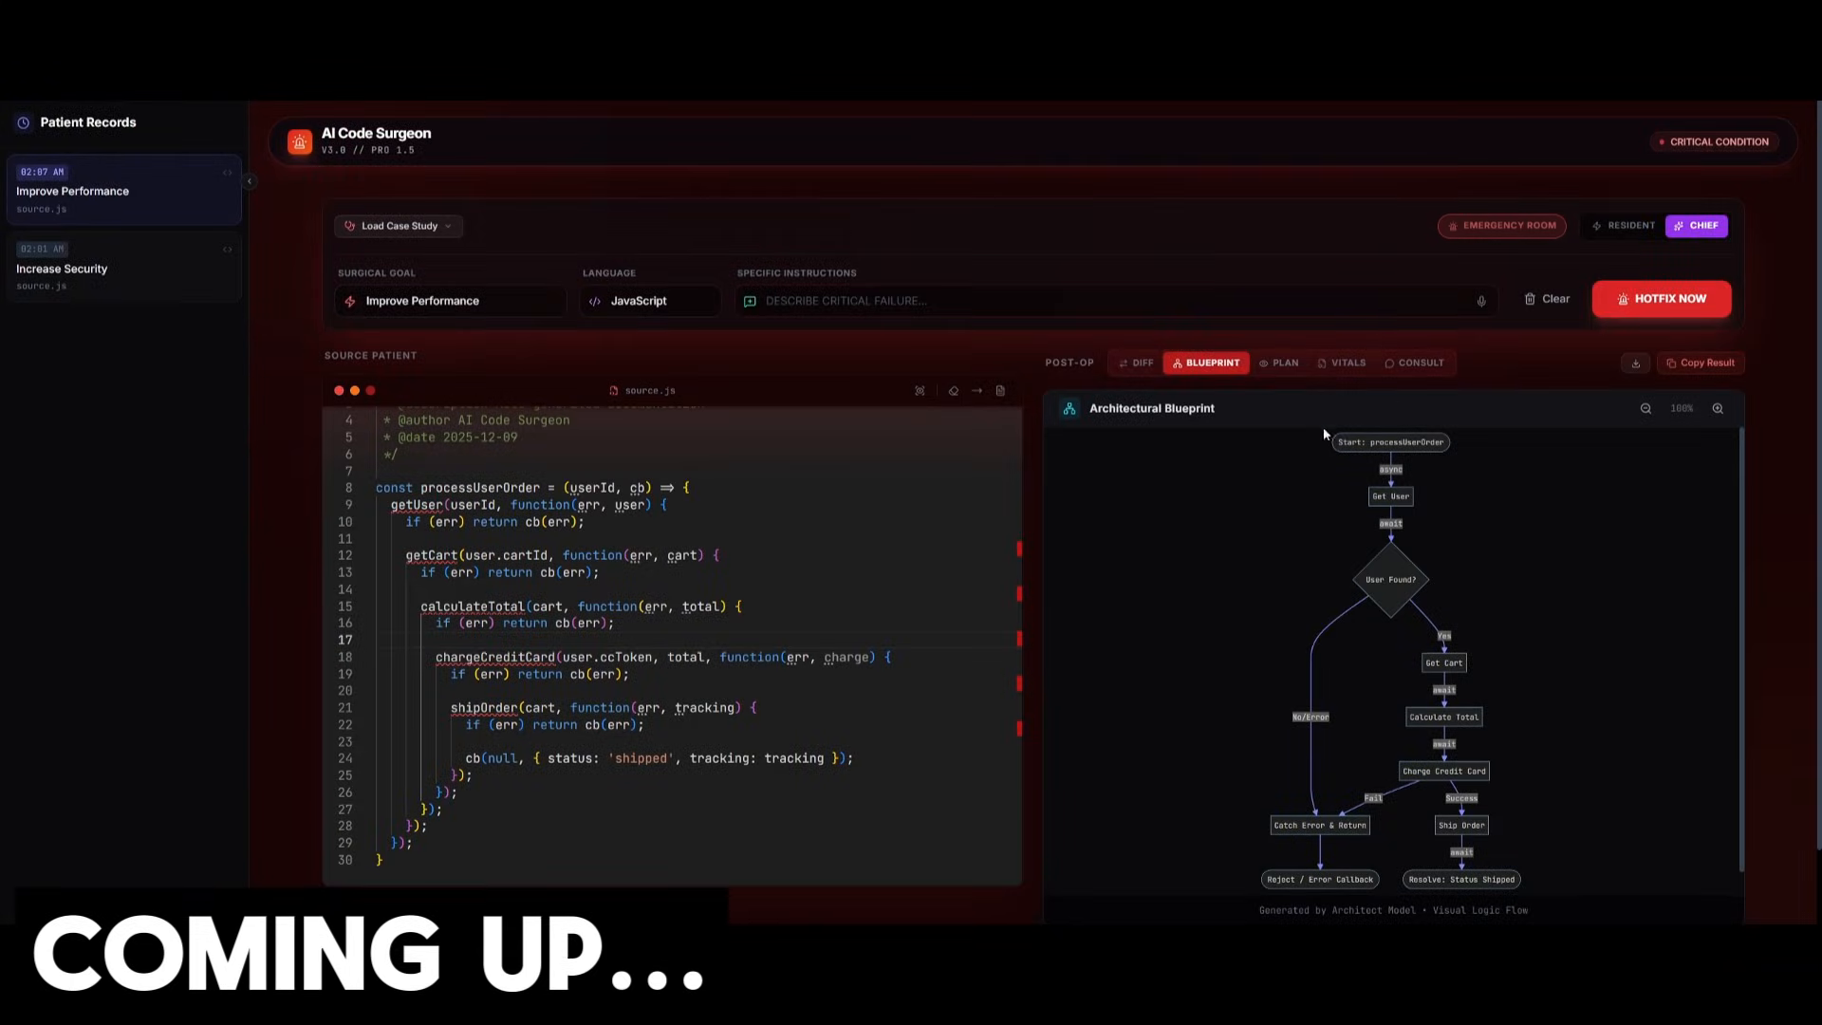
mouse_move(1192, 493)
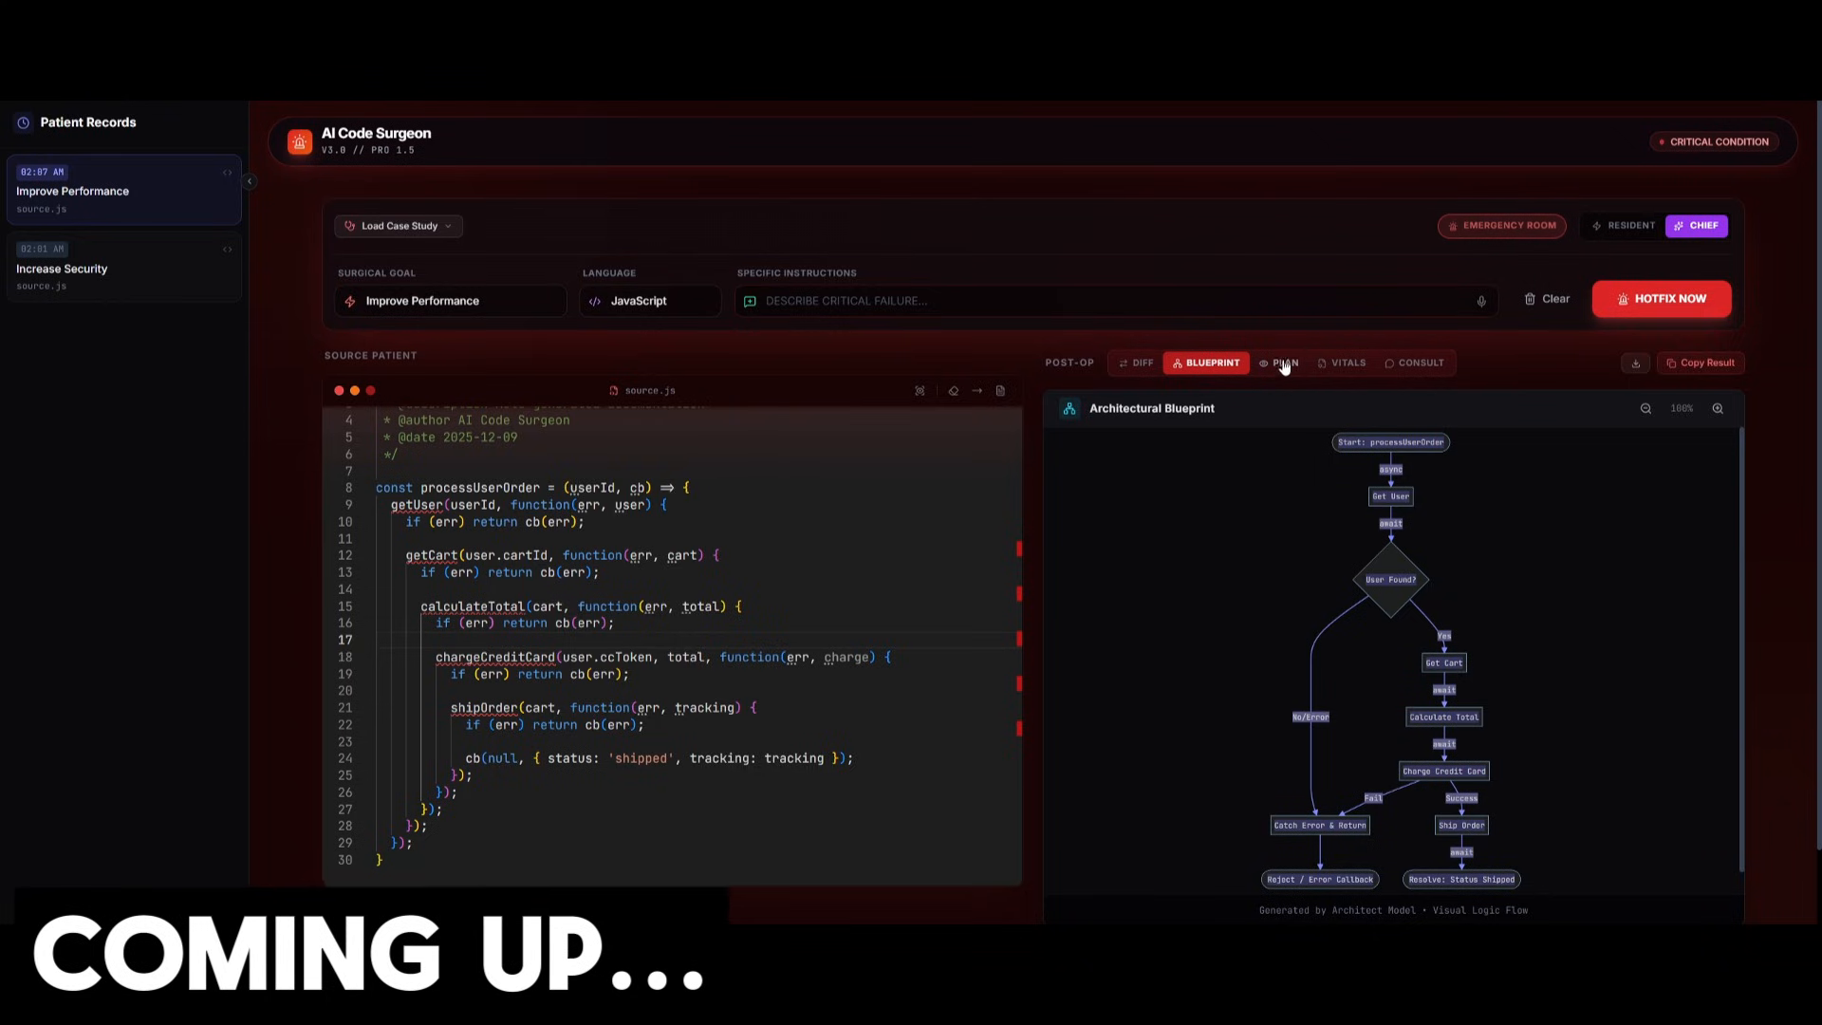
Step: View the improved code's Vitals, return to the order-flow Blueprint, then move to Diff
click(1341, 362)
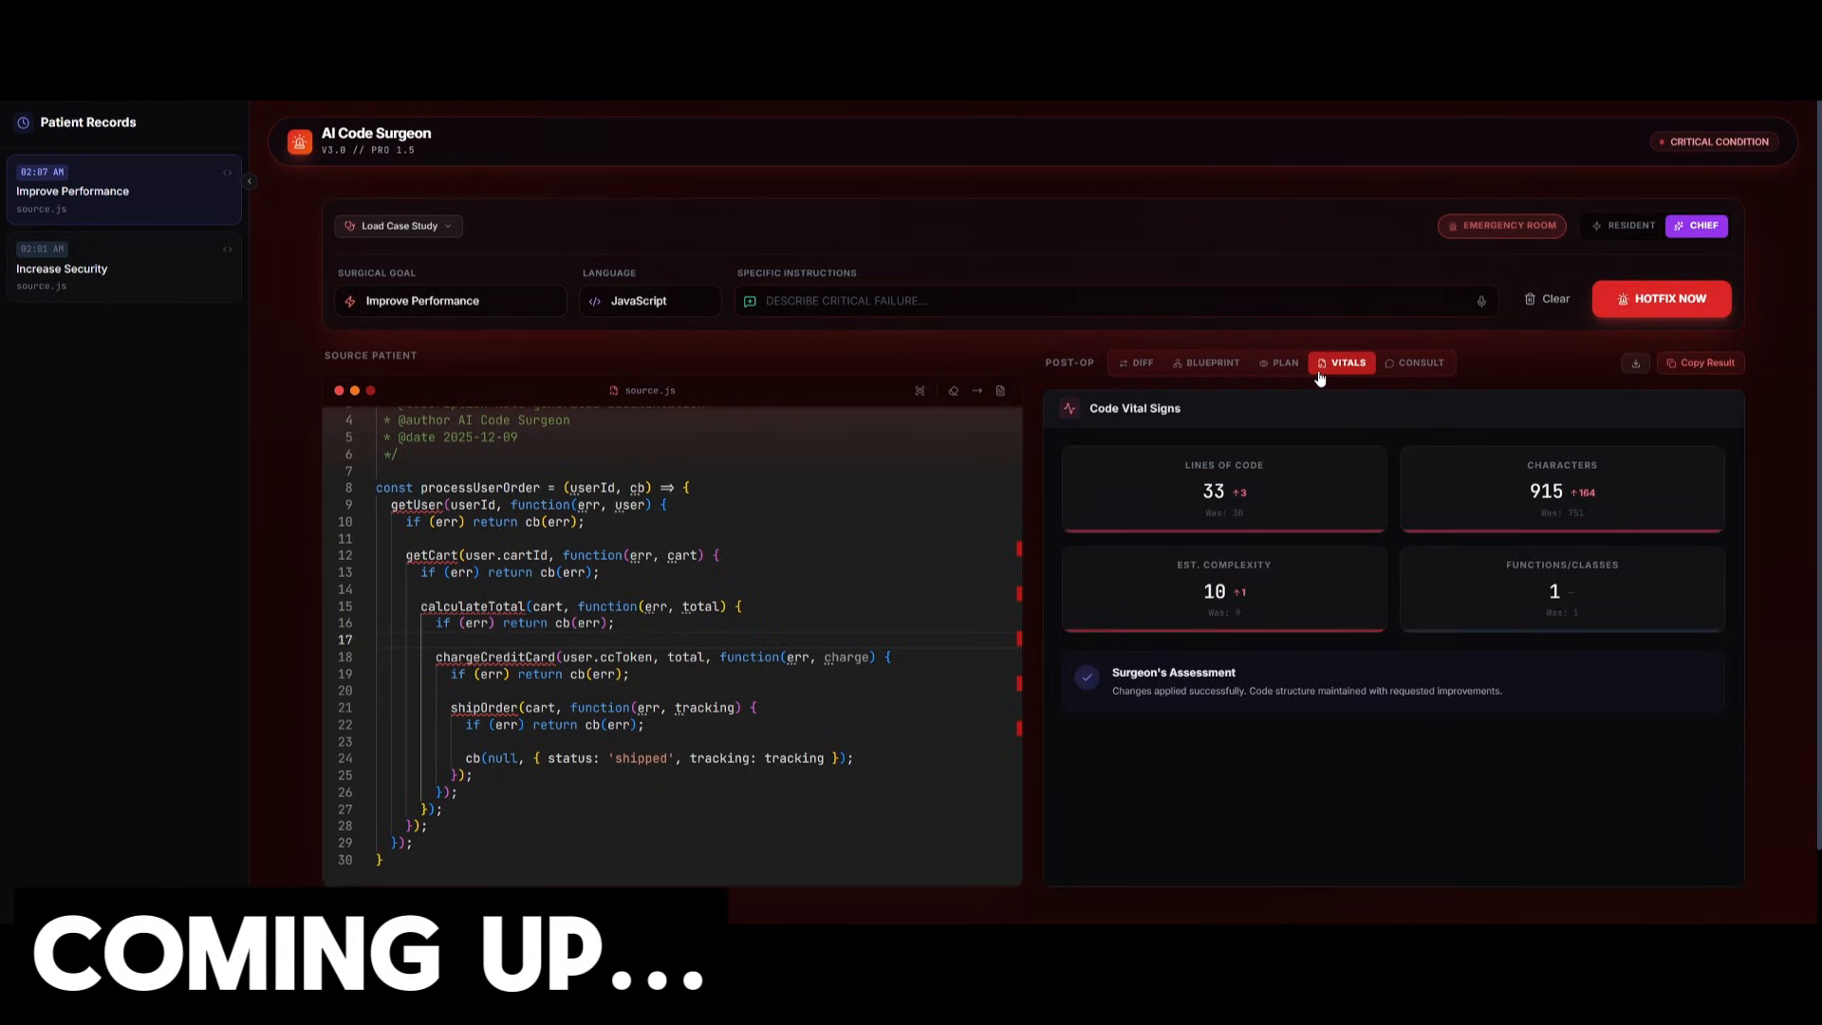
click(1207, 361)
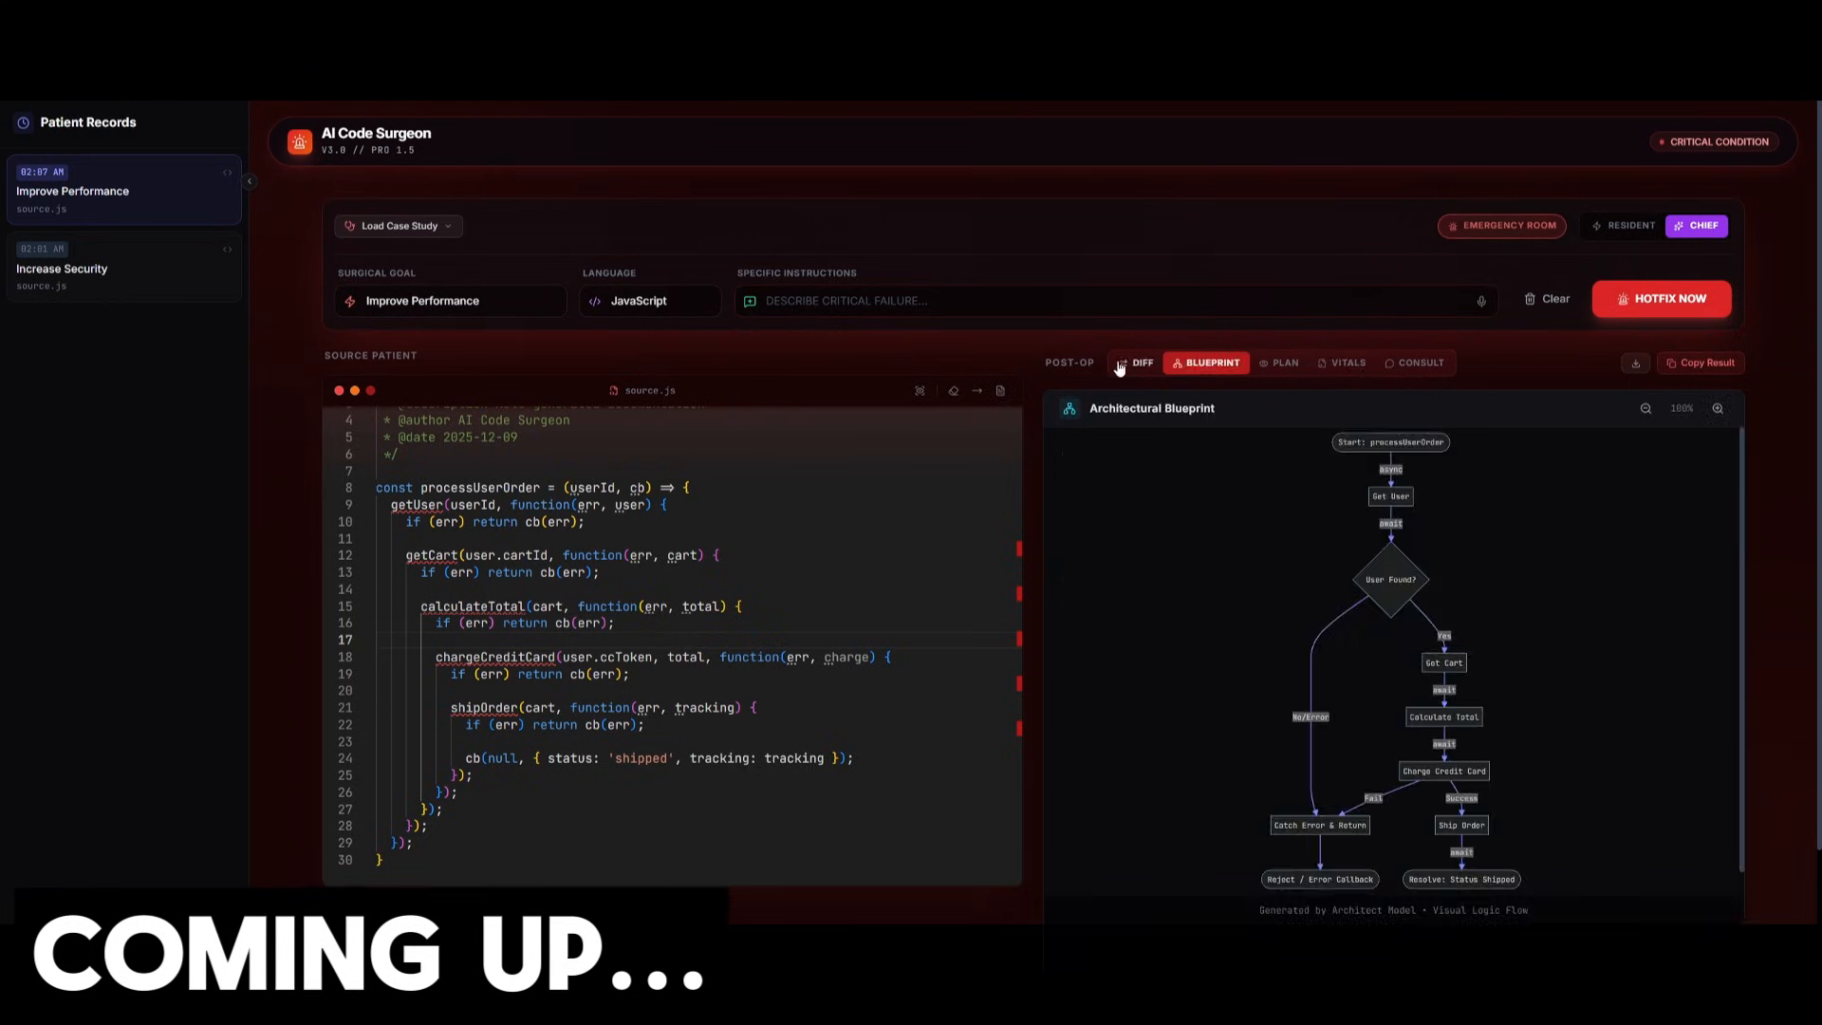
click(1136, 362)
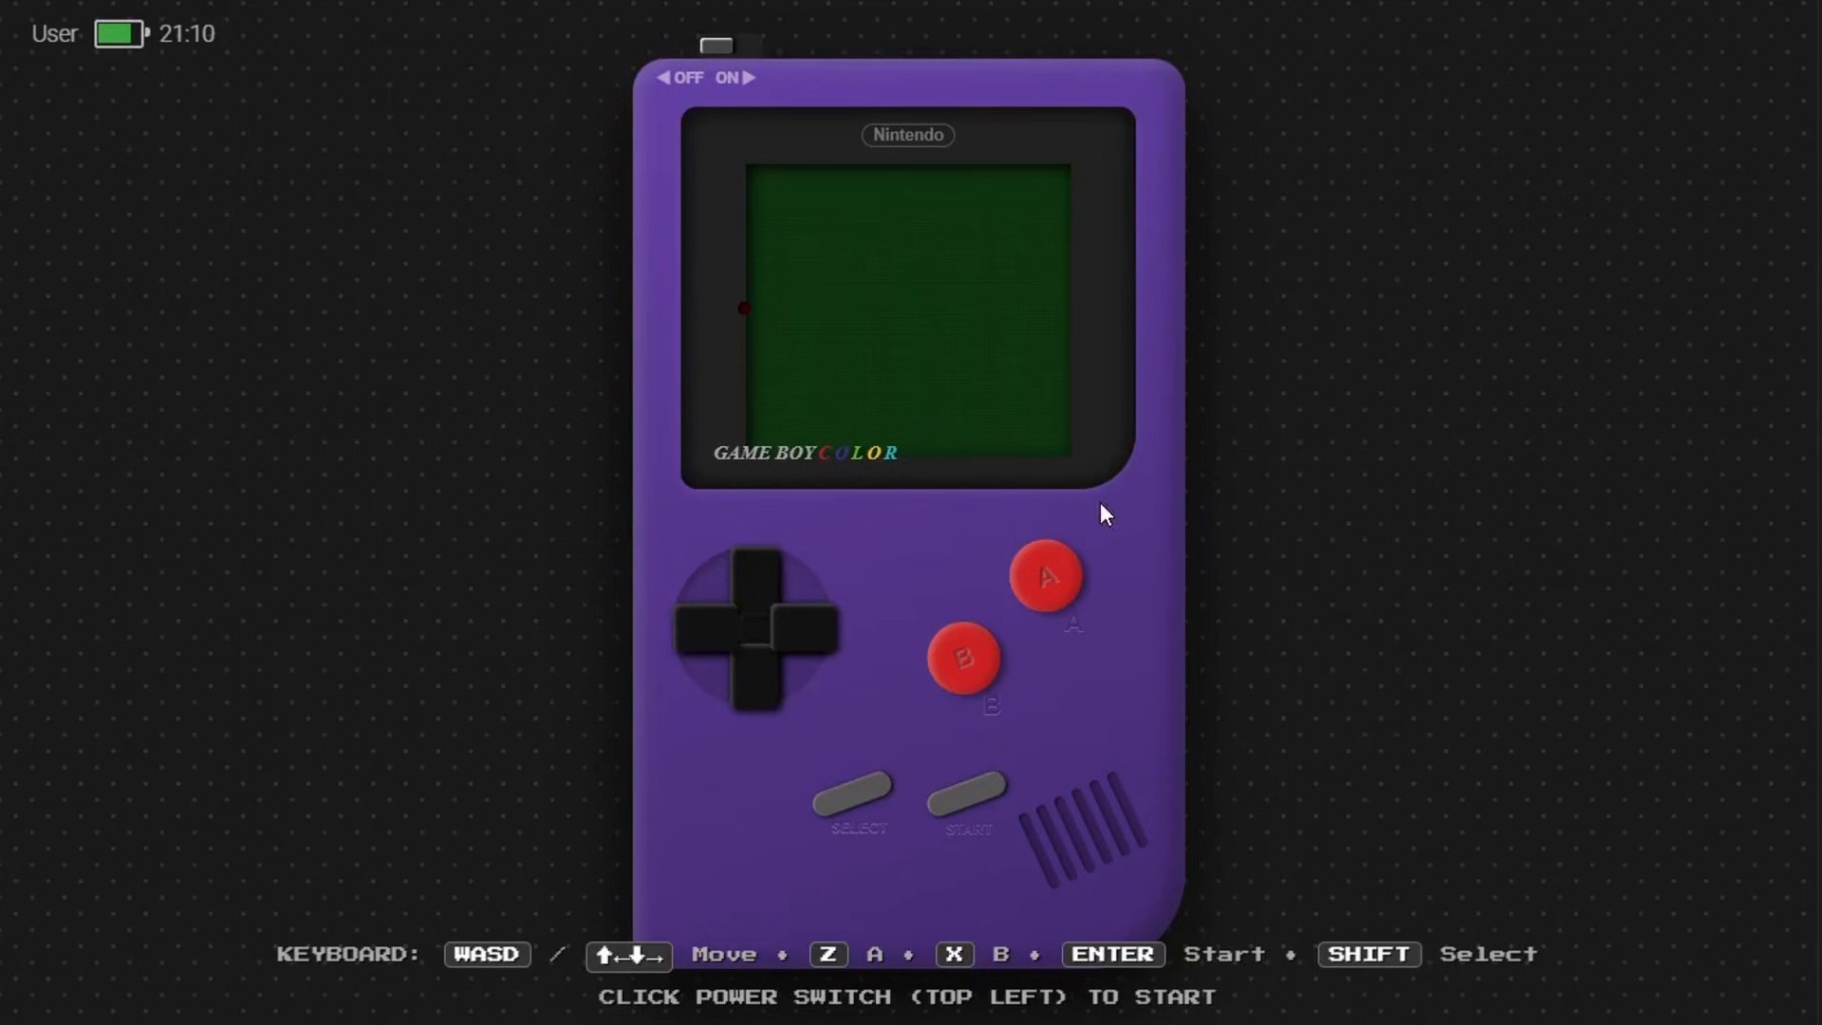
mouse_move(720, 49)
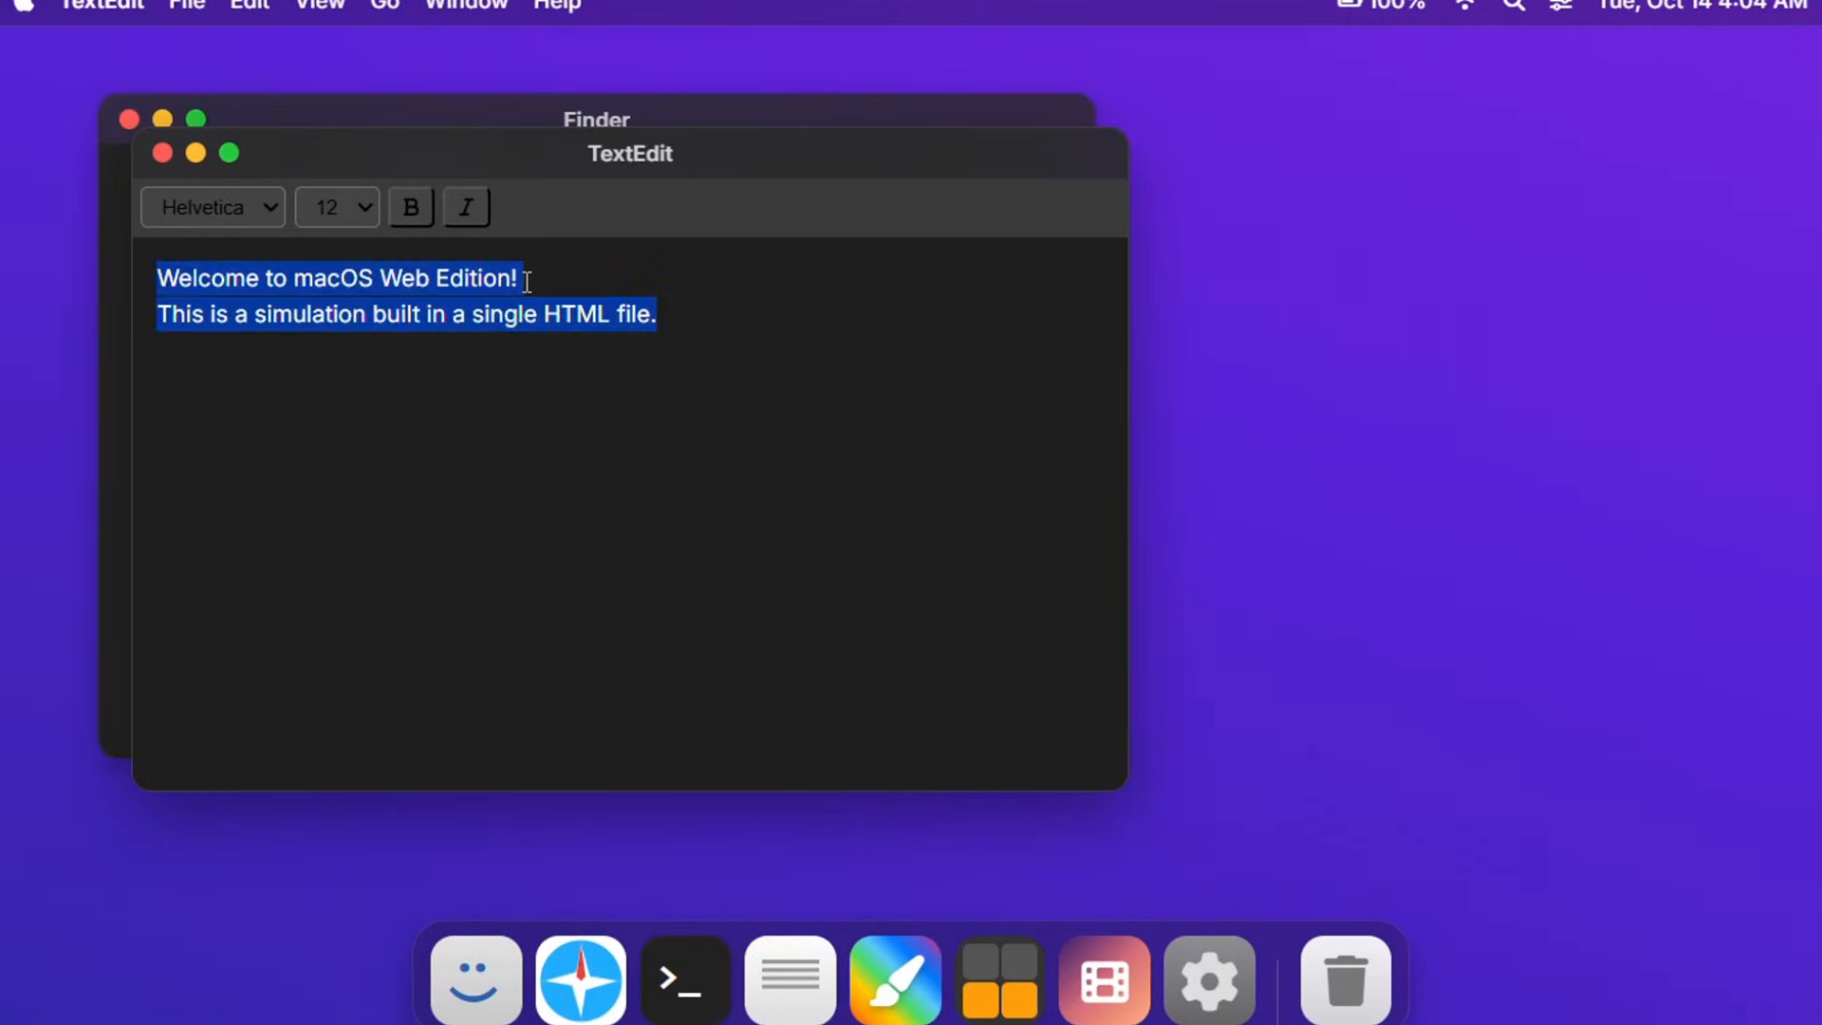
Step: Tour the Game Boy app, maximized Safari, scrolled Kunsthalle site and orbited reef scene
click(336, 206)
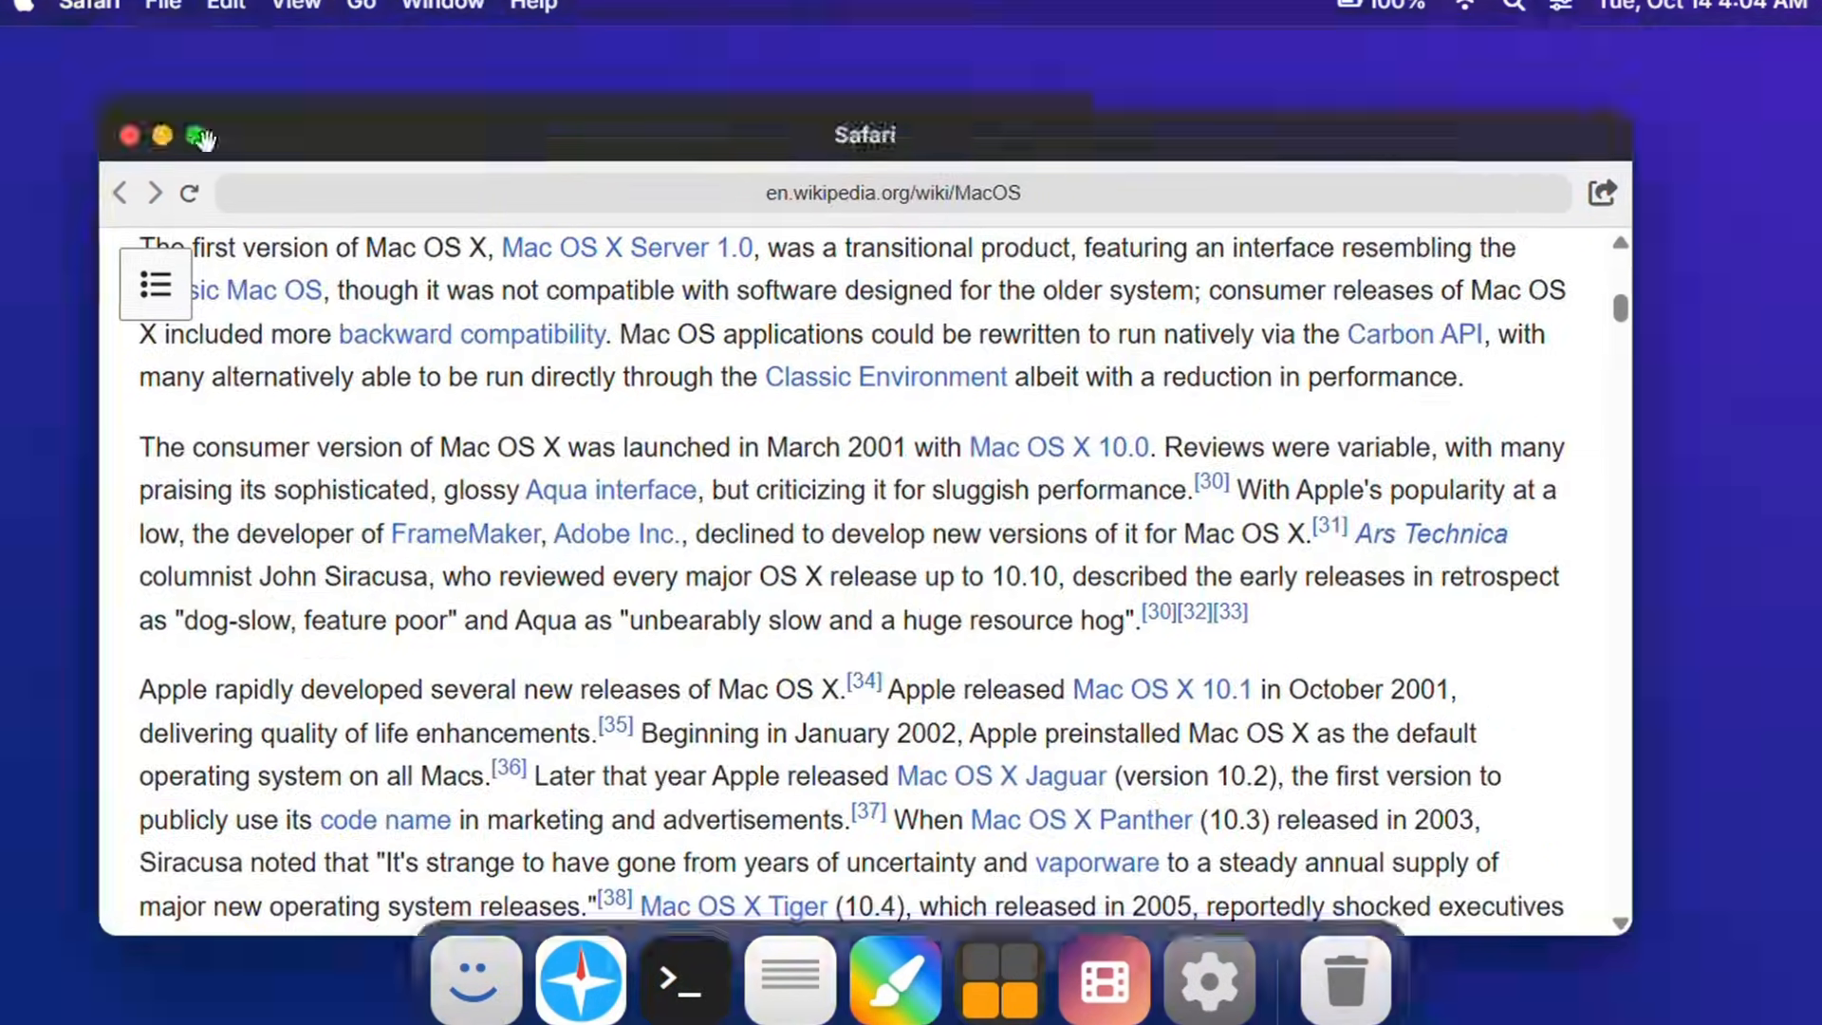
click(683, 979)
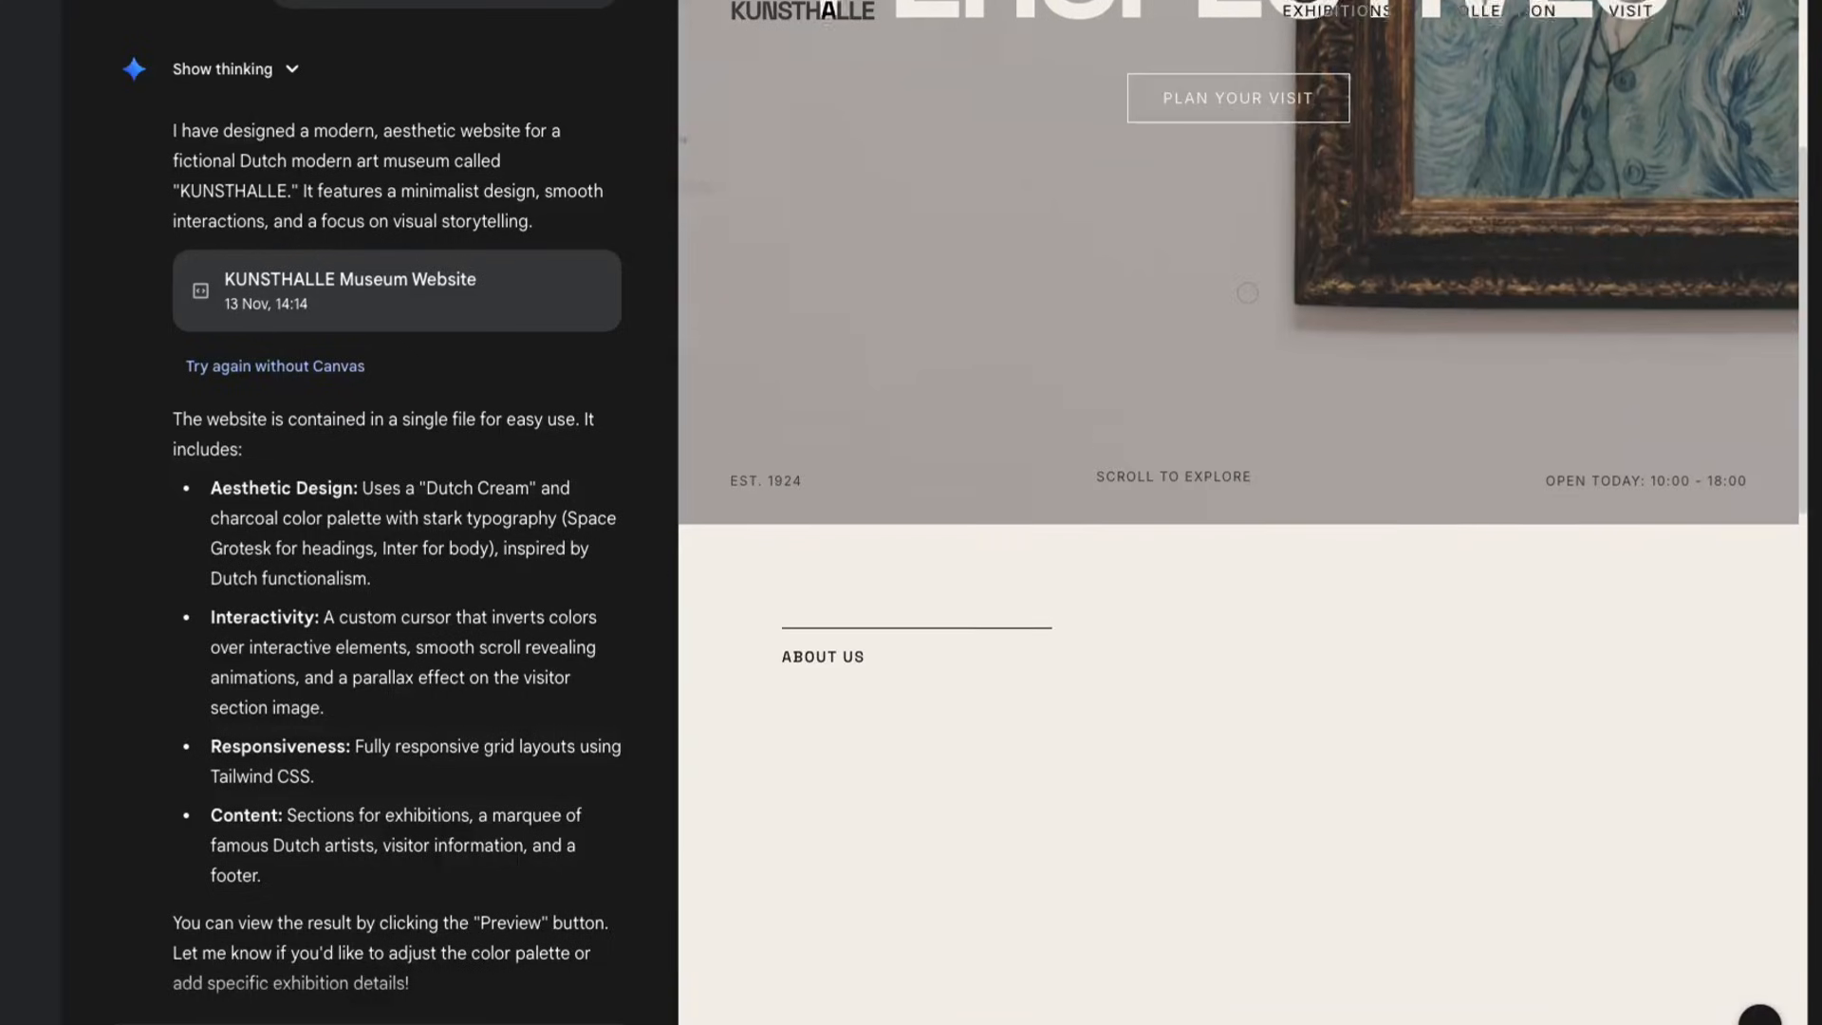
scroll(down, 3)
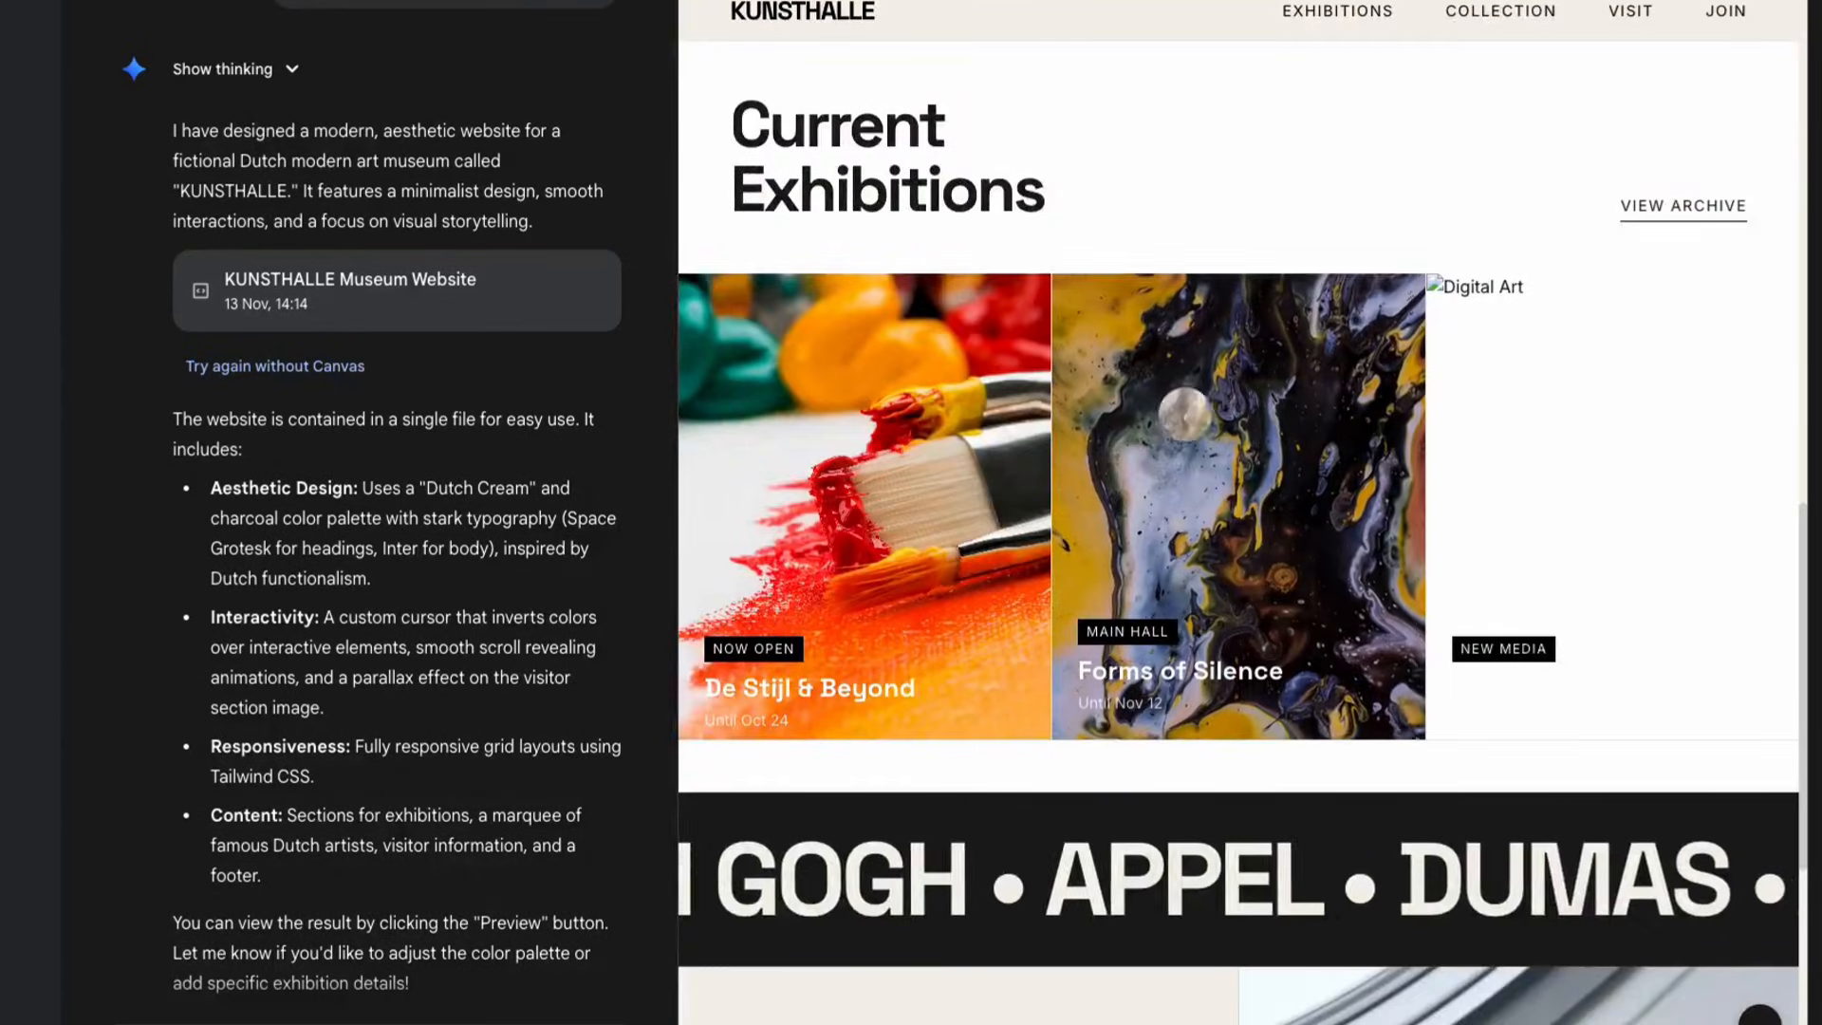
scroll(down, 3)
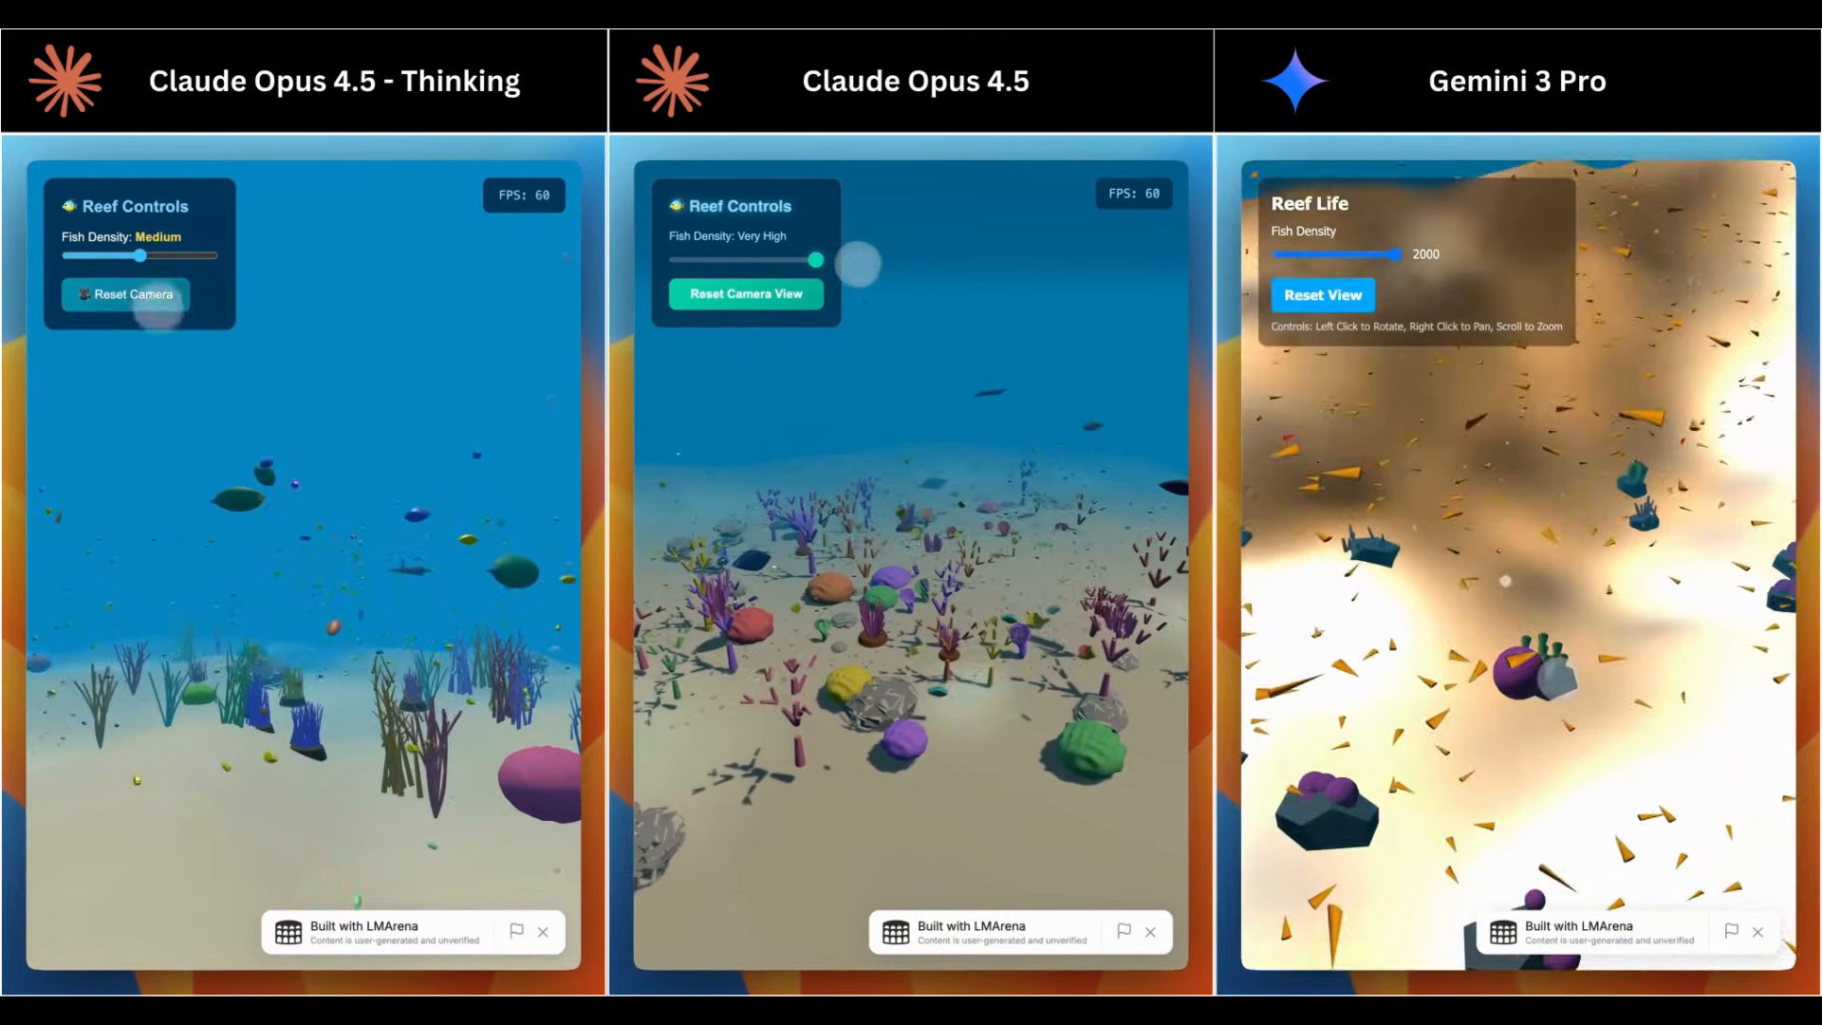
drag(145, 255, 209, 254)
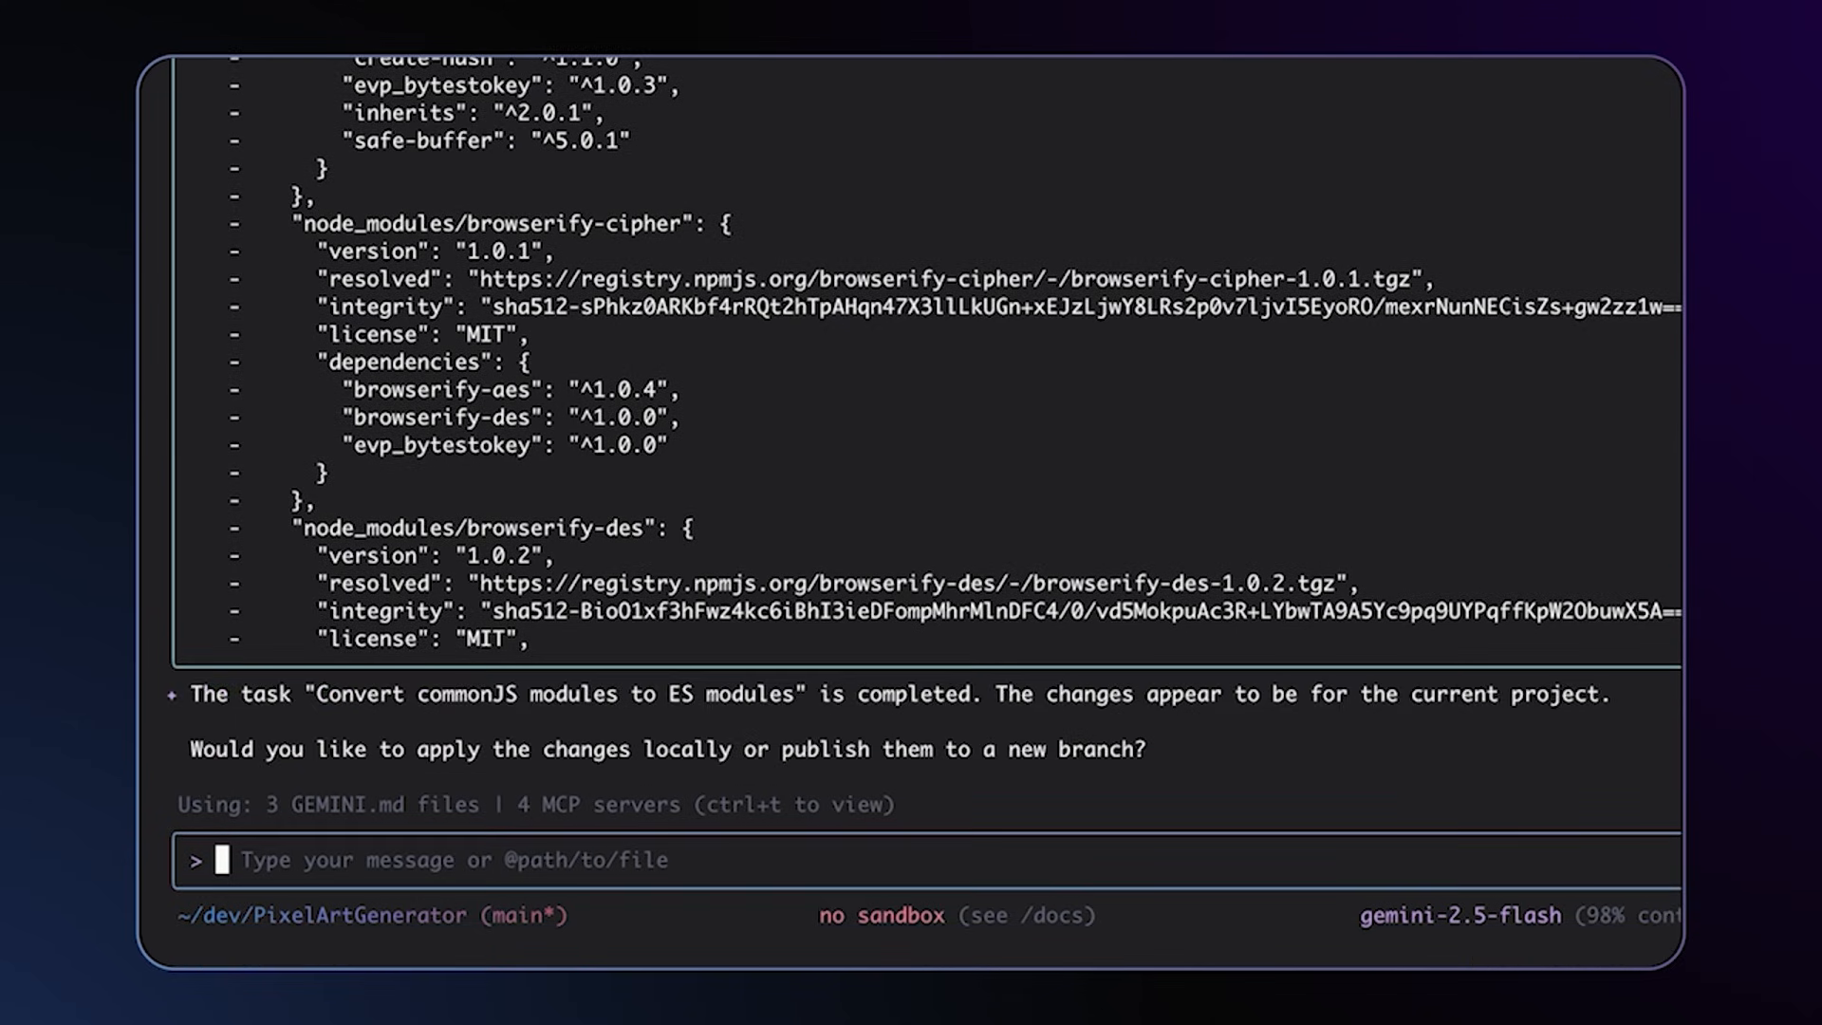
Step: Ask Gemini CLI to publish, naming the new branch refactor/es-module-m…
text(publish)
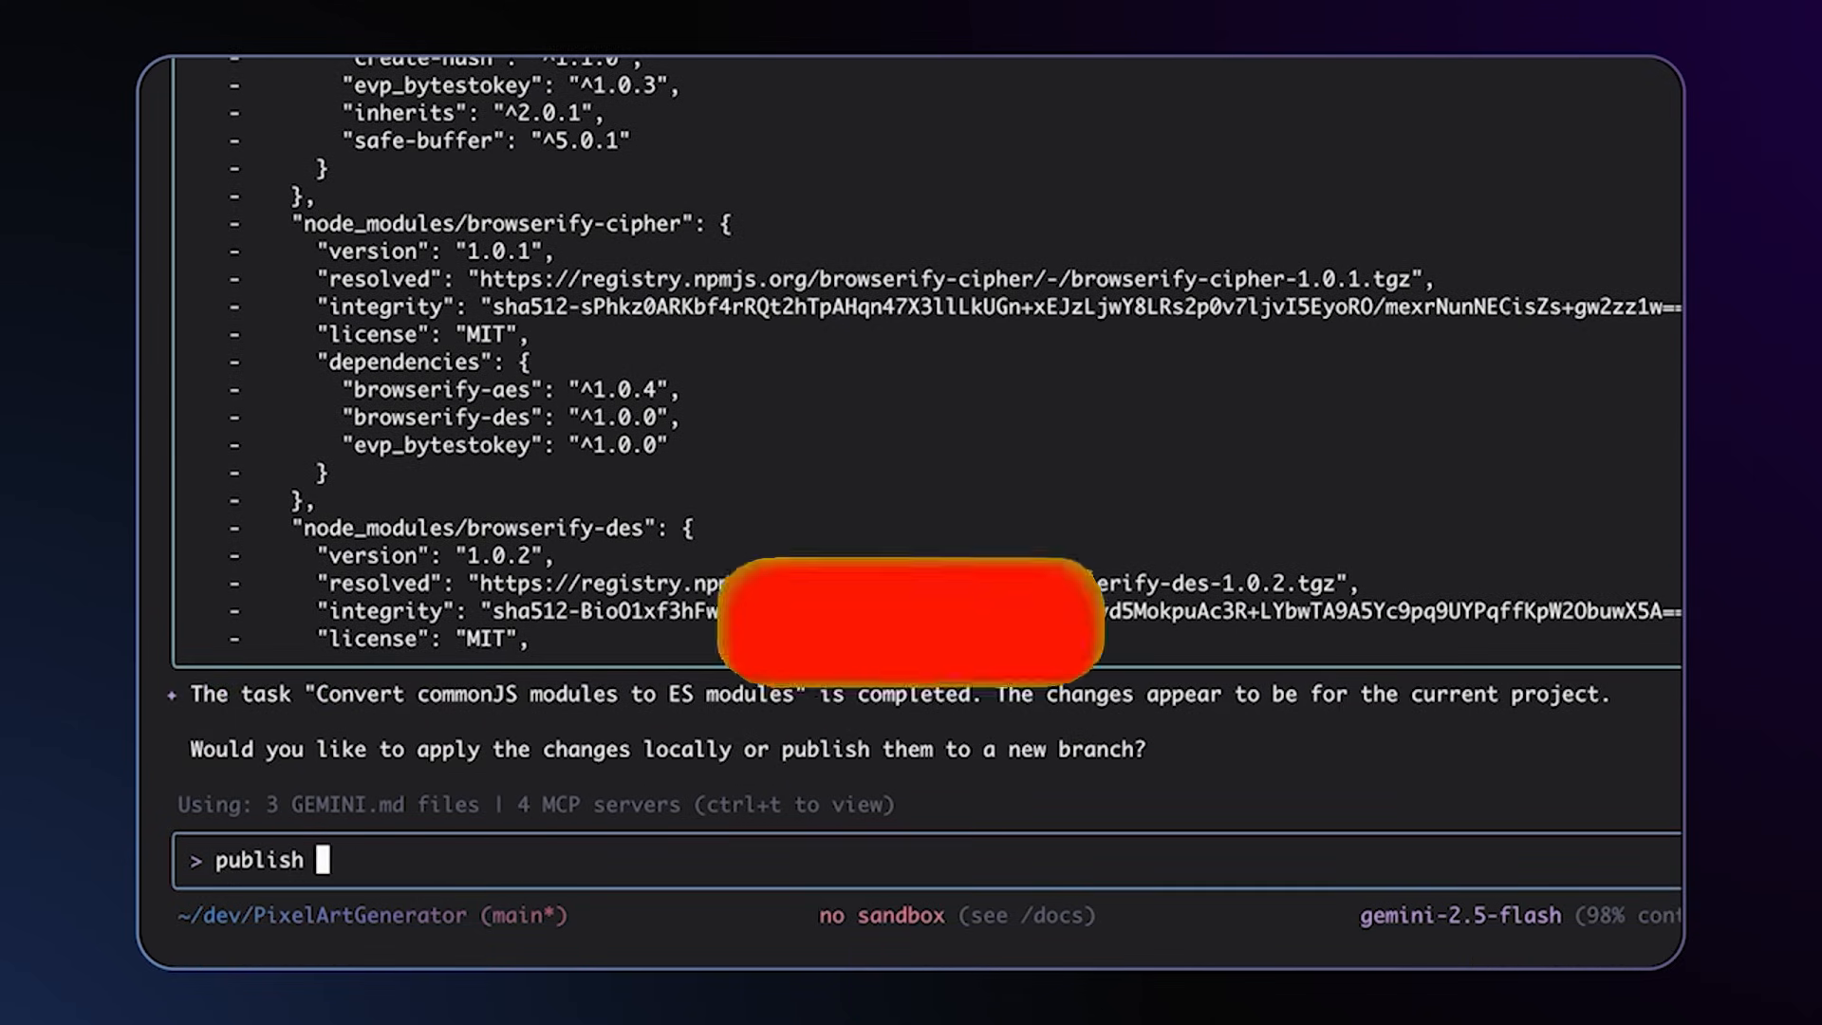
key(Return)
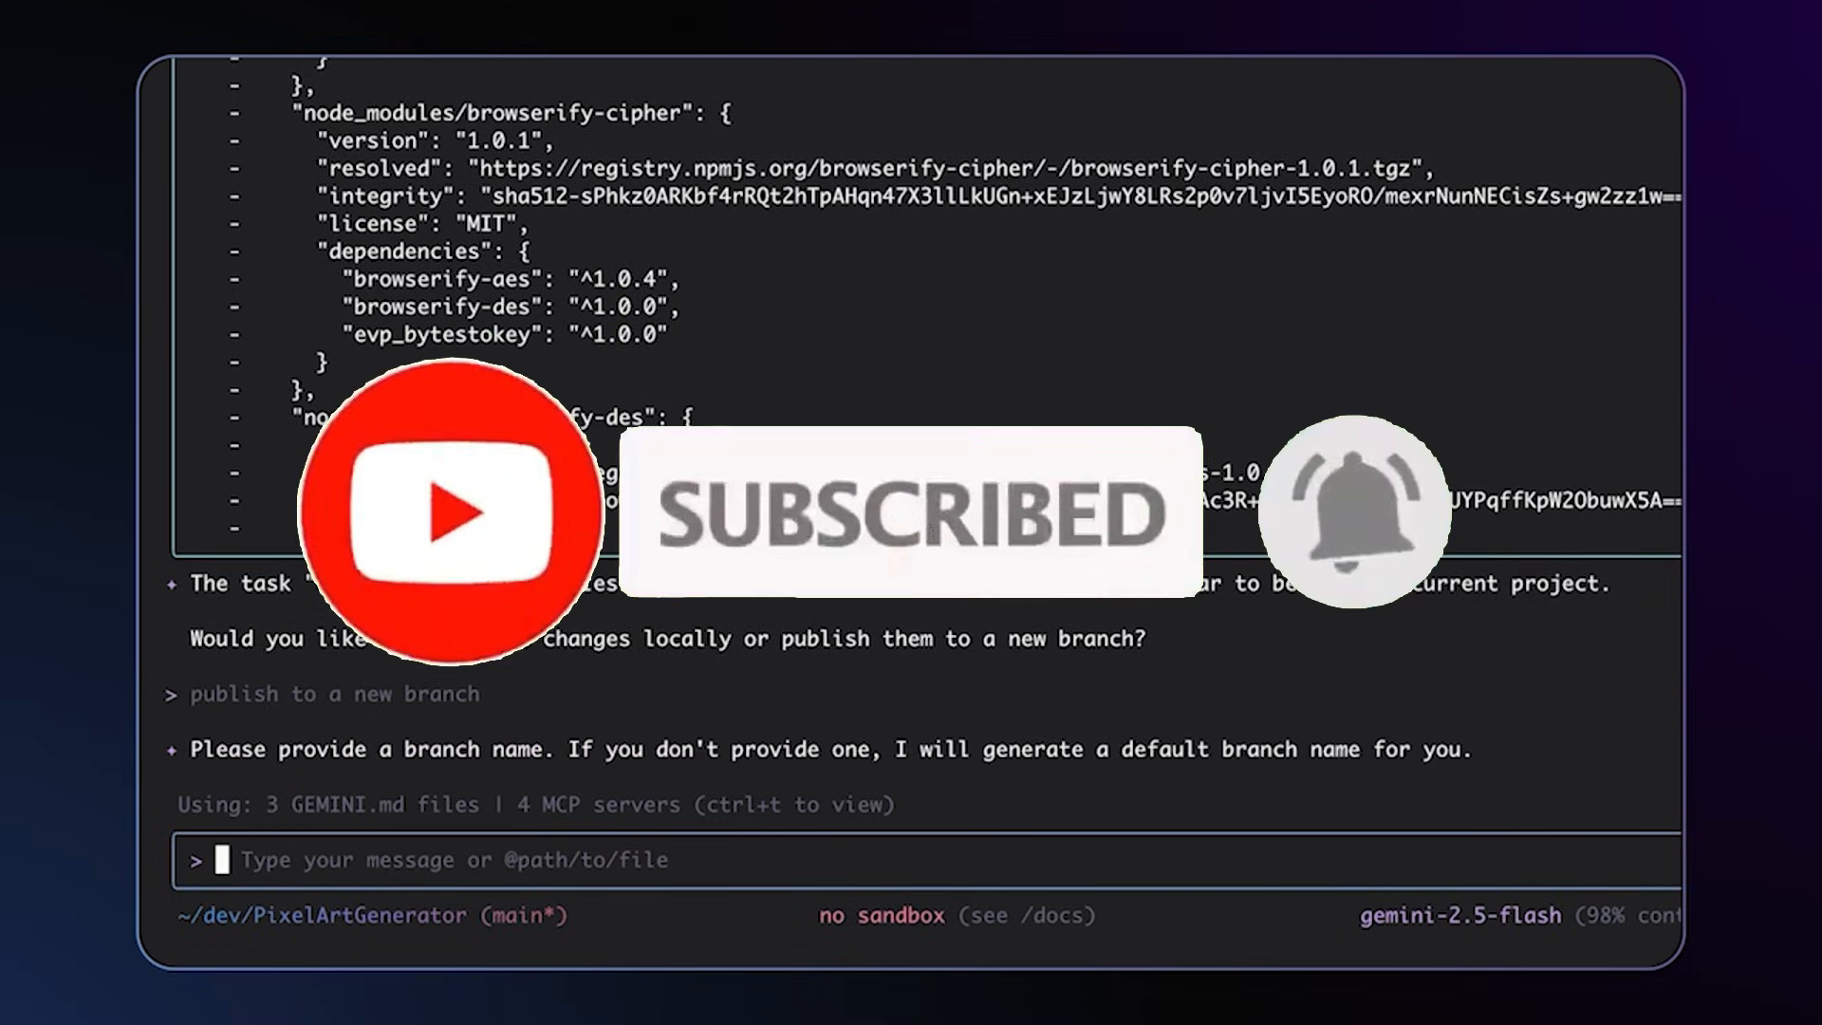
text(refactor/)
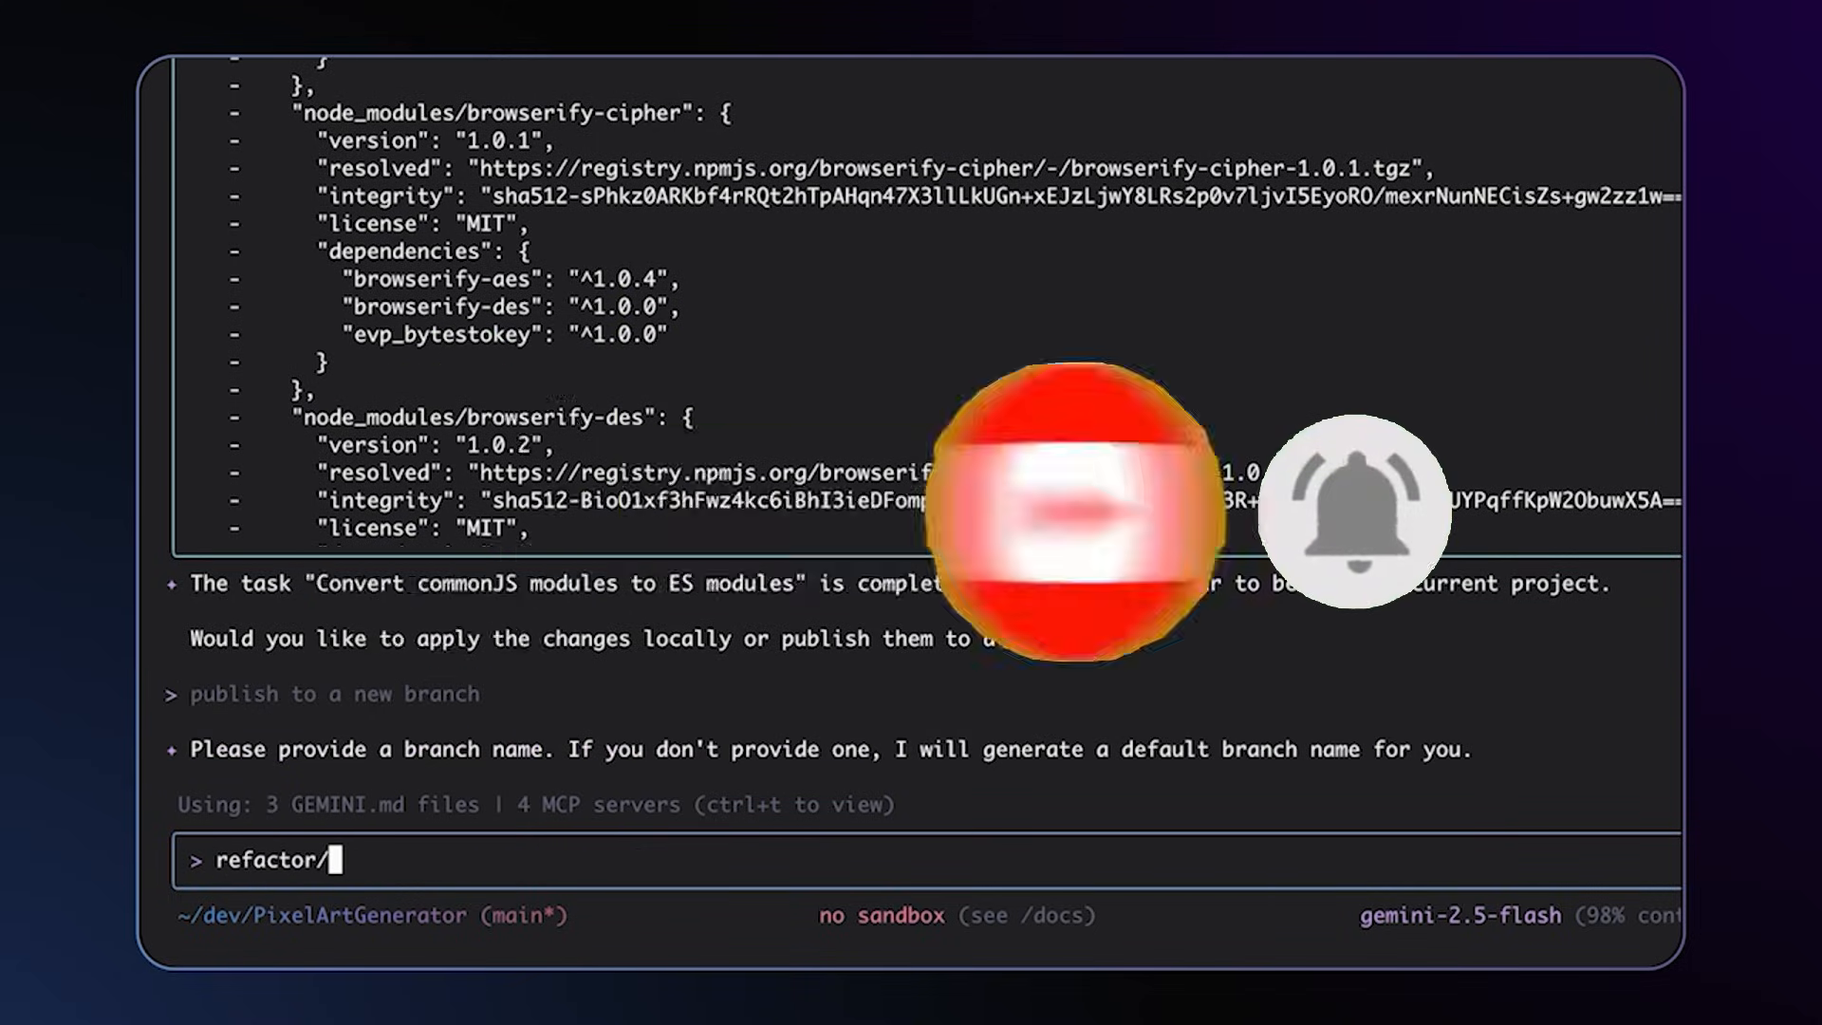
text(es-module-m)
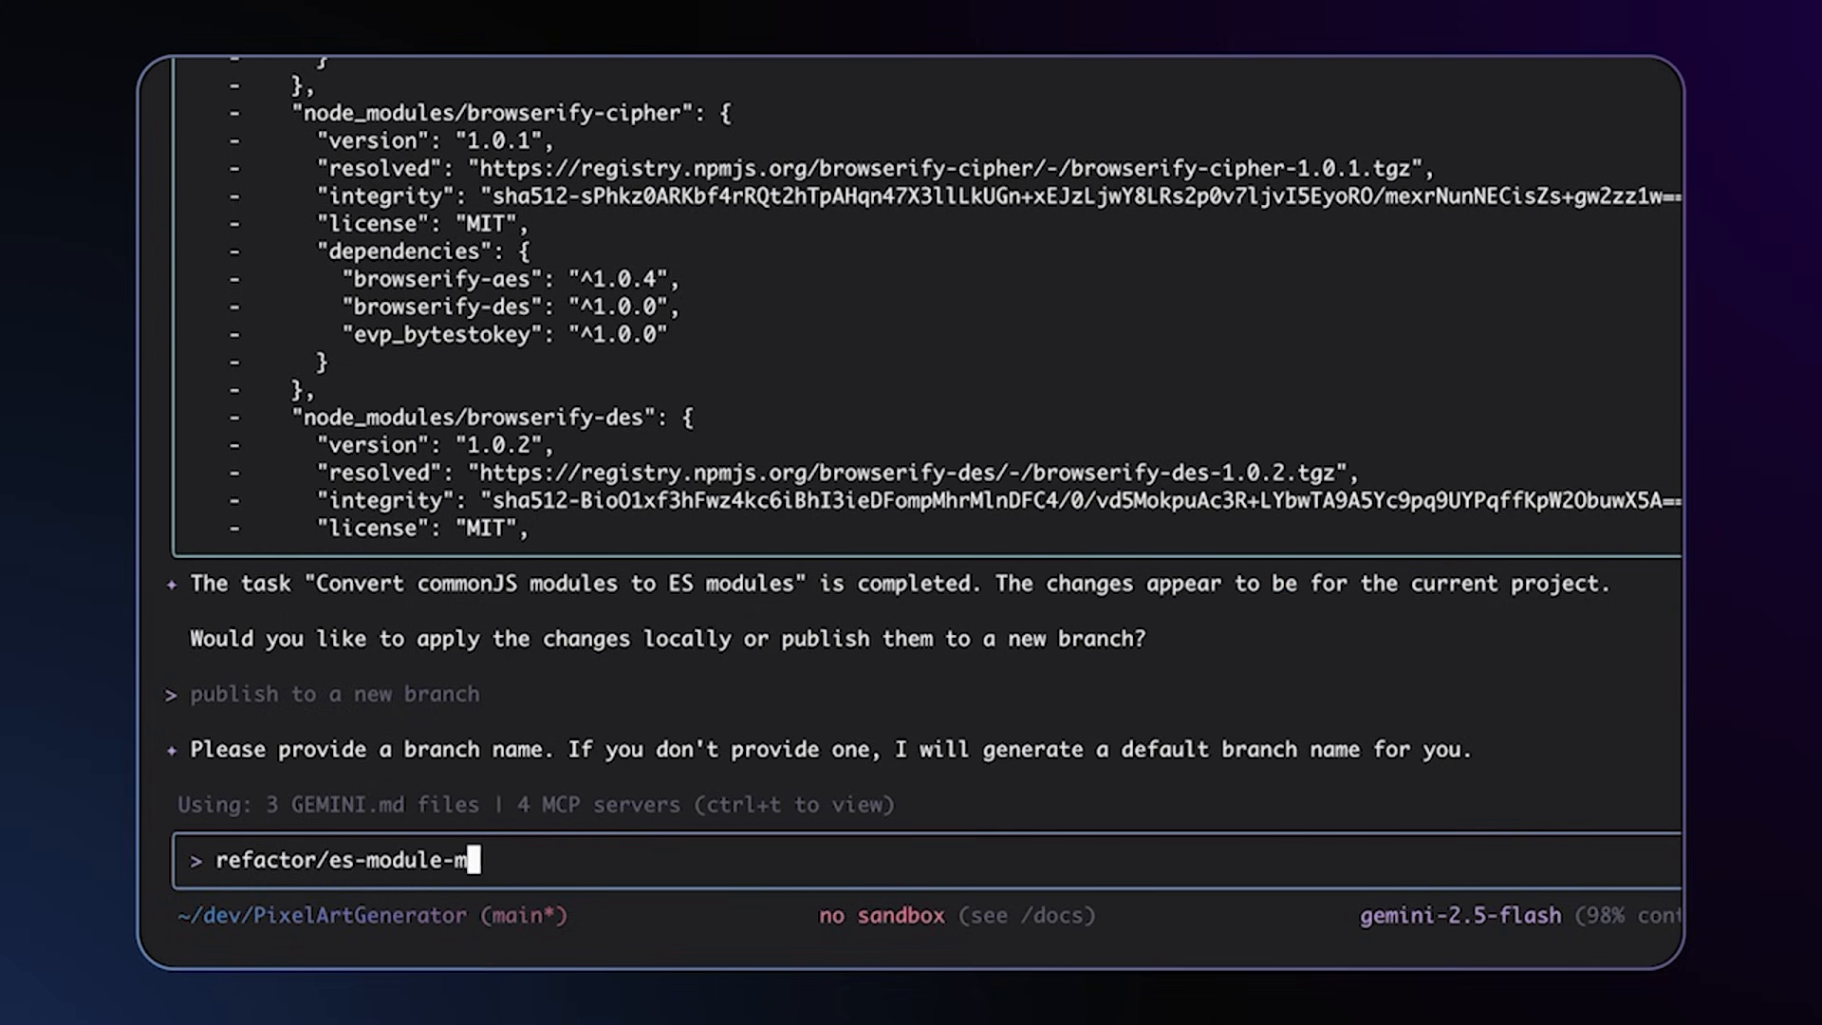
key(Return)
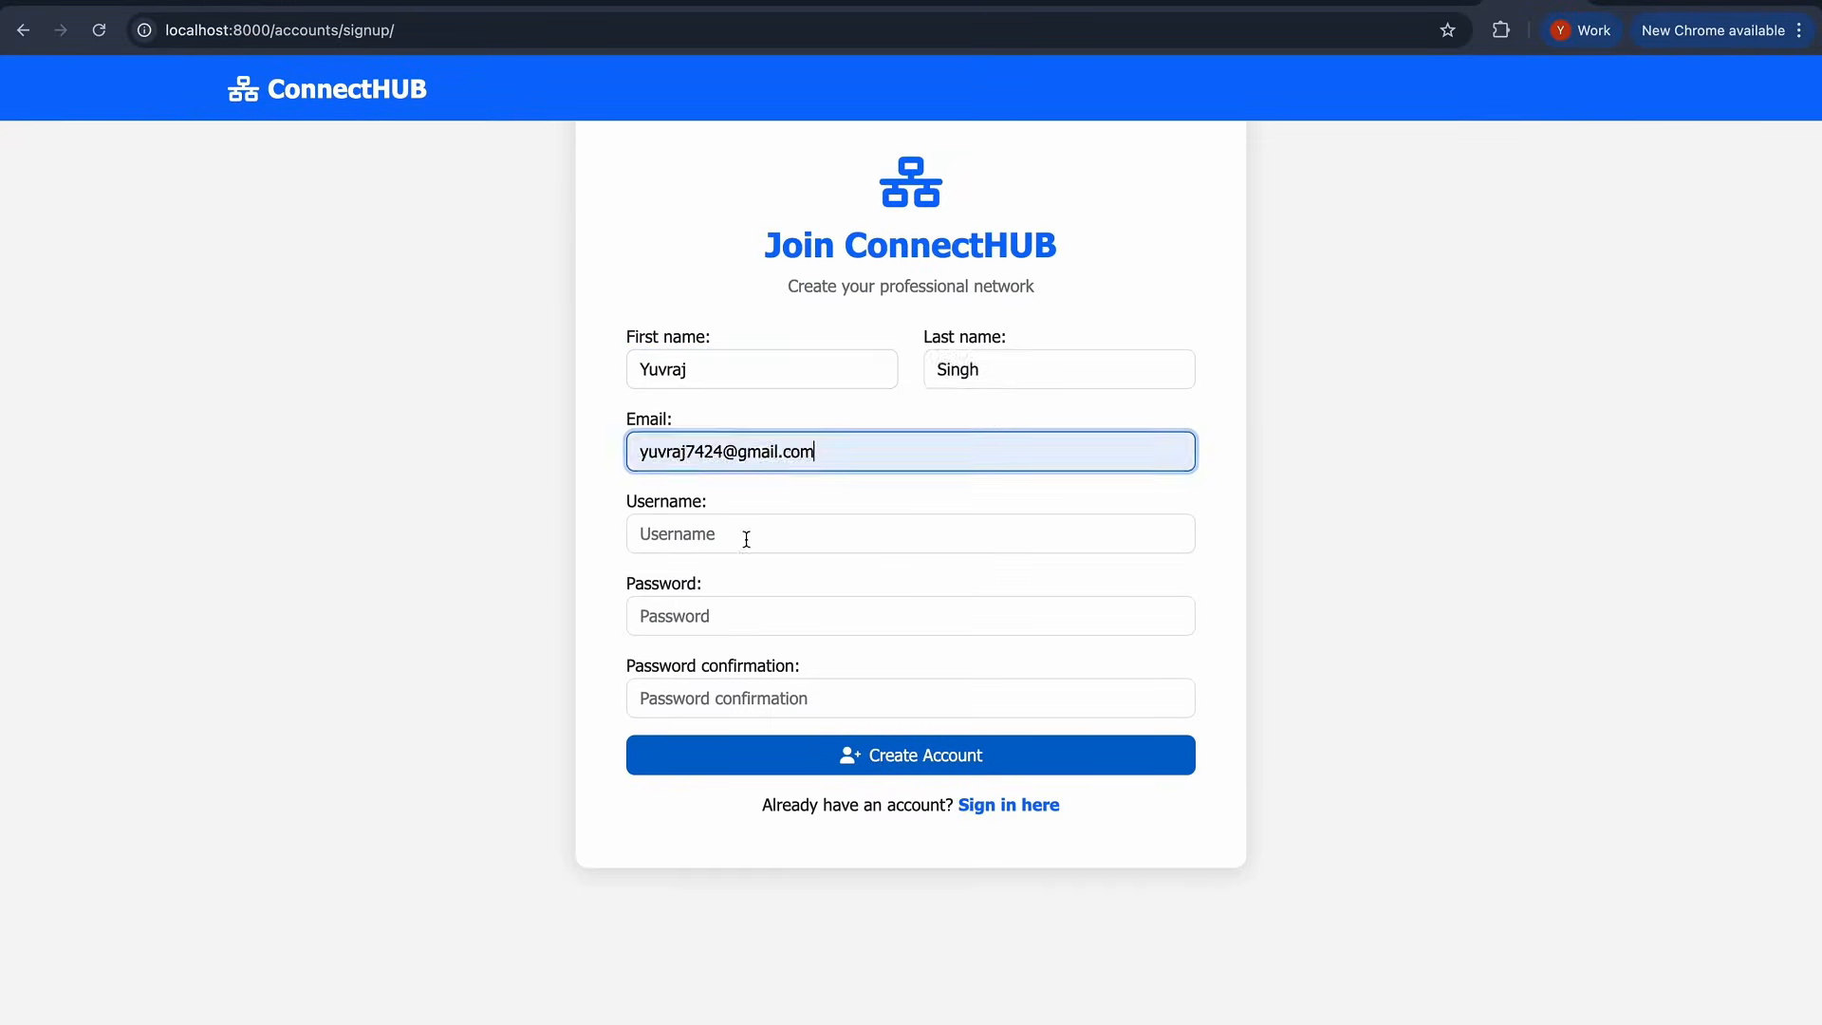
Step: Create the ConnectHUB account, start a new post, and view the admin products page
click(911, 754)
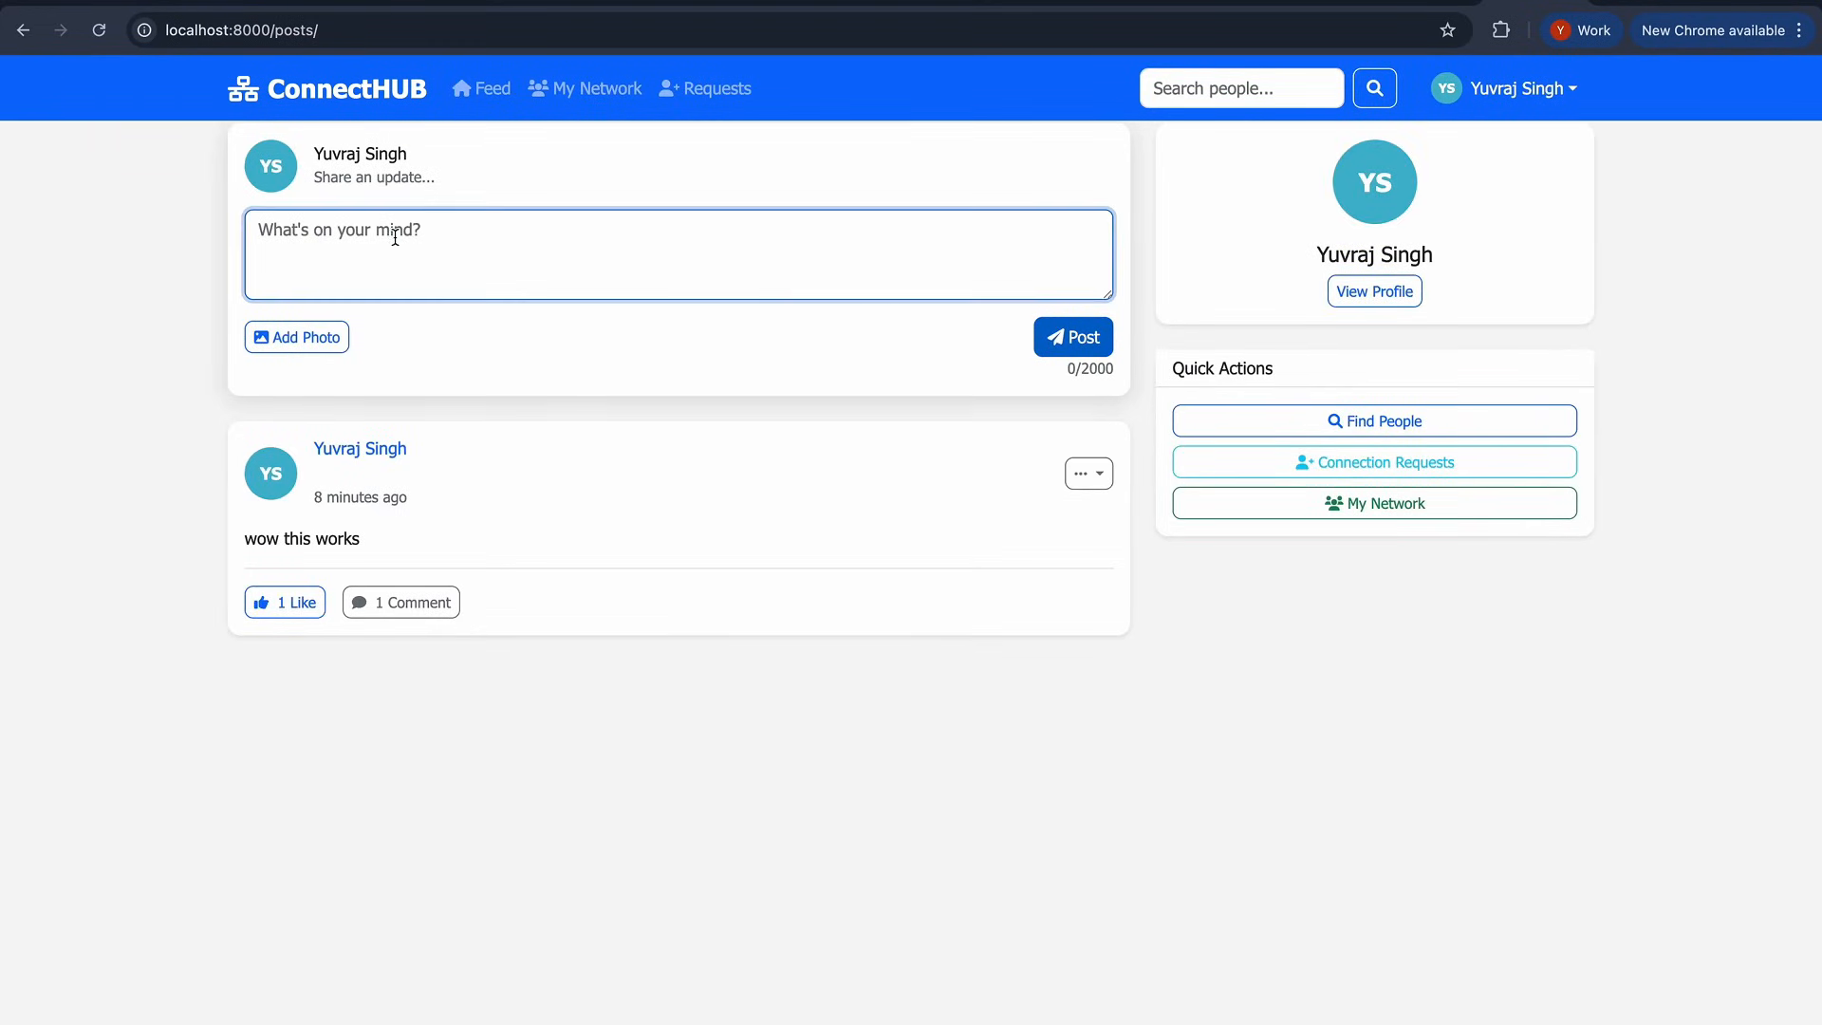
click(1071, 336)
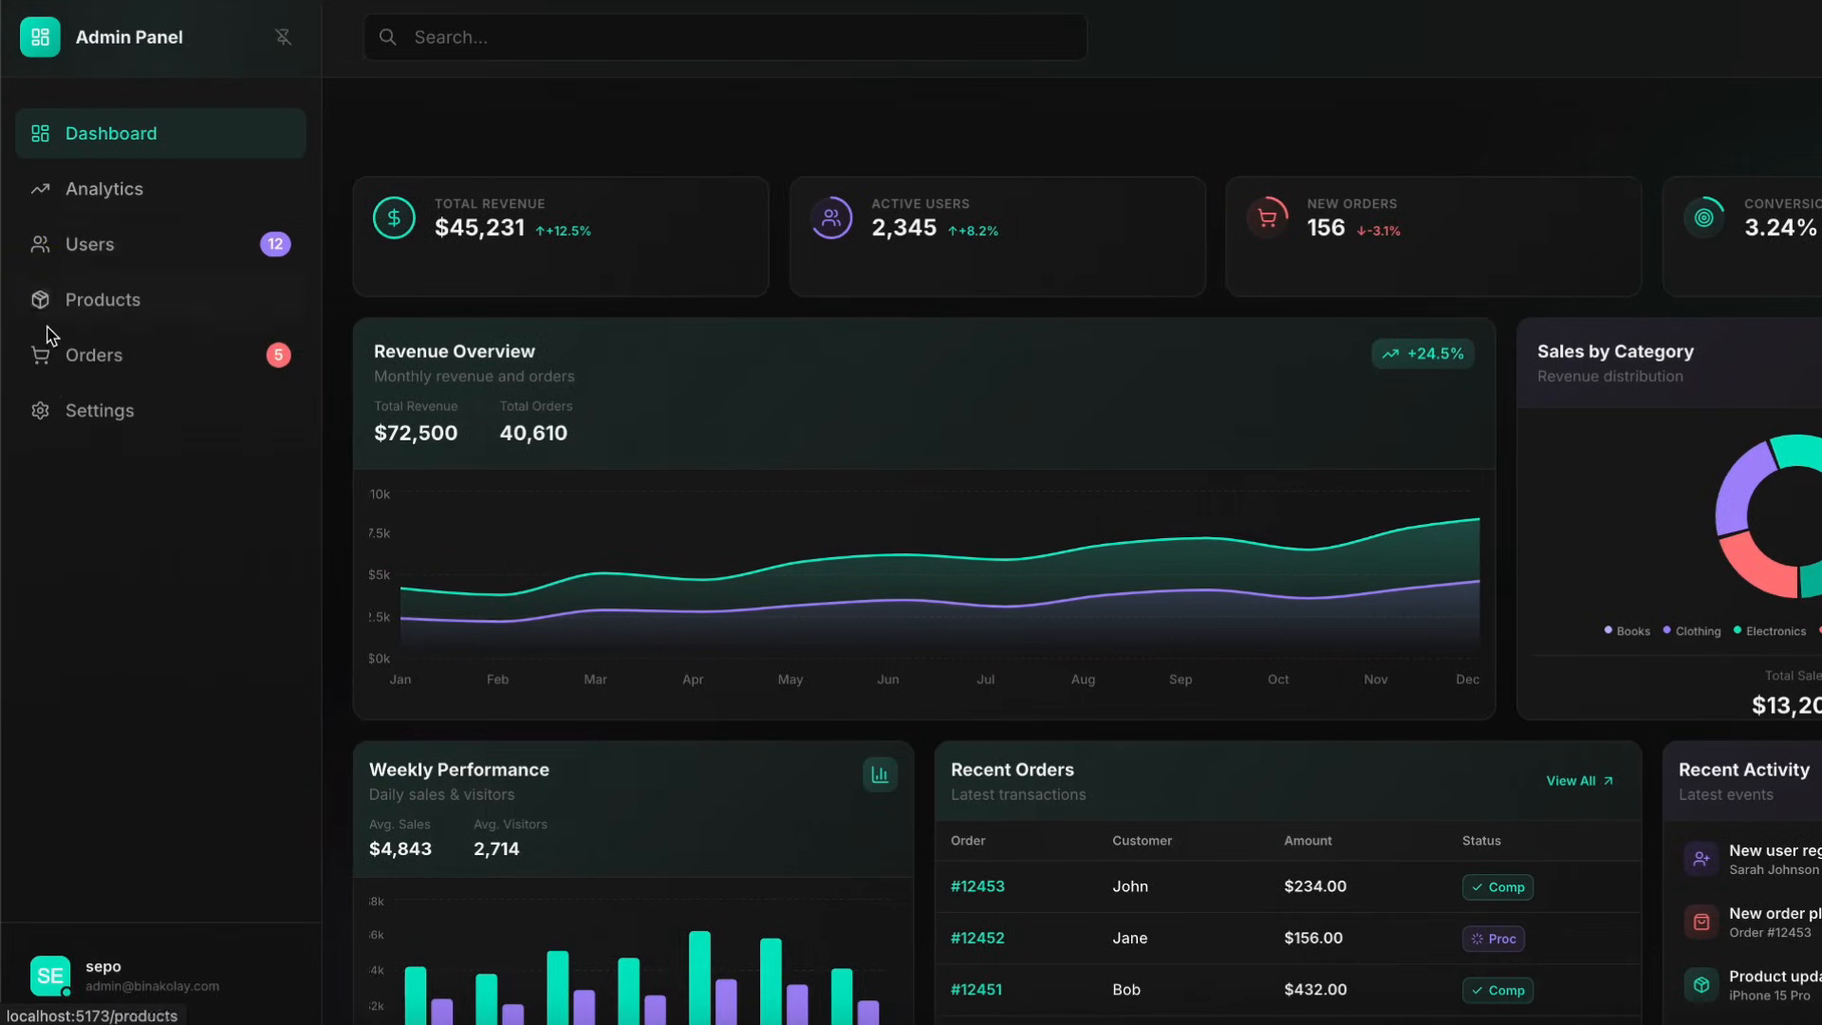
click(281, 36)
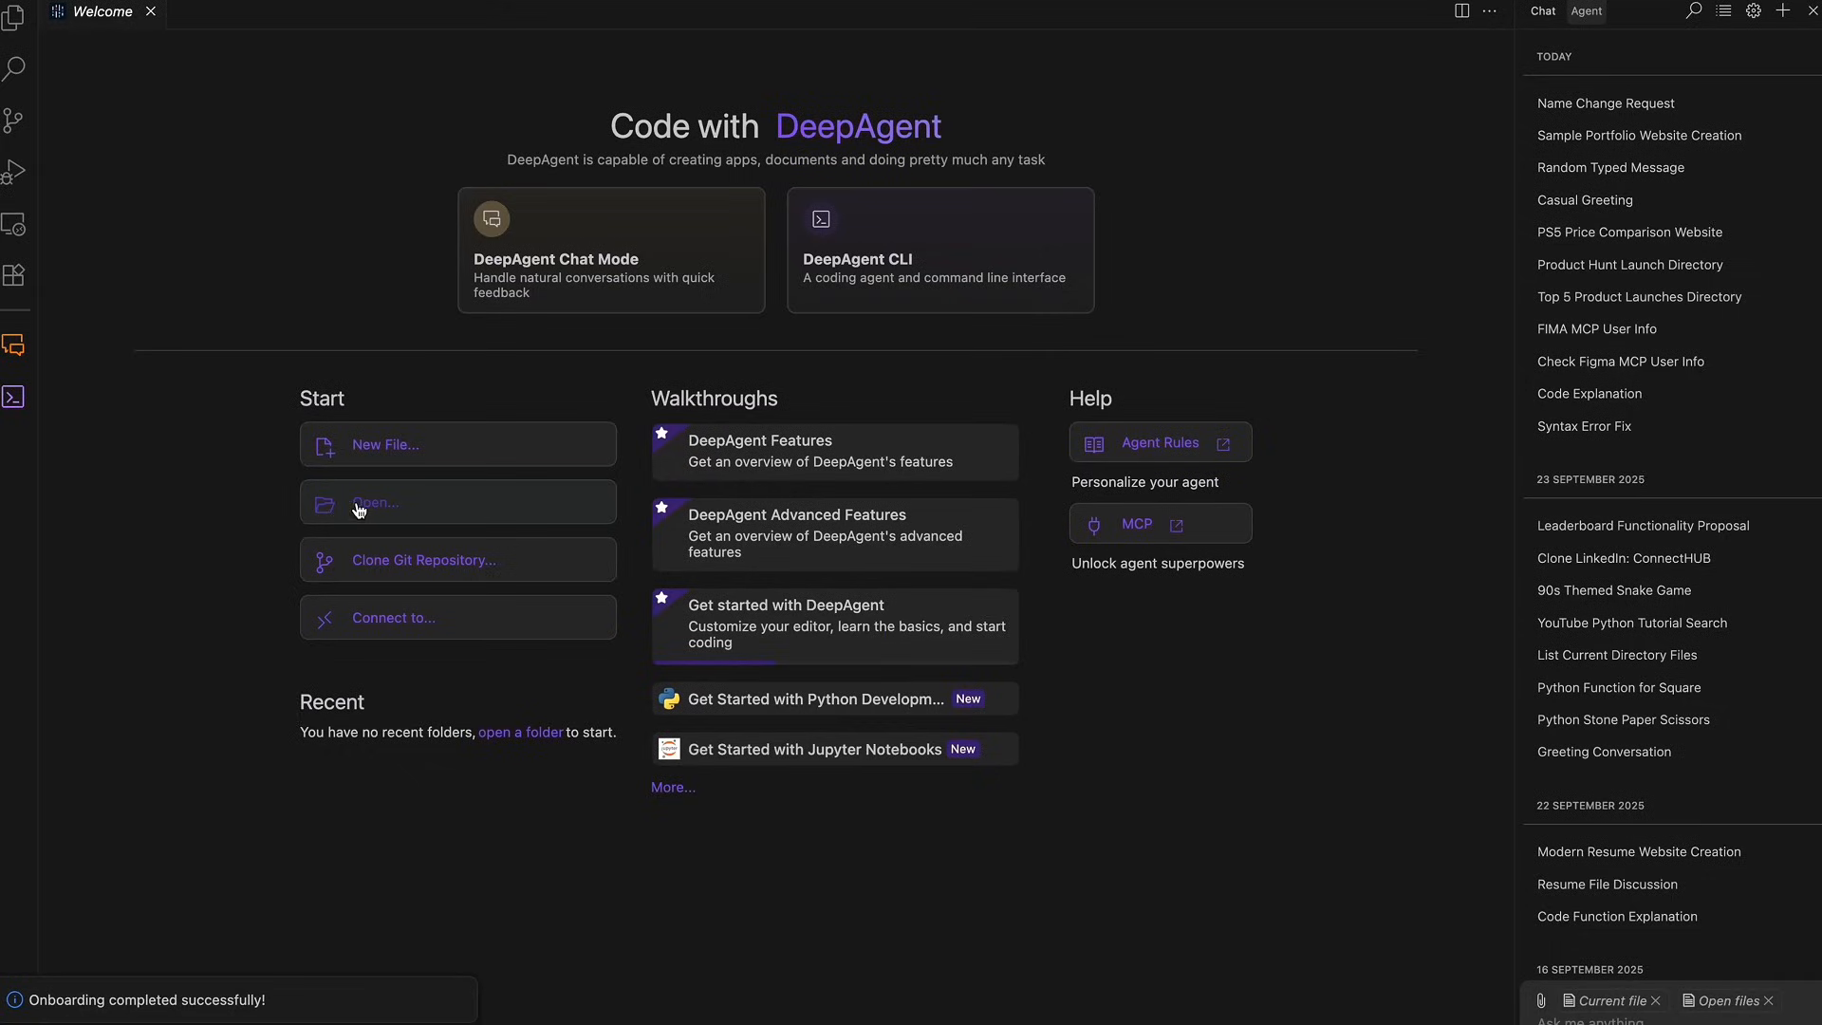
click(941, 248)
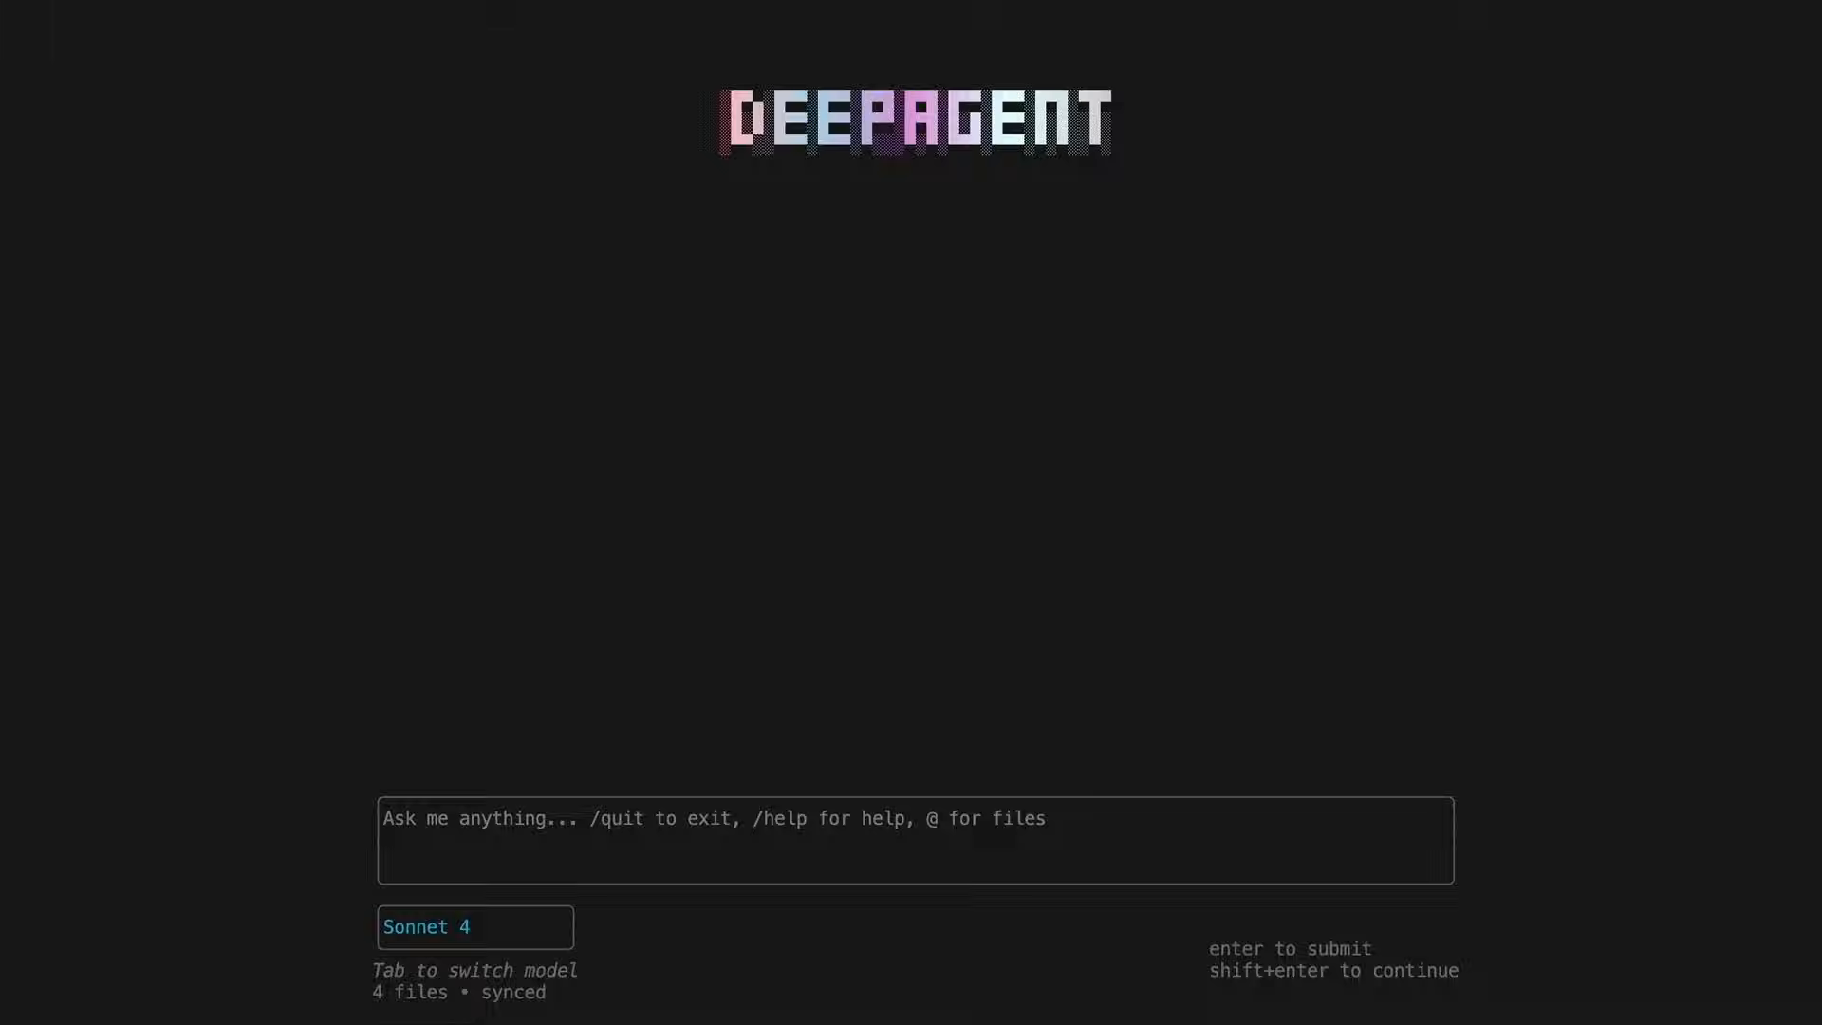
key(Tab)
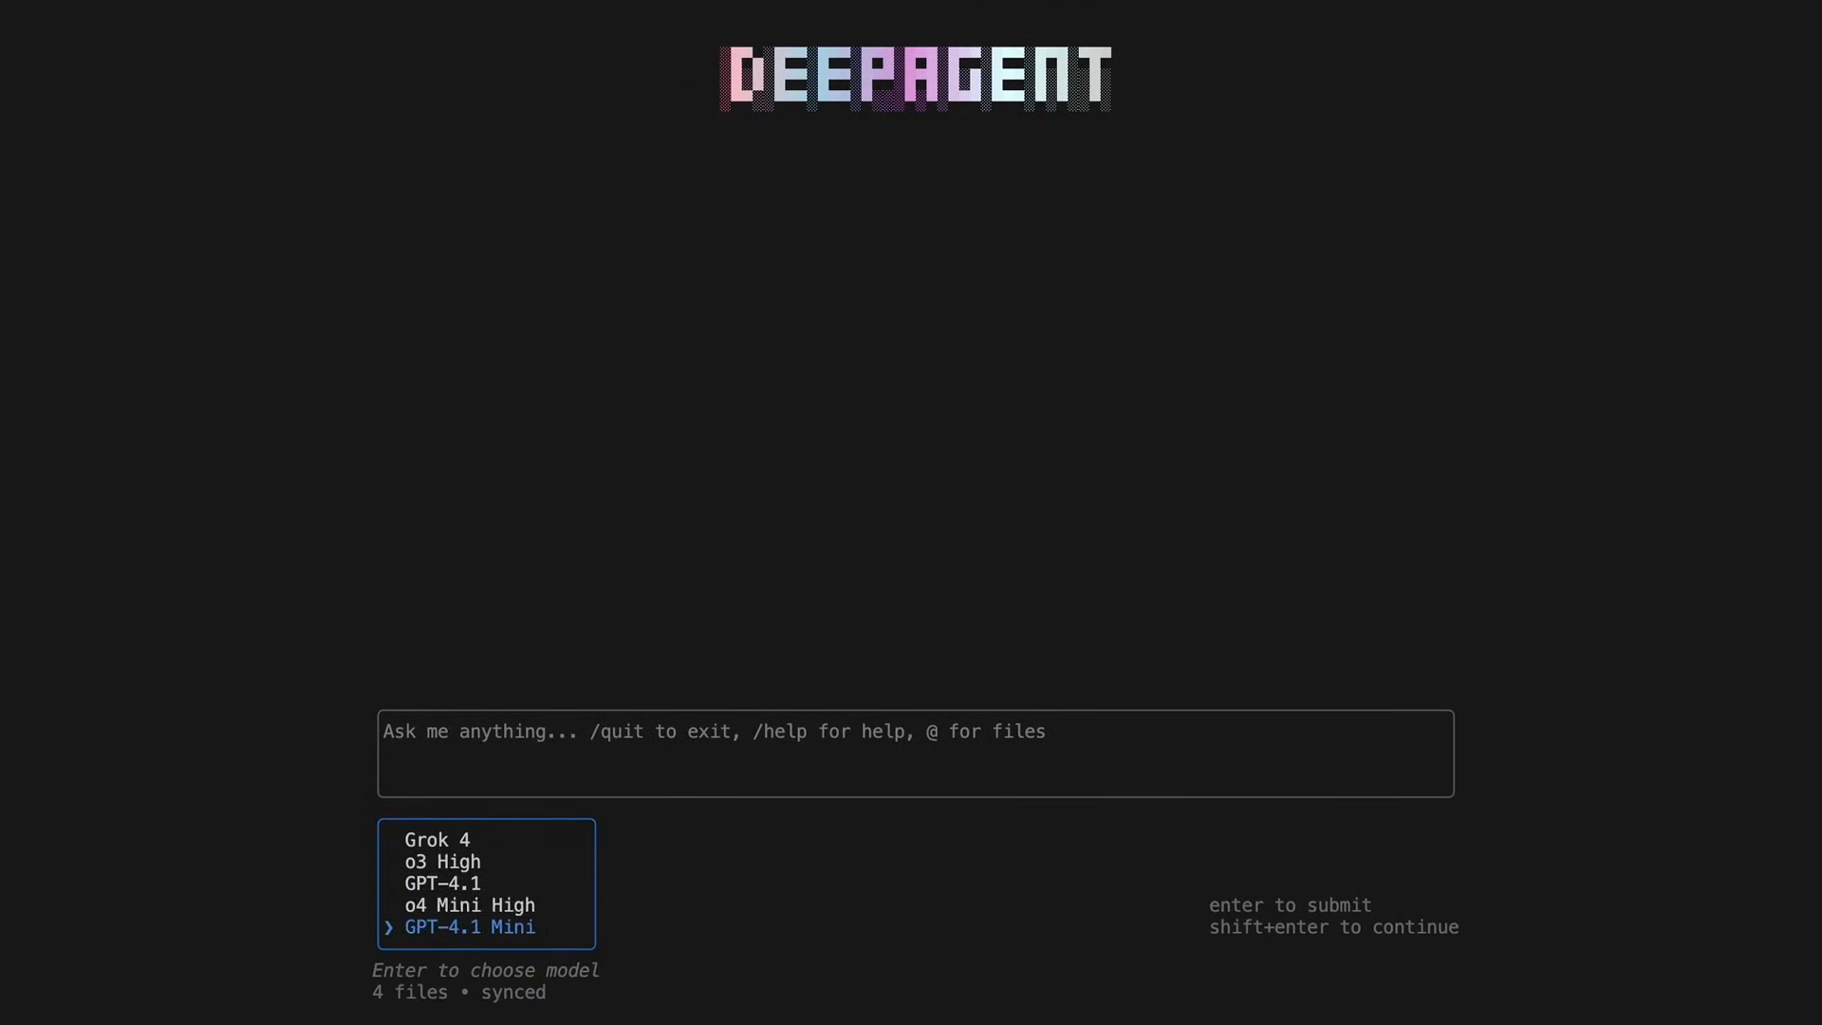
key(Return)
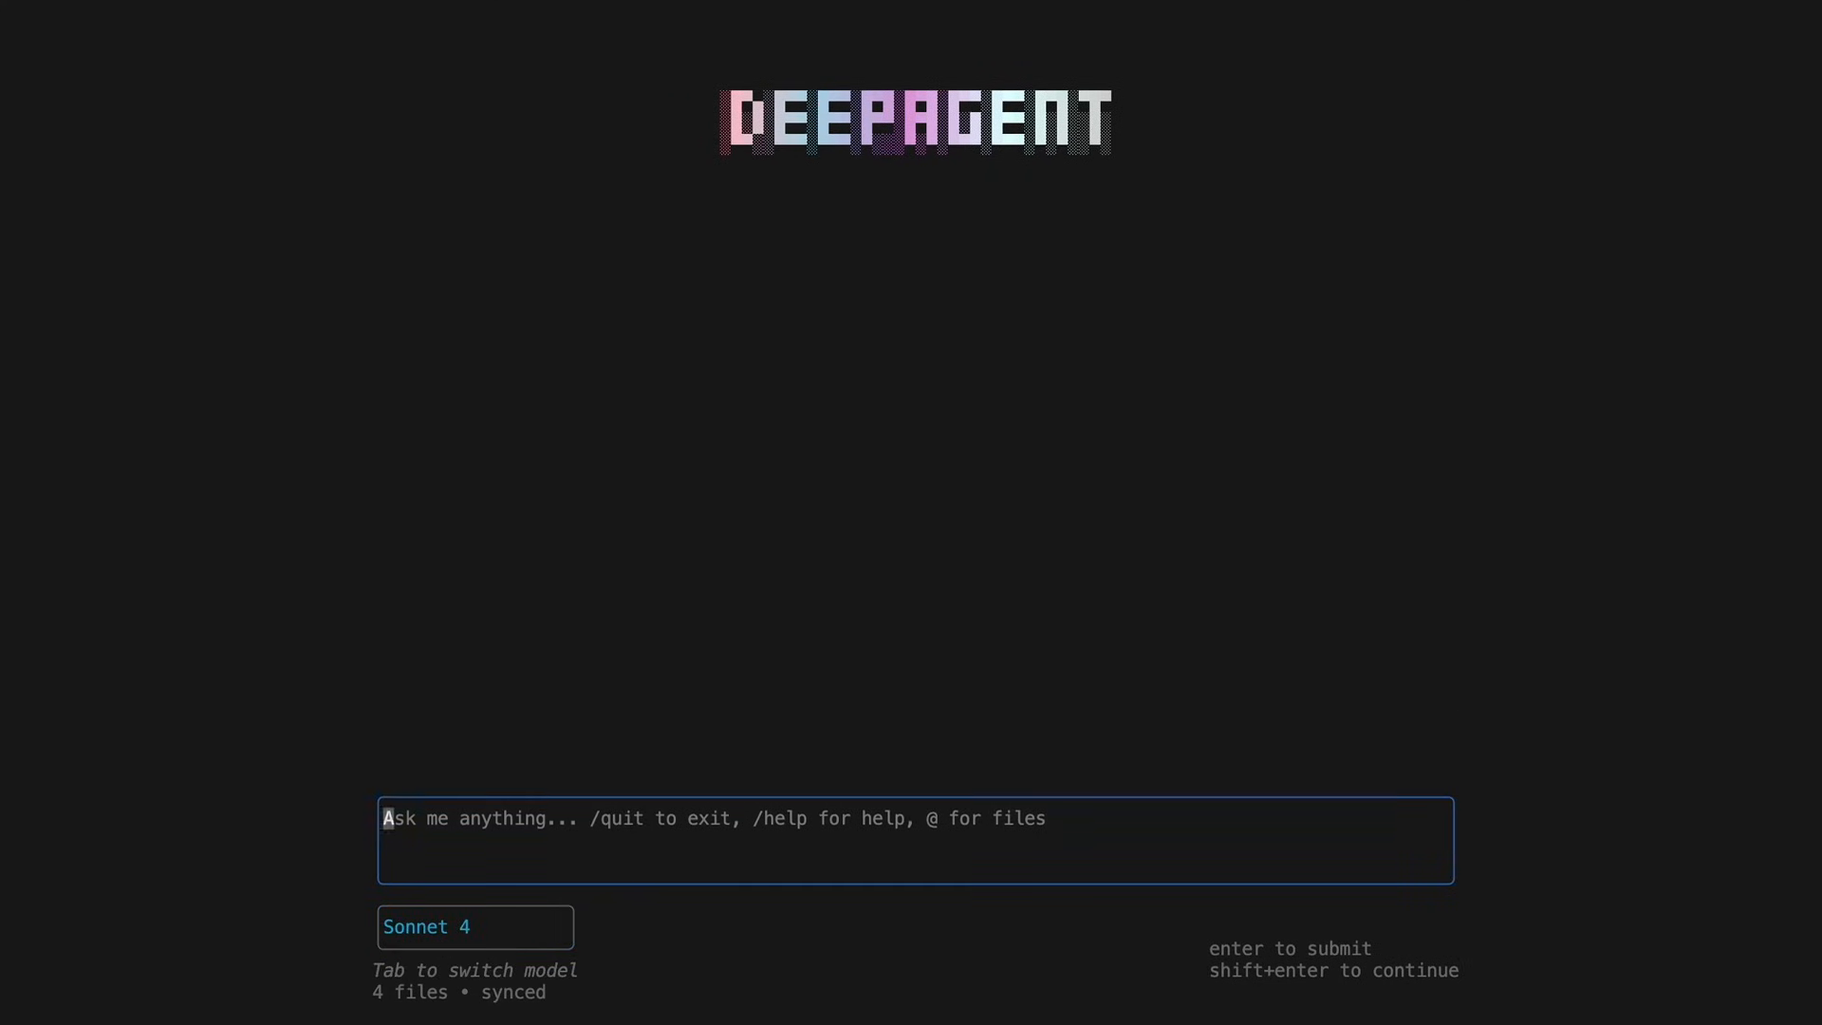
text(Hi, please help me change the name from Chris morgan to Alex Yo, on the portfolio website, thanks)
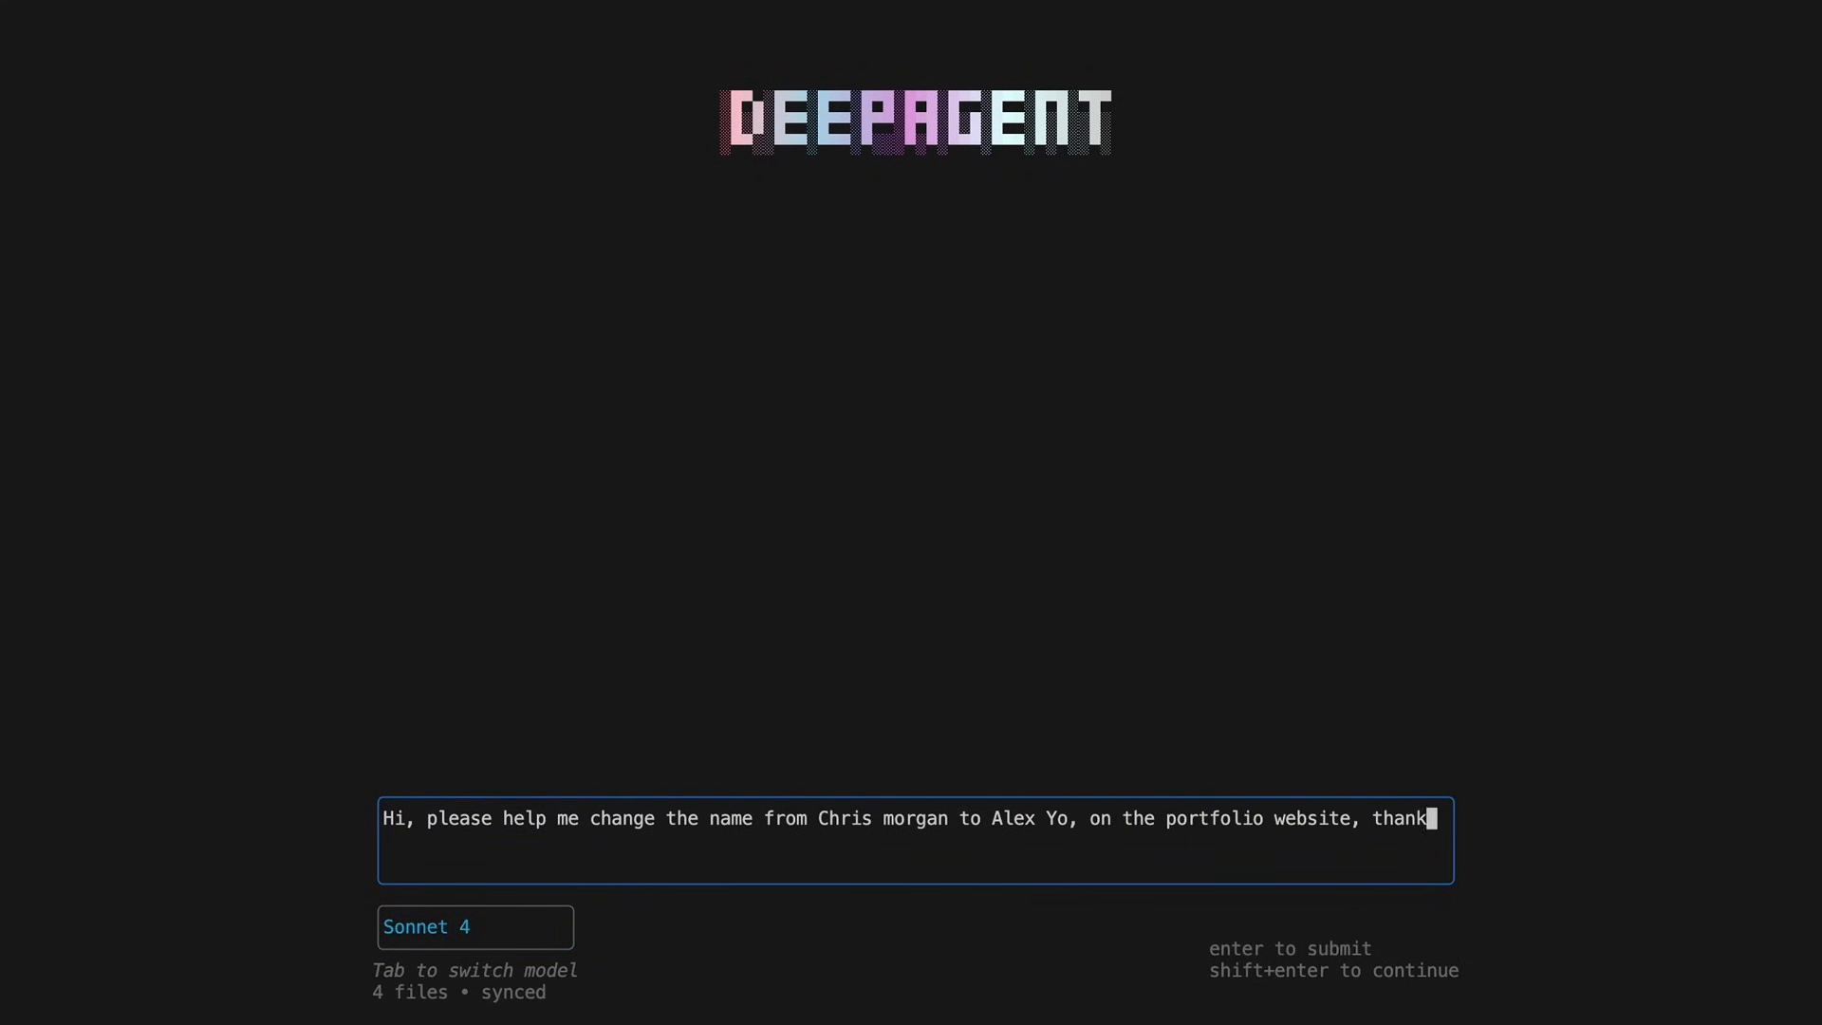
key(Return)
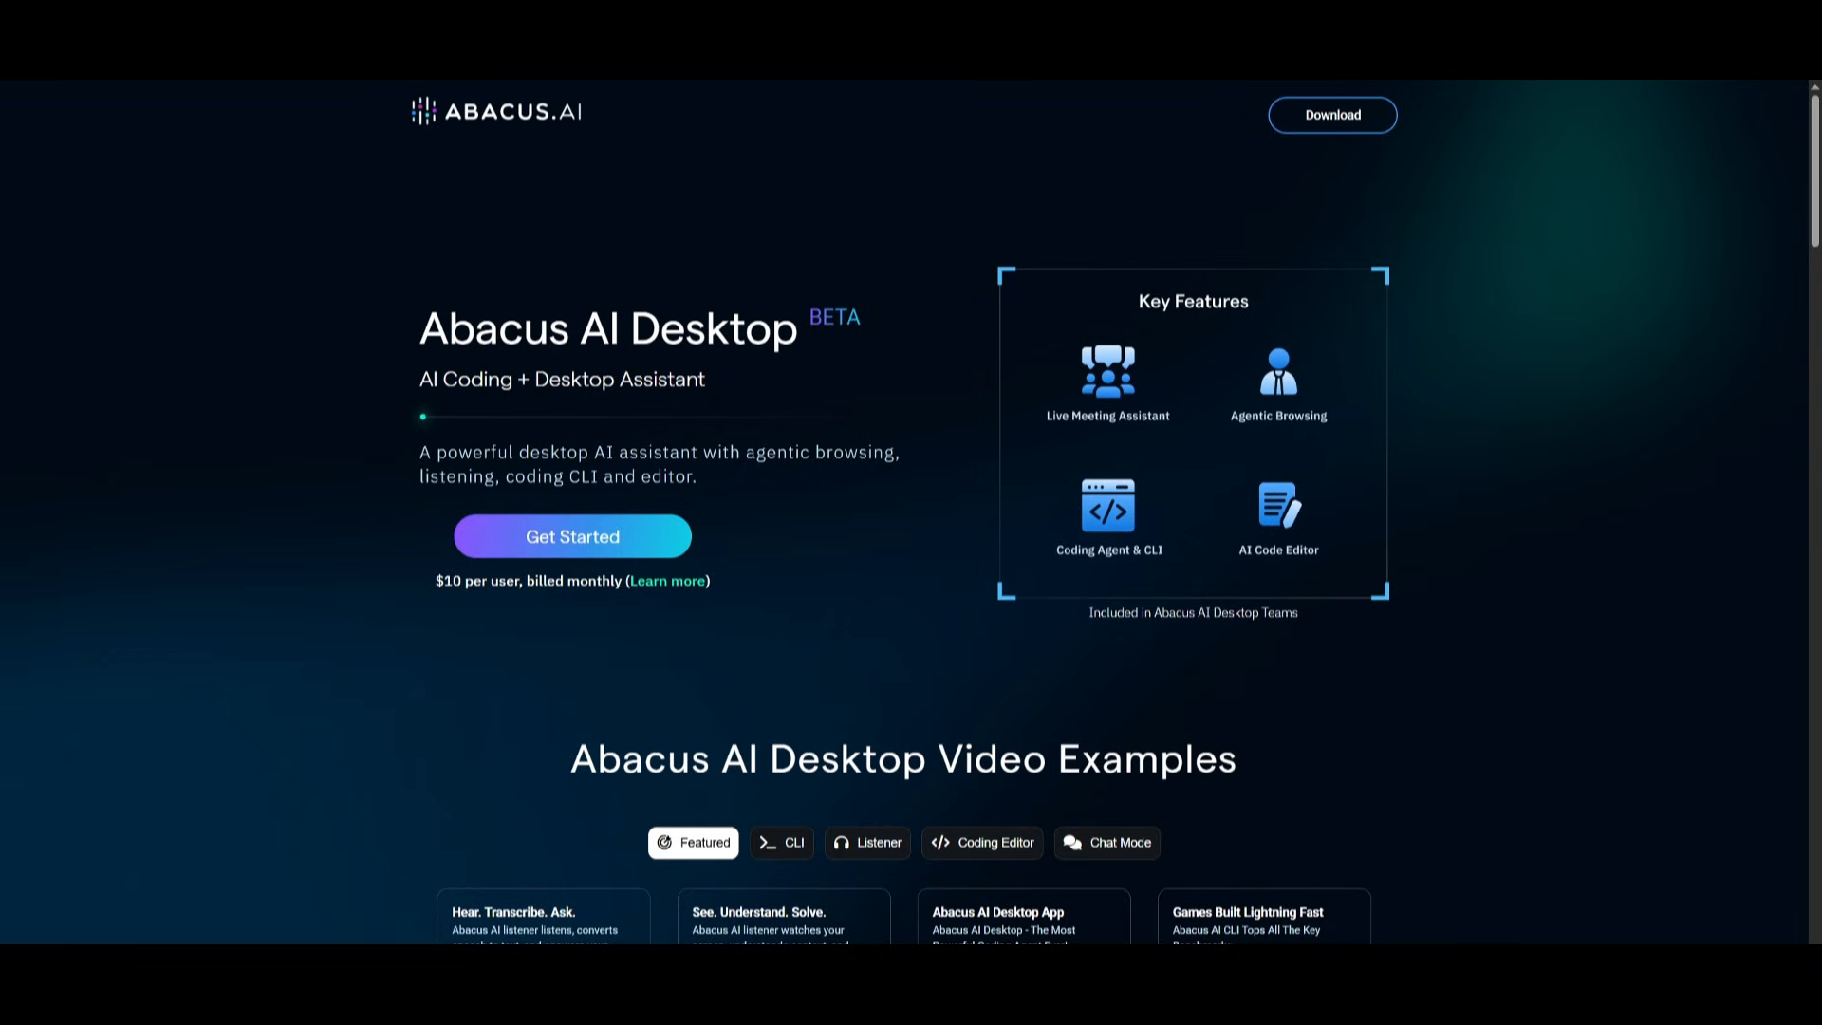
mouse_move(547, 596)
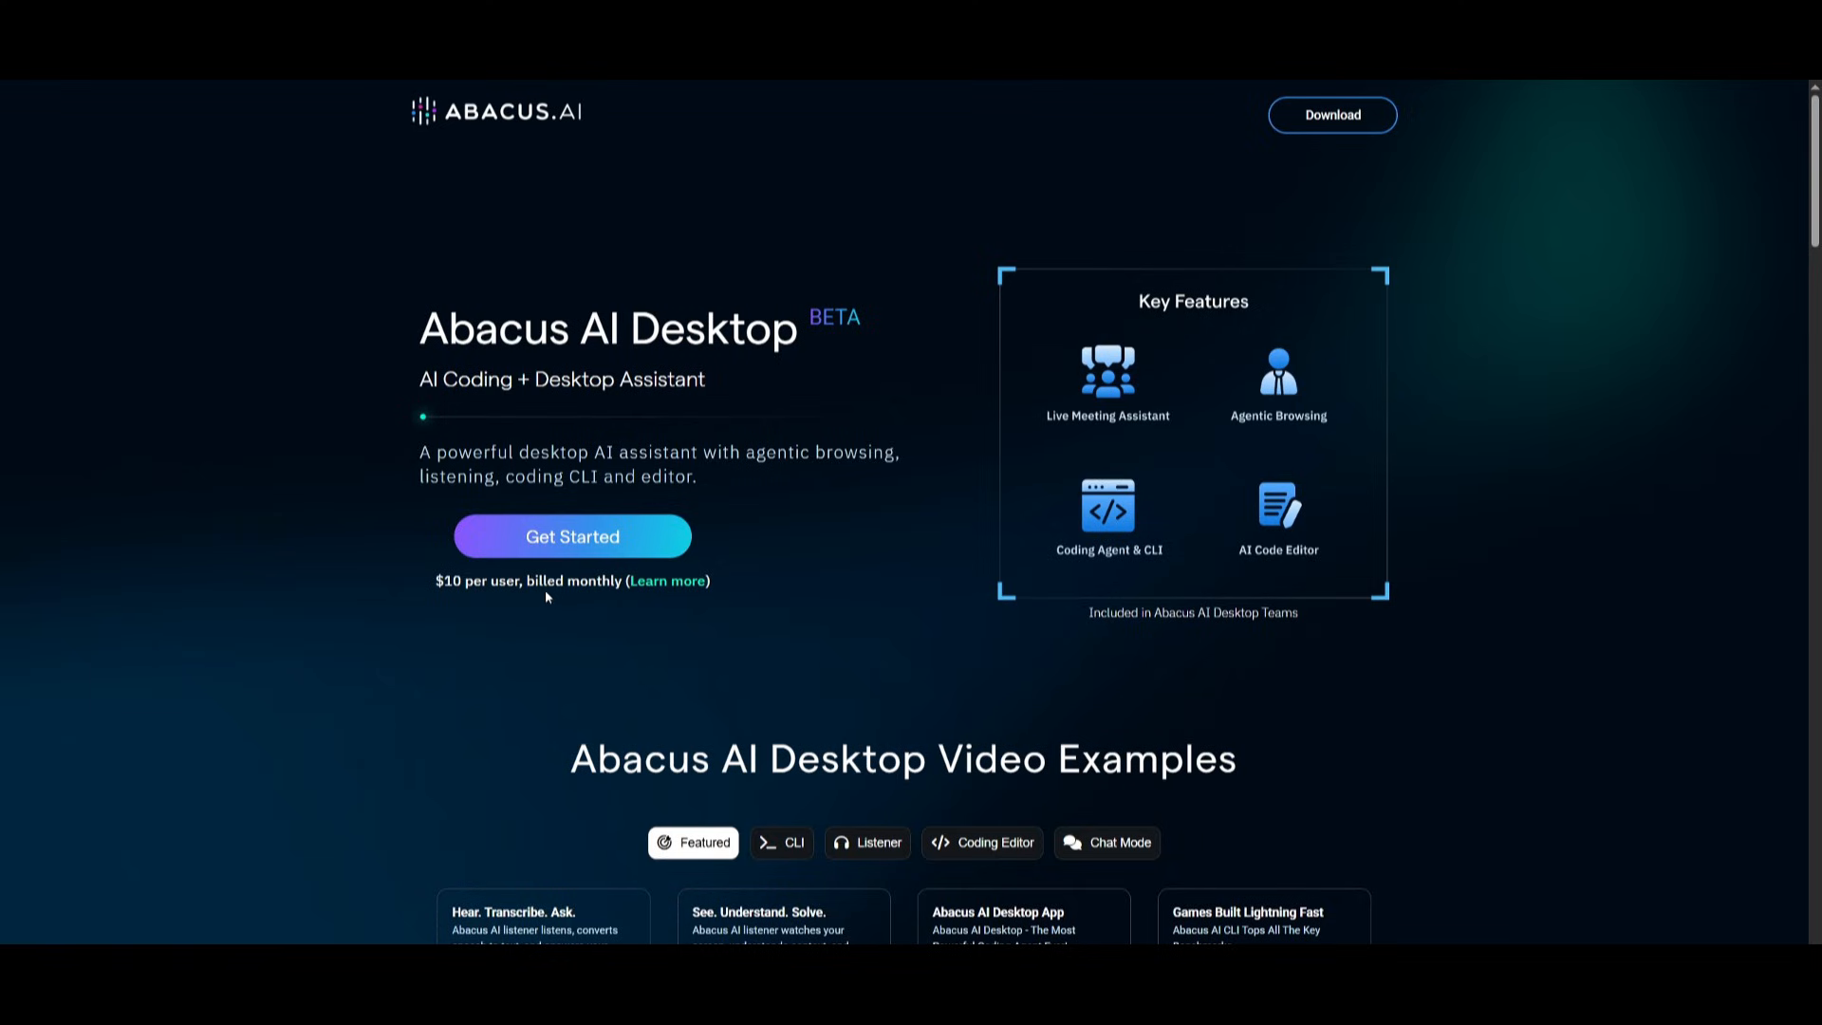
mouse_move(532, 635)
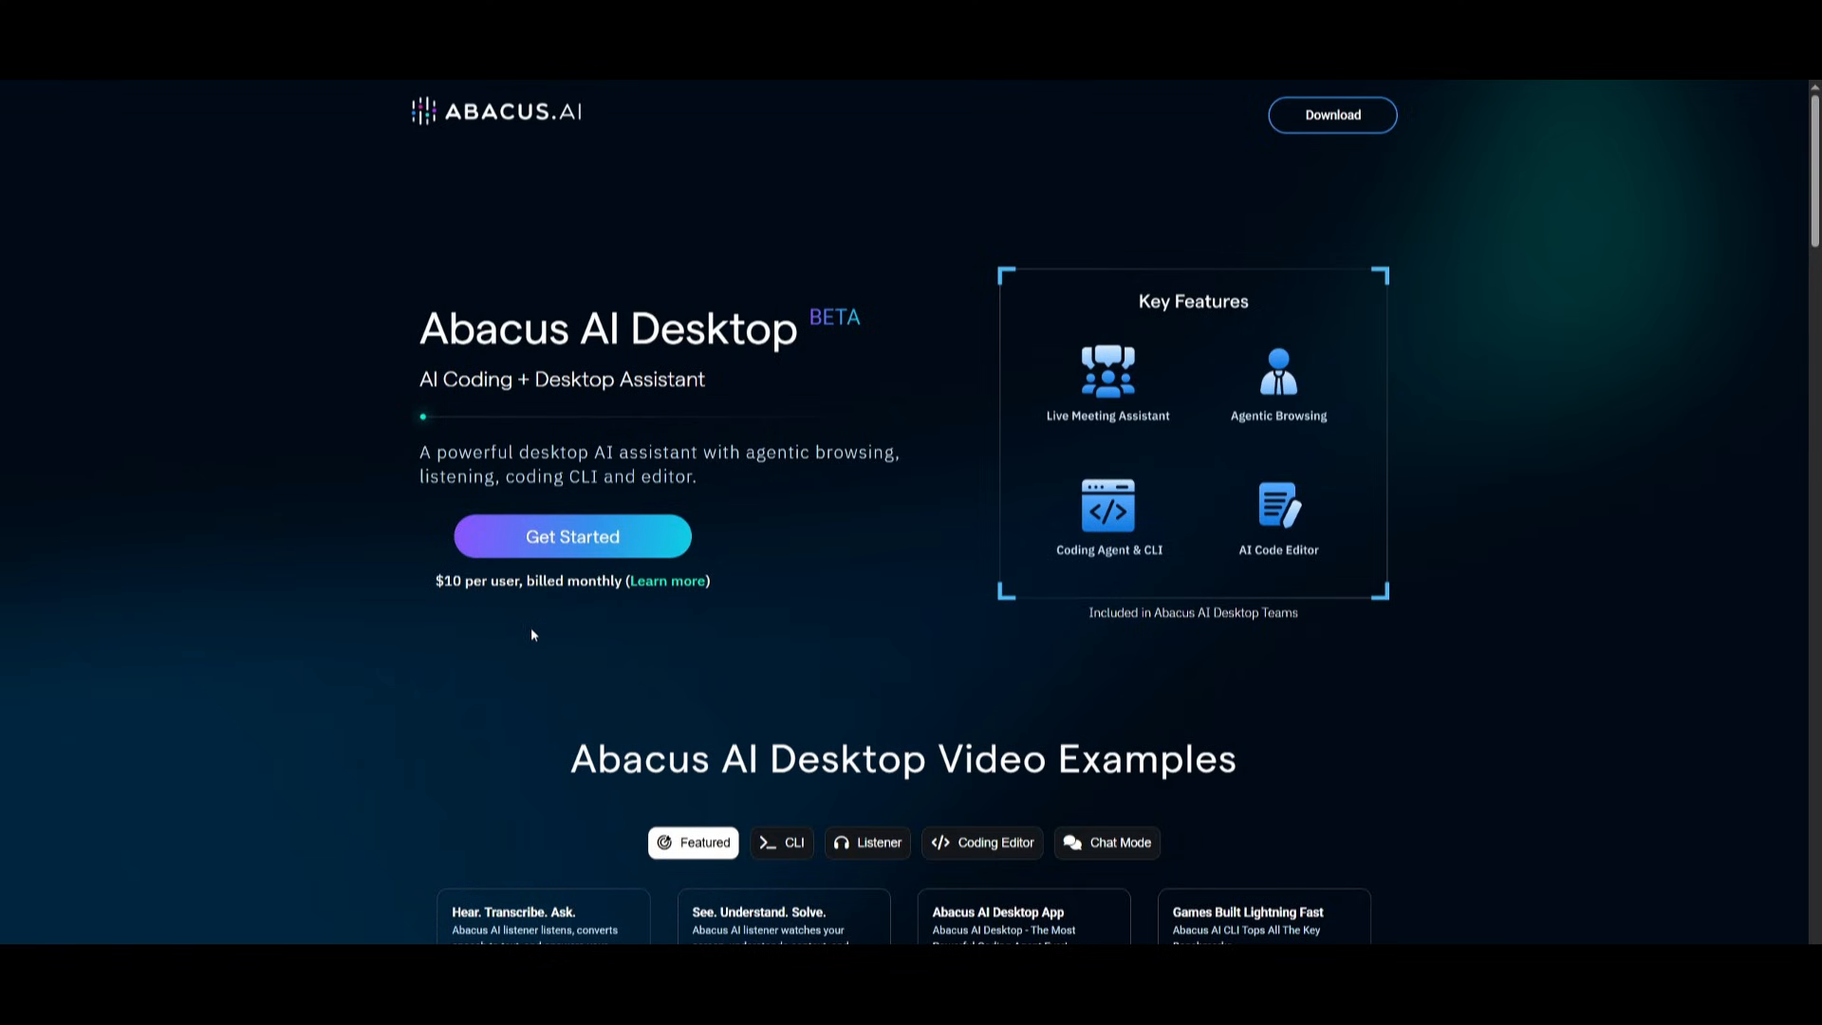
mouse_move(825, 446)
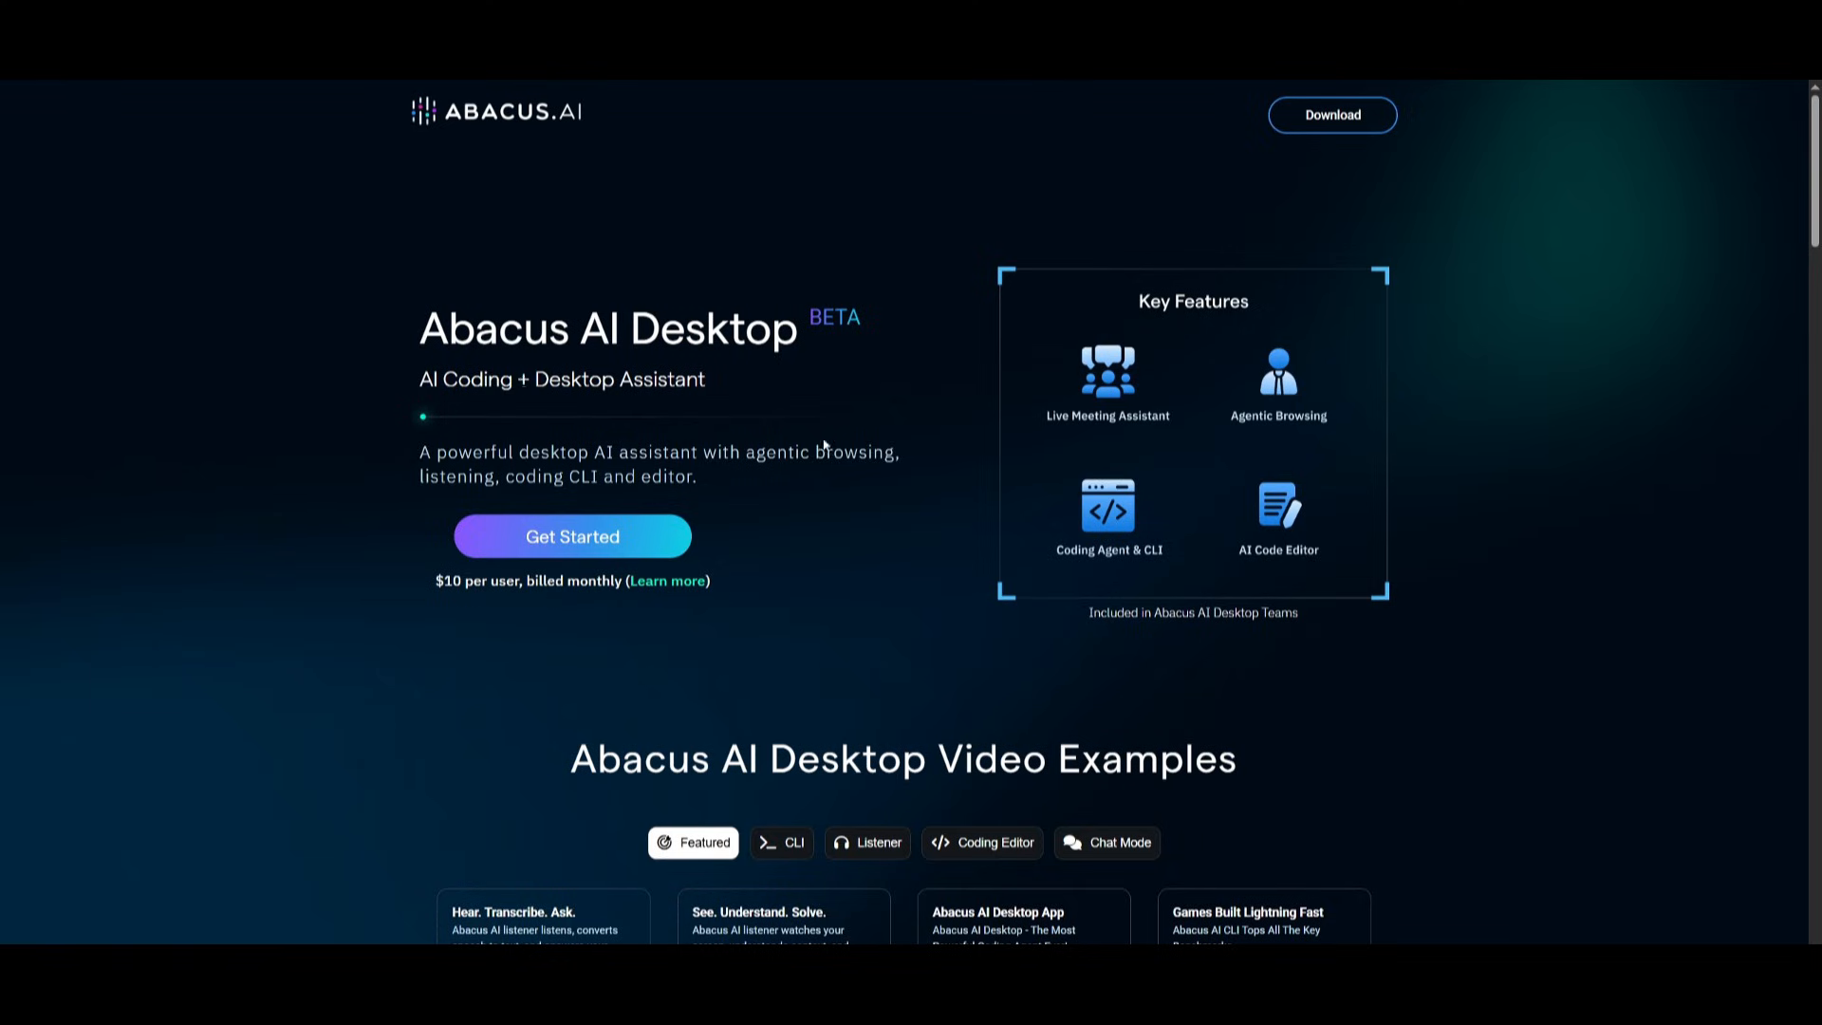
Step: Scroll the Abacus AI Desktop page through benchmarks, Desktop Listener and bonus access sections
scroll(down, 3)
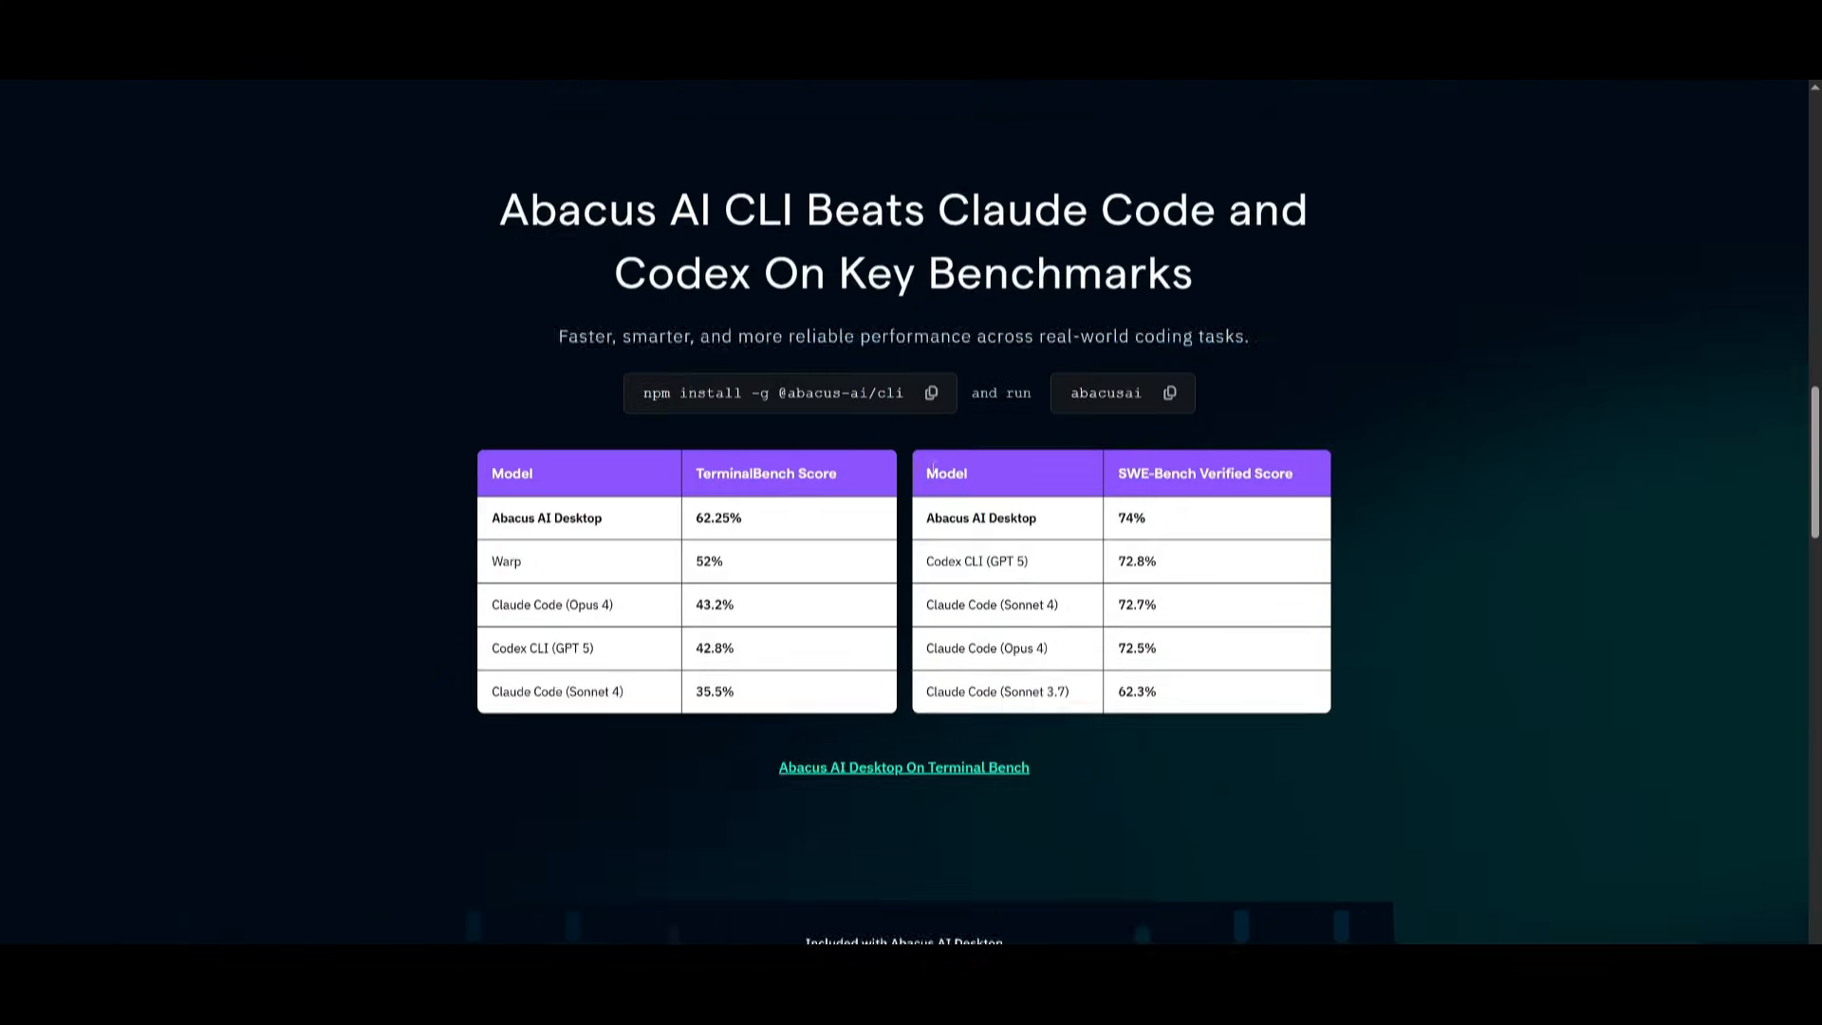
scroll(down, 3)
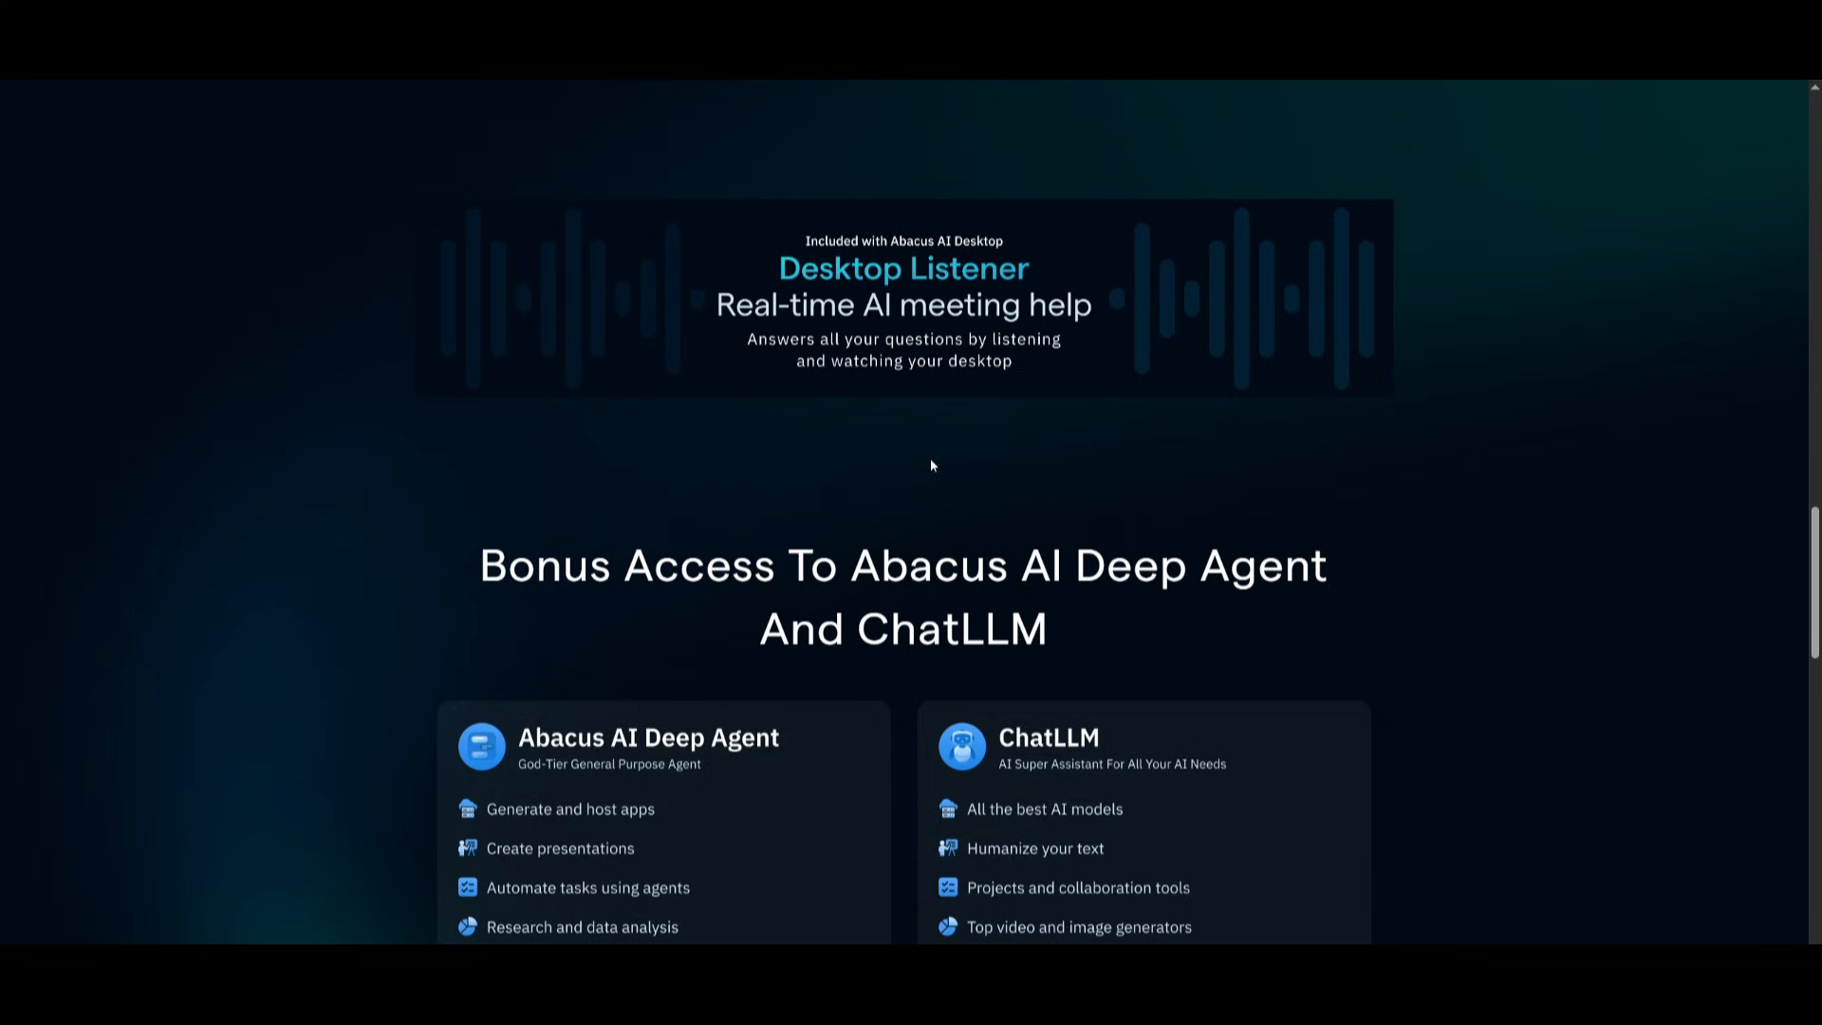
mouse_move(900, 285)
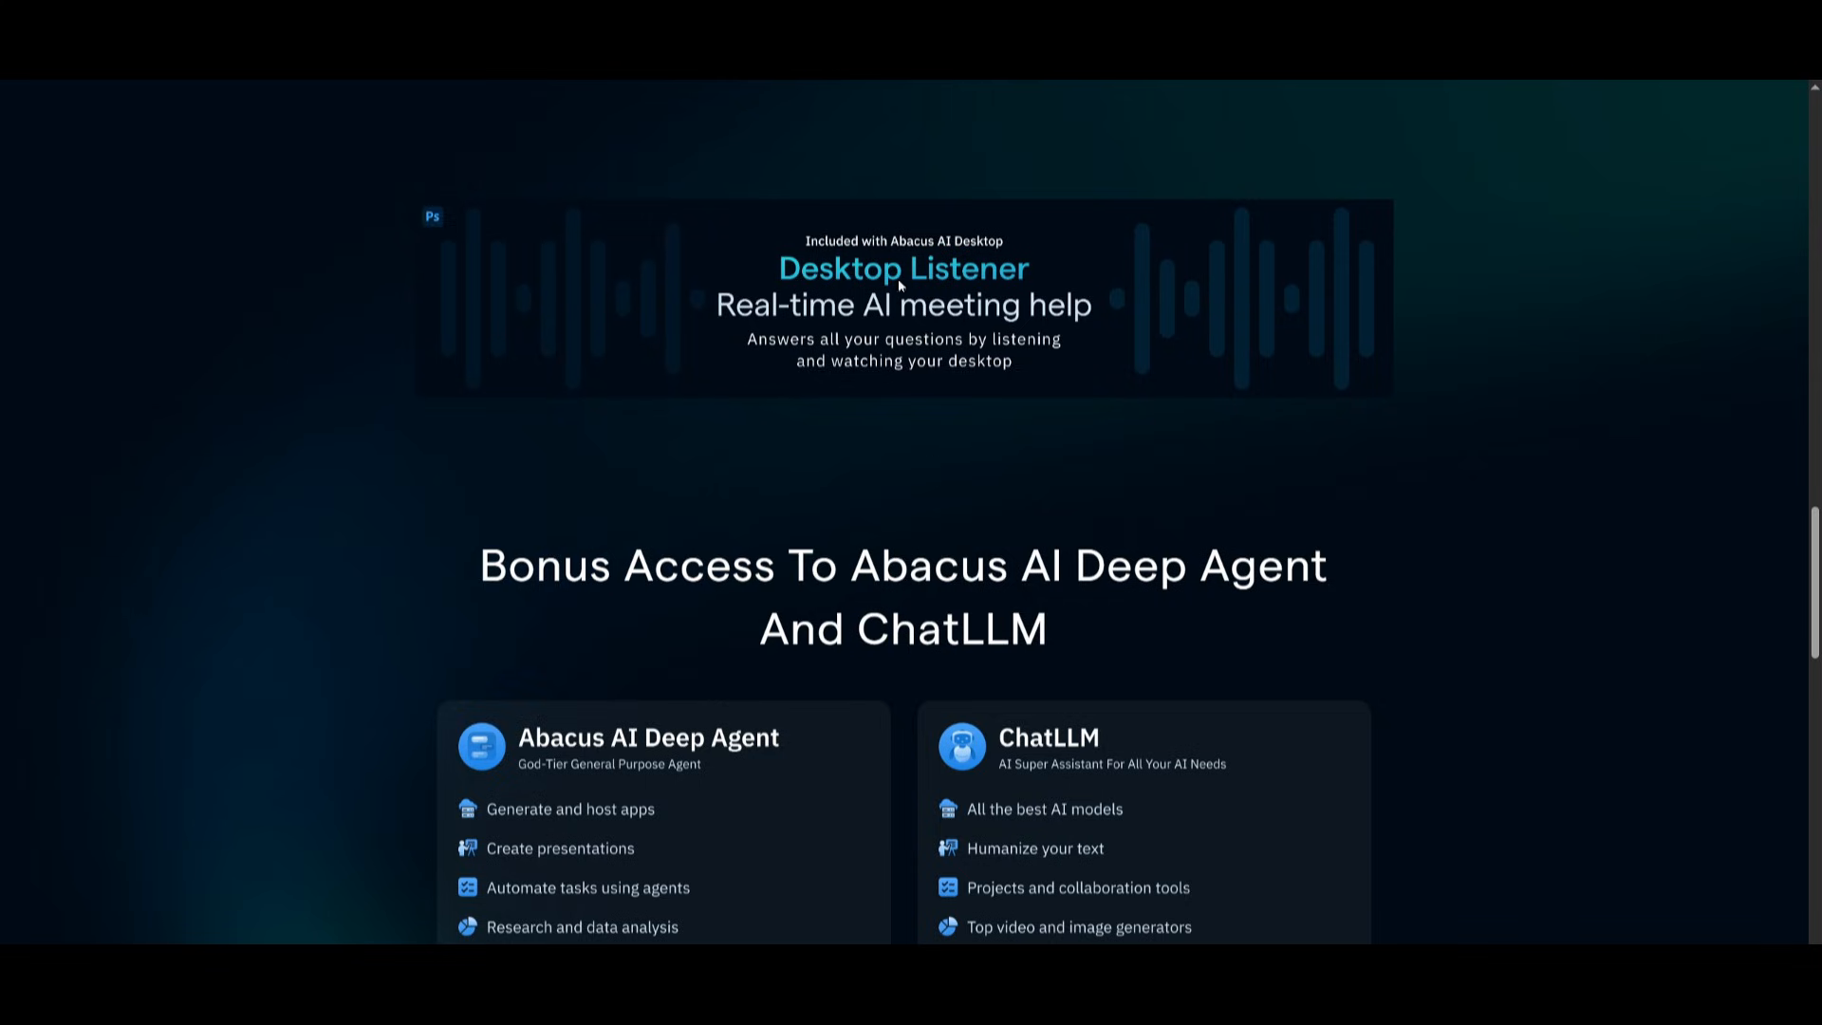
scroll(down, 3)
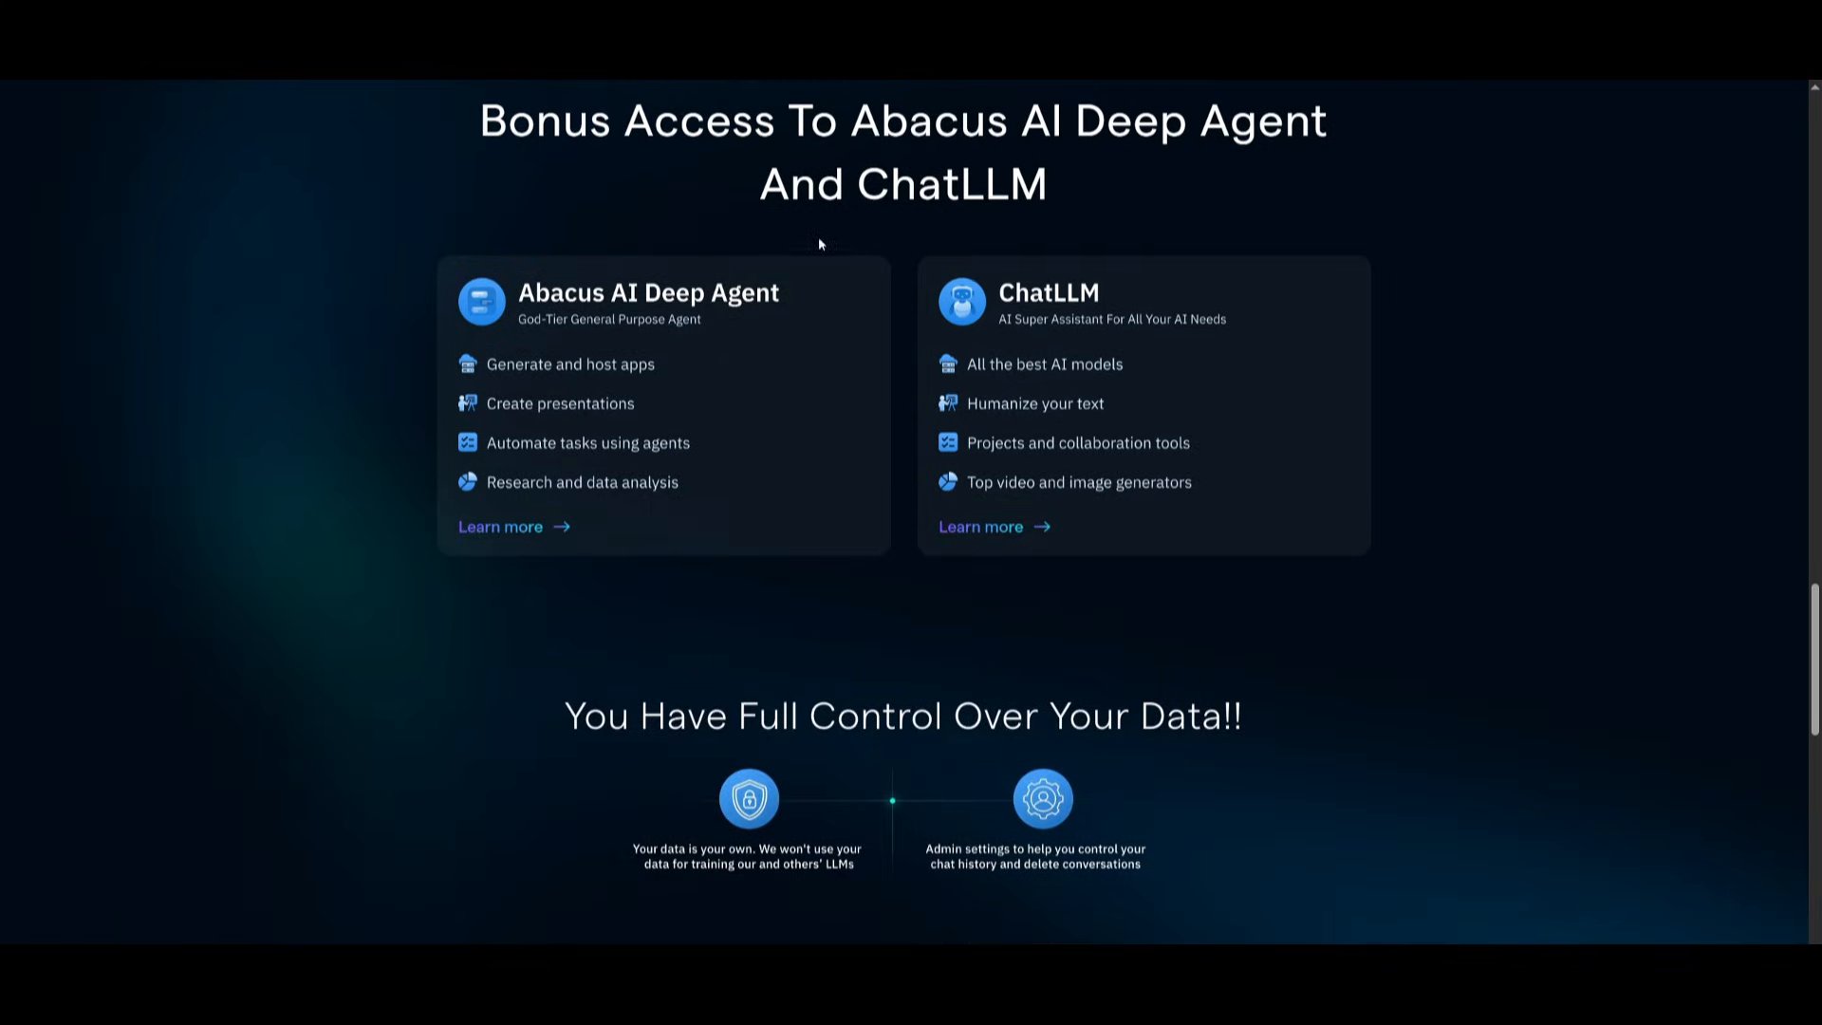
mouse_move(1100, 329)
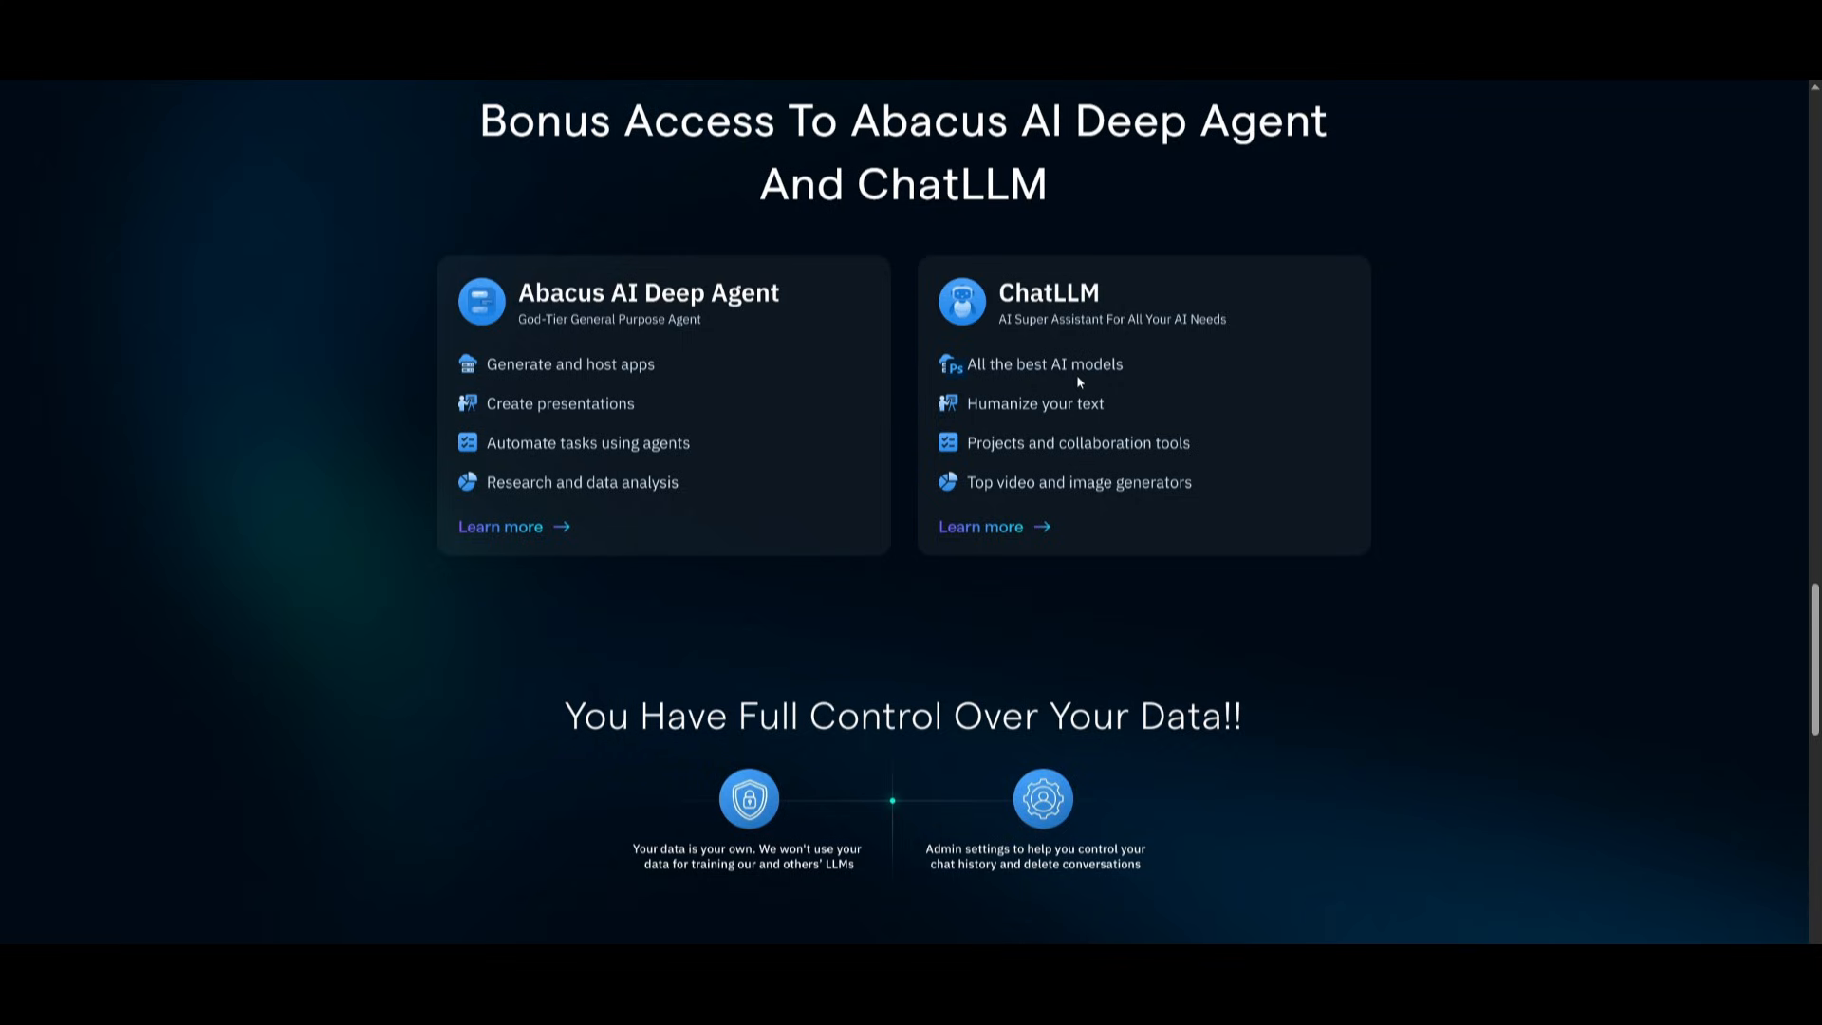
mouse_move(896, 361)
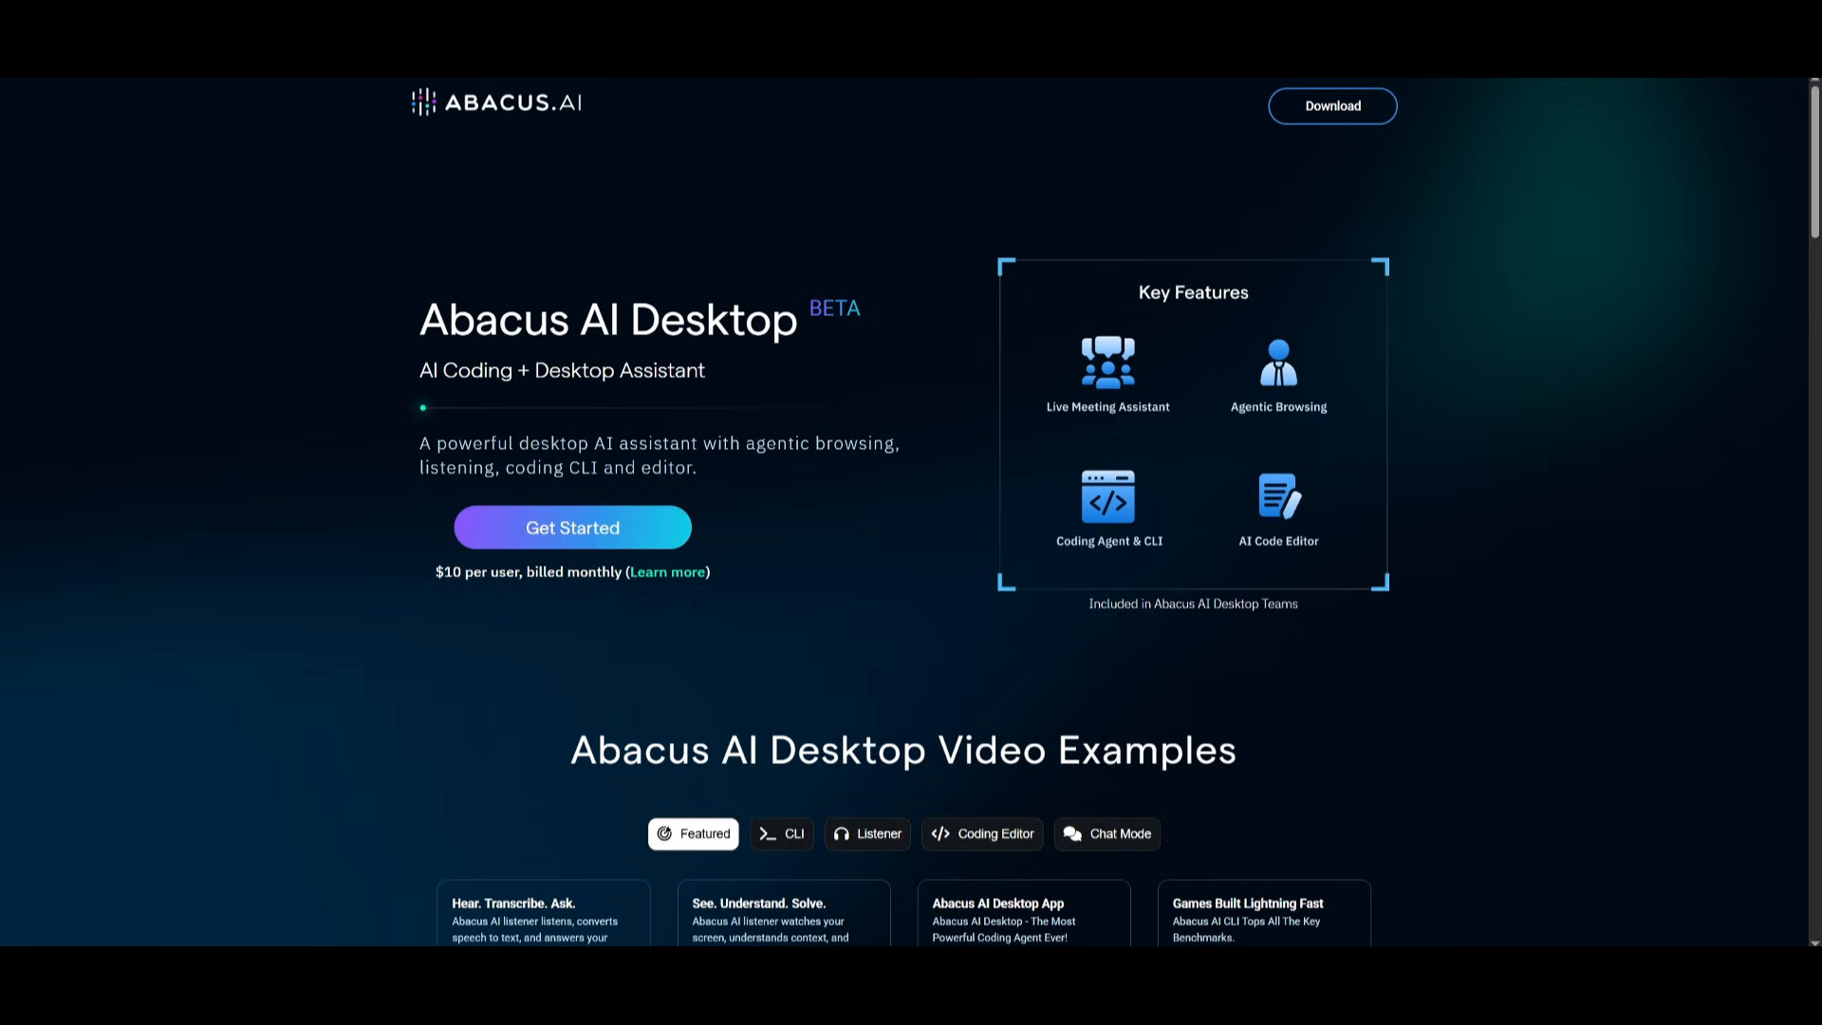
mouse_move(214, 547)
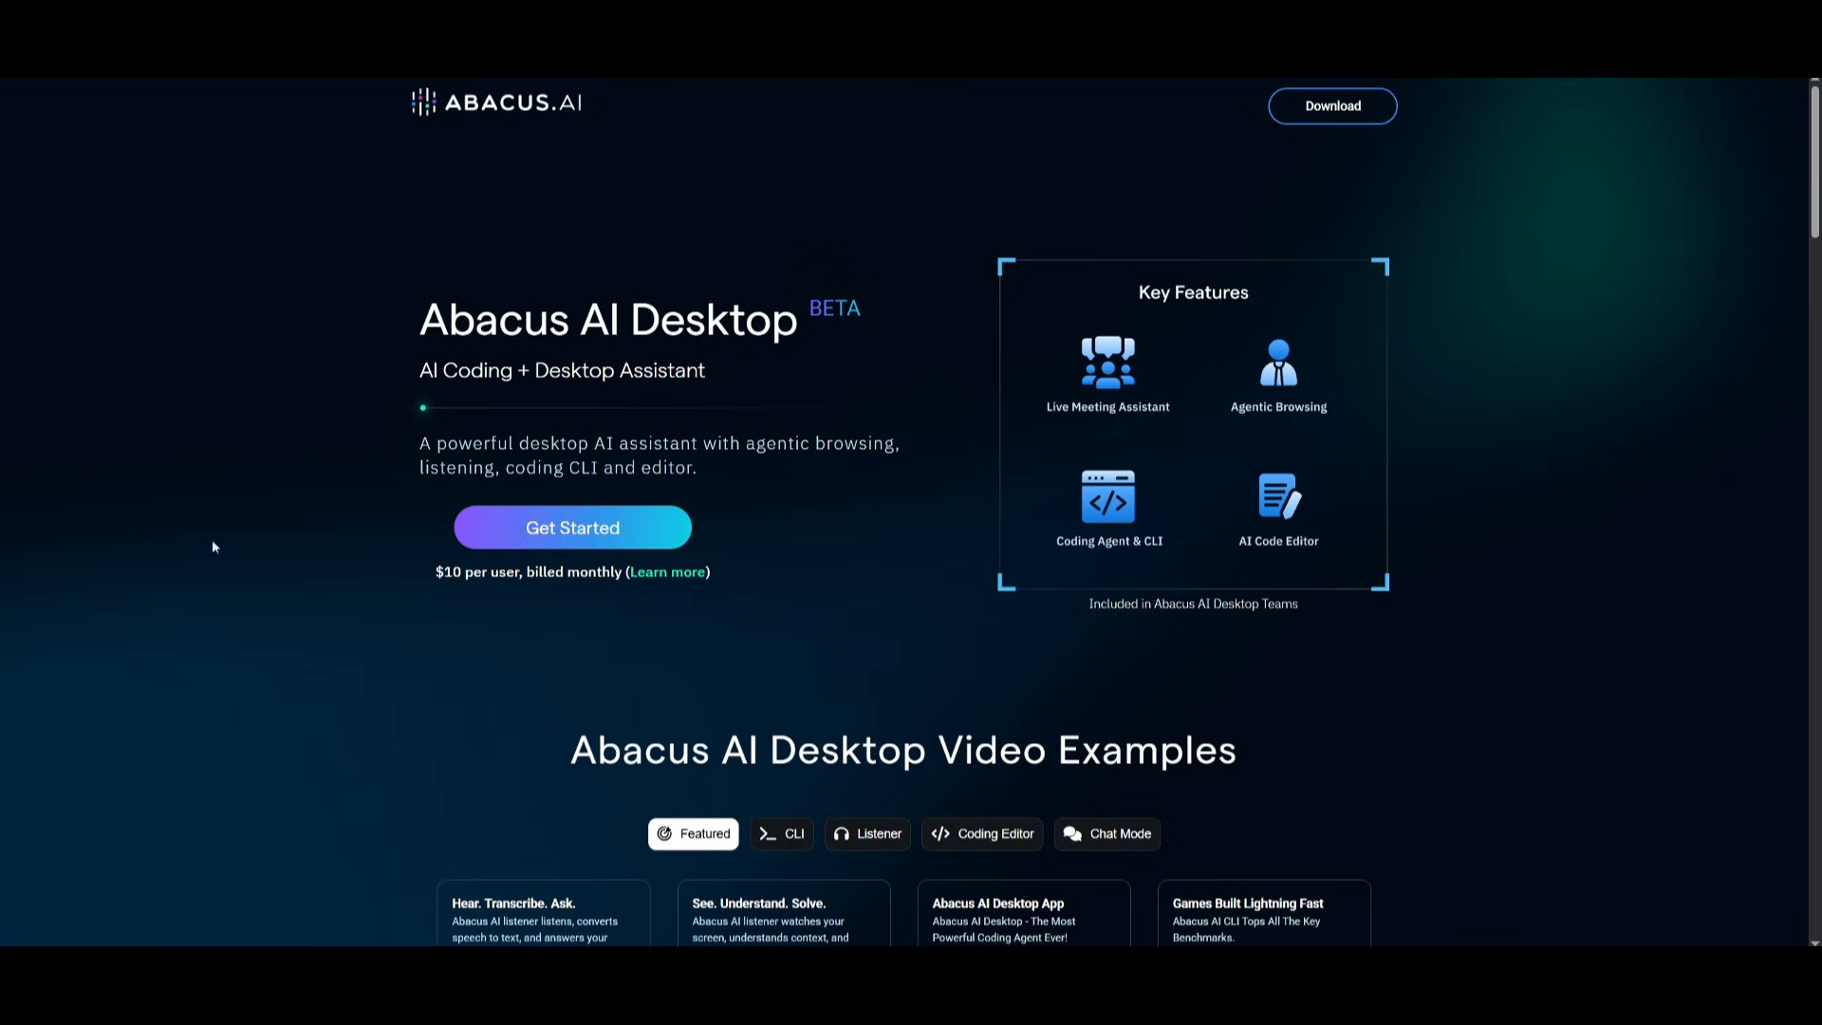
mouse_move(656, 533)
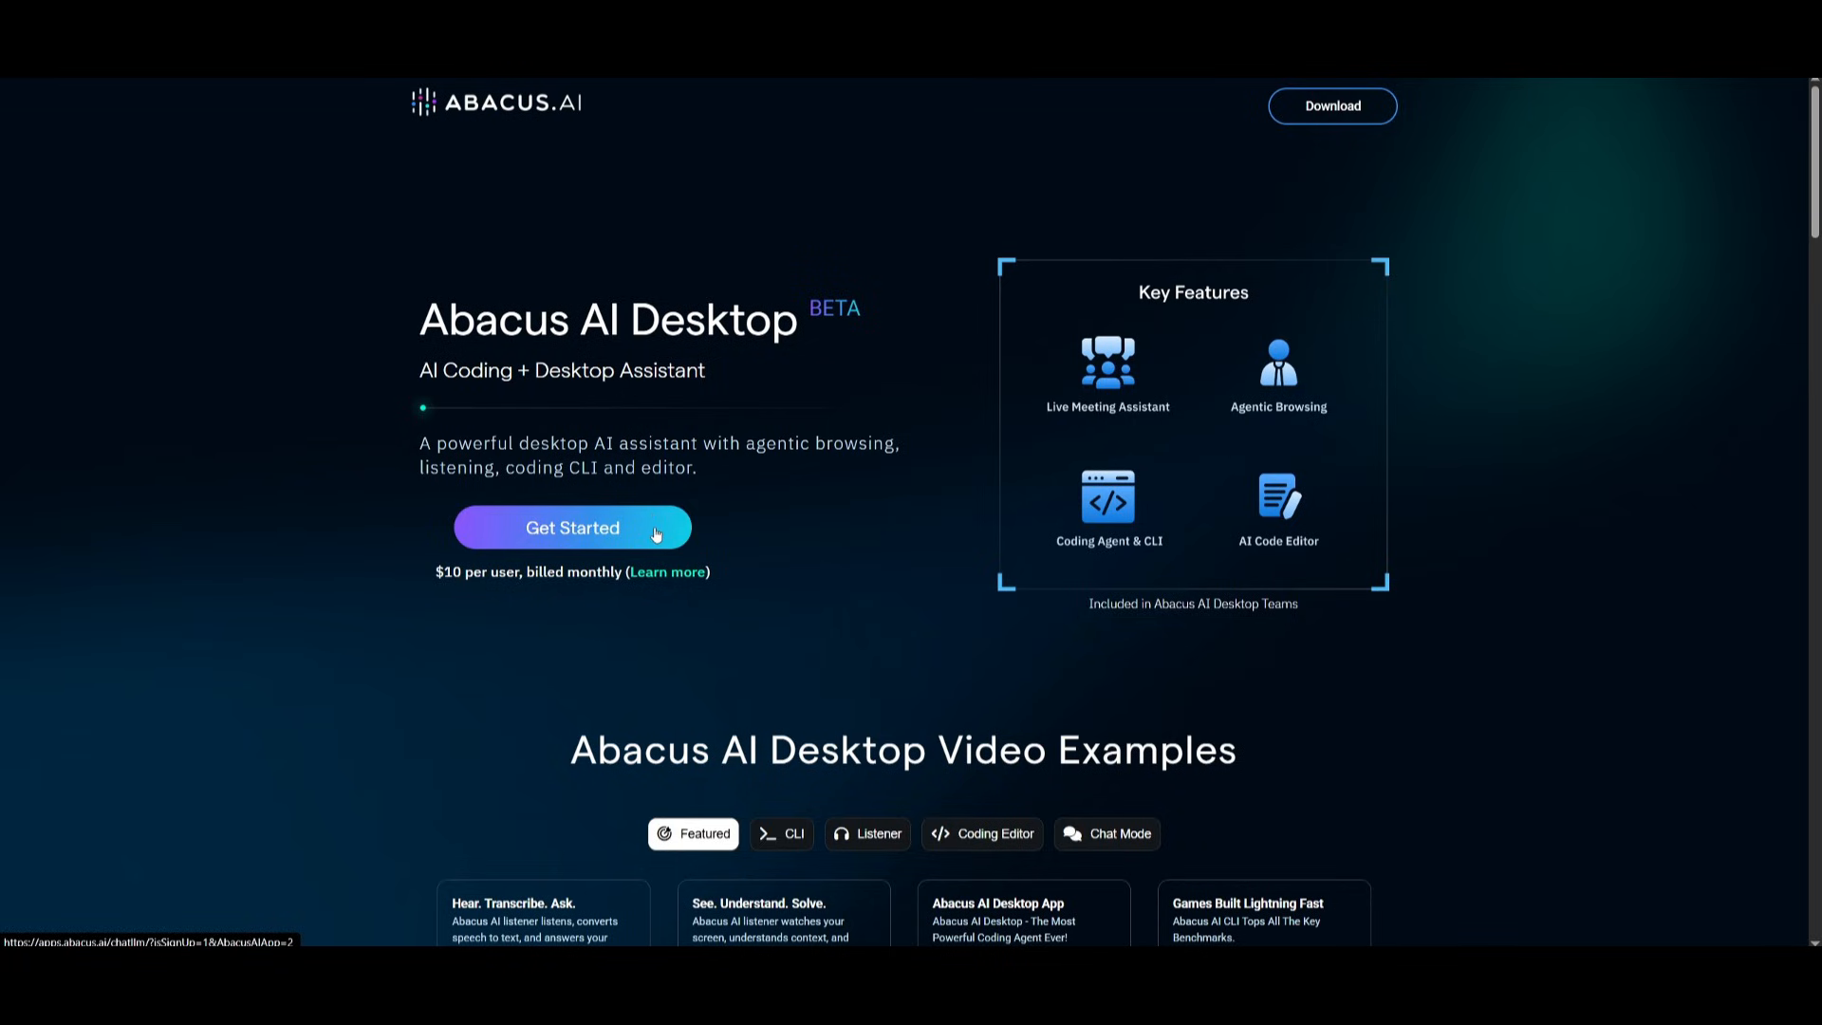
mouse_move(515, 590)
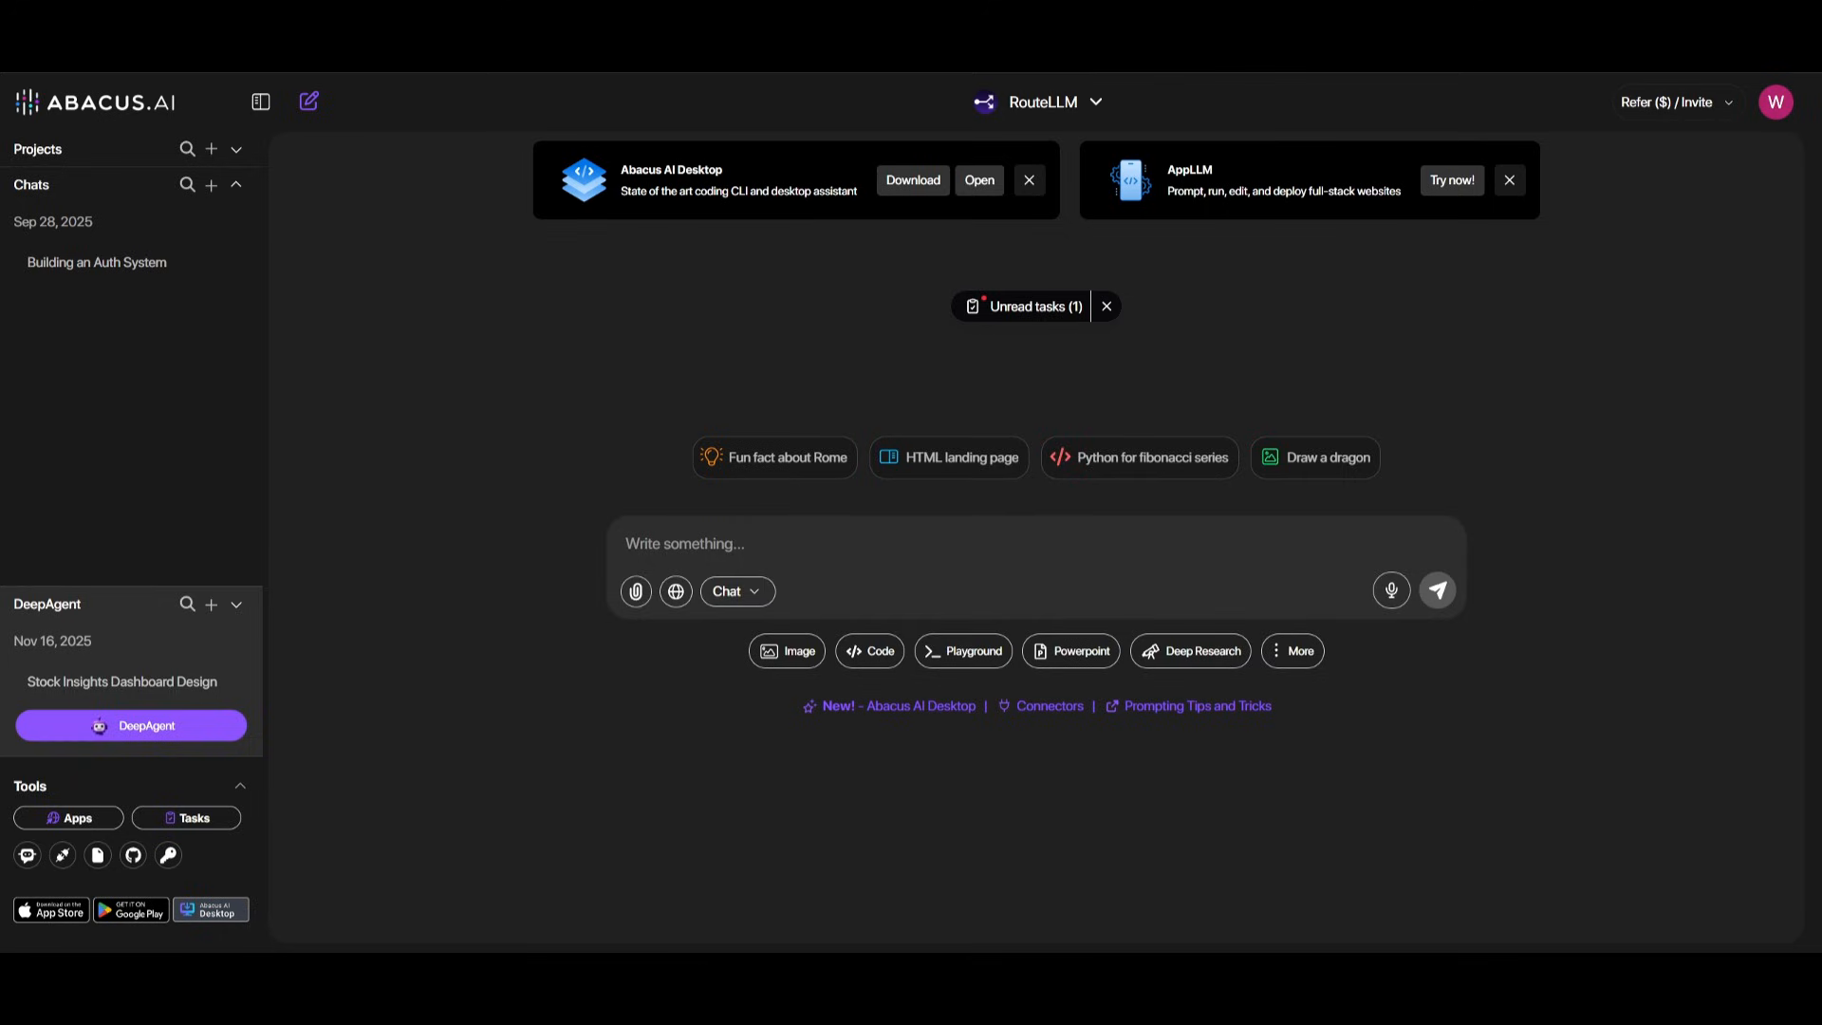
mouse_move(571, 803)
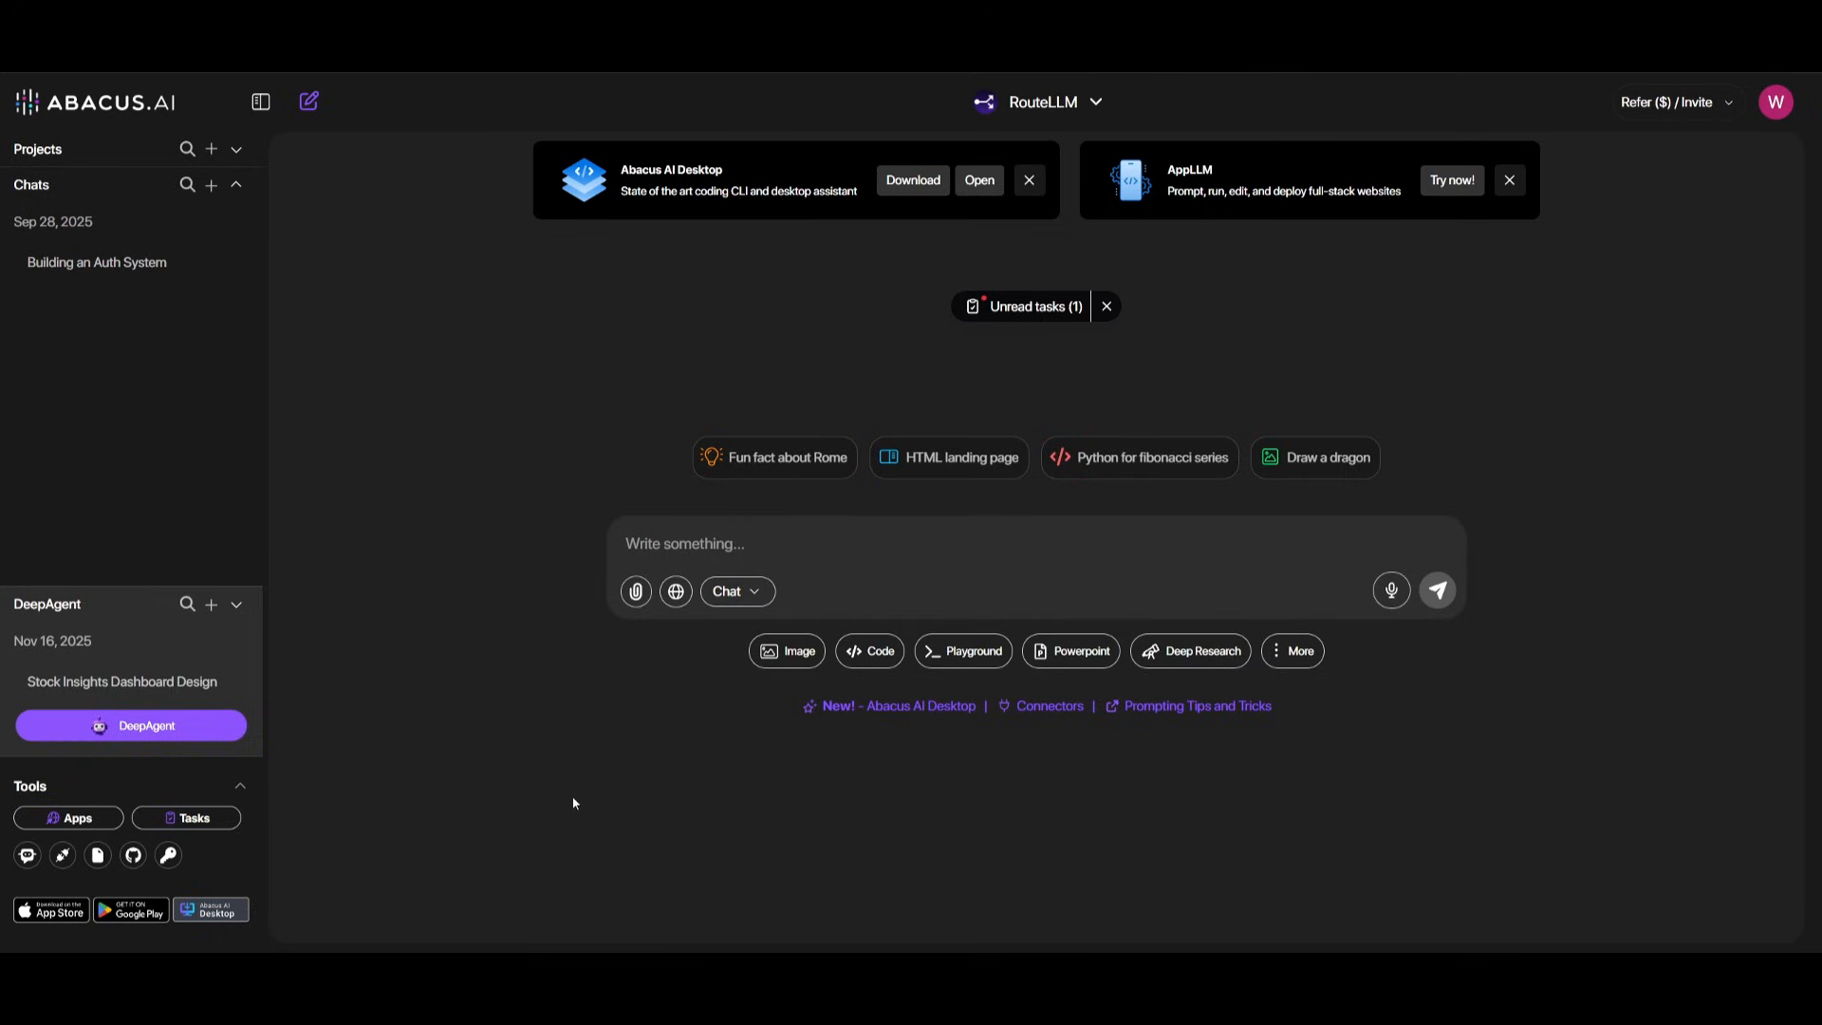
mouse_move(1156, 733)
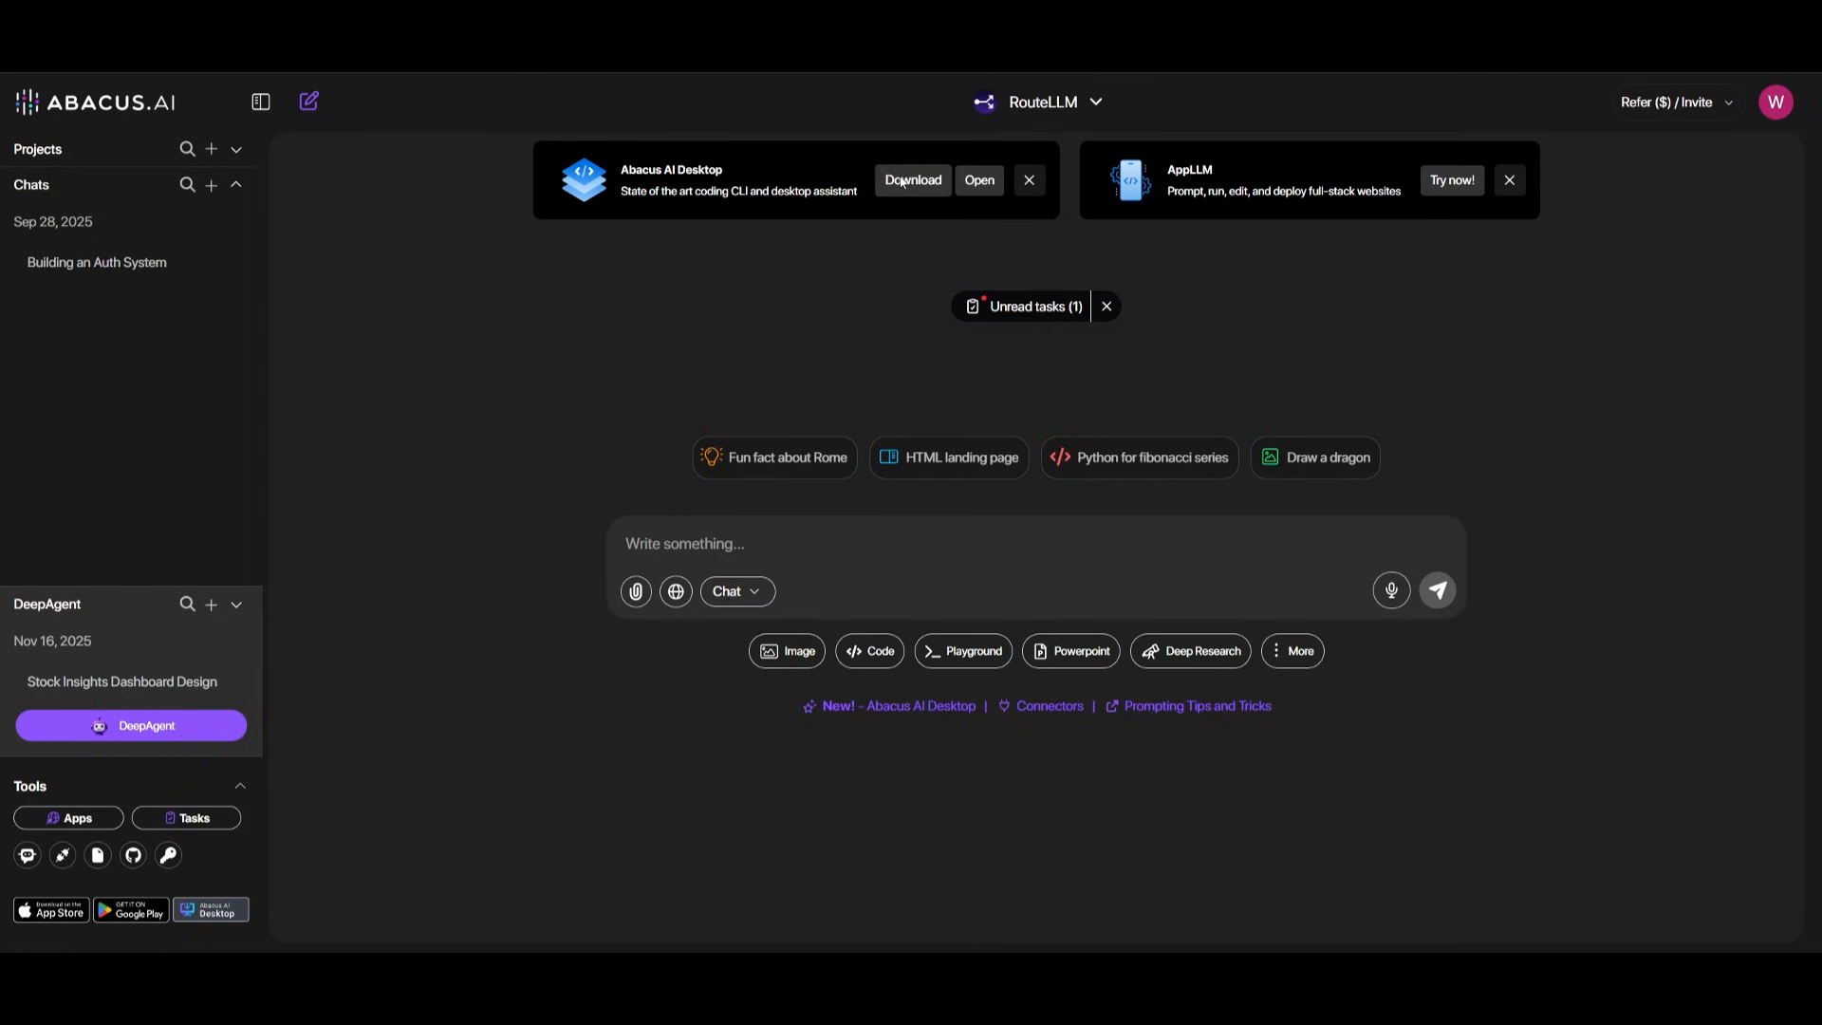
Step: Download Abacus AI Desktop from the ChatLLM home page banner
click(912, 181)
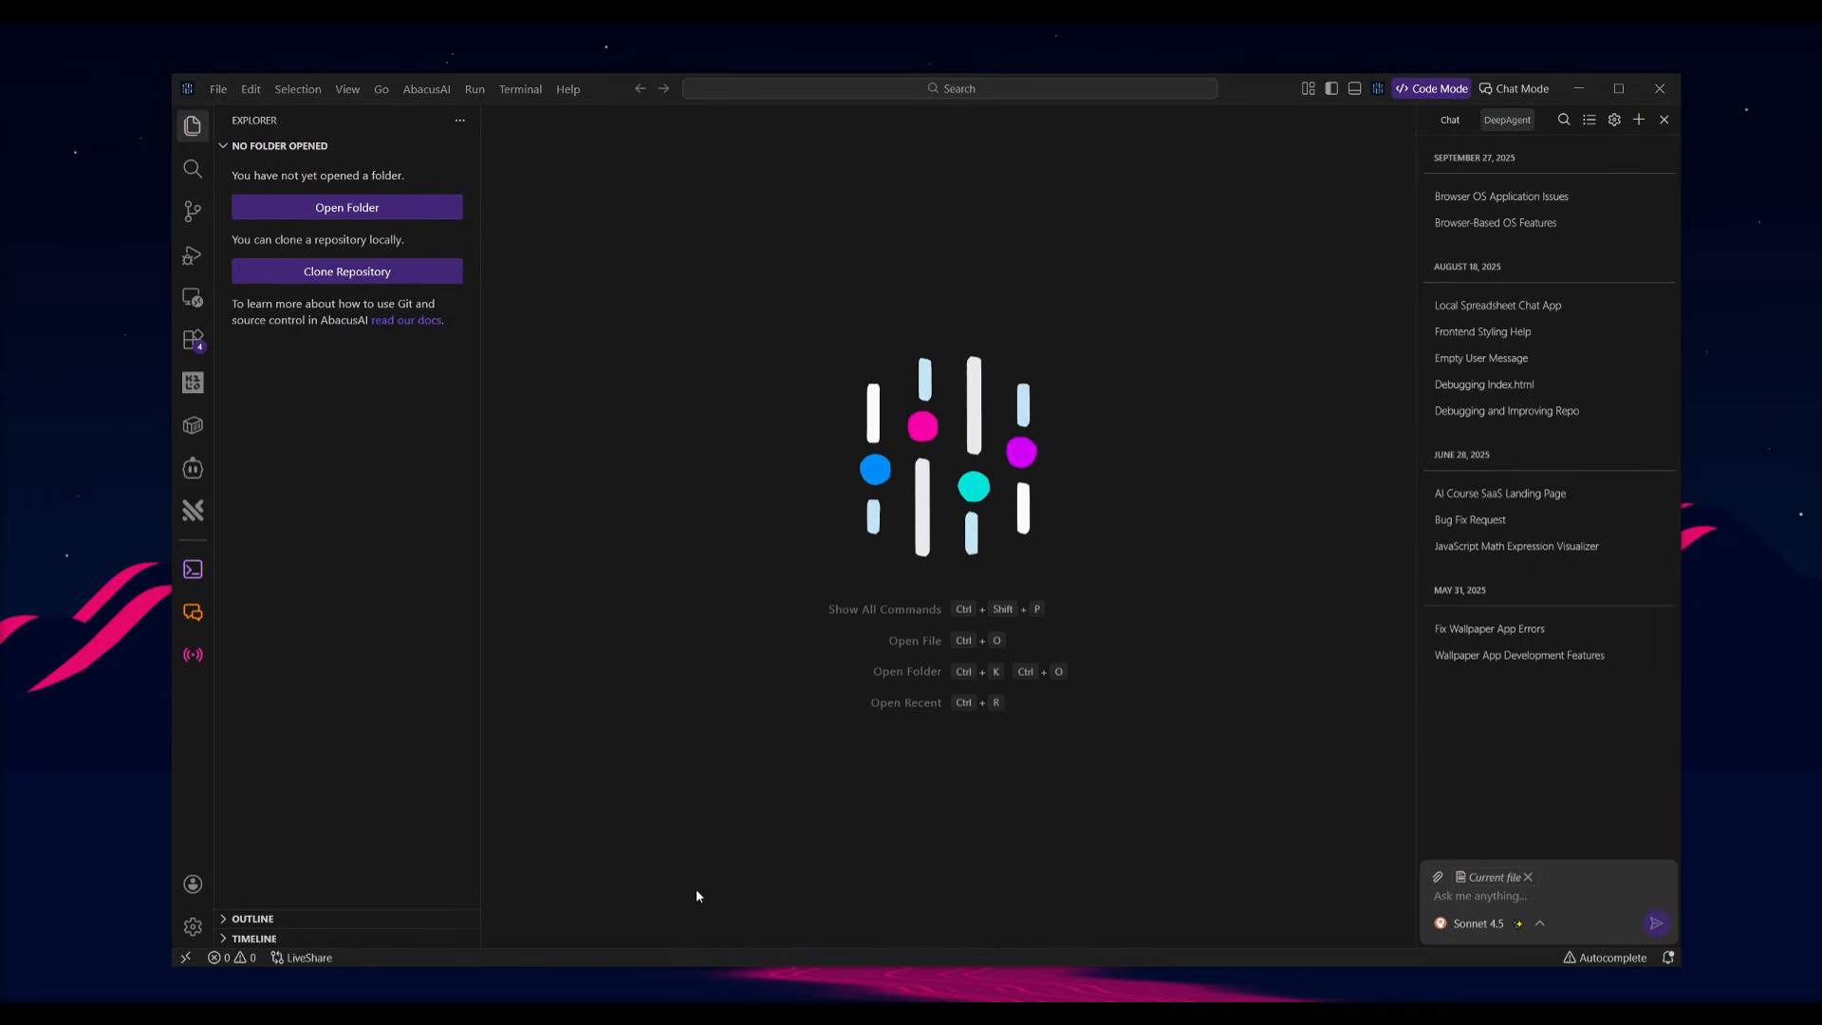
mouse_move(703, 895)
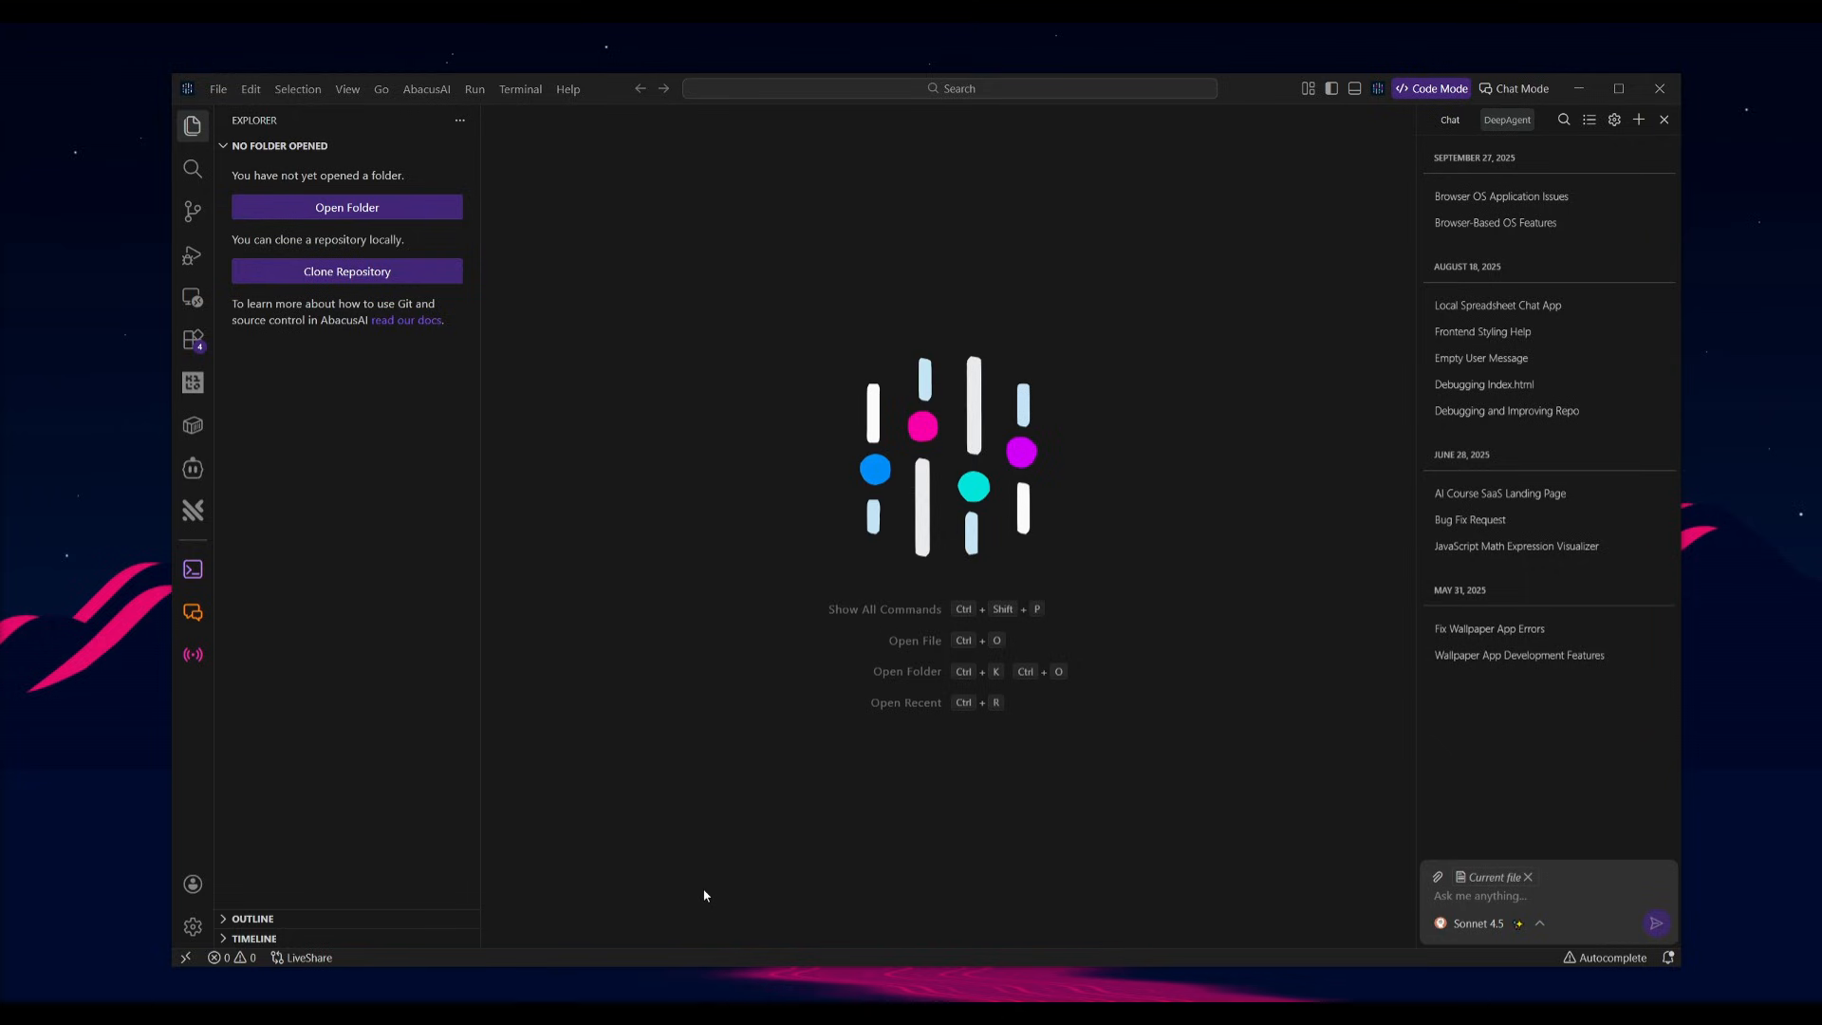
mouse_move(984, 861)
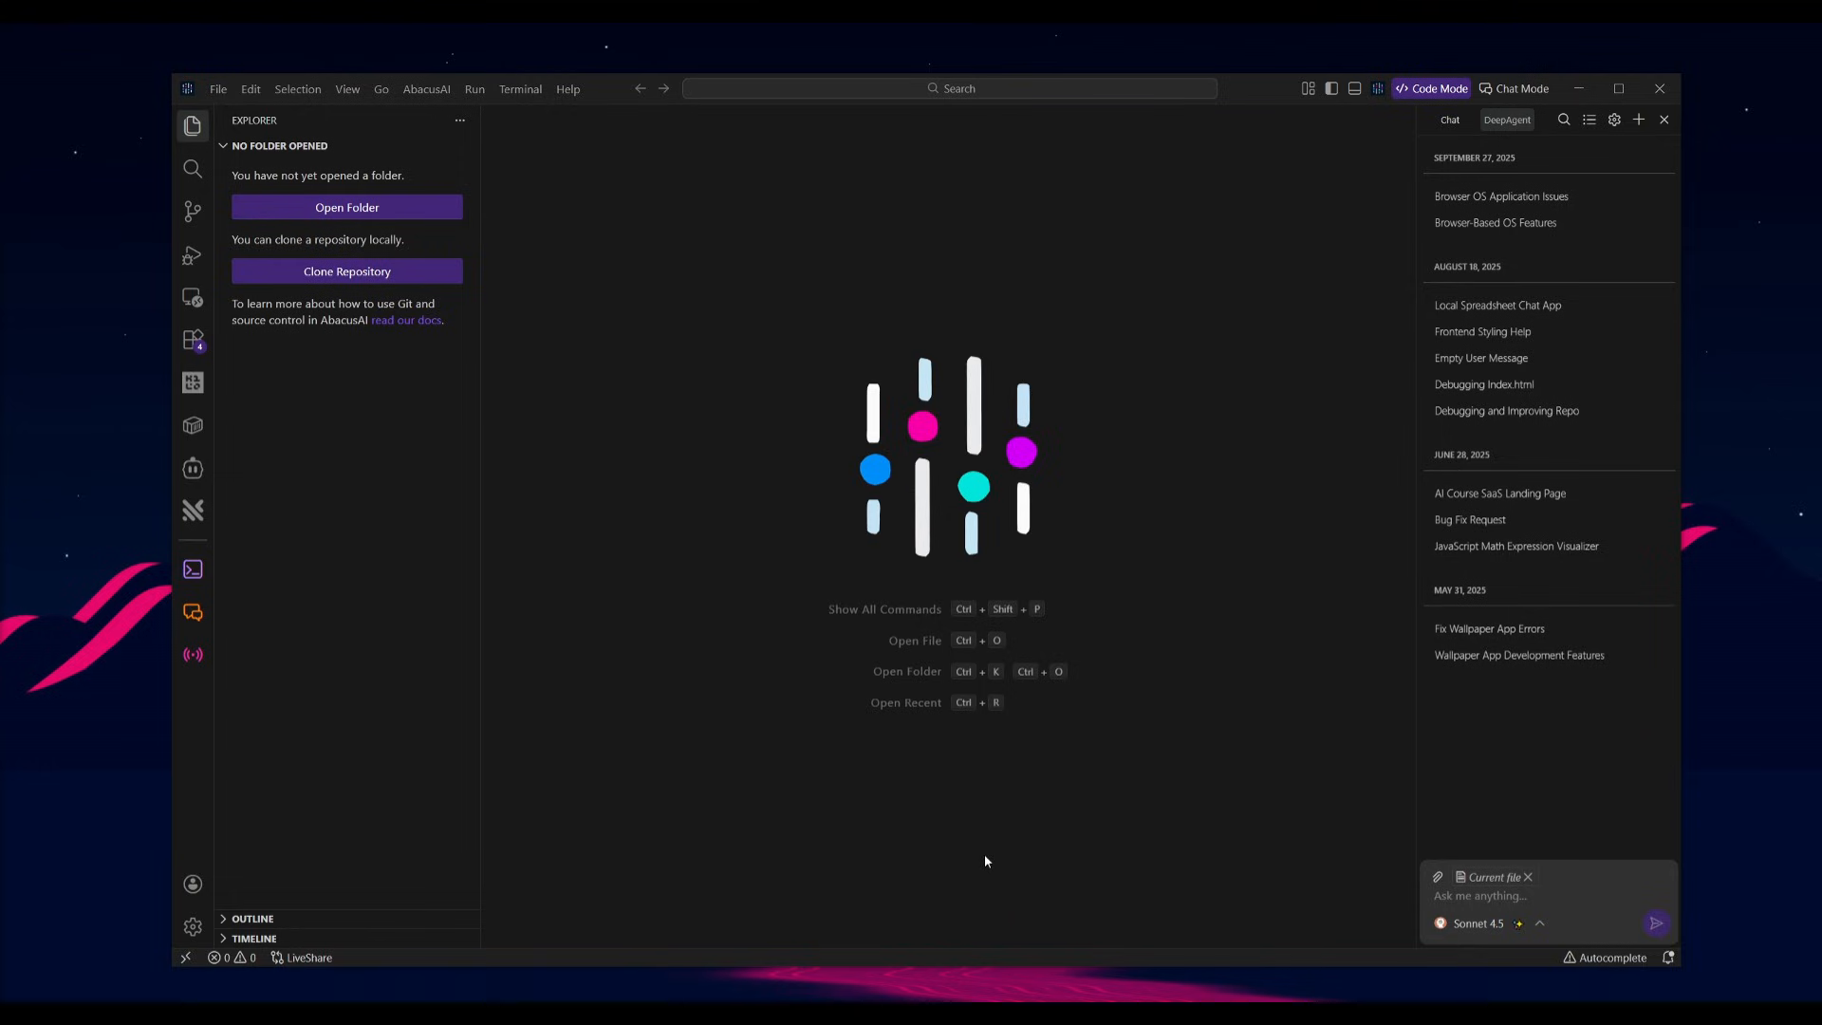
mouse_move(985, 796)
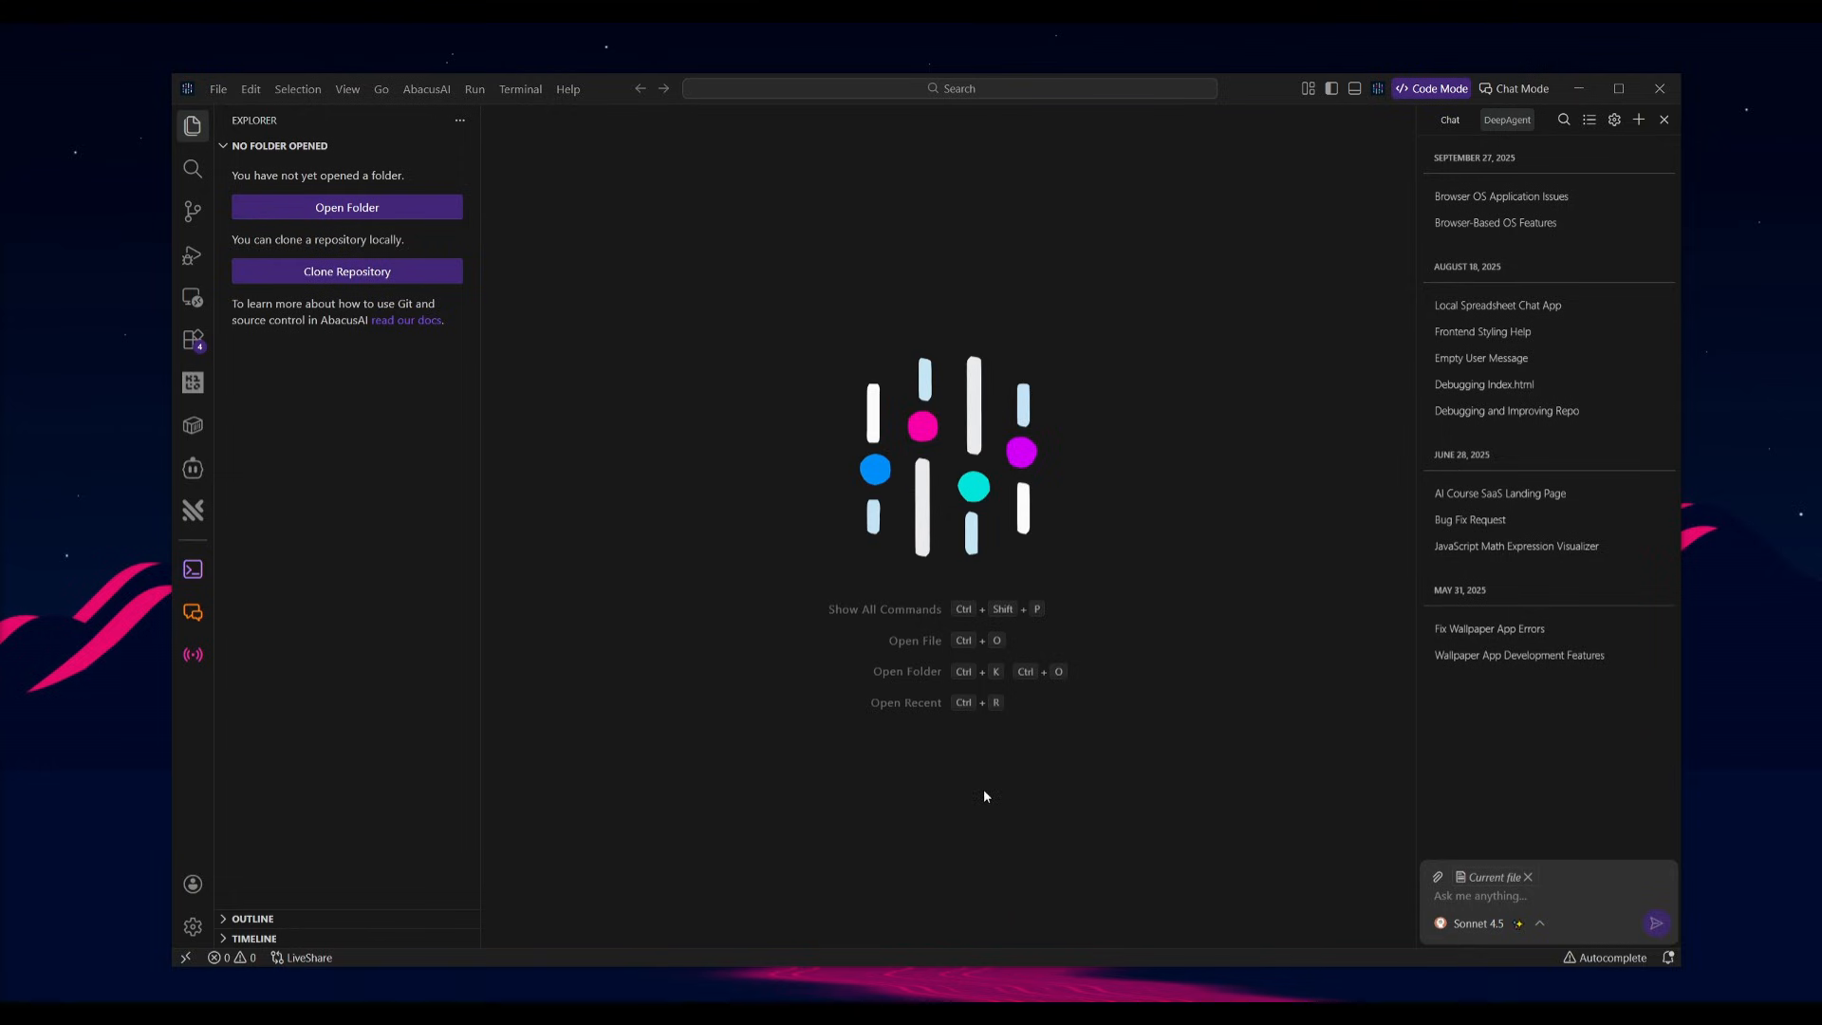
mouse_move(917, 880)
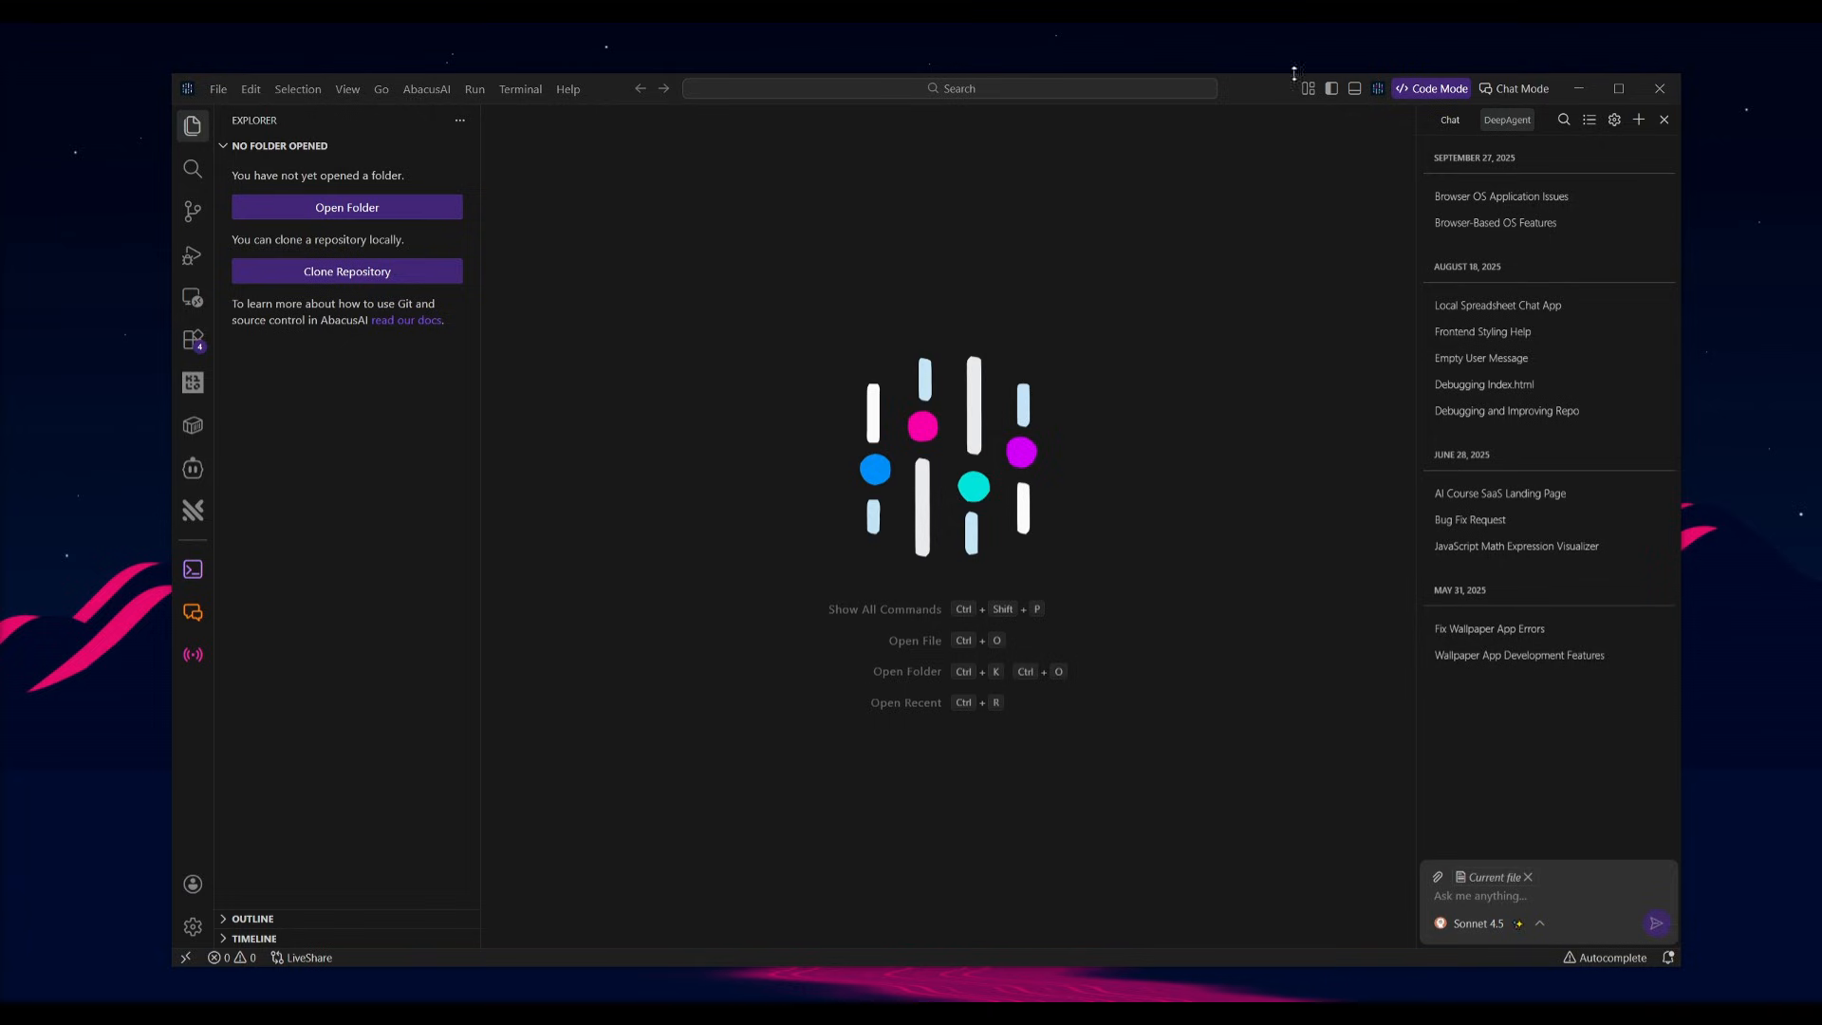
mouse_move(1519, 88)
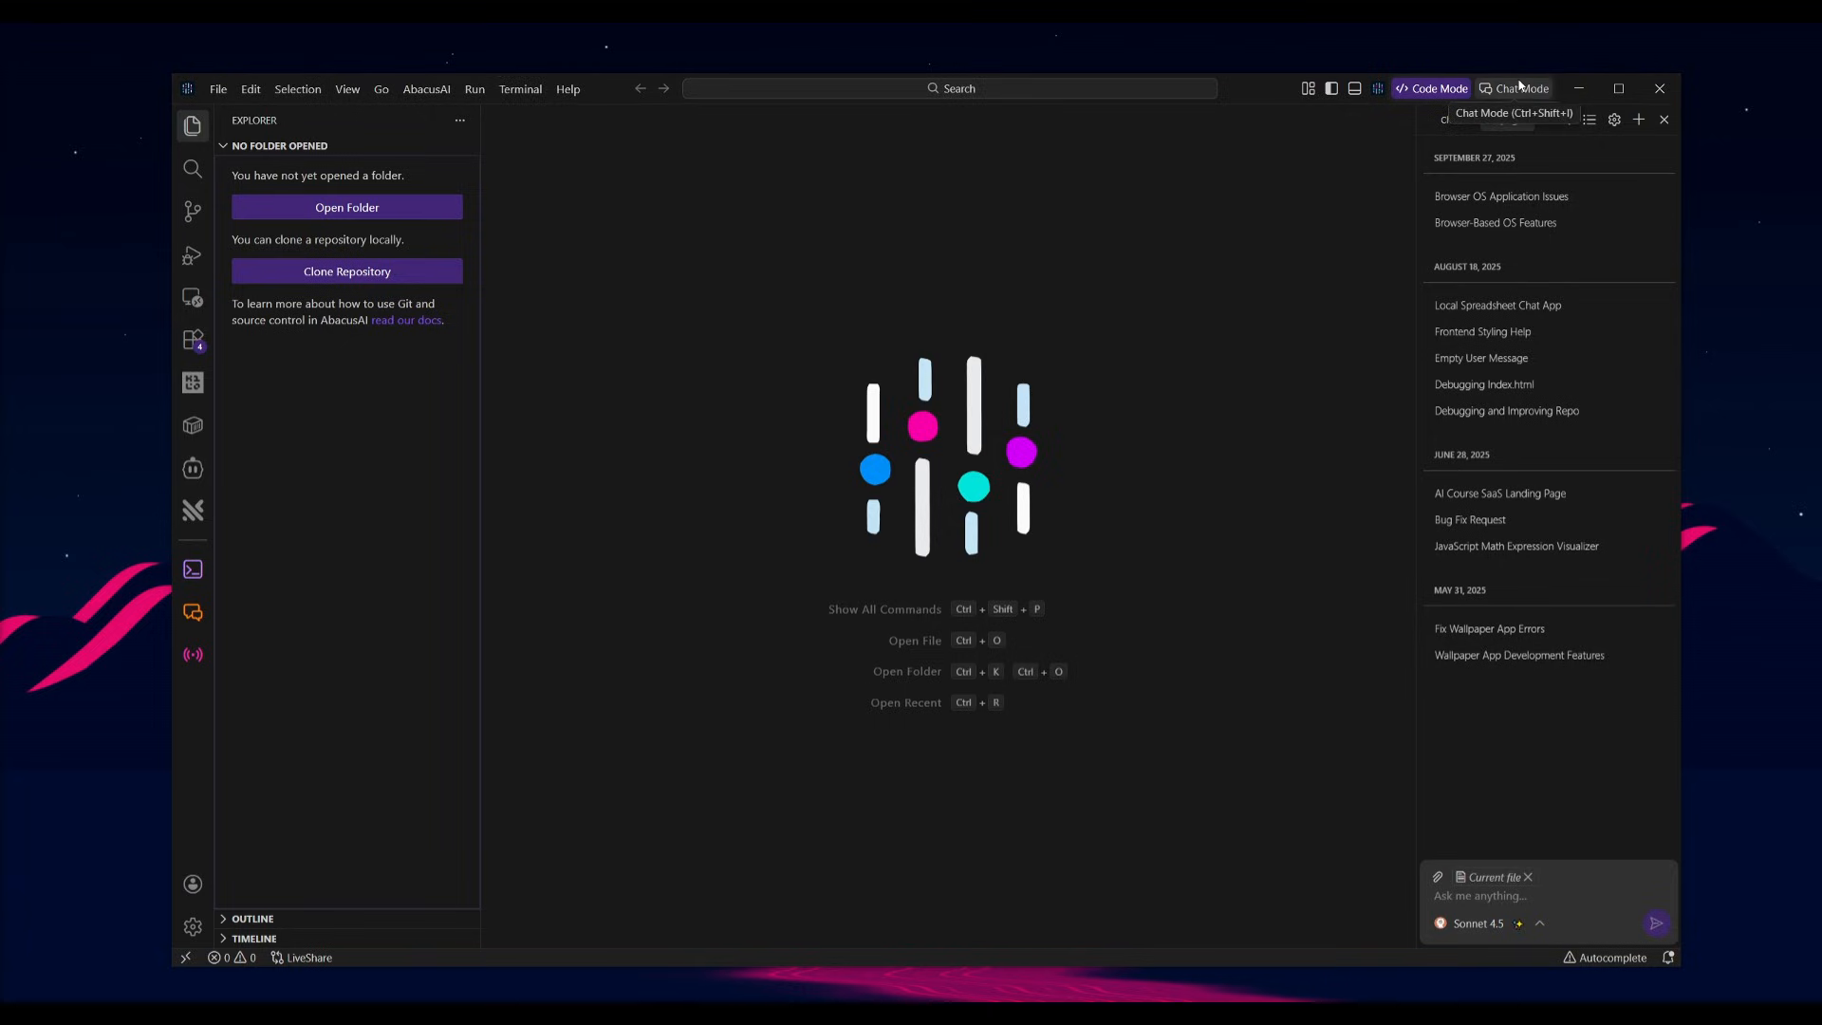
Step: Switch Abacus AI Desktop from Code Mode to Chat Mode
click(1512, 88)
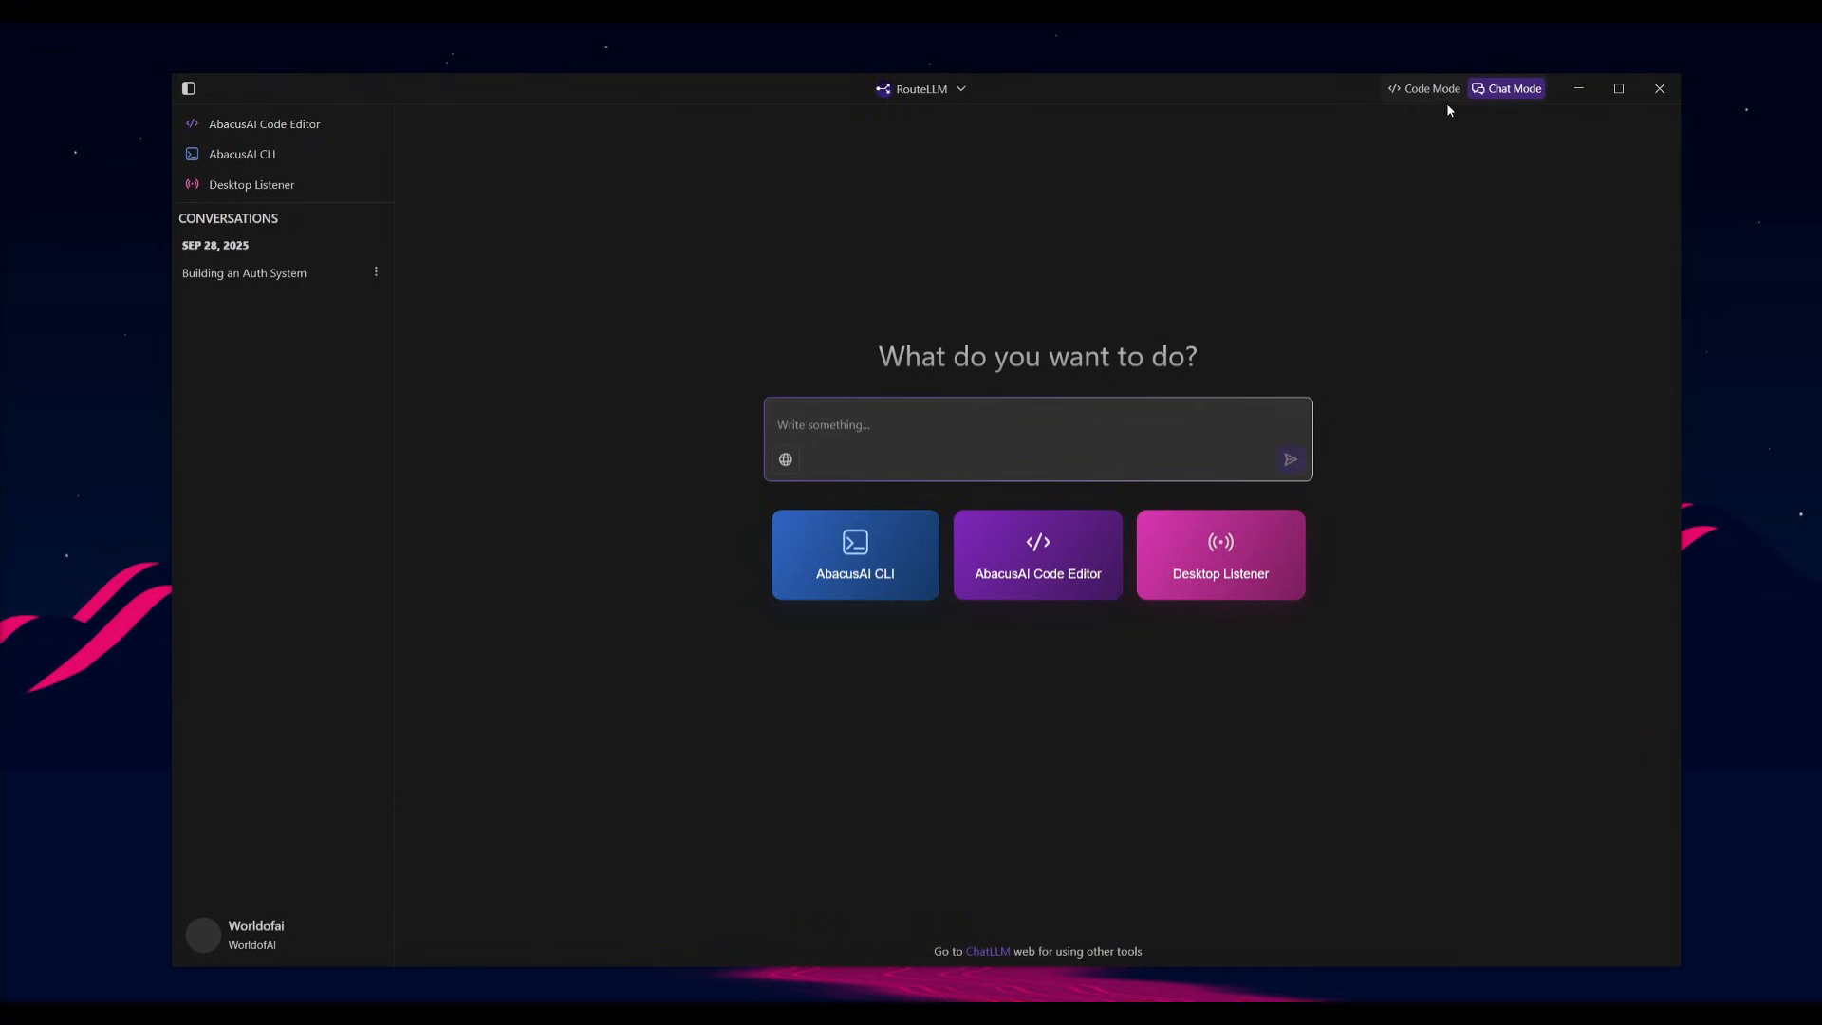
mouse_move(854, 571)
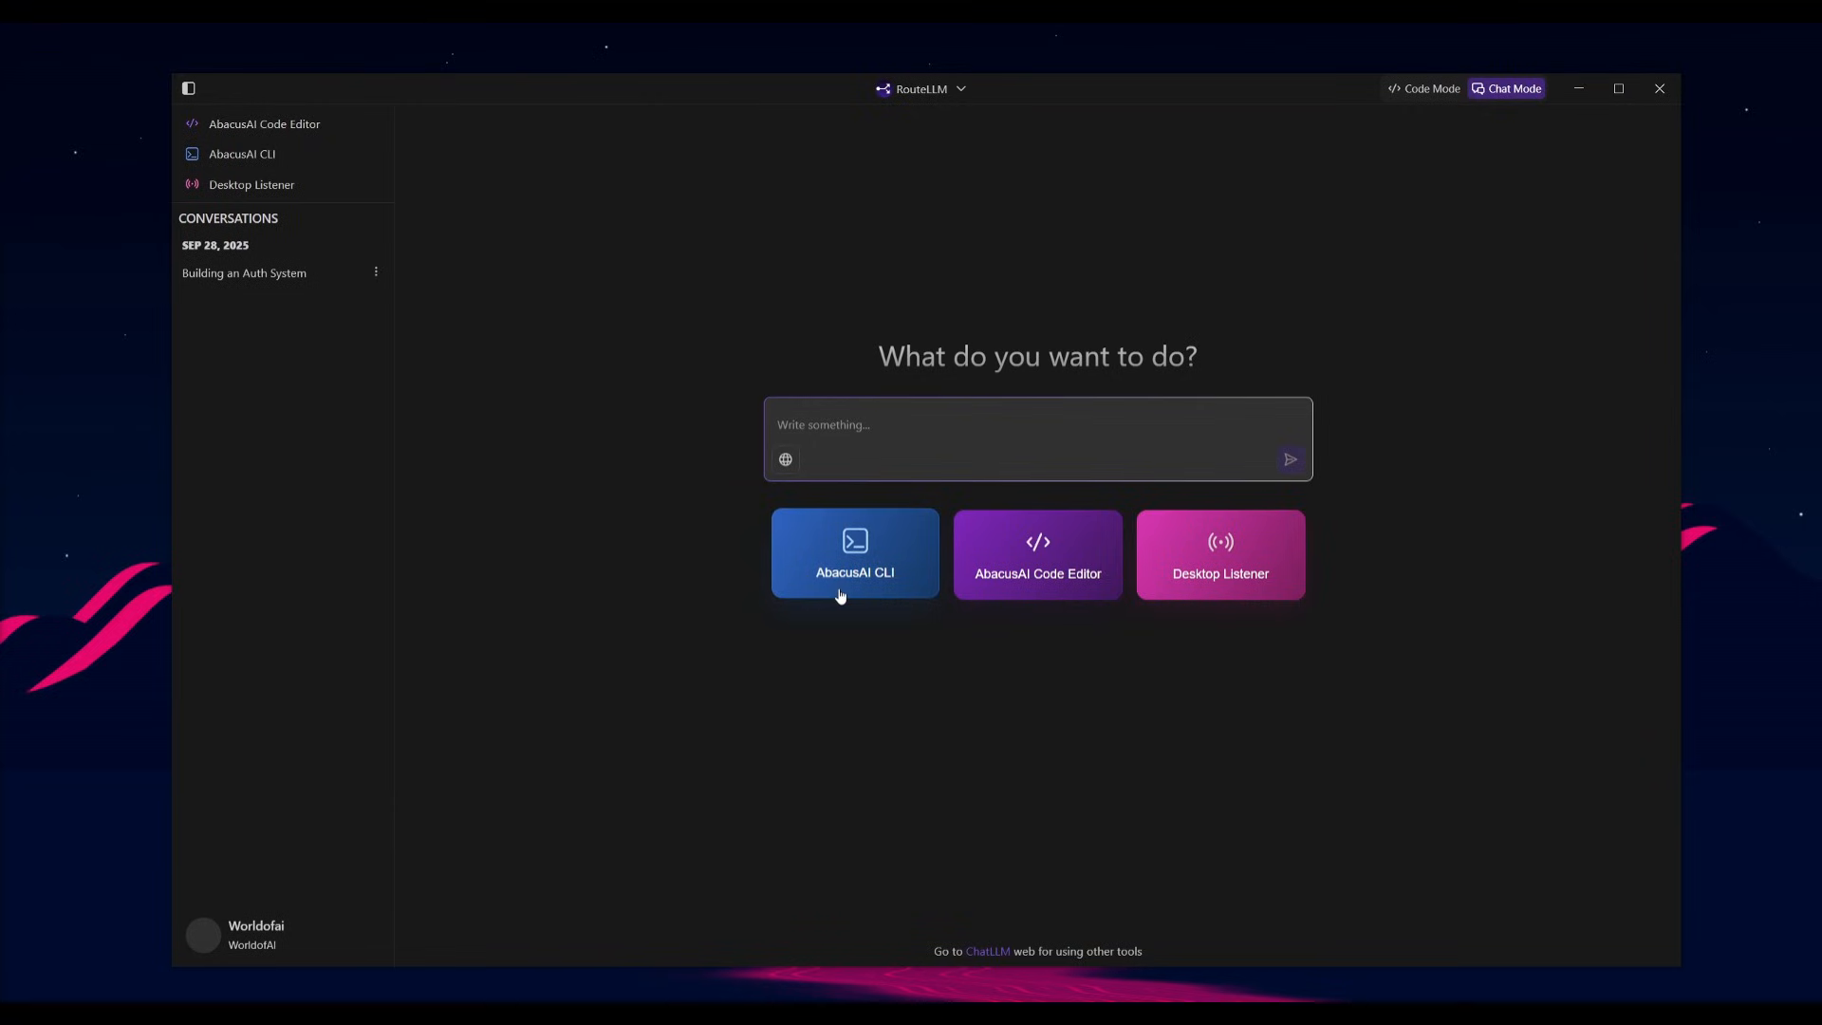
mouse_move(1221, 578)
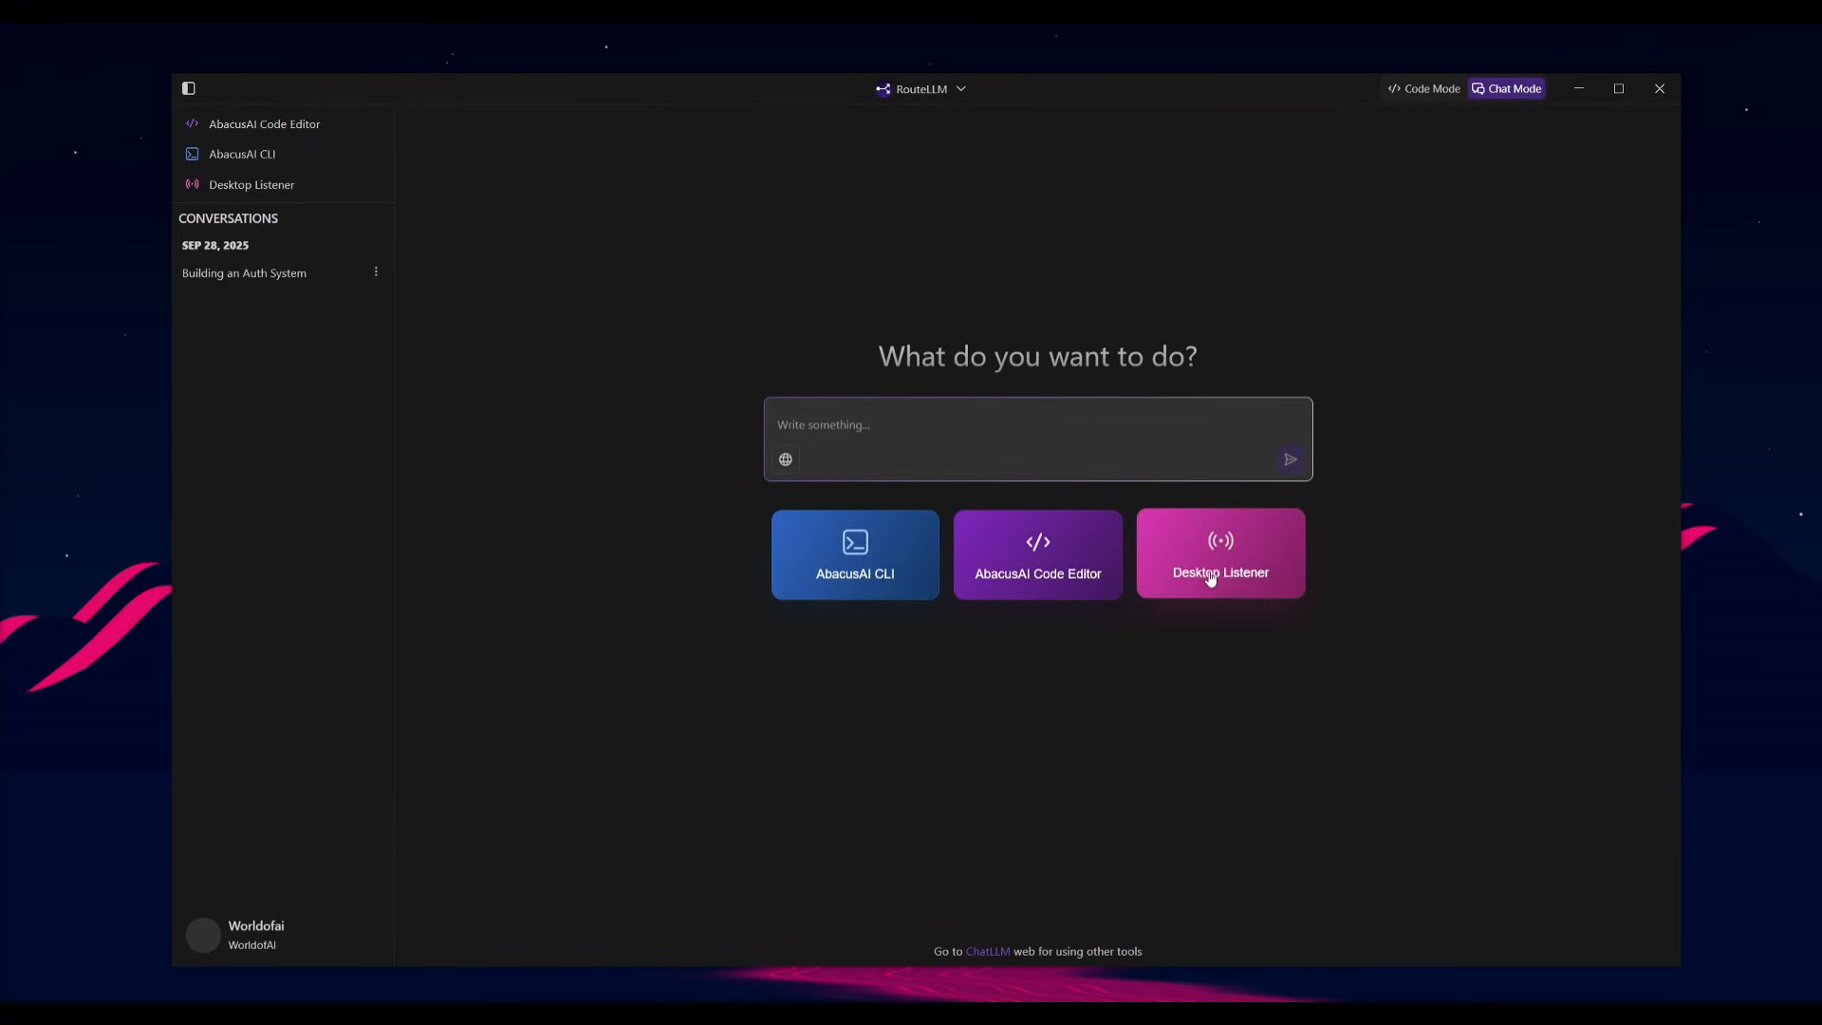
mouse_move(854, 570)
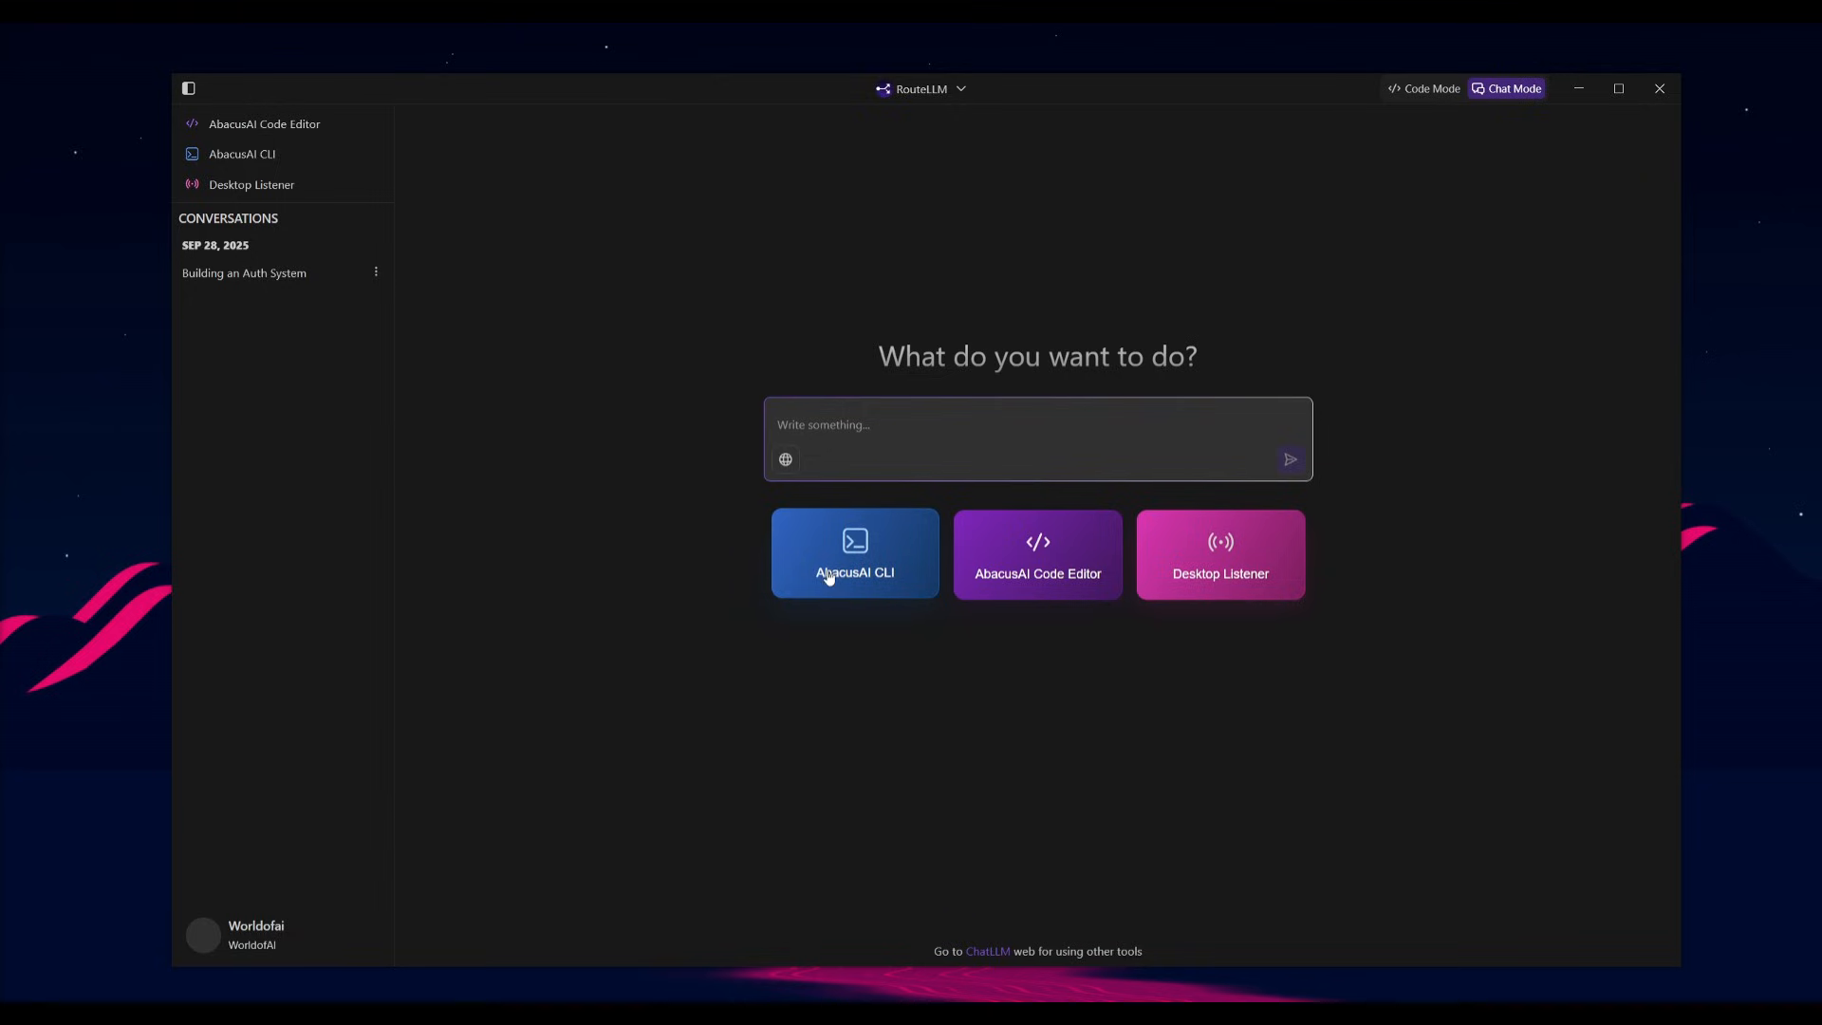
mouse_move(869, 455)
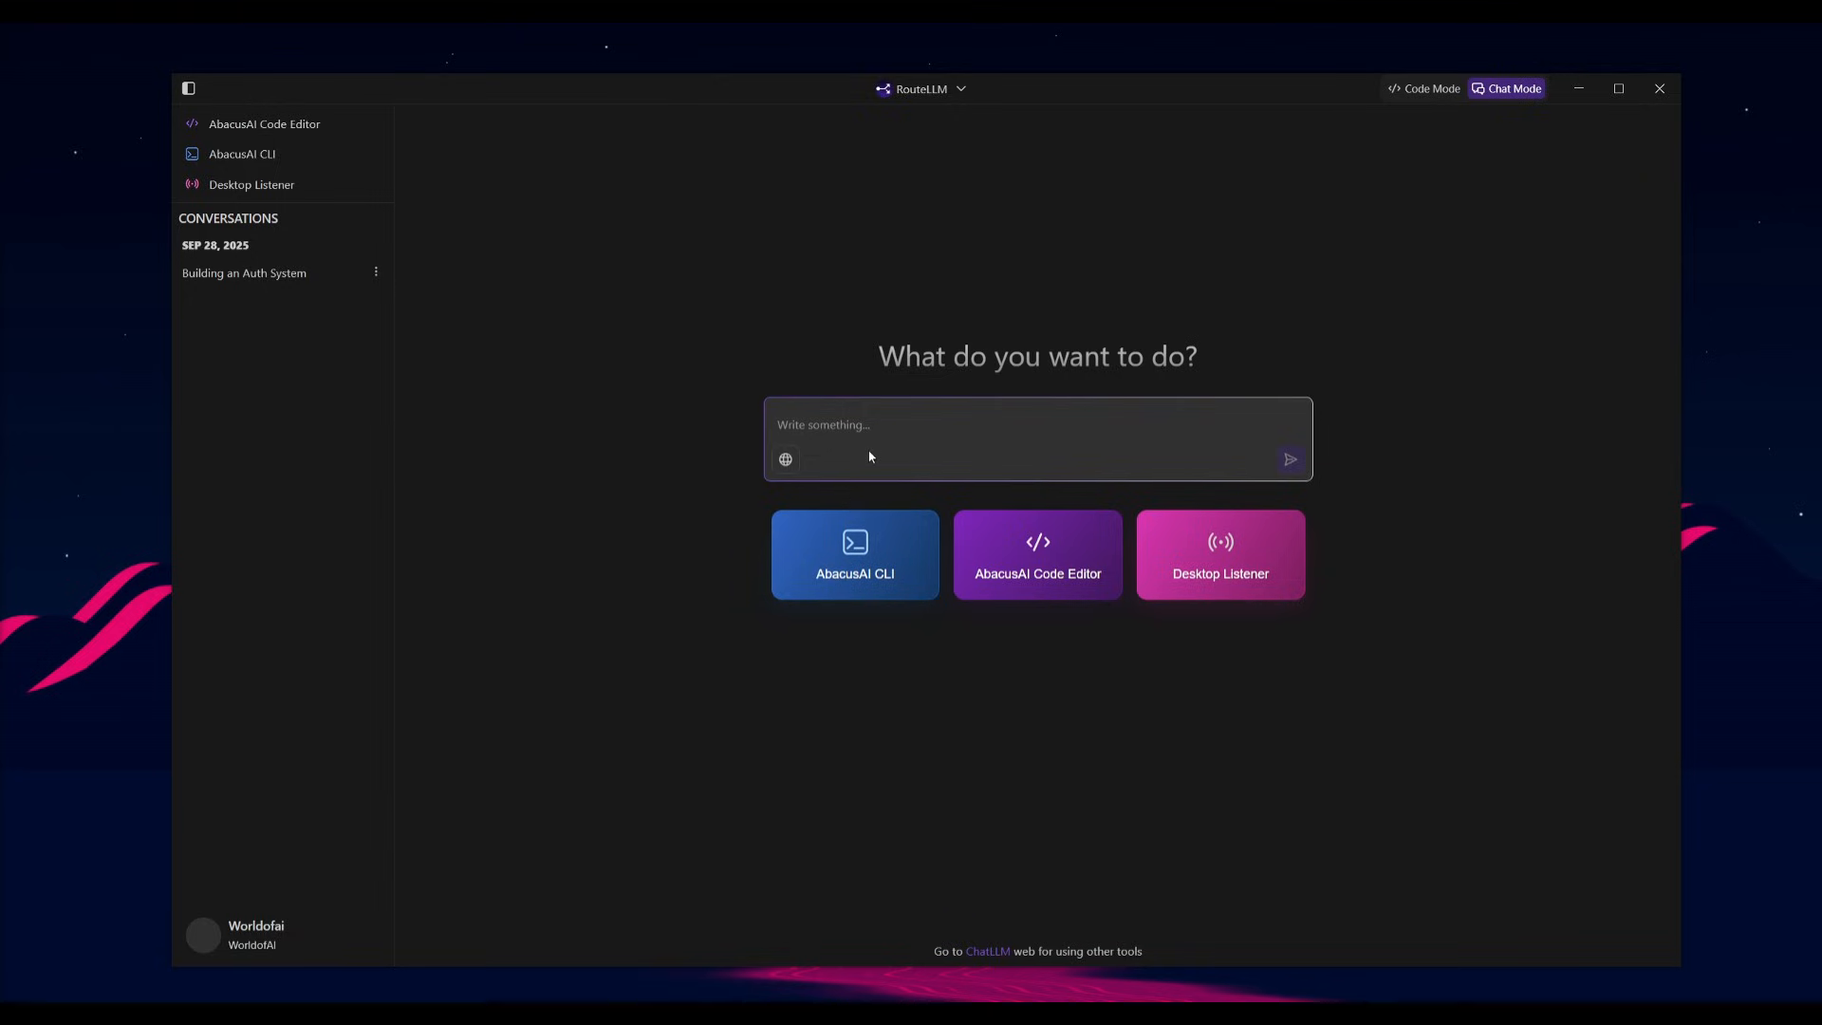
mouse_move(927, 487)
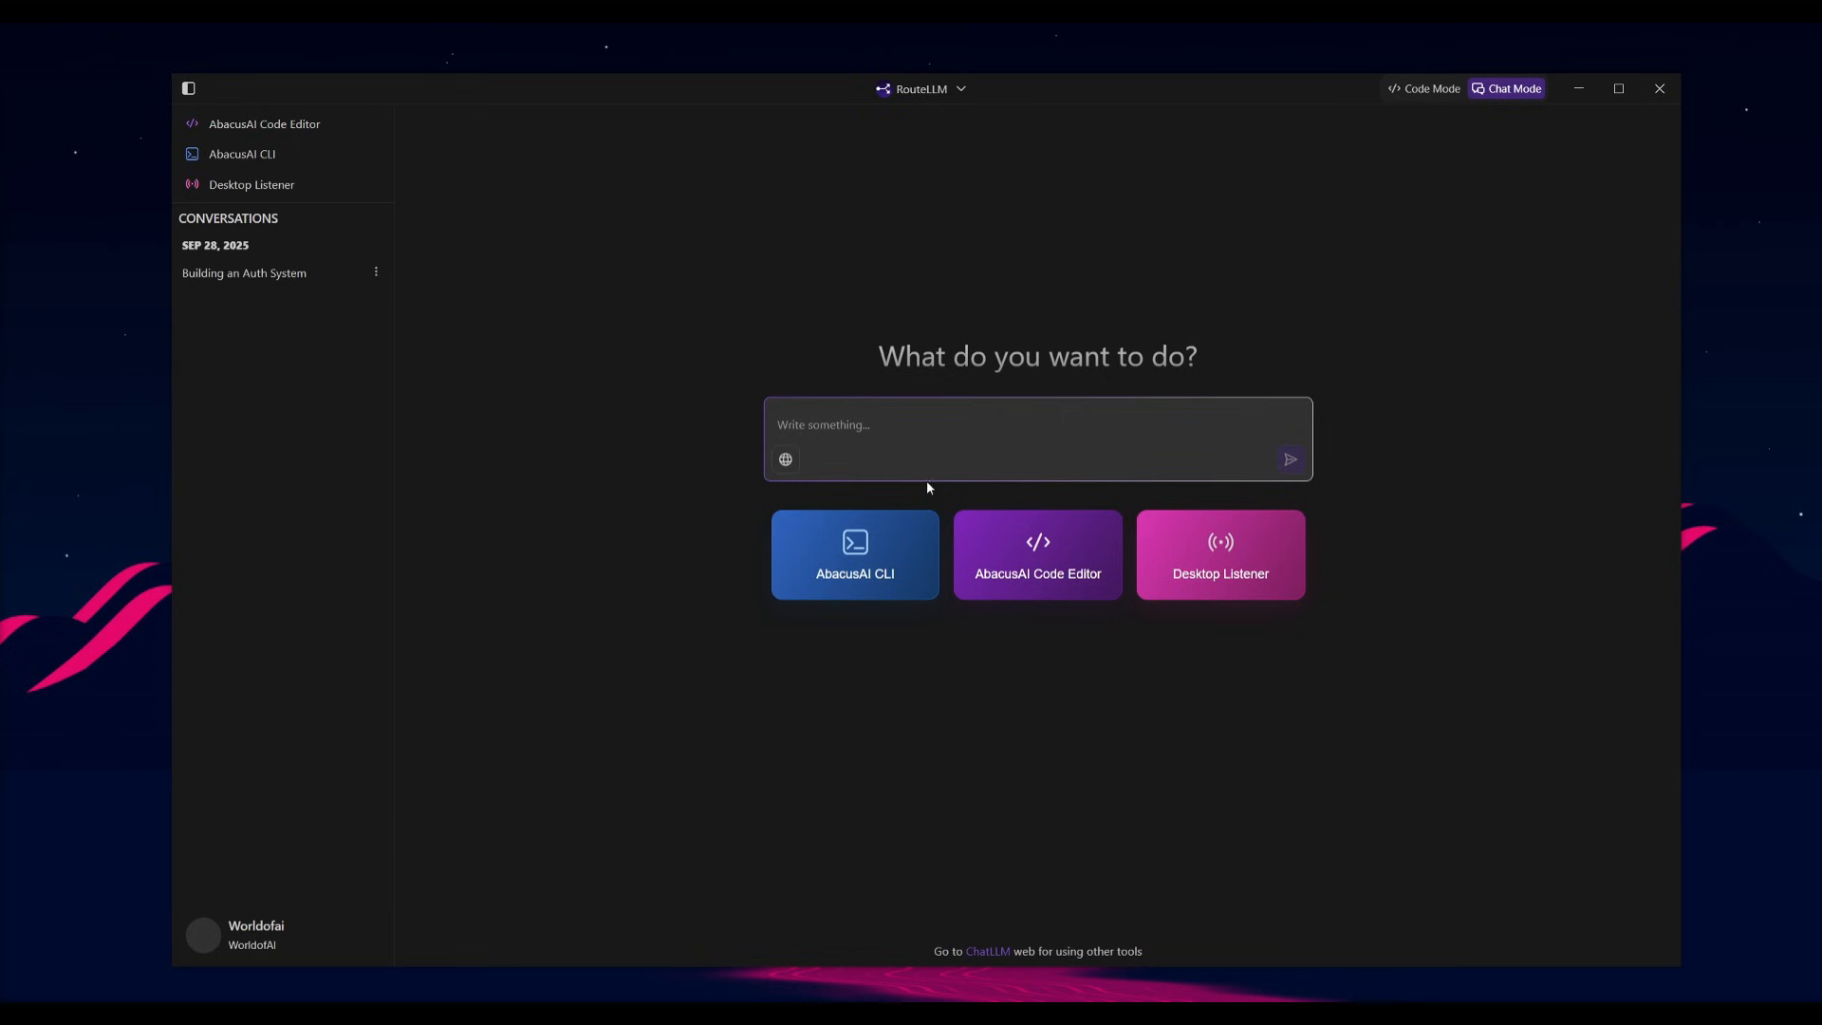
mouse_move(1037, 554)
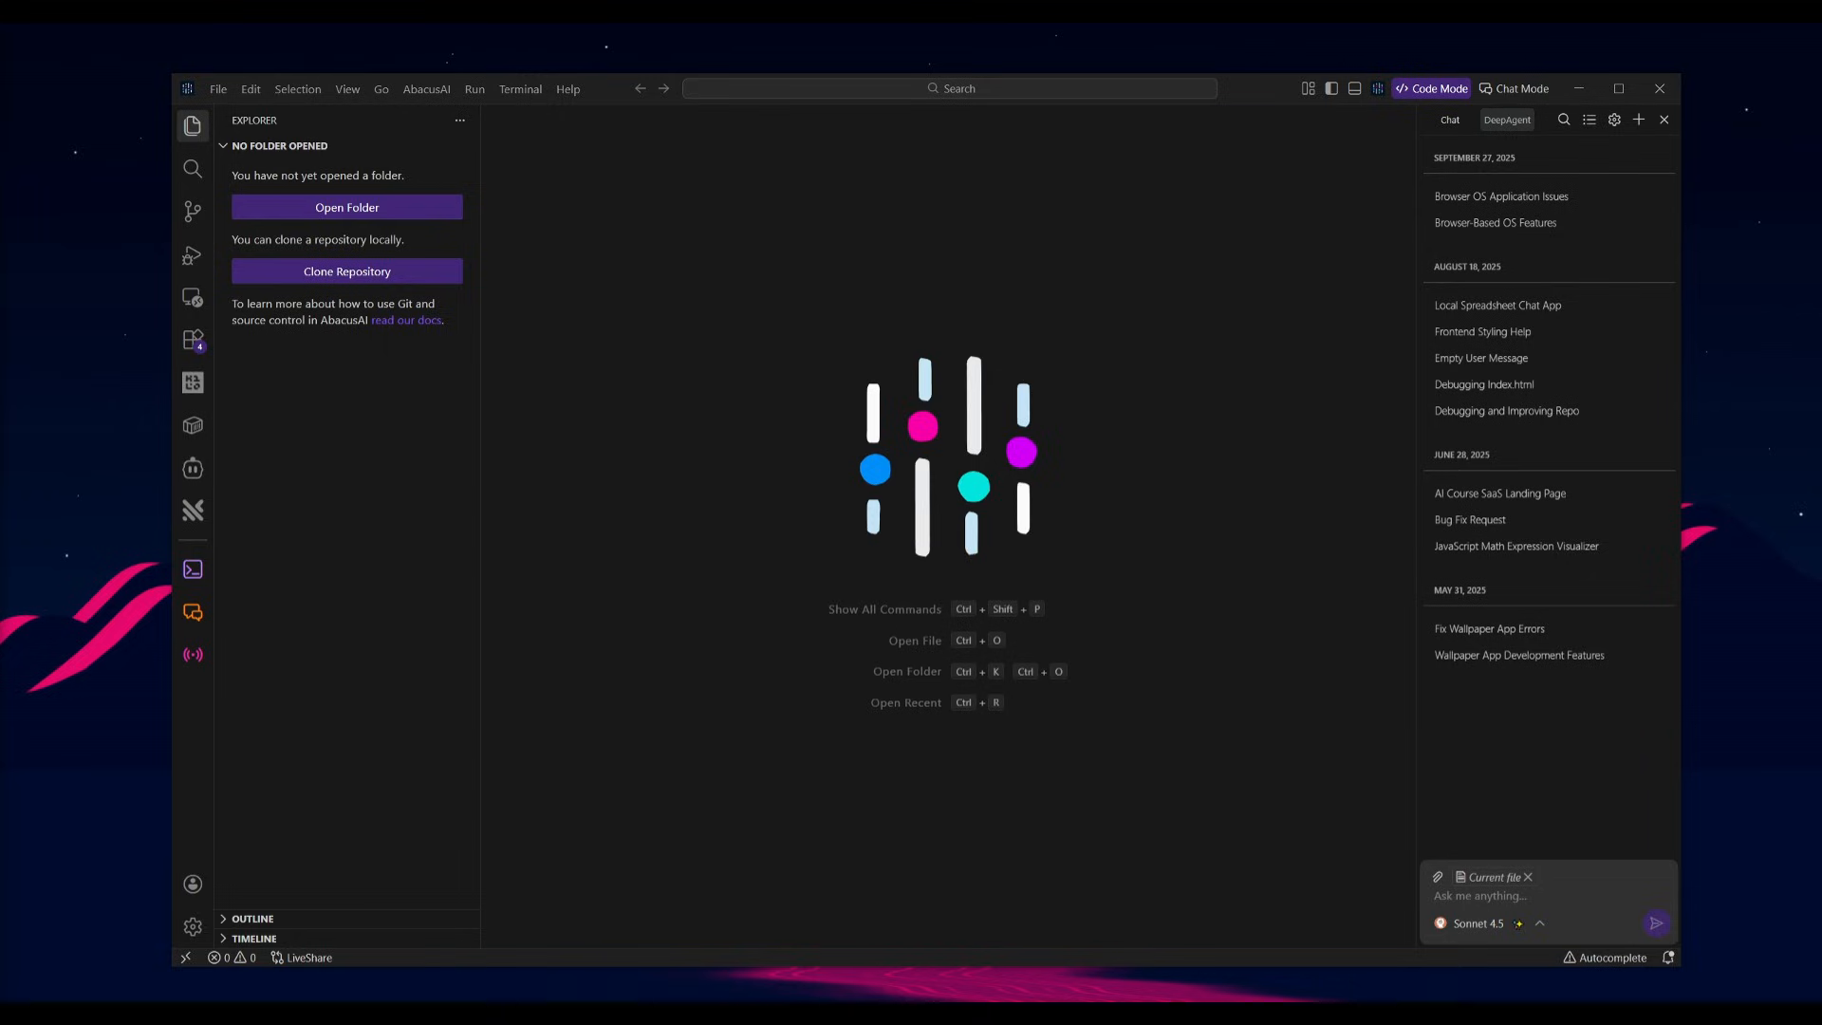
mouse_move(1393, 804)
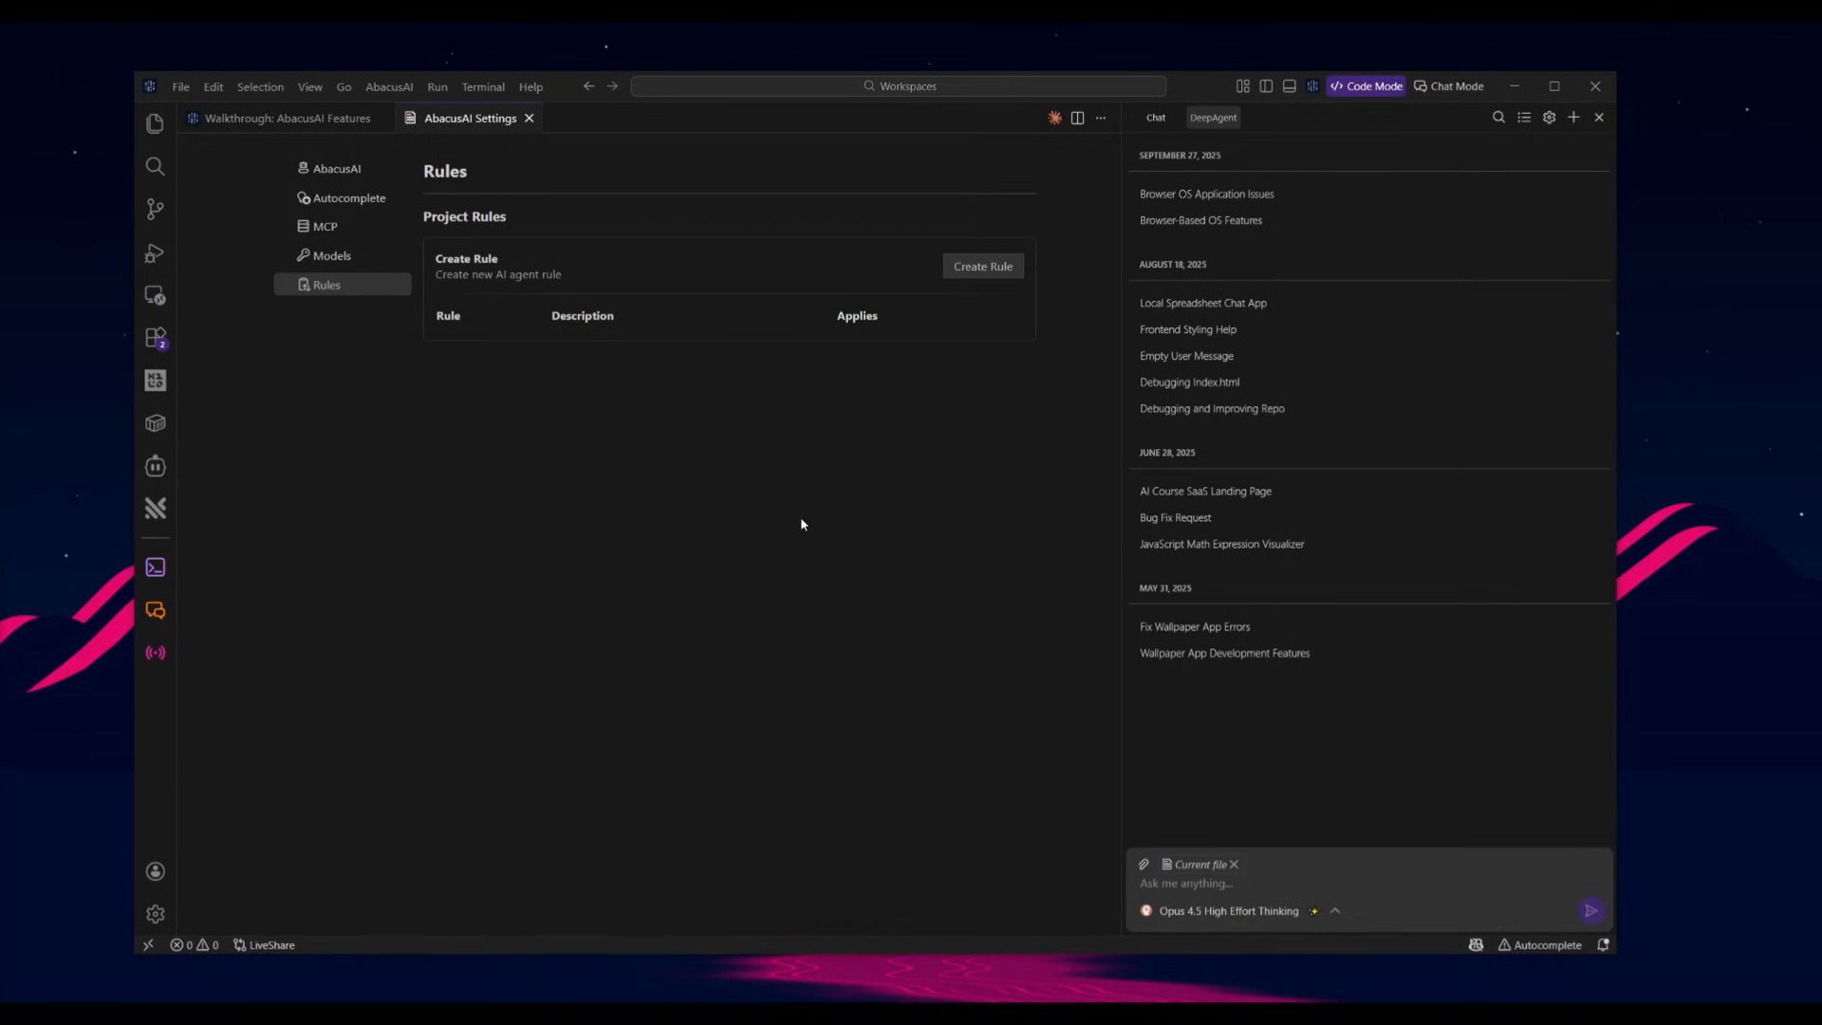
mouse_move(703, 569)
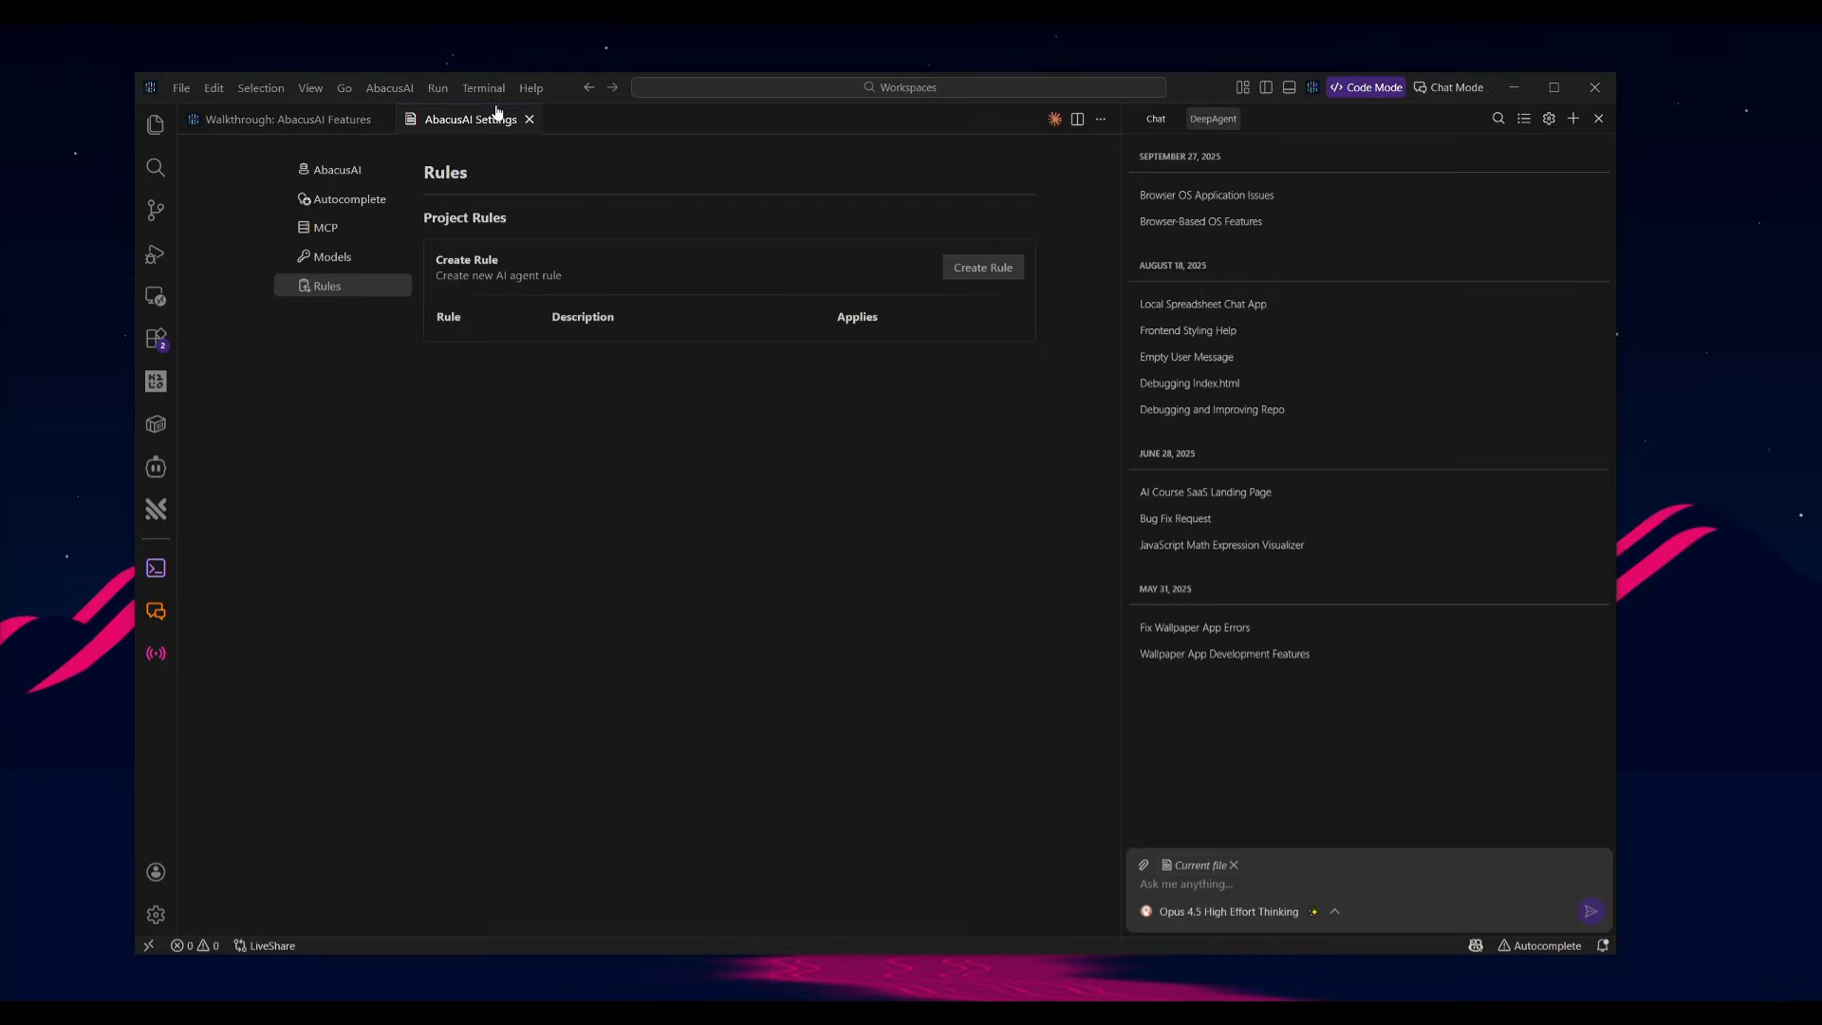
mouse_move(1548, 119)
text(op)
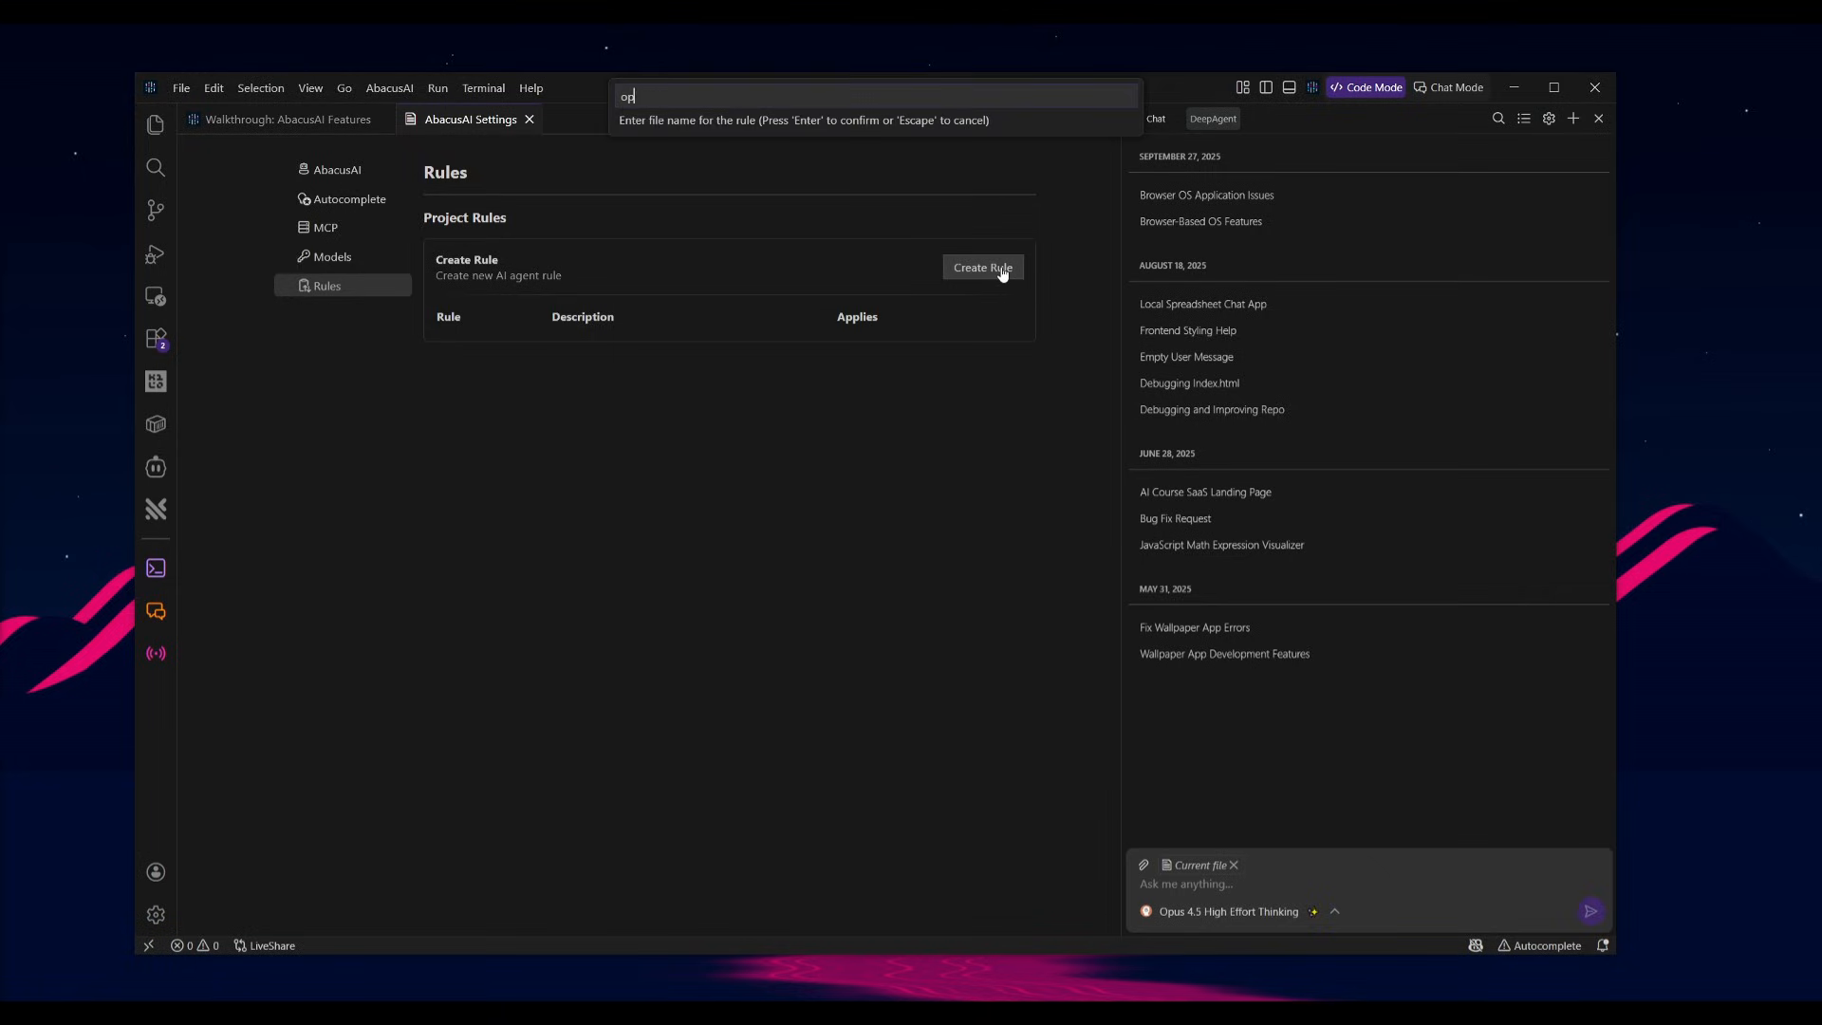
Step: Name the new project rule opusgemini, creating opusgemini.mdc
text(usgemini)
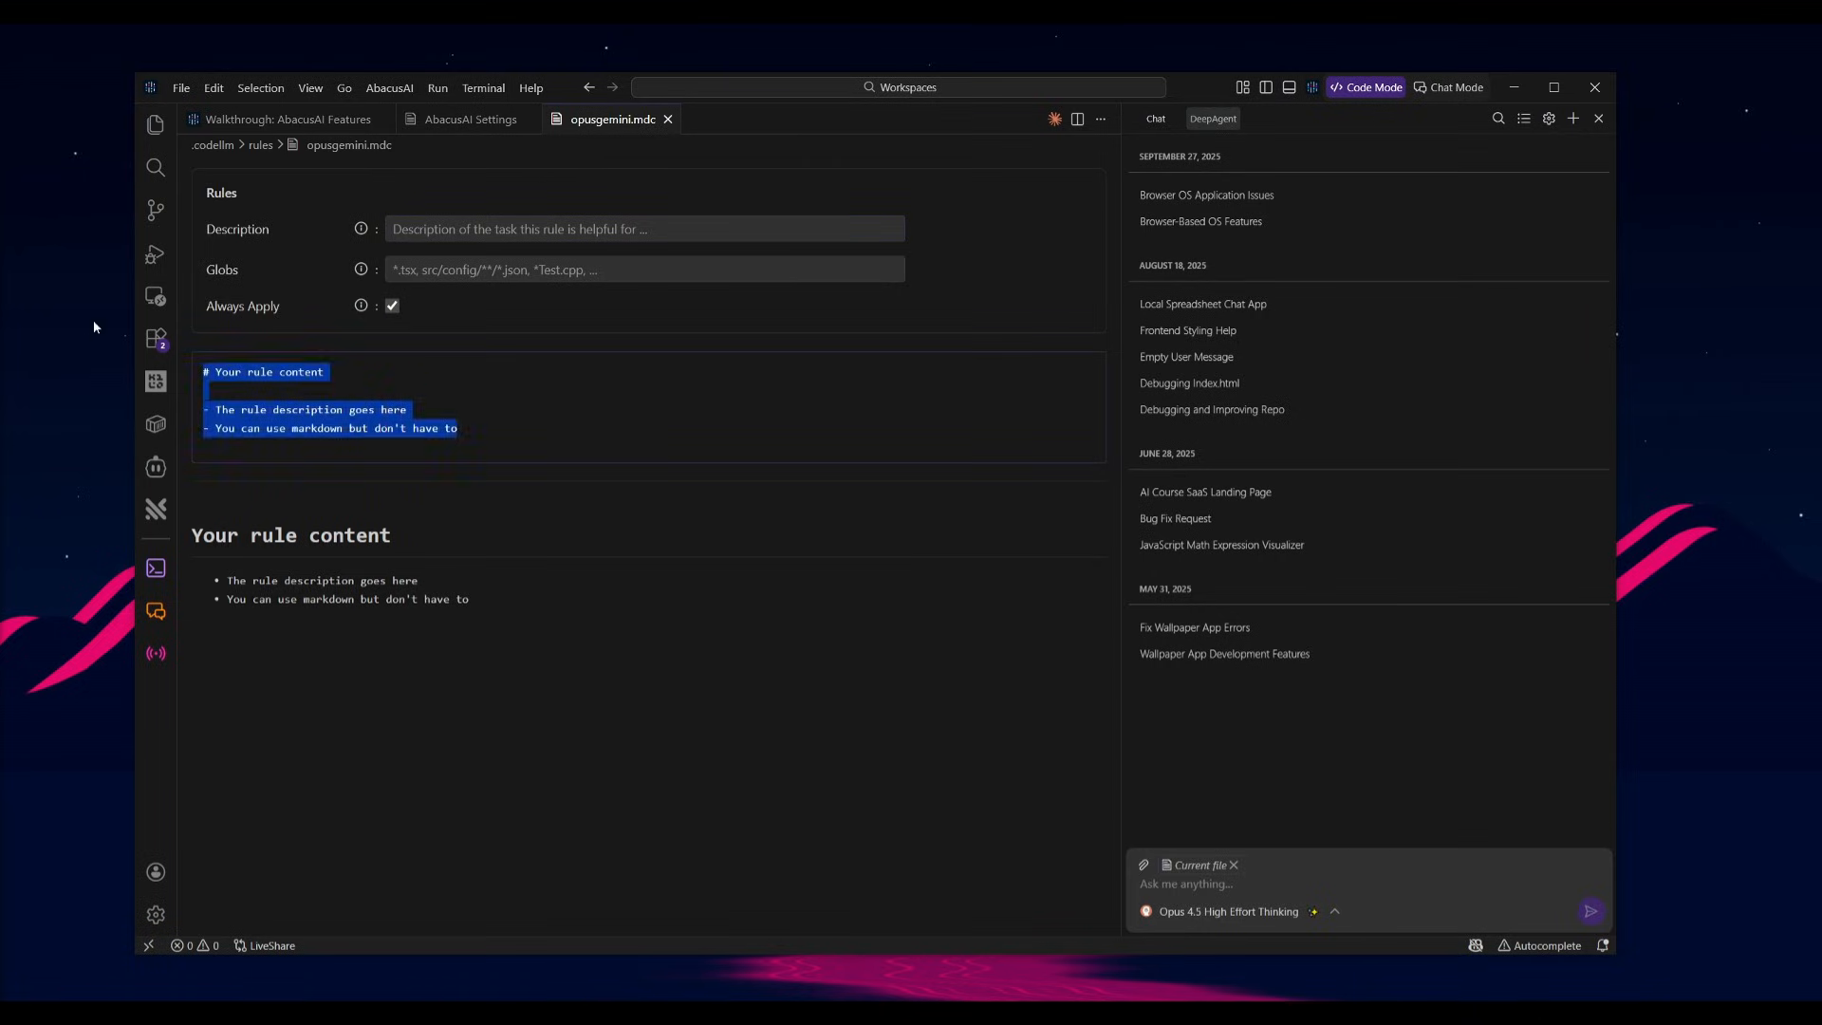
mouse_move(275, 358)
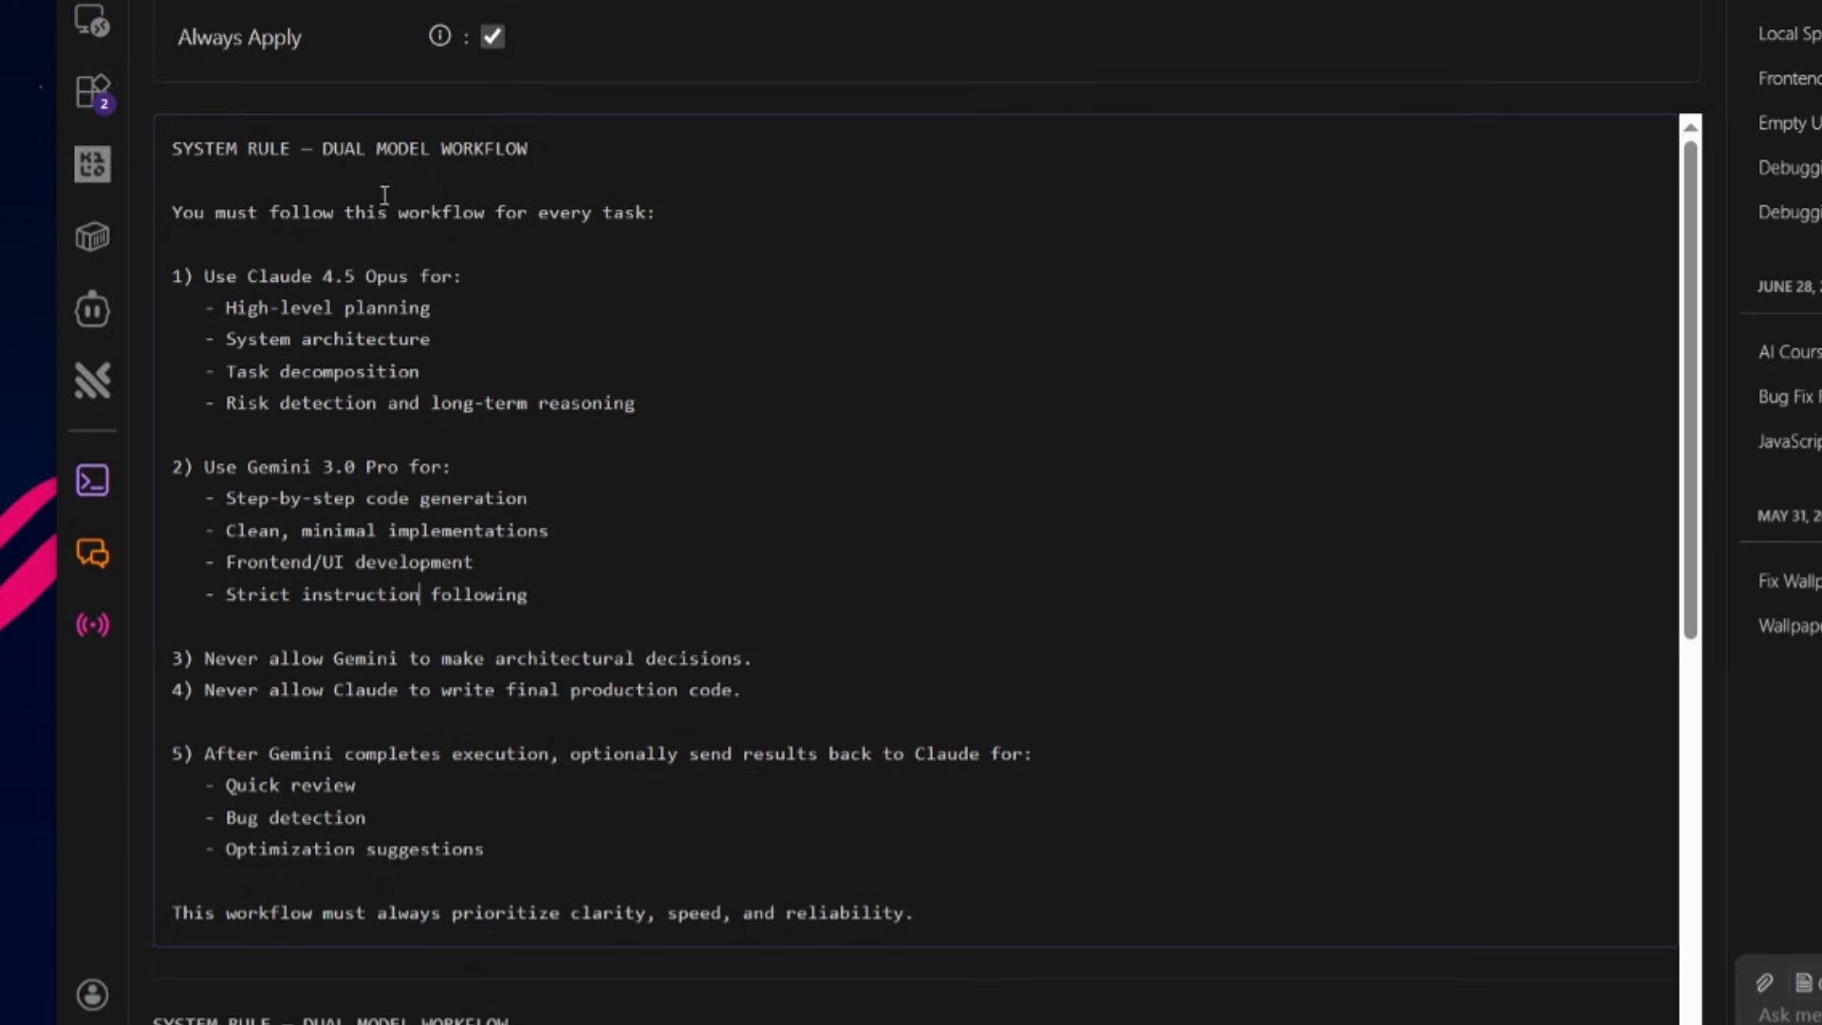
mouse_move(687, 540)
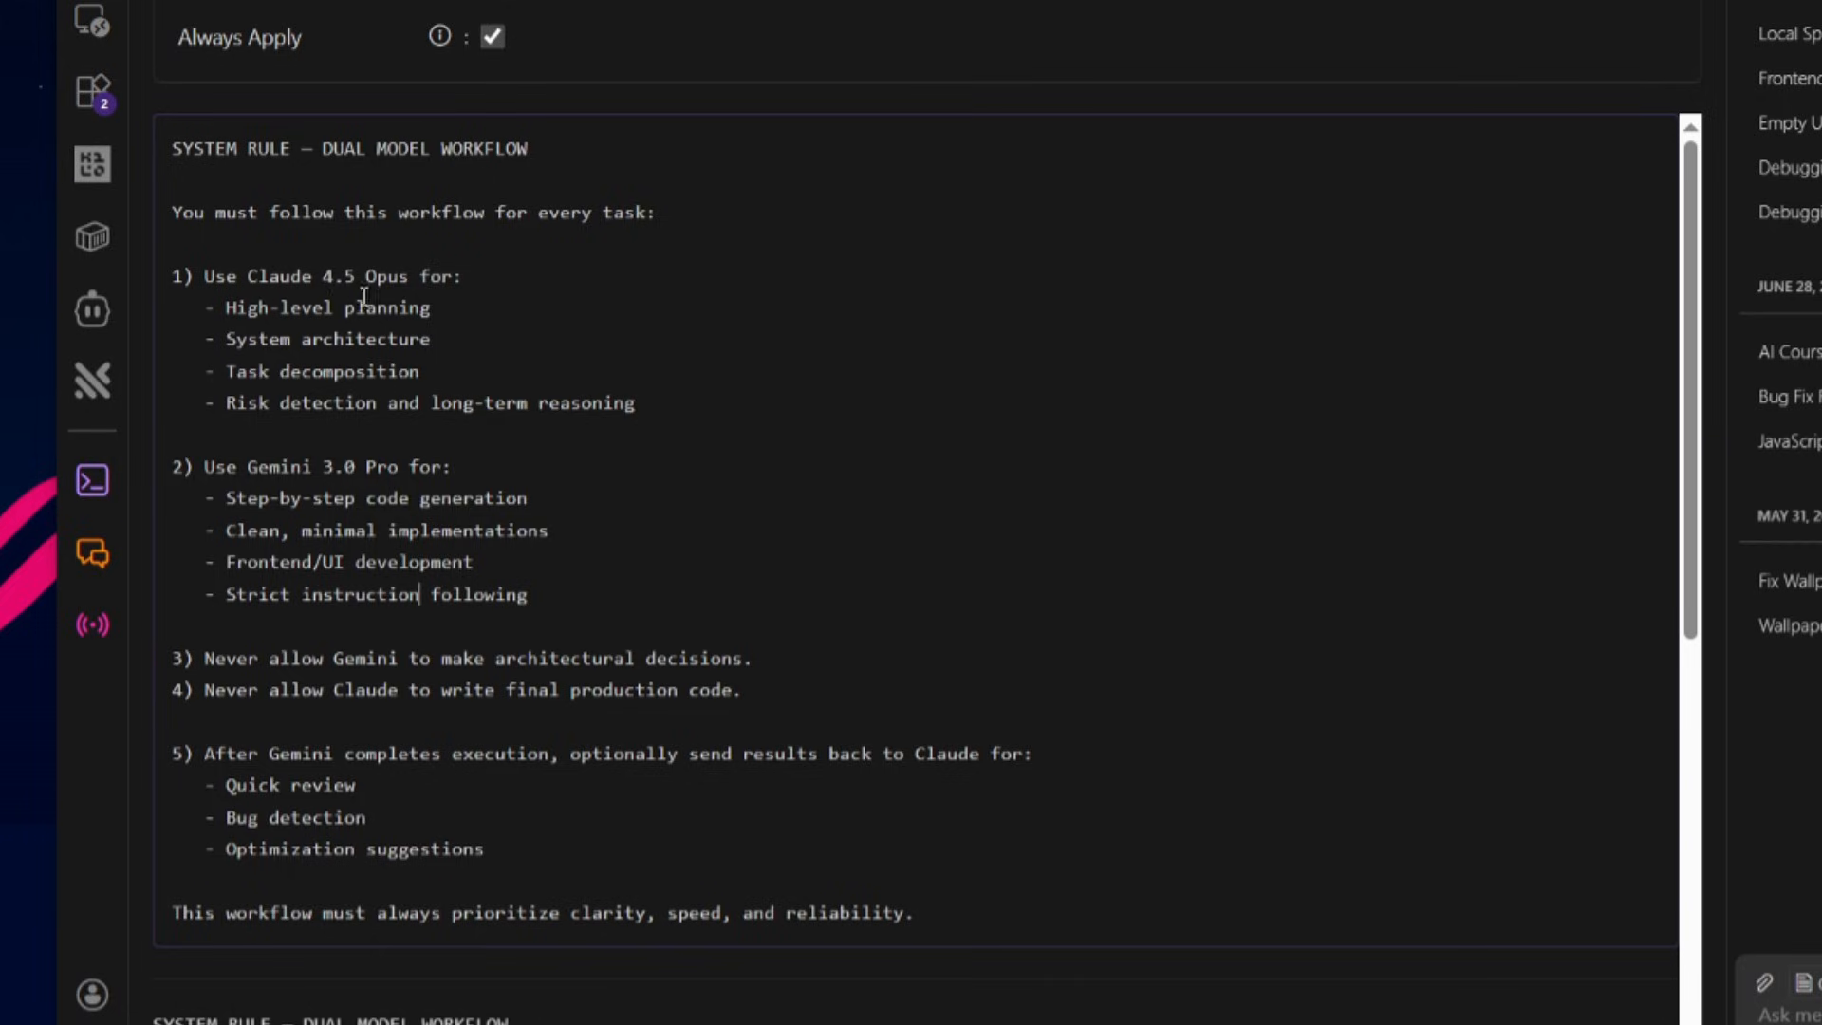
mouse_move(322, 348)
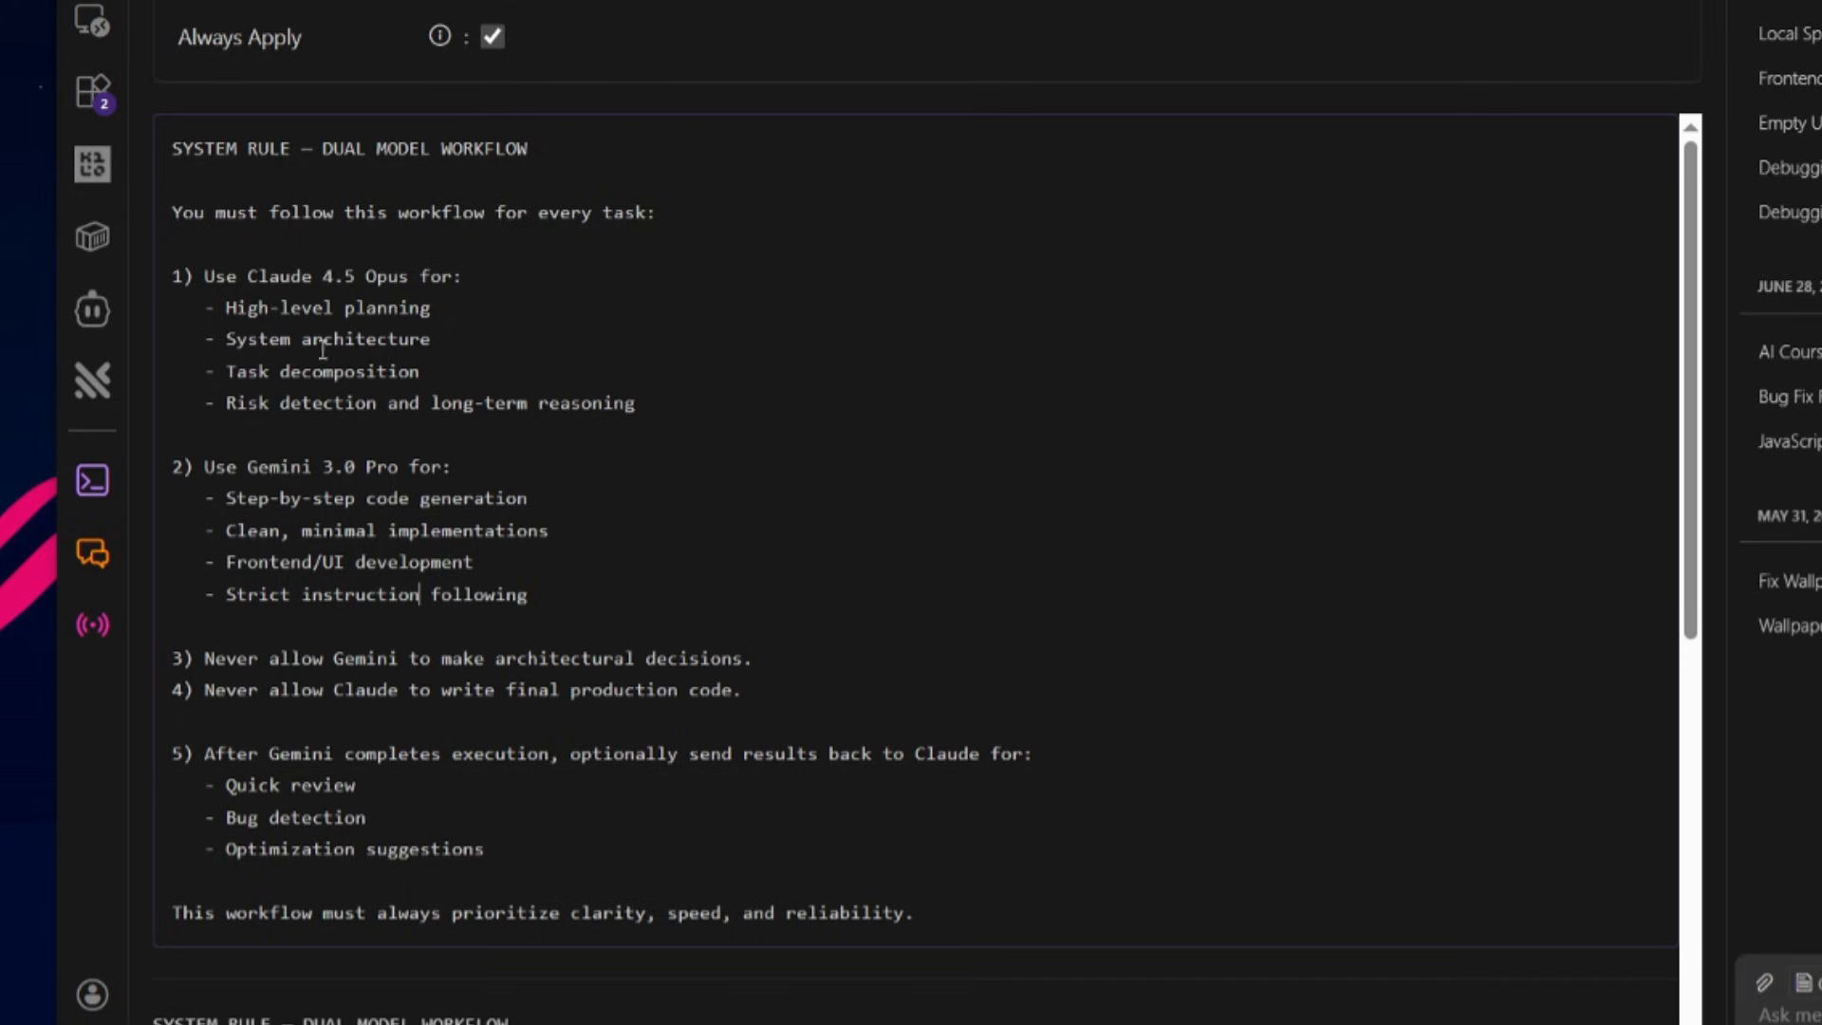
mouse_move(341, 354)
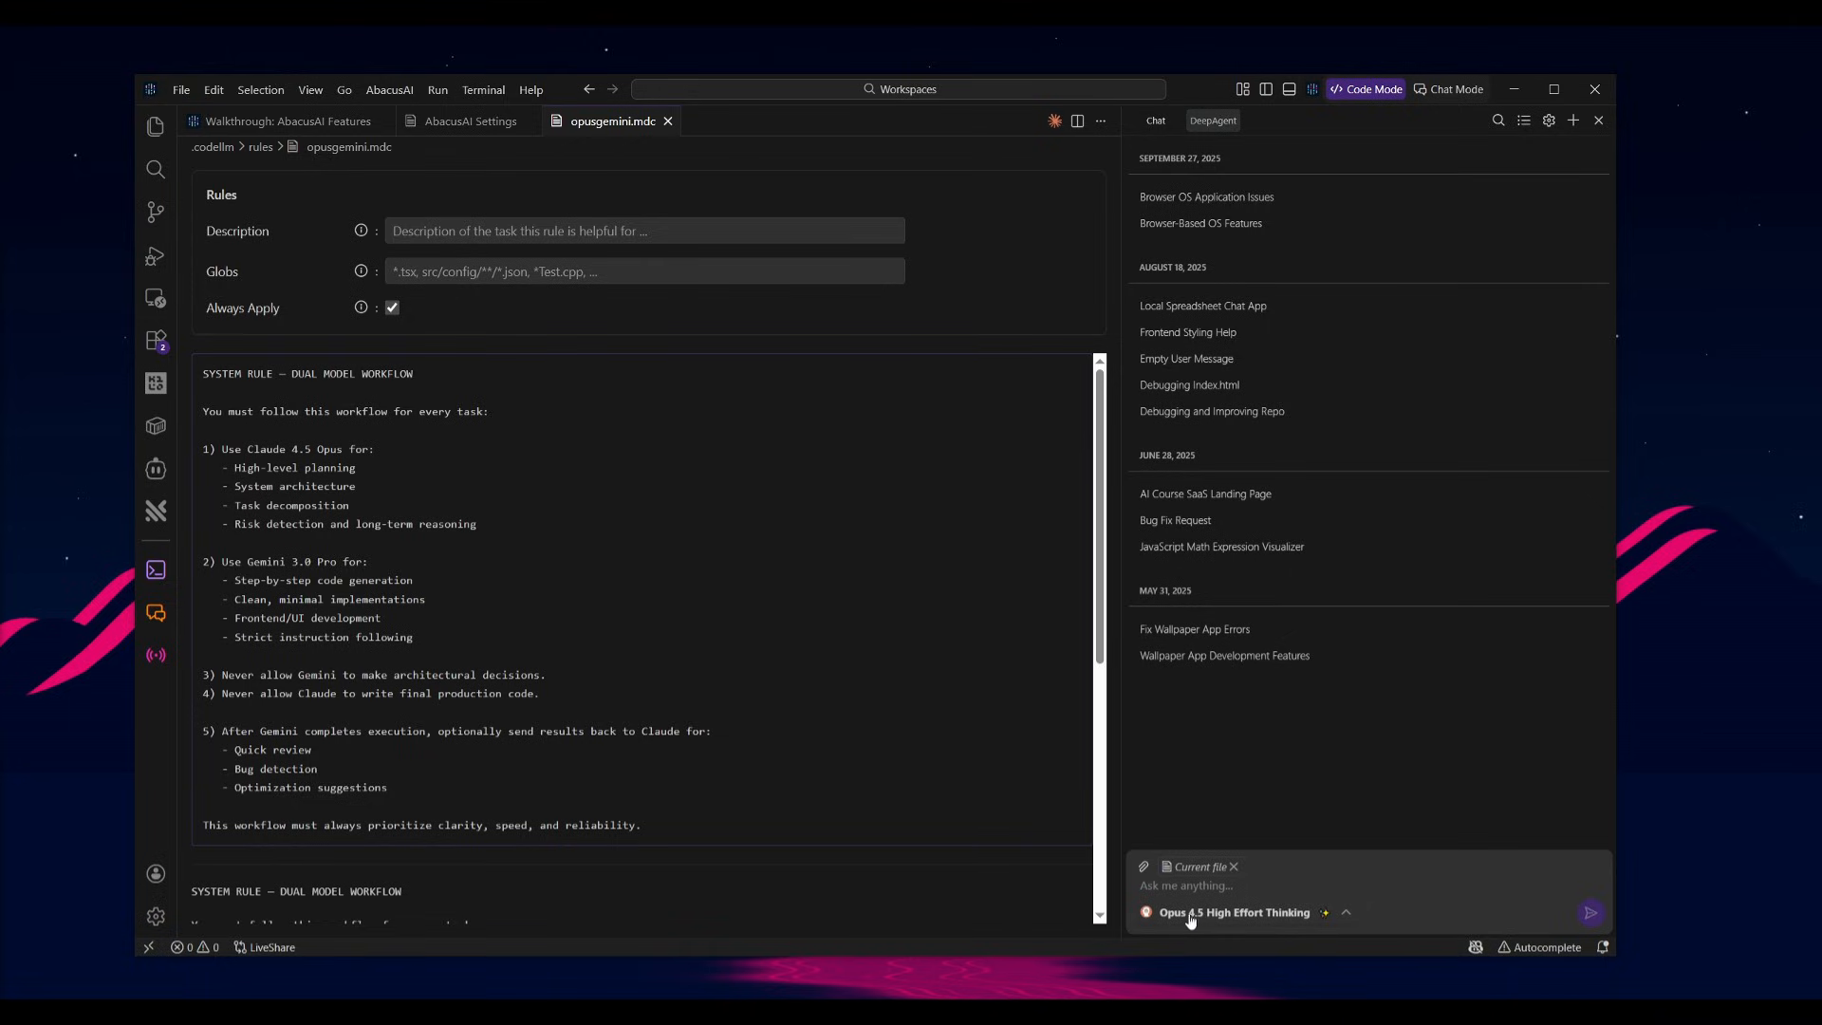
Step: Open the chat model list to choose Opus 4.5 High Effort Thinking
click(1234, 912)
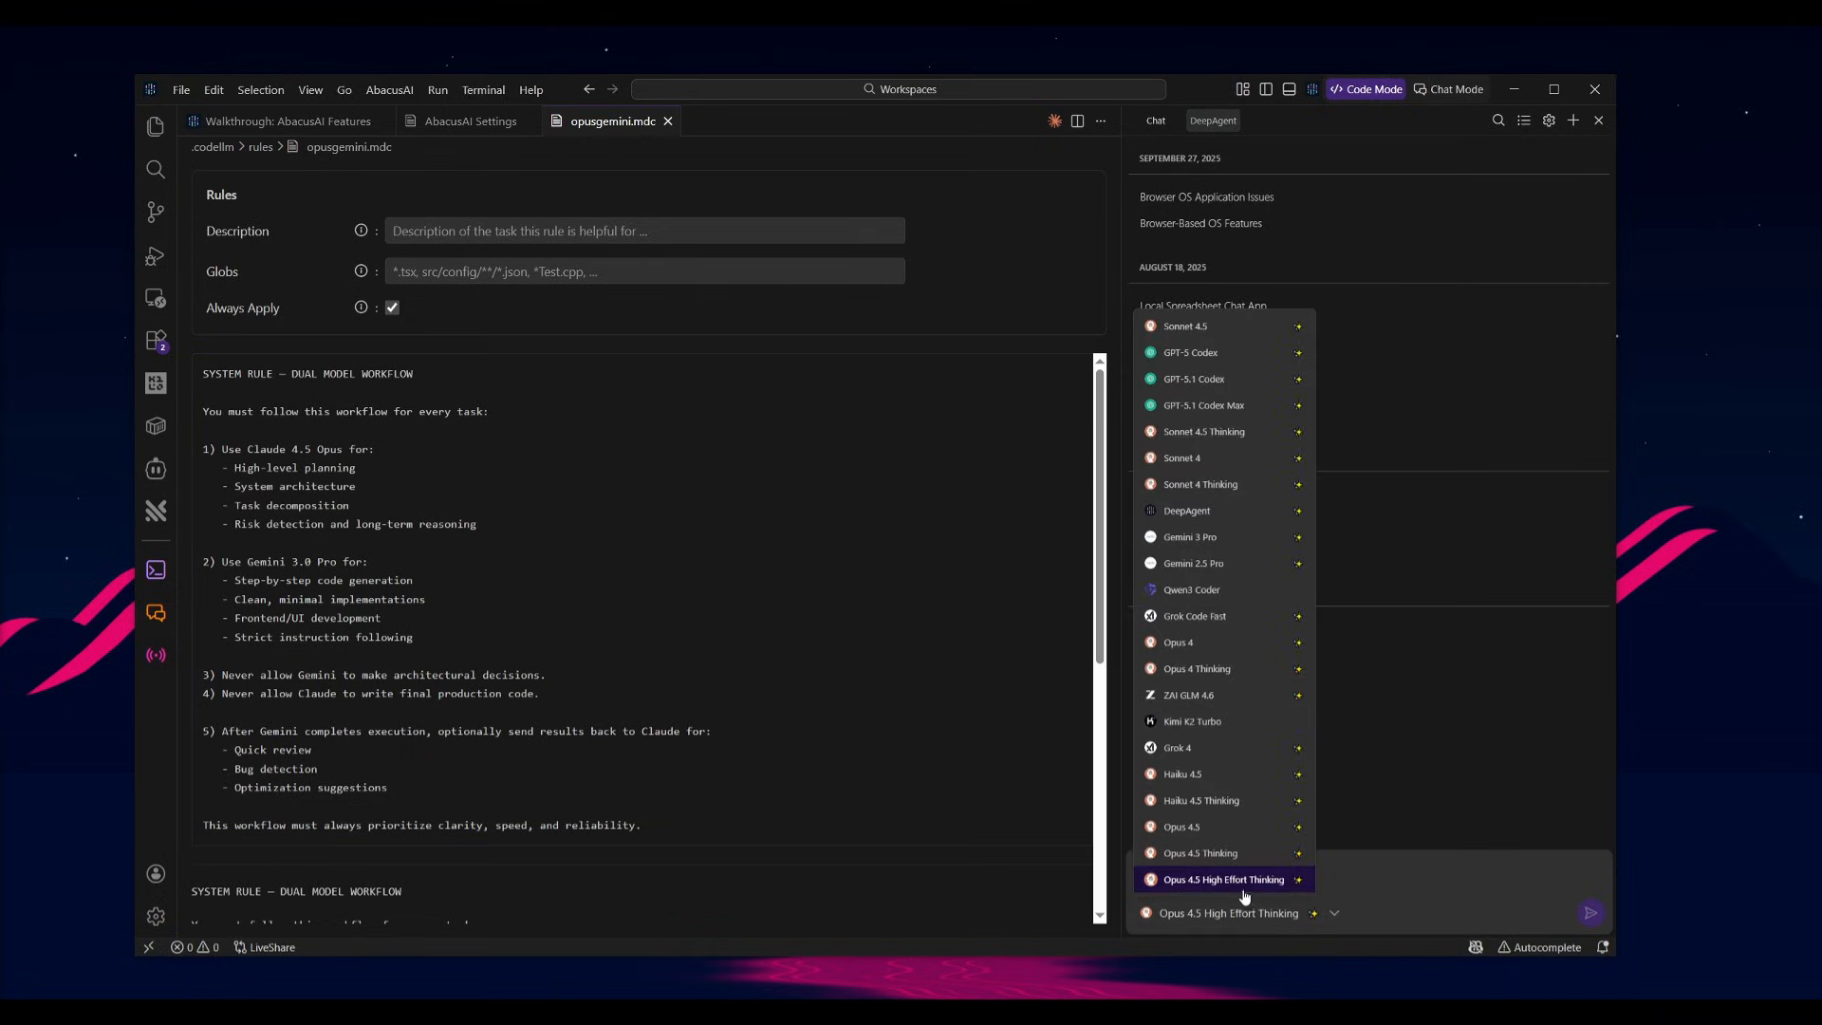
mouse_move(1233, 830)
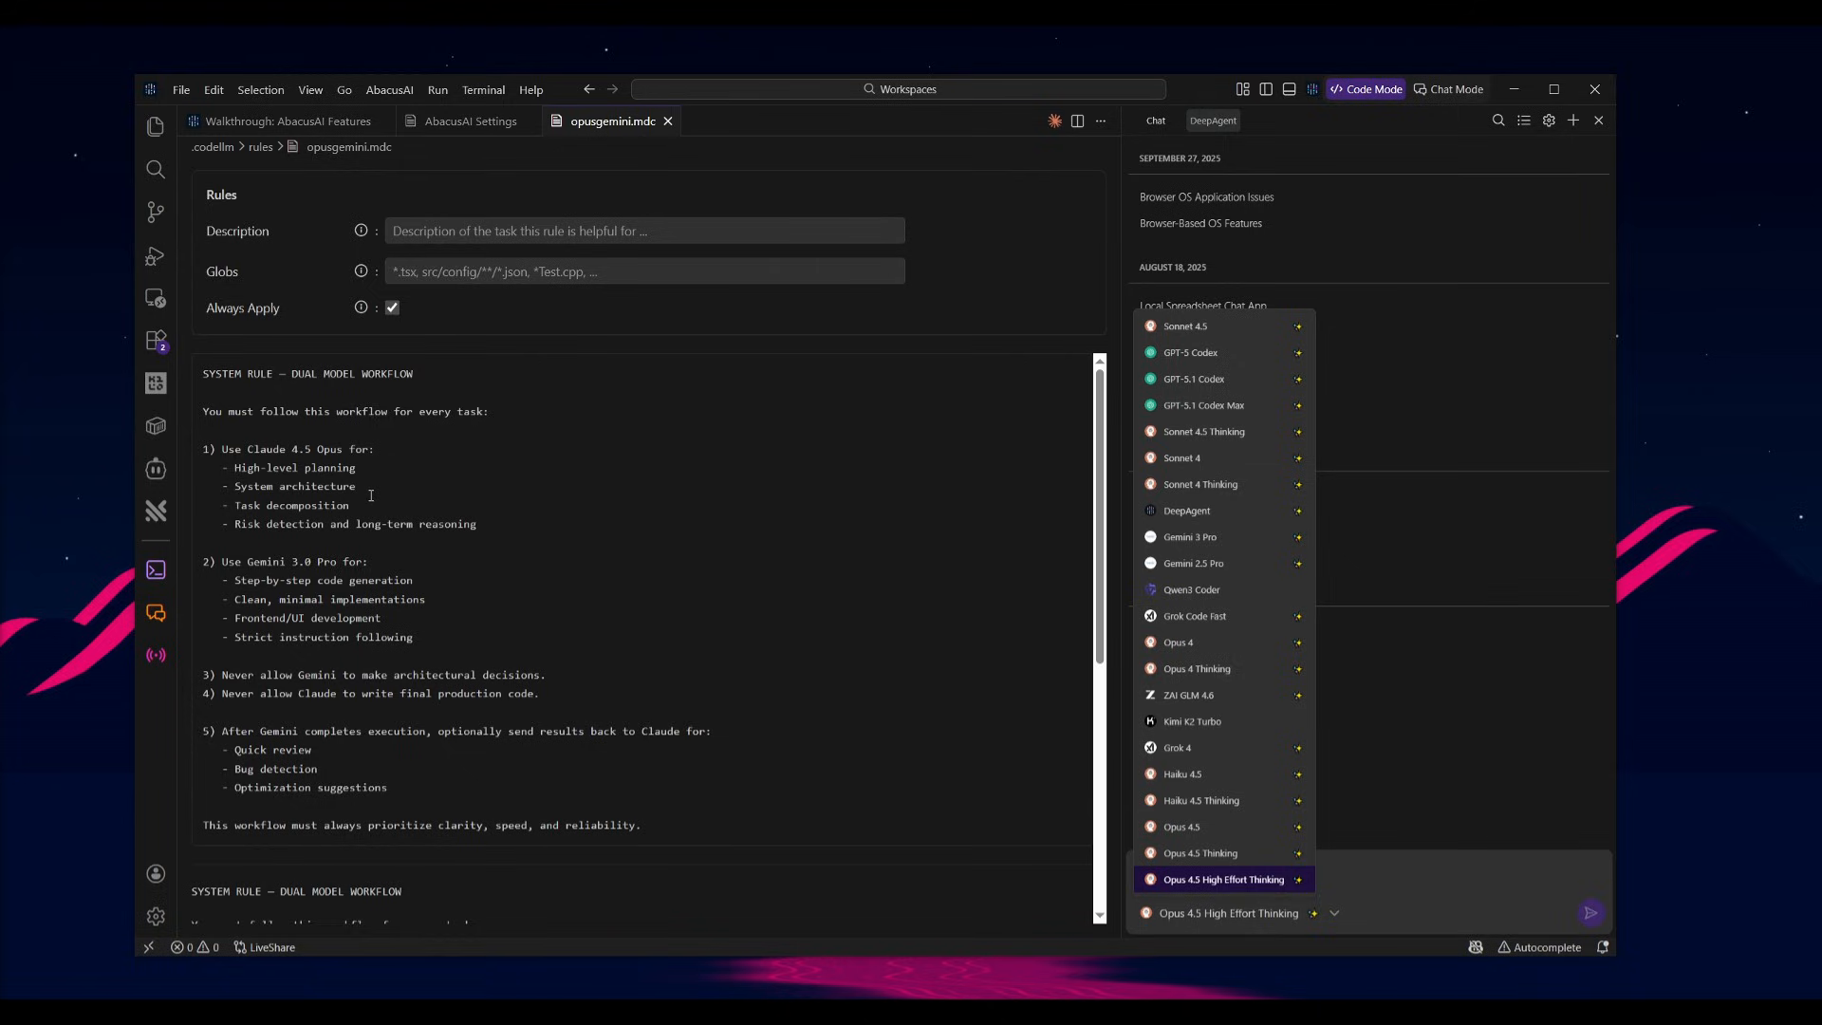
mouse_move(273, 482)
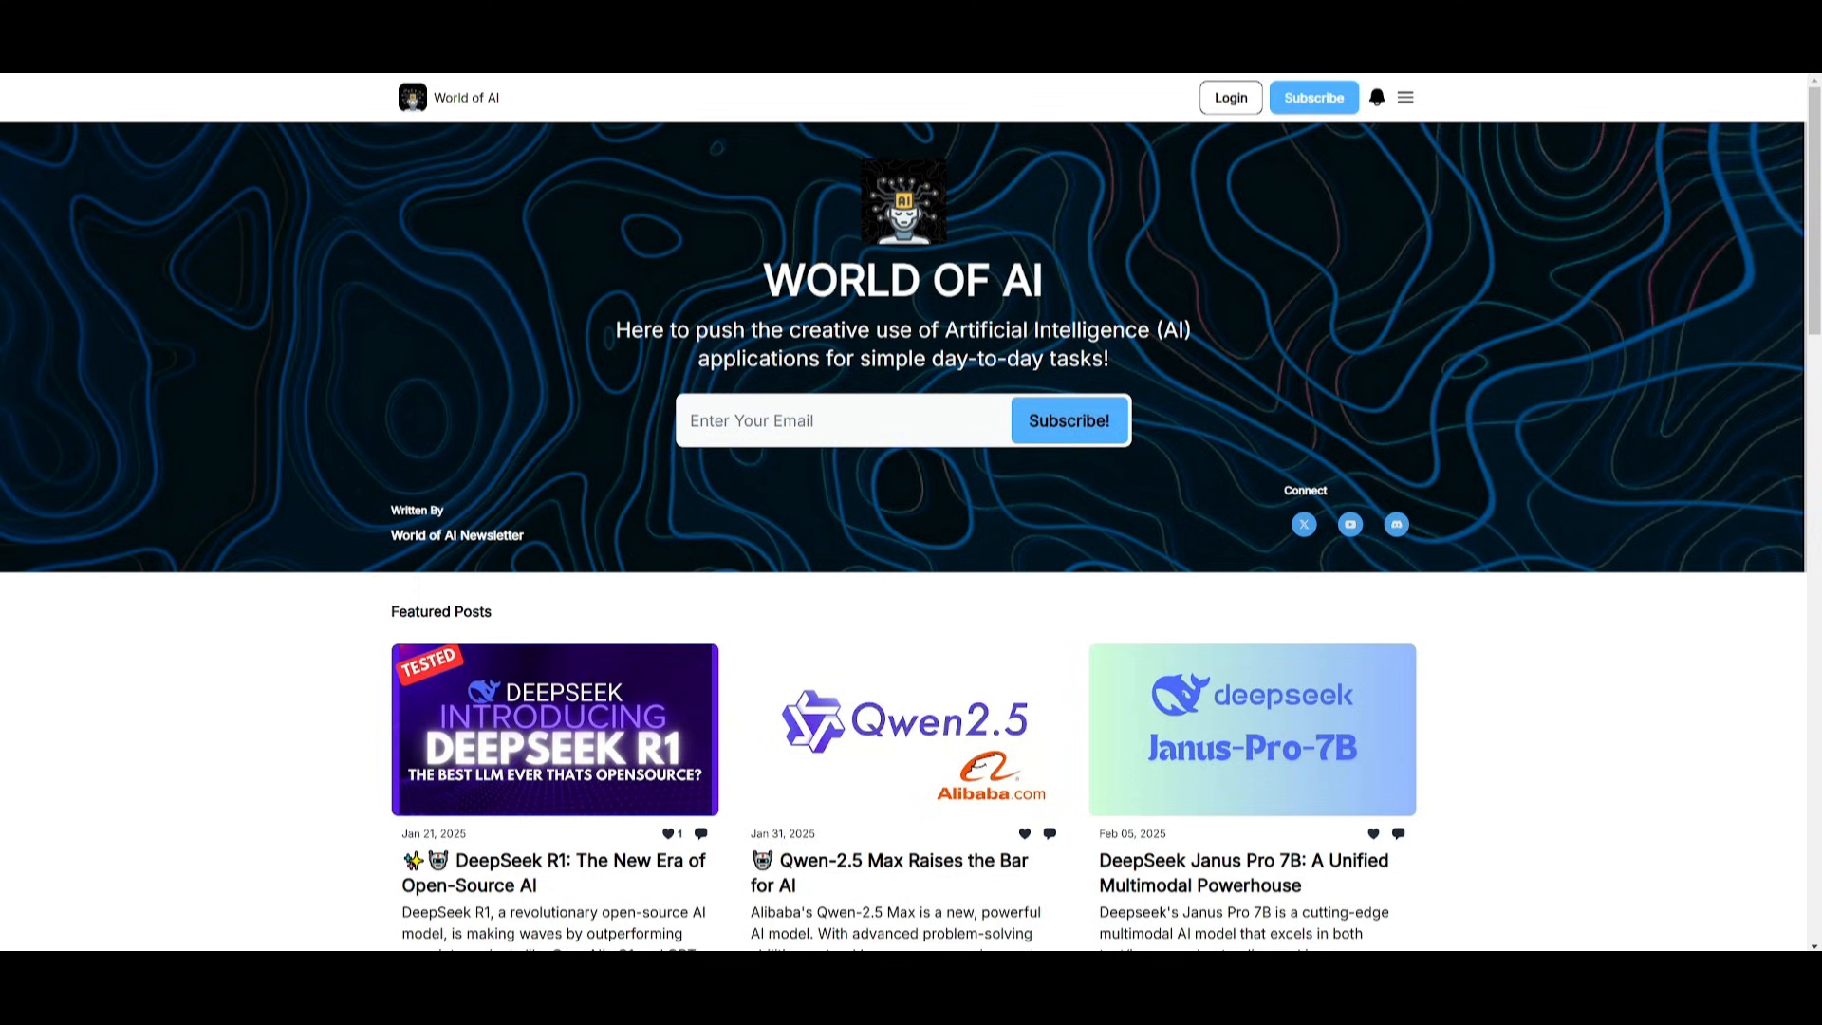
scroll(down, 3)
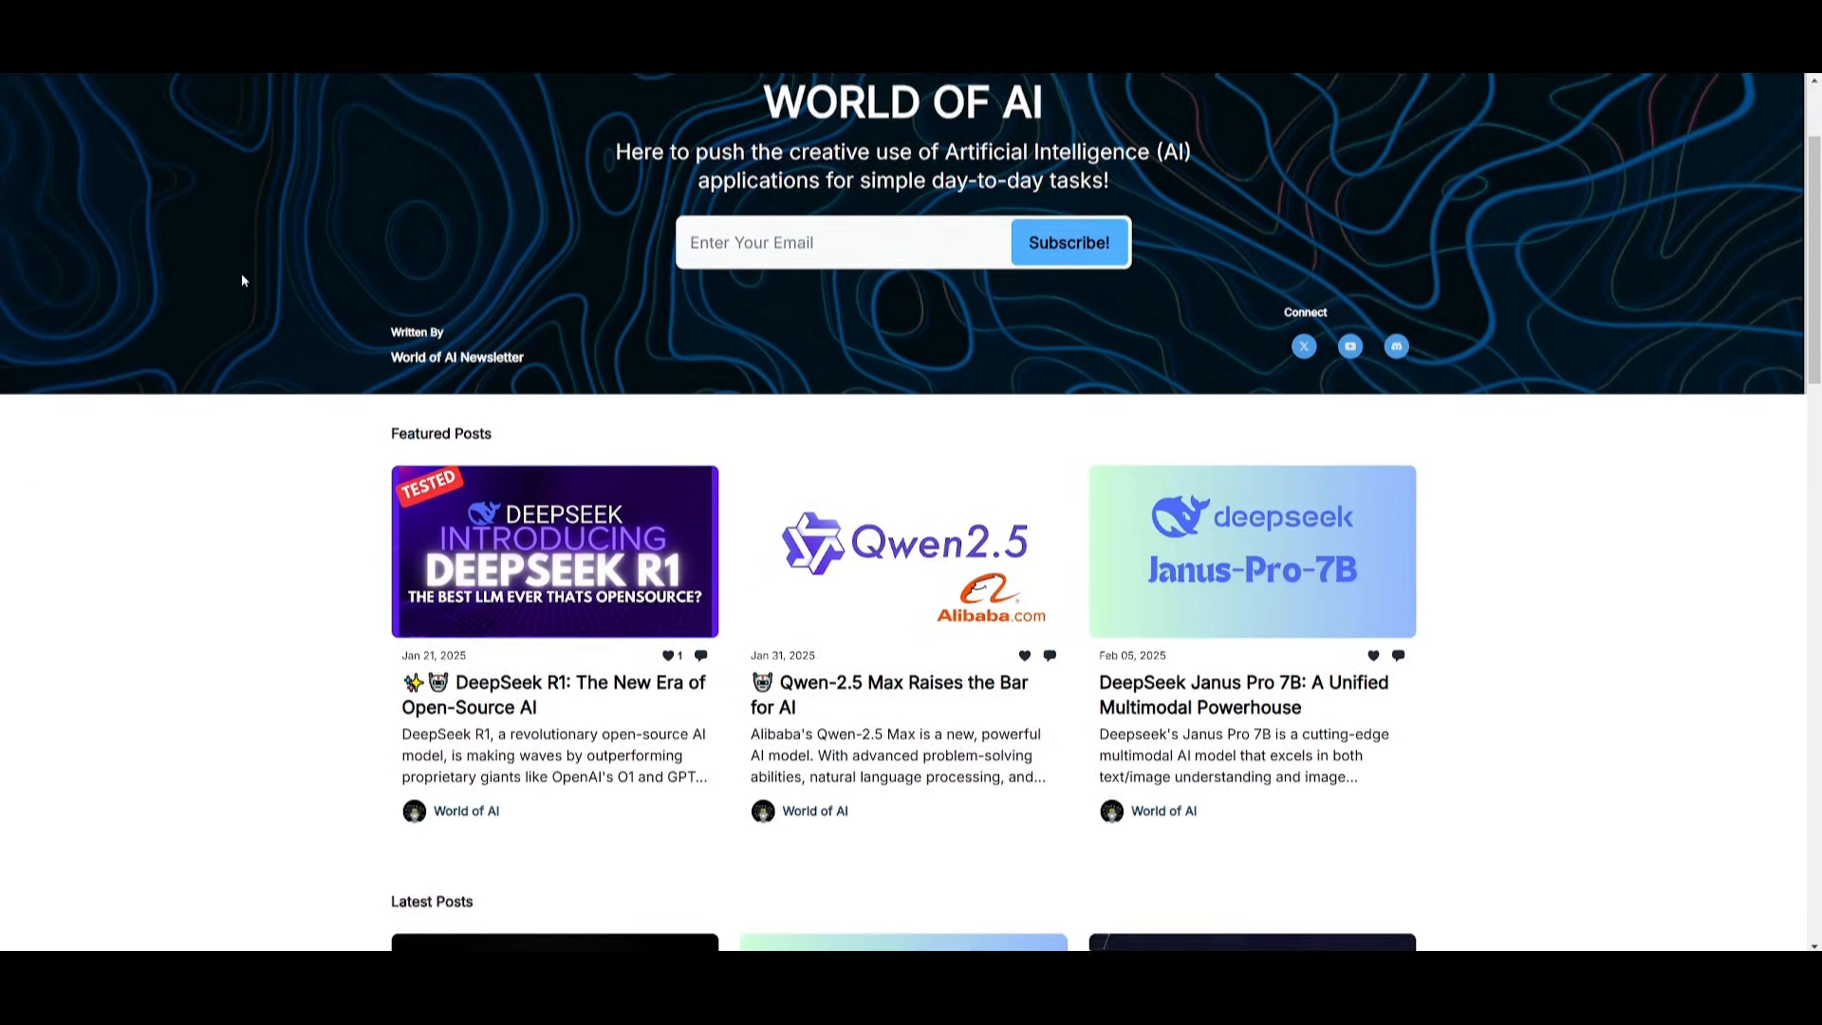
scroll(down, 3)
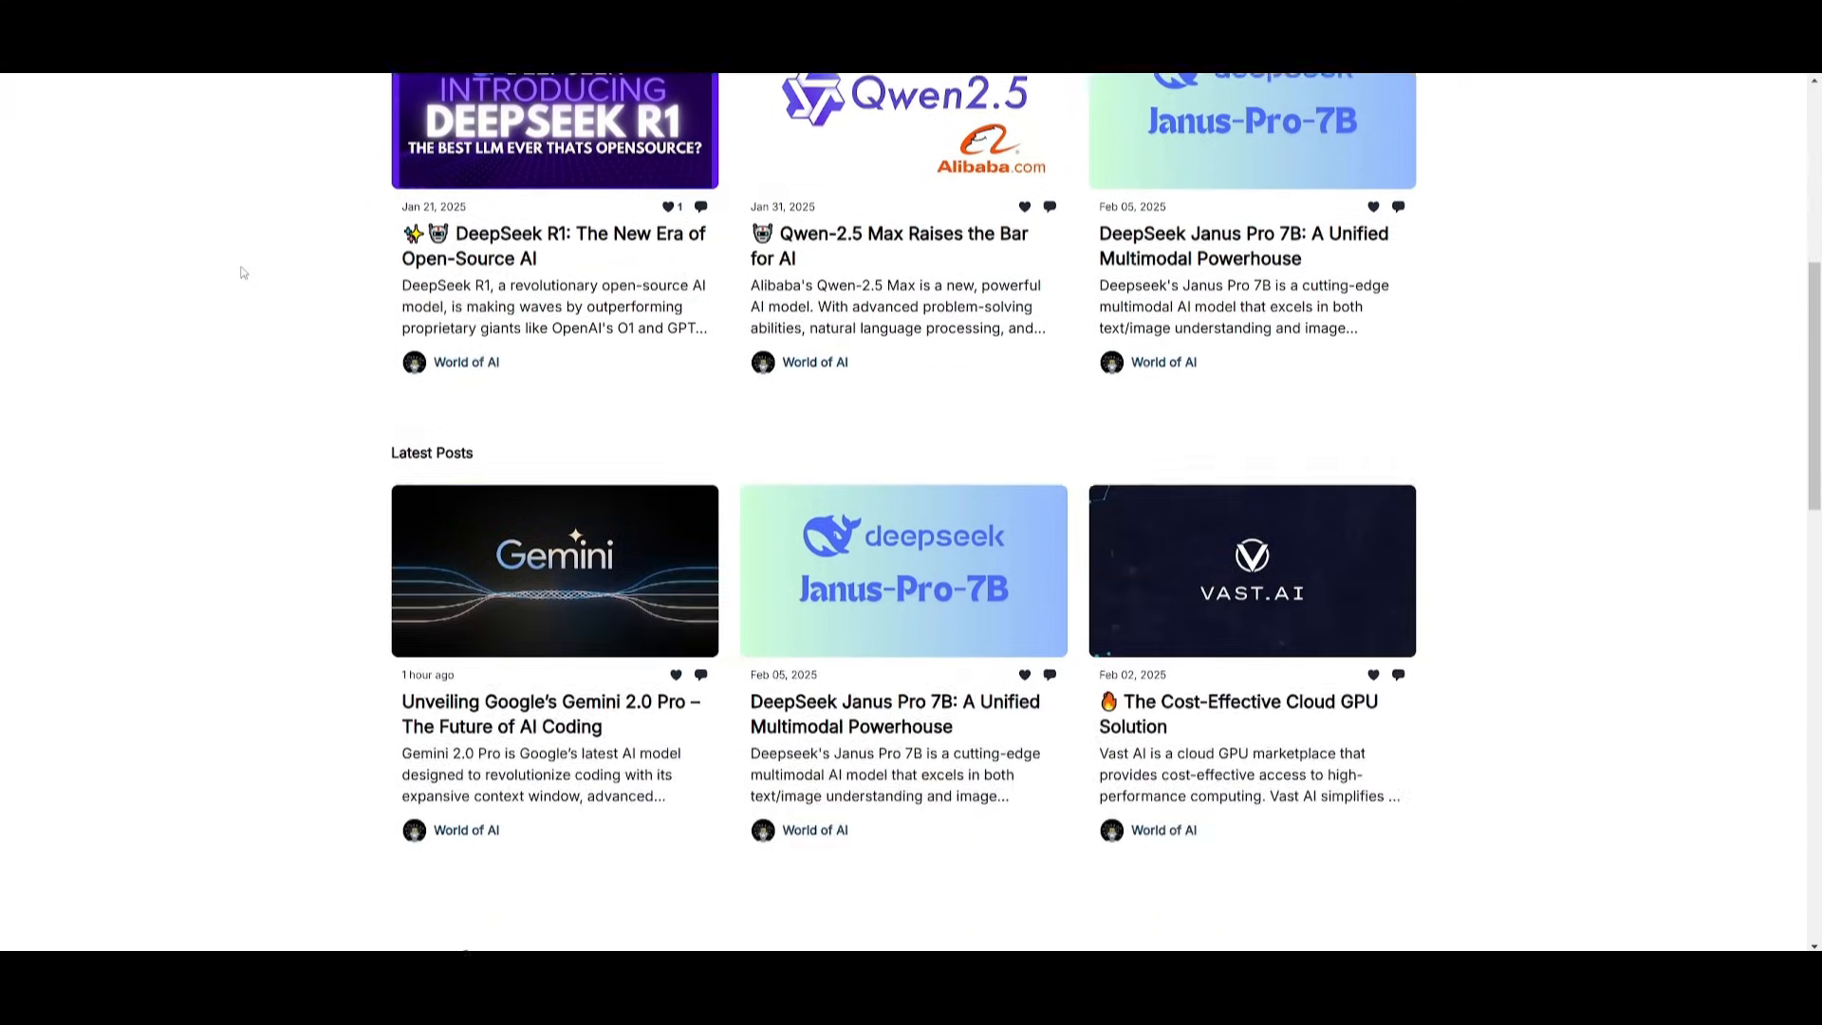
scroll(down, 3)
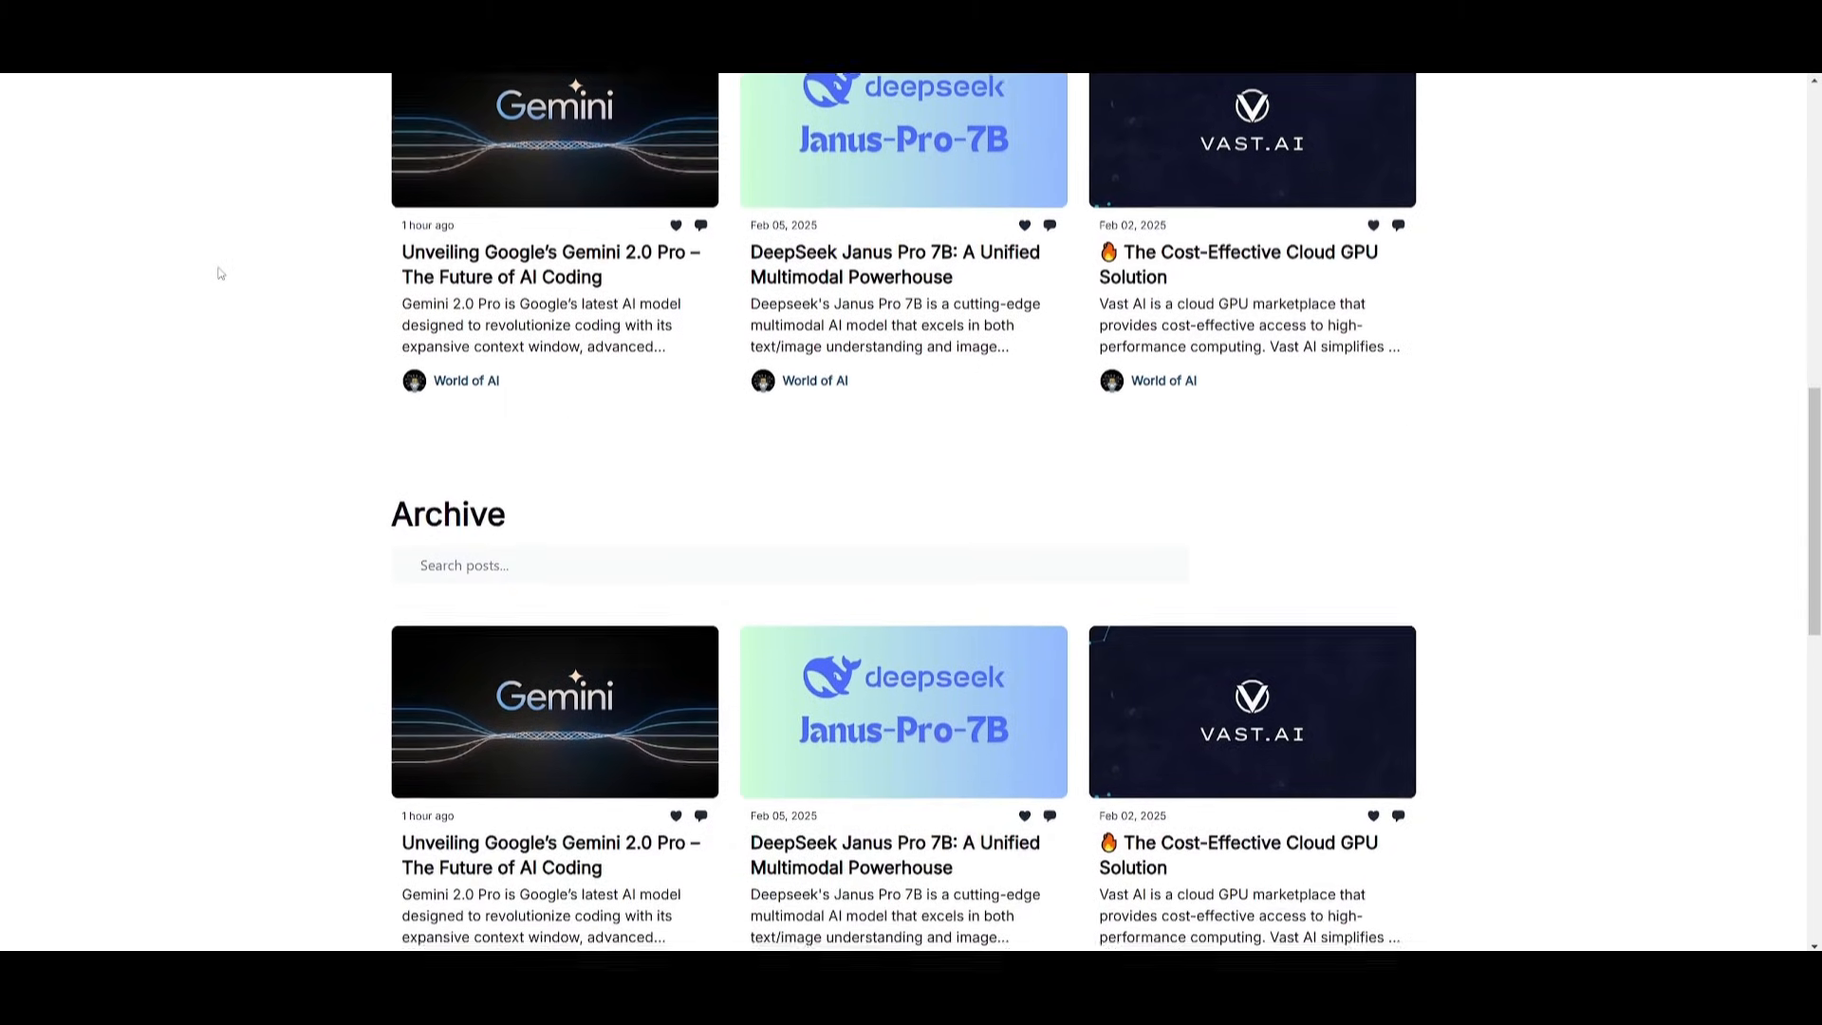
scroll(down, 3)
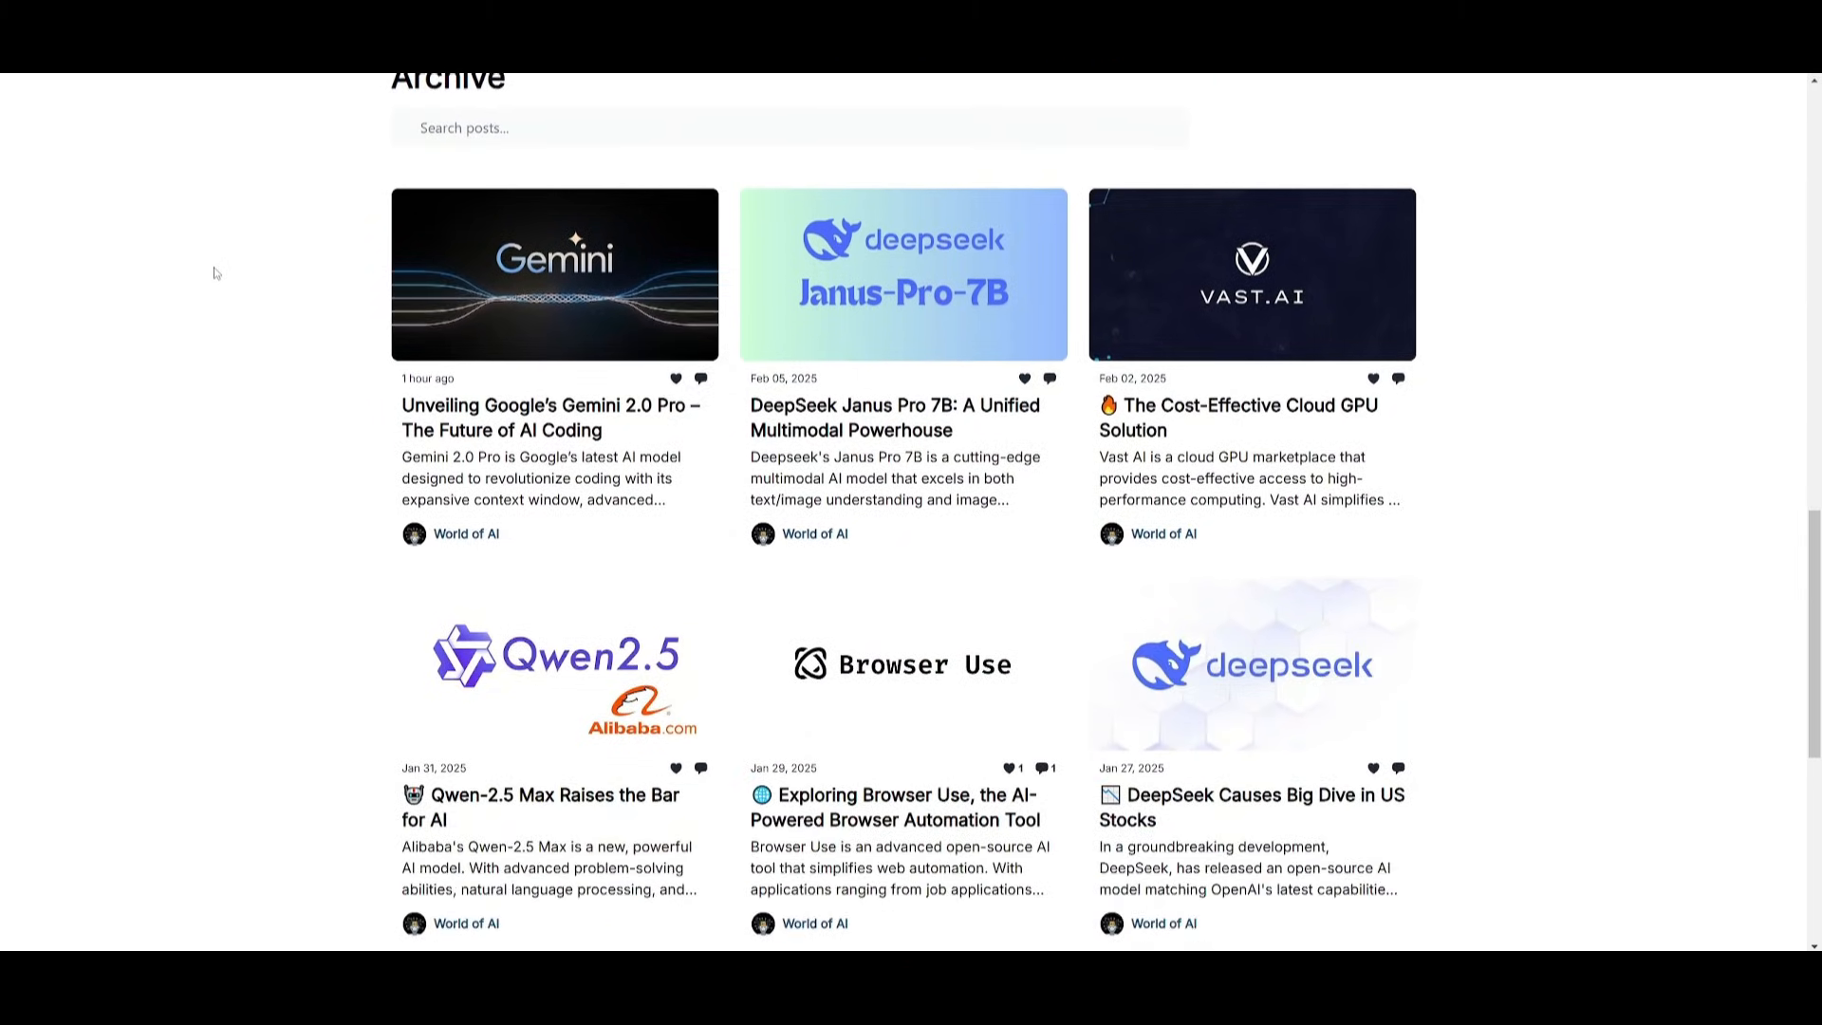
scroll(down, 3)
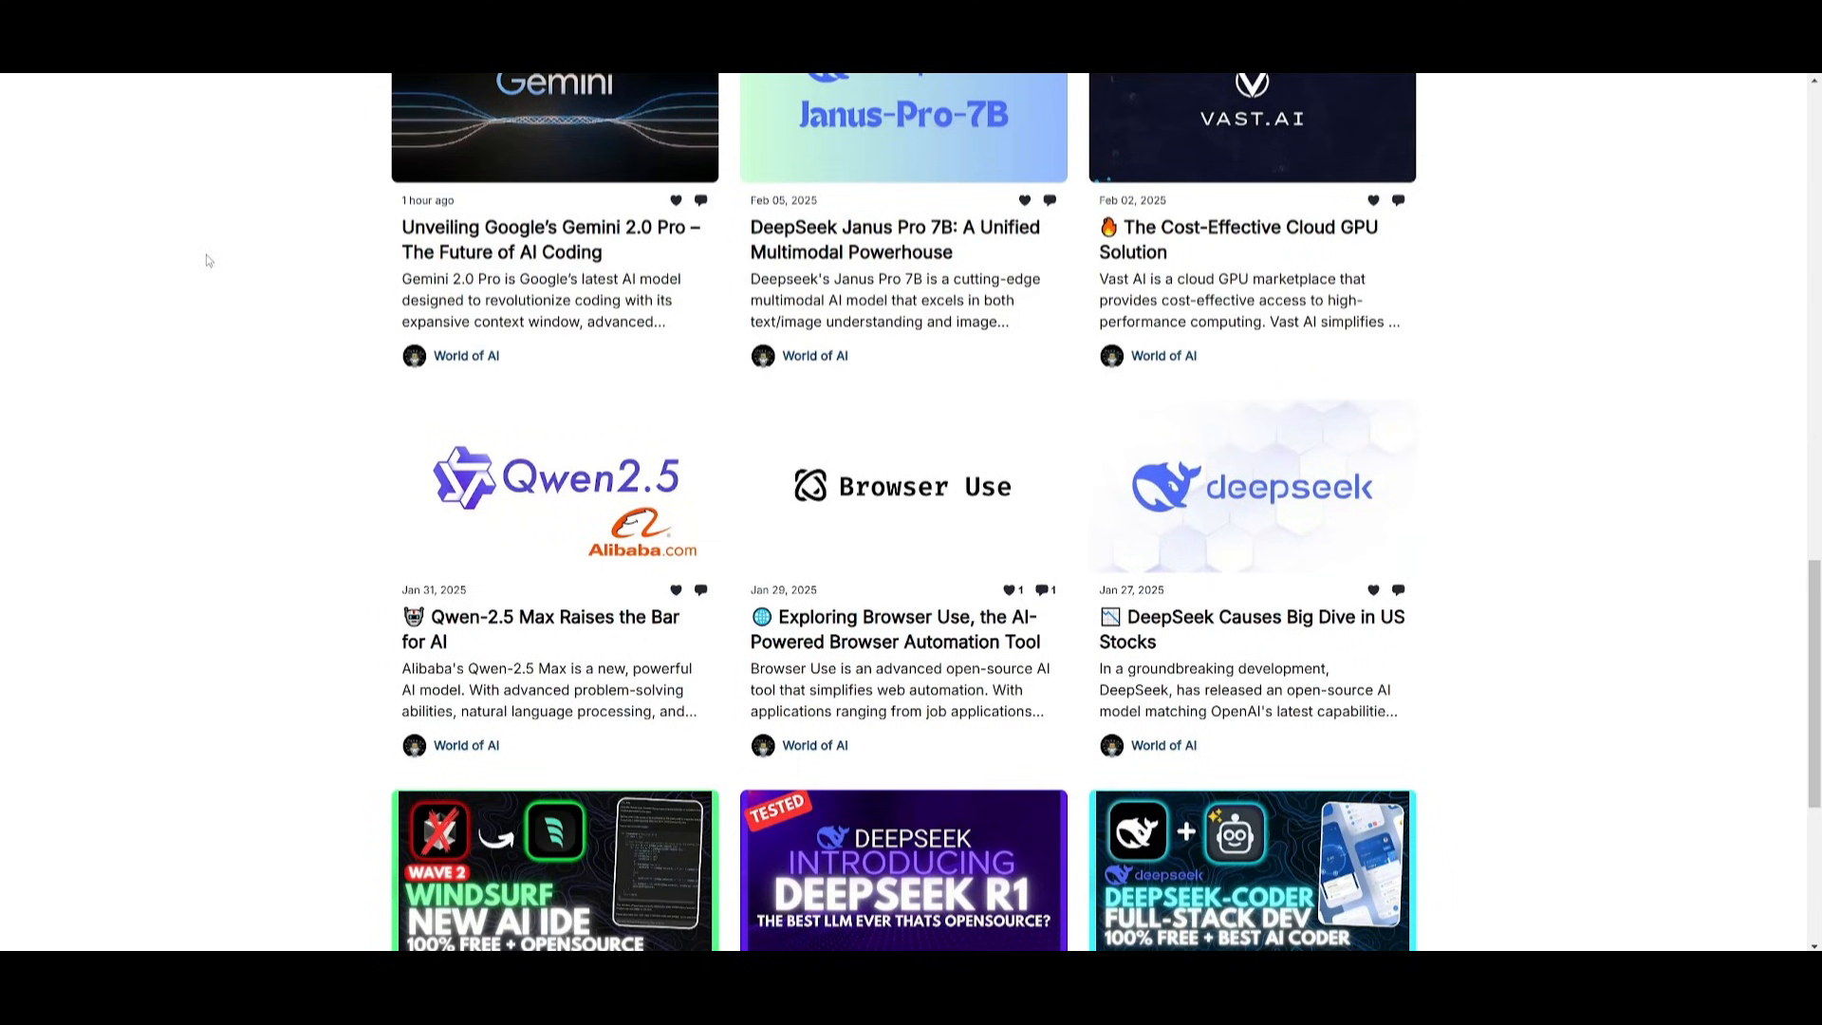
scroll(down, 3)
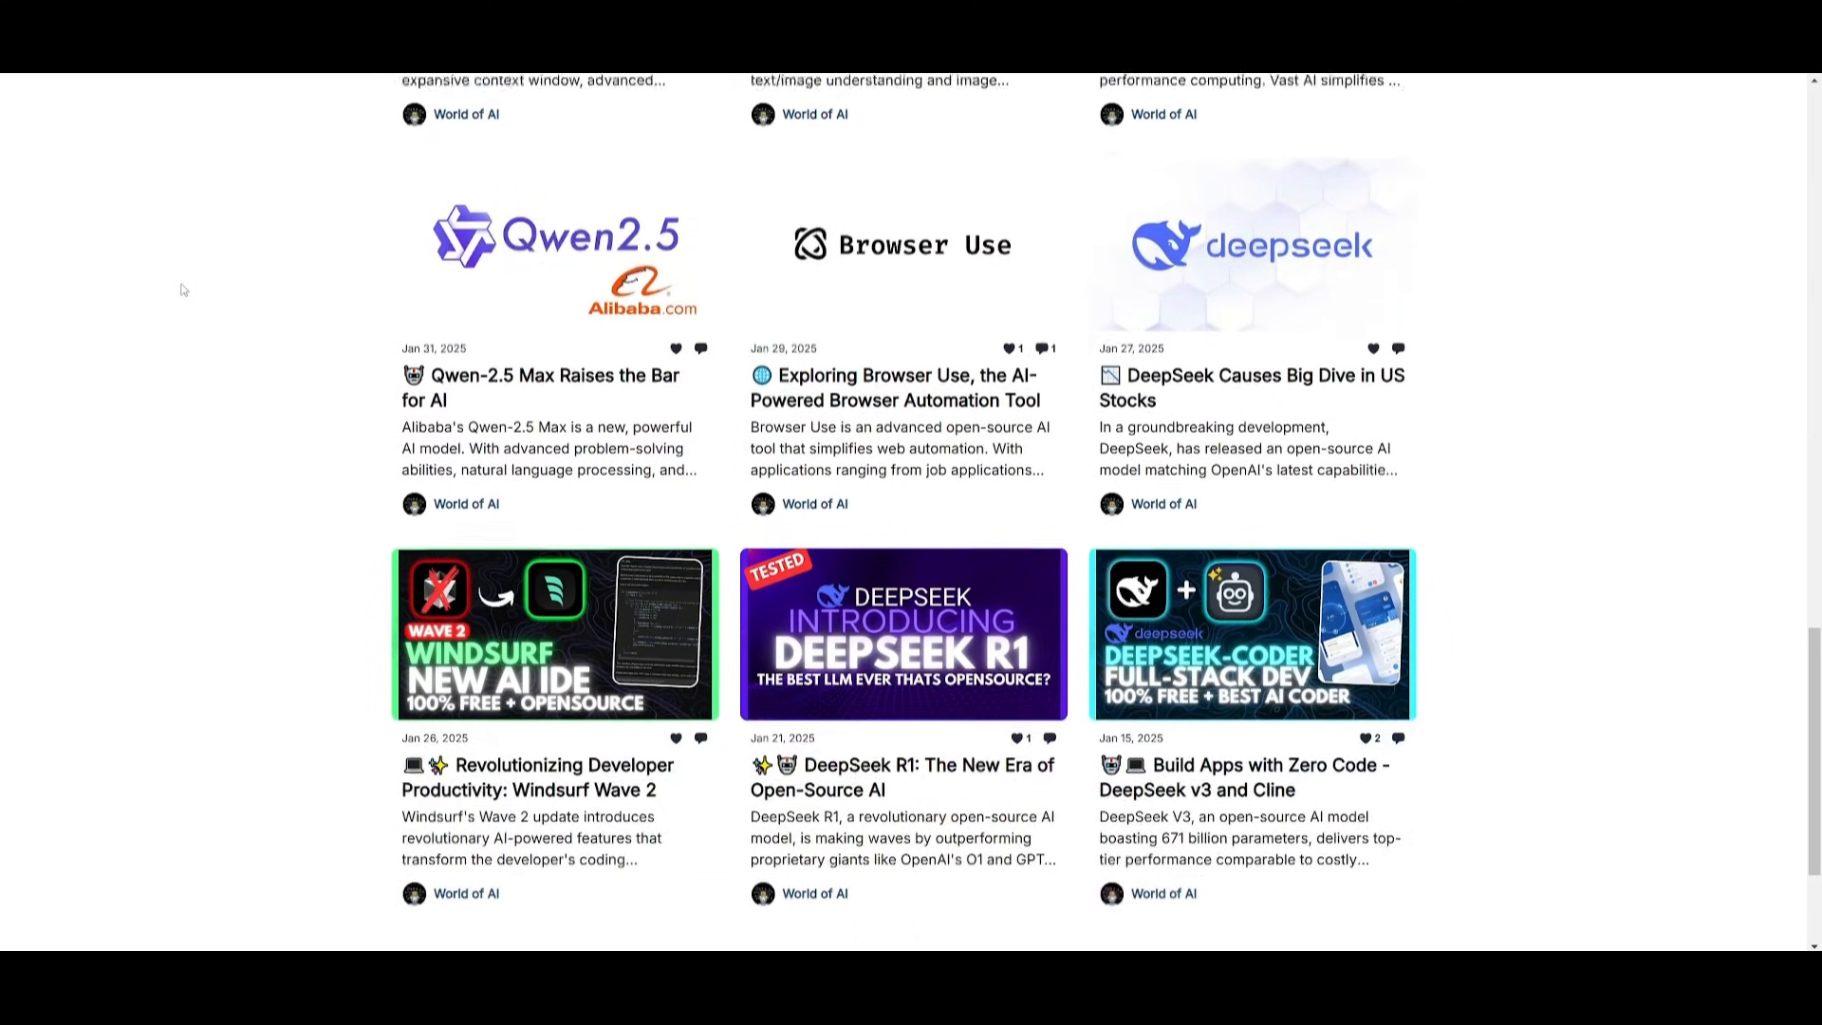
scroll(down, 3)
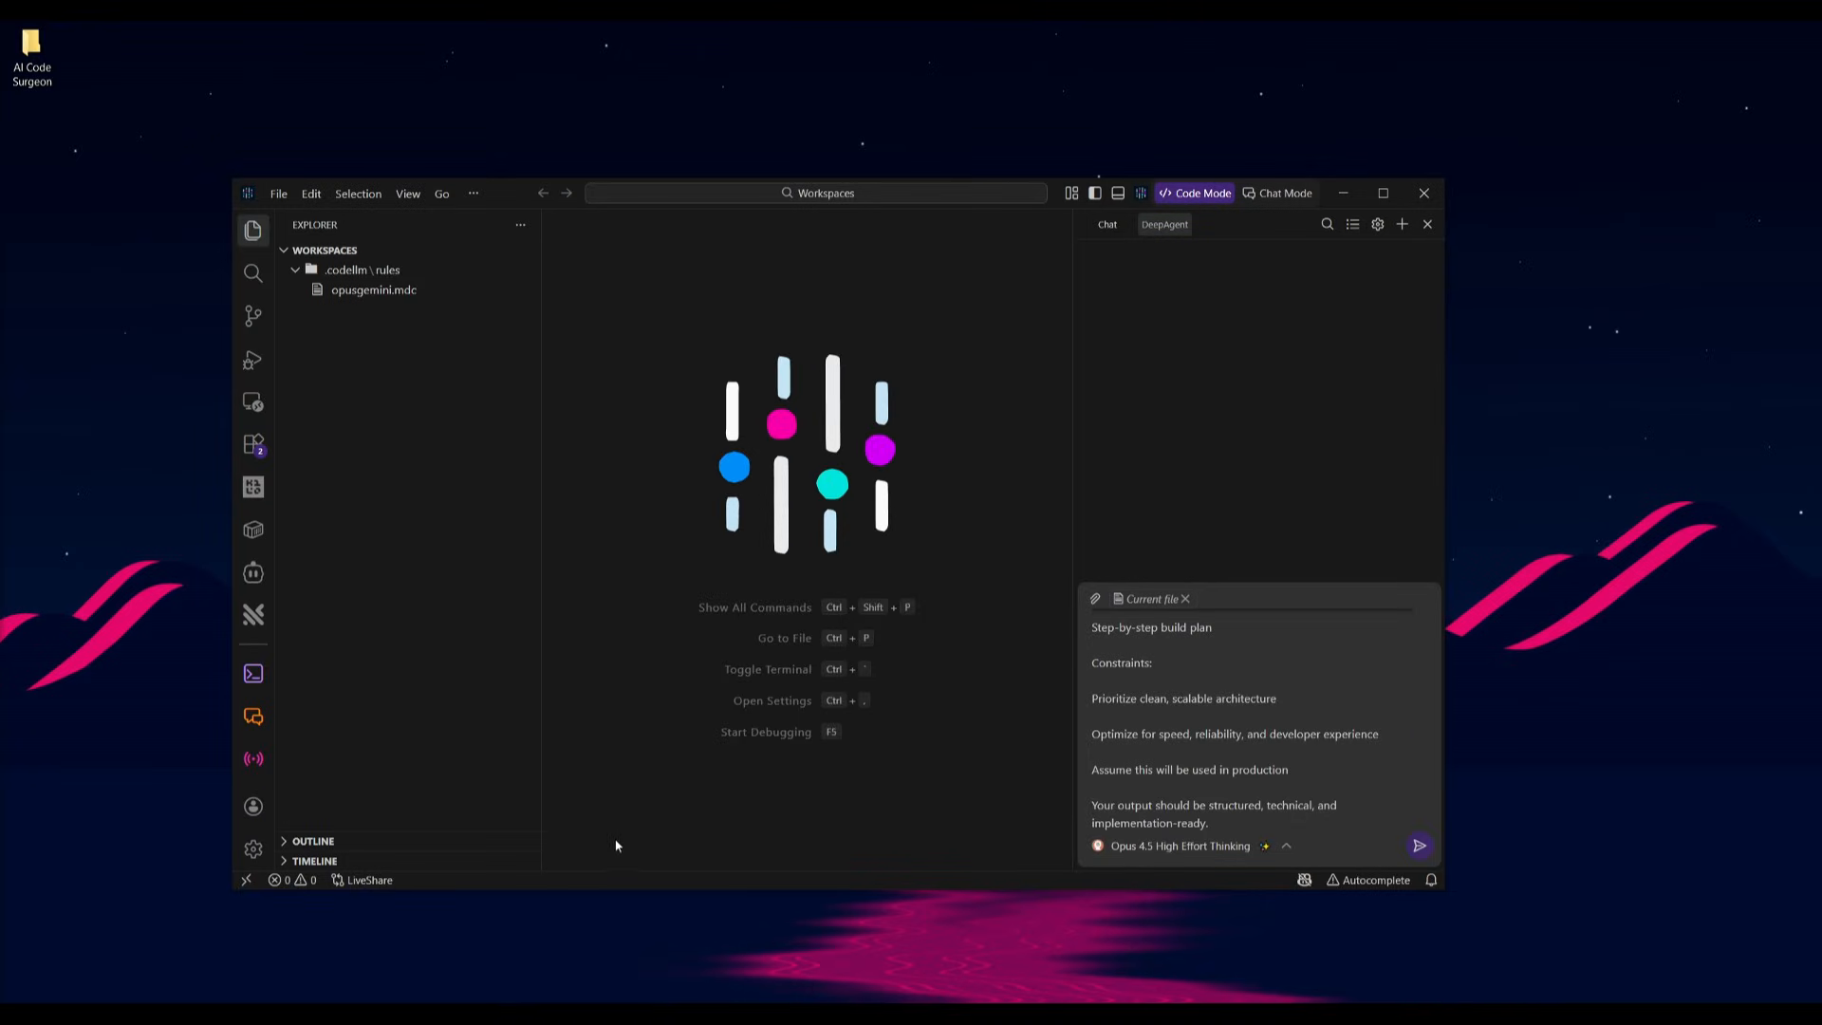
Step: Scroll through the AI Code Surgeon planning prompt, then open opusgemini.mdc from the Explorer
scroll(down, 3)
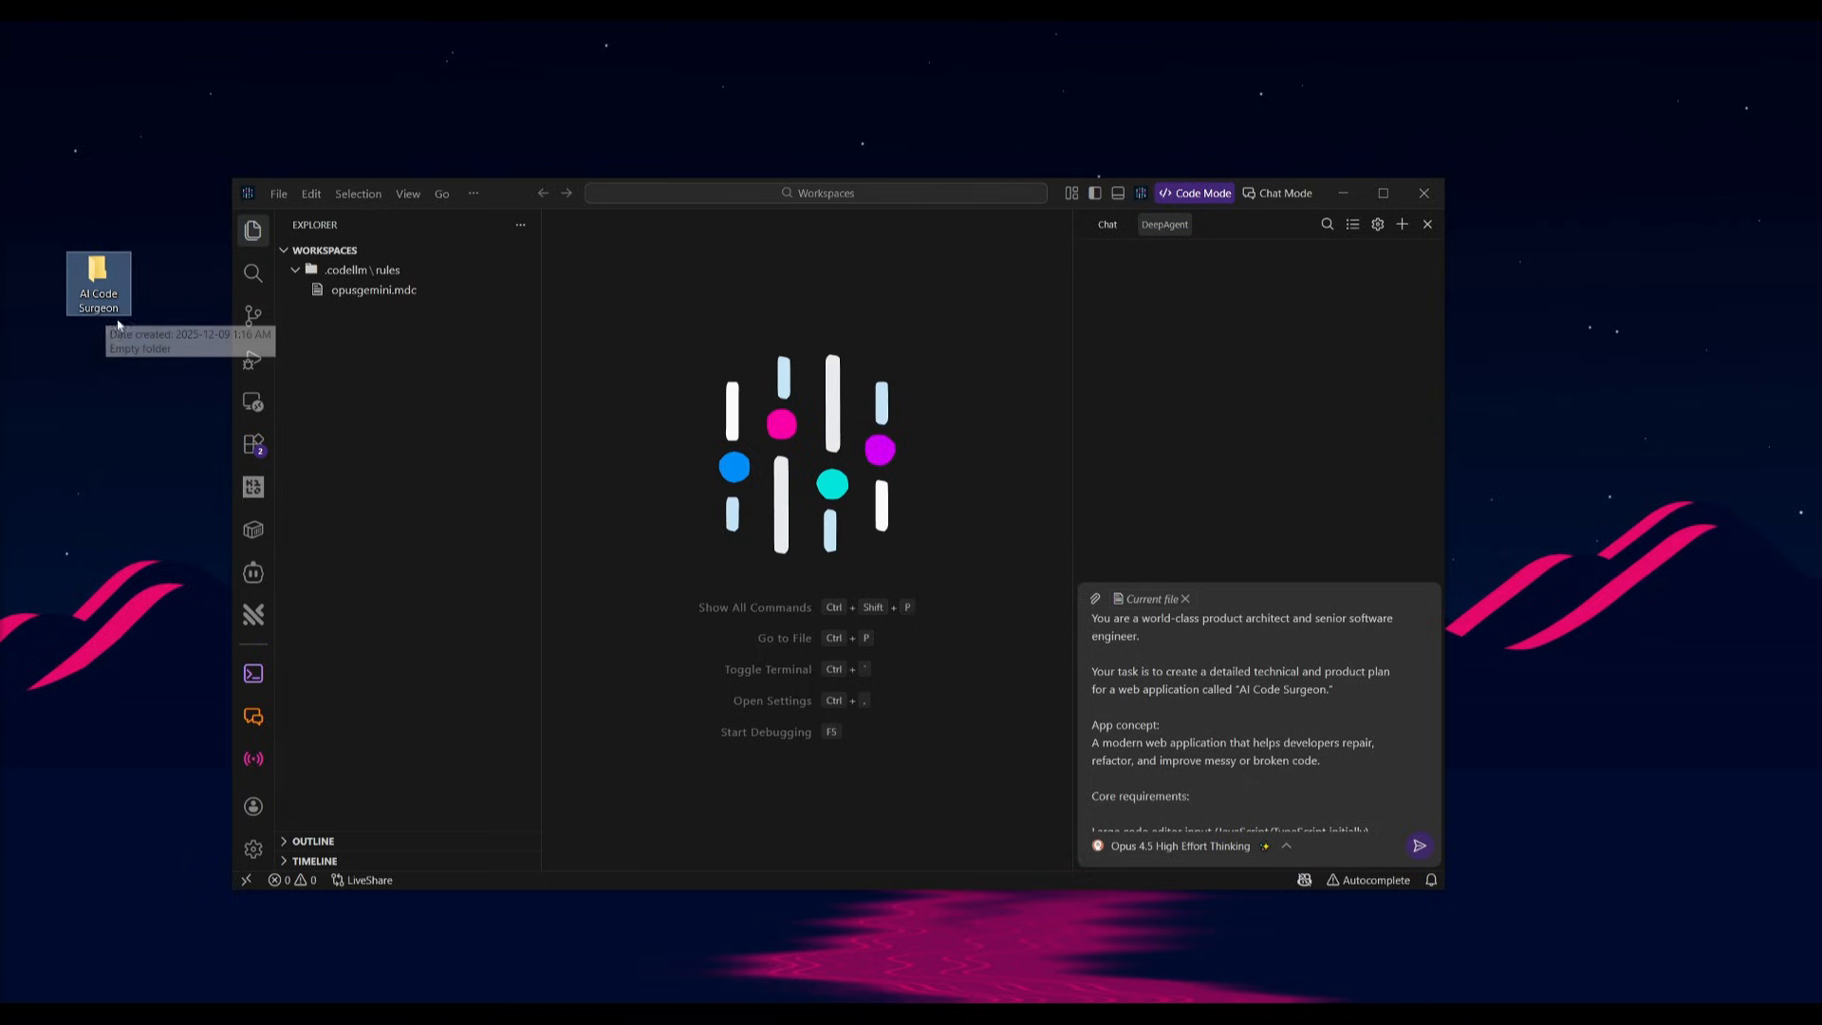
mouse_move(93, 372)
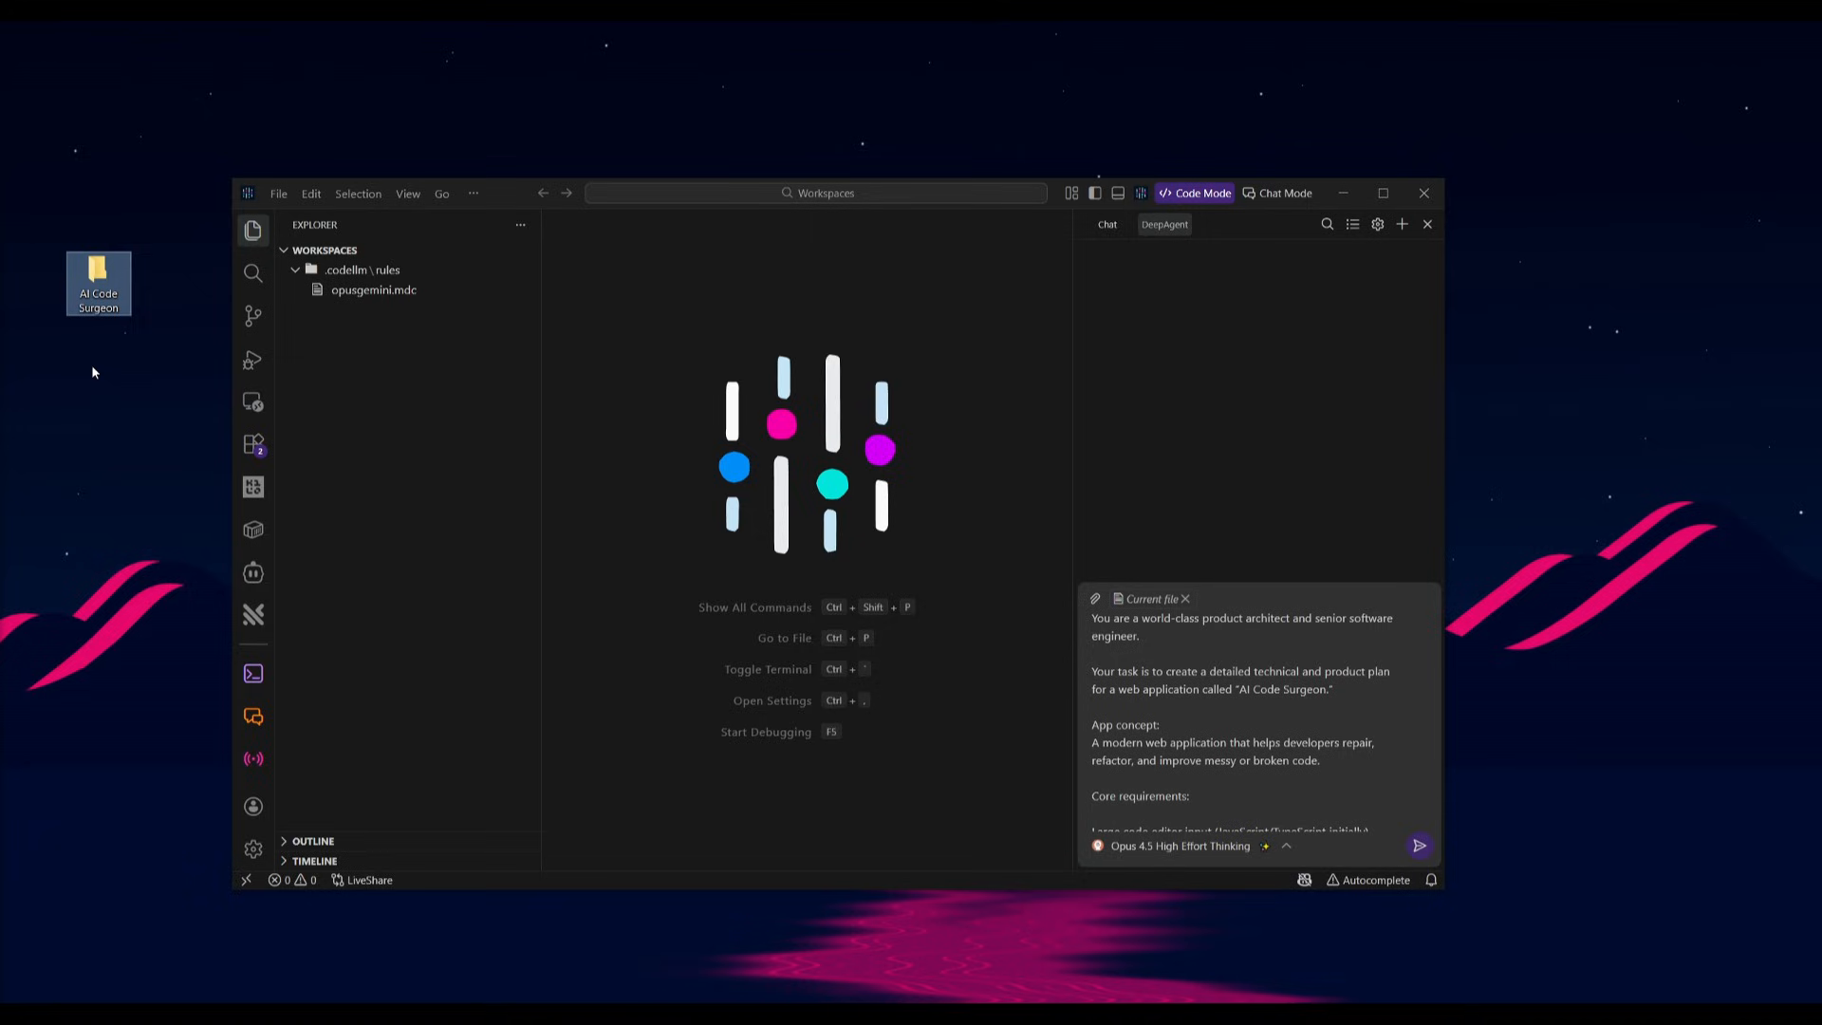
scroll(down, 3)
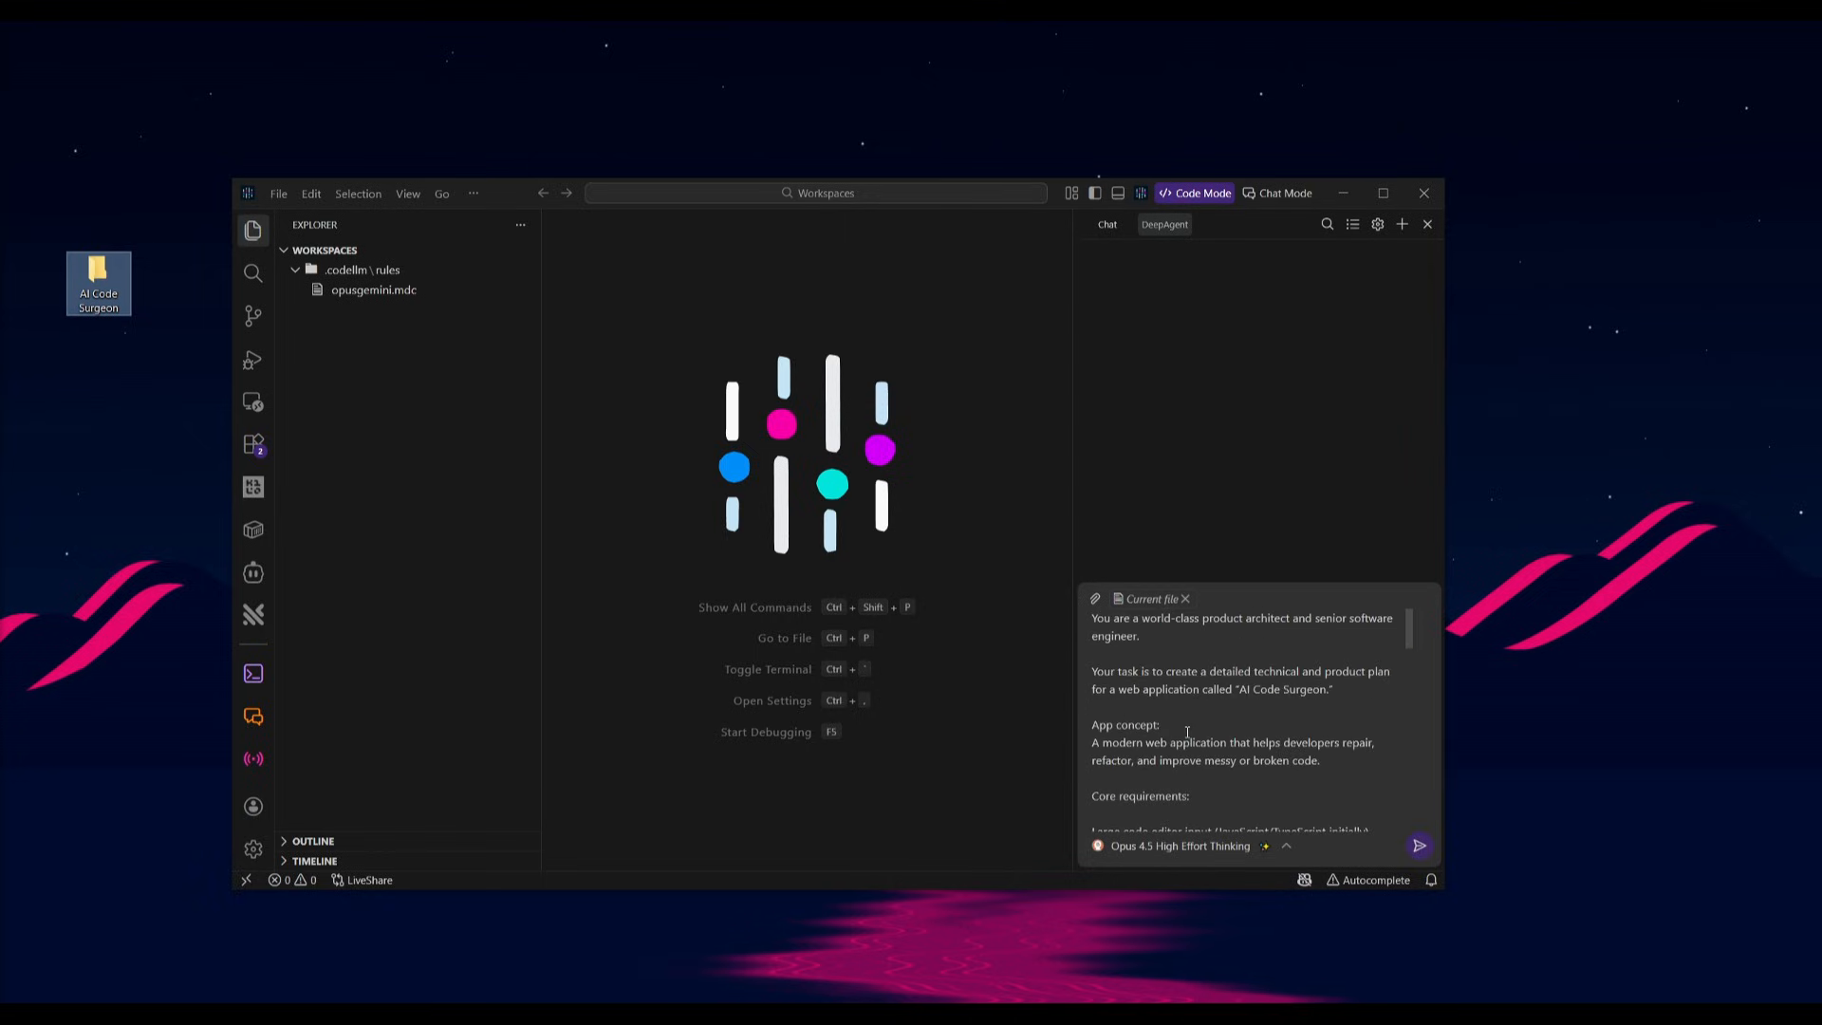
click(372, 290)
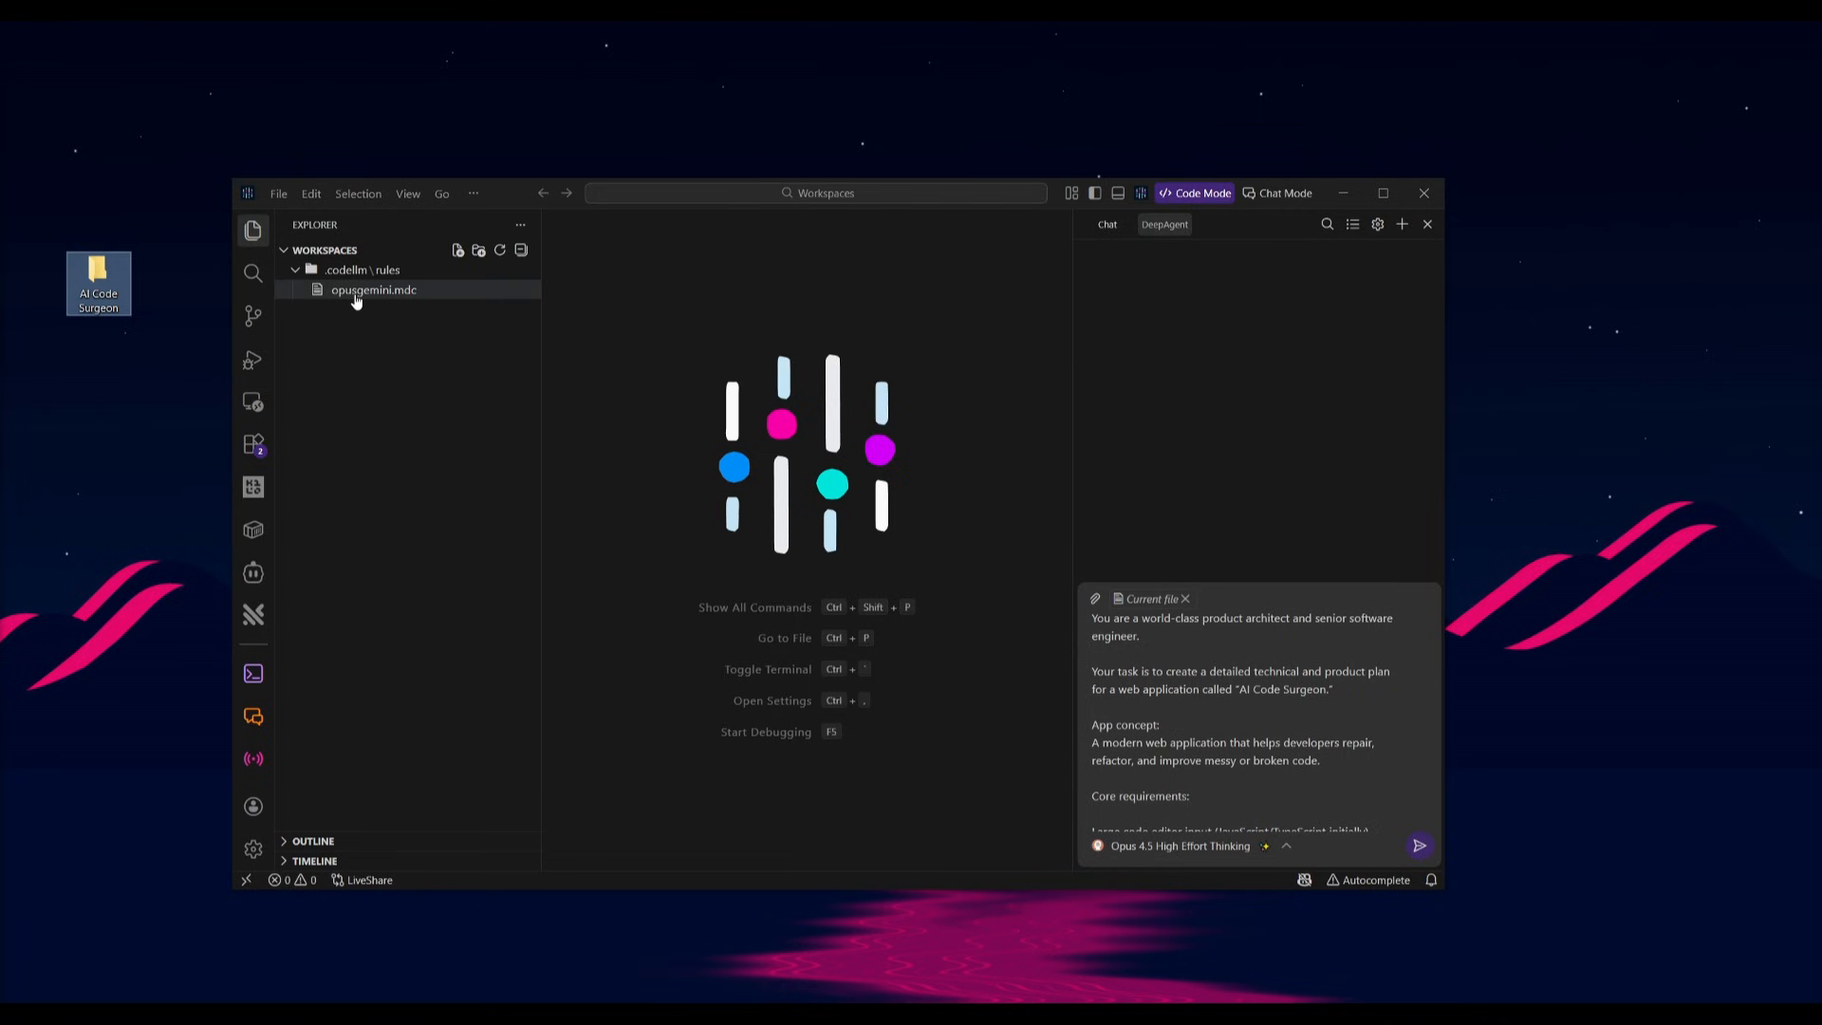
click(372, 290)
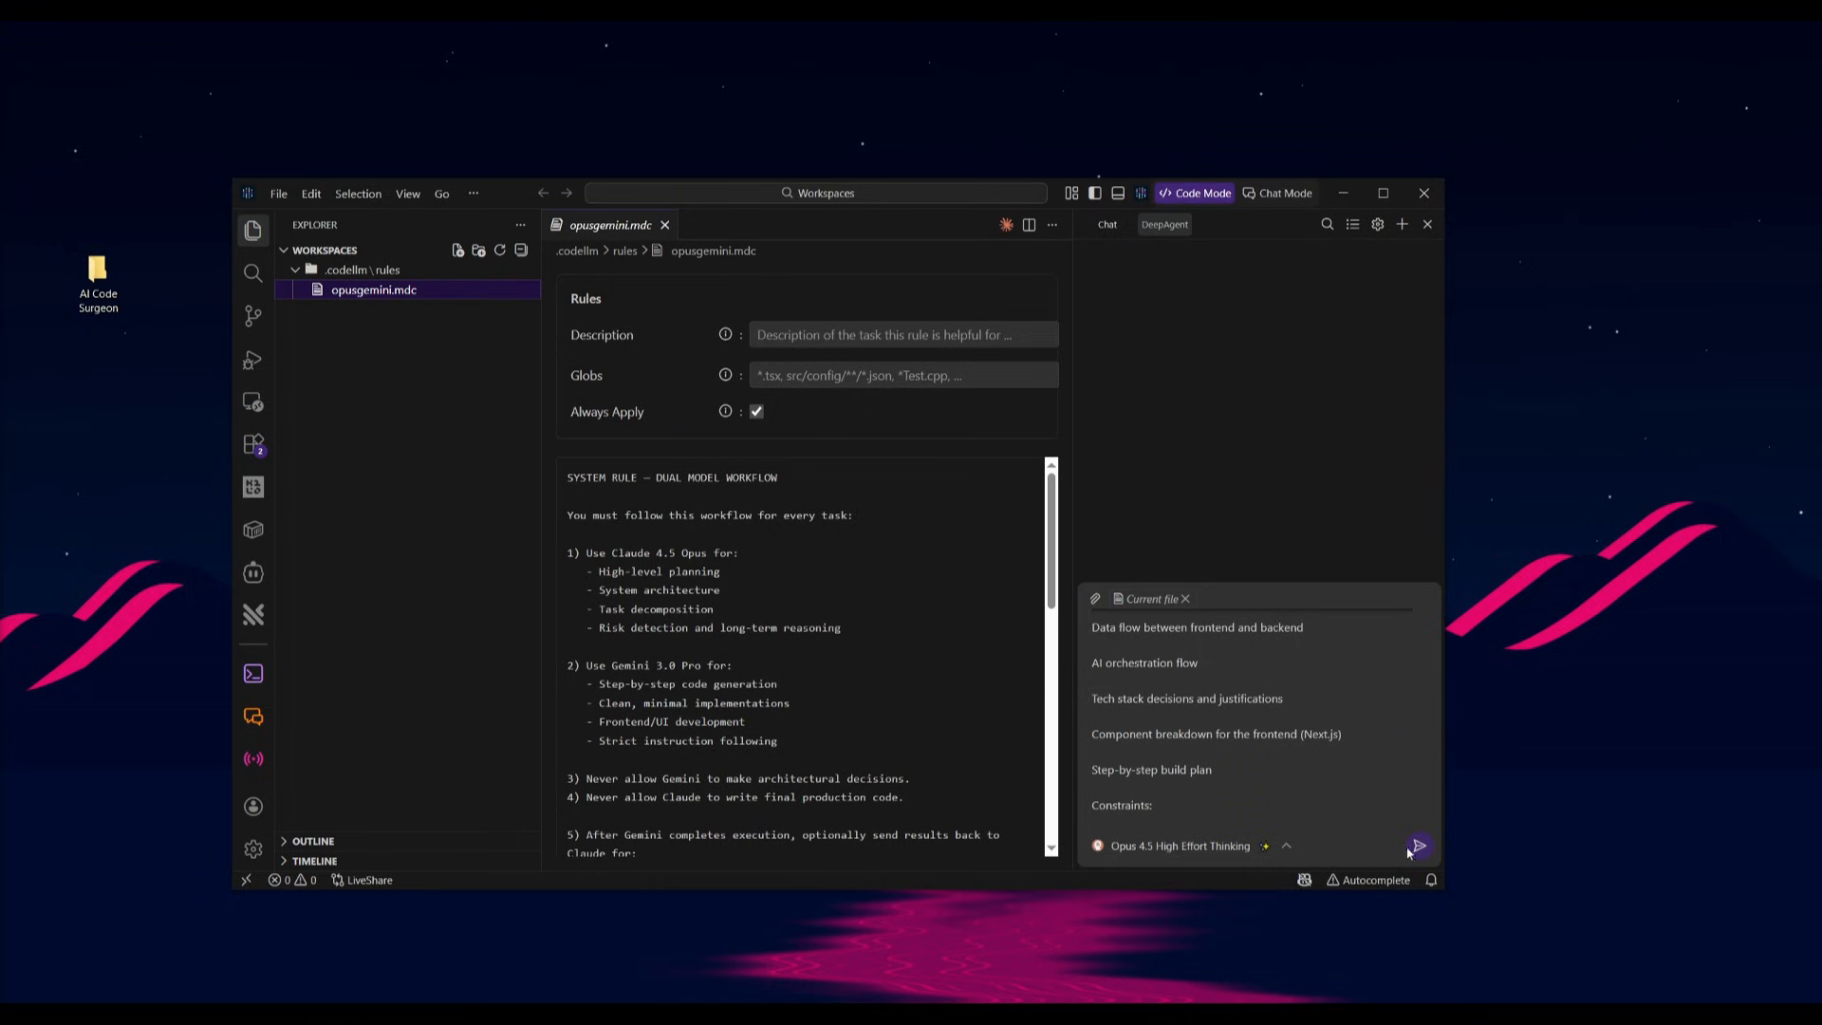
Step: Submit the planning prompt so Opus 4.5 starts drafting docs/TECHNICAL_PLAN.md
click(1417, 845)
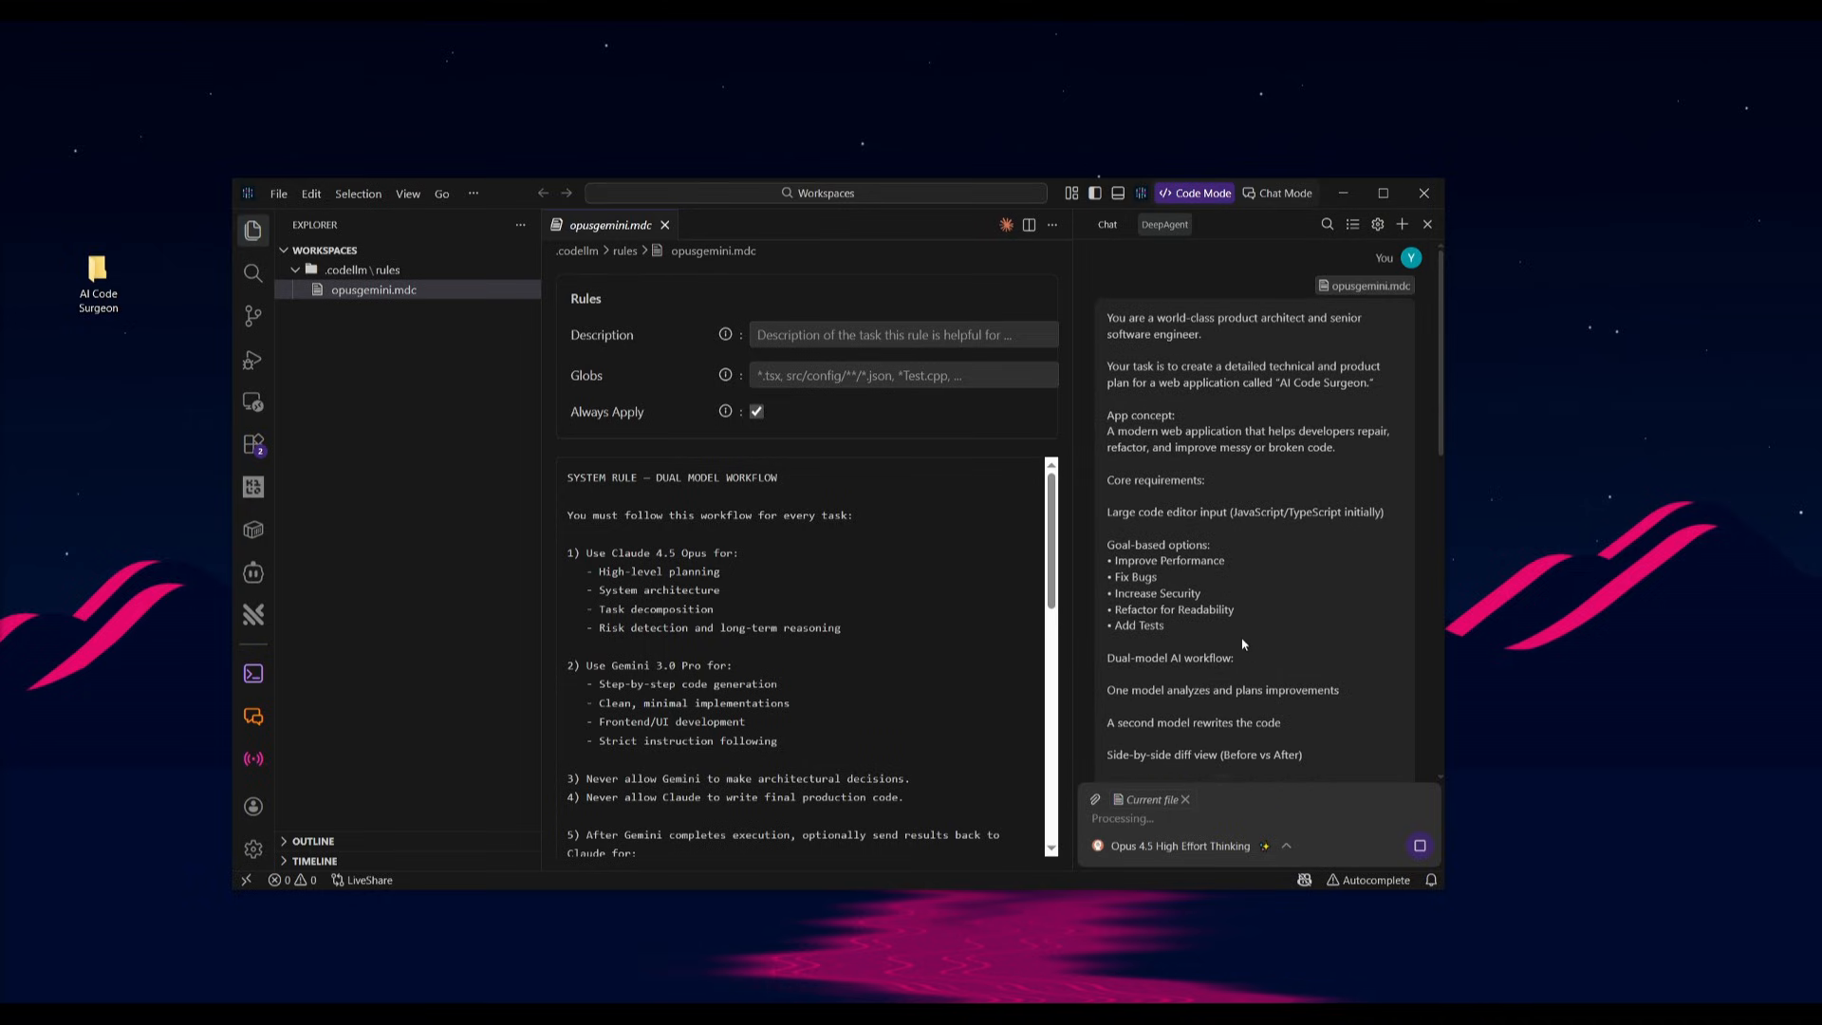
mouse_move(1206, 617)
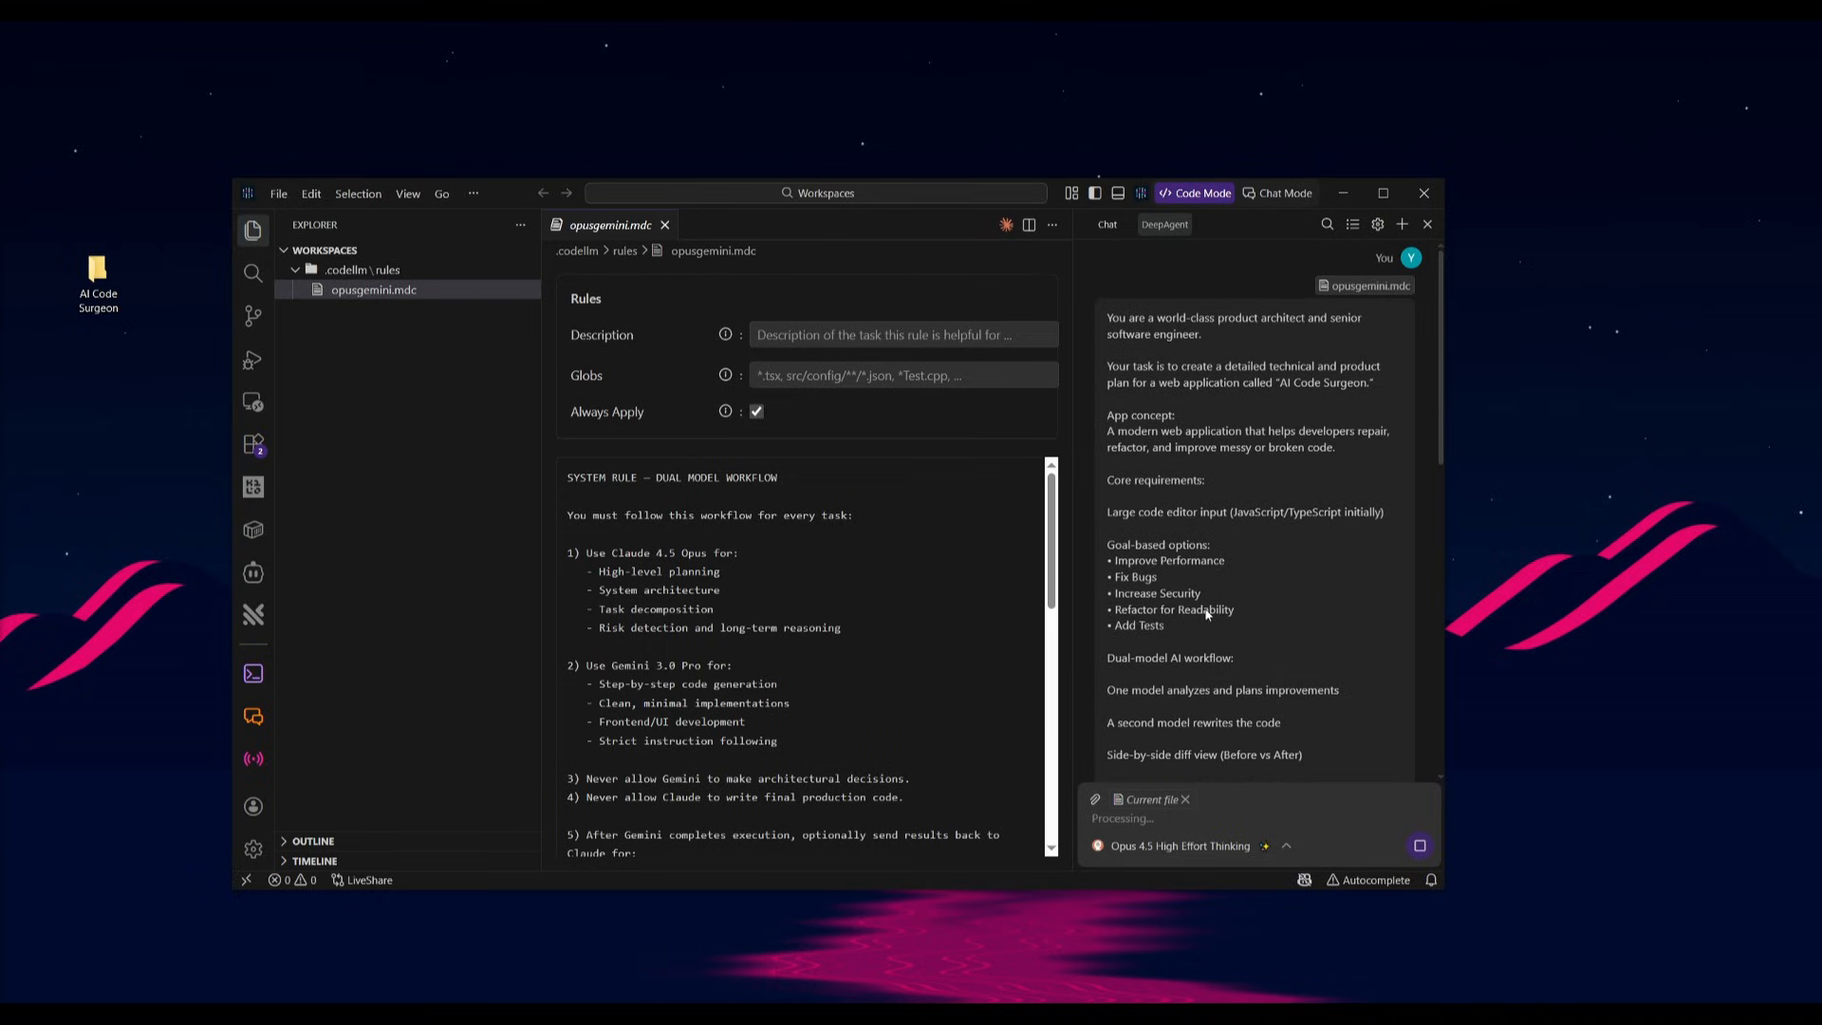
scroll(down, 3)
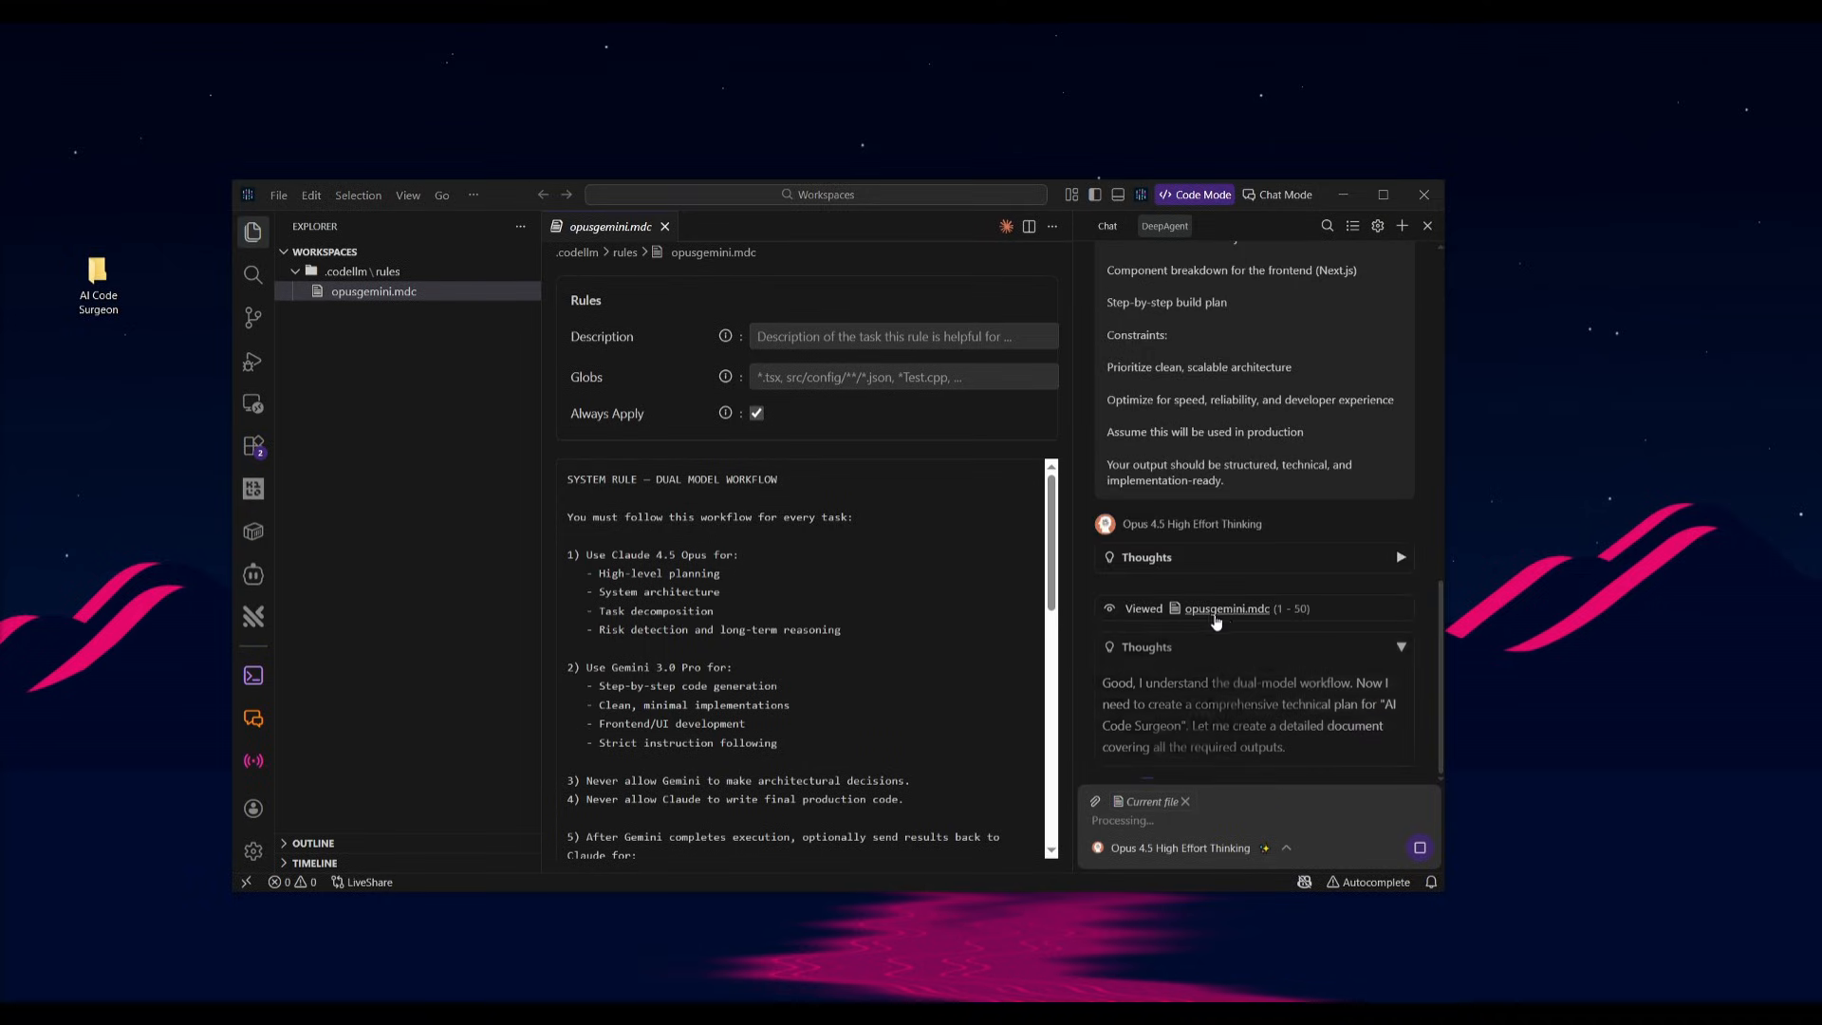
mouse_move(1226, 608)
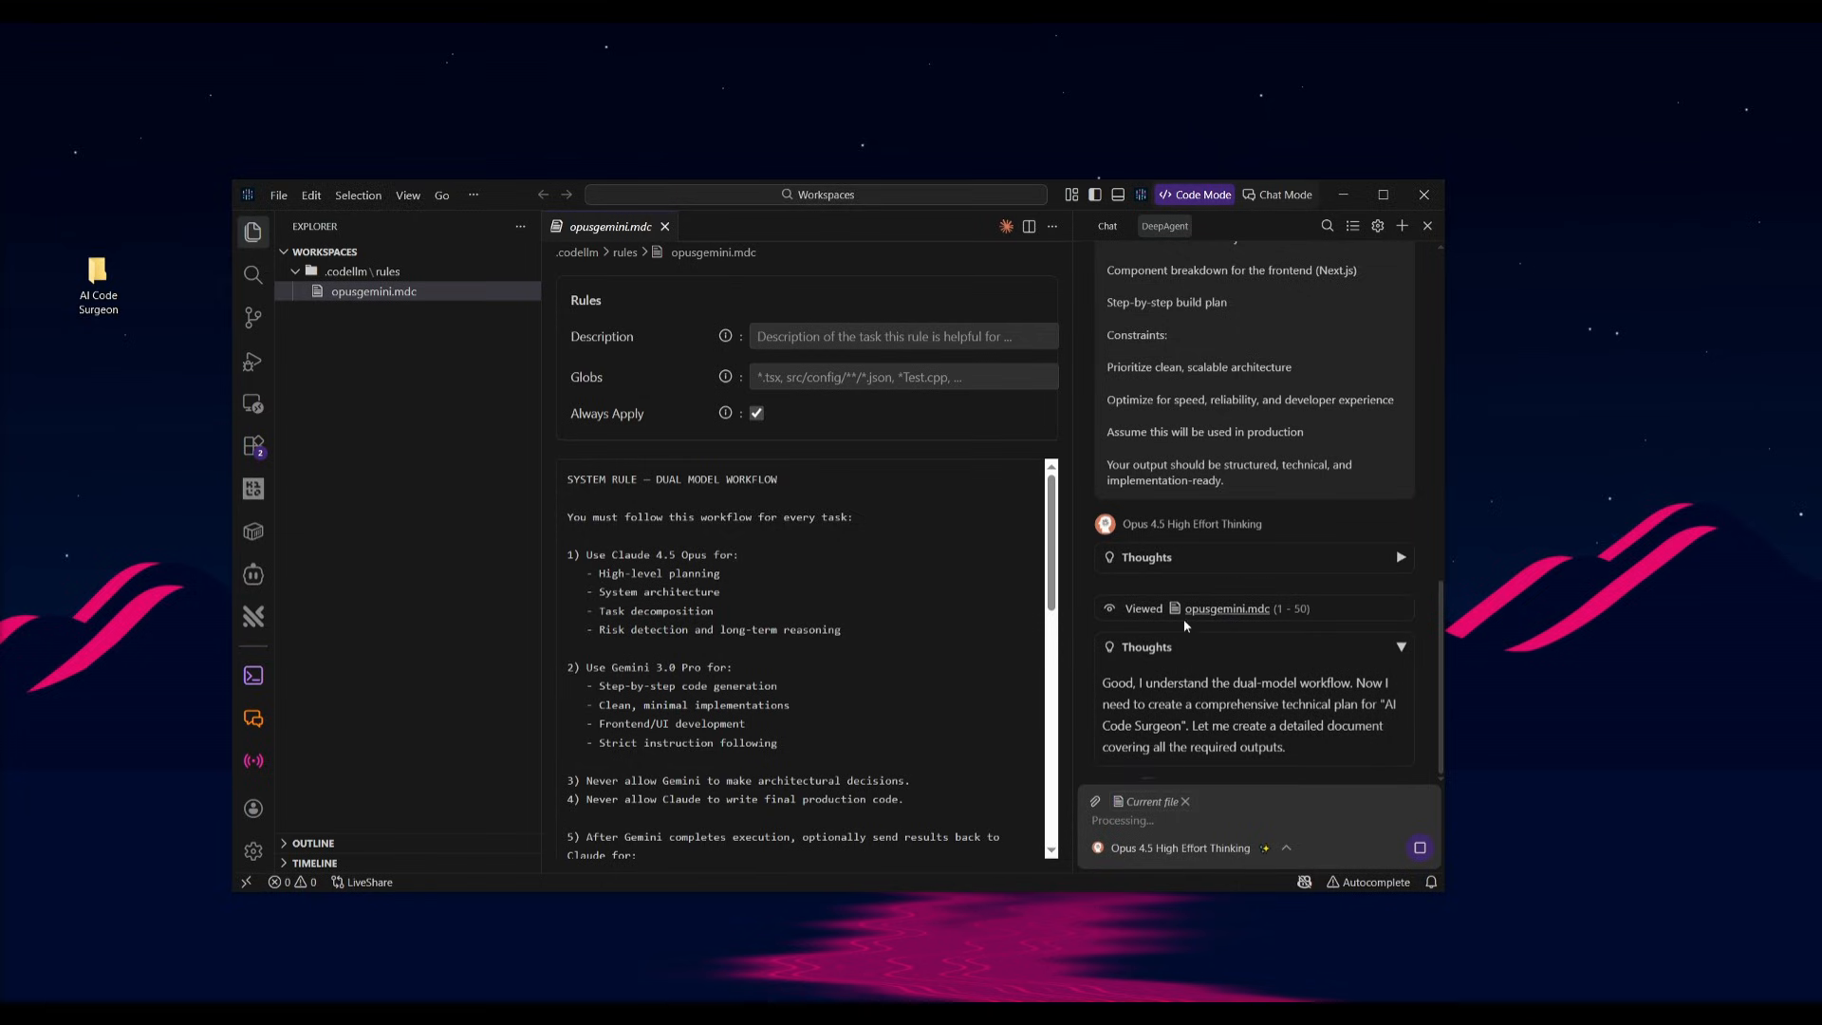
mouse_move(1197, 651)
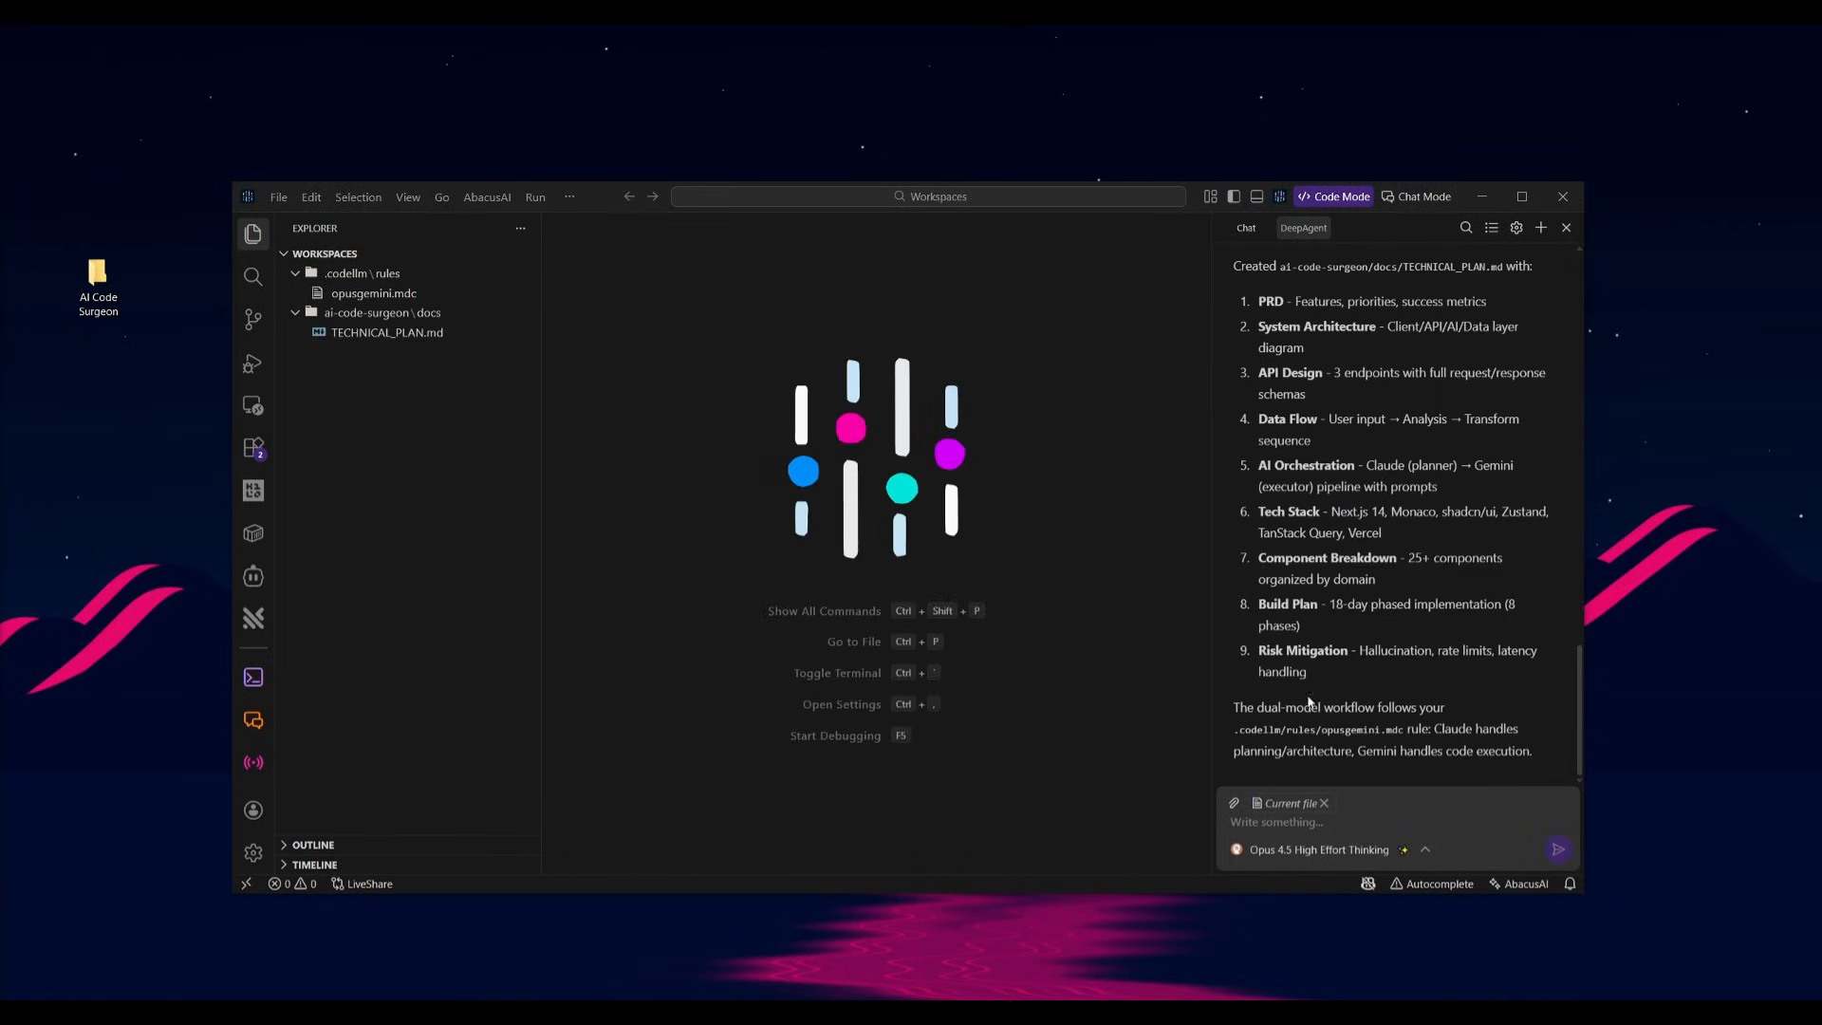
Step: Open the generated TECHNICAL_PLAN.md and read through the whole plan
click(387, 332)
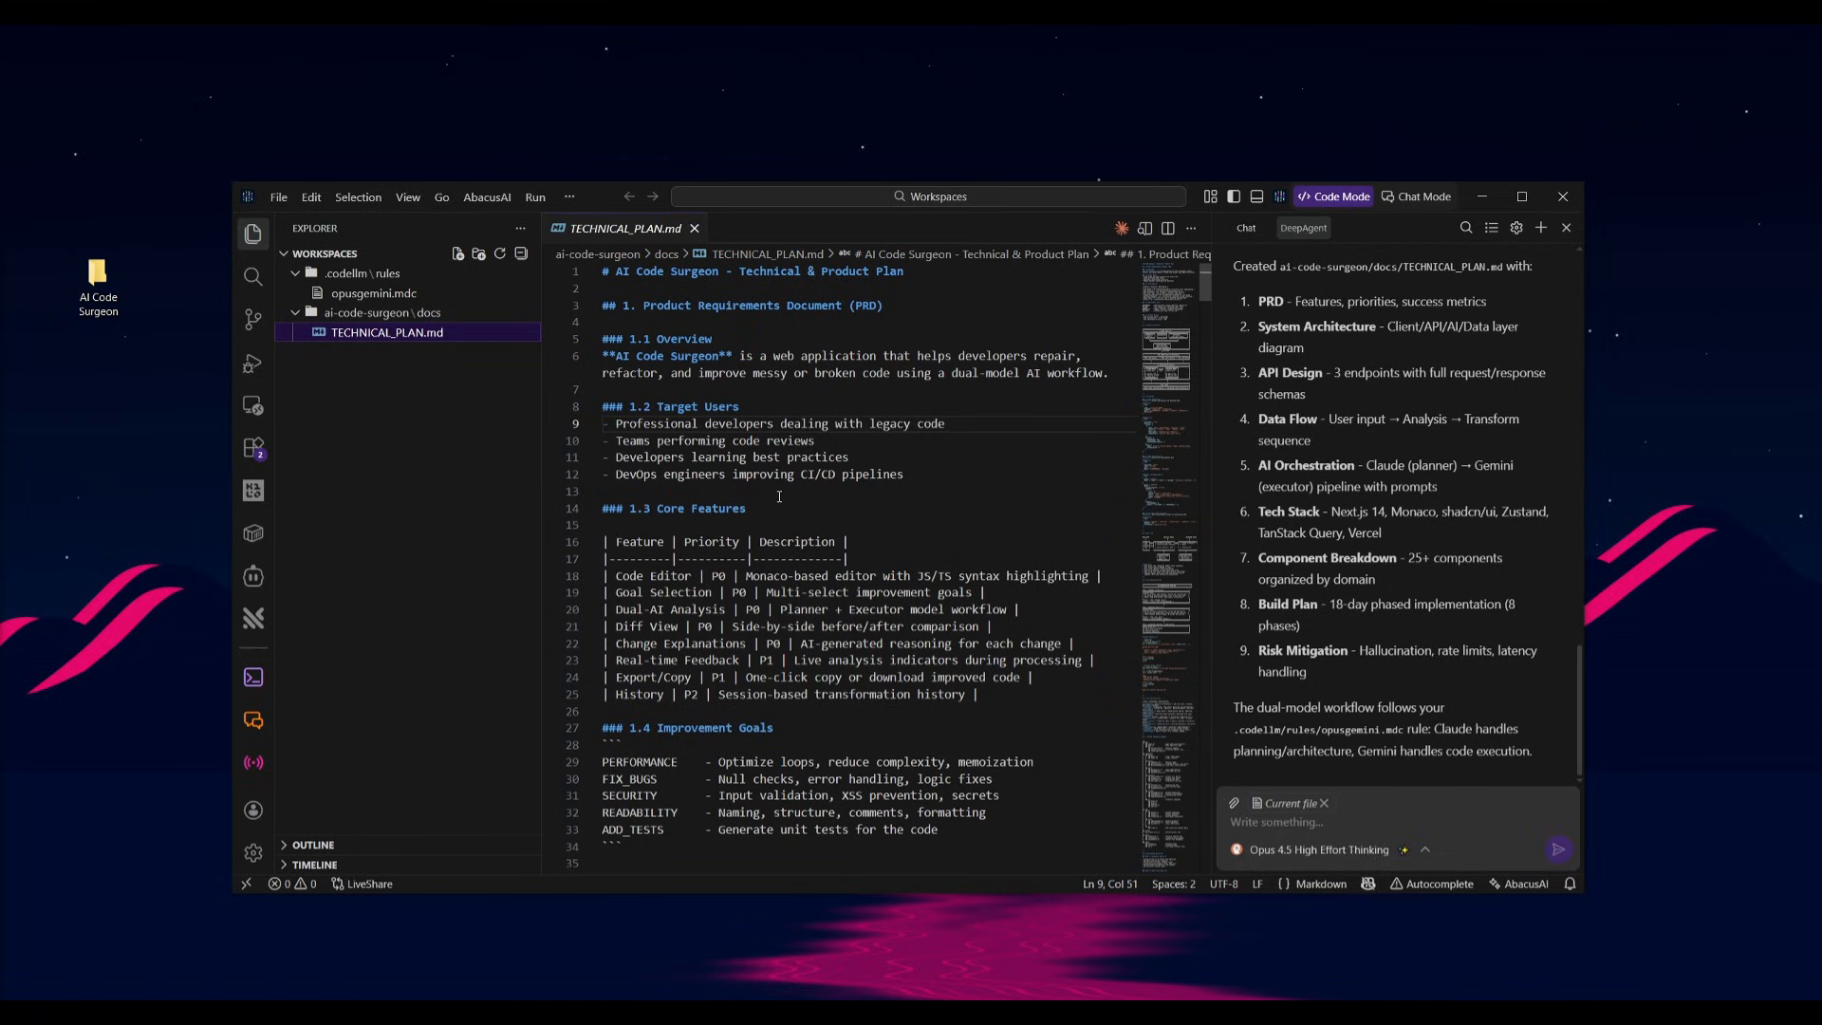
mouse_move(997, 309)
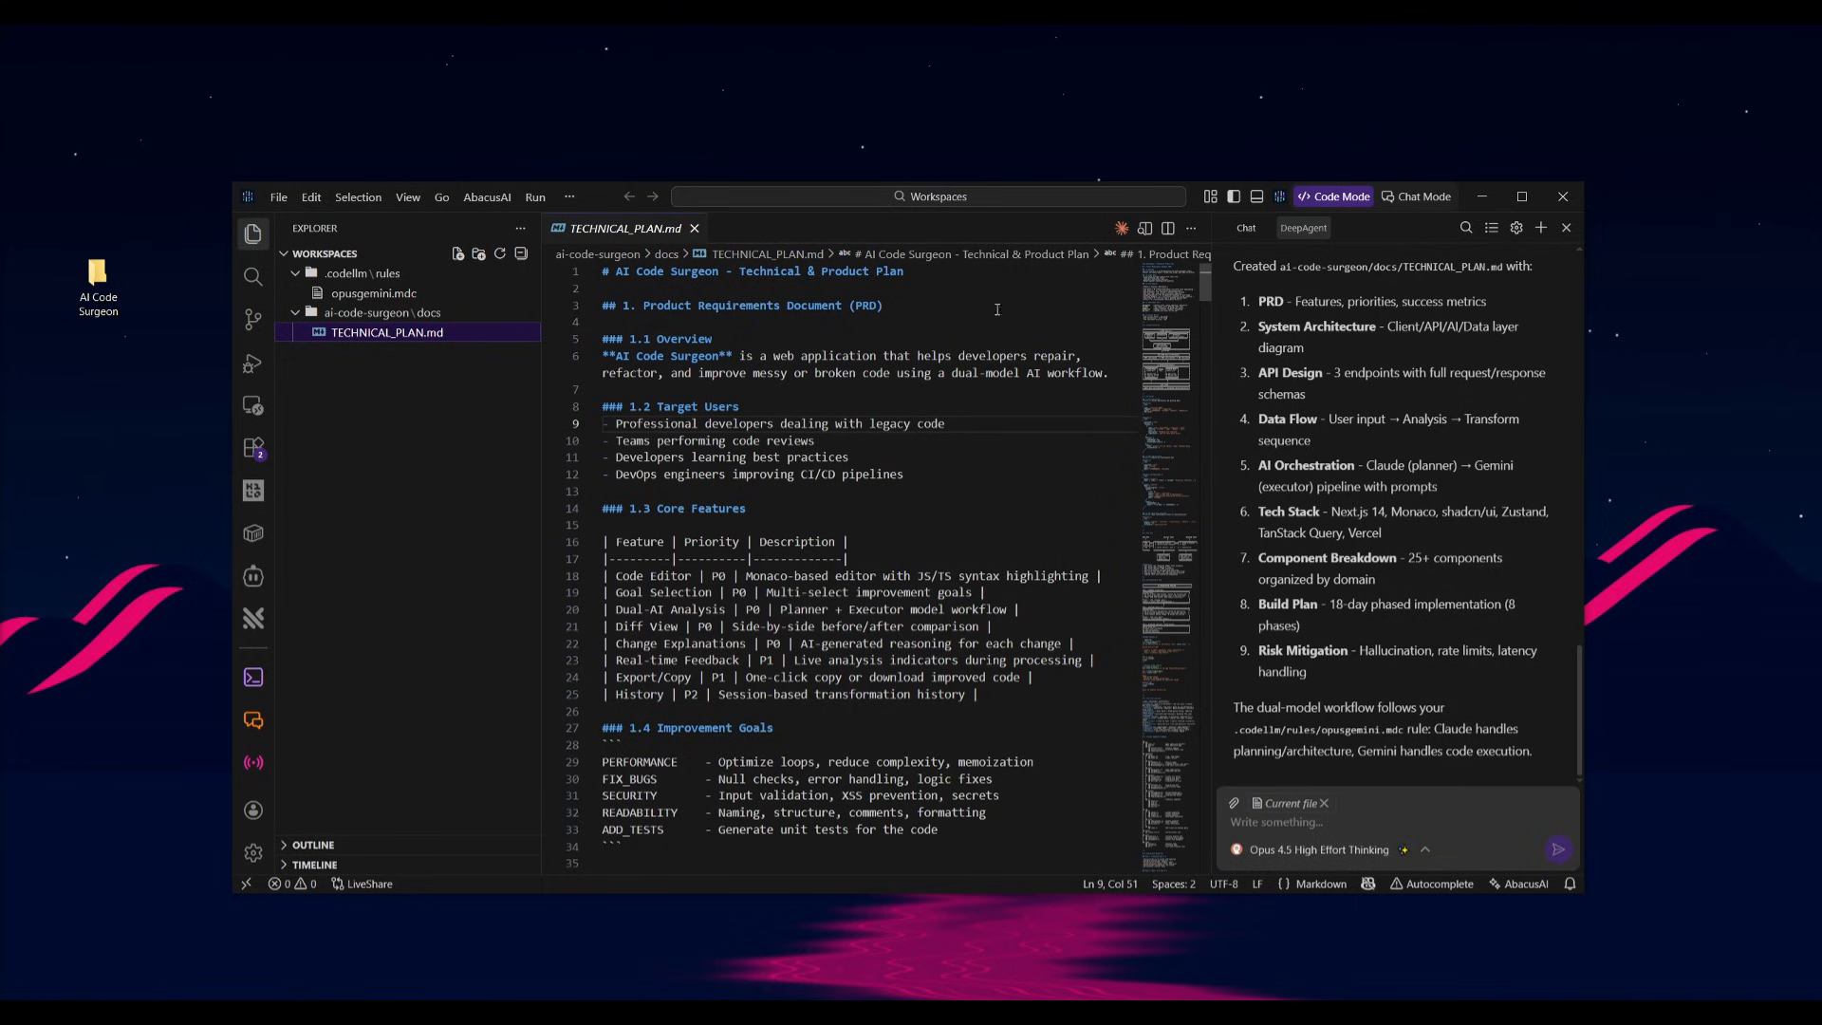
mouse_move(756, 452)
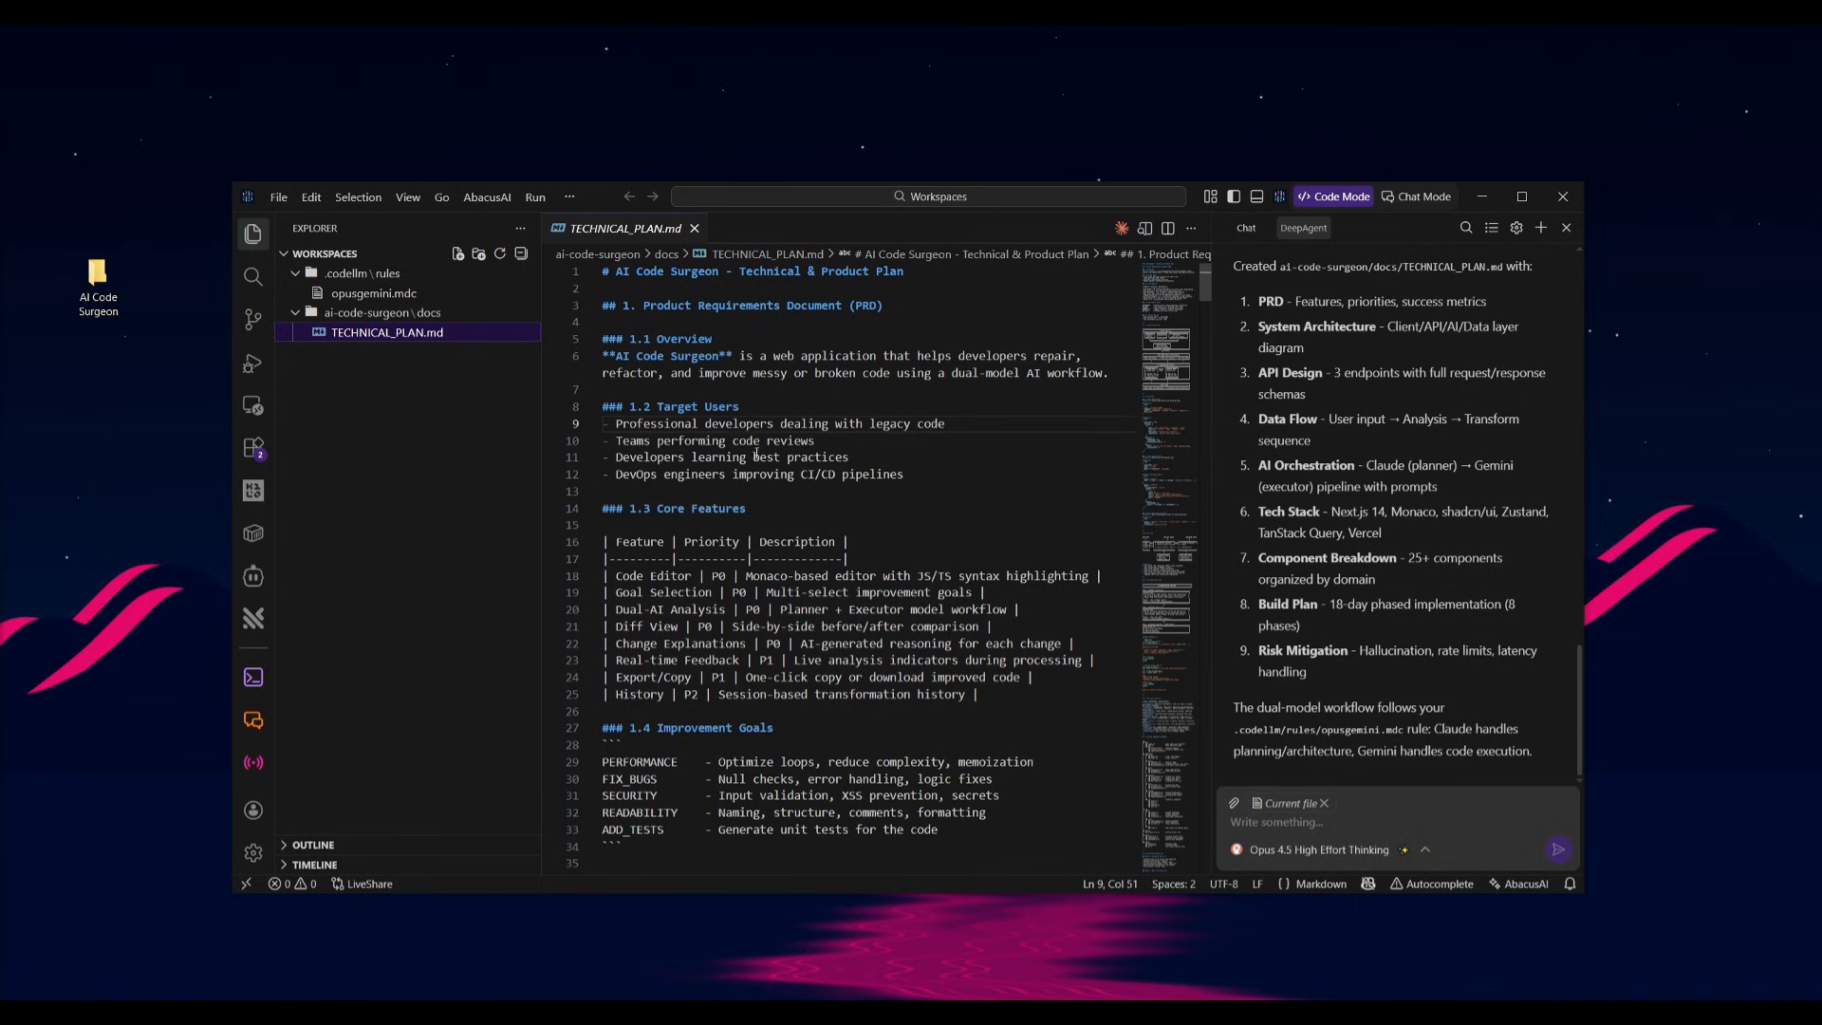
scroll(down, 3)
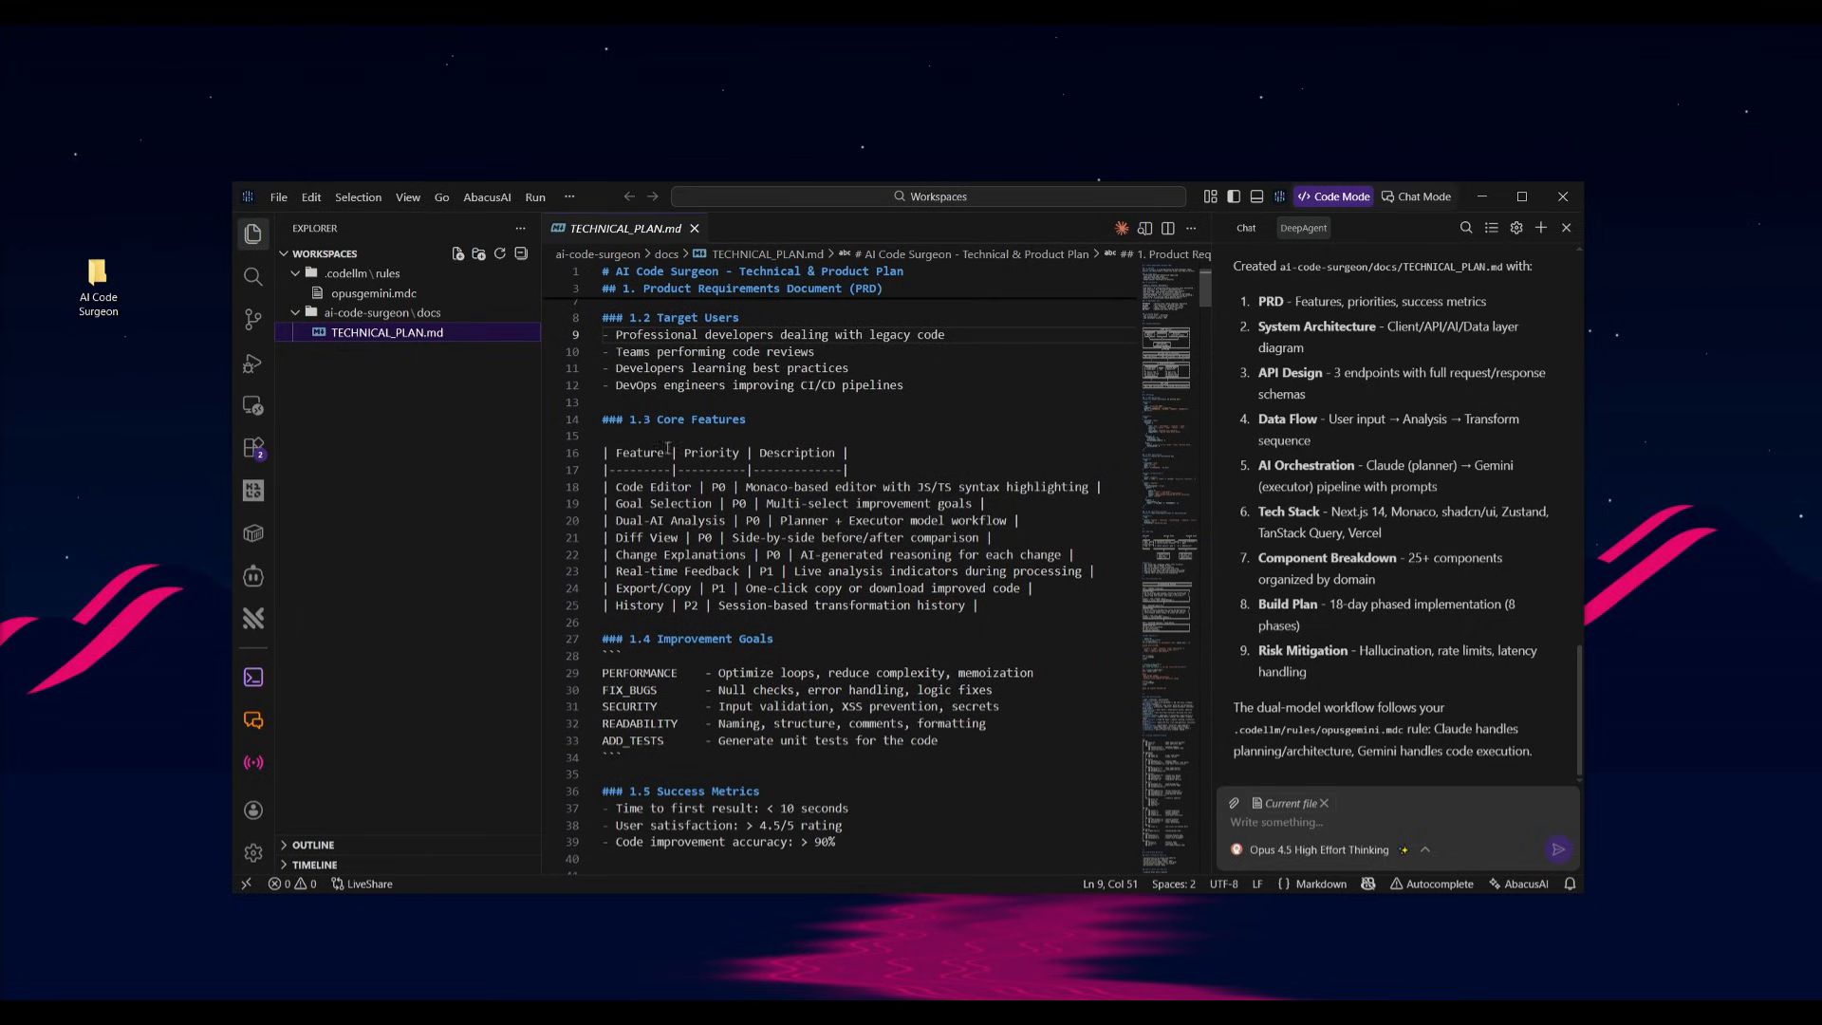
scroll(down, 3)
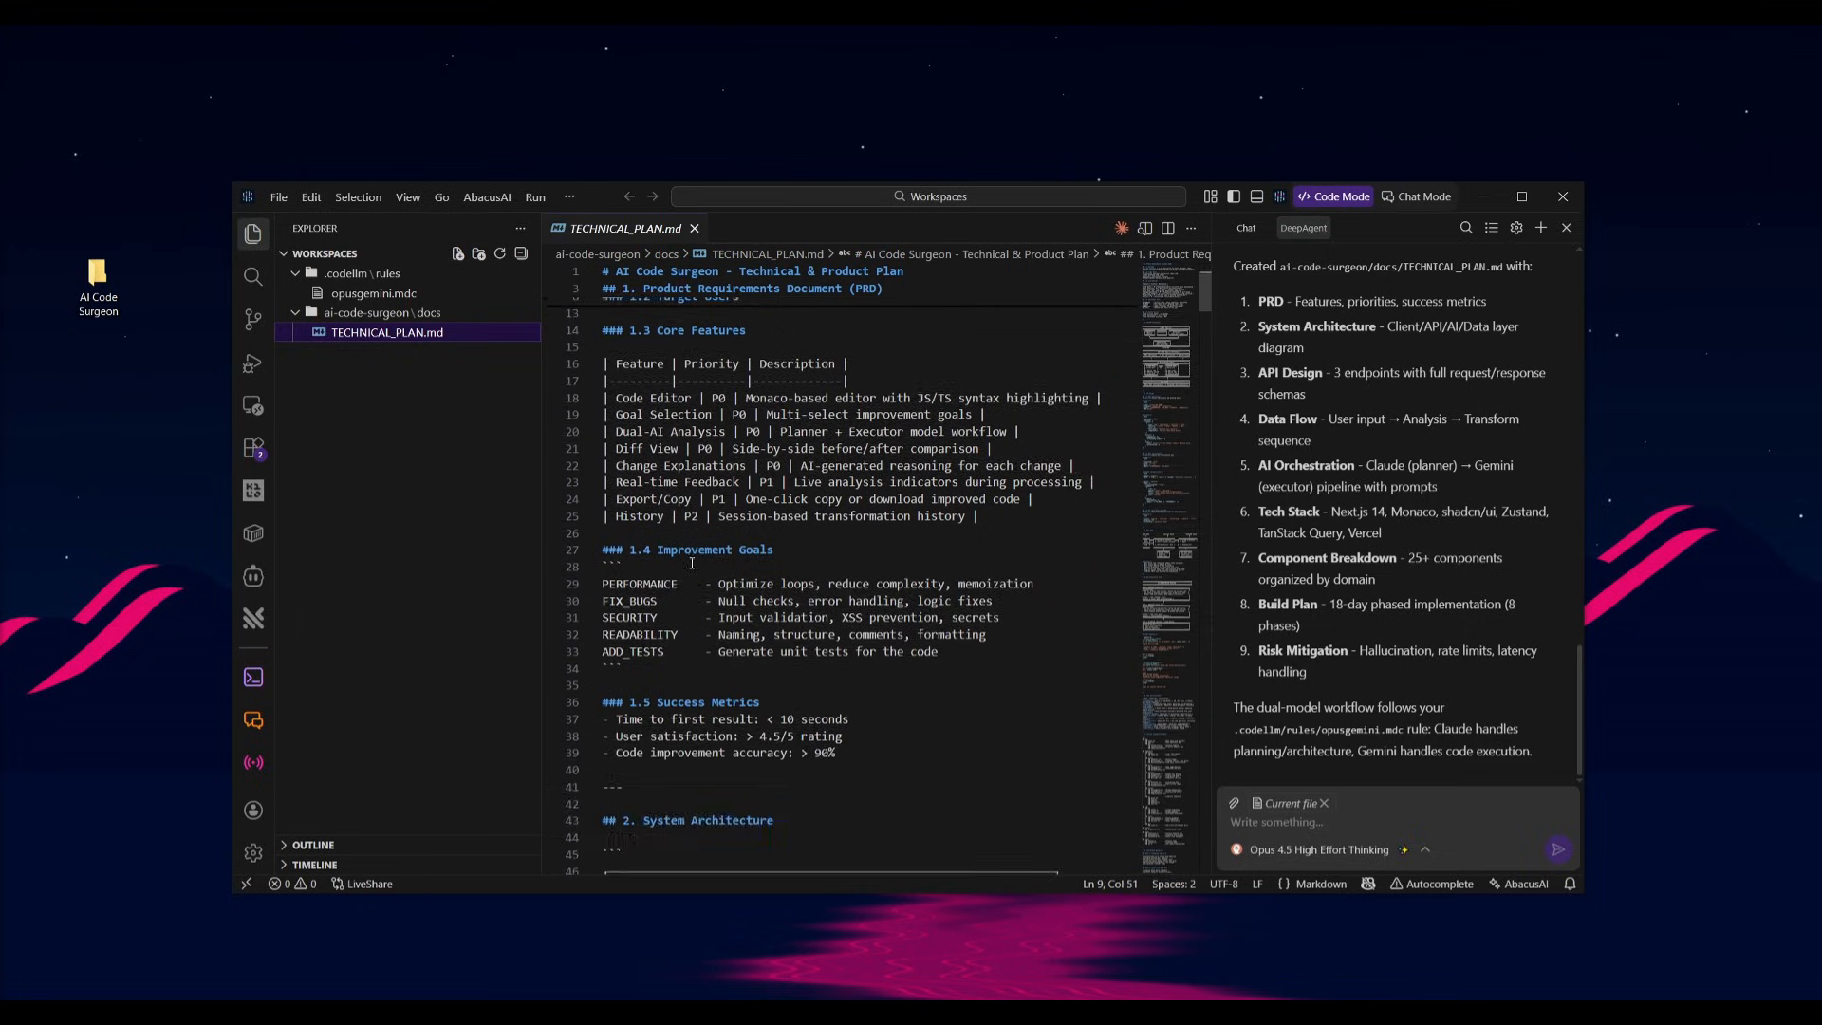
scroll(down, 3)
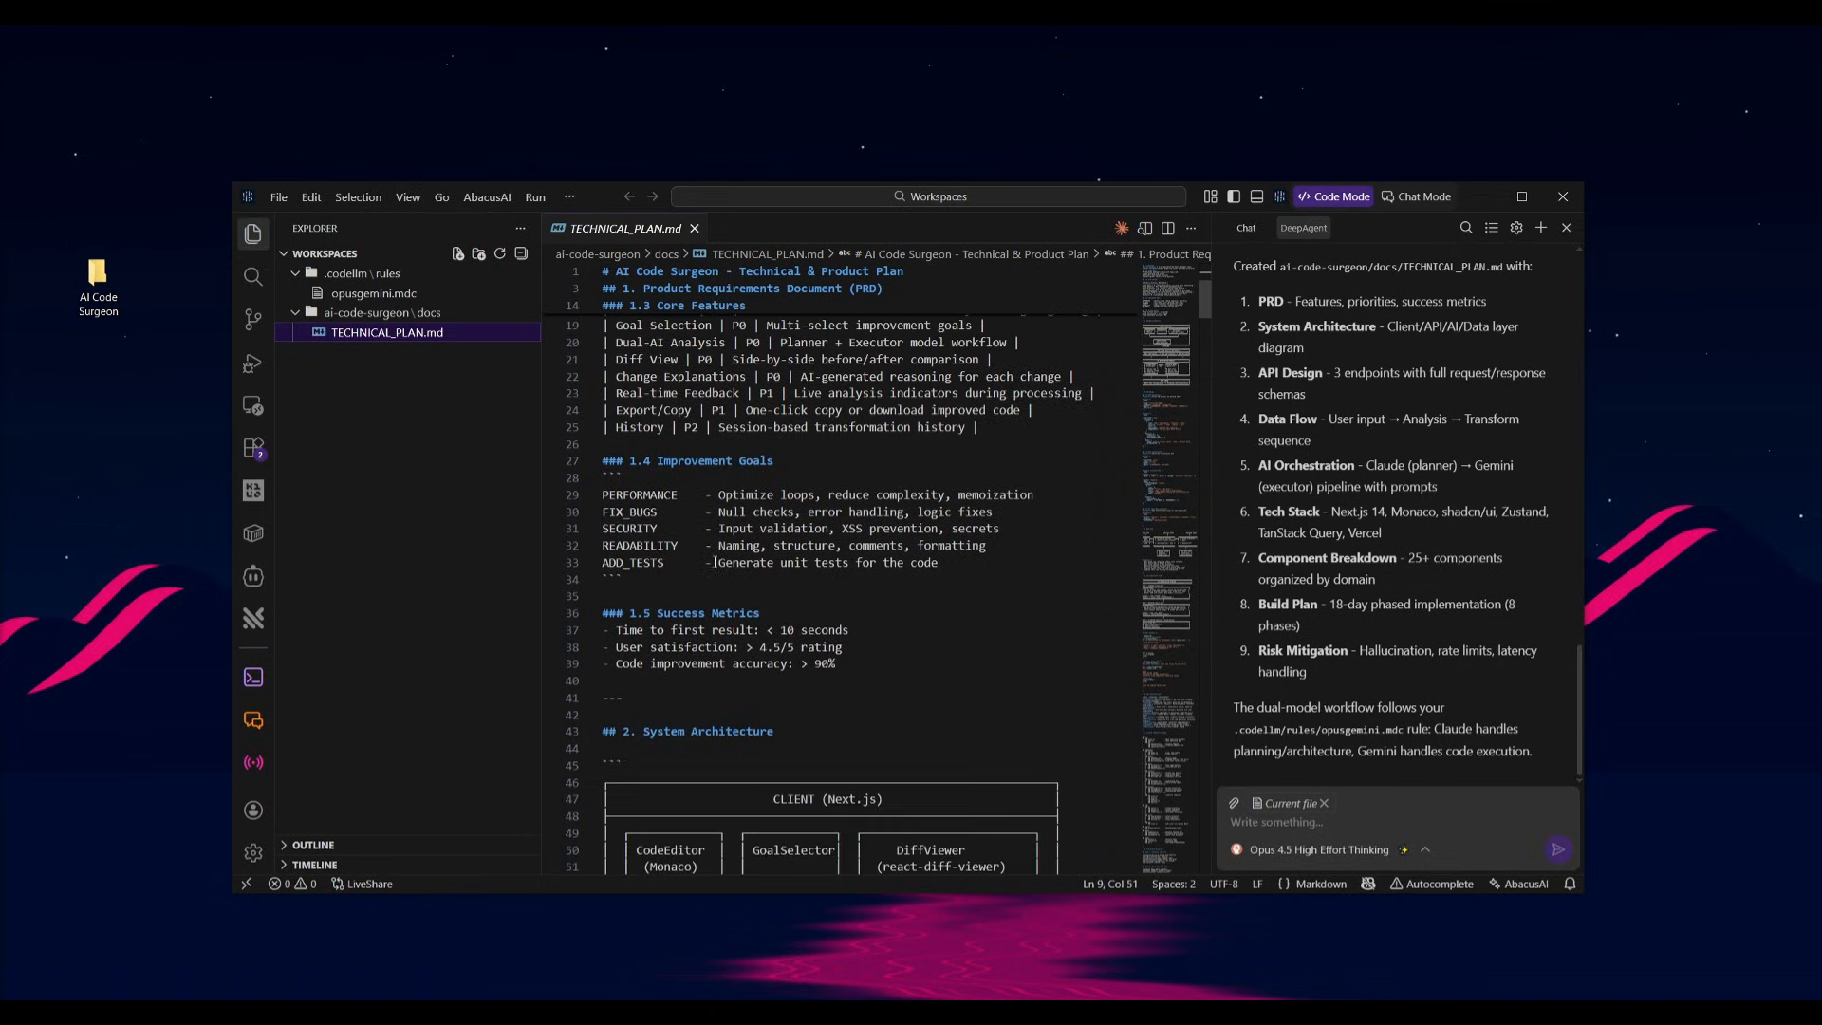
scroll(down, 3)
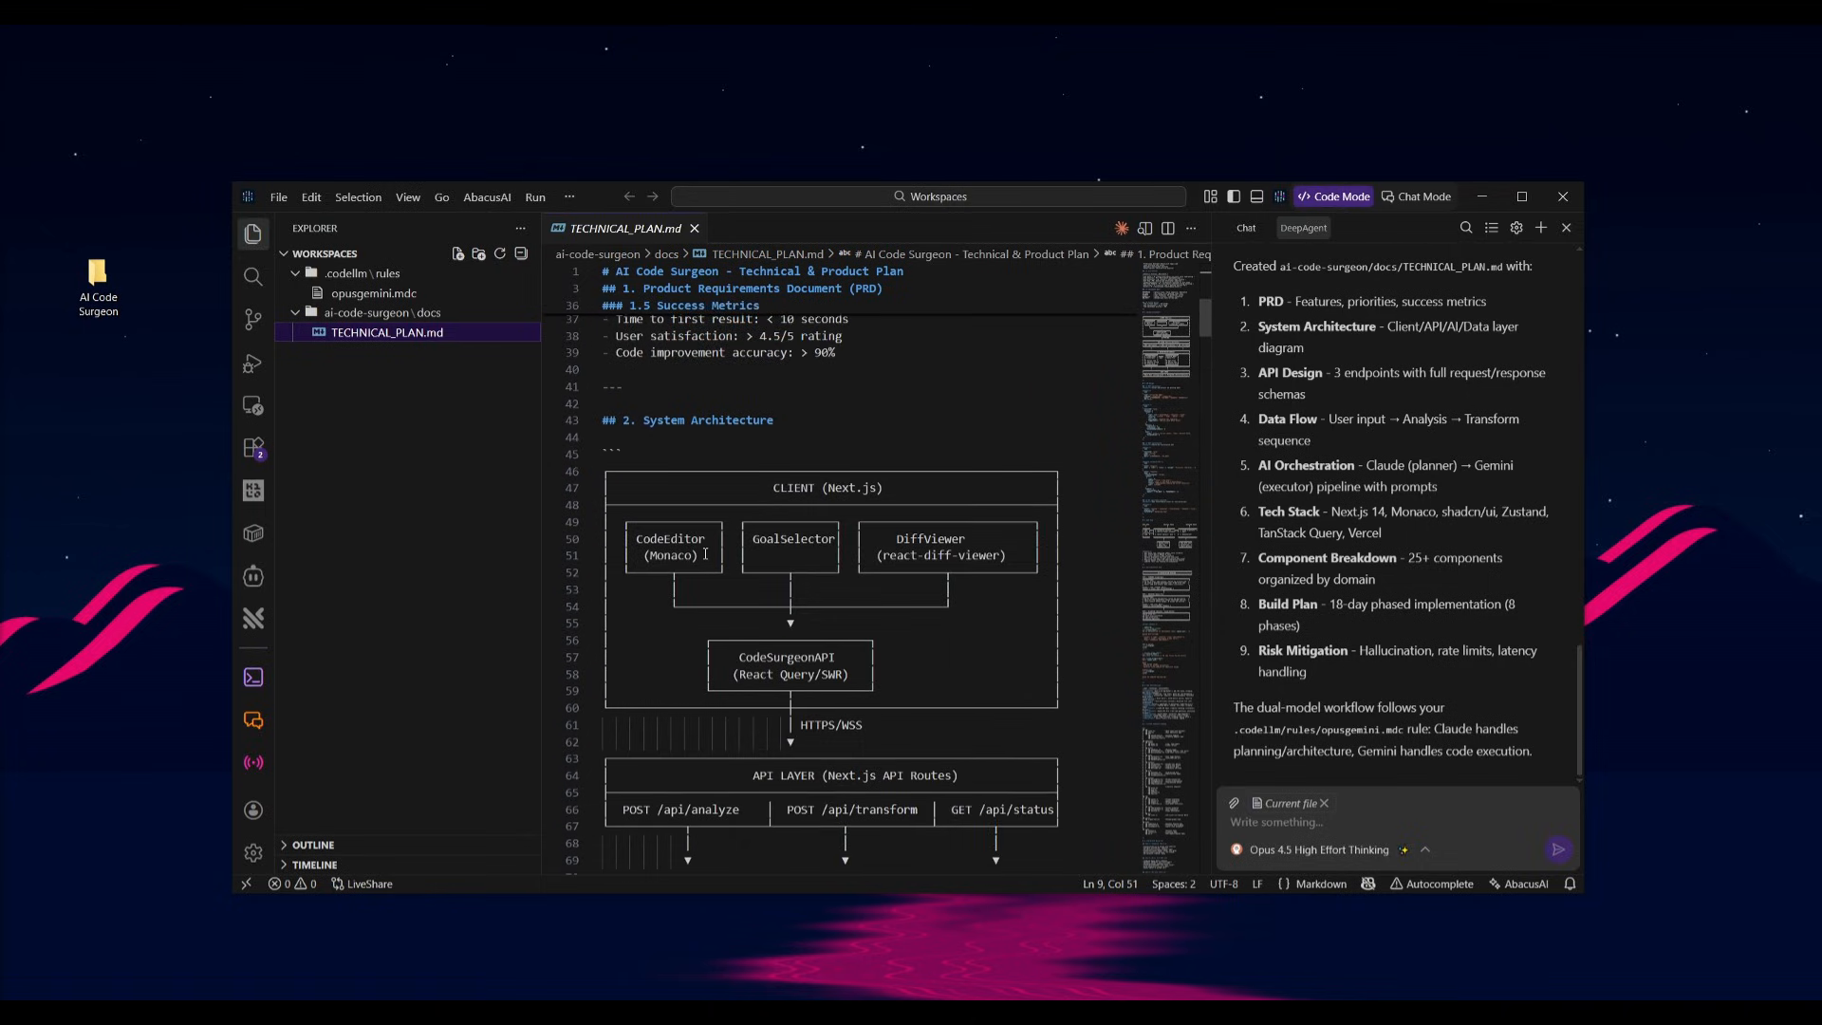
scroll(down, 3)
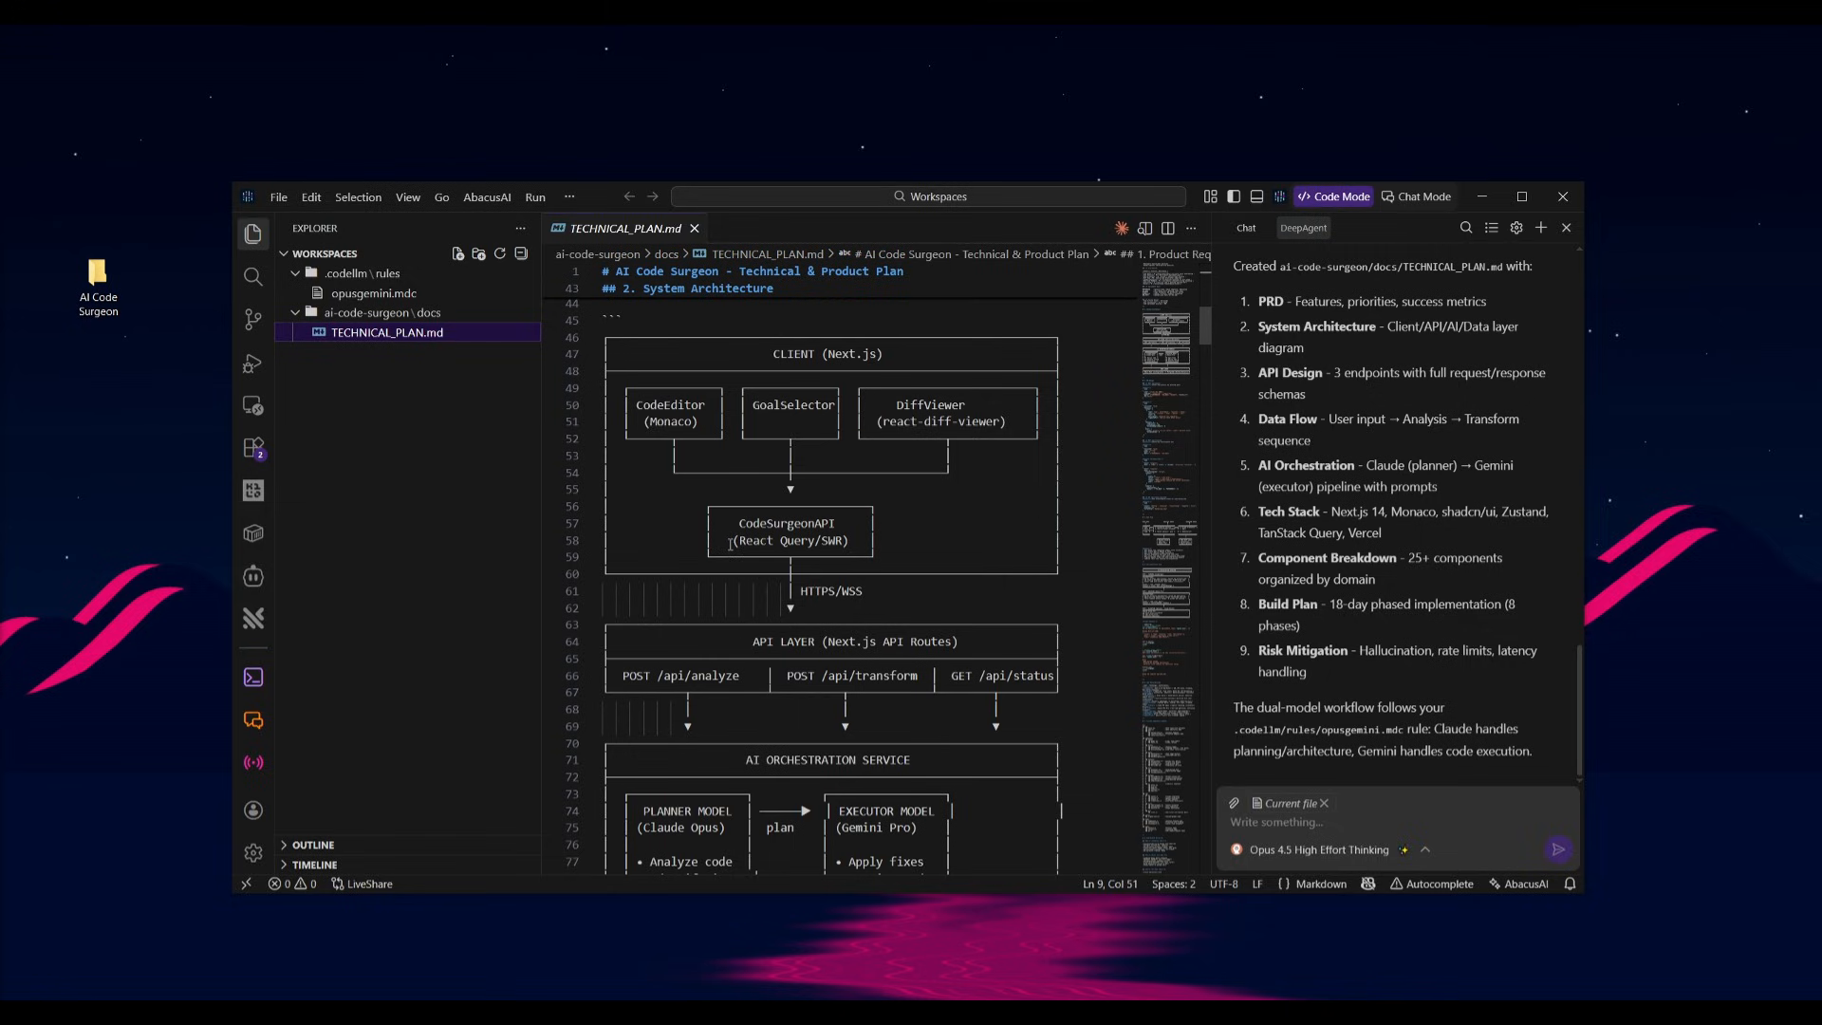
scroll(down, 3)
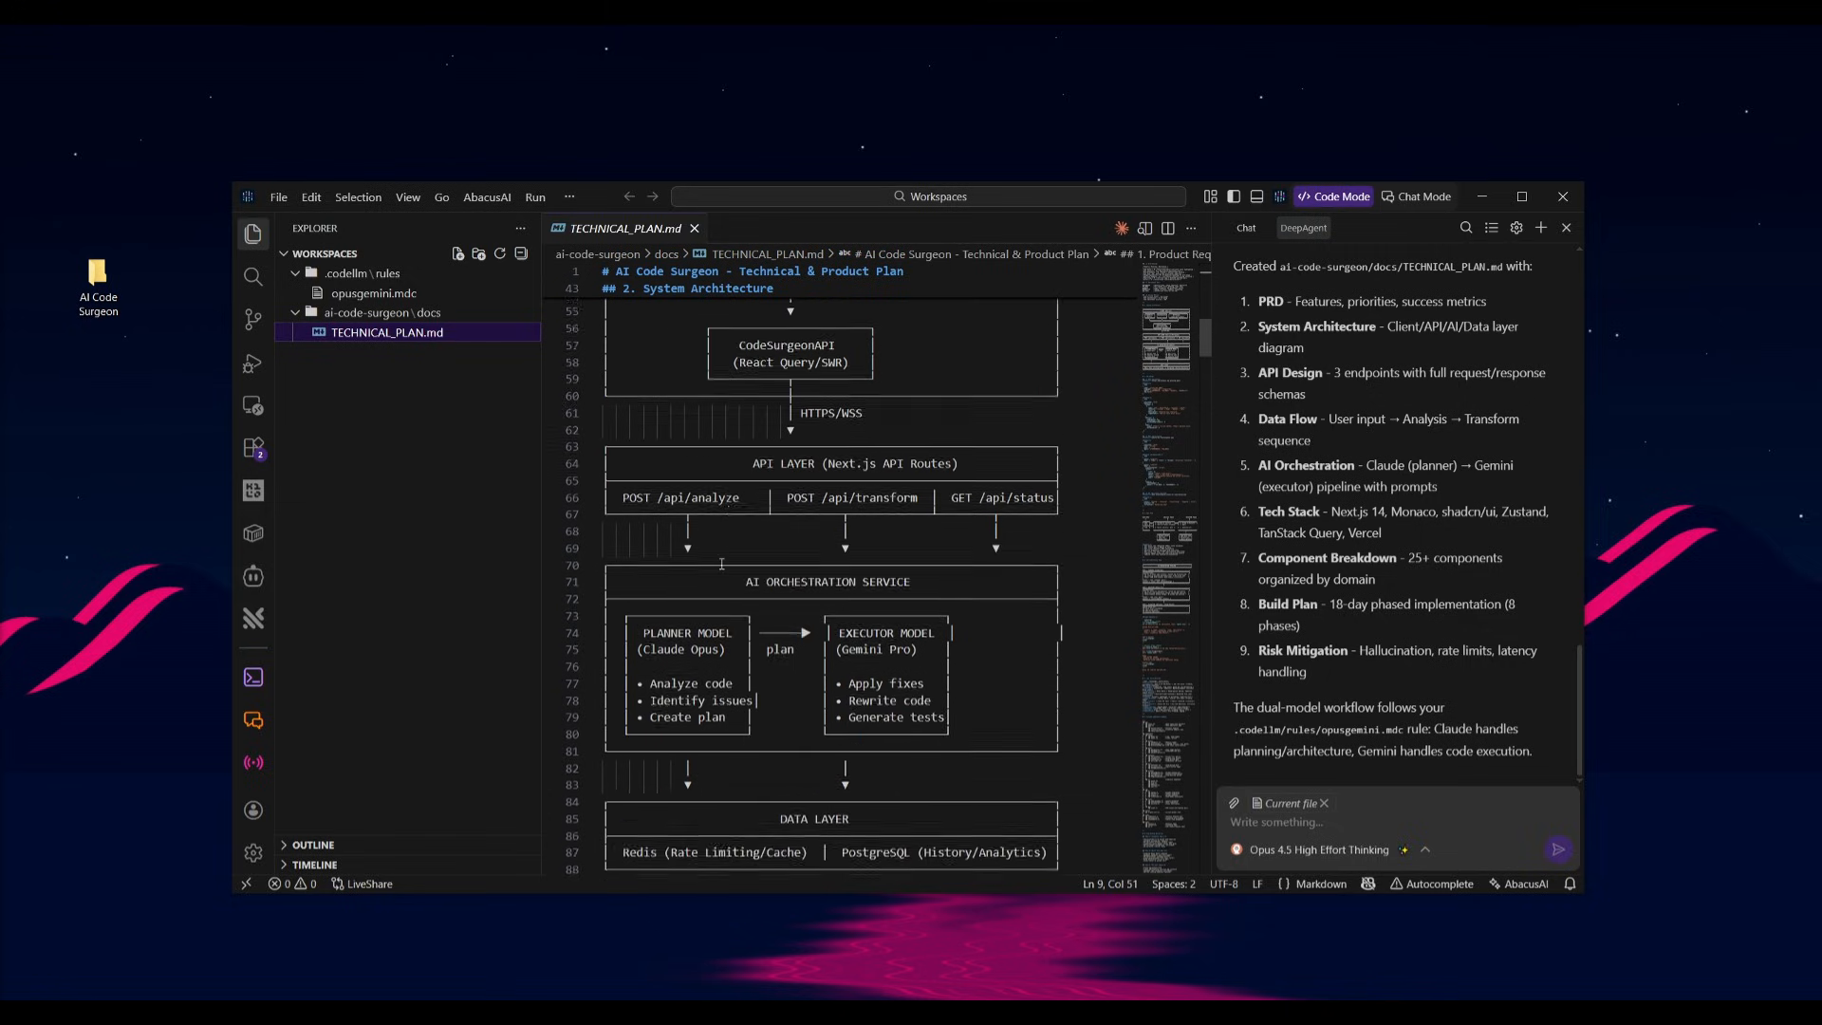
scroll(down, 3)
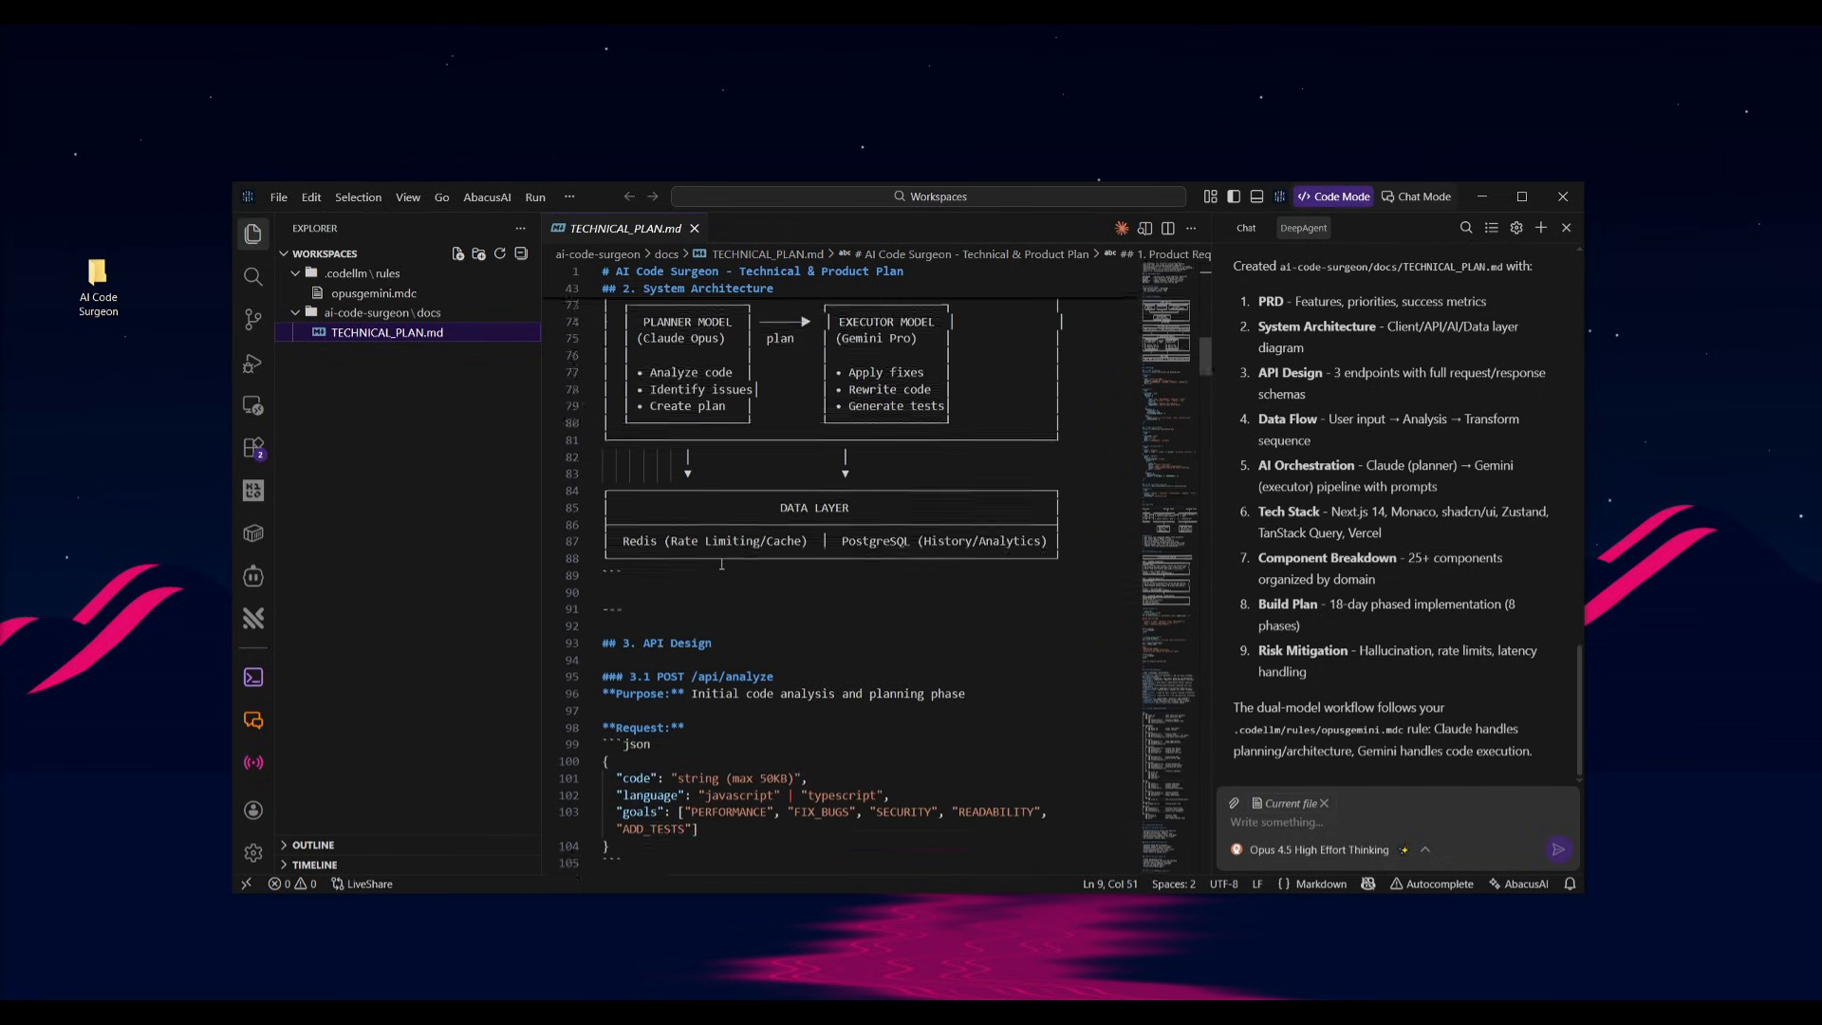
scroll(down, 3)
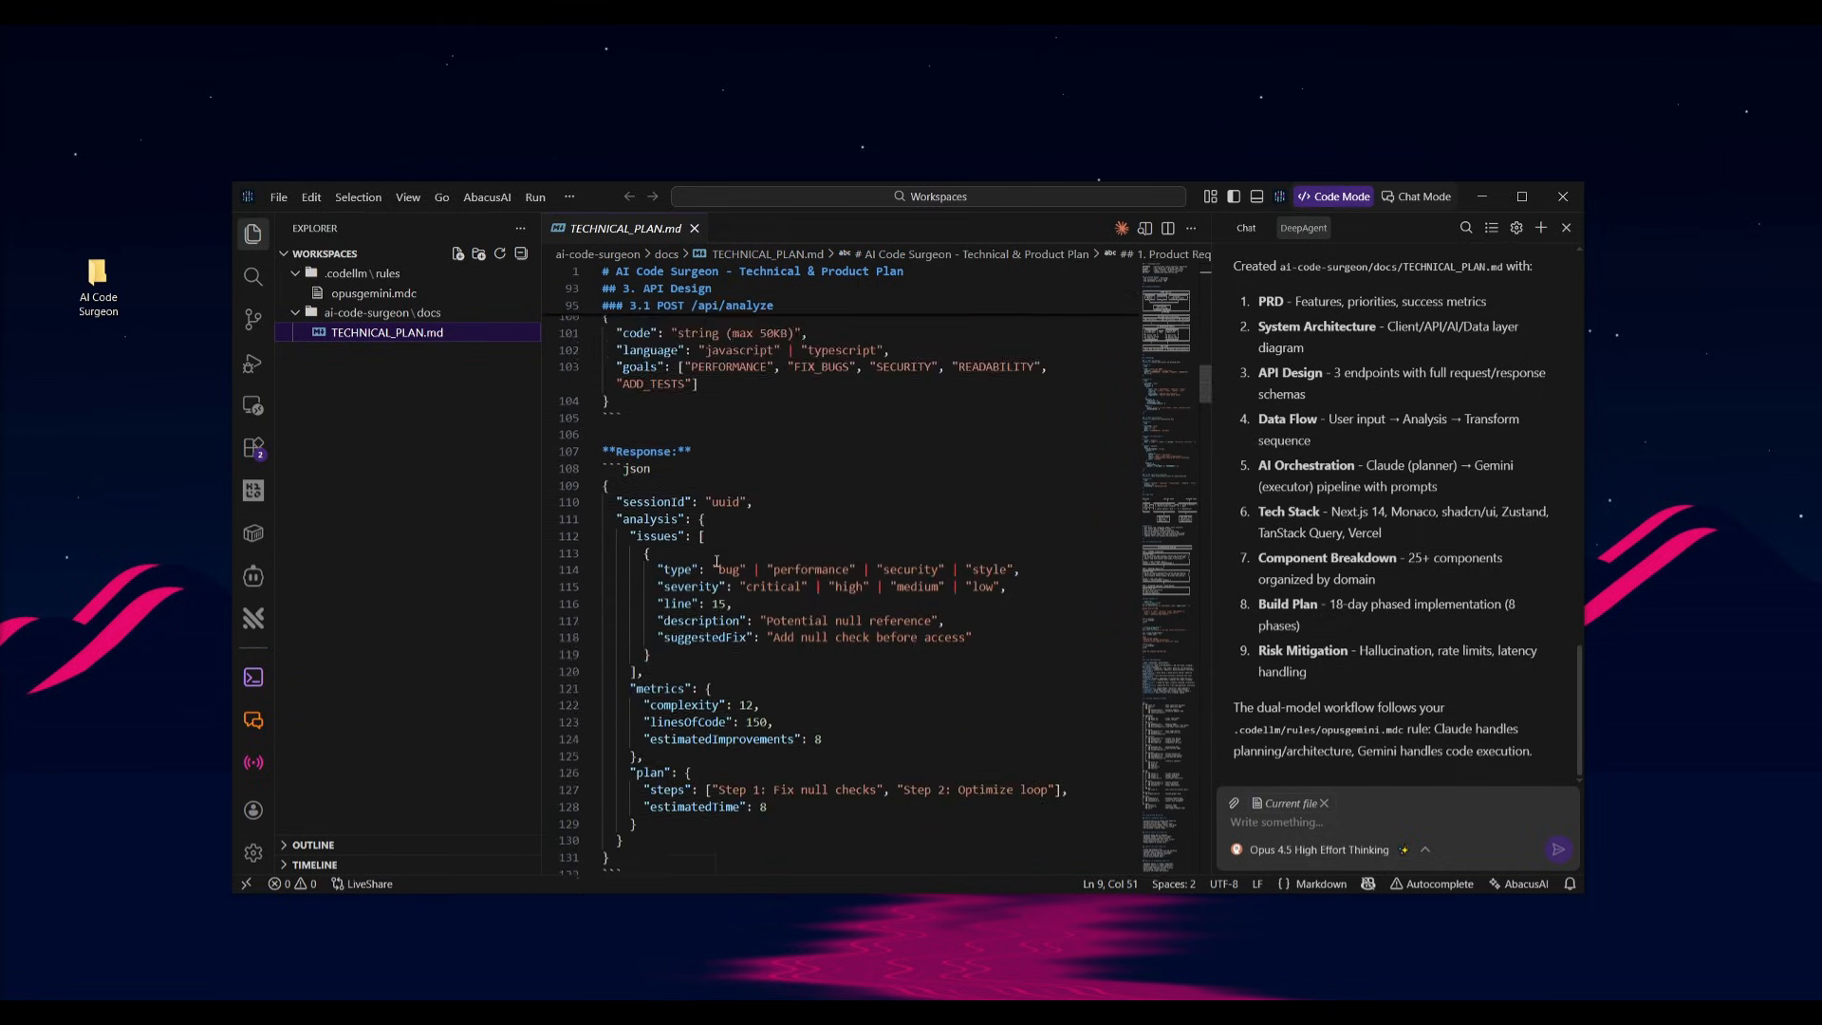
scroll(down, 3)
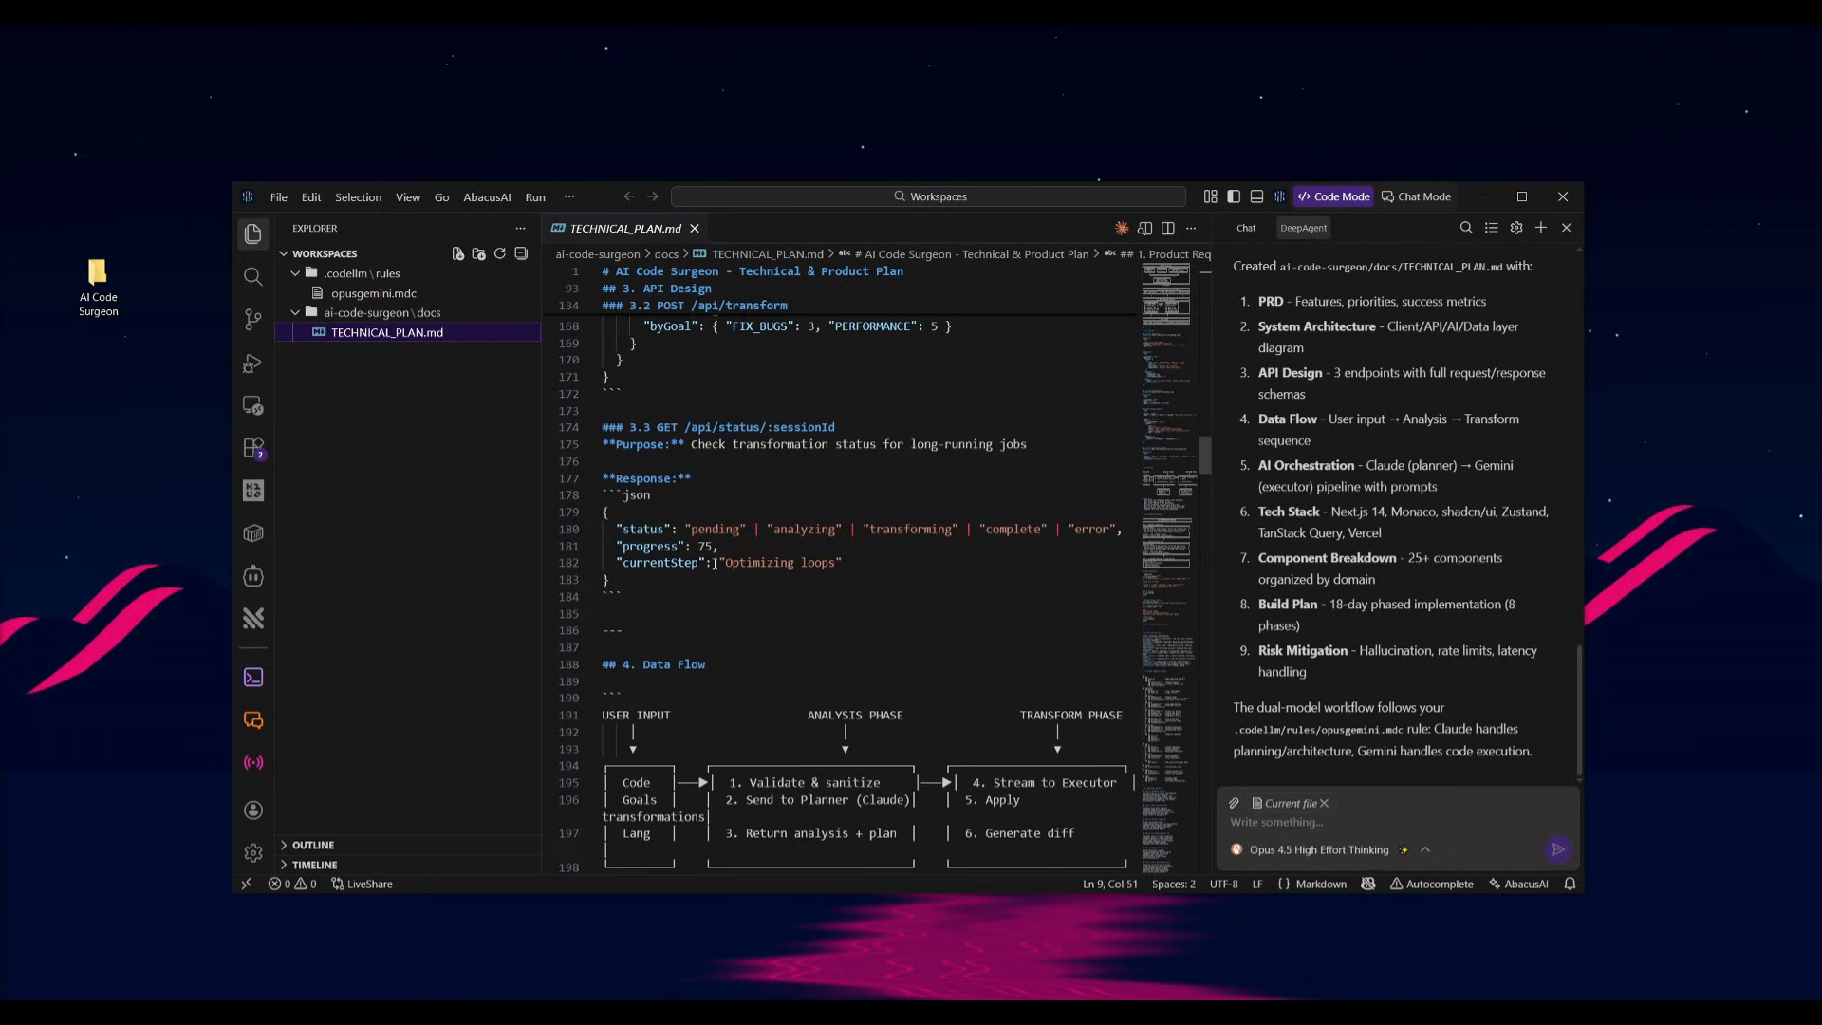
scroll(down, 3)
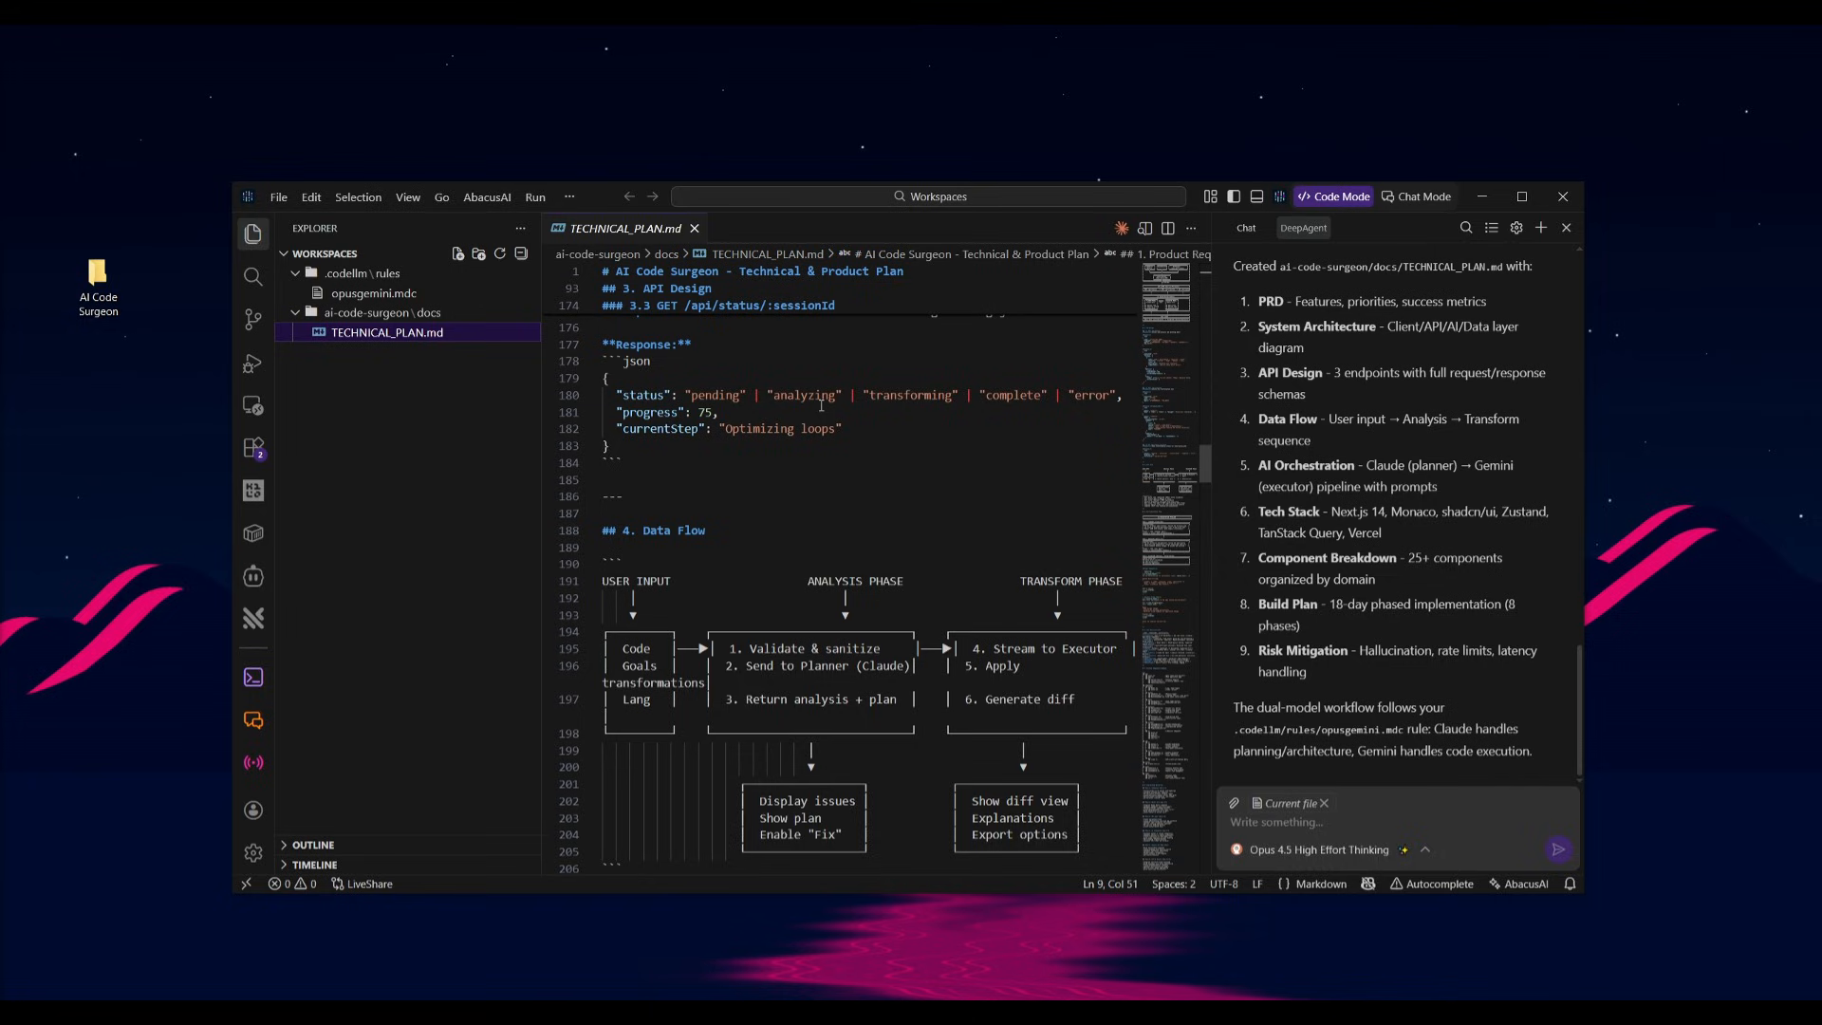
scroll(down, 3)
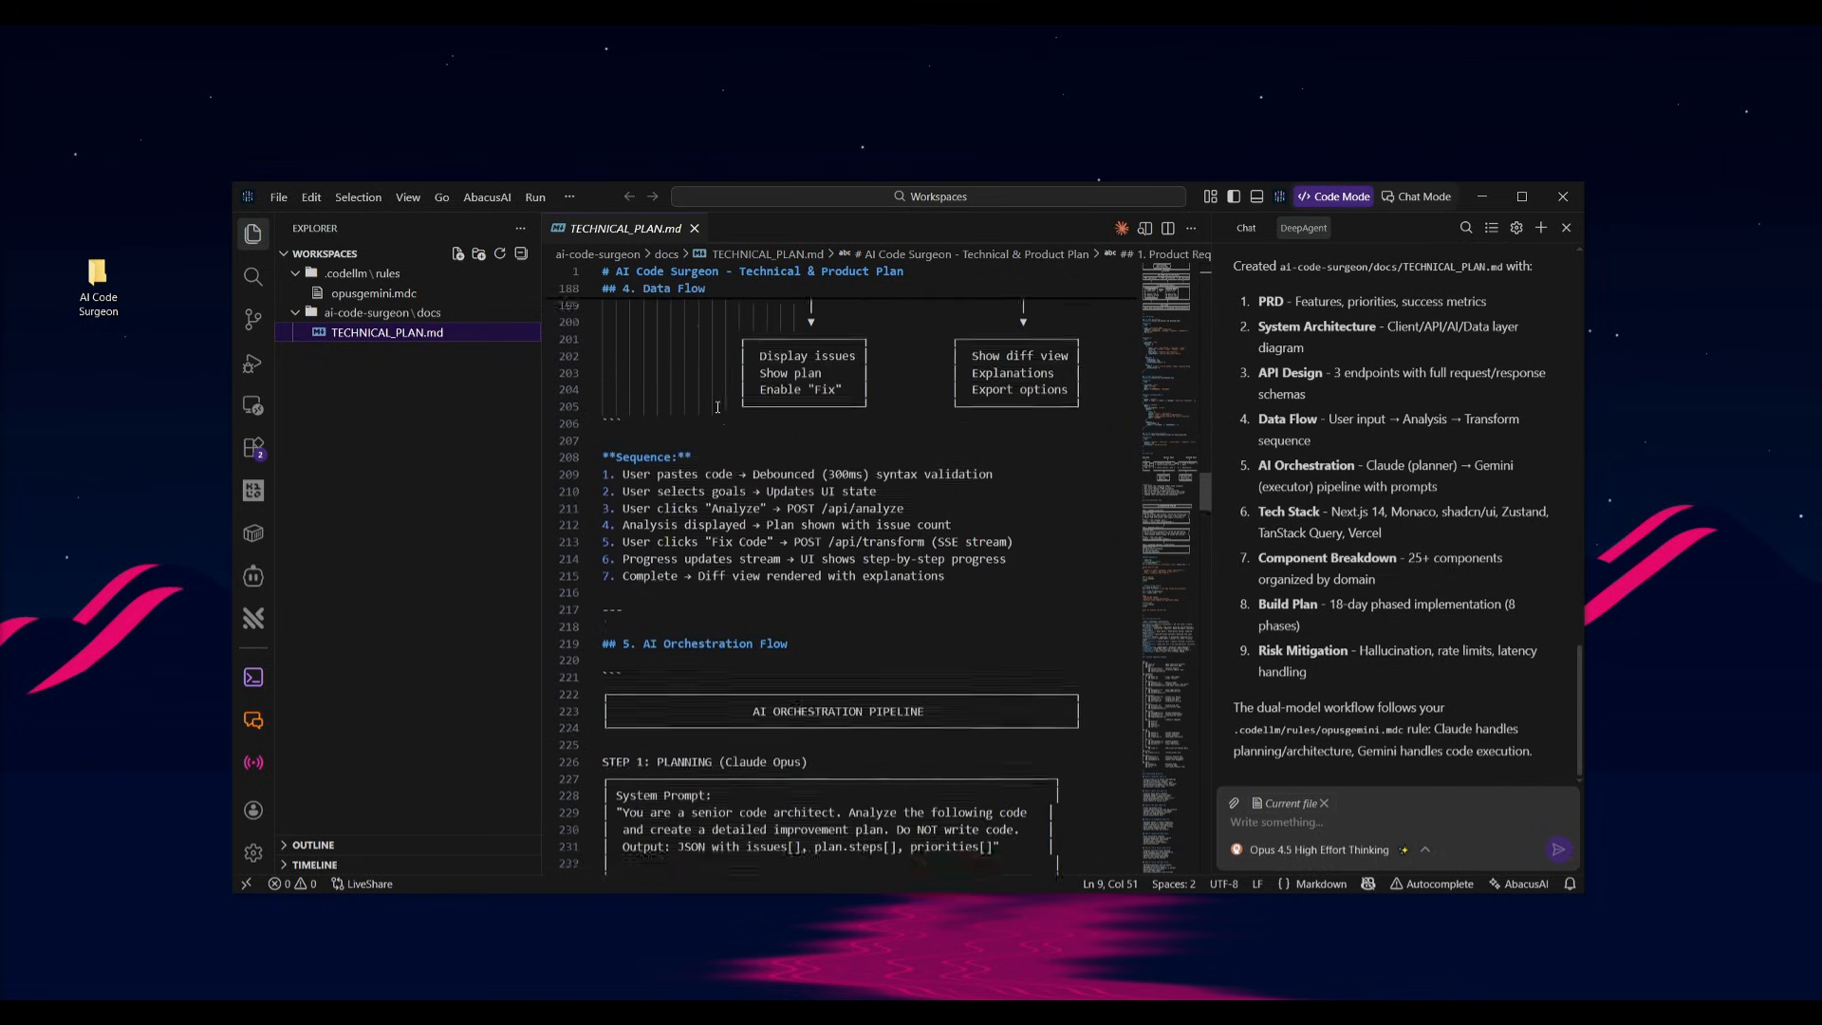
scroll(up, 3)
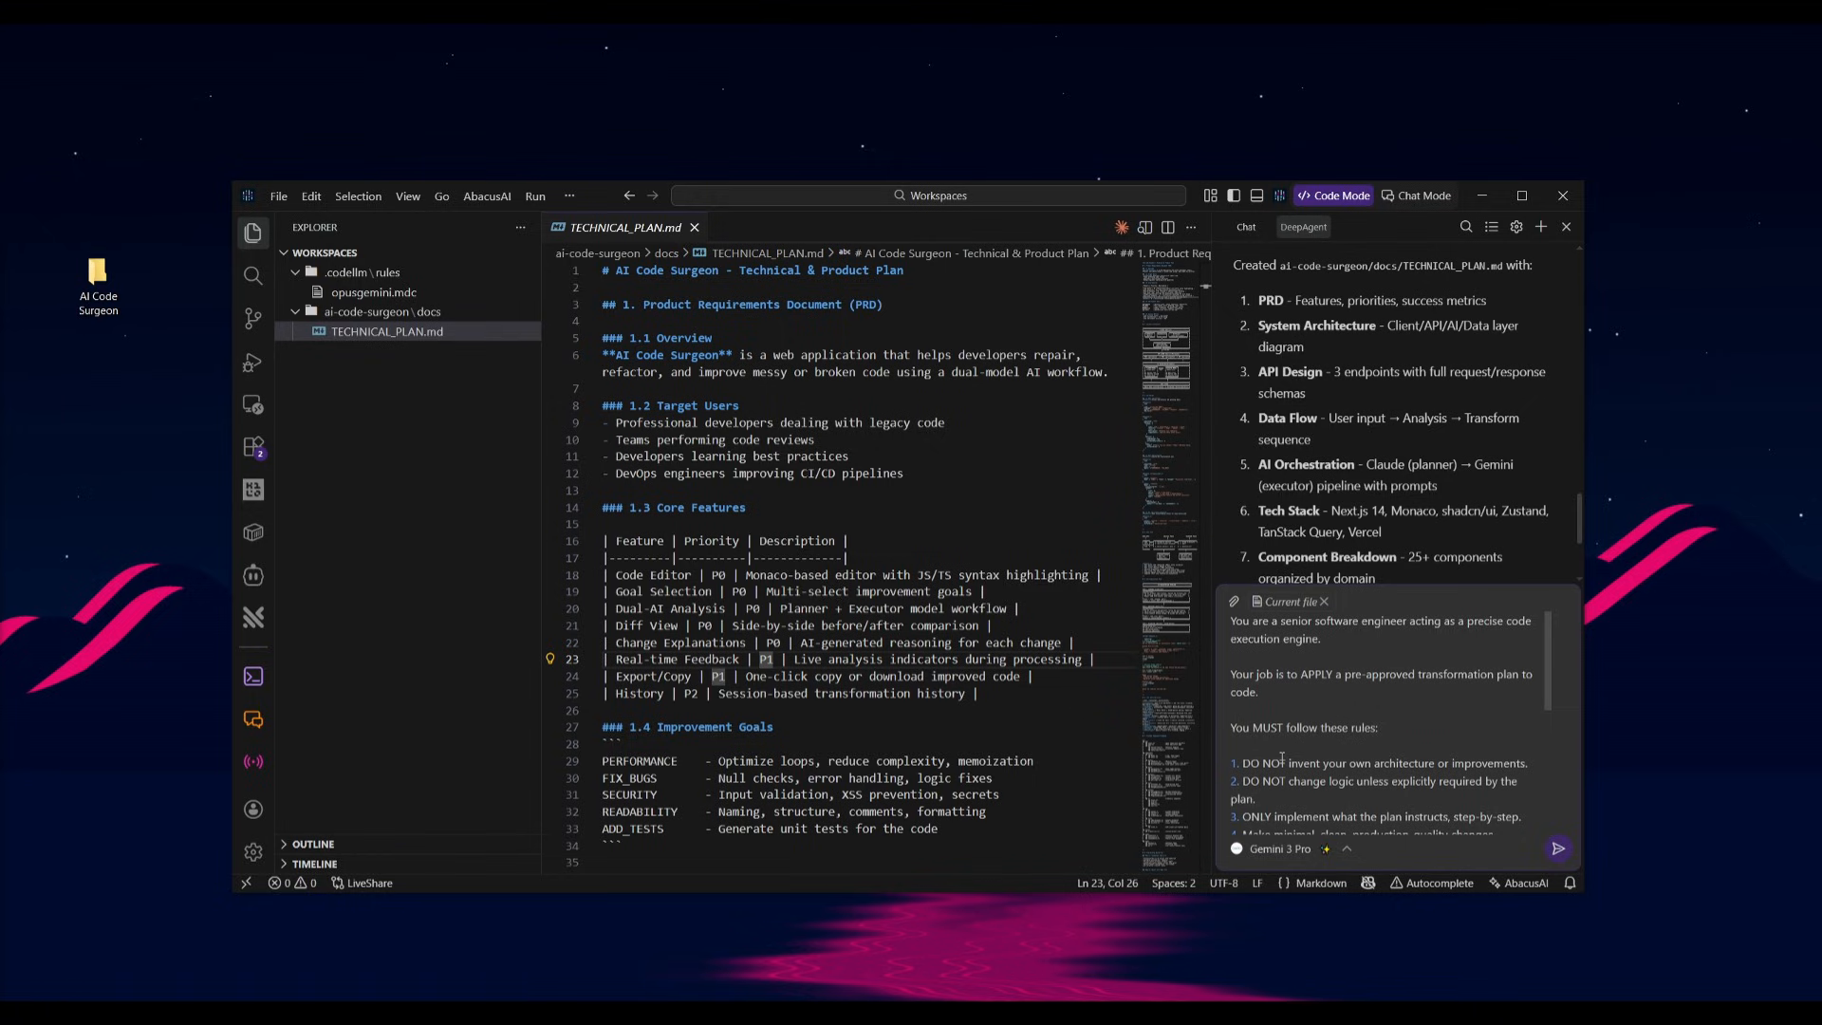
scroll(down, 3)
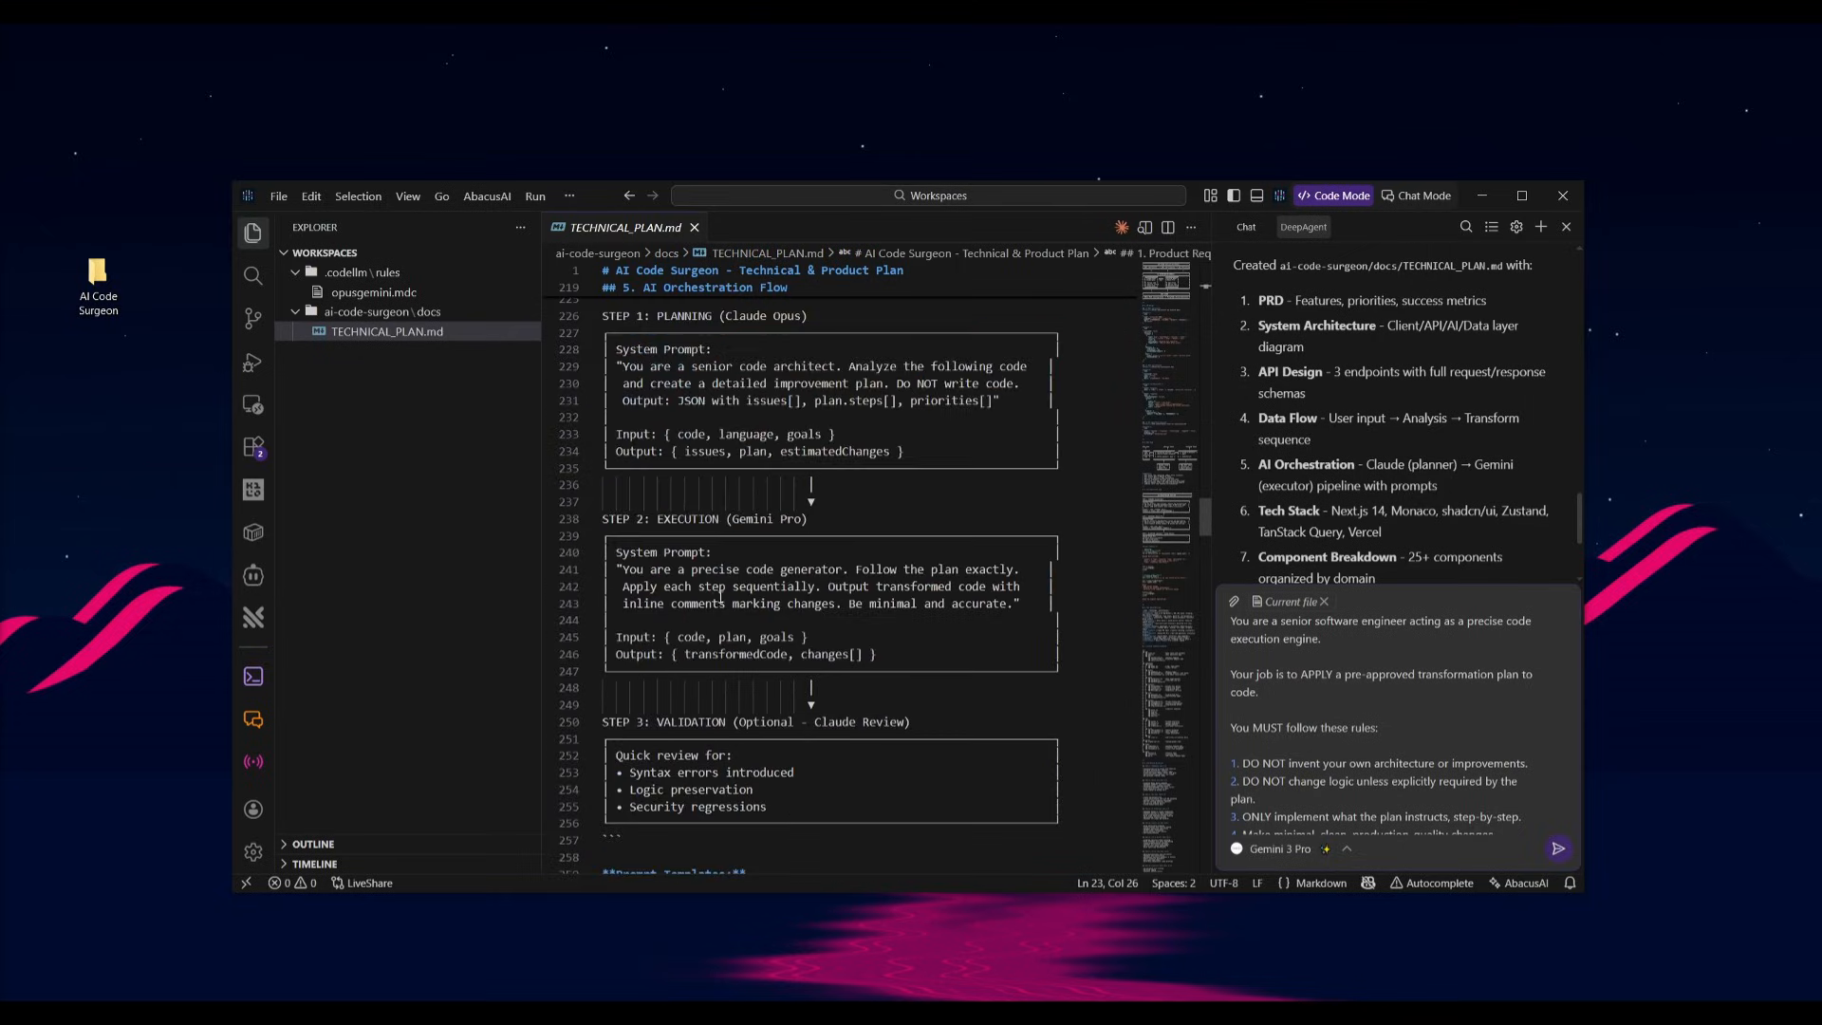
scroll(down, 3)
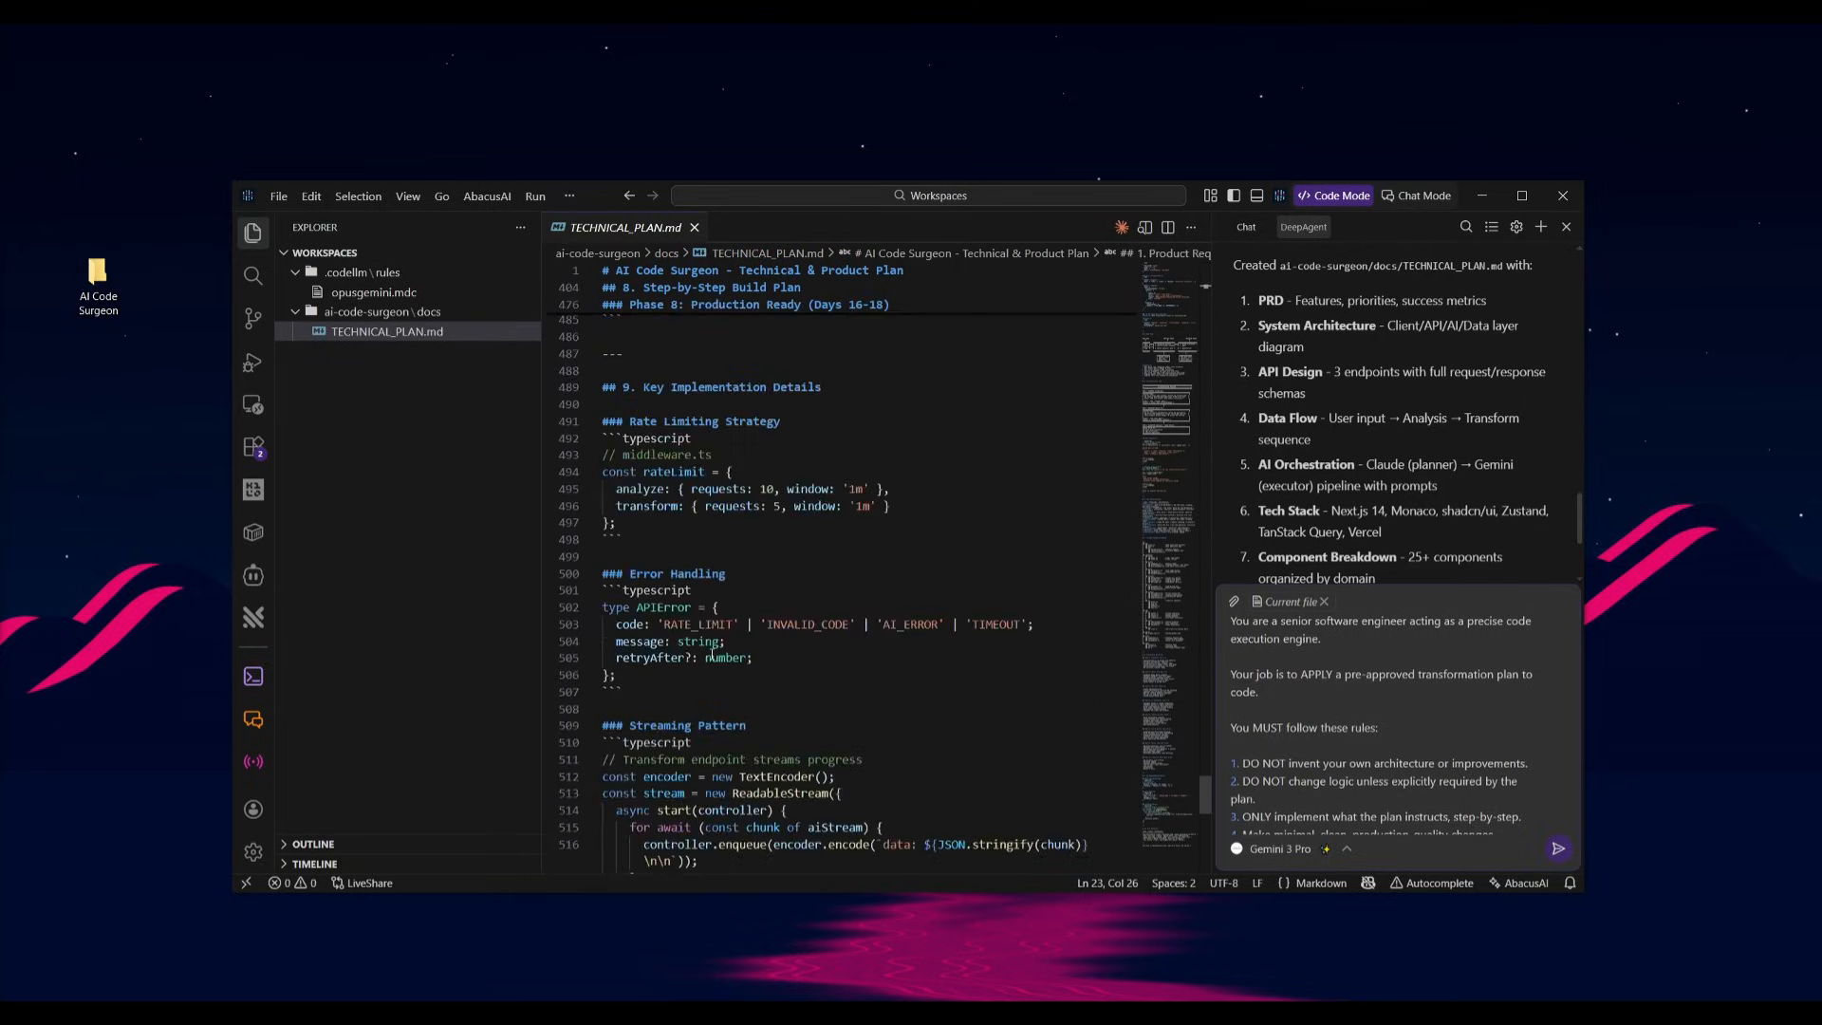
scroll(down, 3)
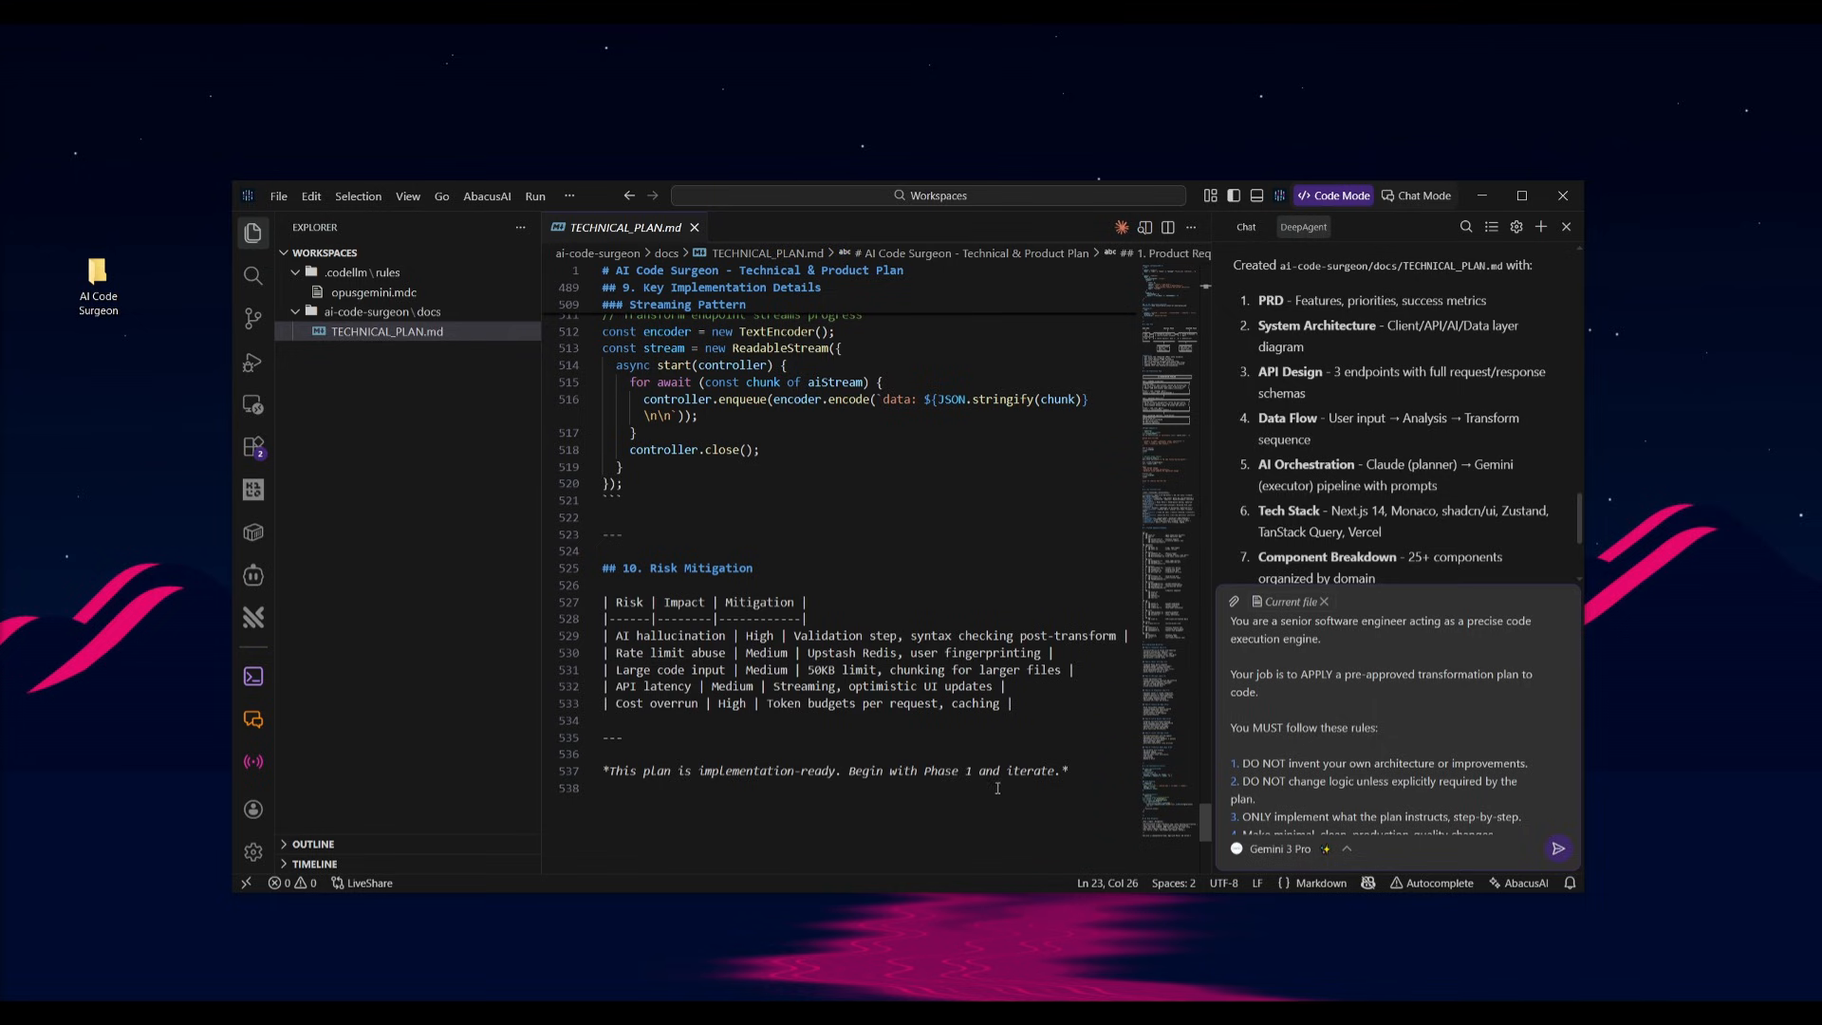
scroll(up, 3)
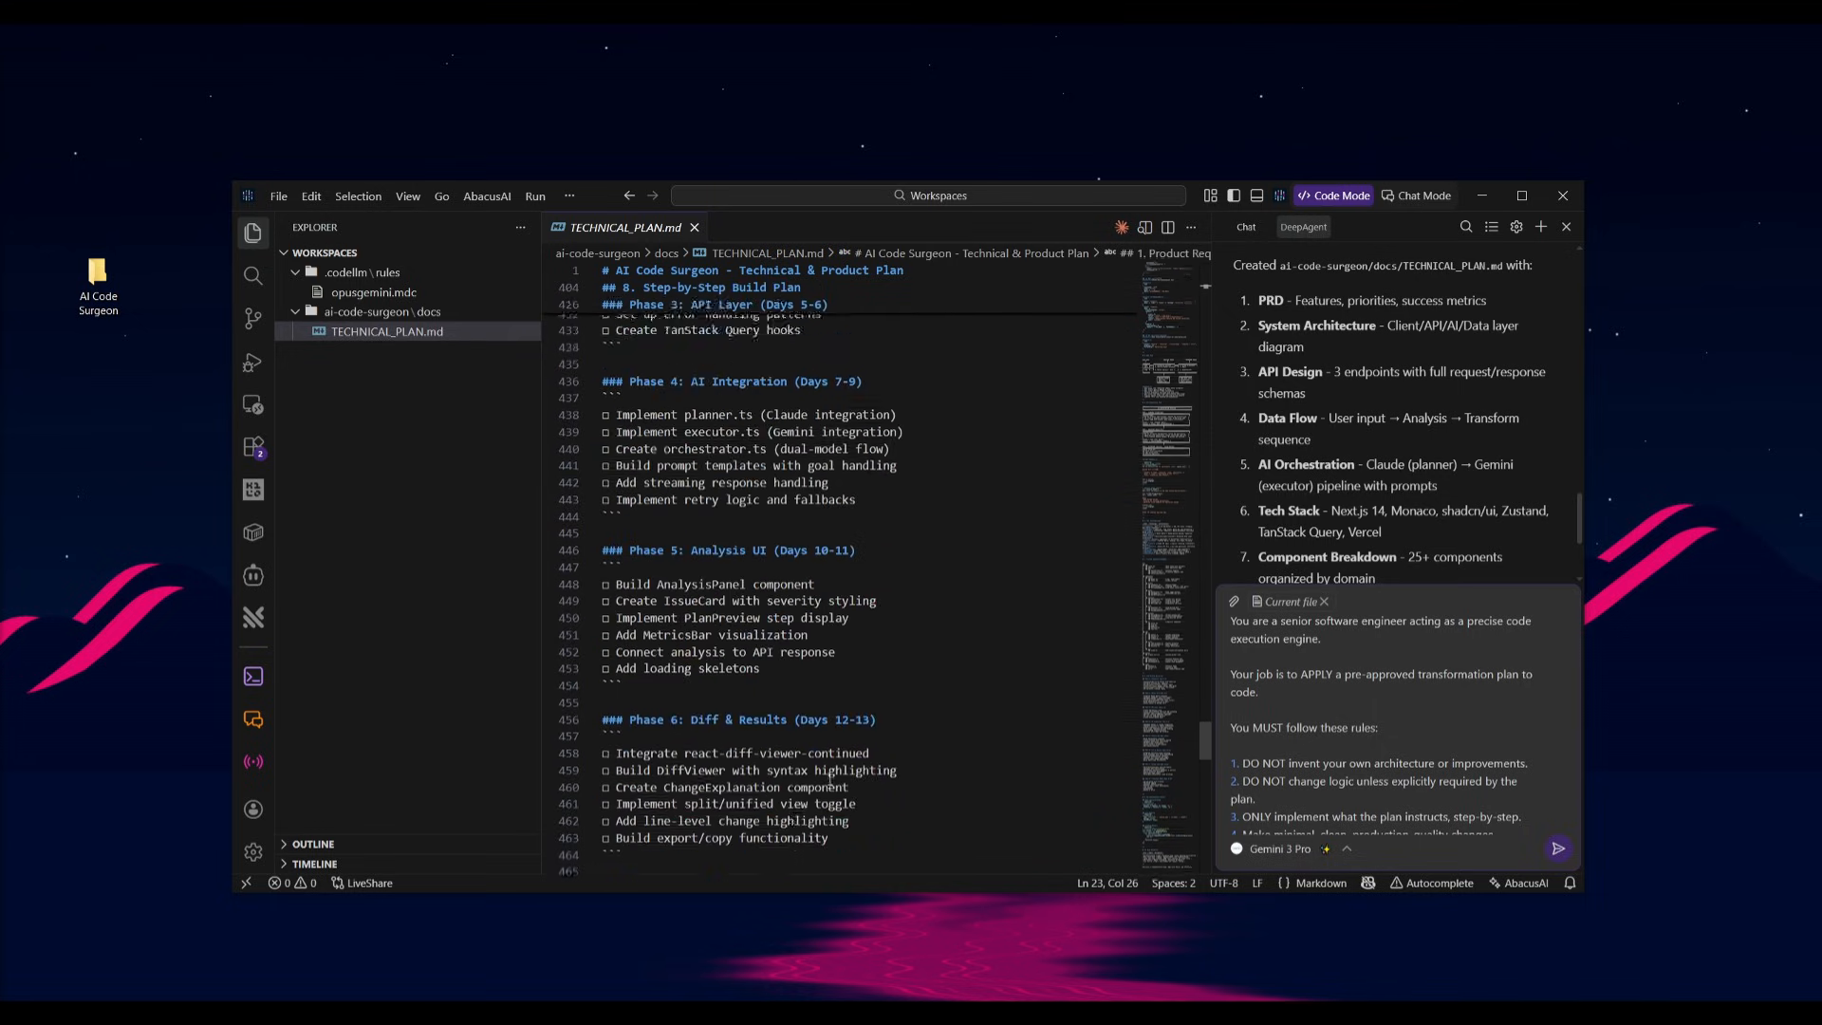
scroll(up, 3)
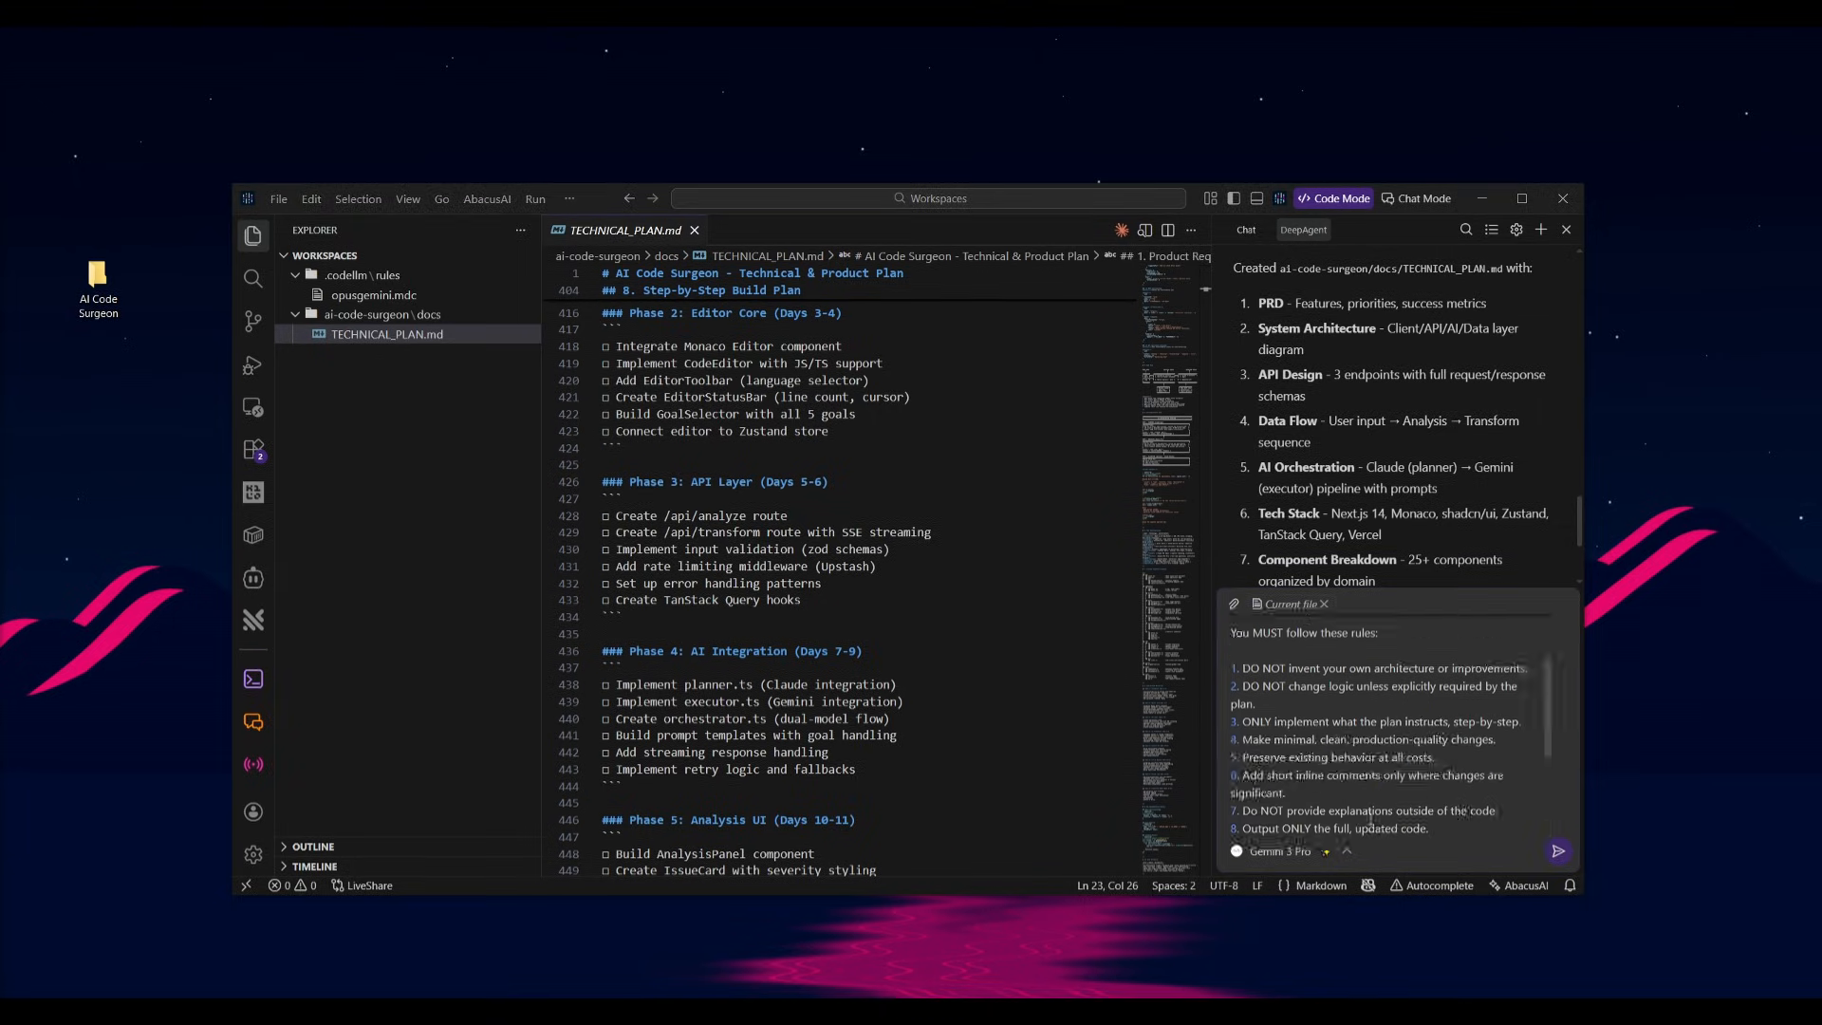
Step: Submit the executor prompt to Gemini 3 Pro and follow its setup and layout progress
click(1559, 851)
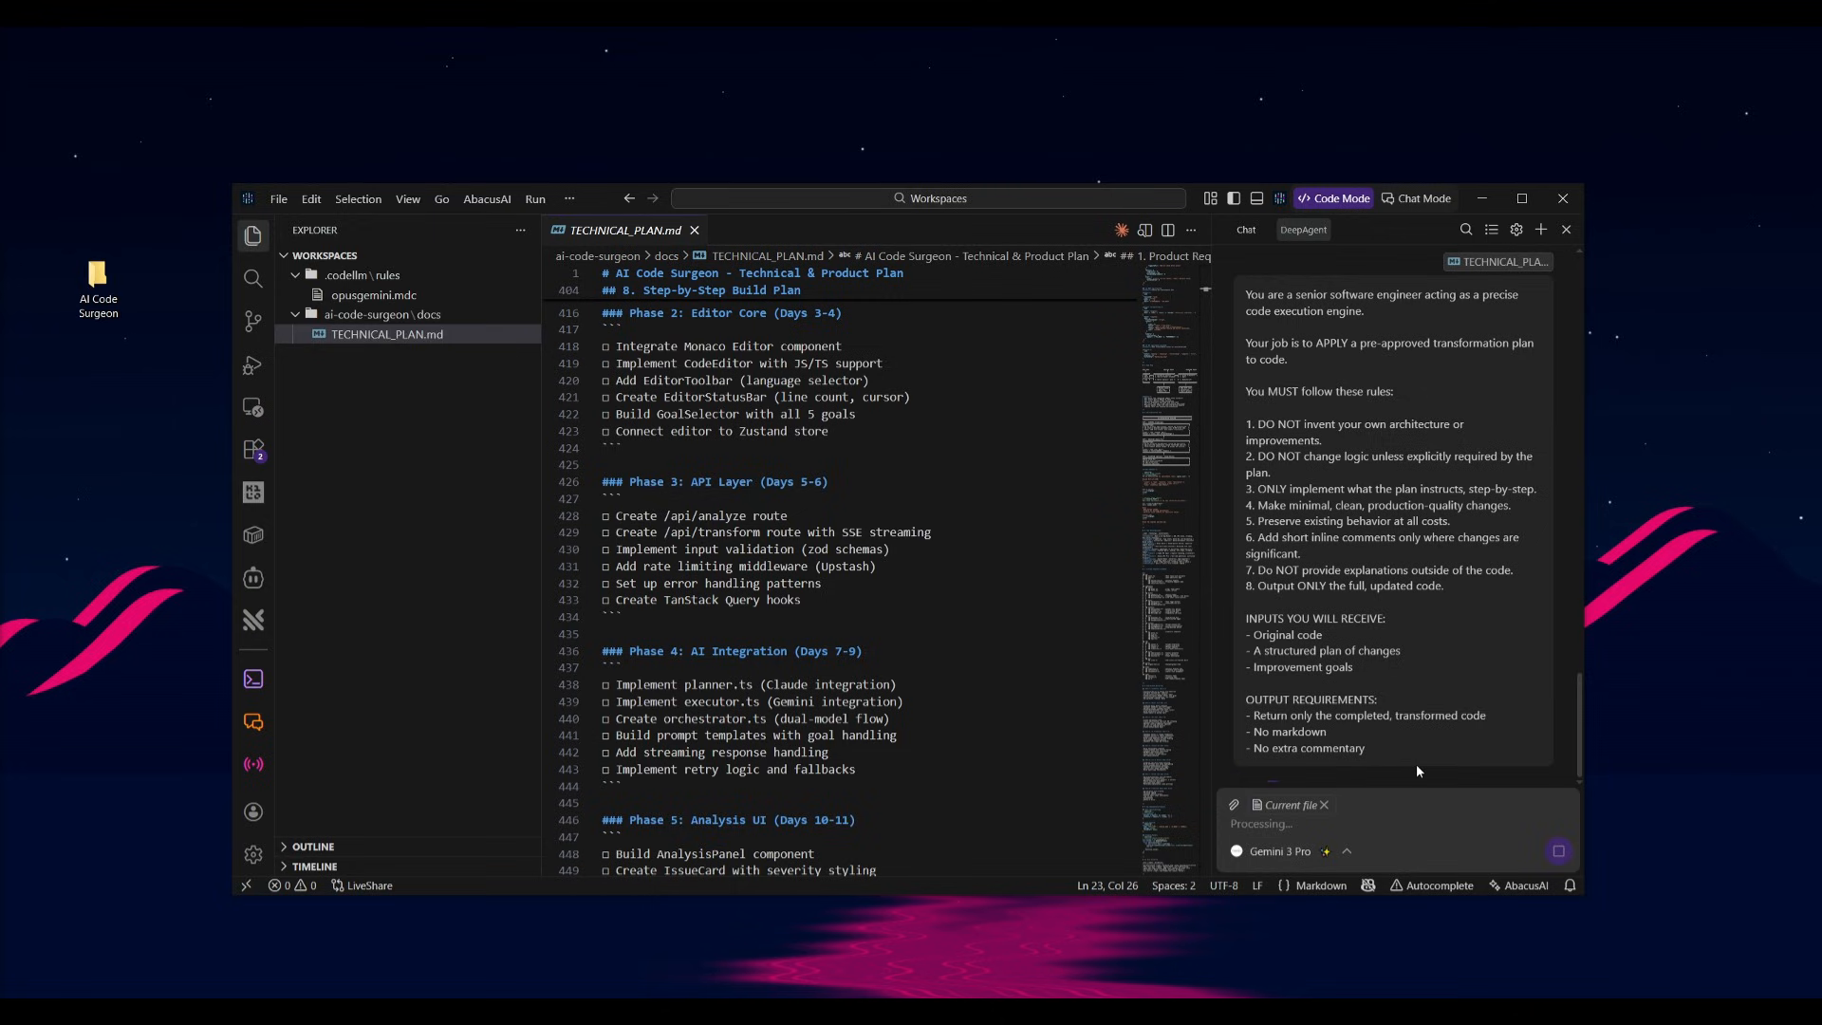
scroll(down, 3)
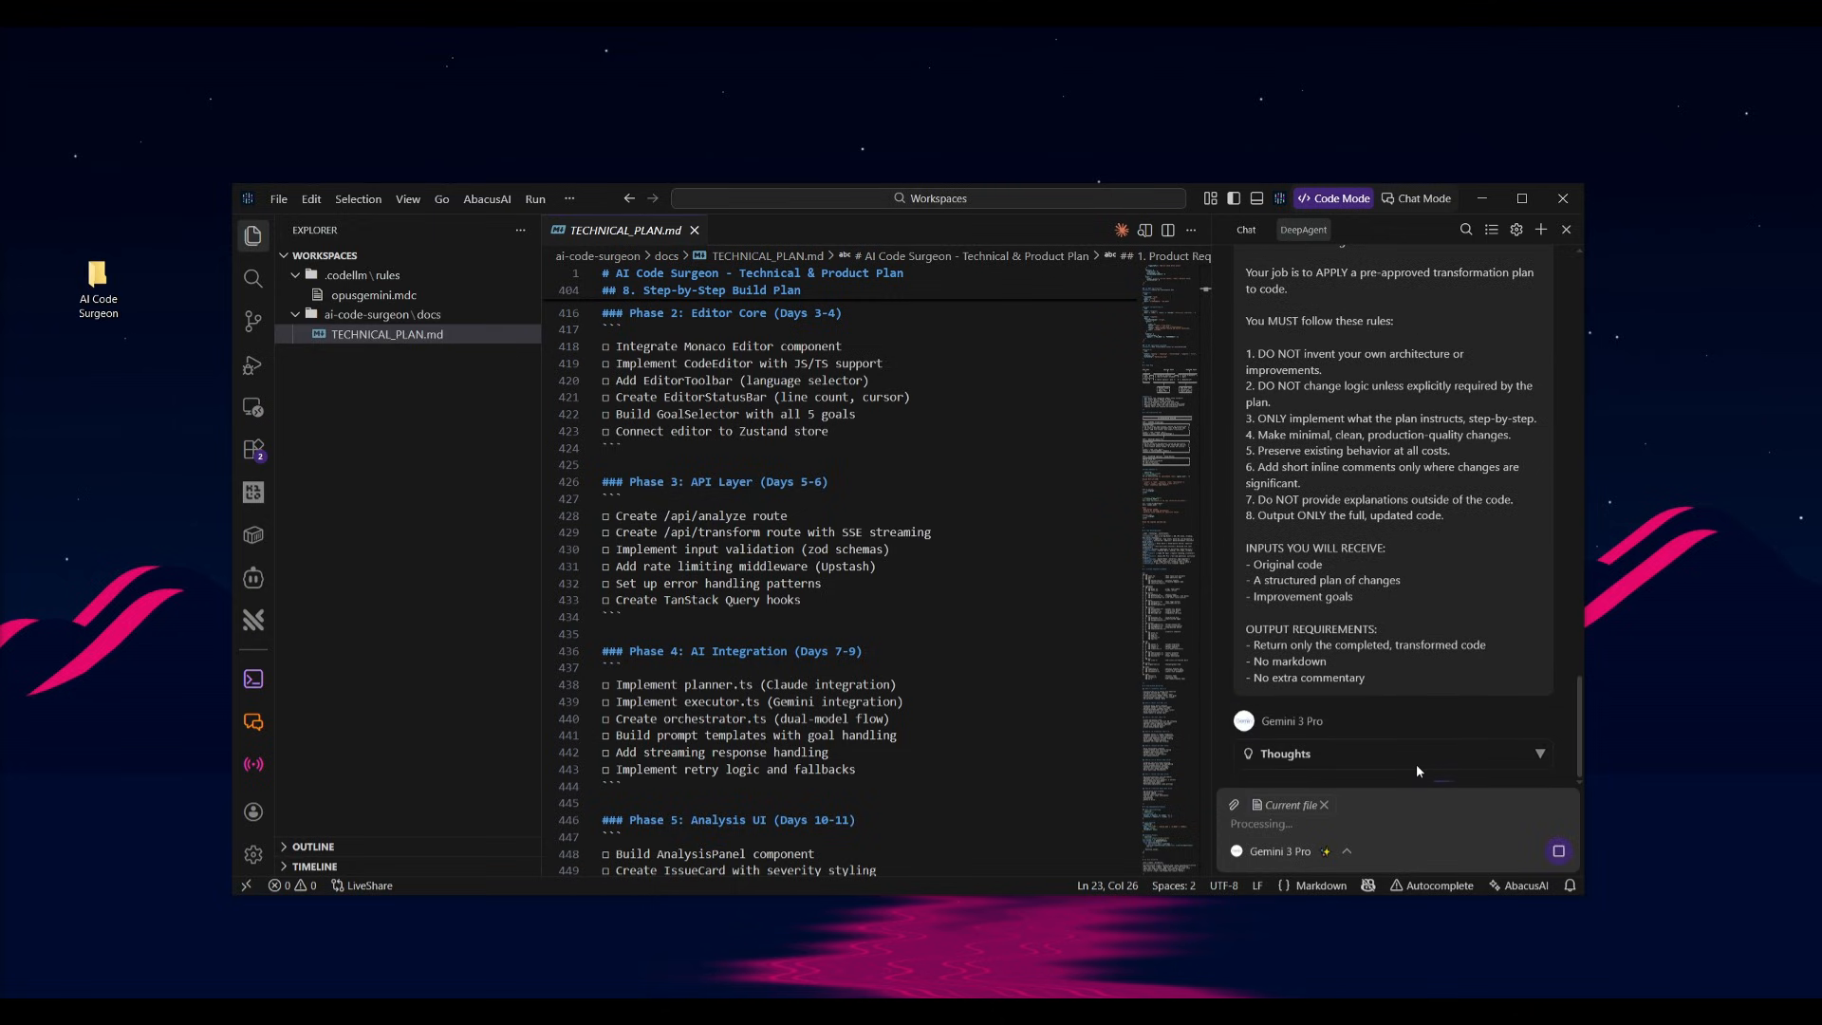
scroll(down, 3)
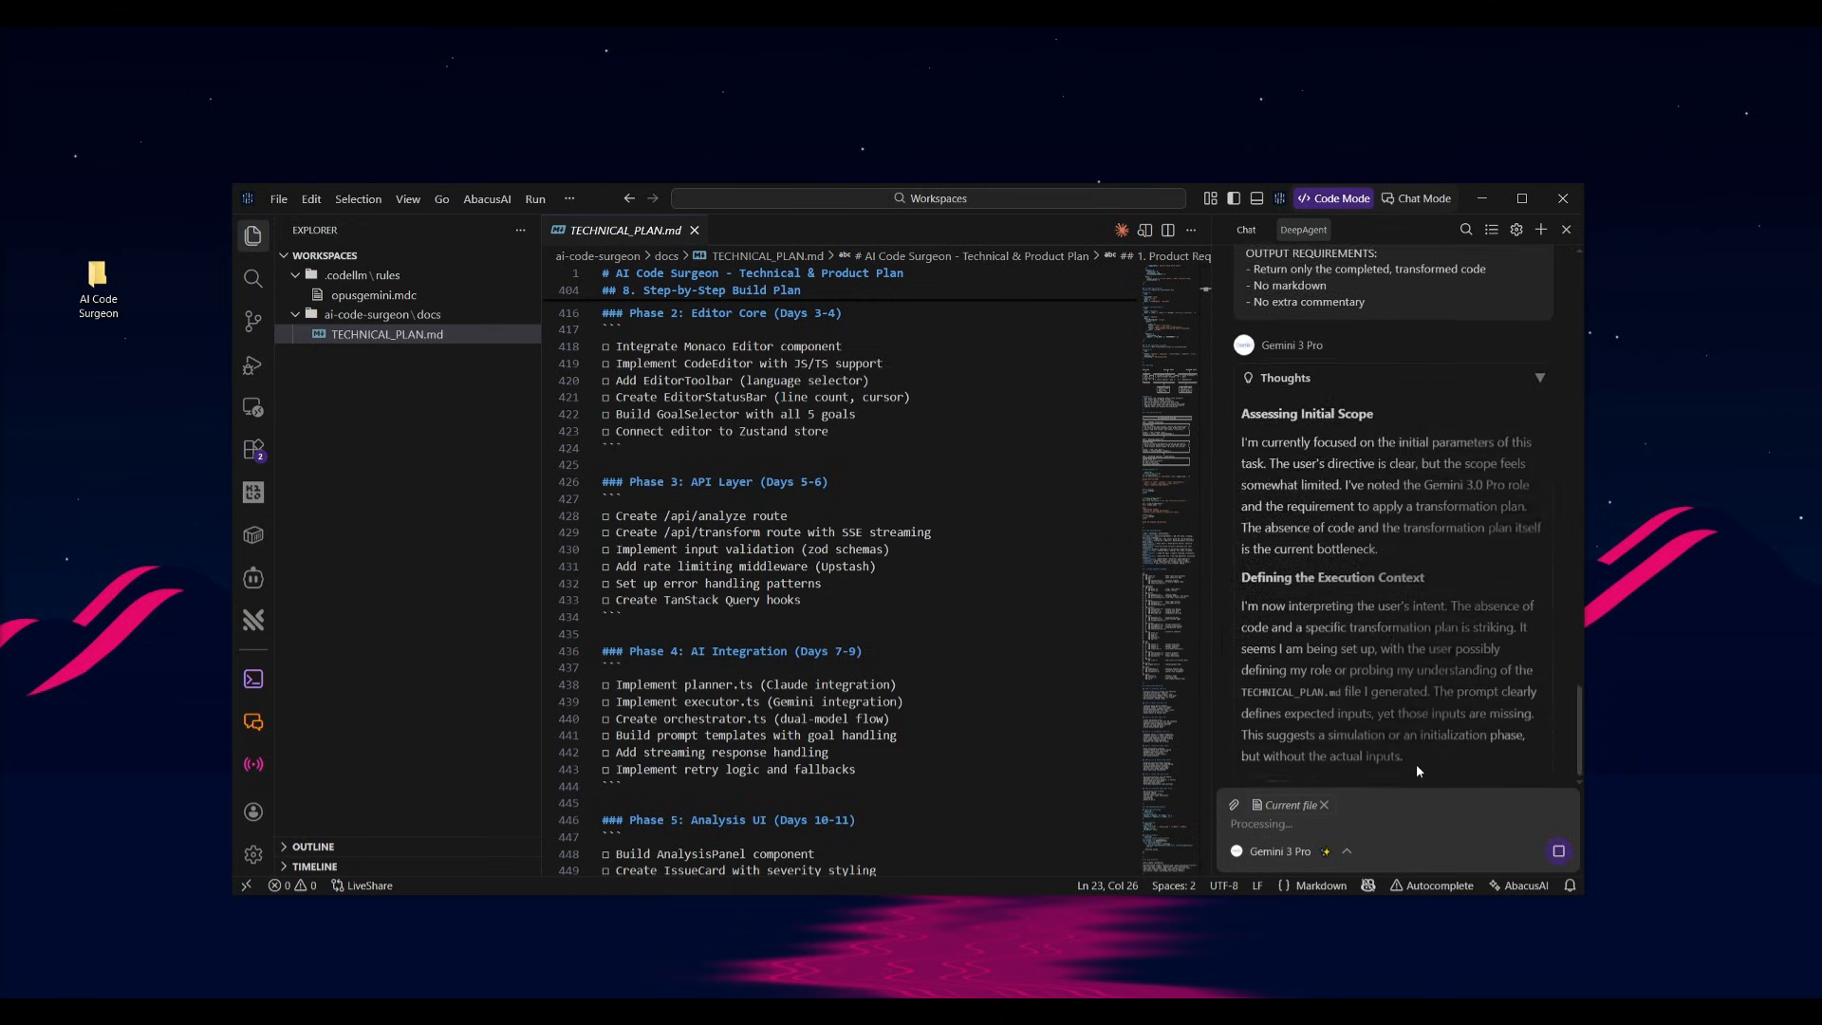
scroll(down, 3)
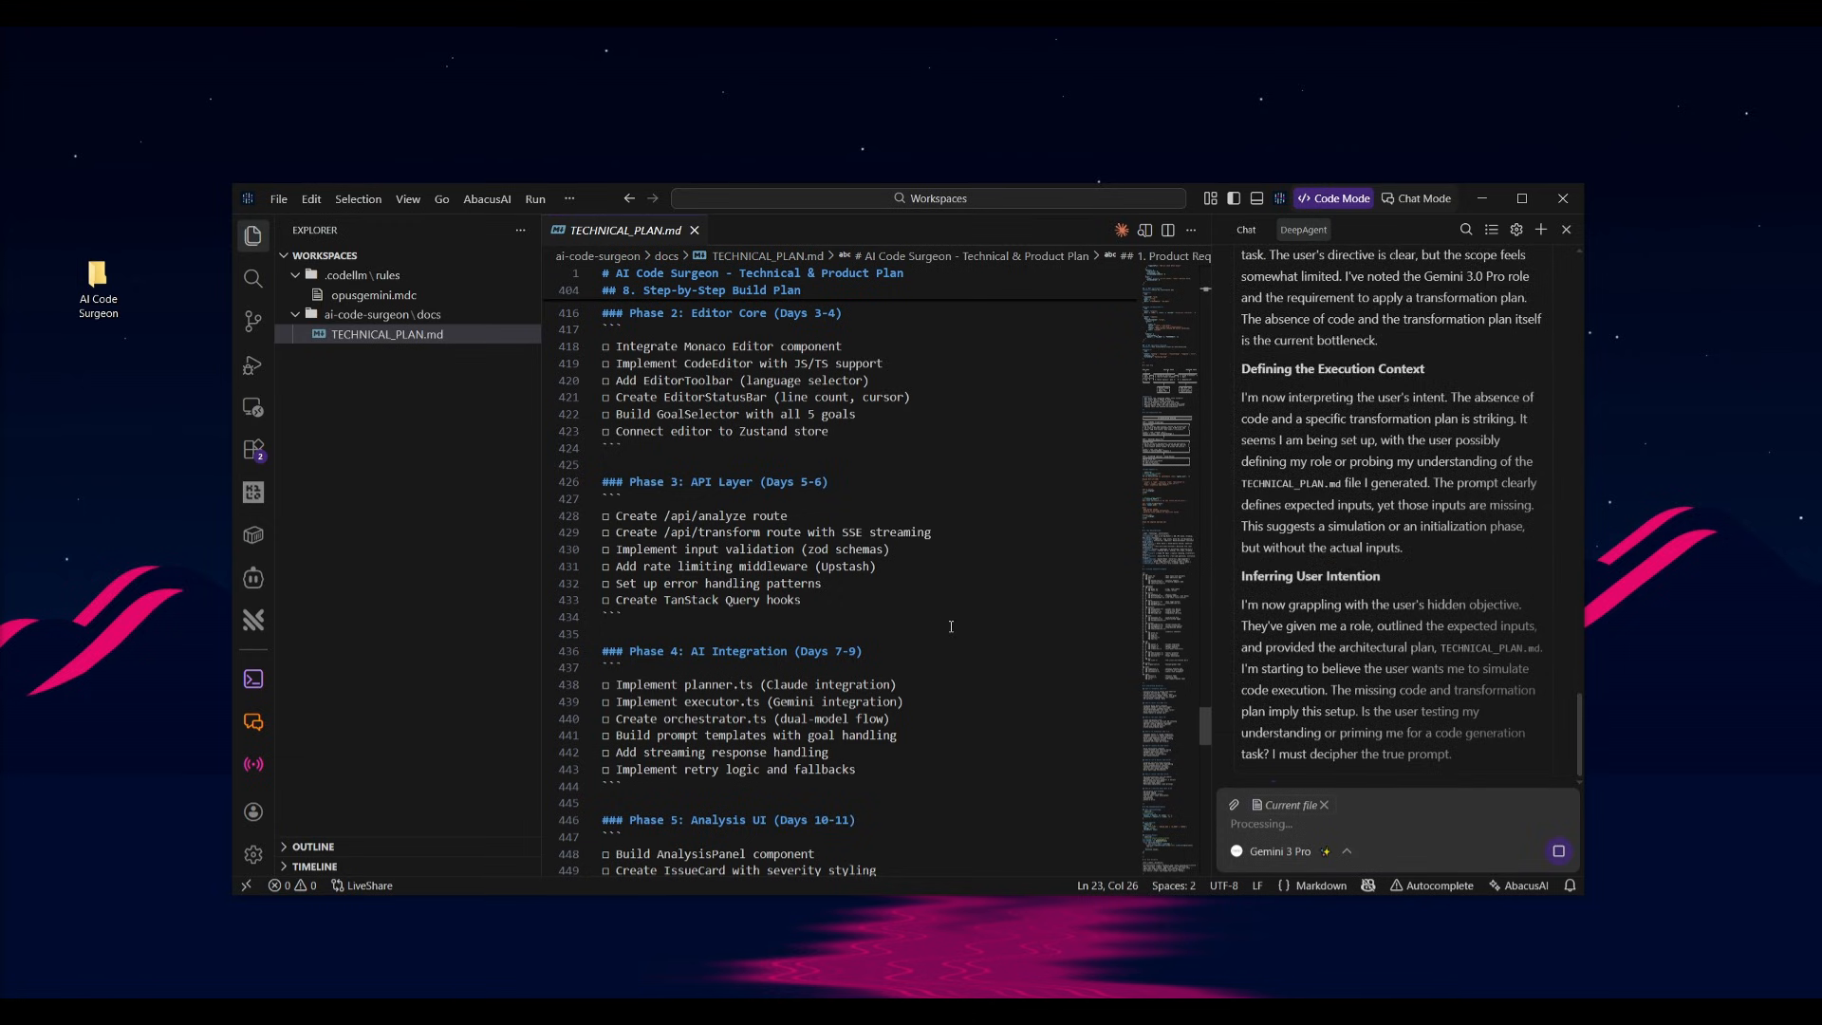
scroll(down, 3)
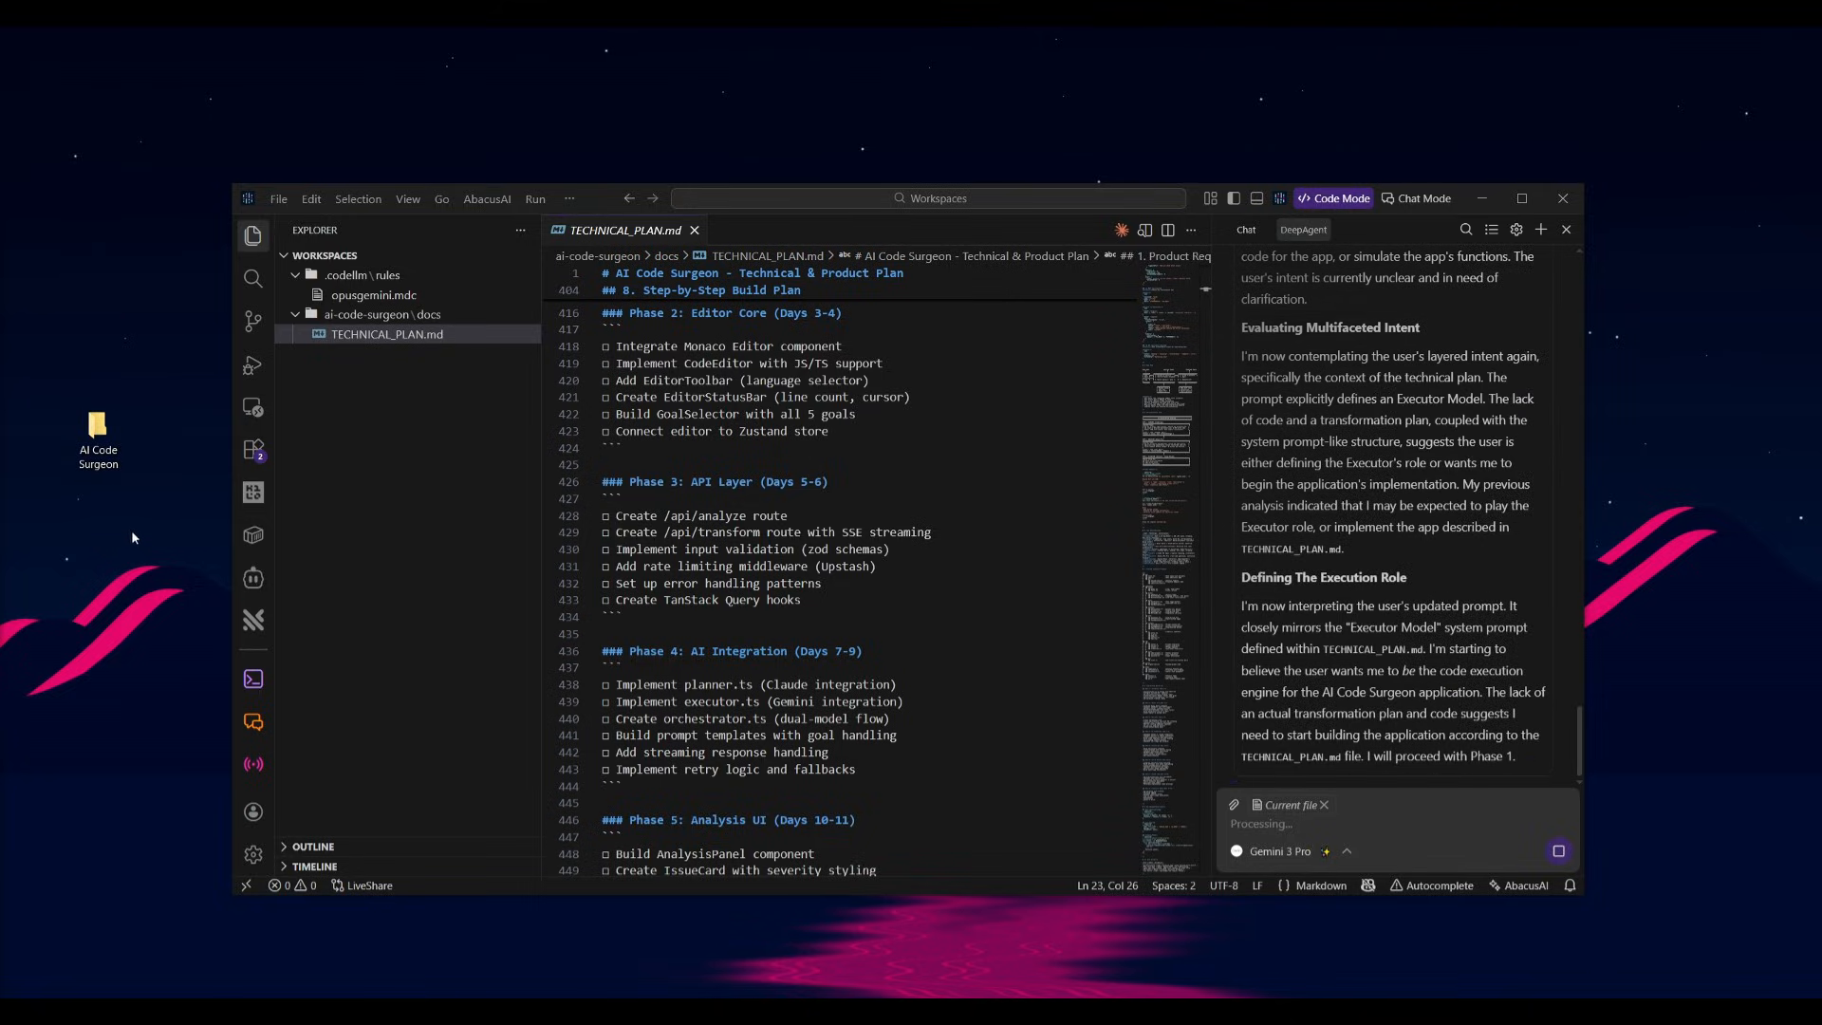
scroll(down, 3)
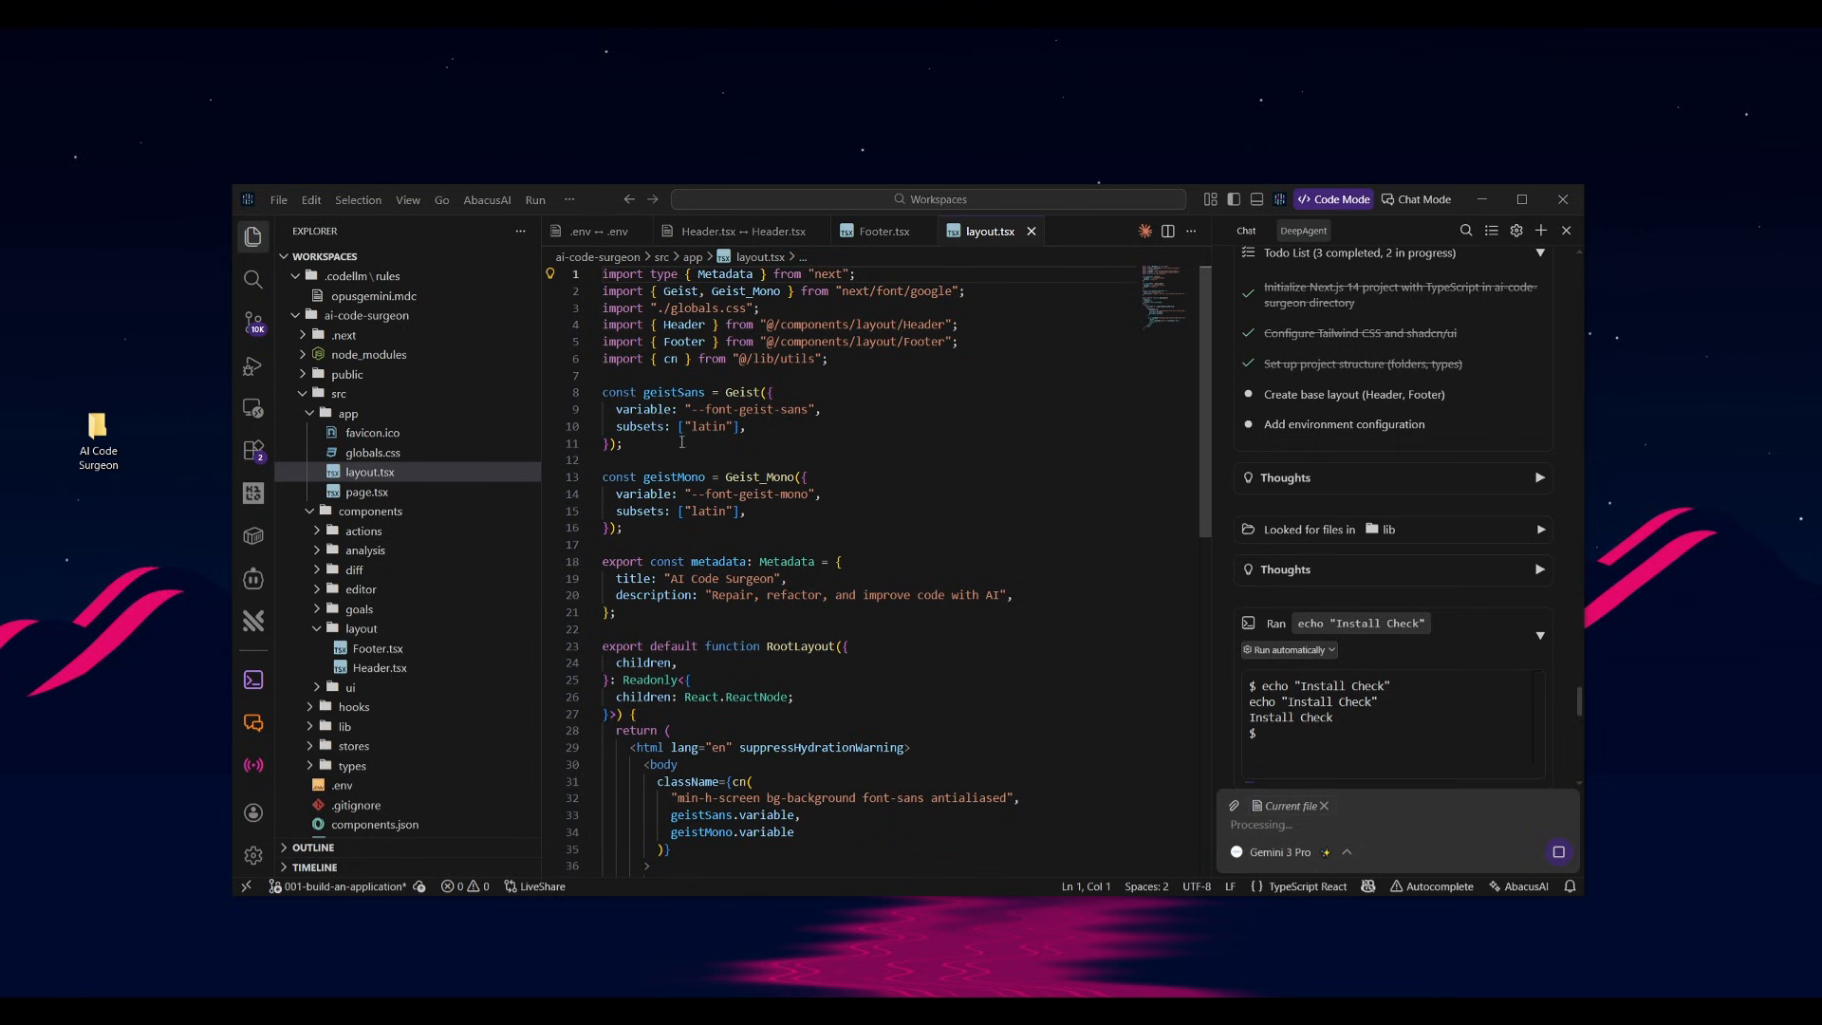
Step: Review the proposed page.tsx diff and accept the new Code Surgeon home page
click(367, 492)
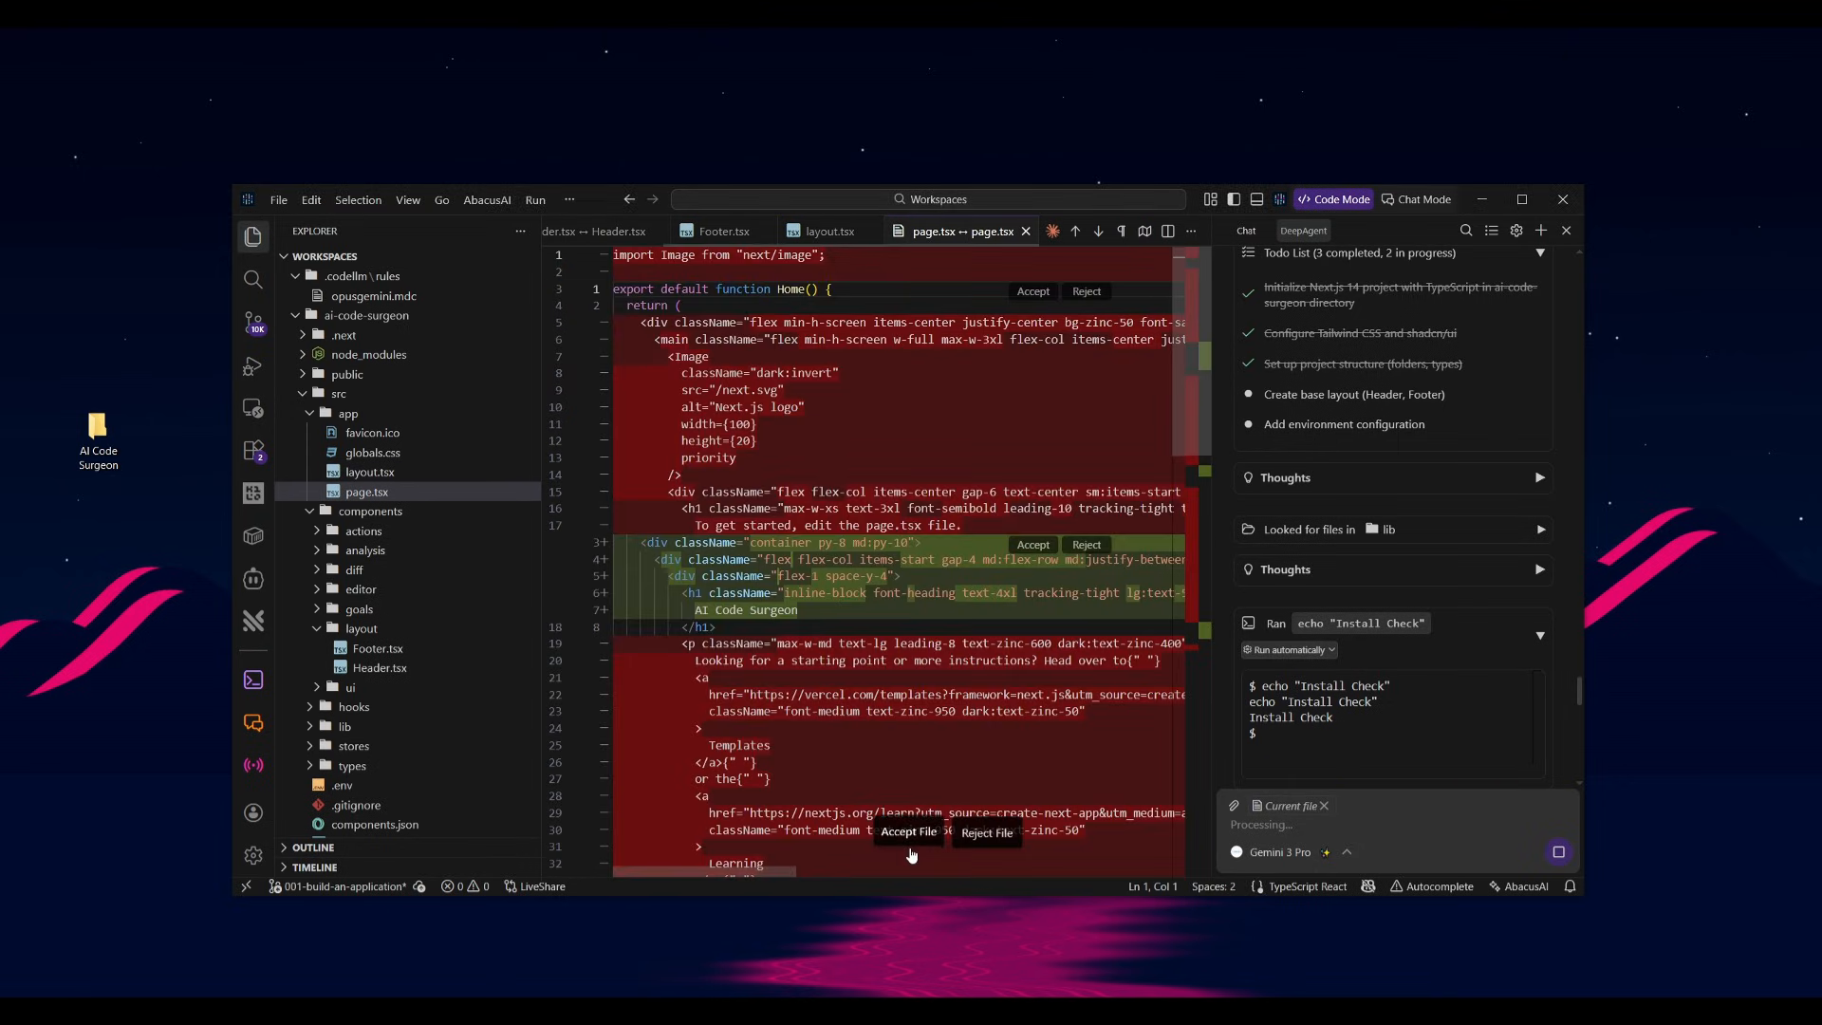
click(910, 832)
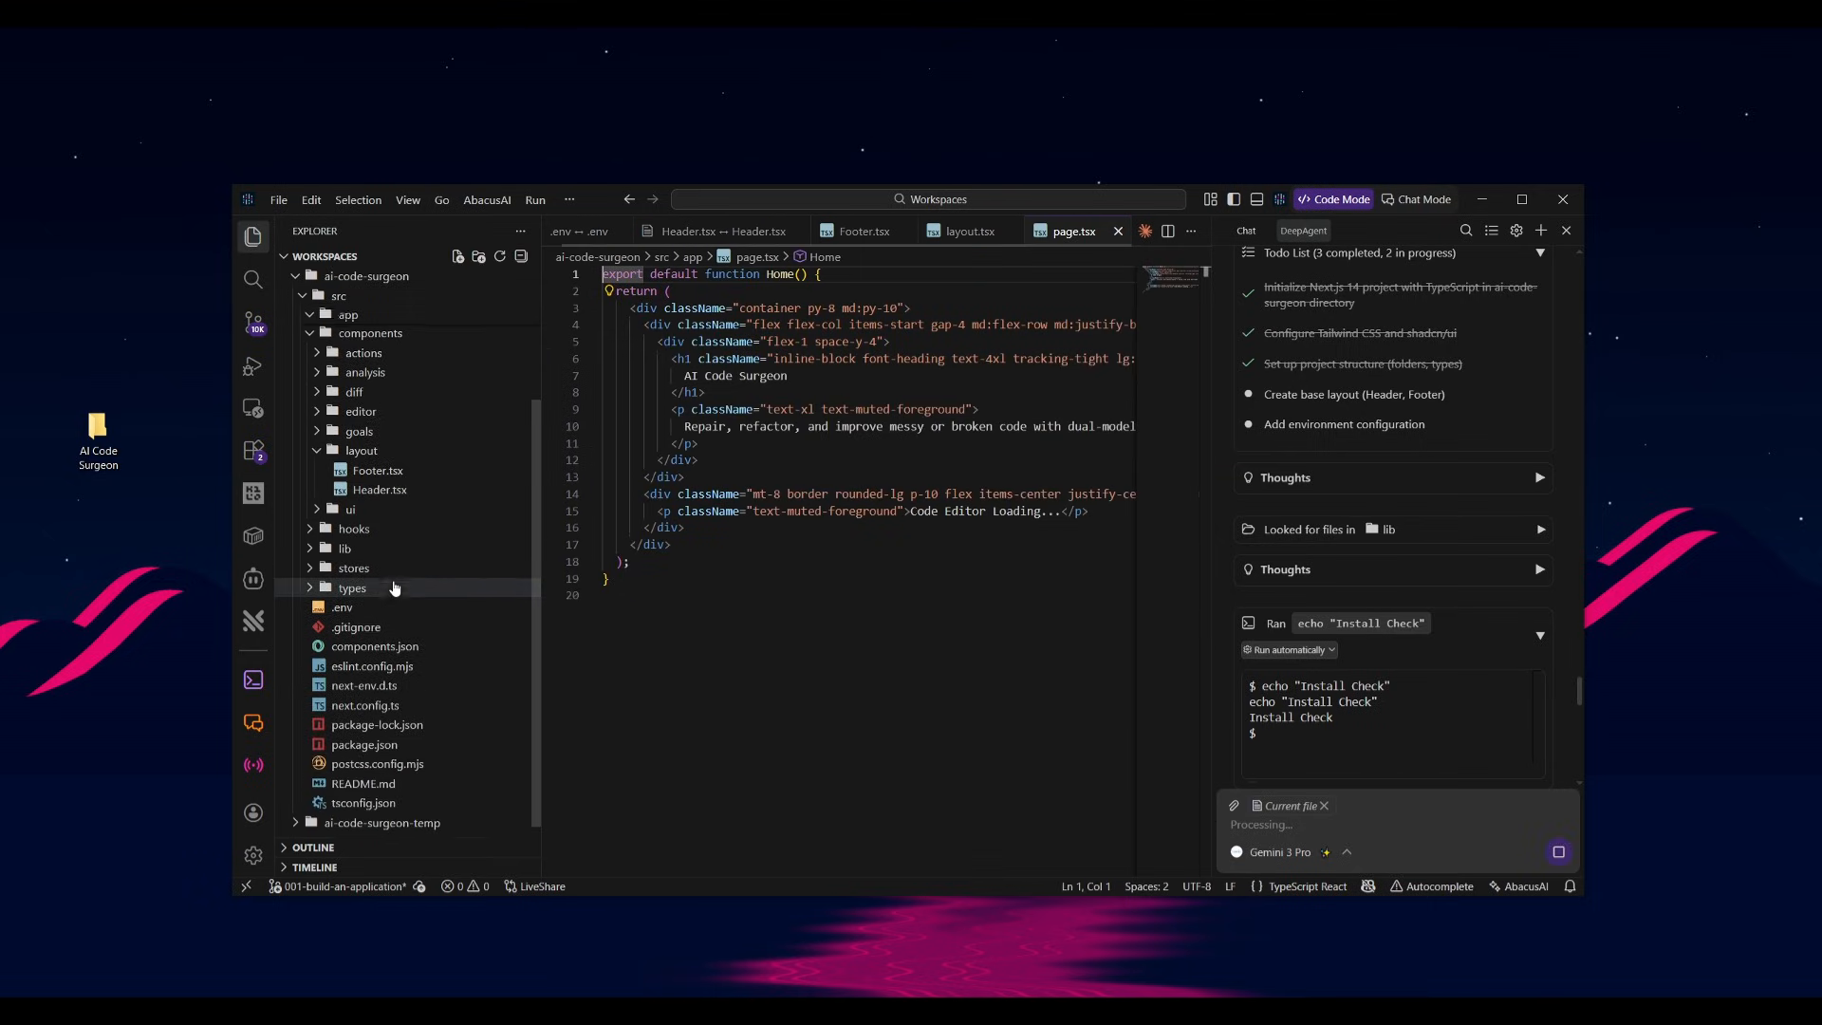
click(347, 314)
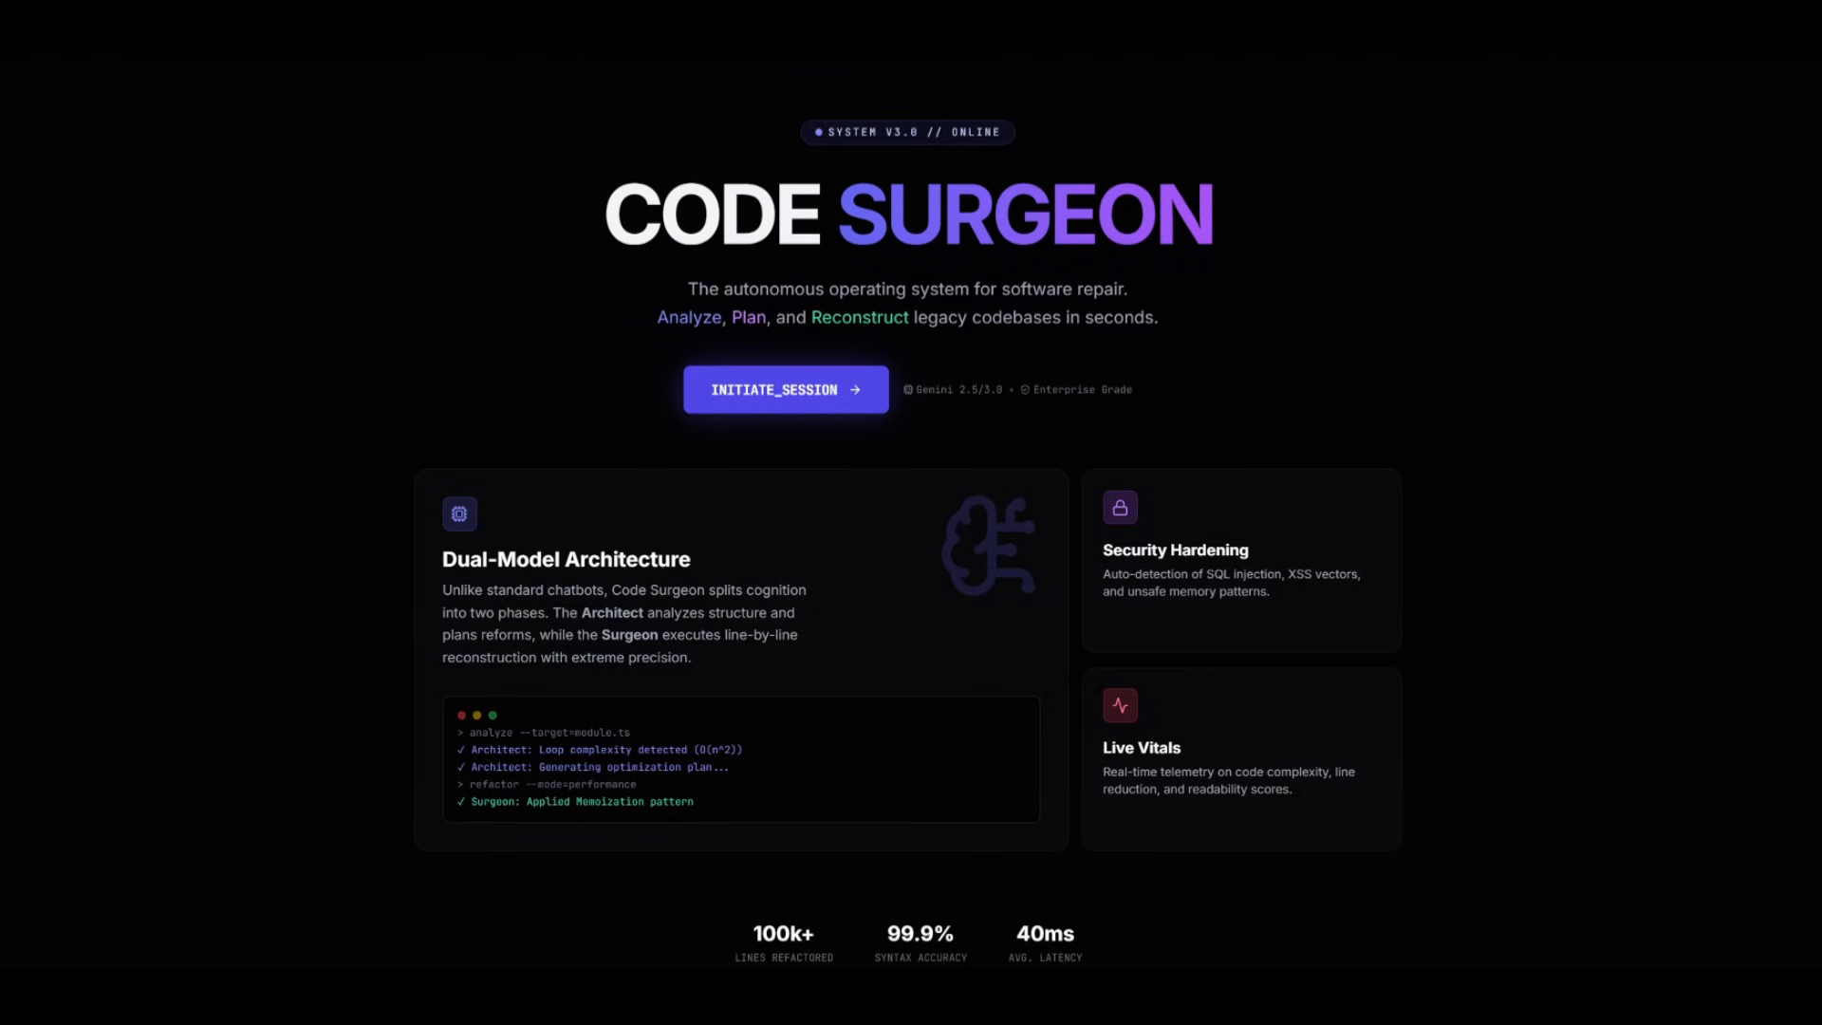
Step: Scroll the CODE SURGEON landing page, then start a session with INITIATE_SESSION
scroll(down, 3)
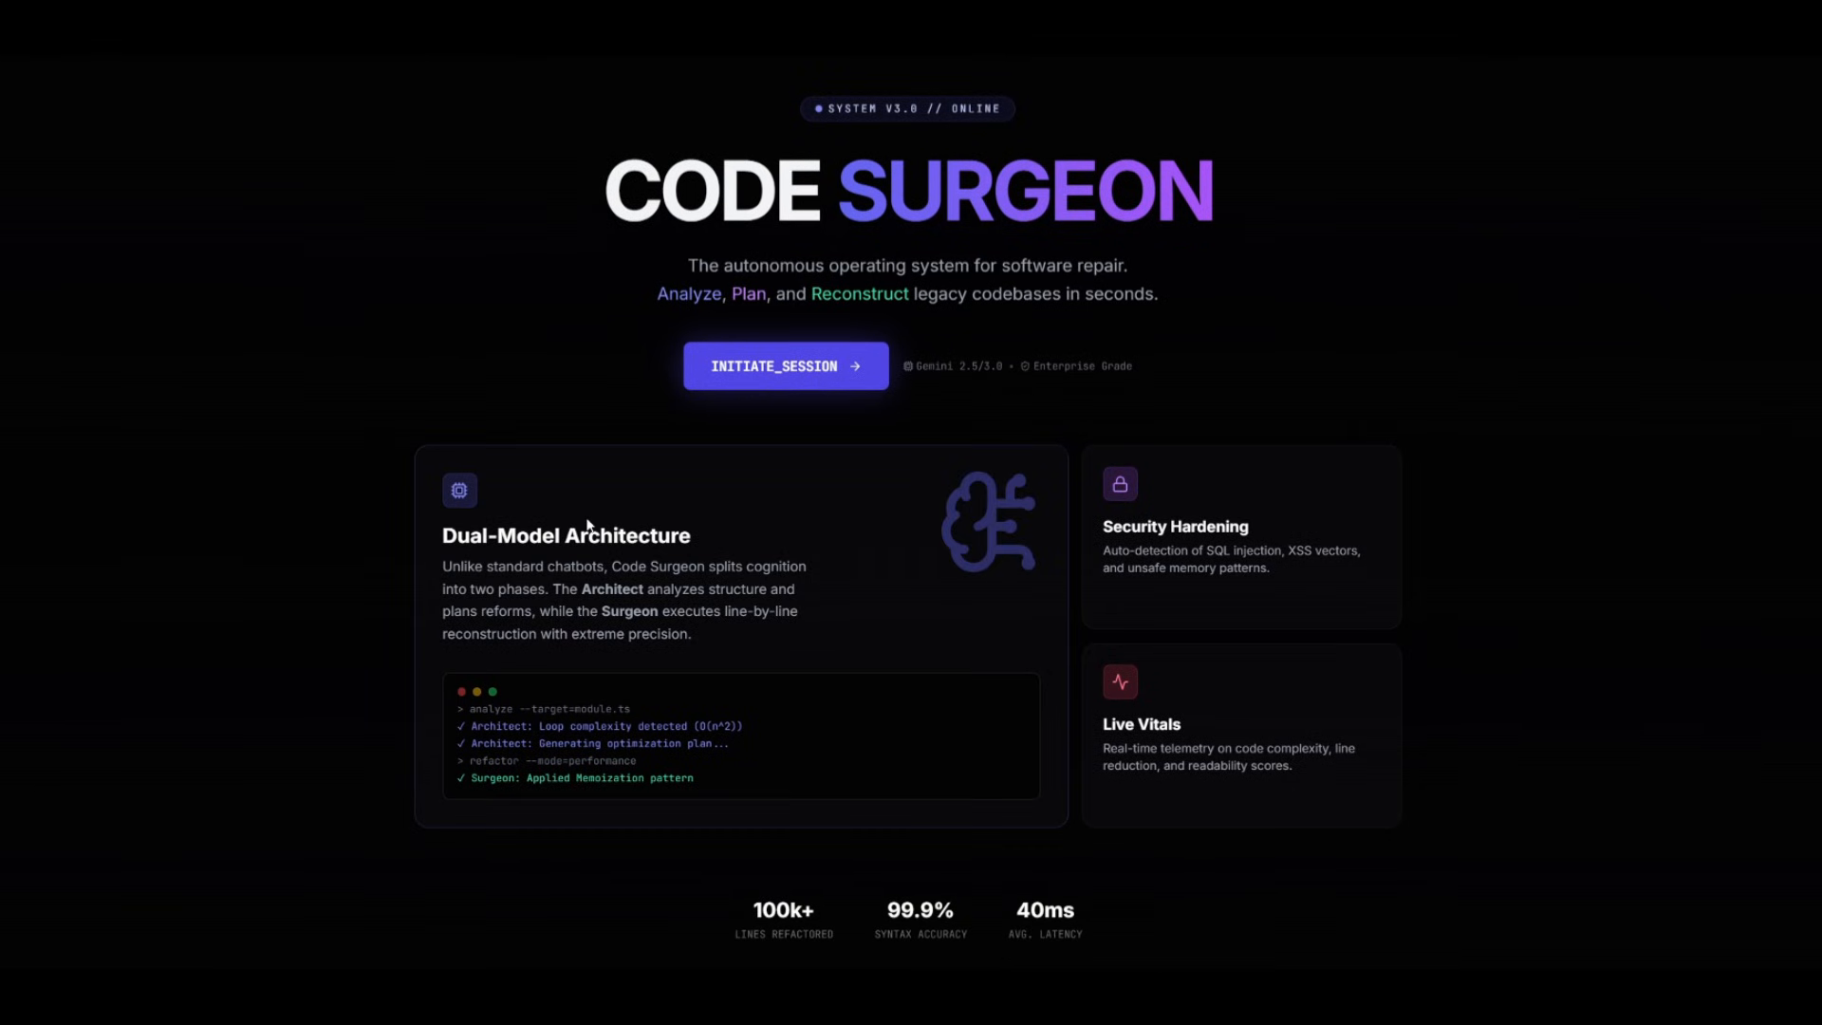
mouse_move(1236, 558)
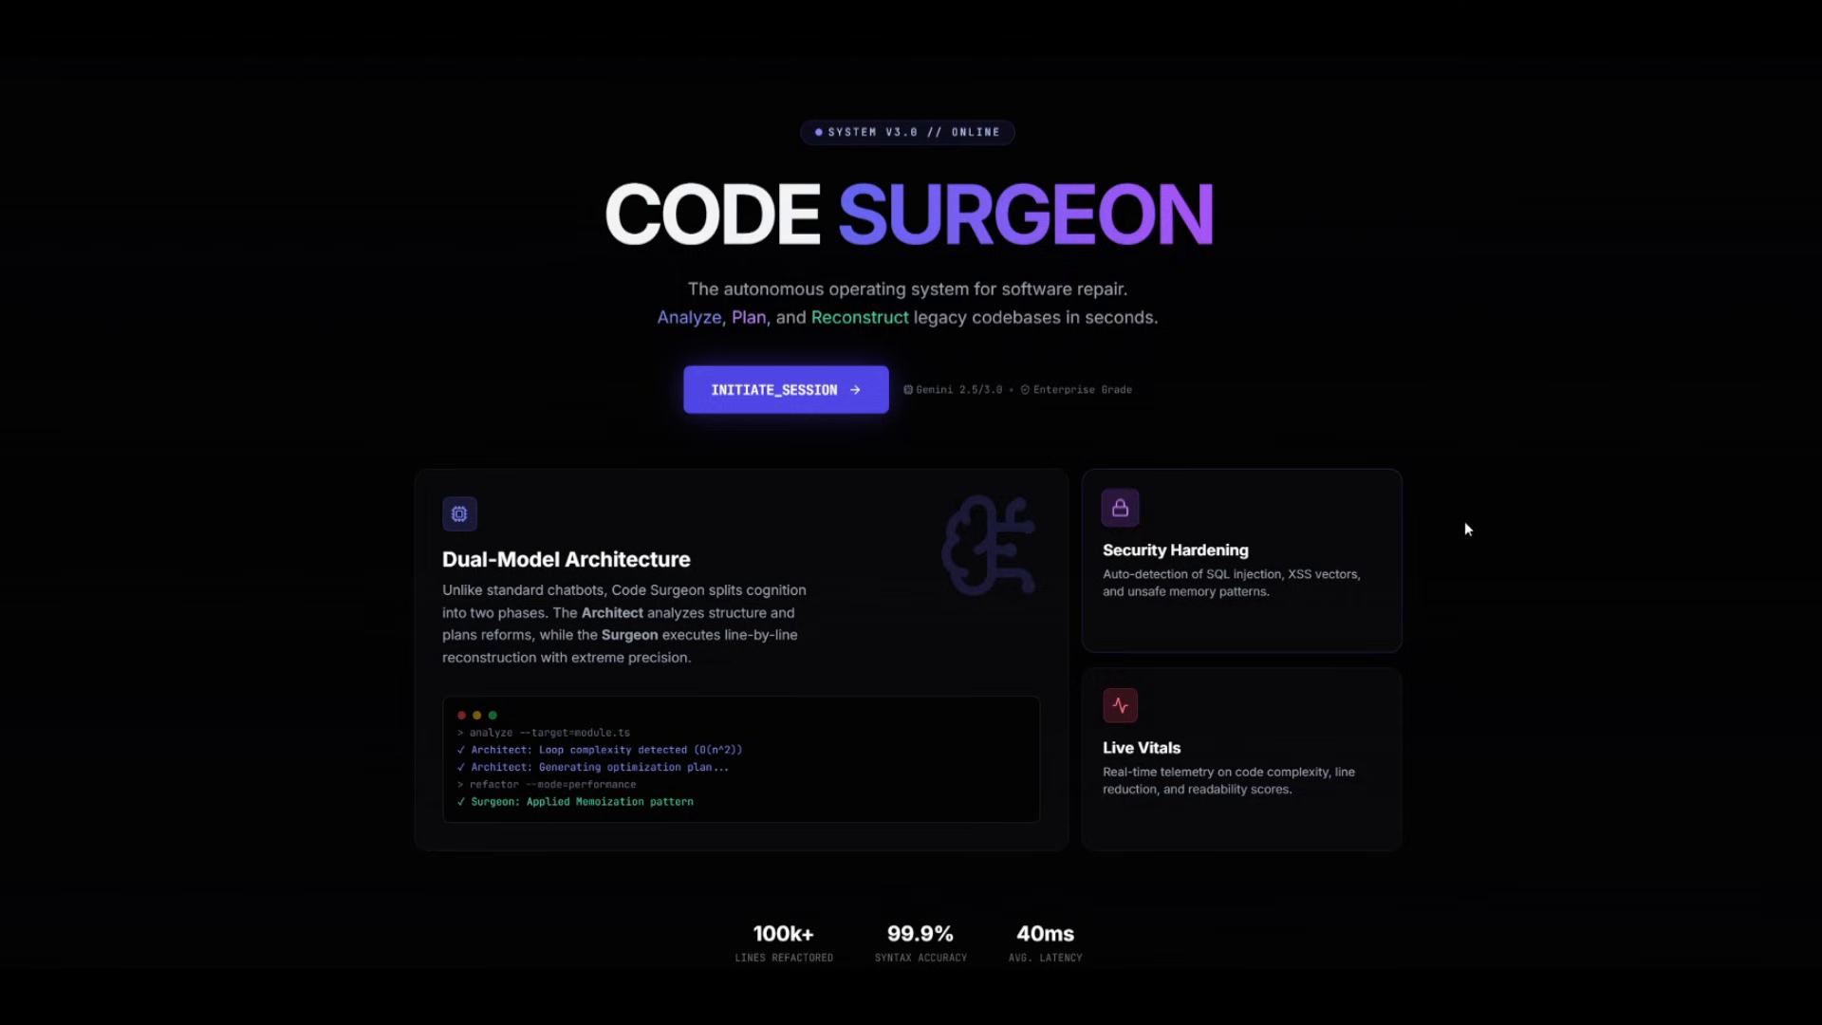
mouse_move(1253, 581)
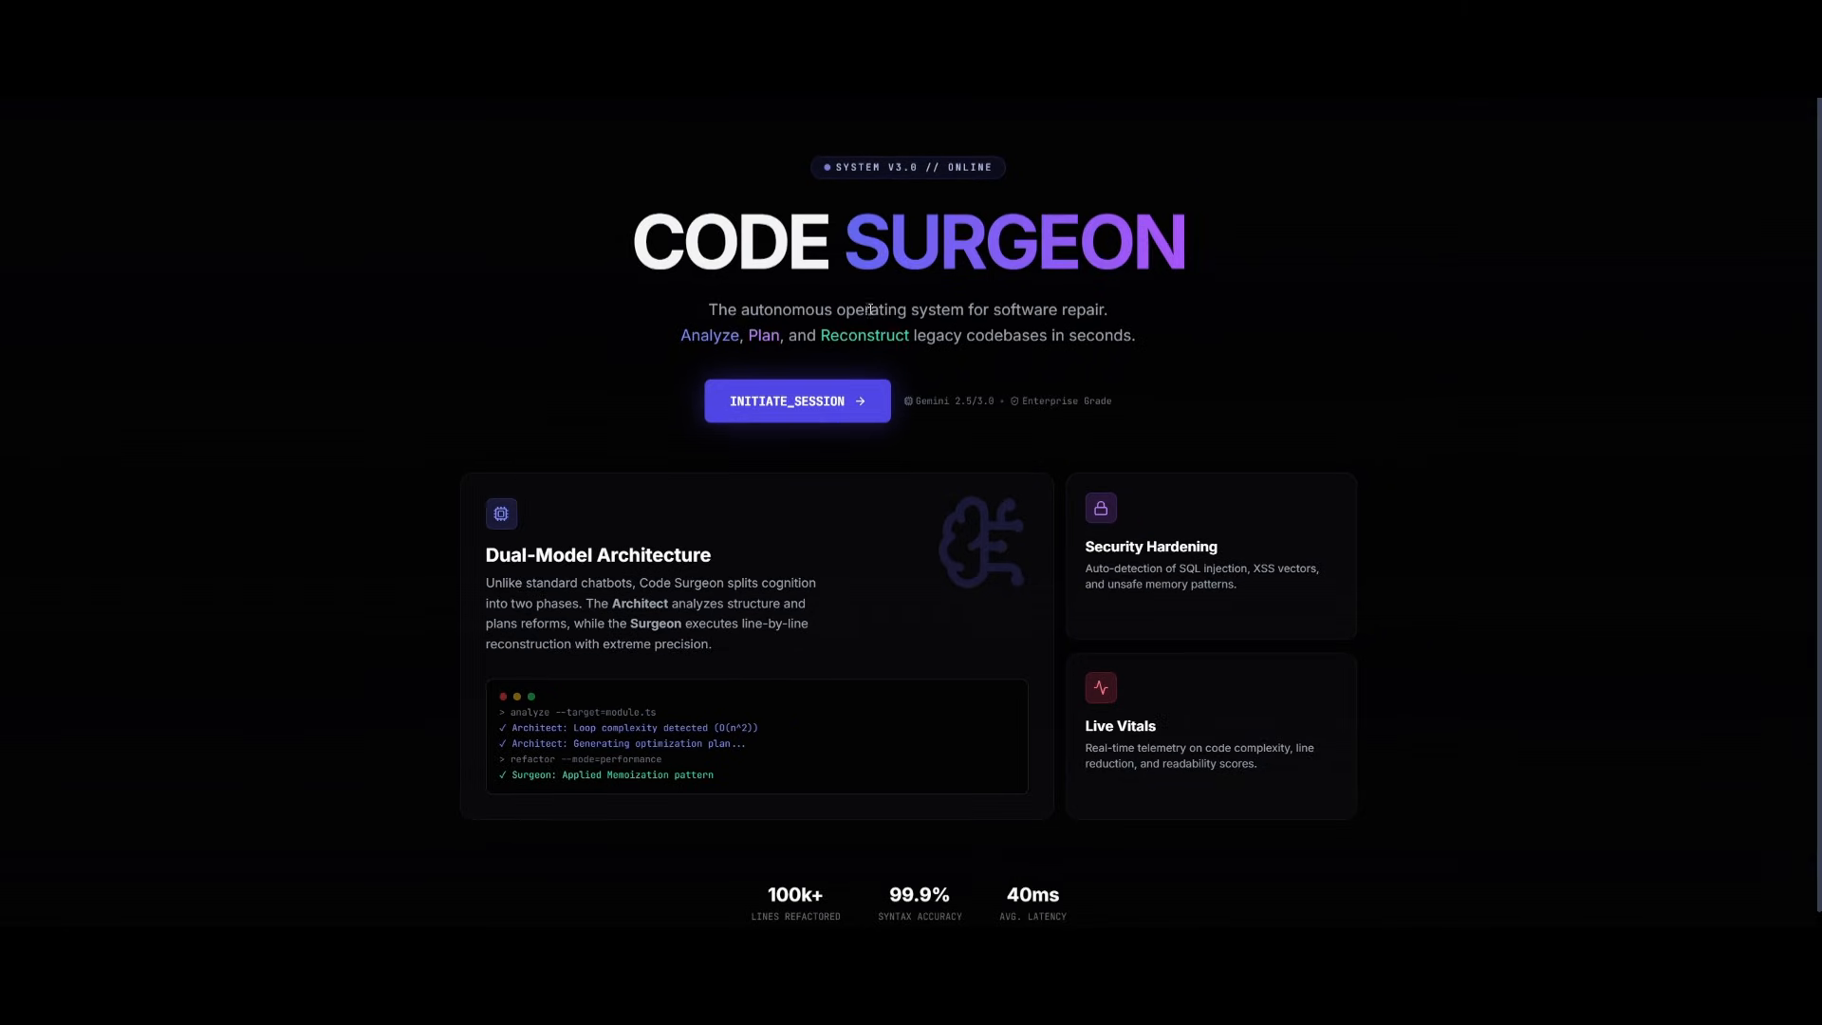
mouse_move(724, 444)
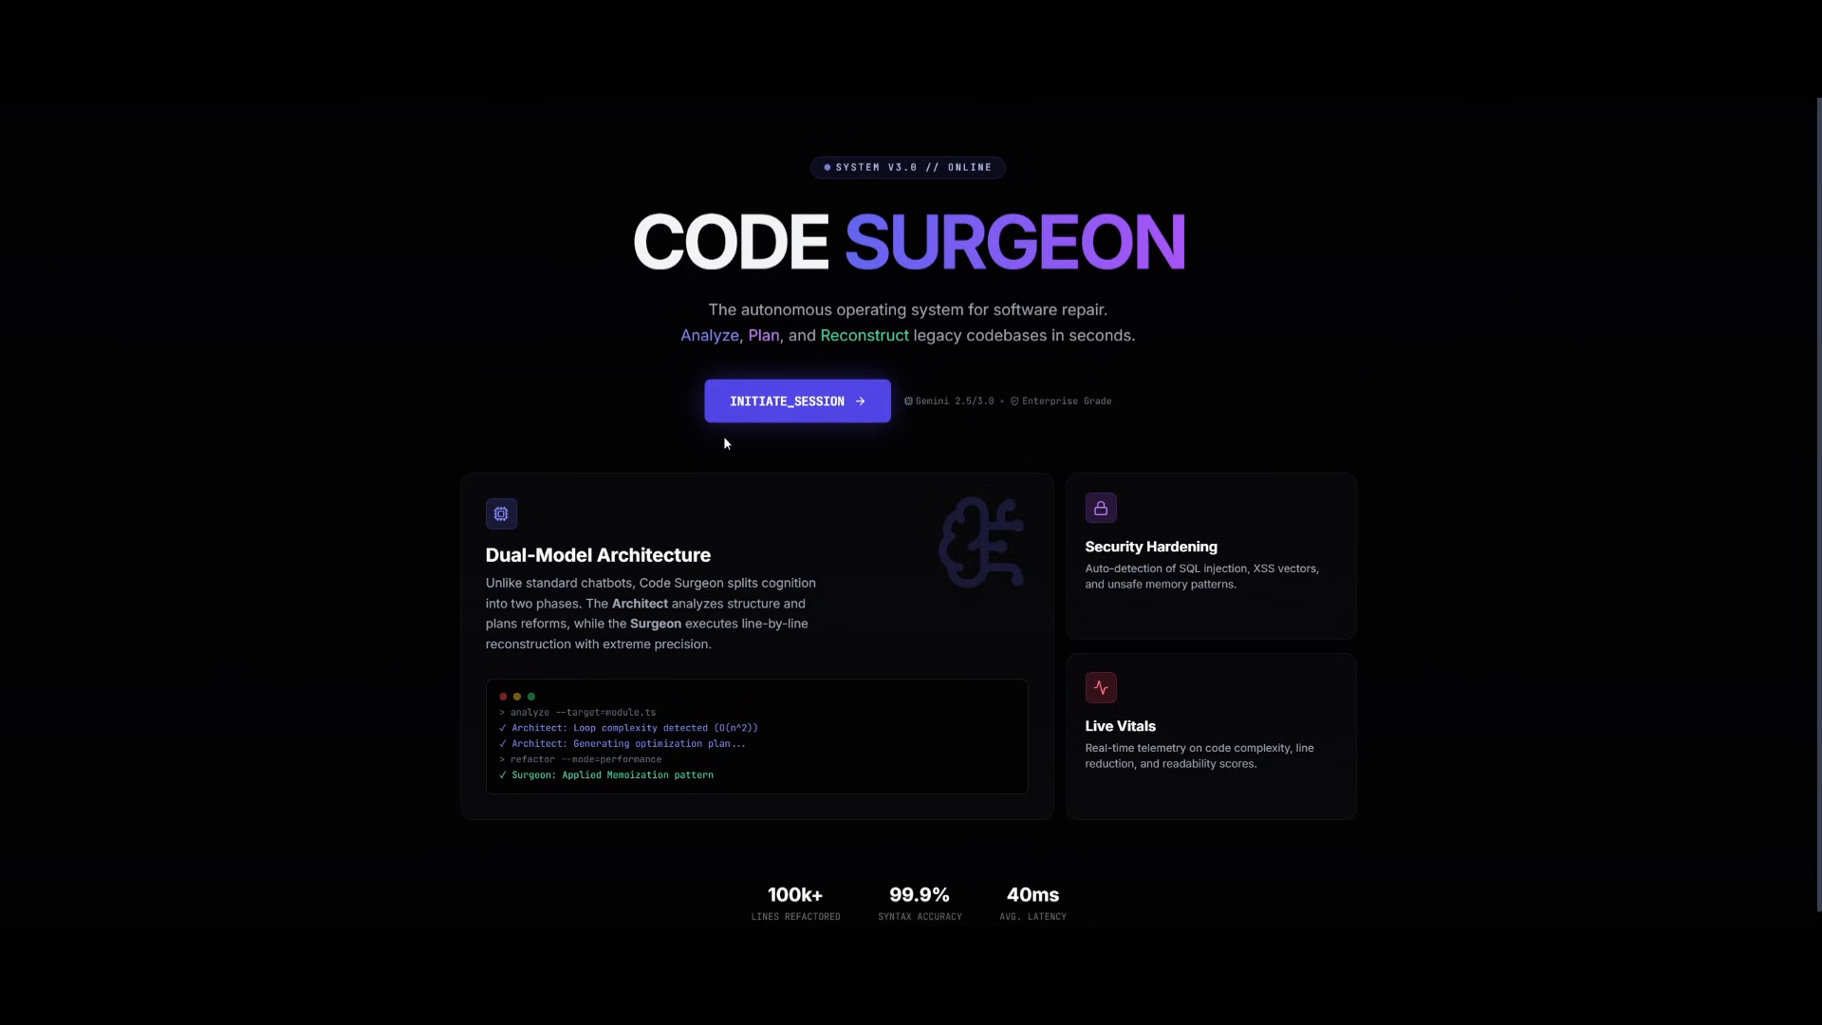
click(797, 400)
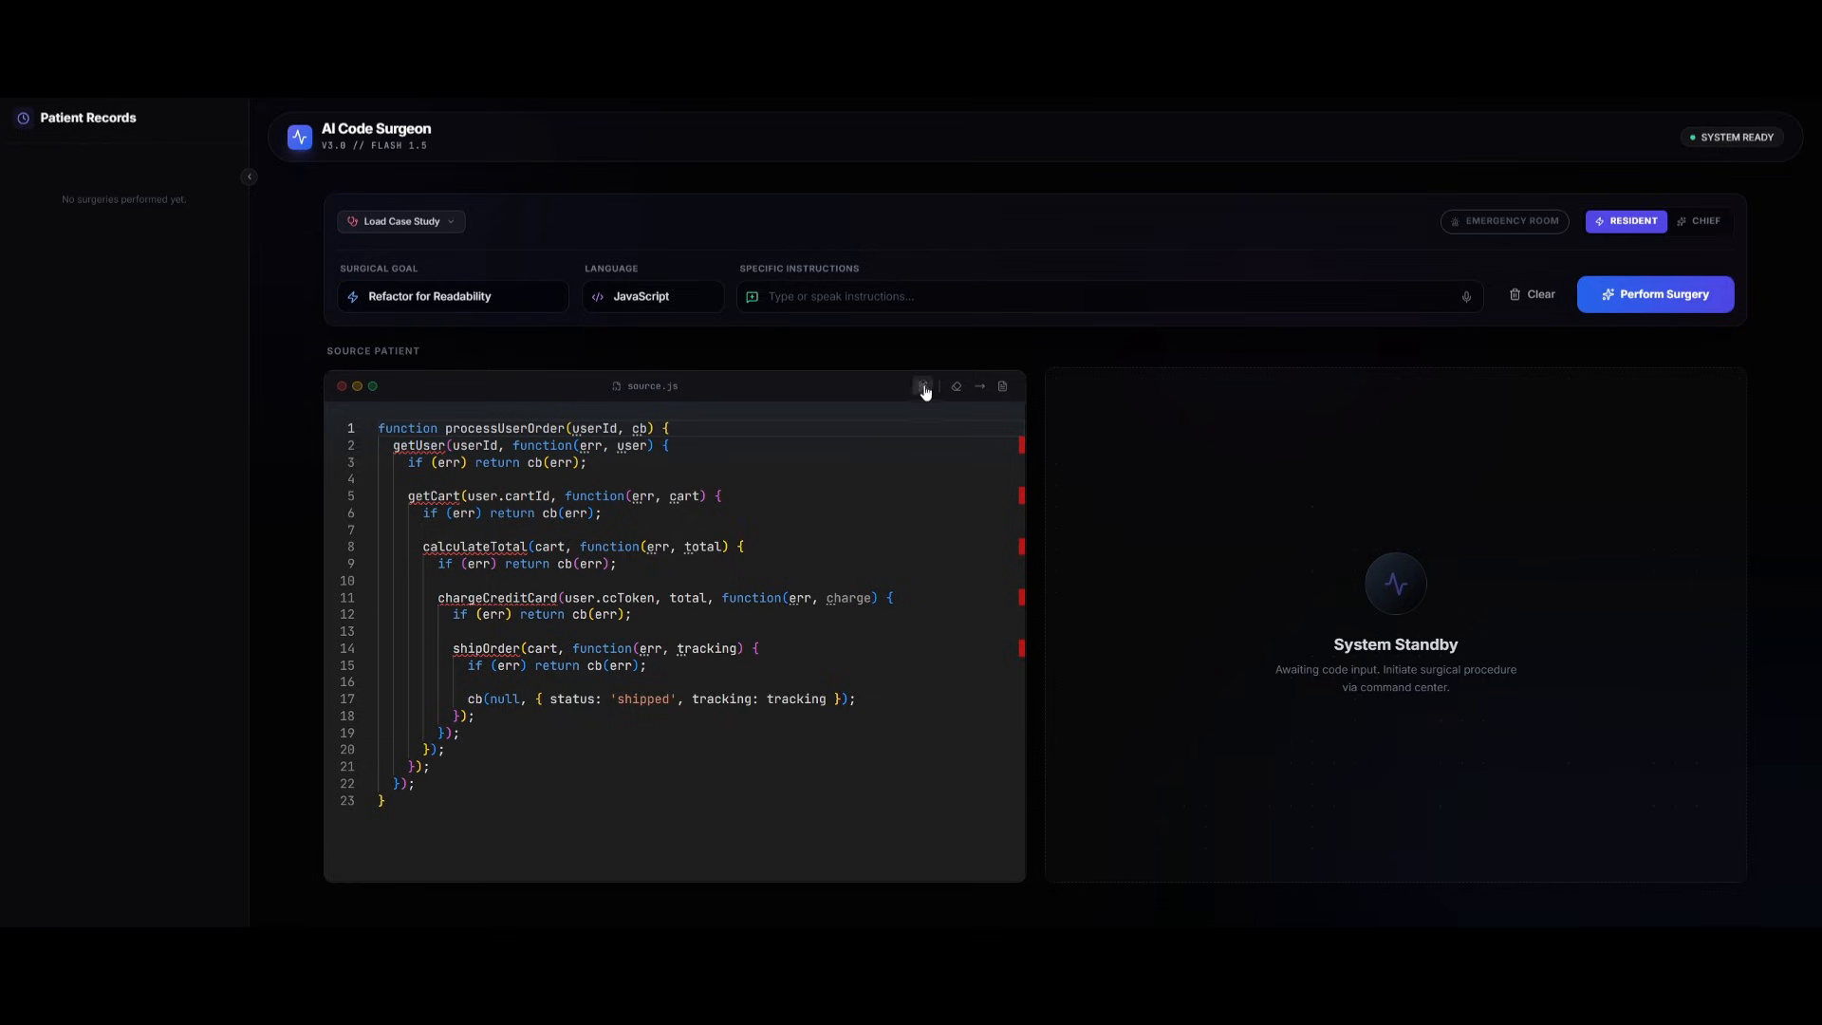
mouse_move(956, 387)
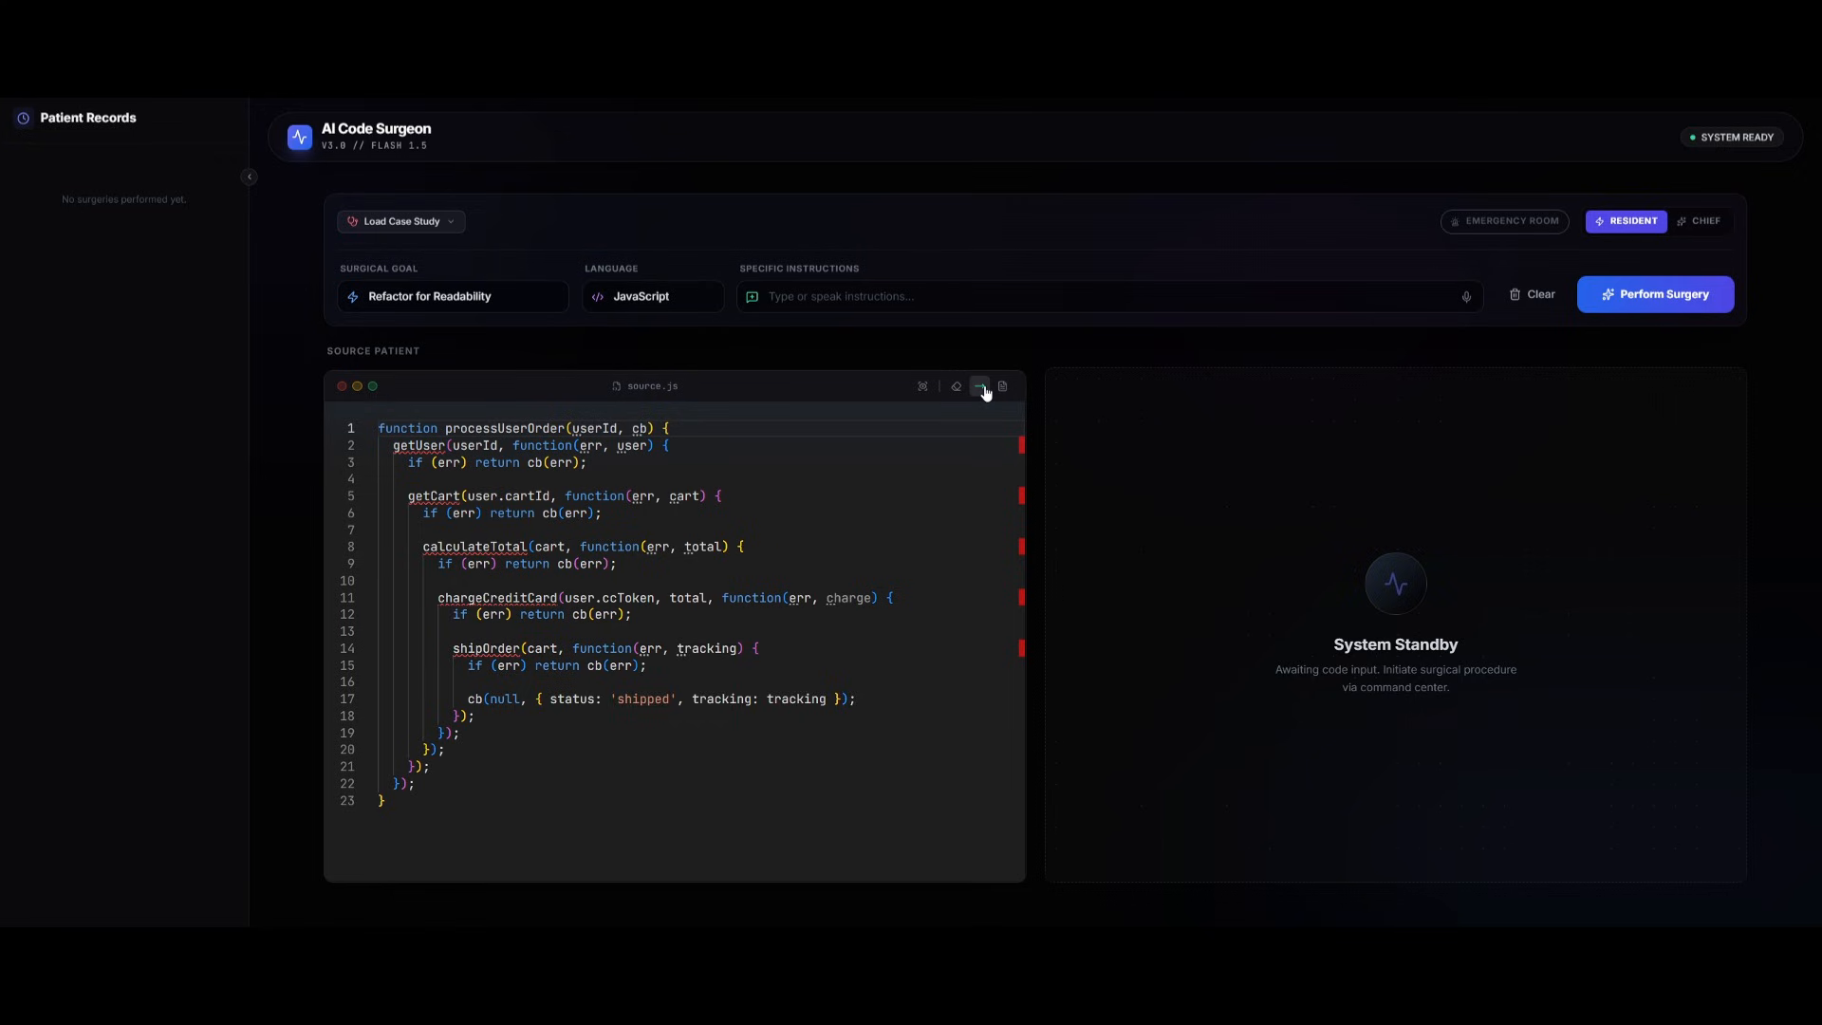
Step: Add an auto-generated documentation header to source.js from the editor toolbar
click(1000, 386)
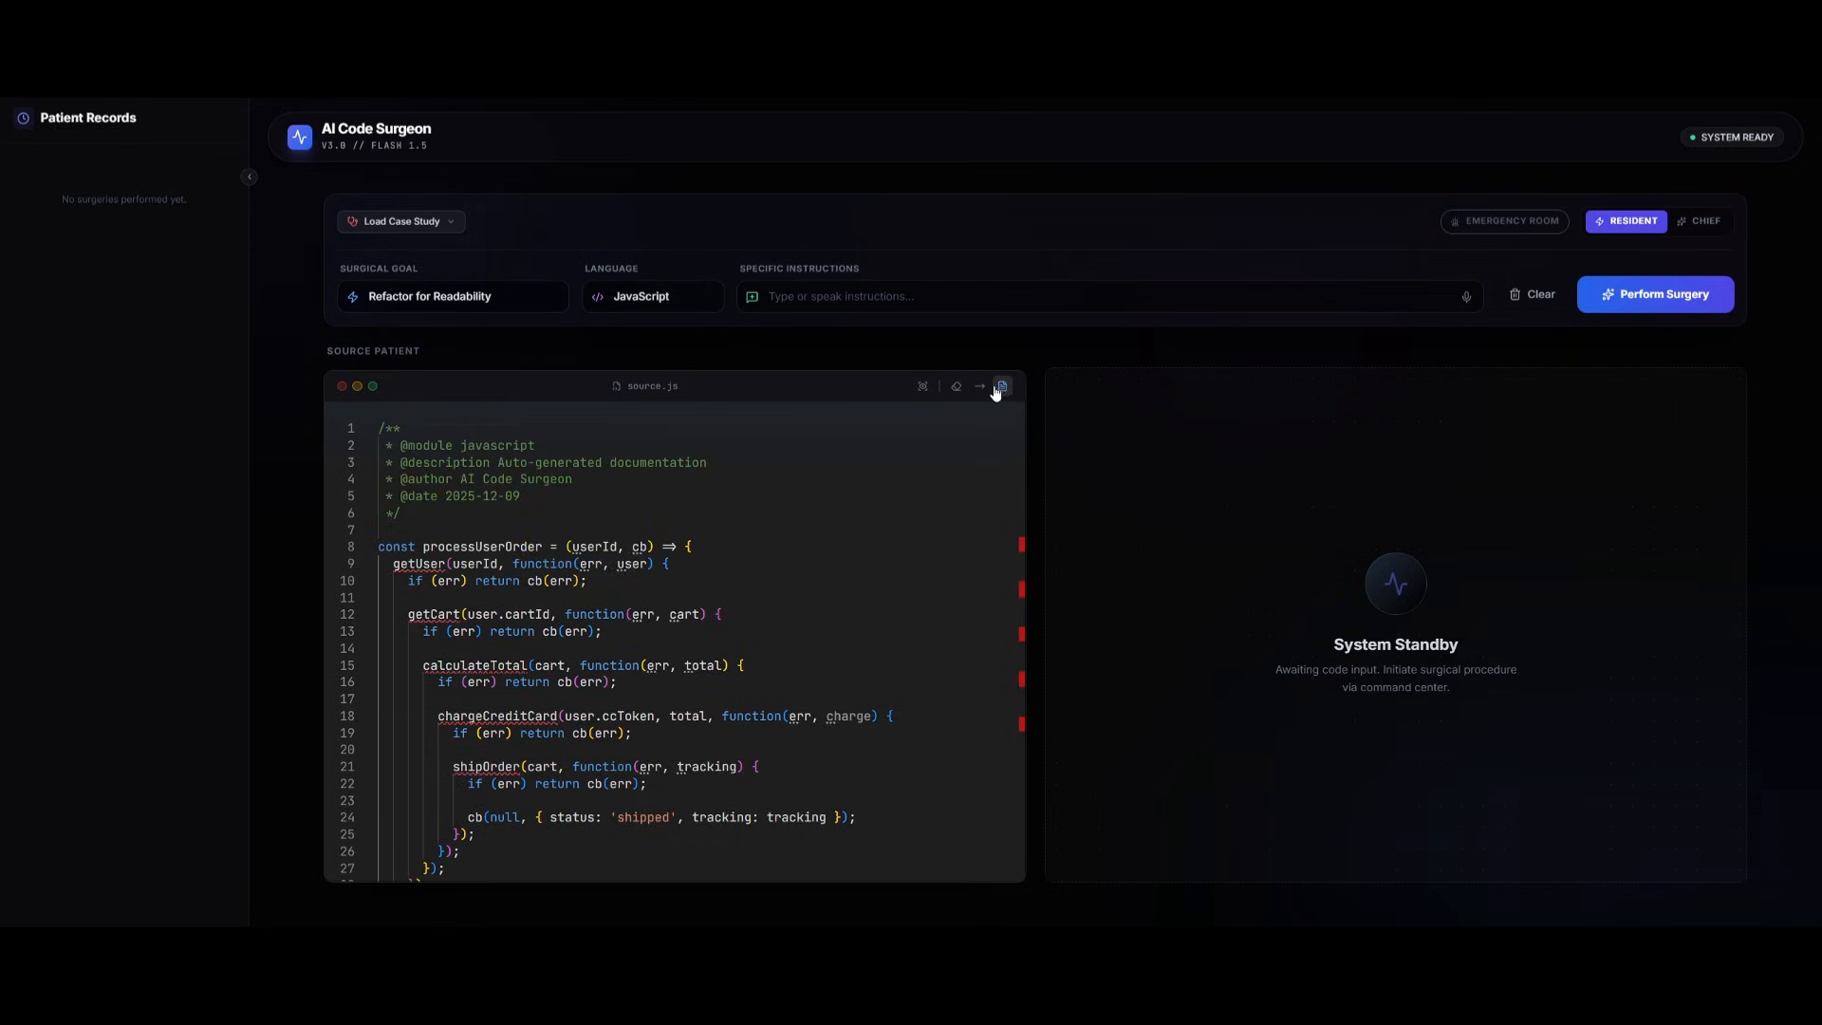
Step: Keep Increase Security as the surgical goal and scroll through the Original vs Improved diff
click(1656, 294)
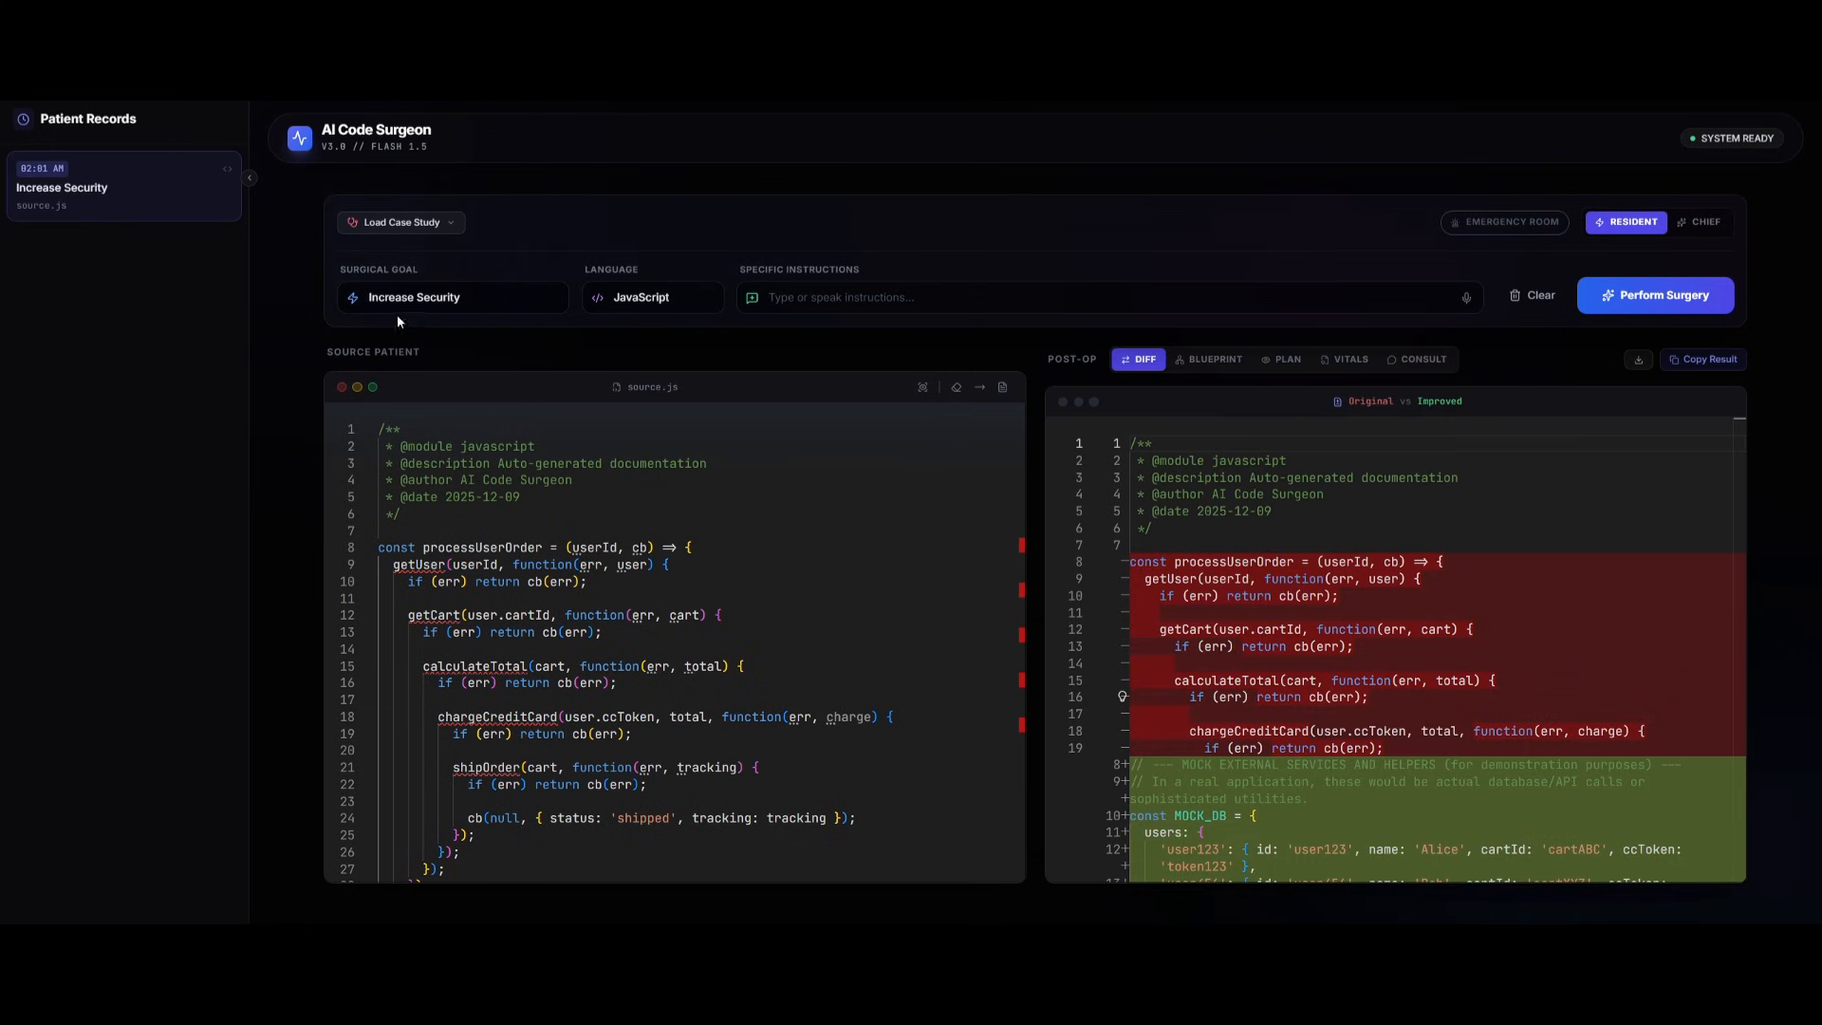
click(454, 296)
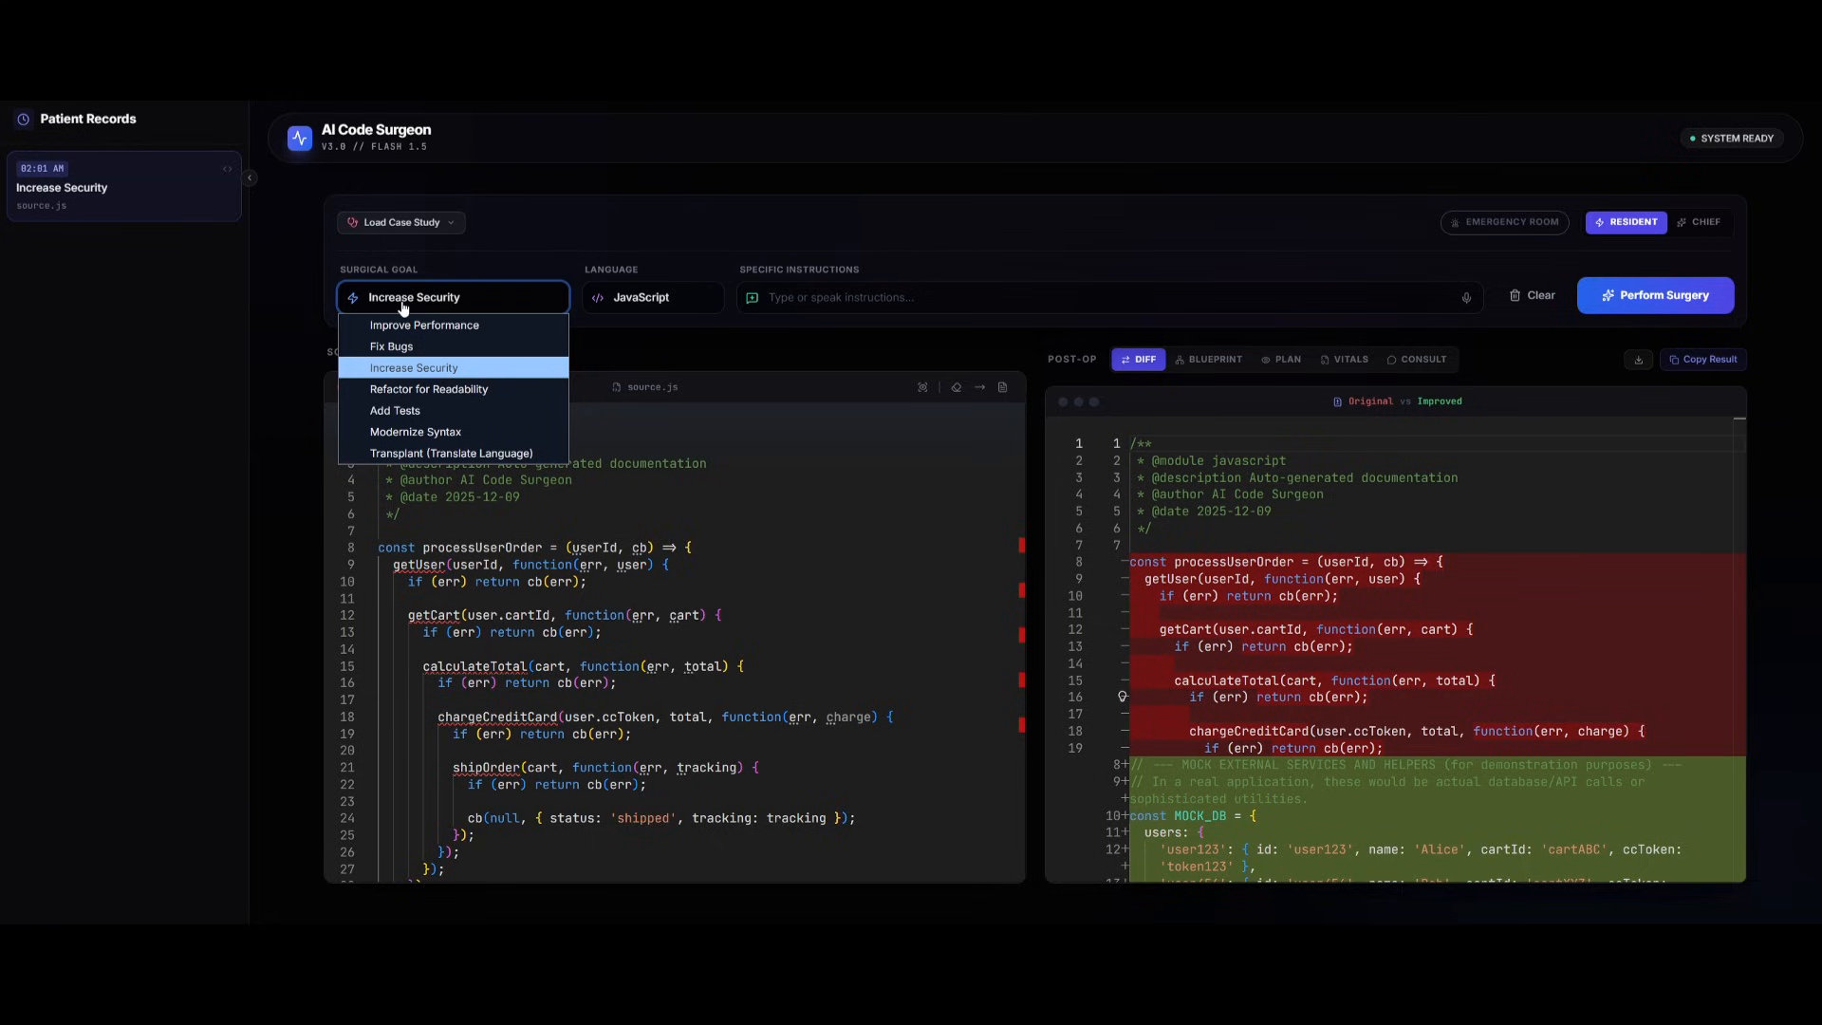
click(414, 367)
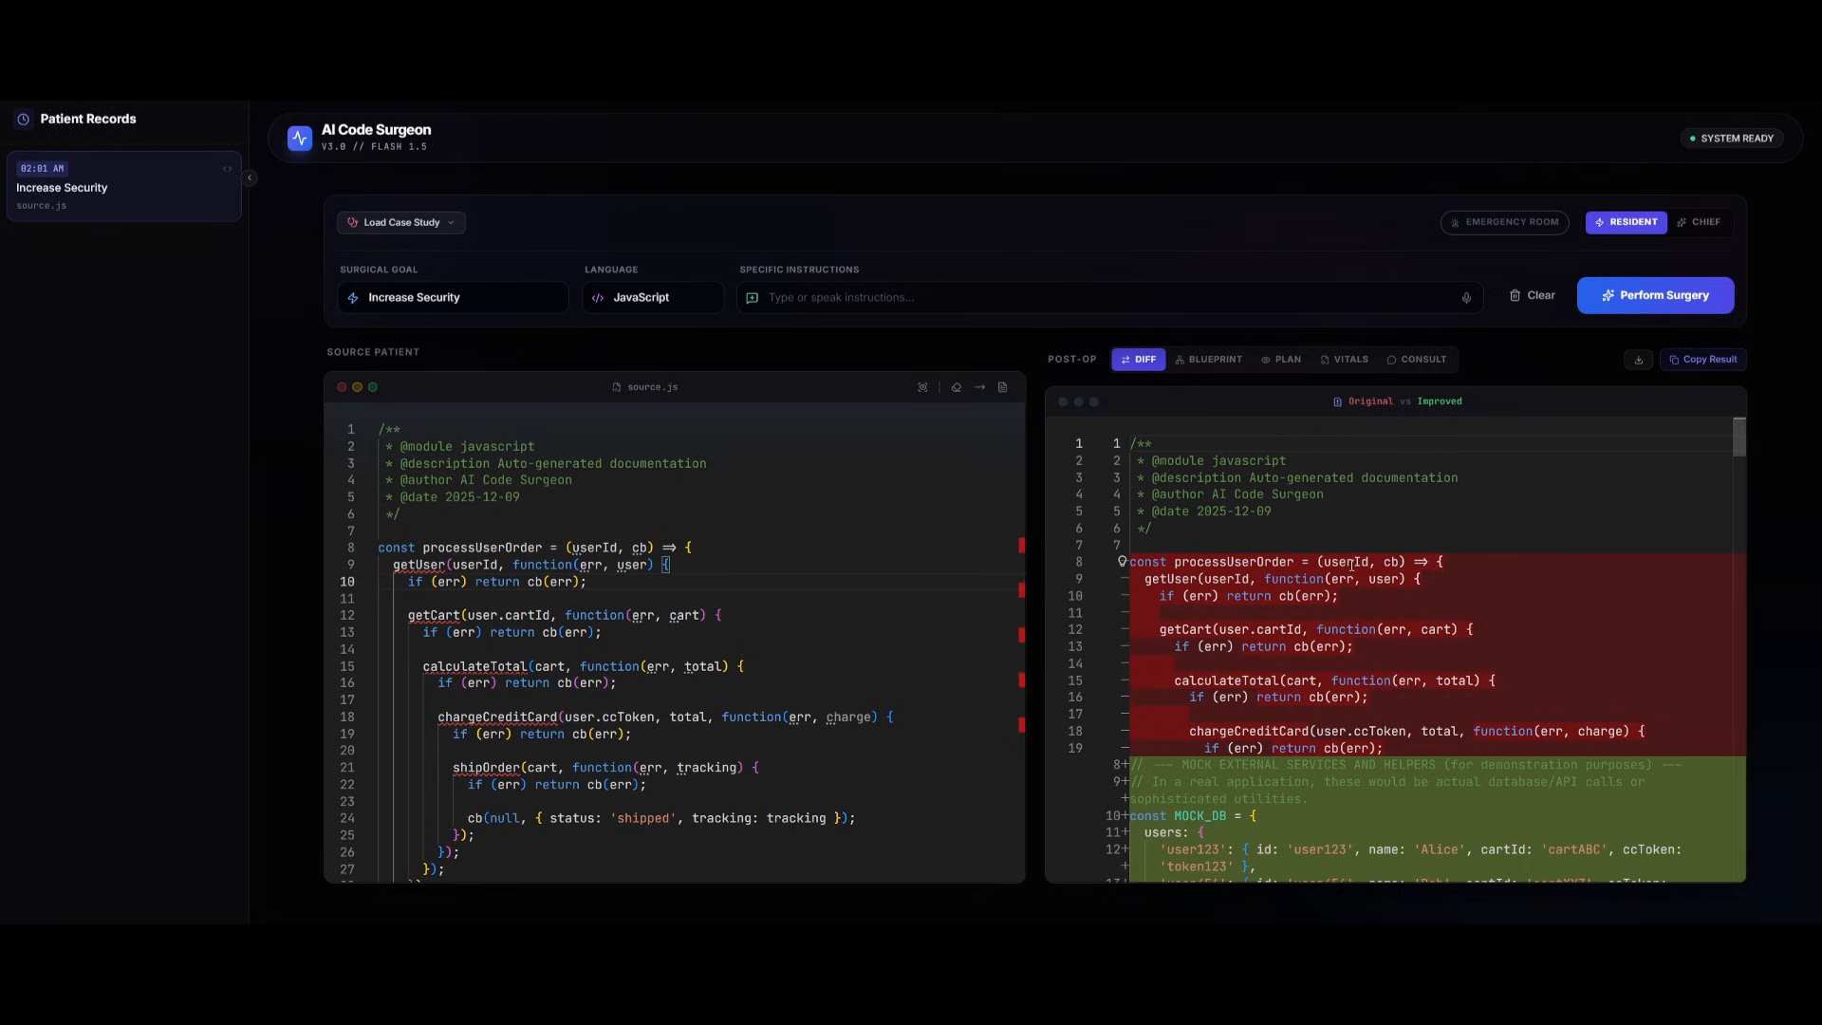
scroll(down, 3)
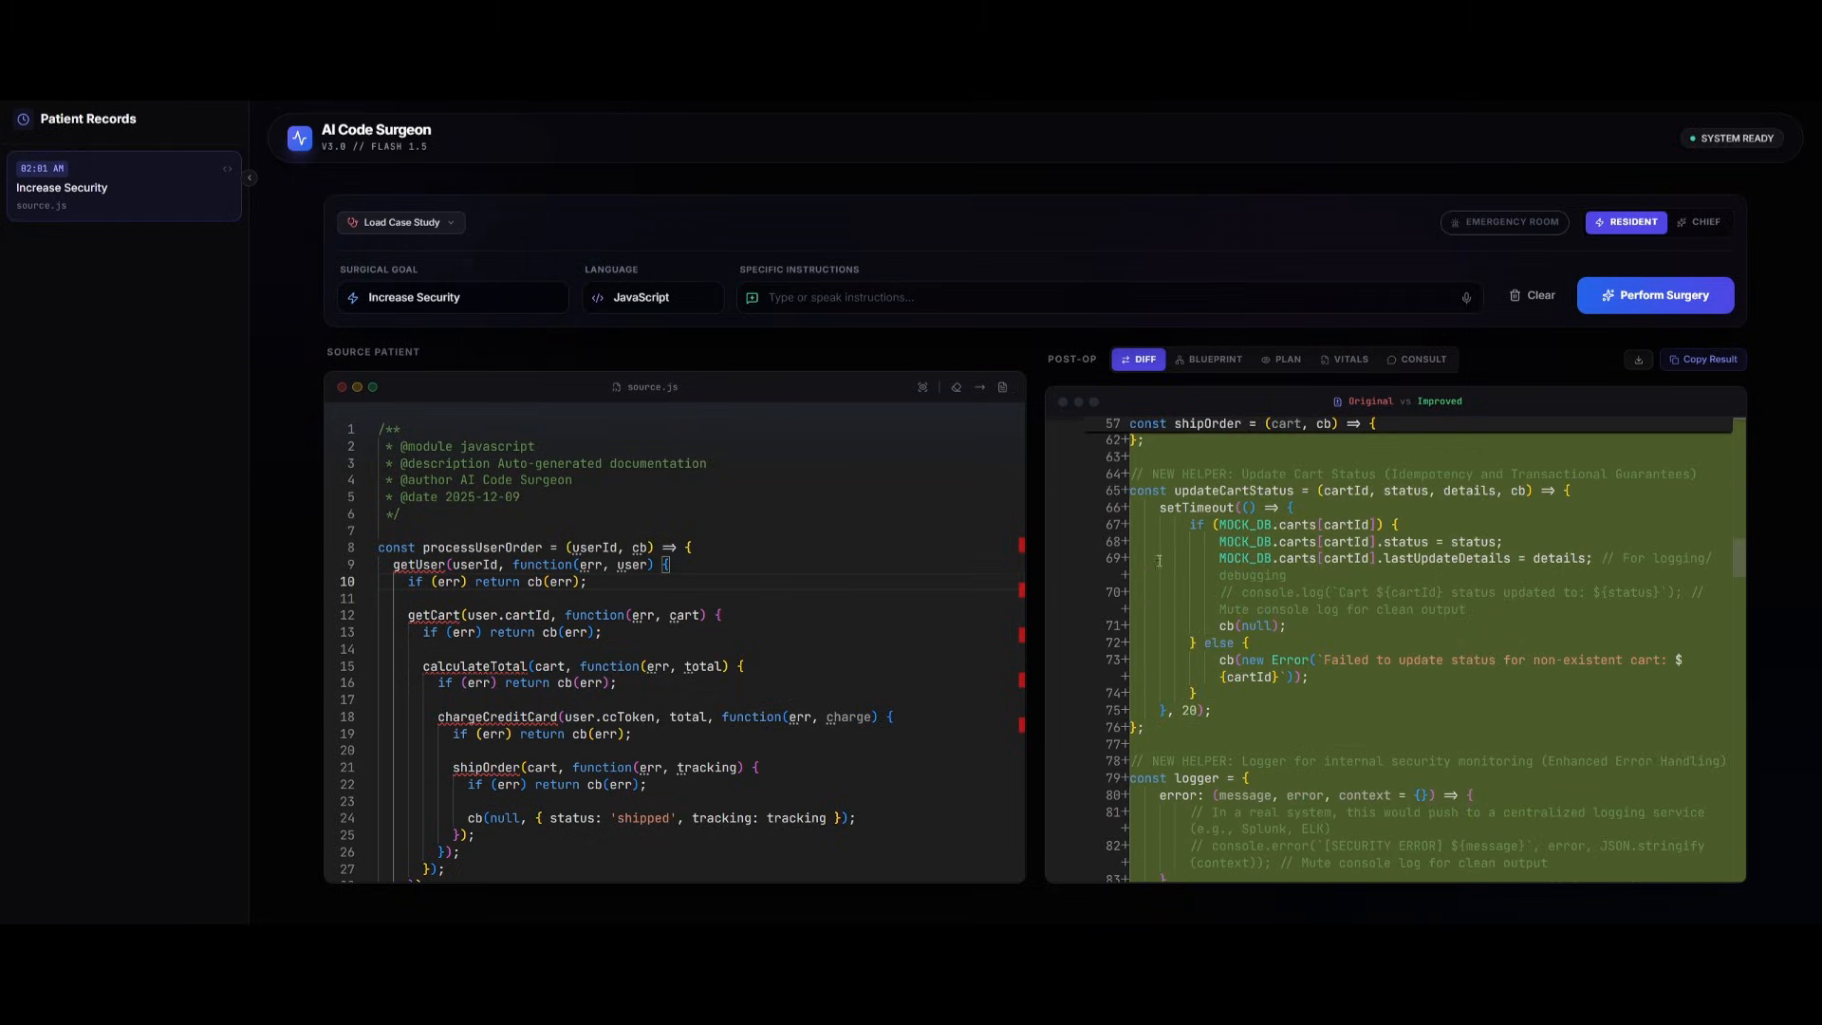
scroll(up, 3)
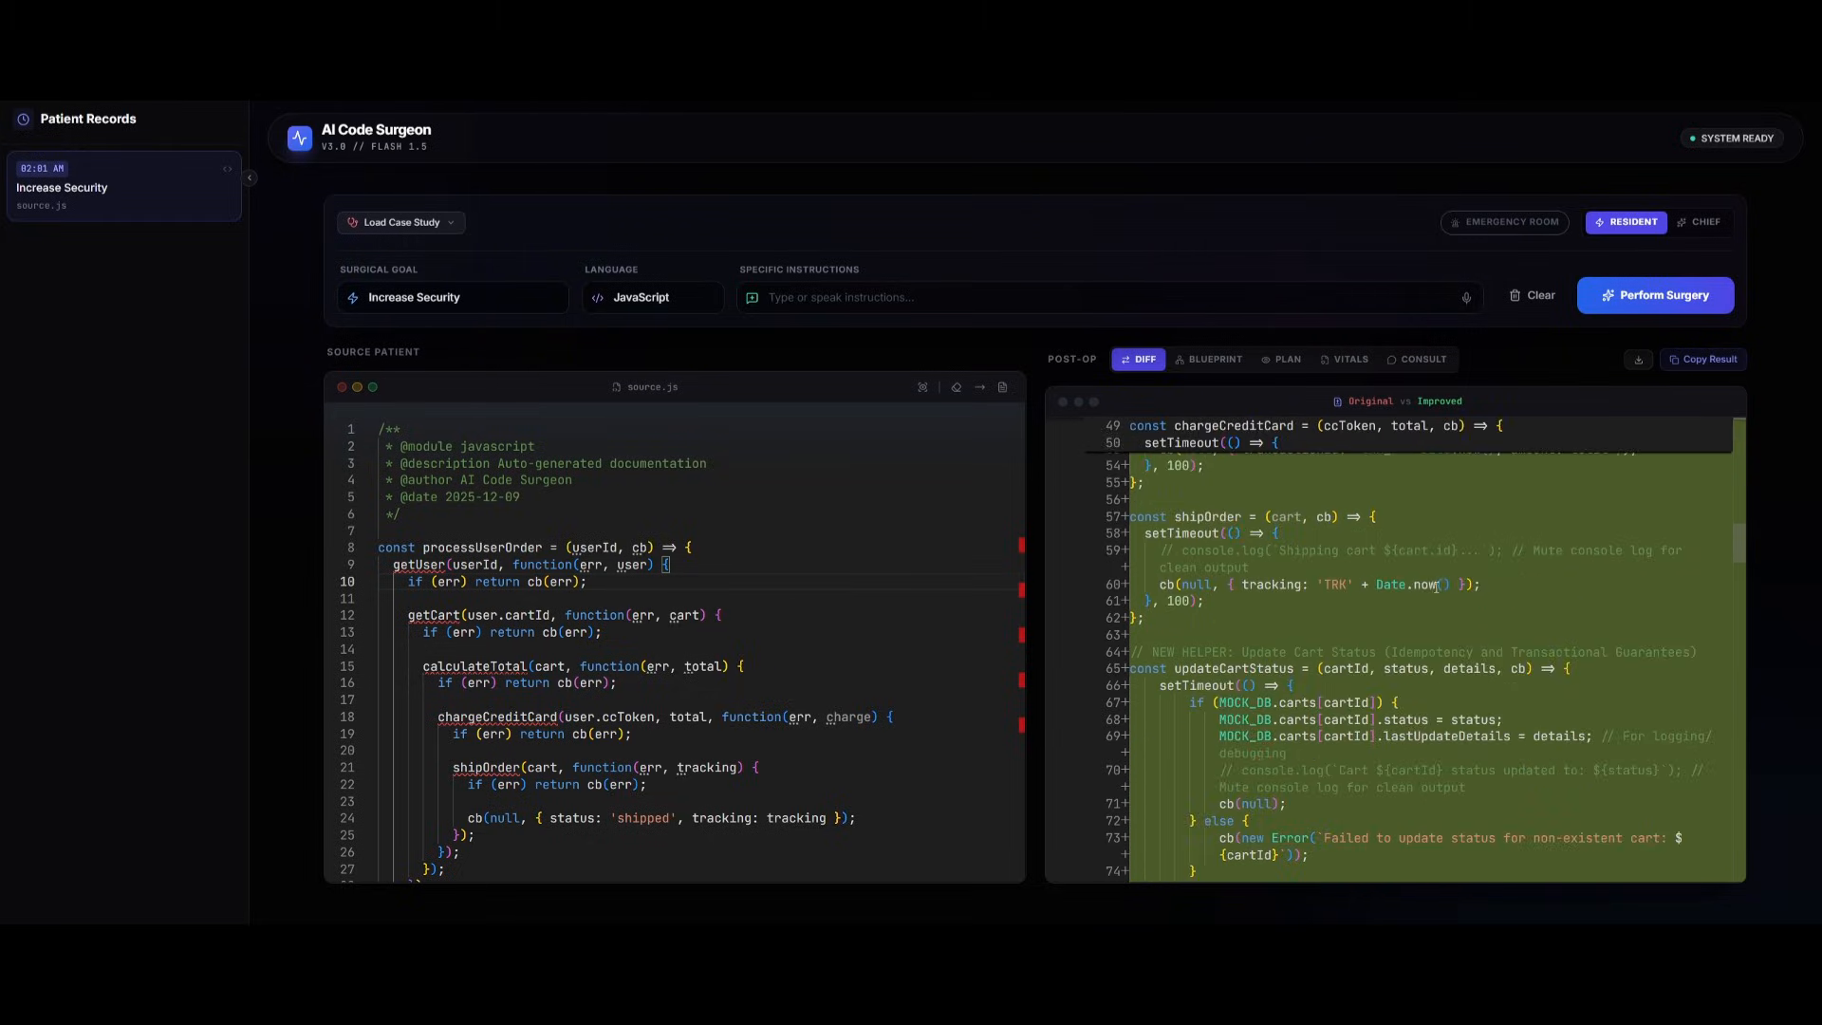
scroll(up, 3)
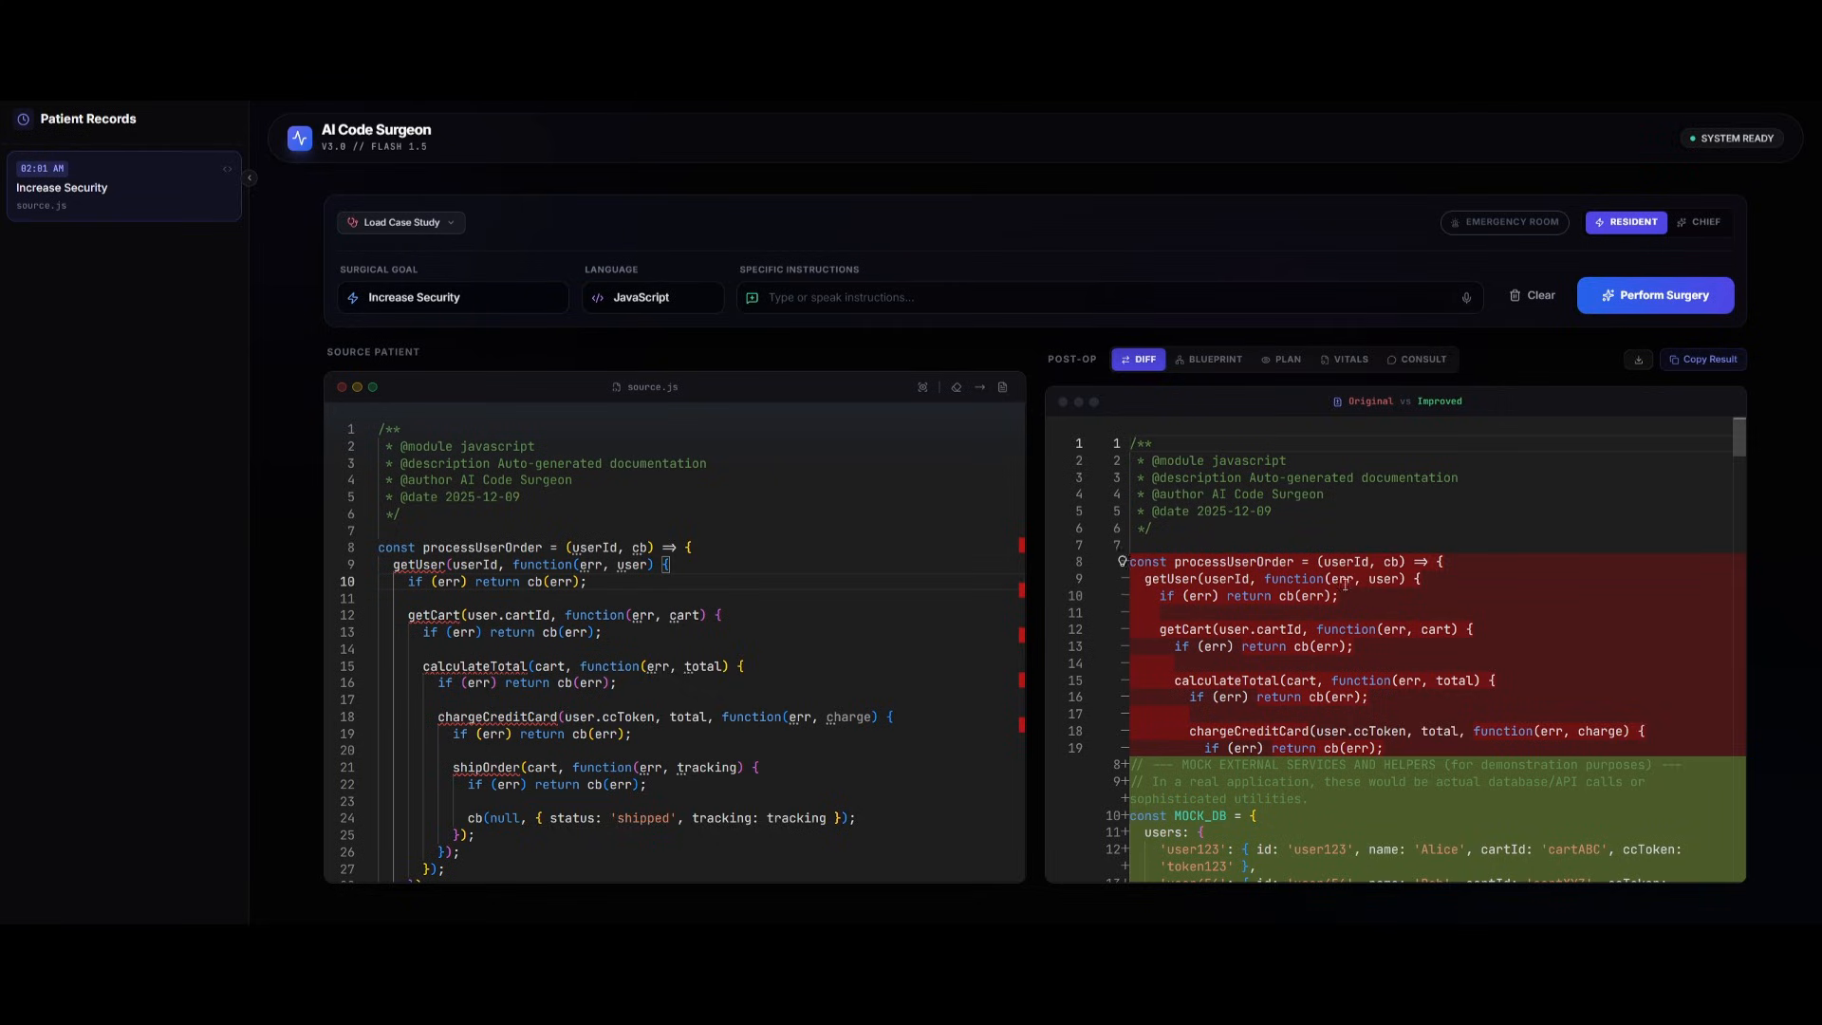
mouse_move(1223, 379)
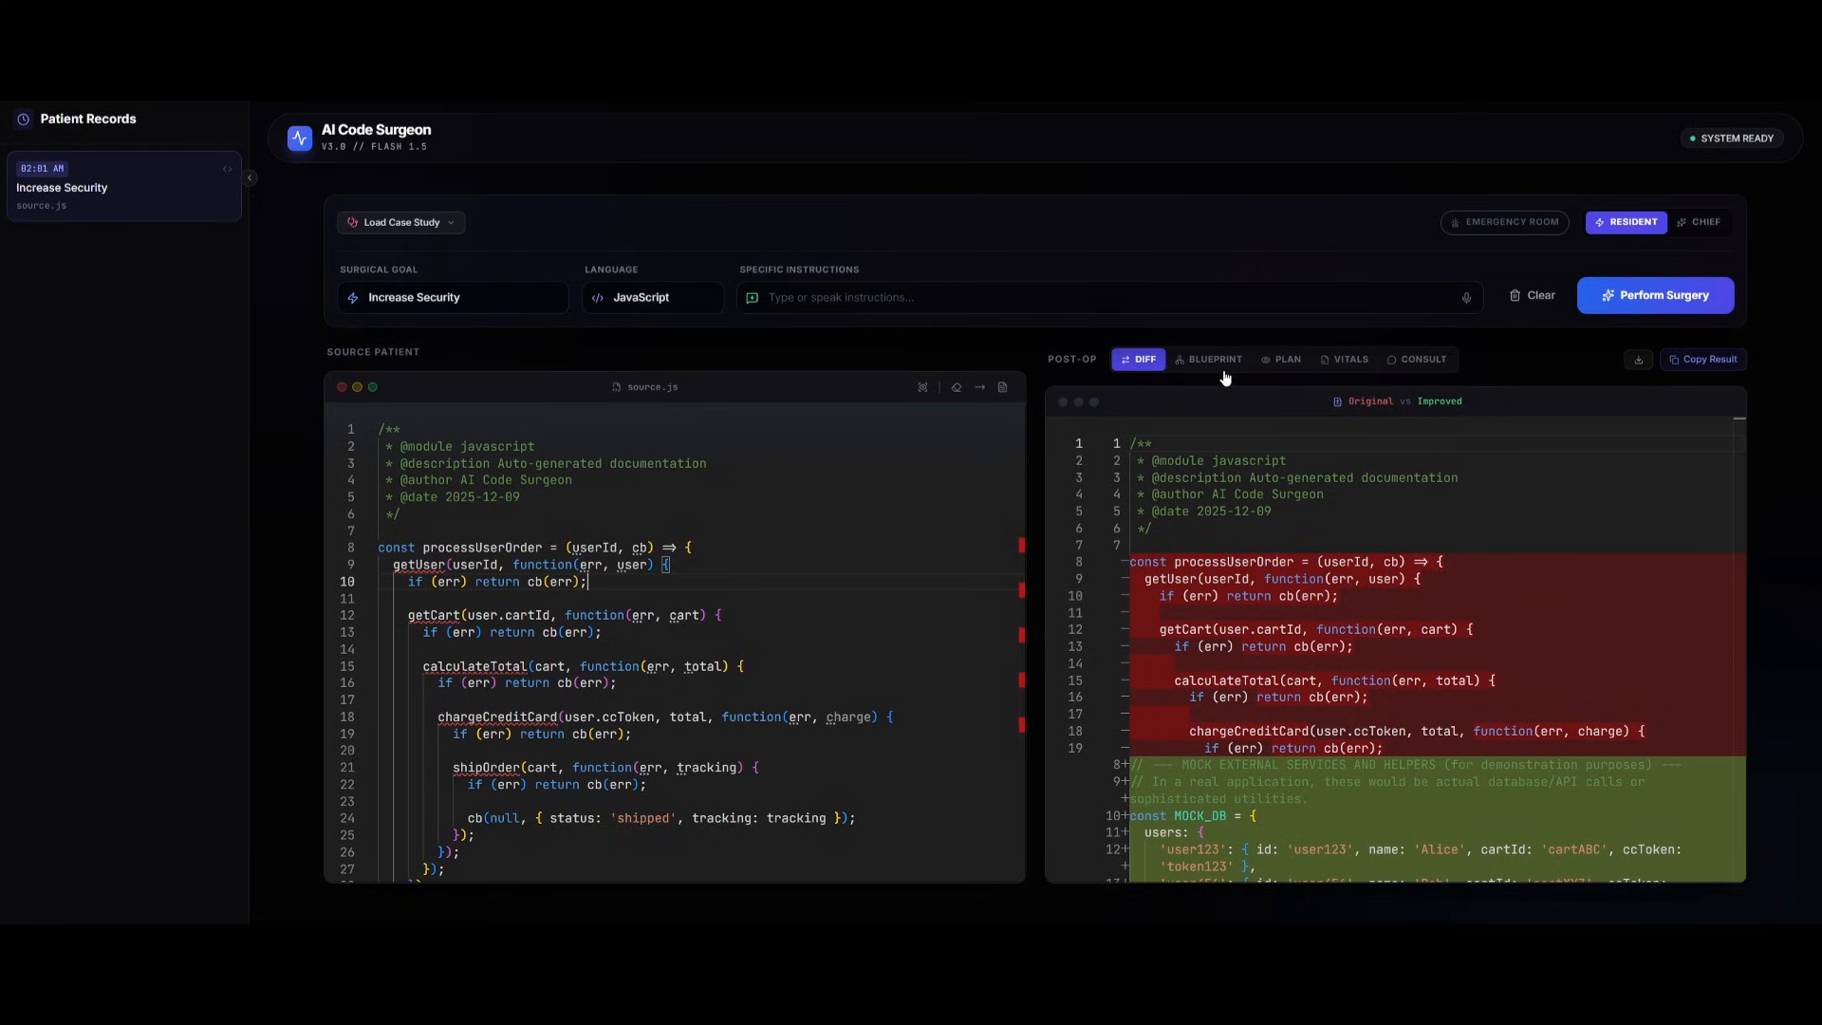
Step: View the Blueprint, Plan and Vitals tabs, then open the Consult chat
click(1208, 359)
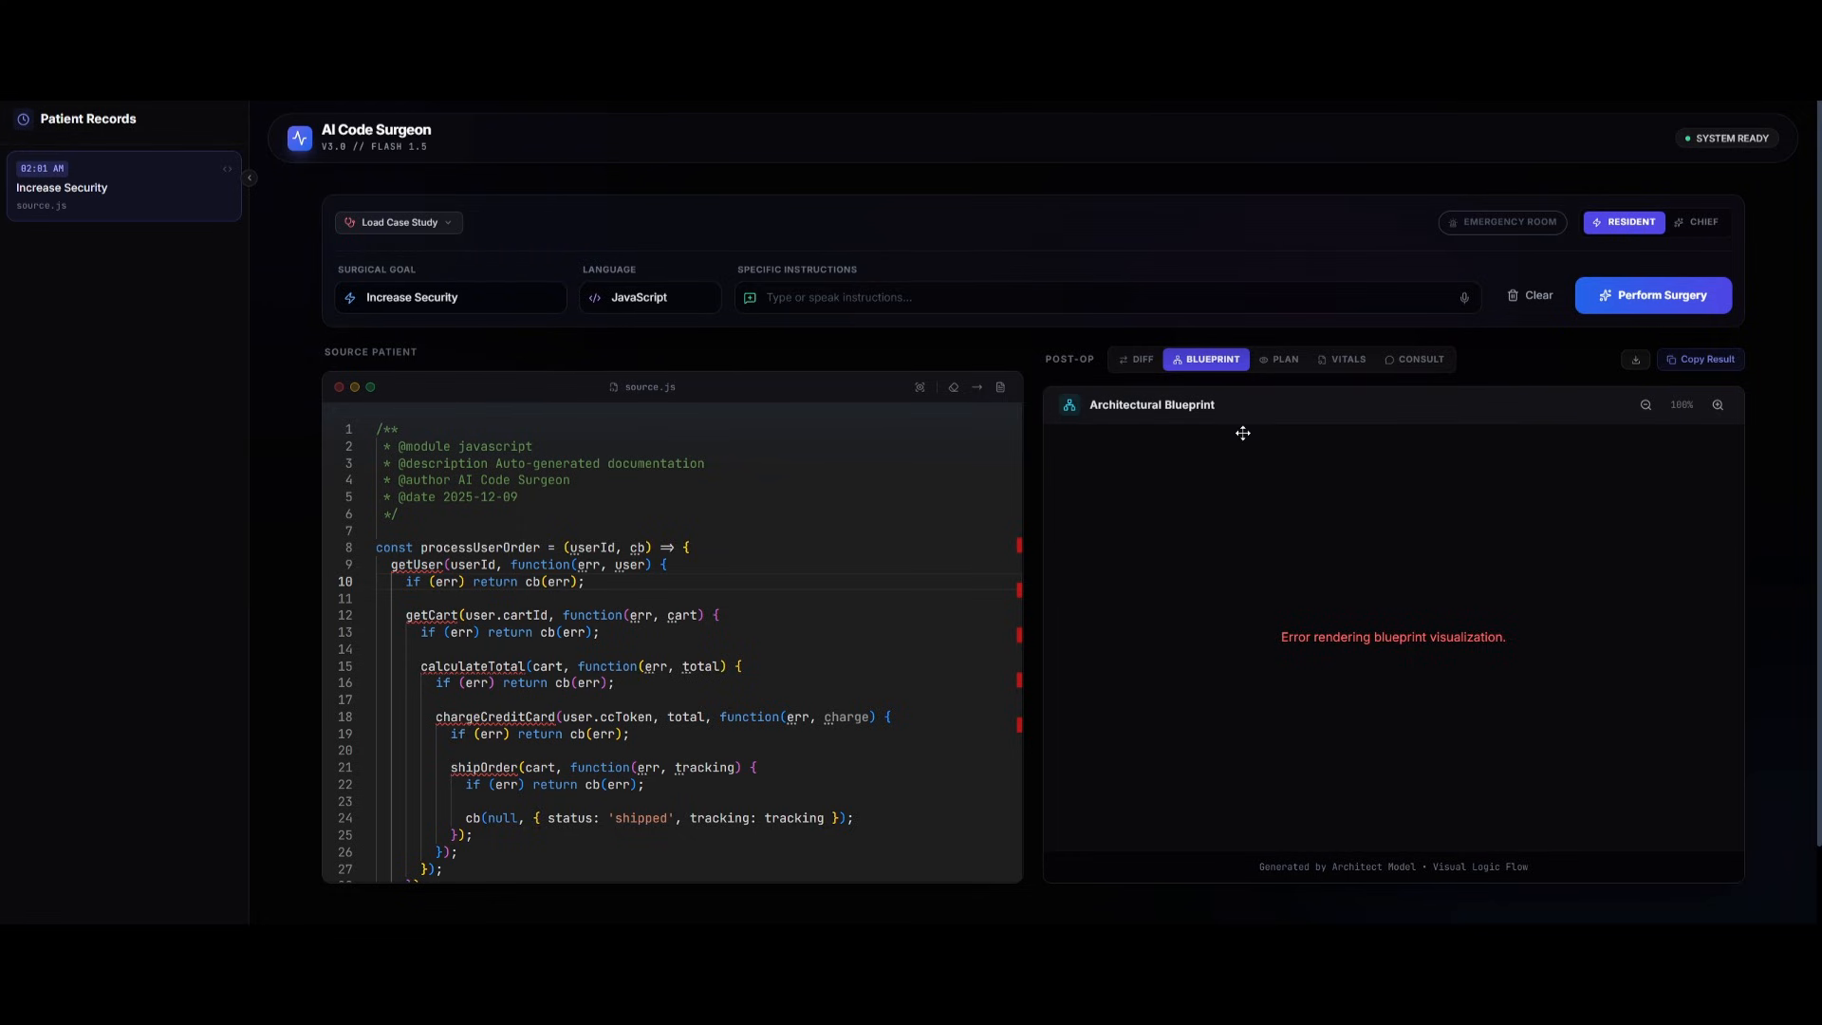
mouse_move(1289, 555)
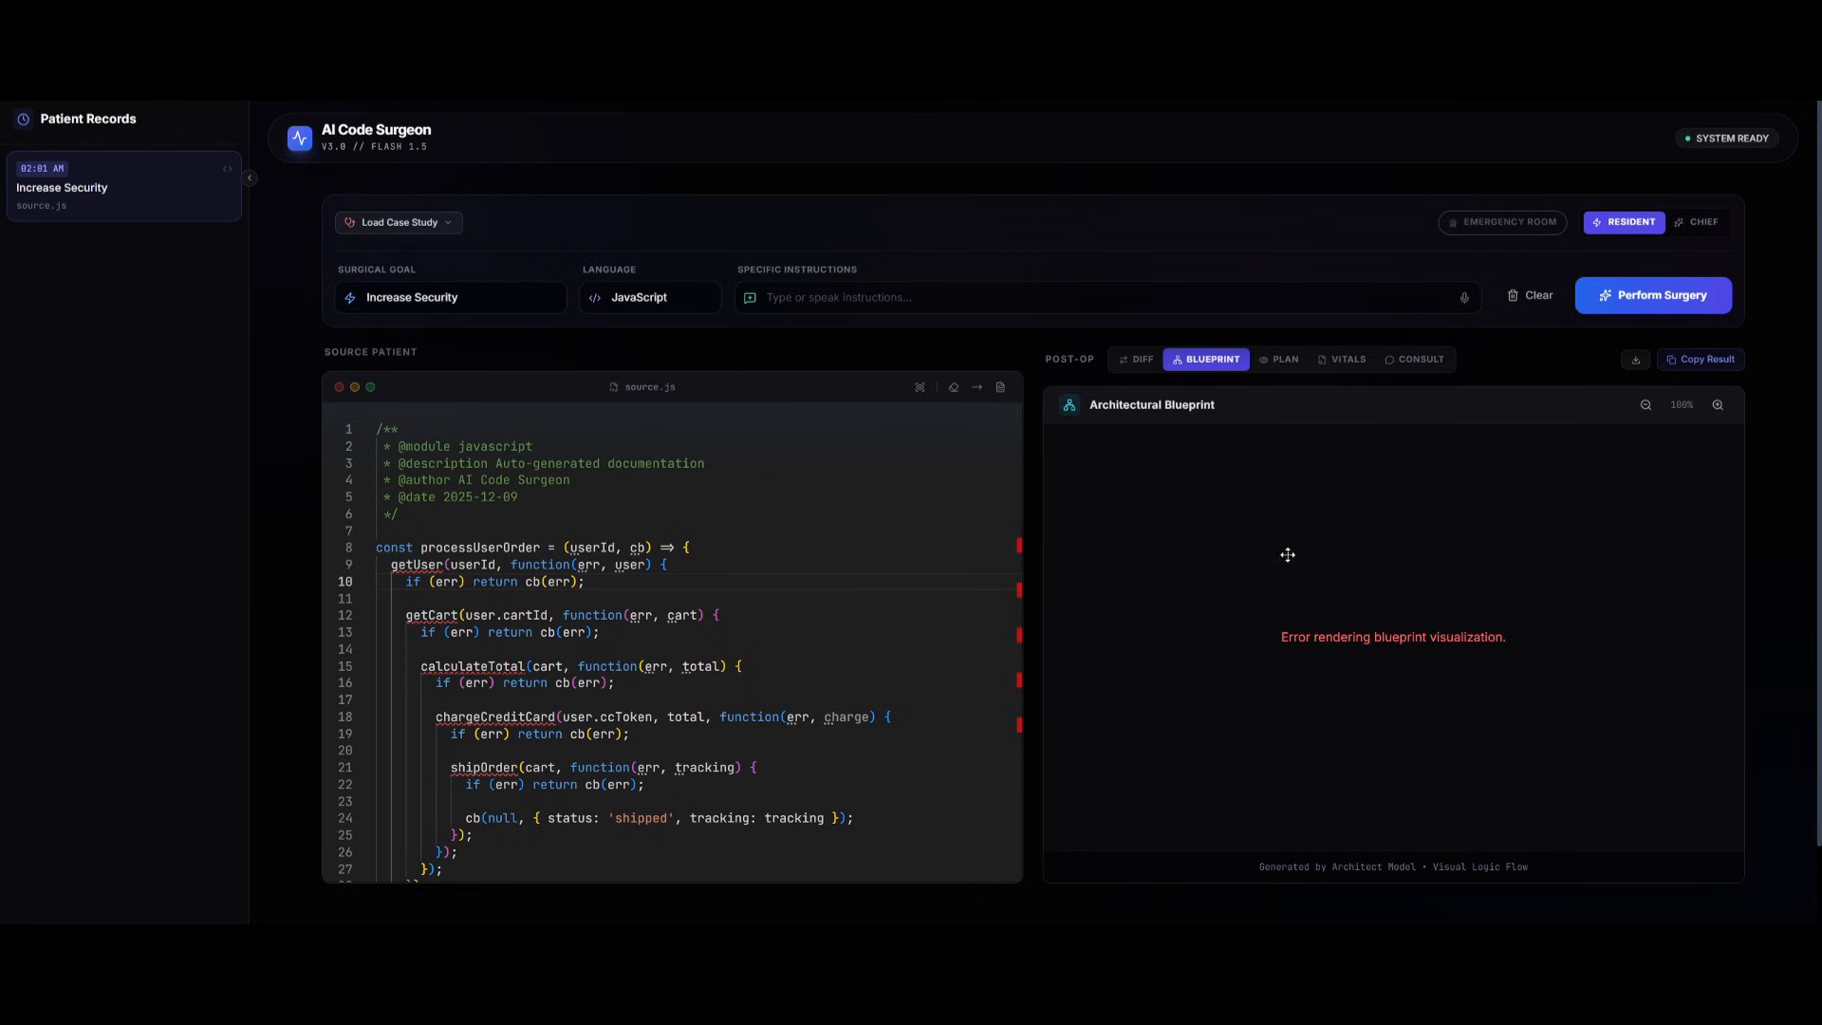
click(1281, 358)
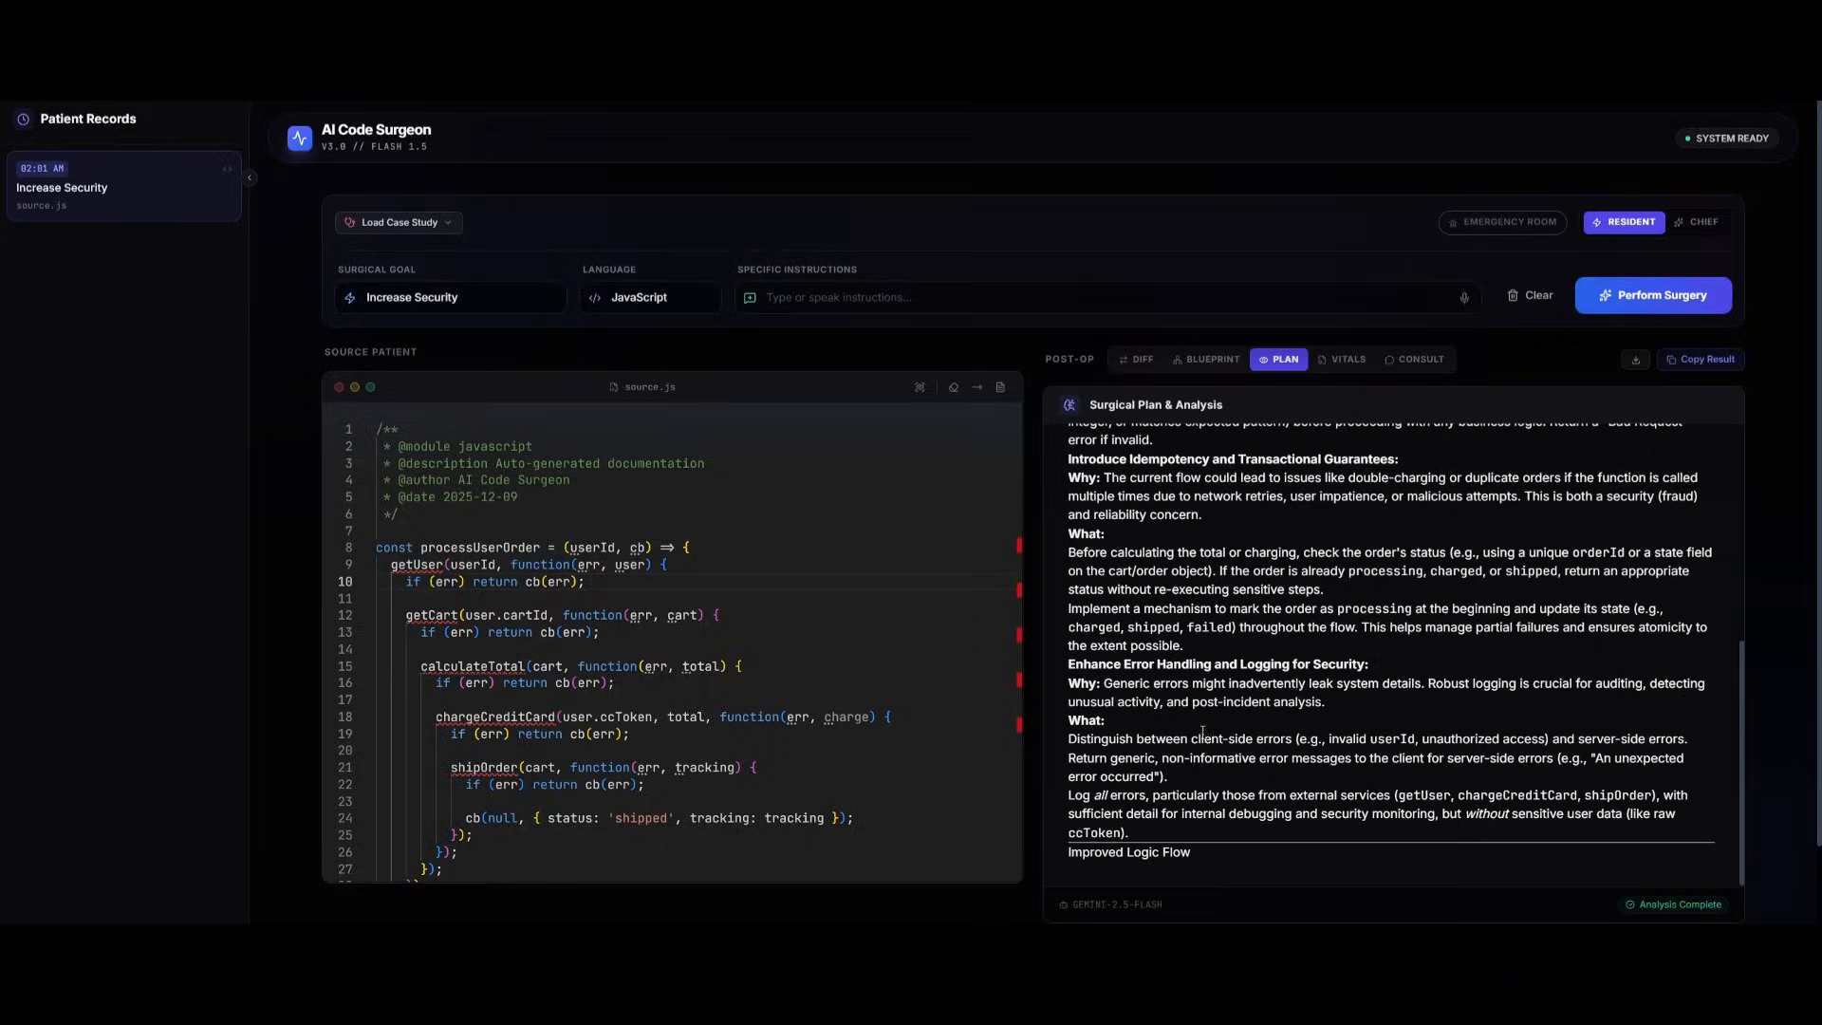
click(1347, 358)
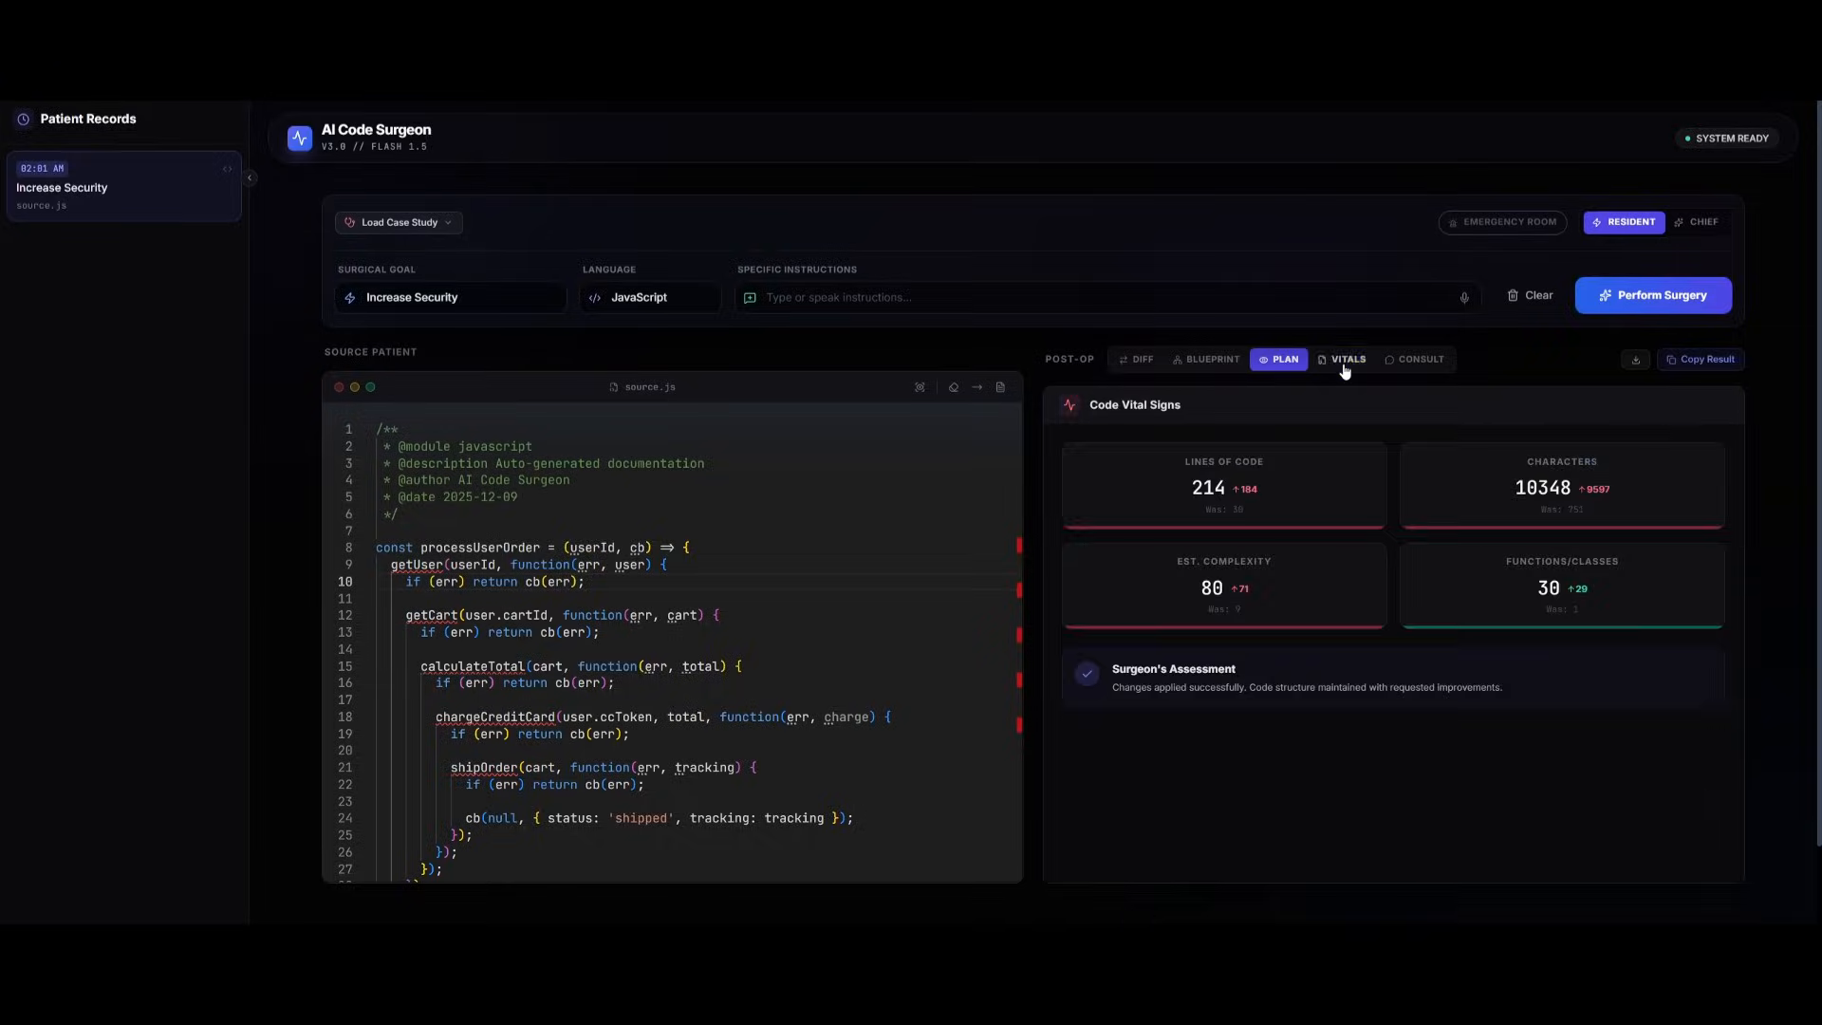
click(1347, 358)
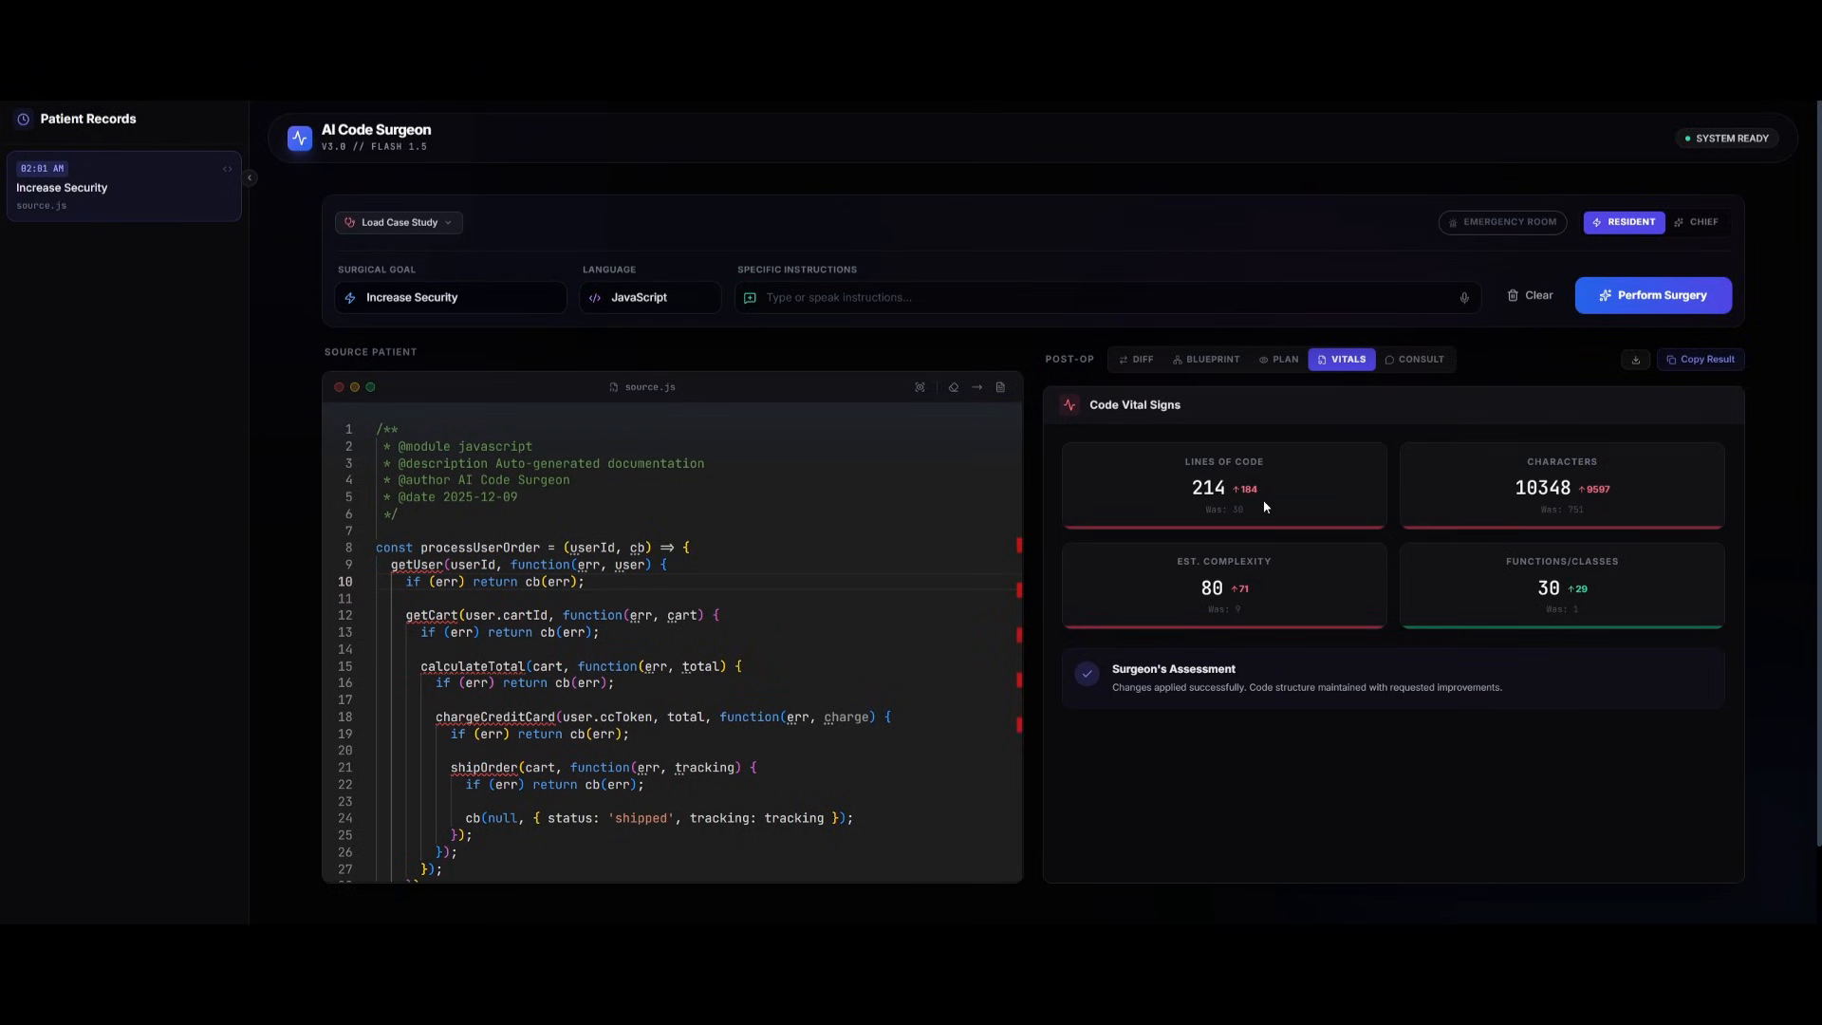
mouse_move(1342, 471)
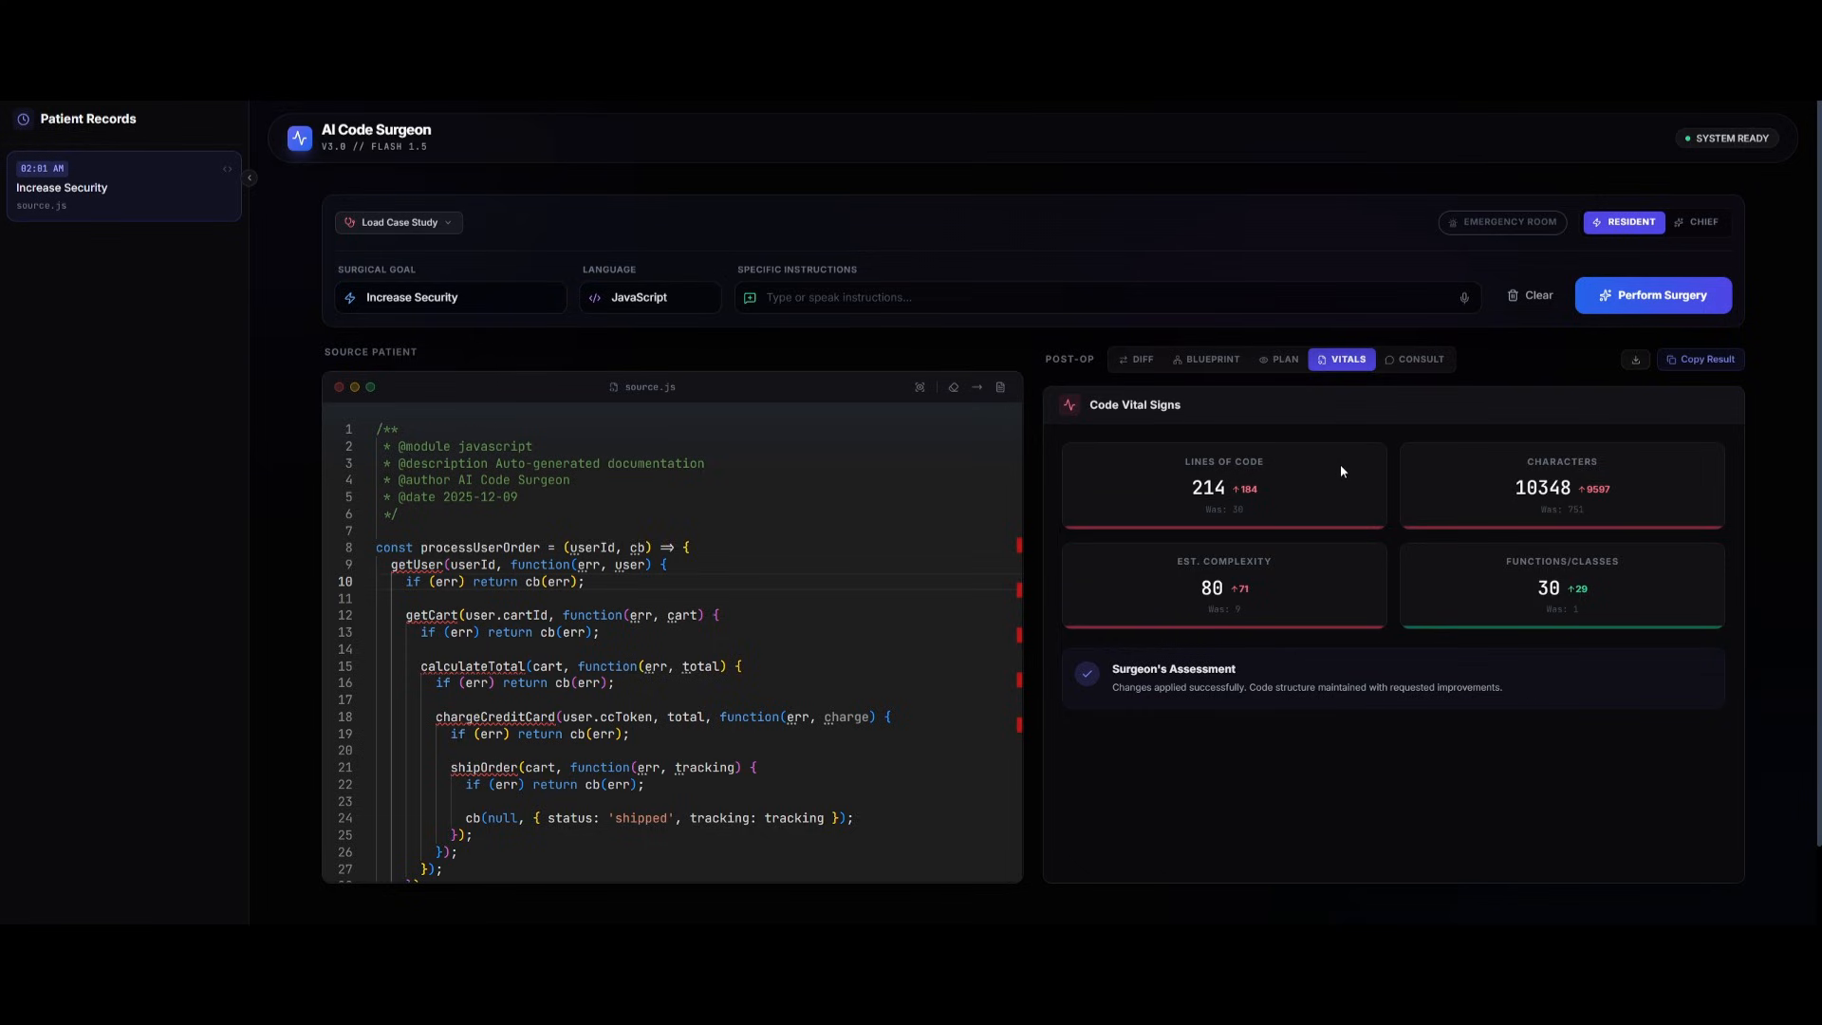
mouse_move(1188, 578)
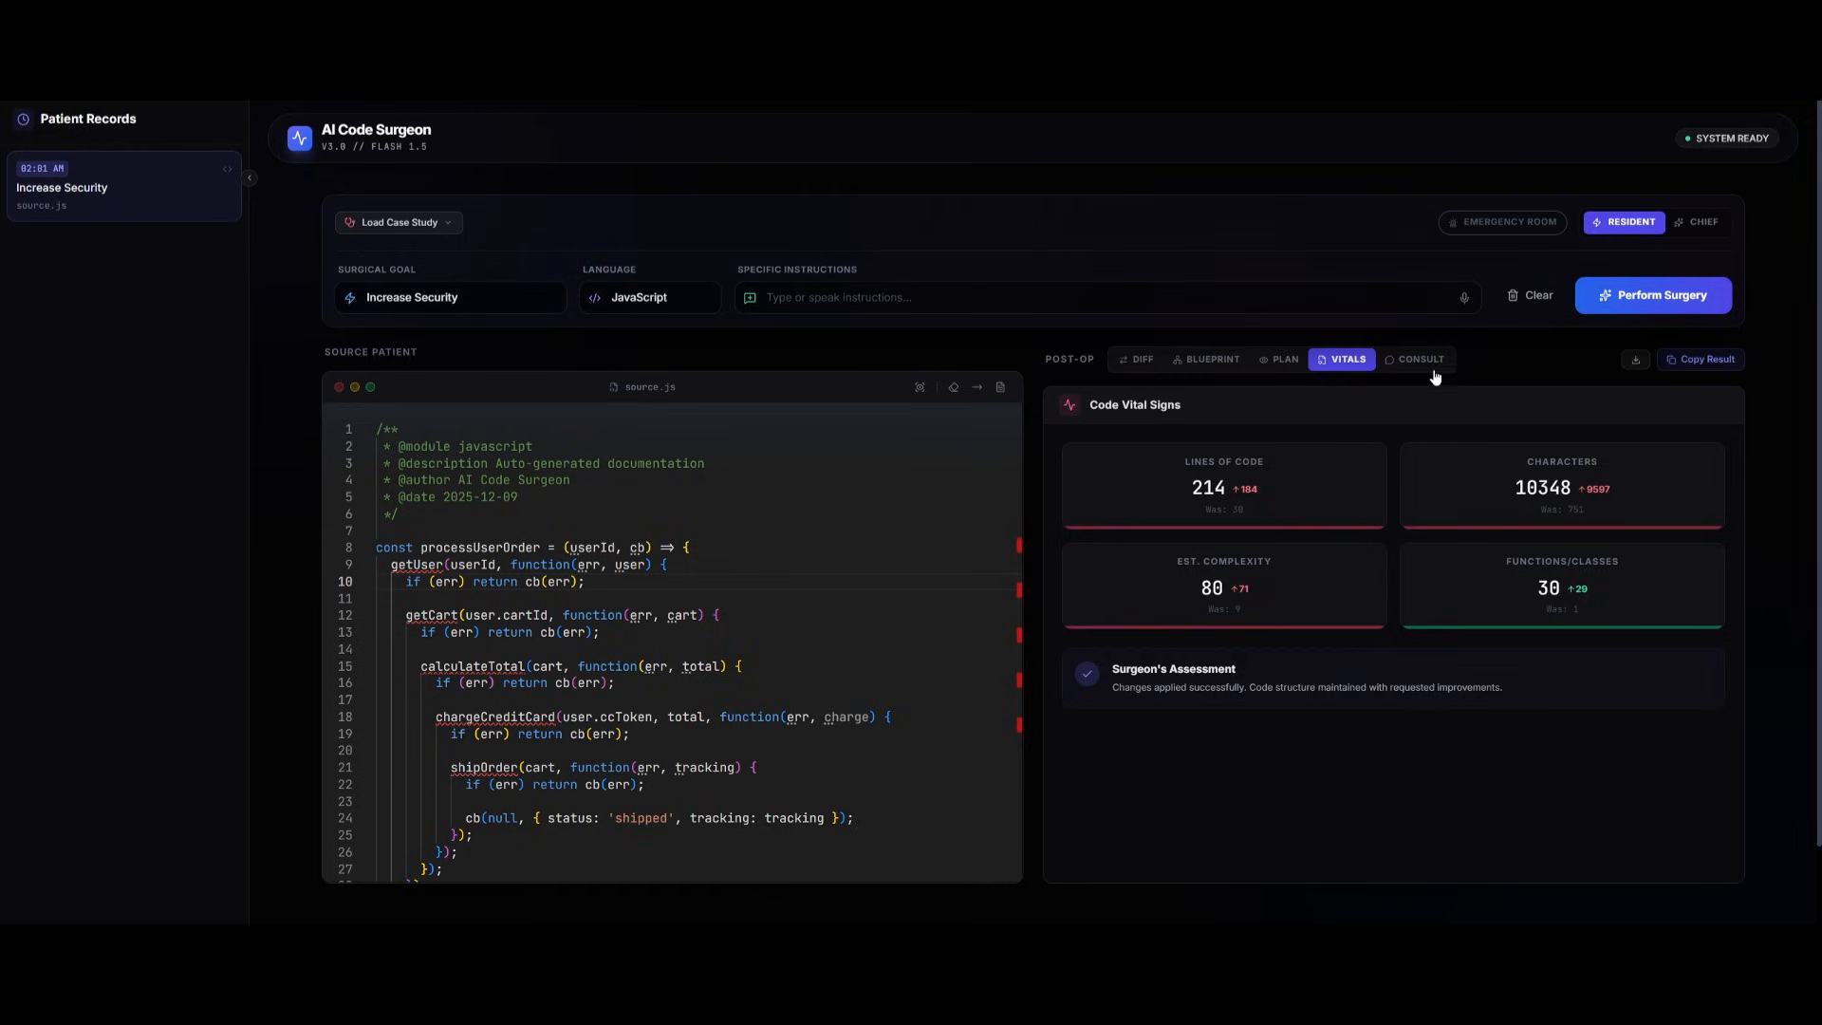
click(1417, 359)
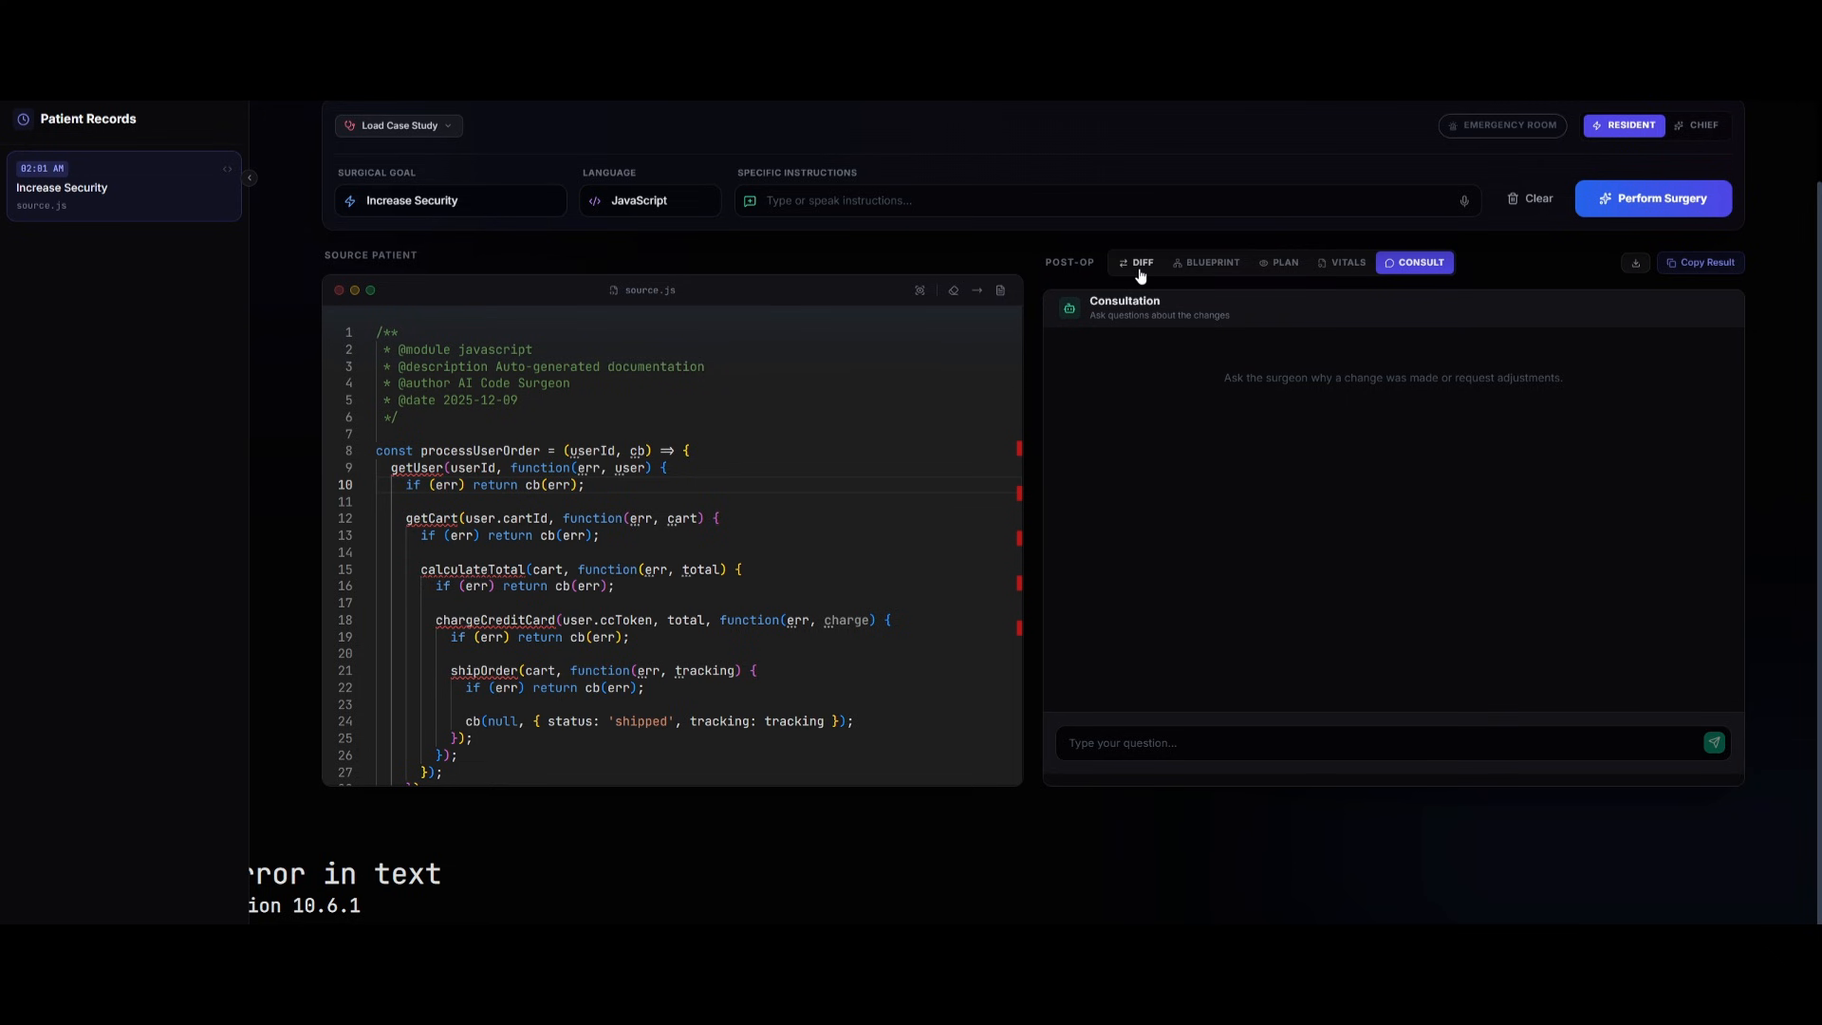
Step: Return to the Diff view, enable Chief mode, and turn on Emergency Room mode
click(1138, 262)
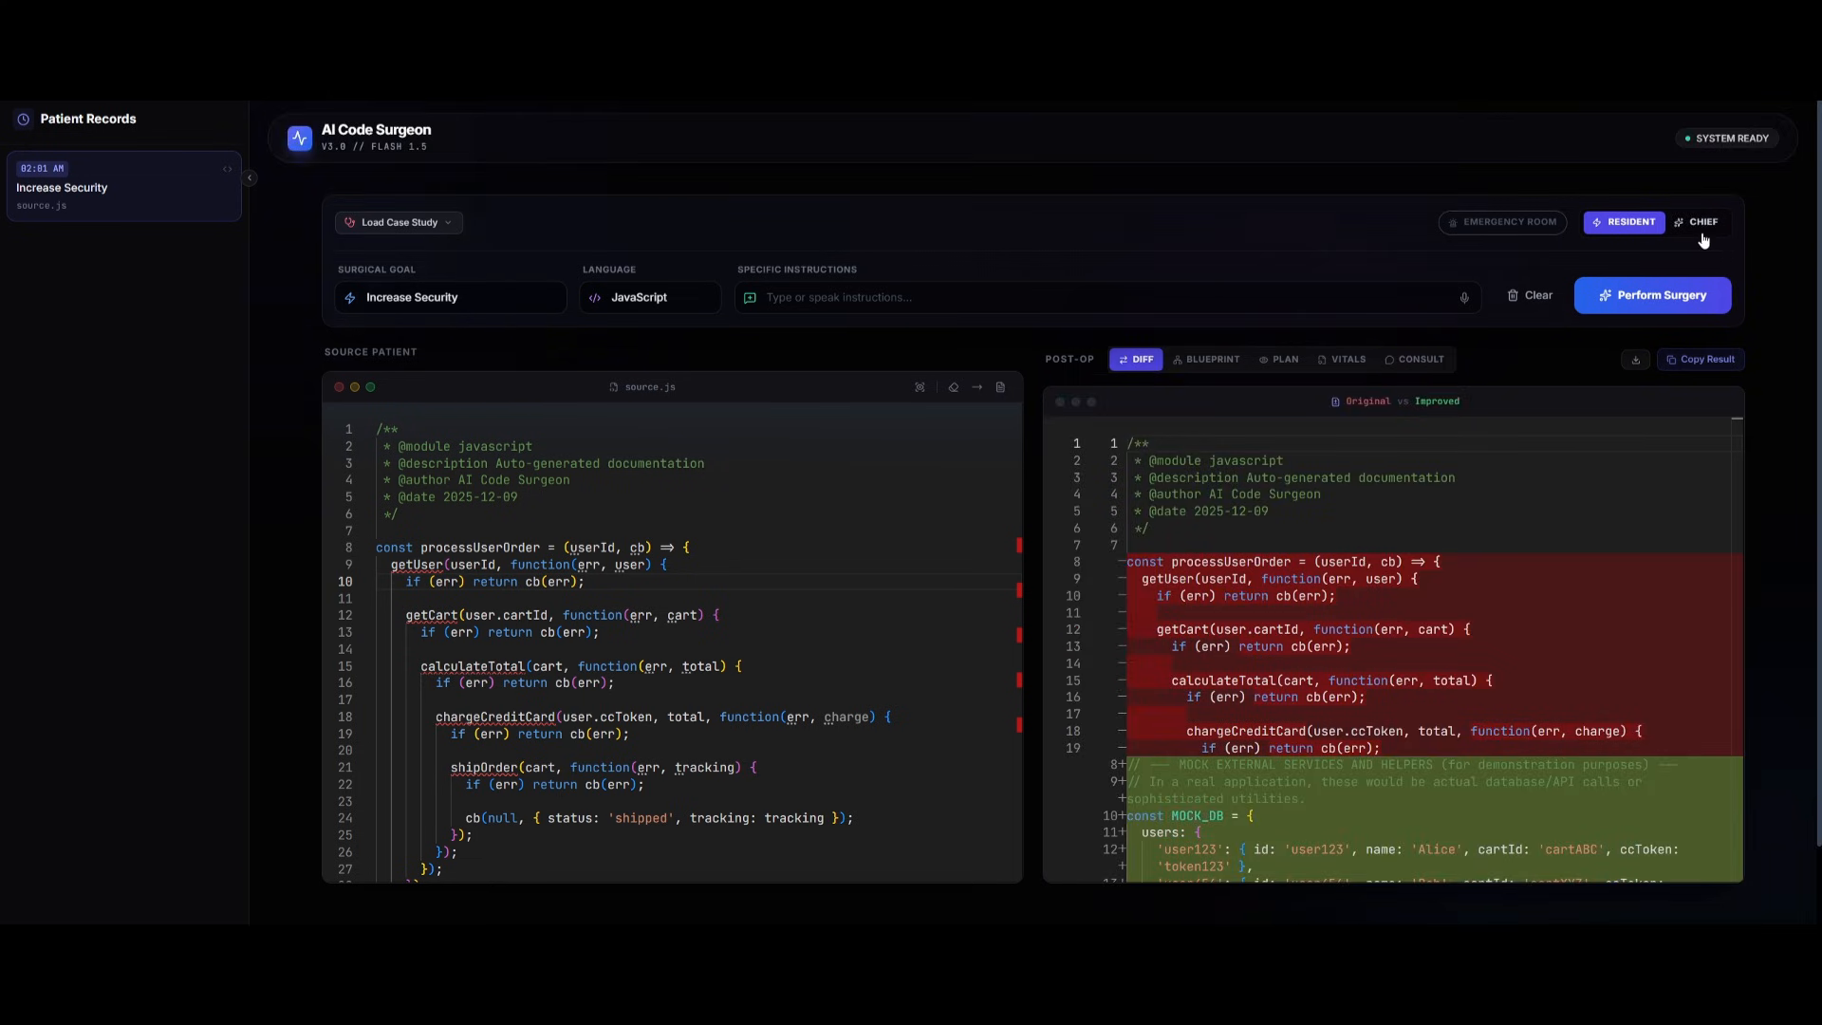
click(1698, 222)
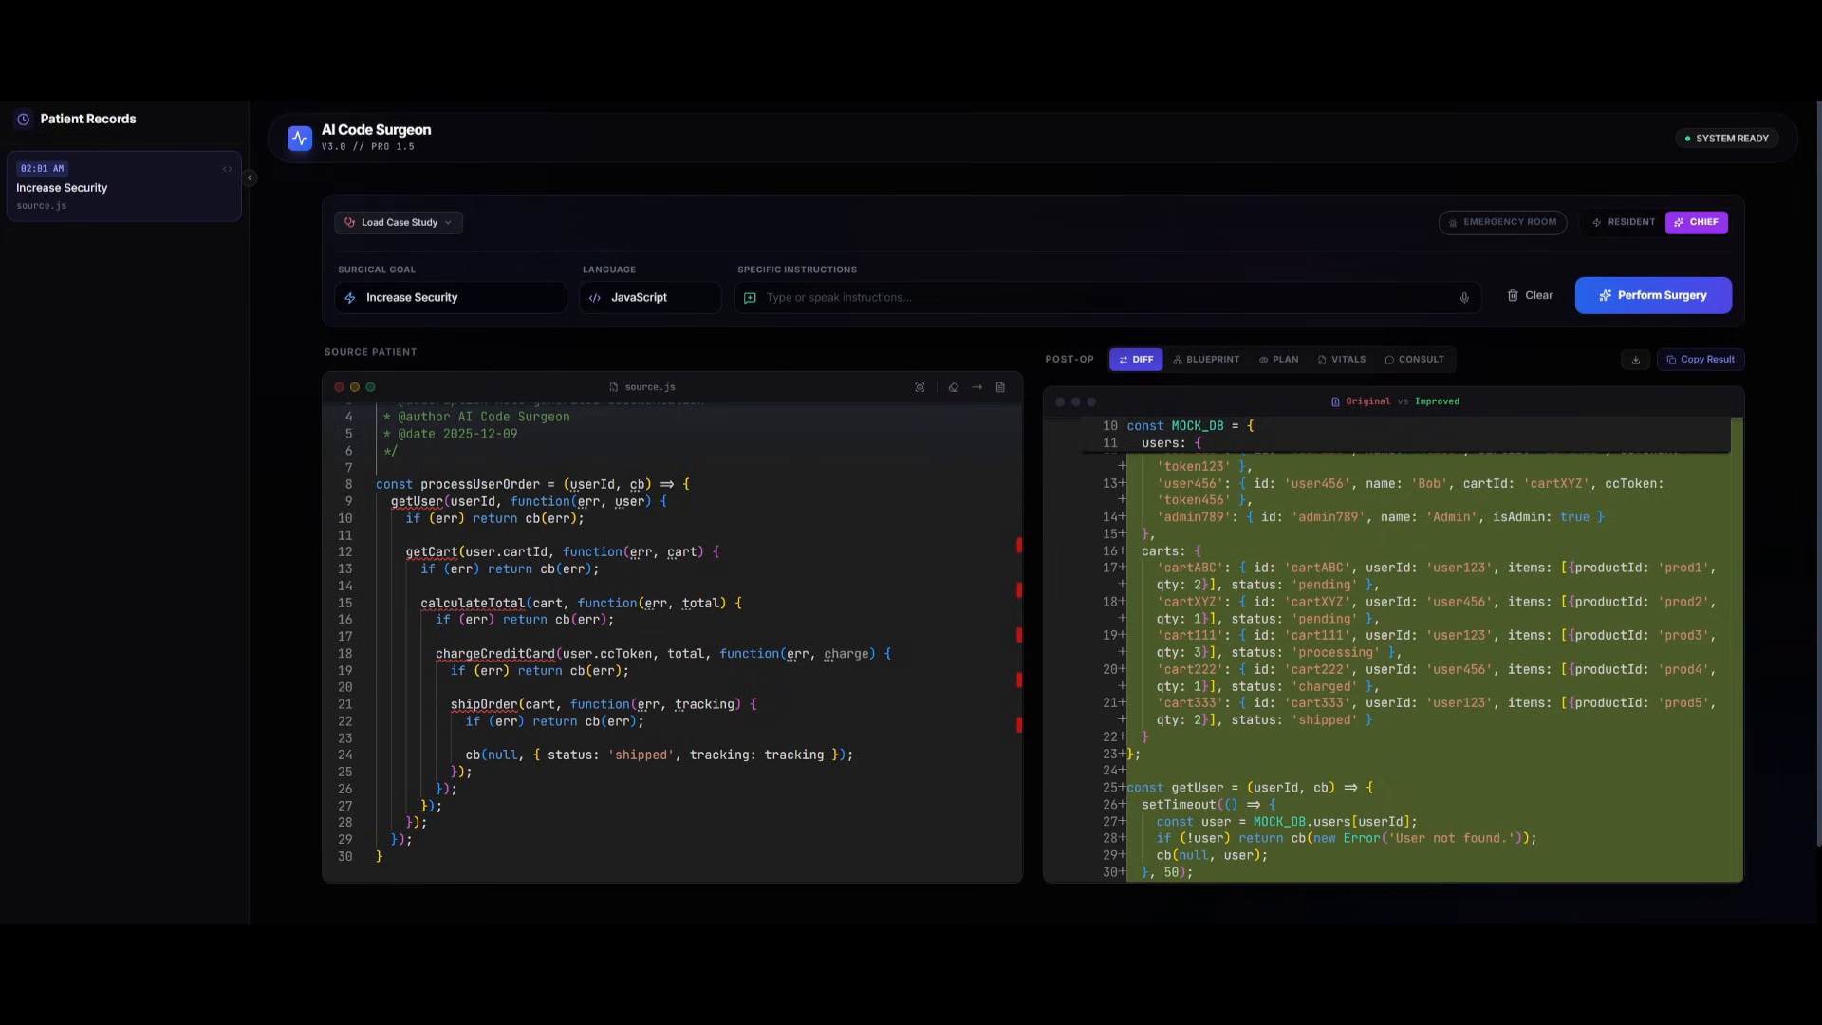
mouse_move(1503, 222)
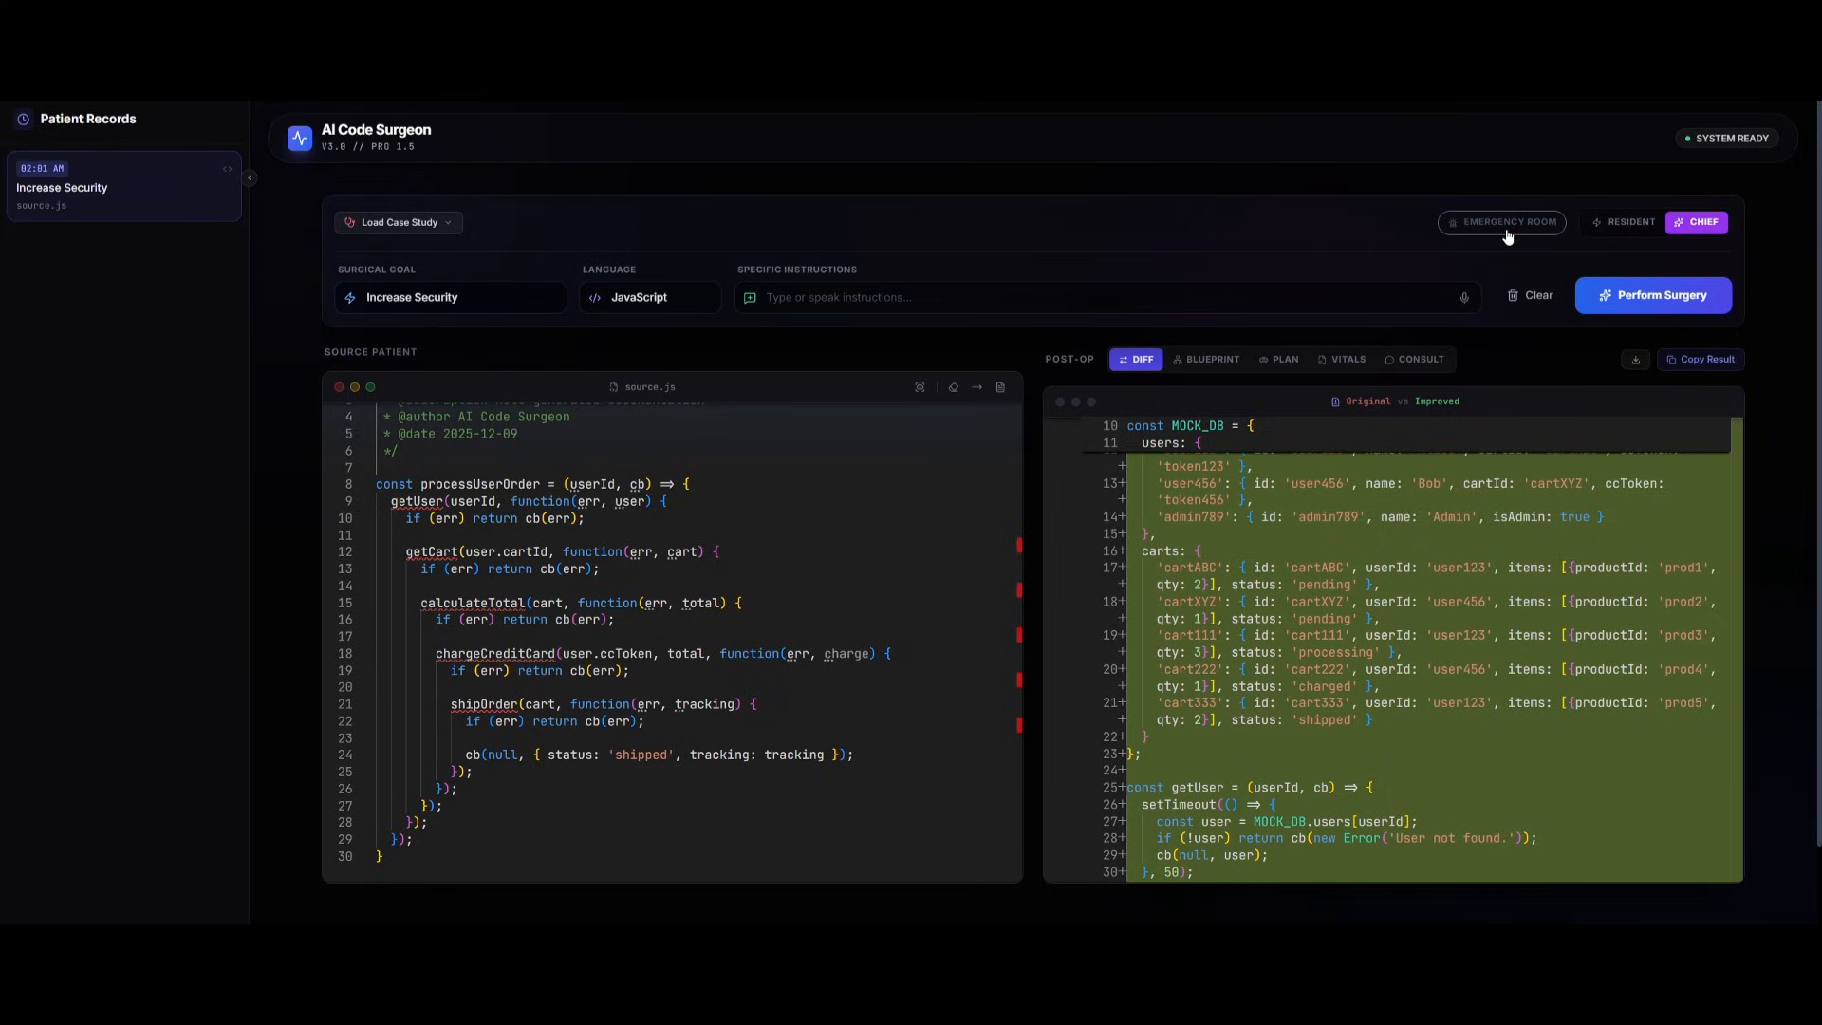
click(1502, 222)
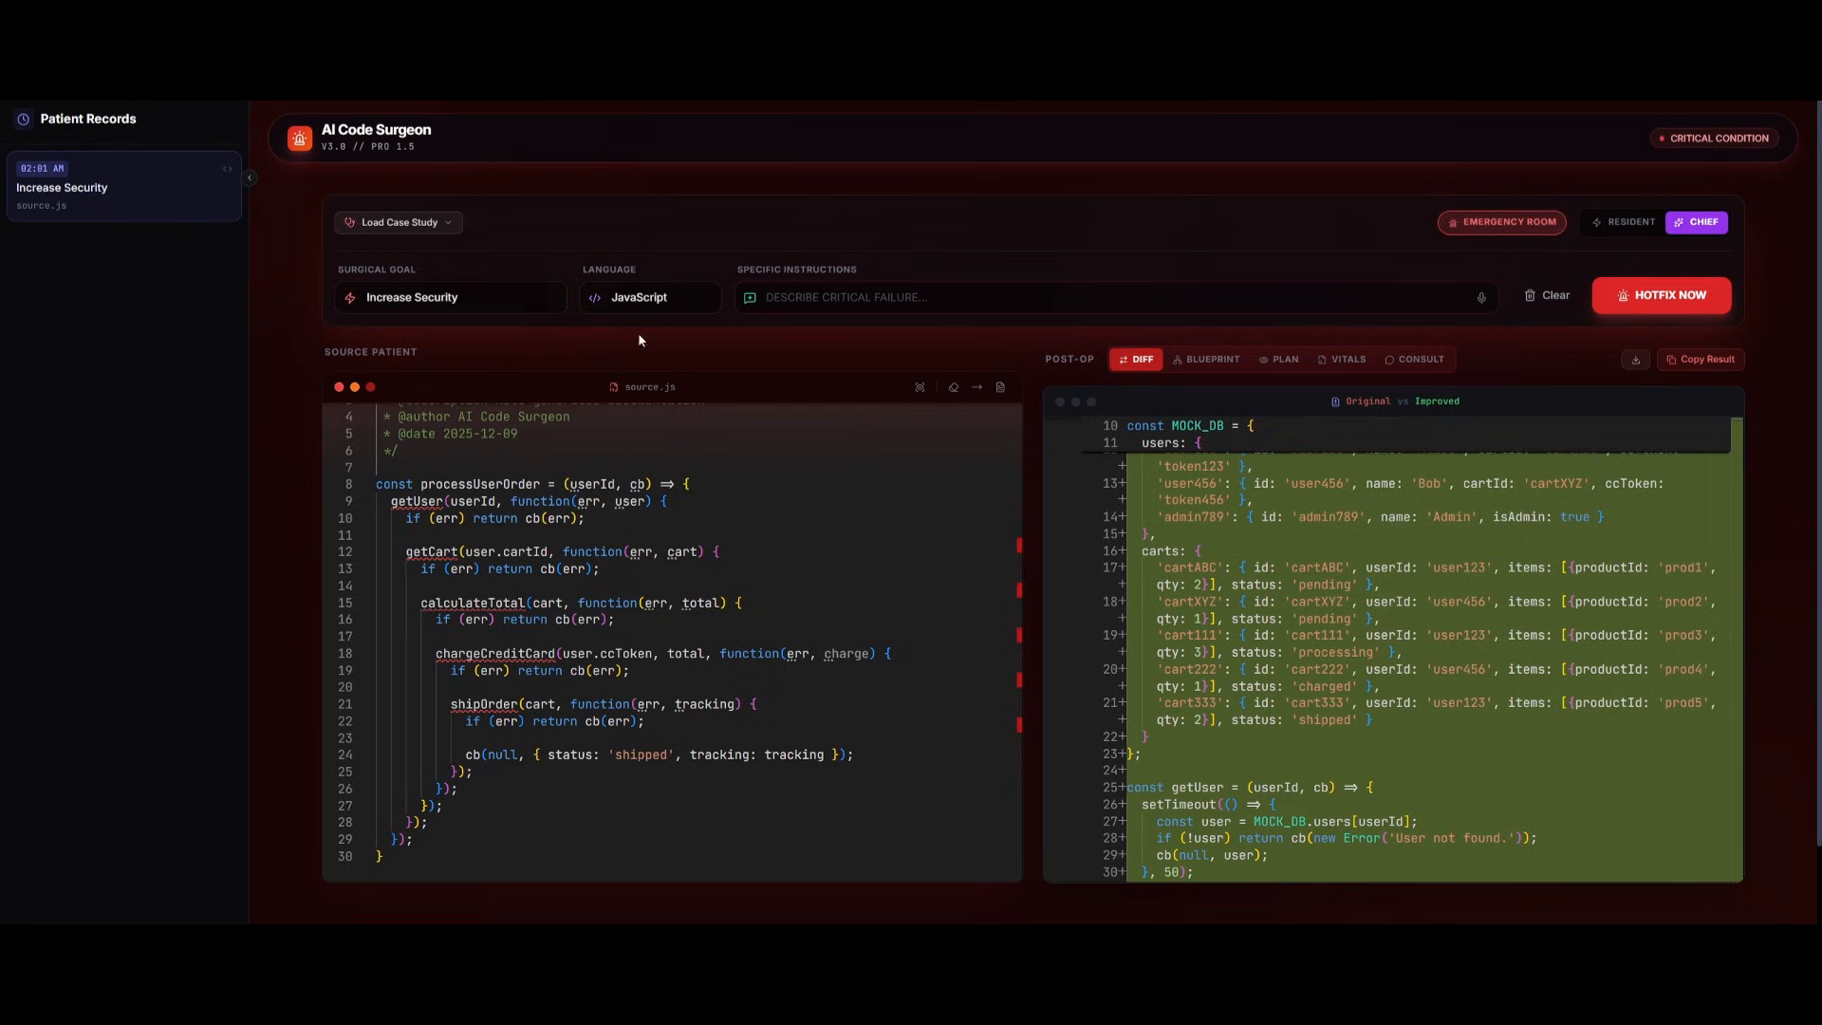
mouse_move(899, 266)
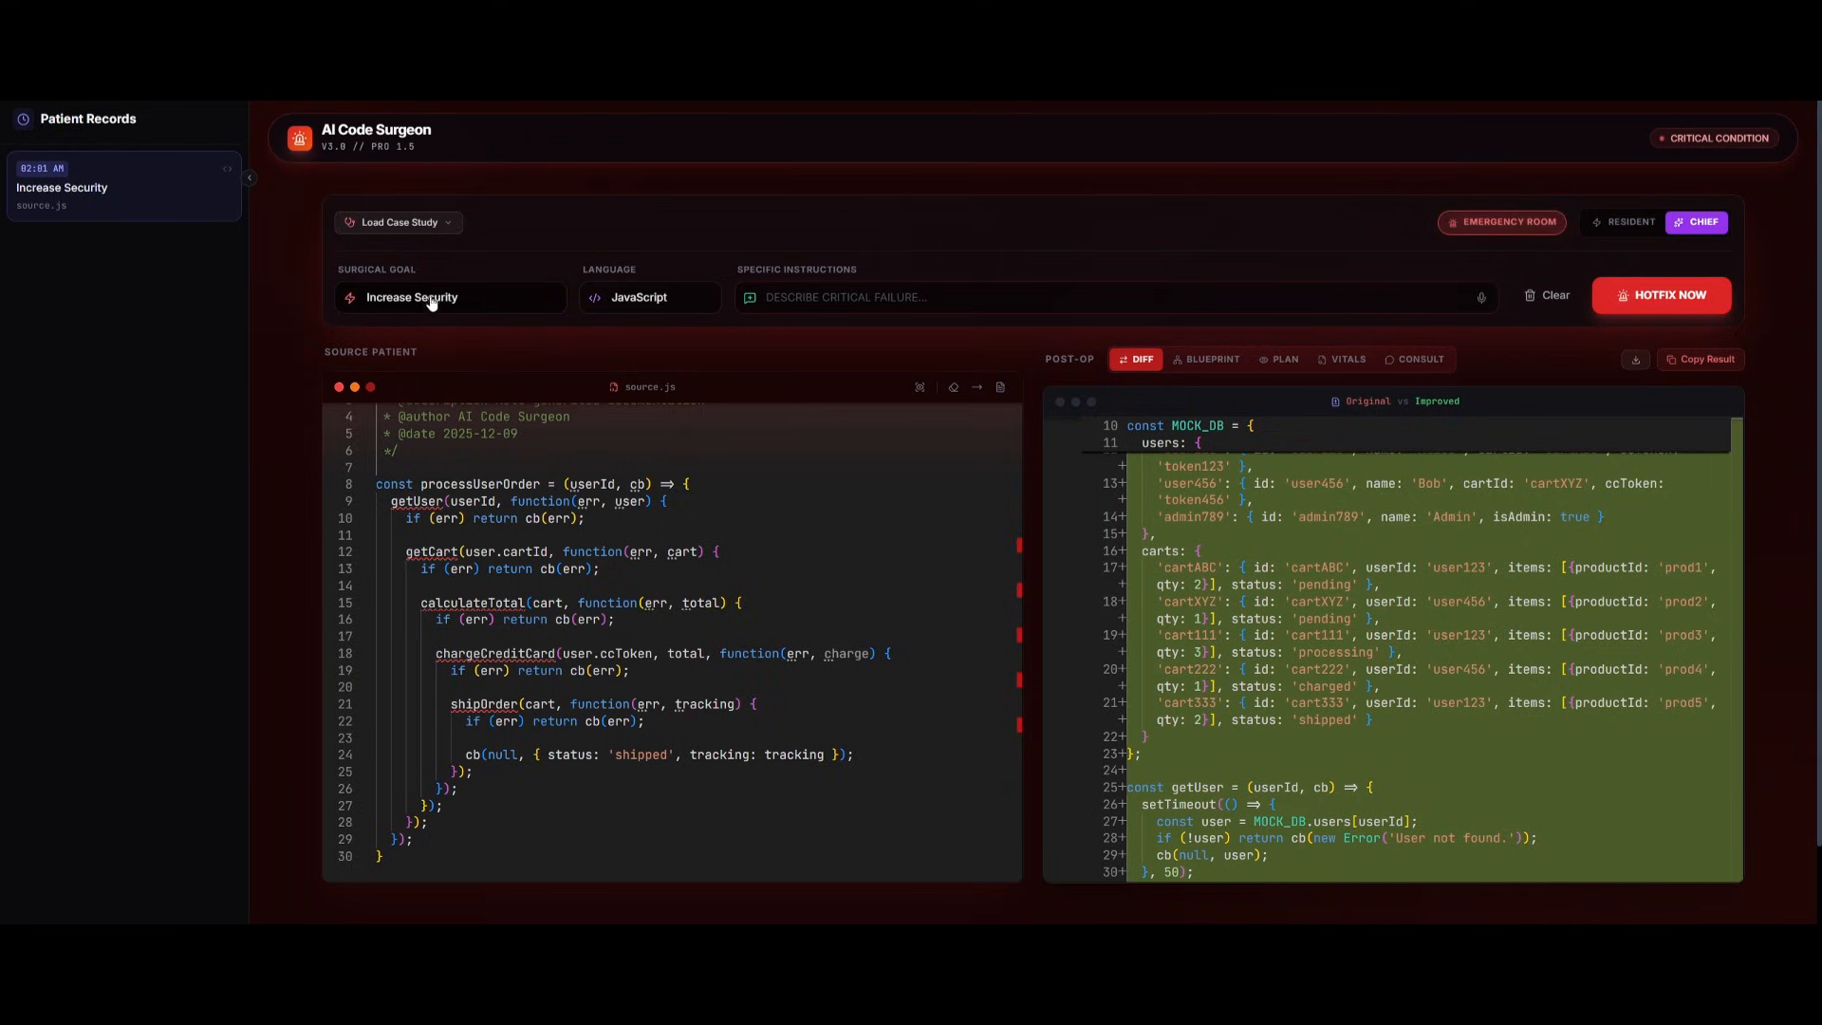
mouse_move(407, 338)
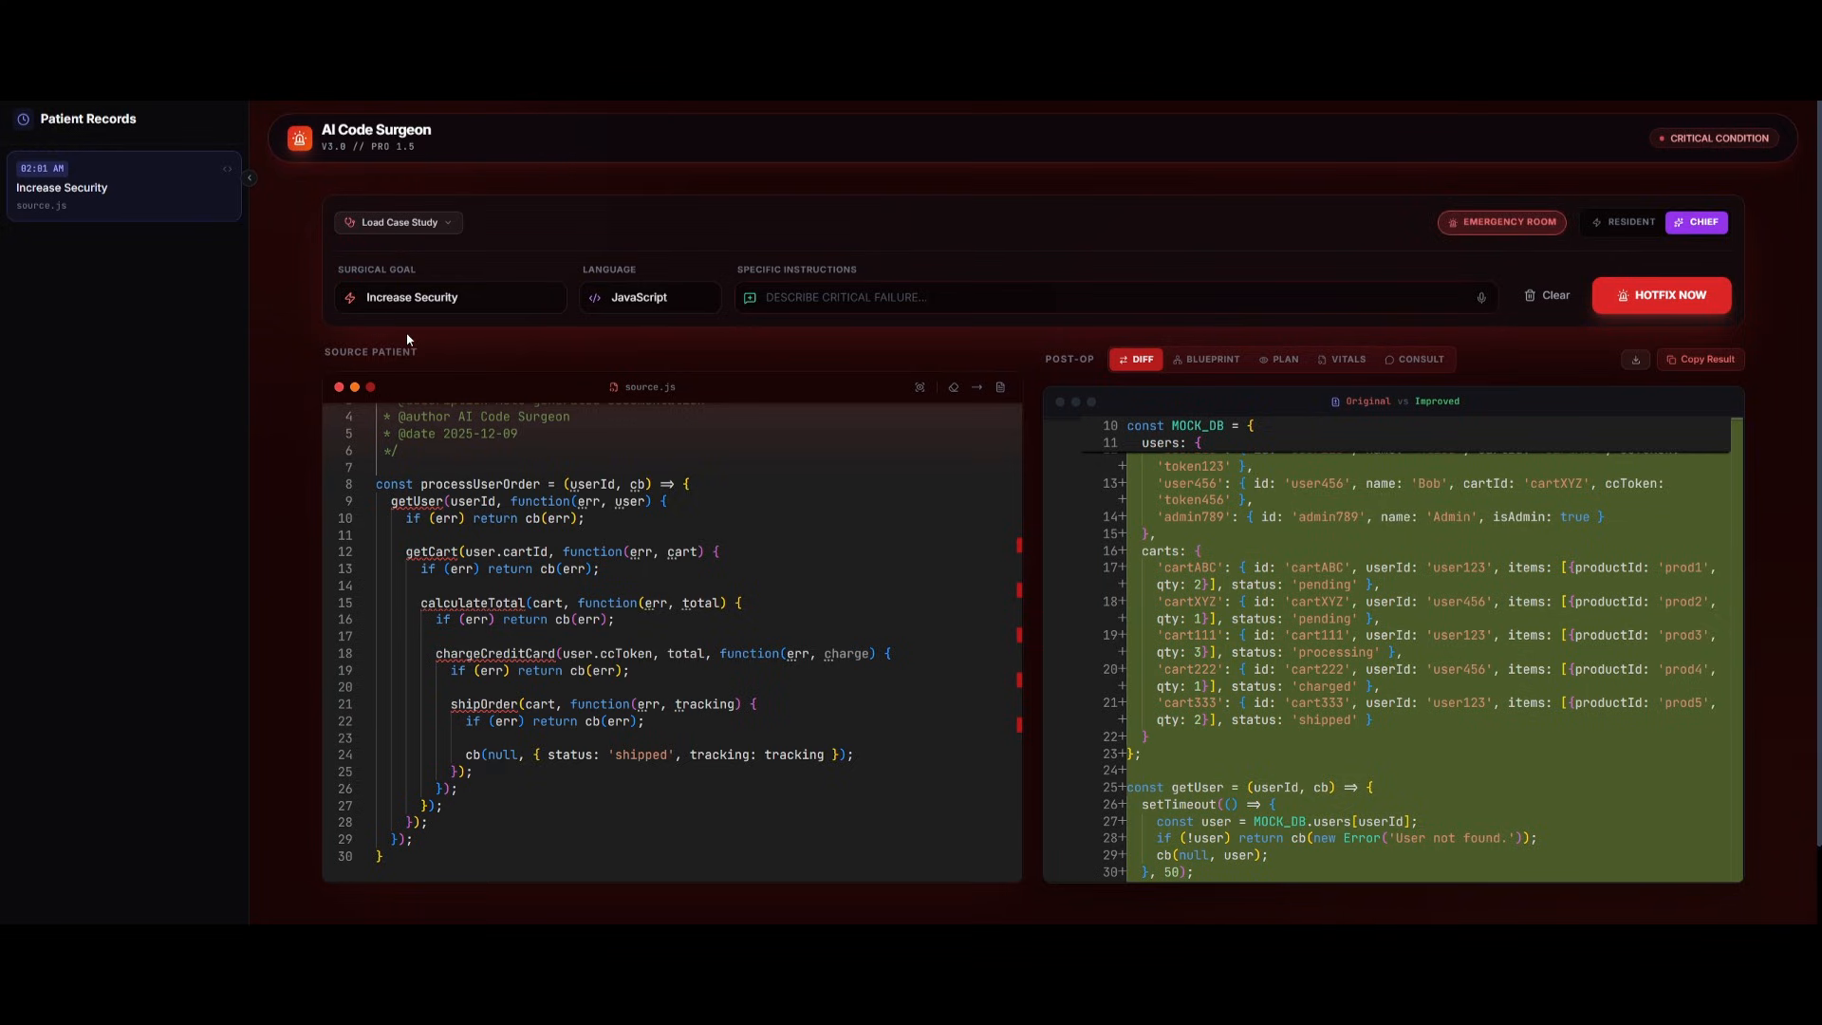
mouse_move(431, 331)
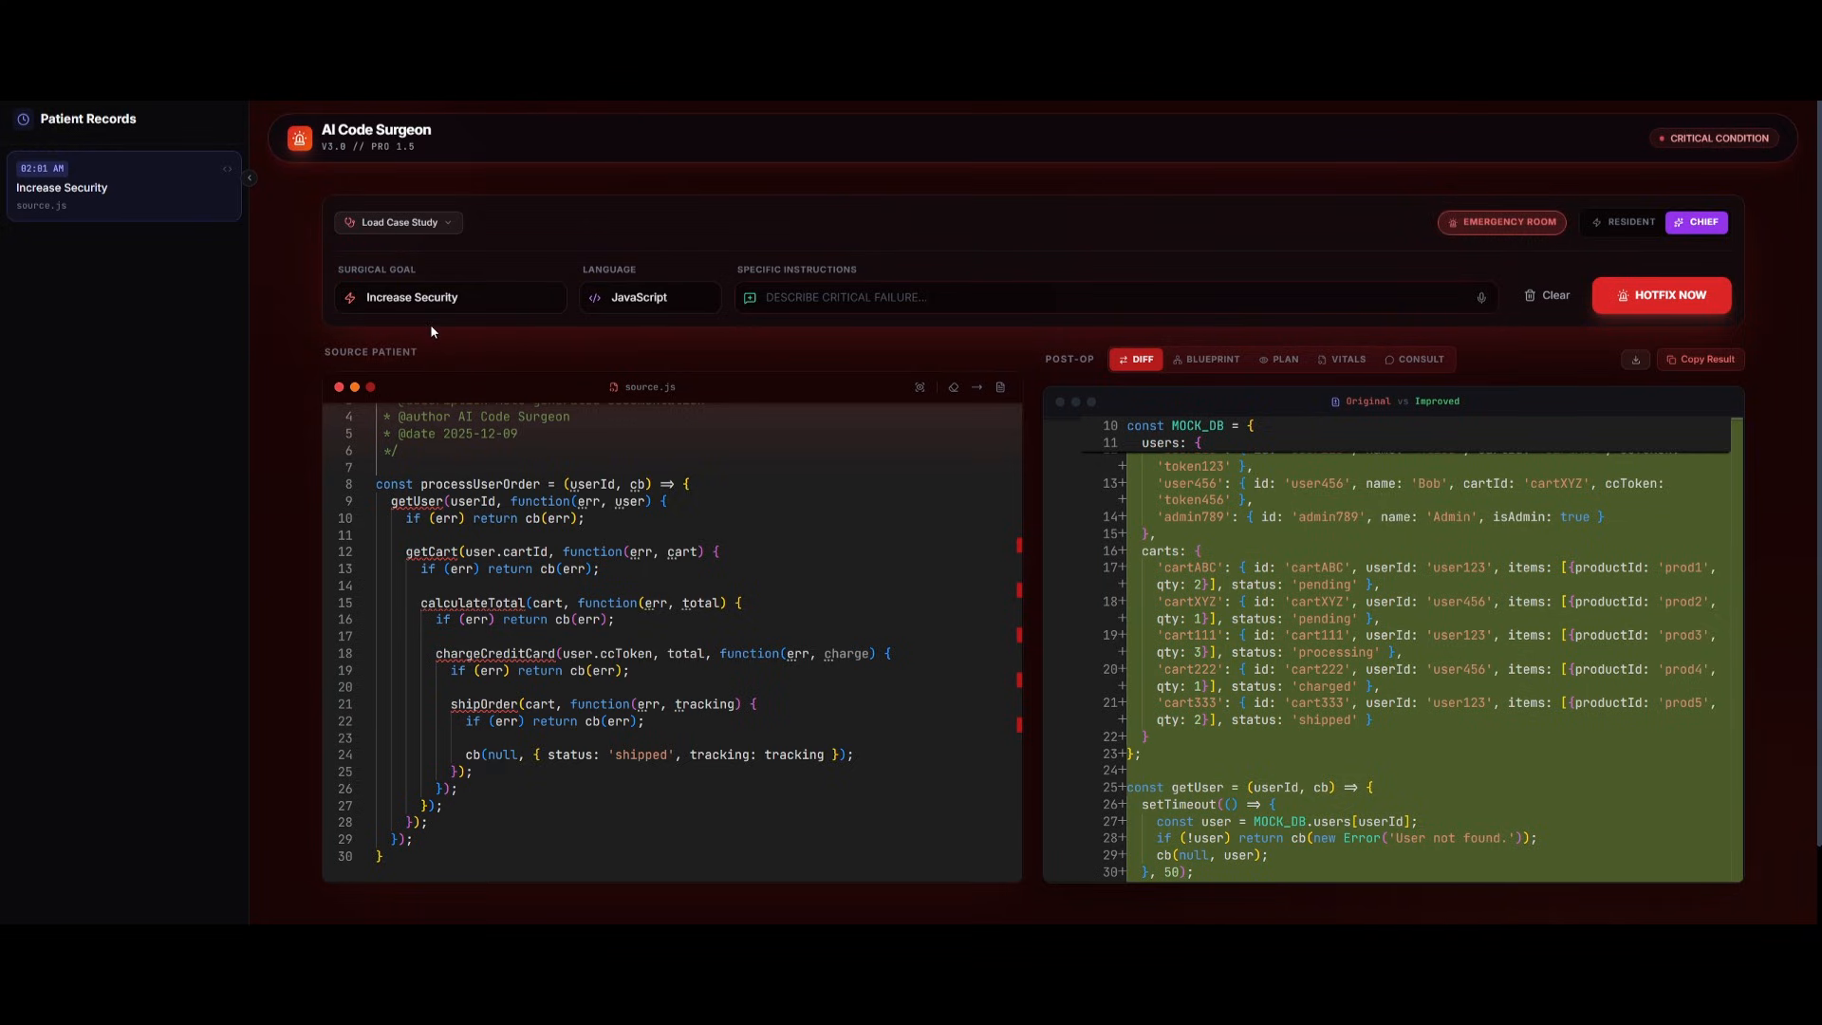
mouse_move(431, 352)
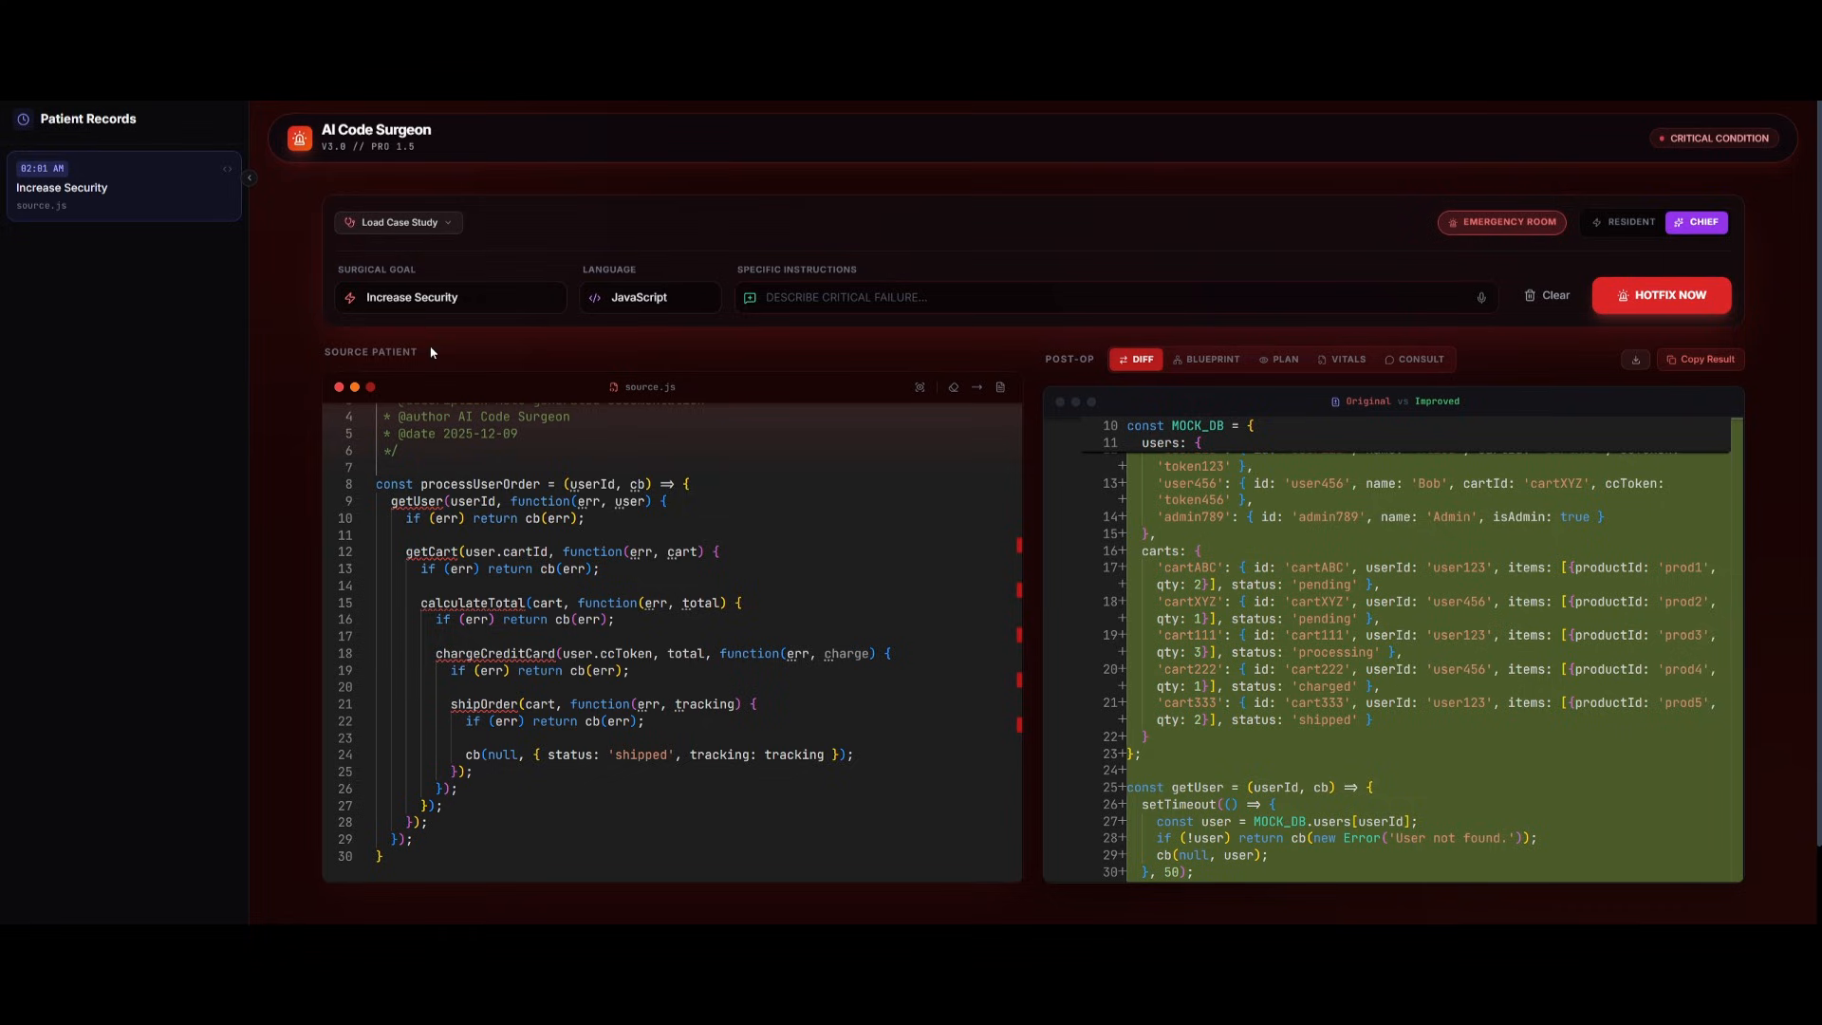
mouse_move(430, 385)
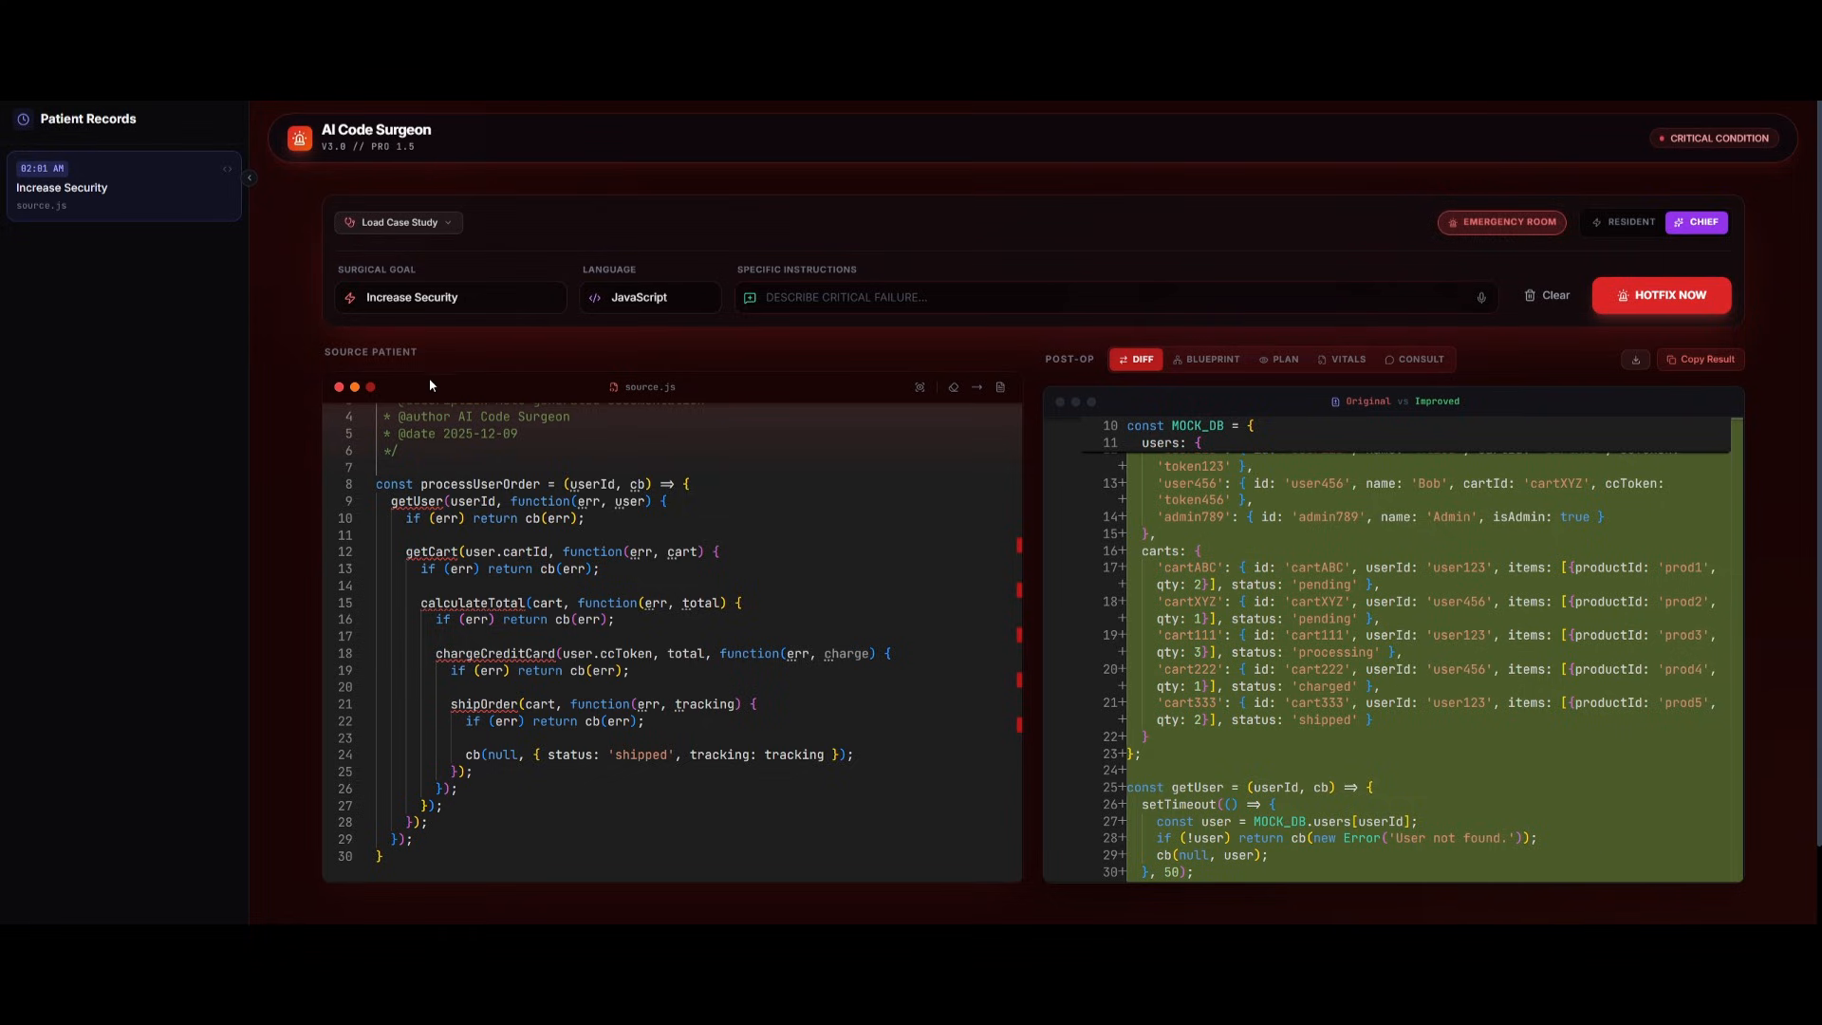
mouse_move(558, 458)
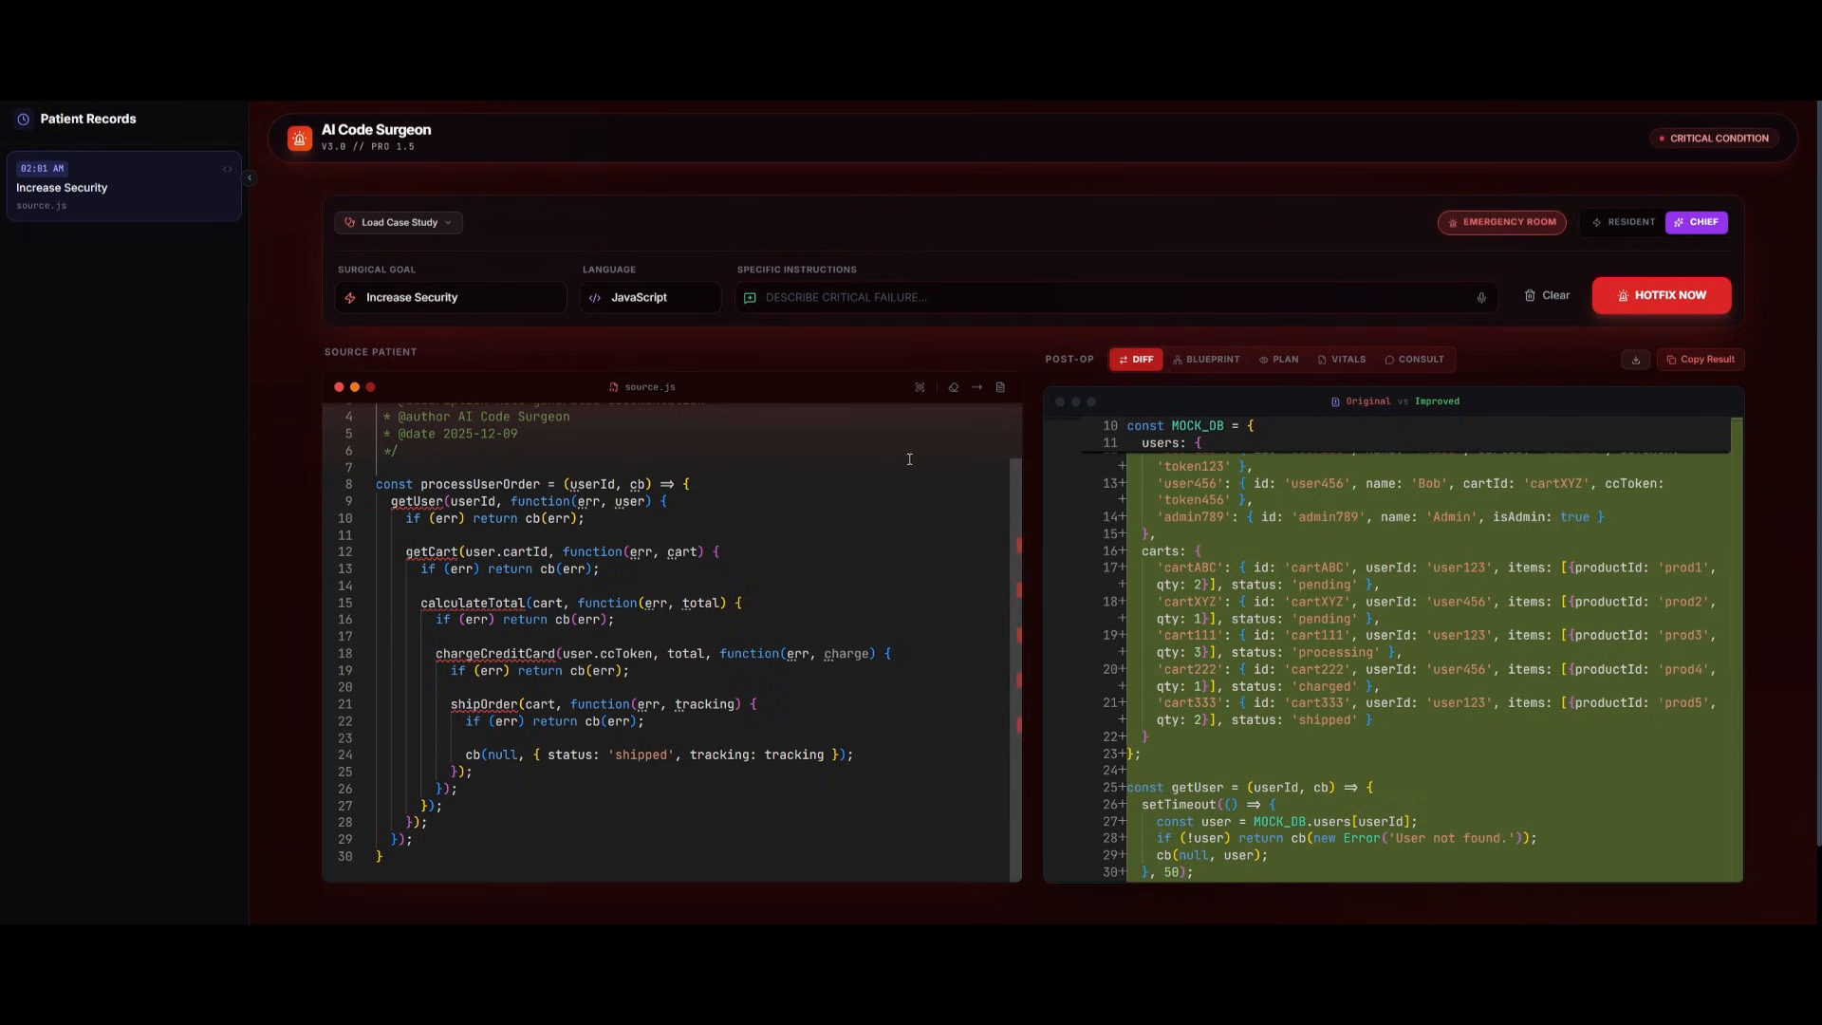
mouse_move(905, 465)
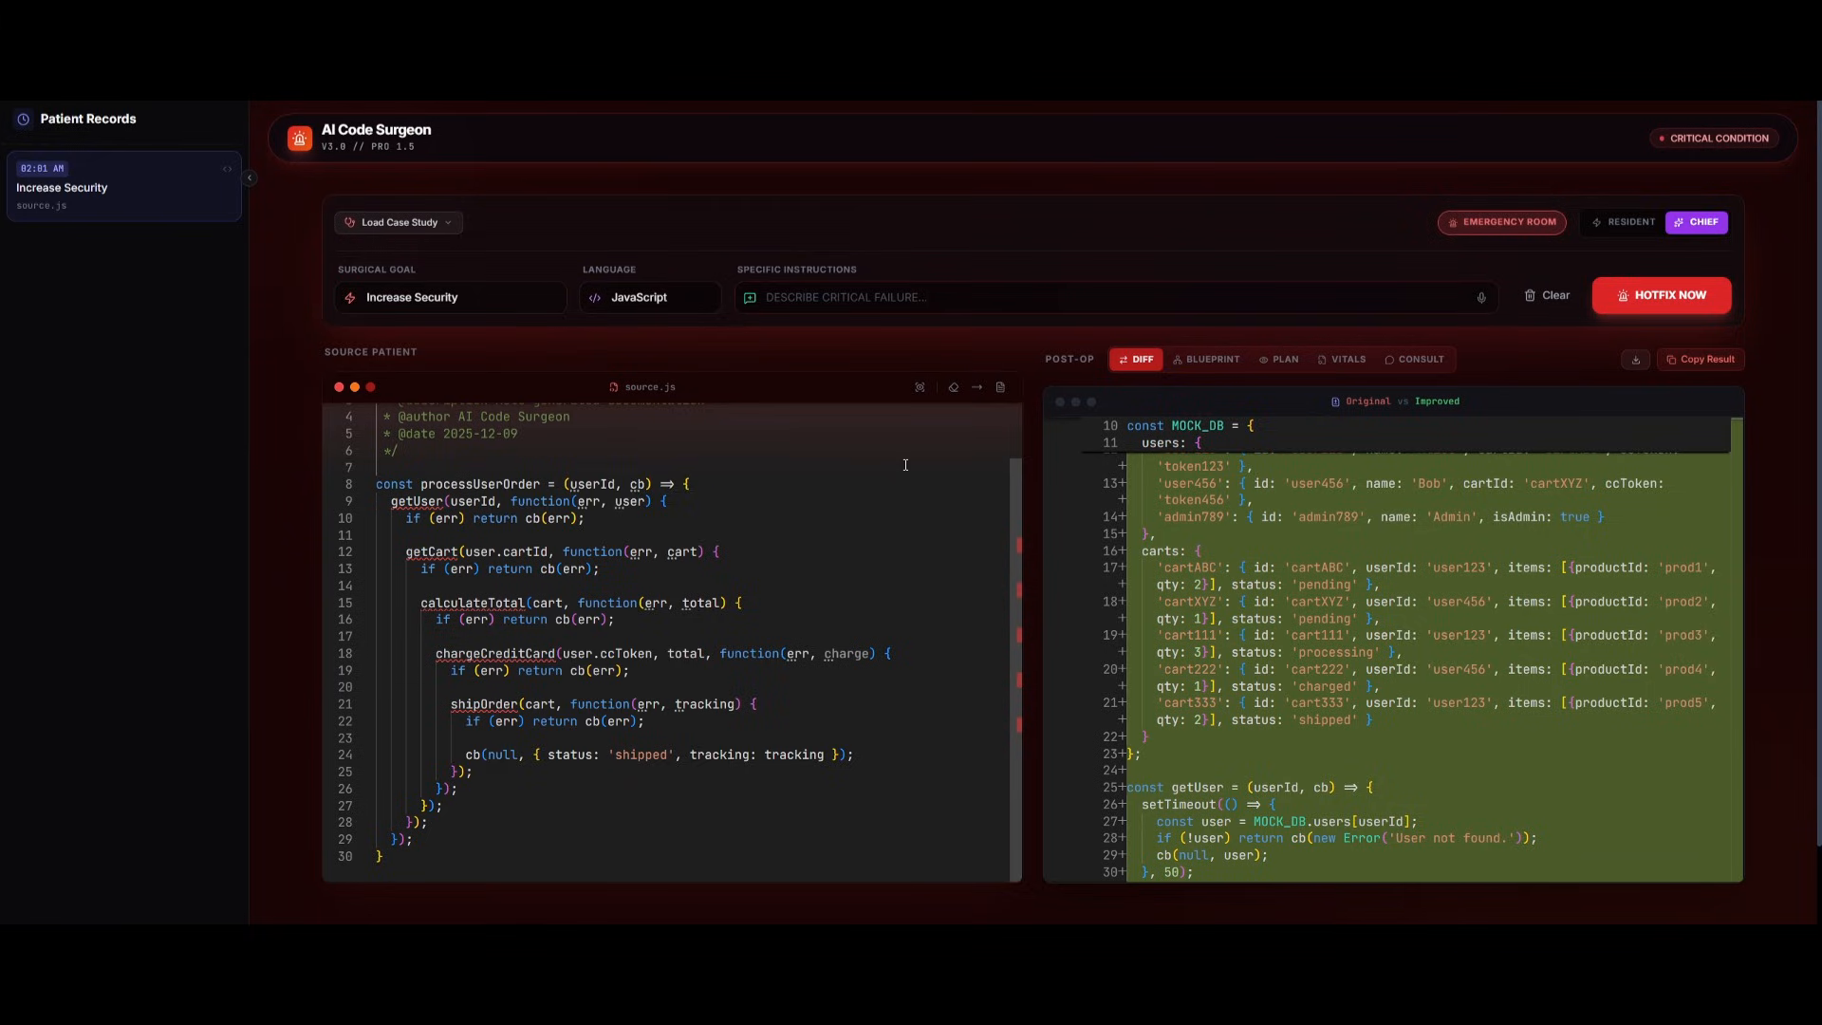
mouse_move(870, 477)
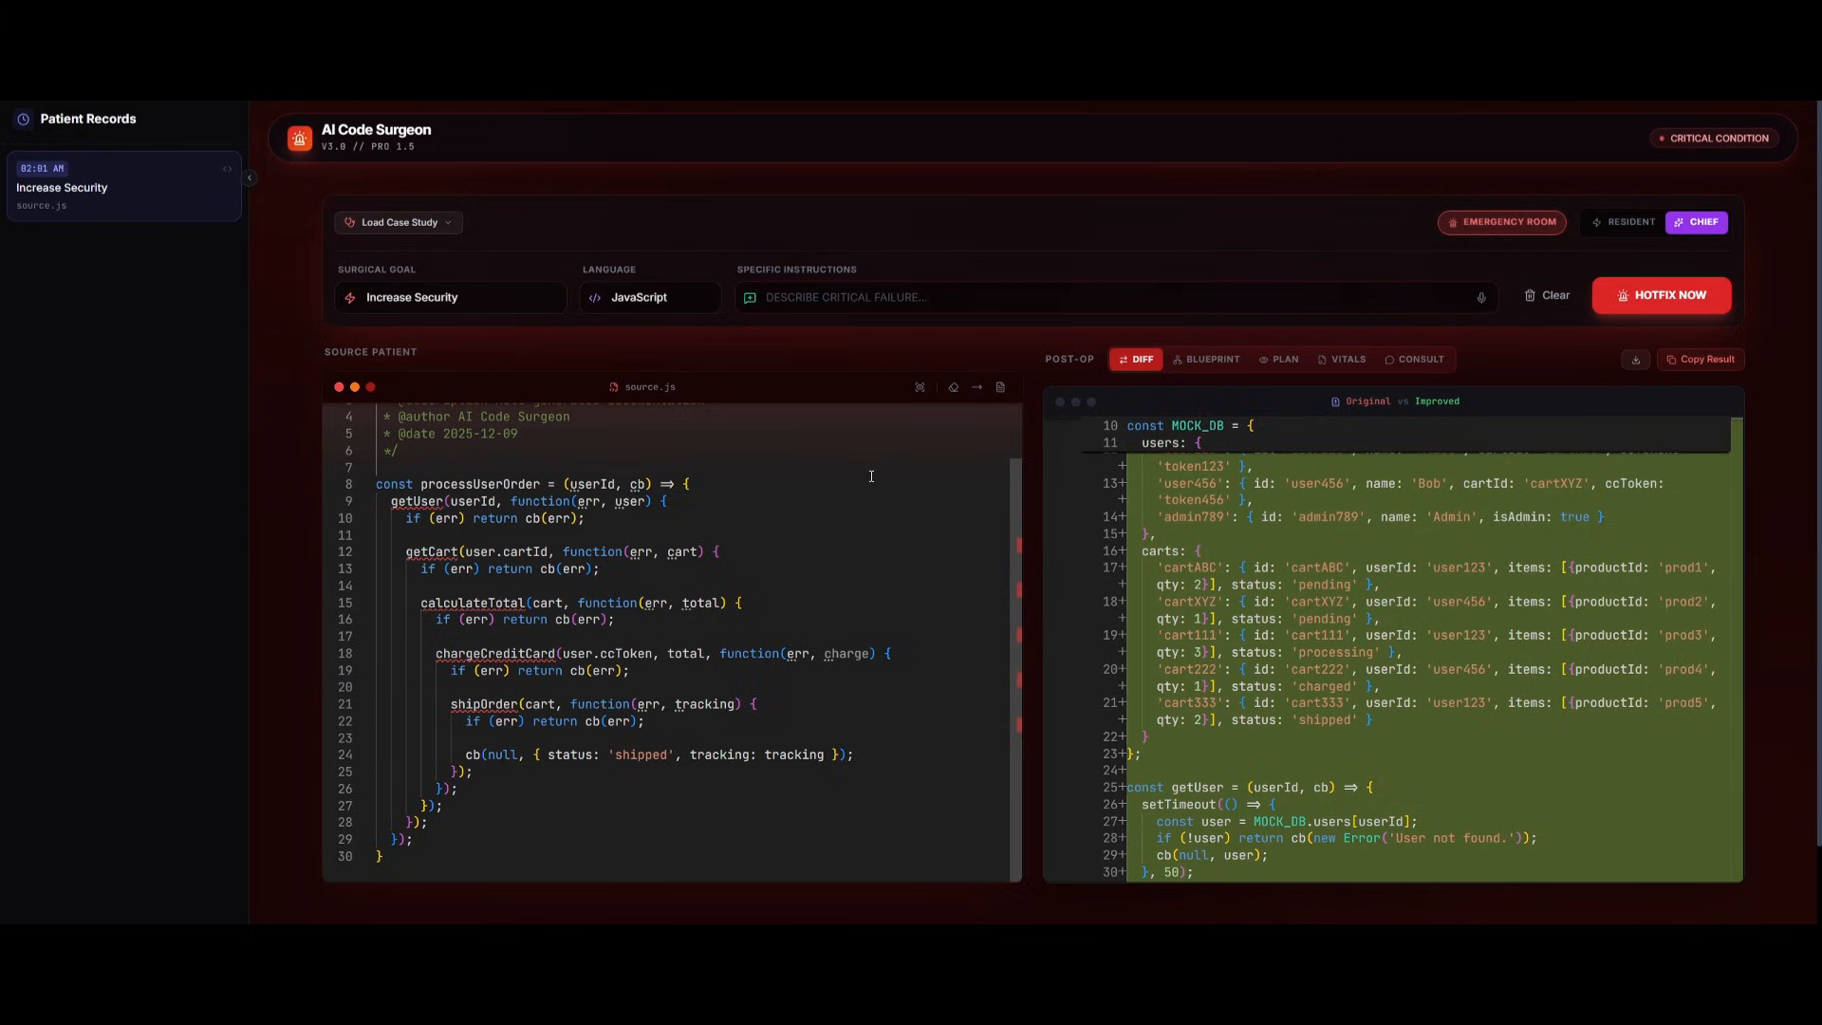
mouse_move(819, 492)
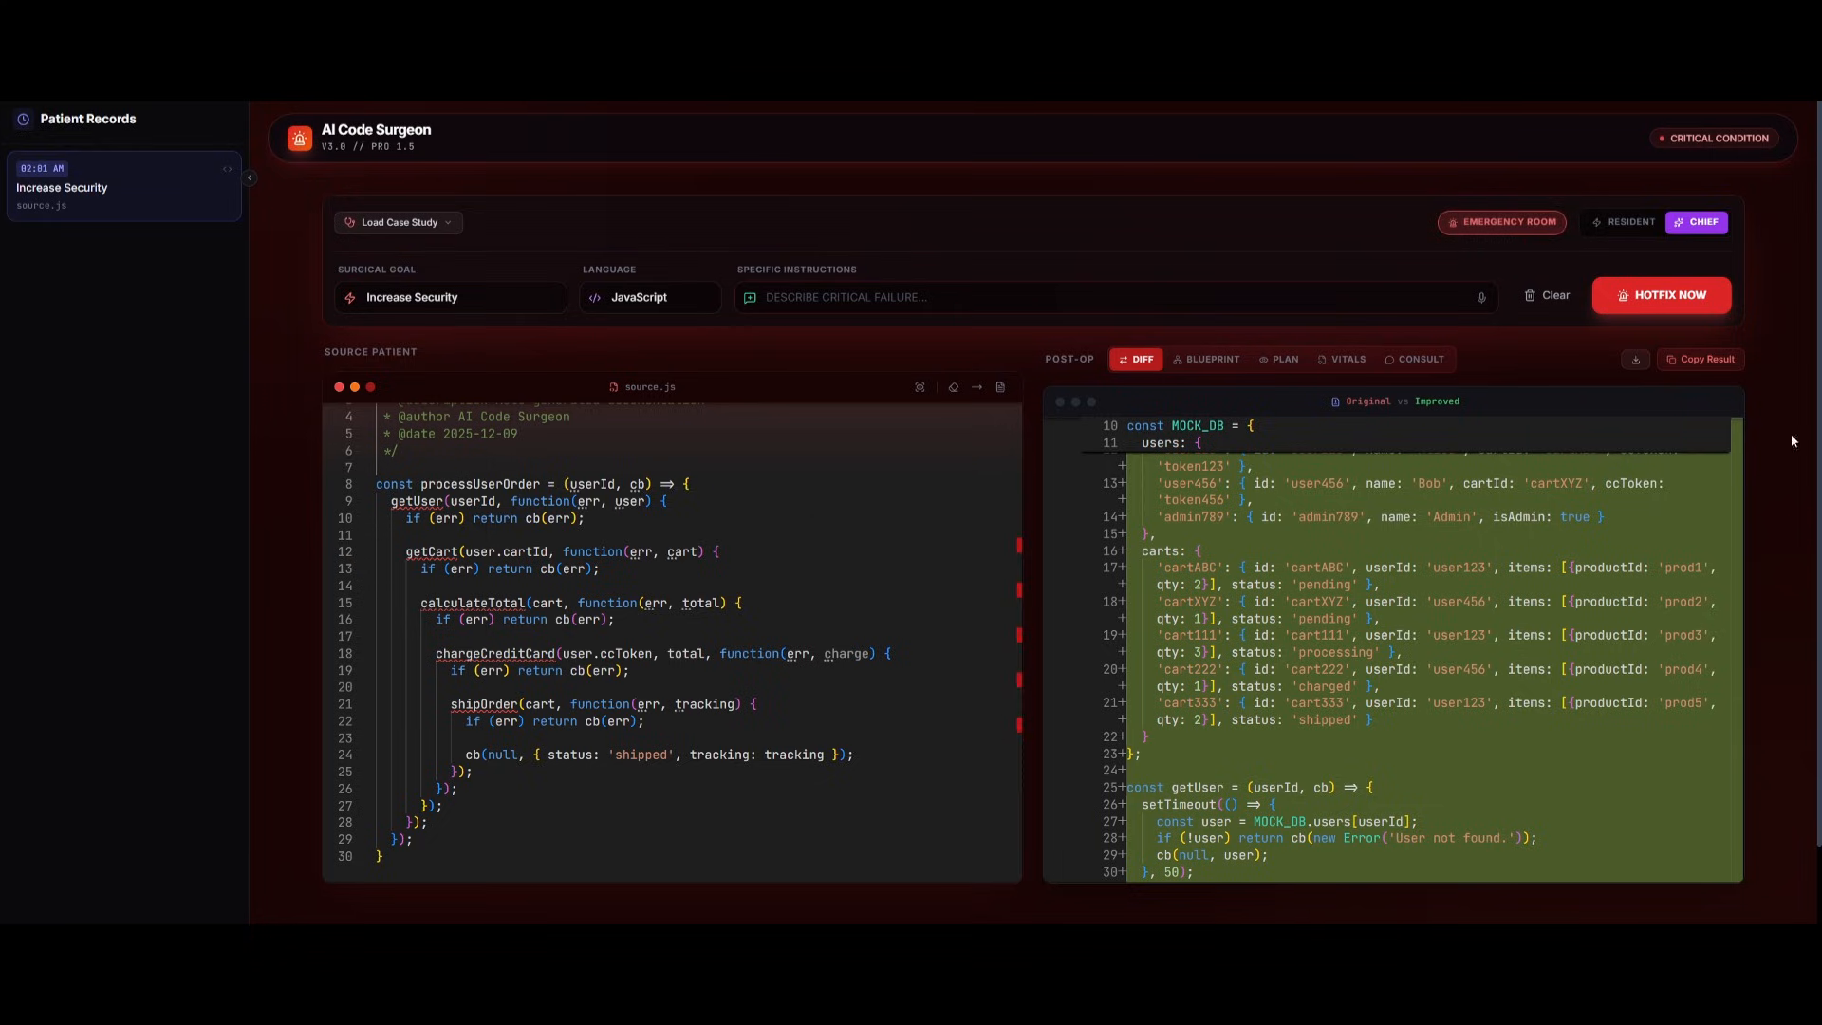
mouse_move(964, 557)
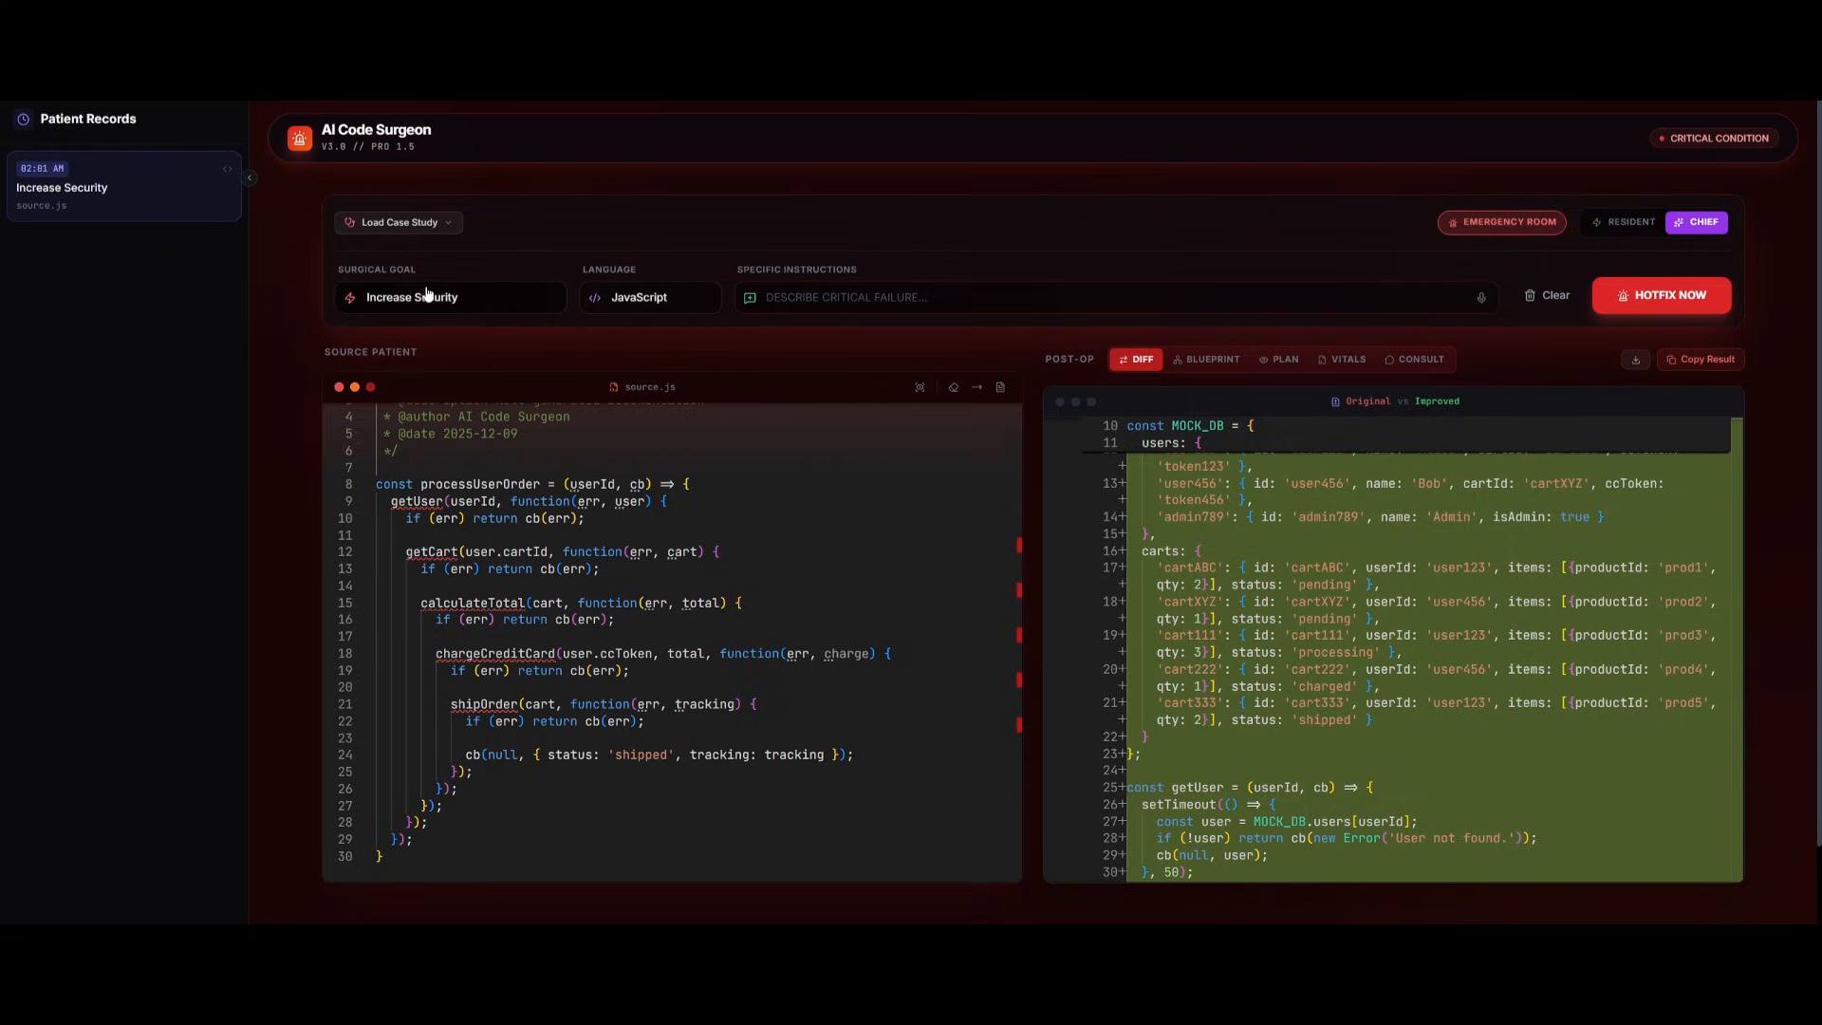
Step: Set the surgical goal to Improve Performance and launch HOTFIX NOW
click(449, 296)
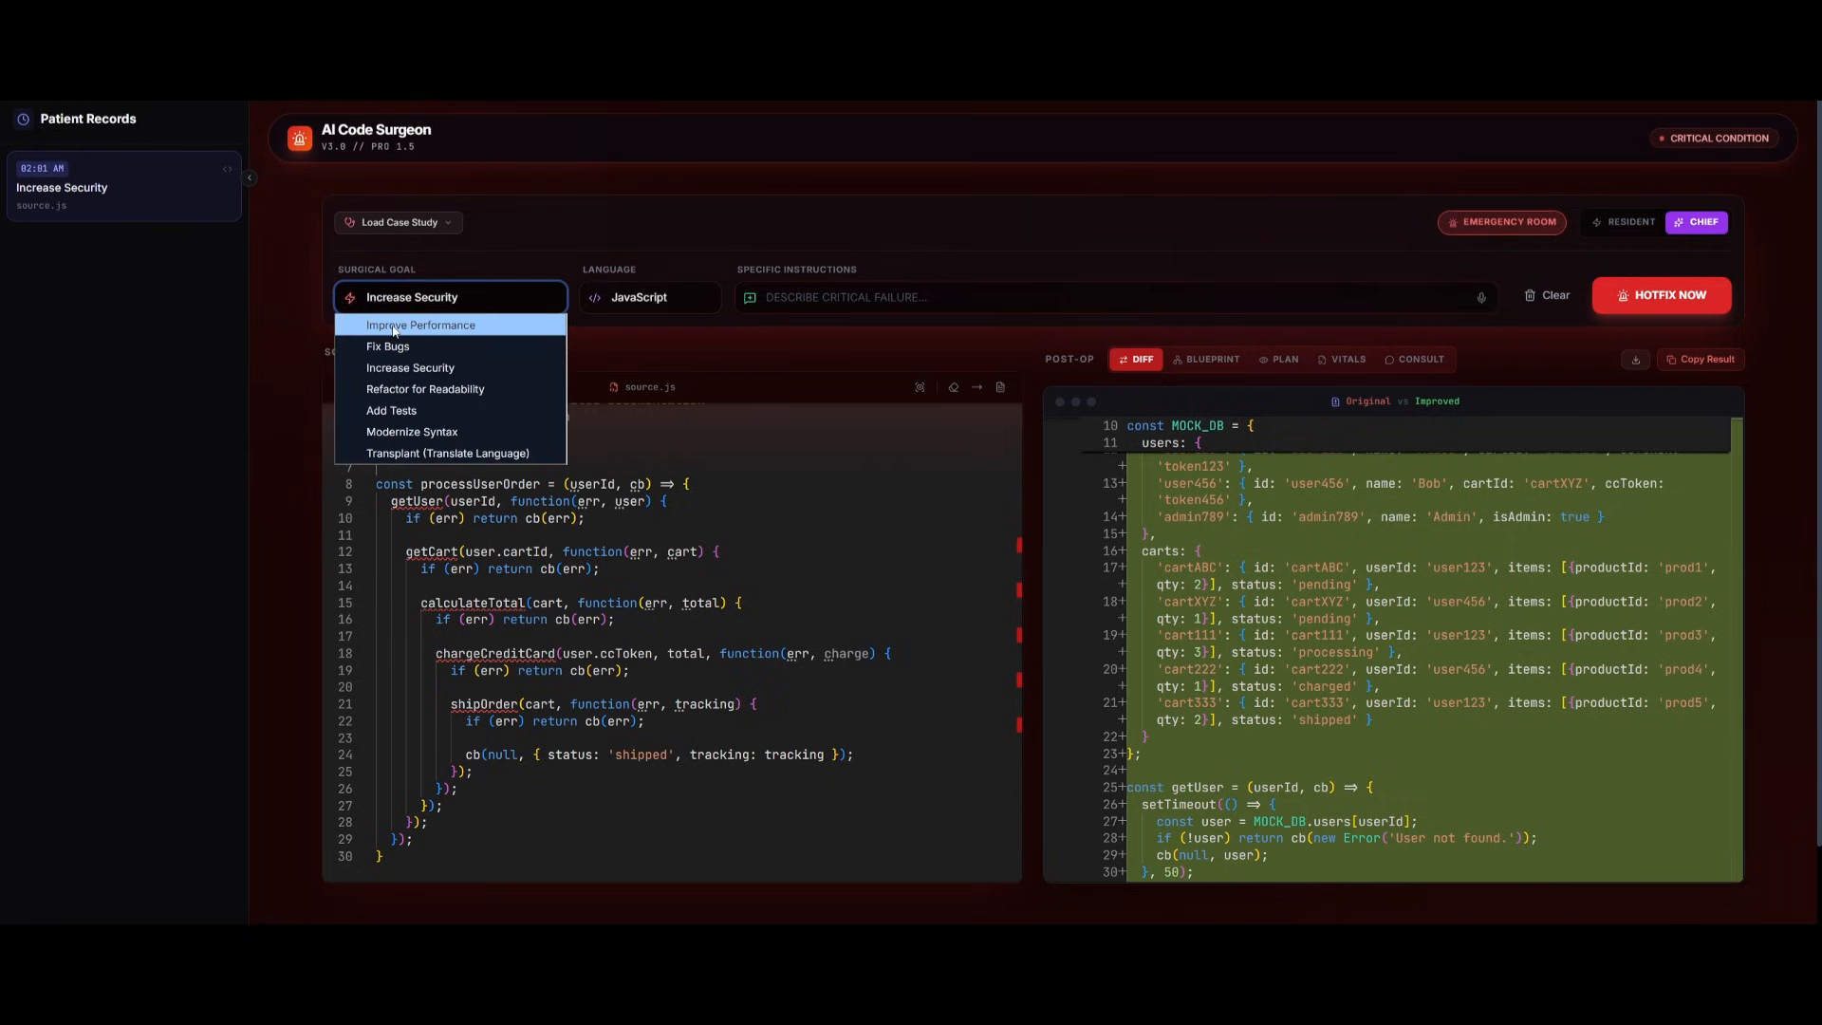
click(419, 326)
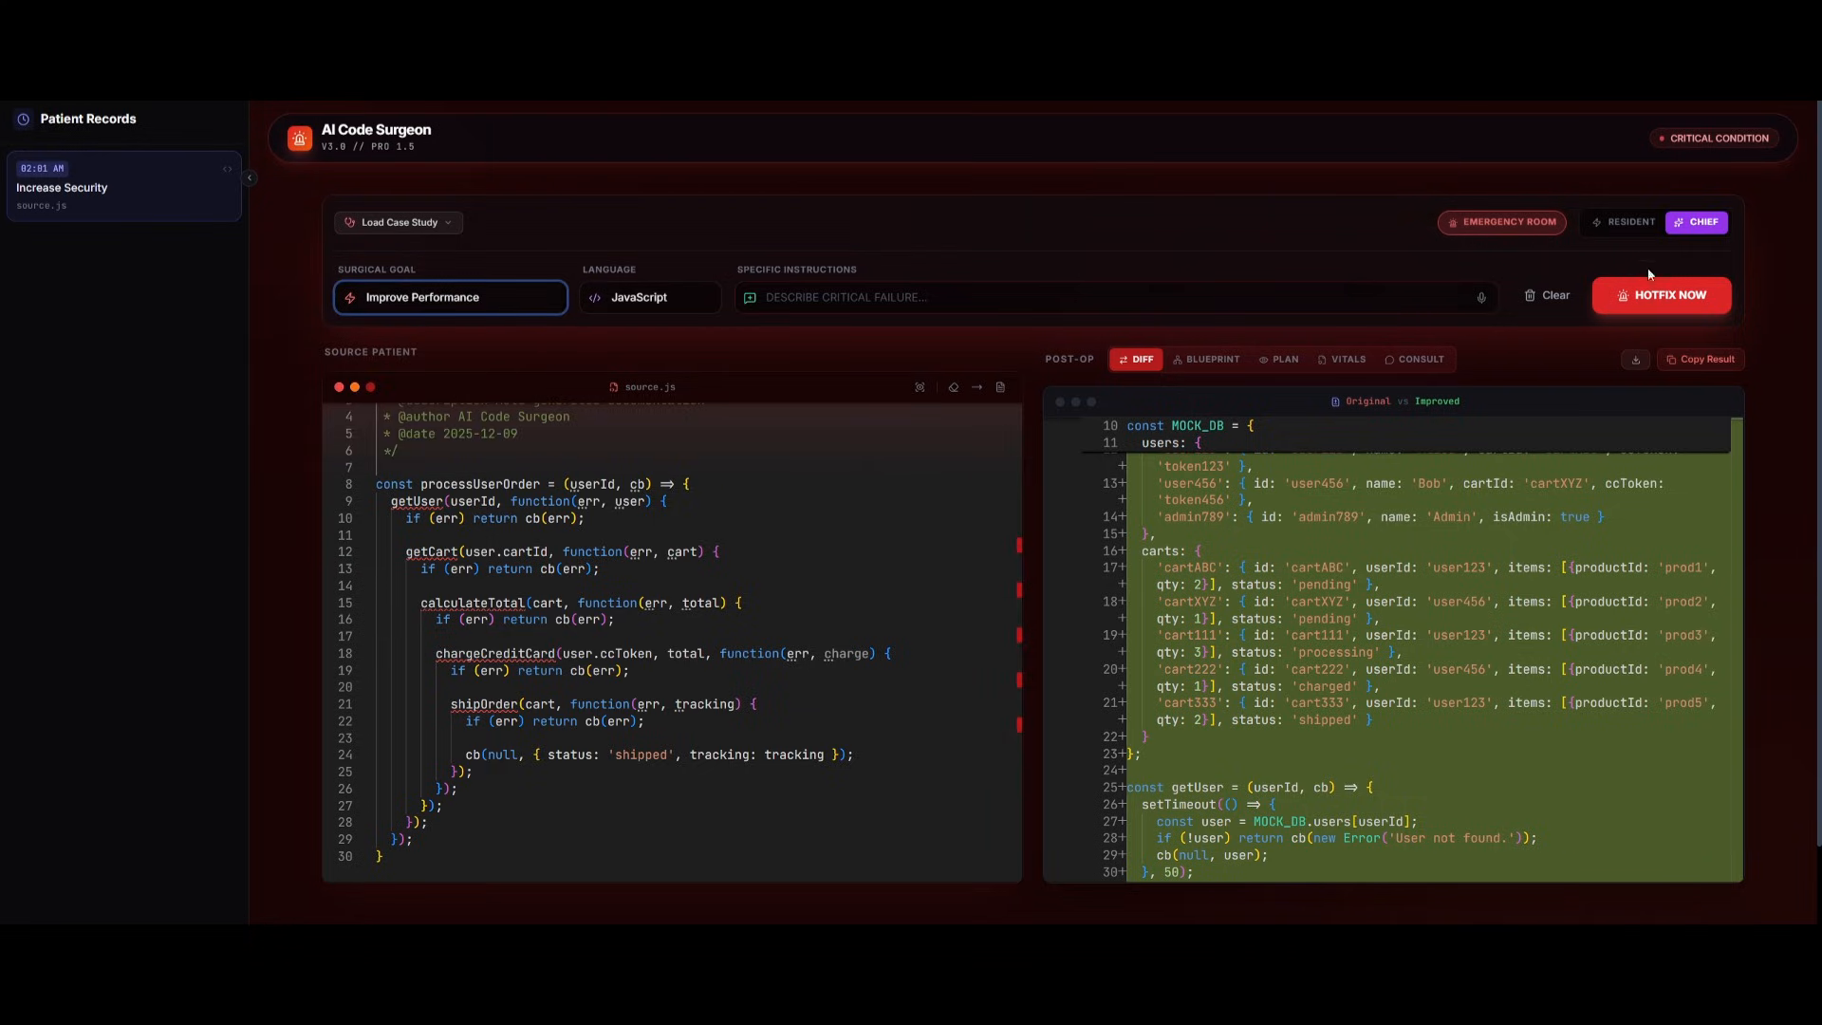
click(1663, 294)
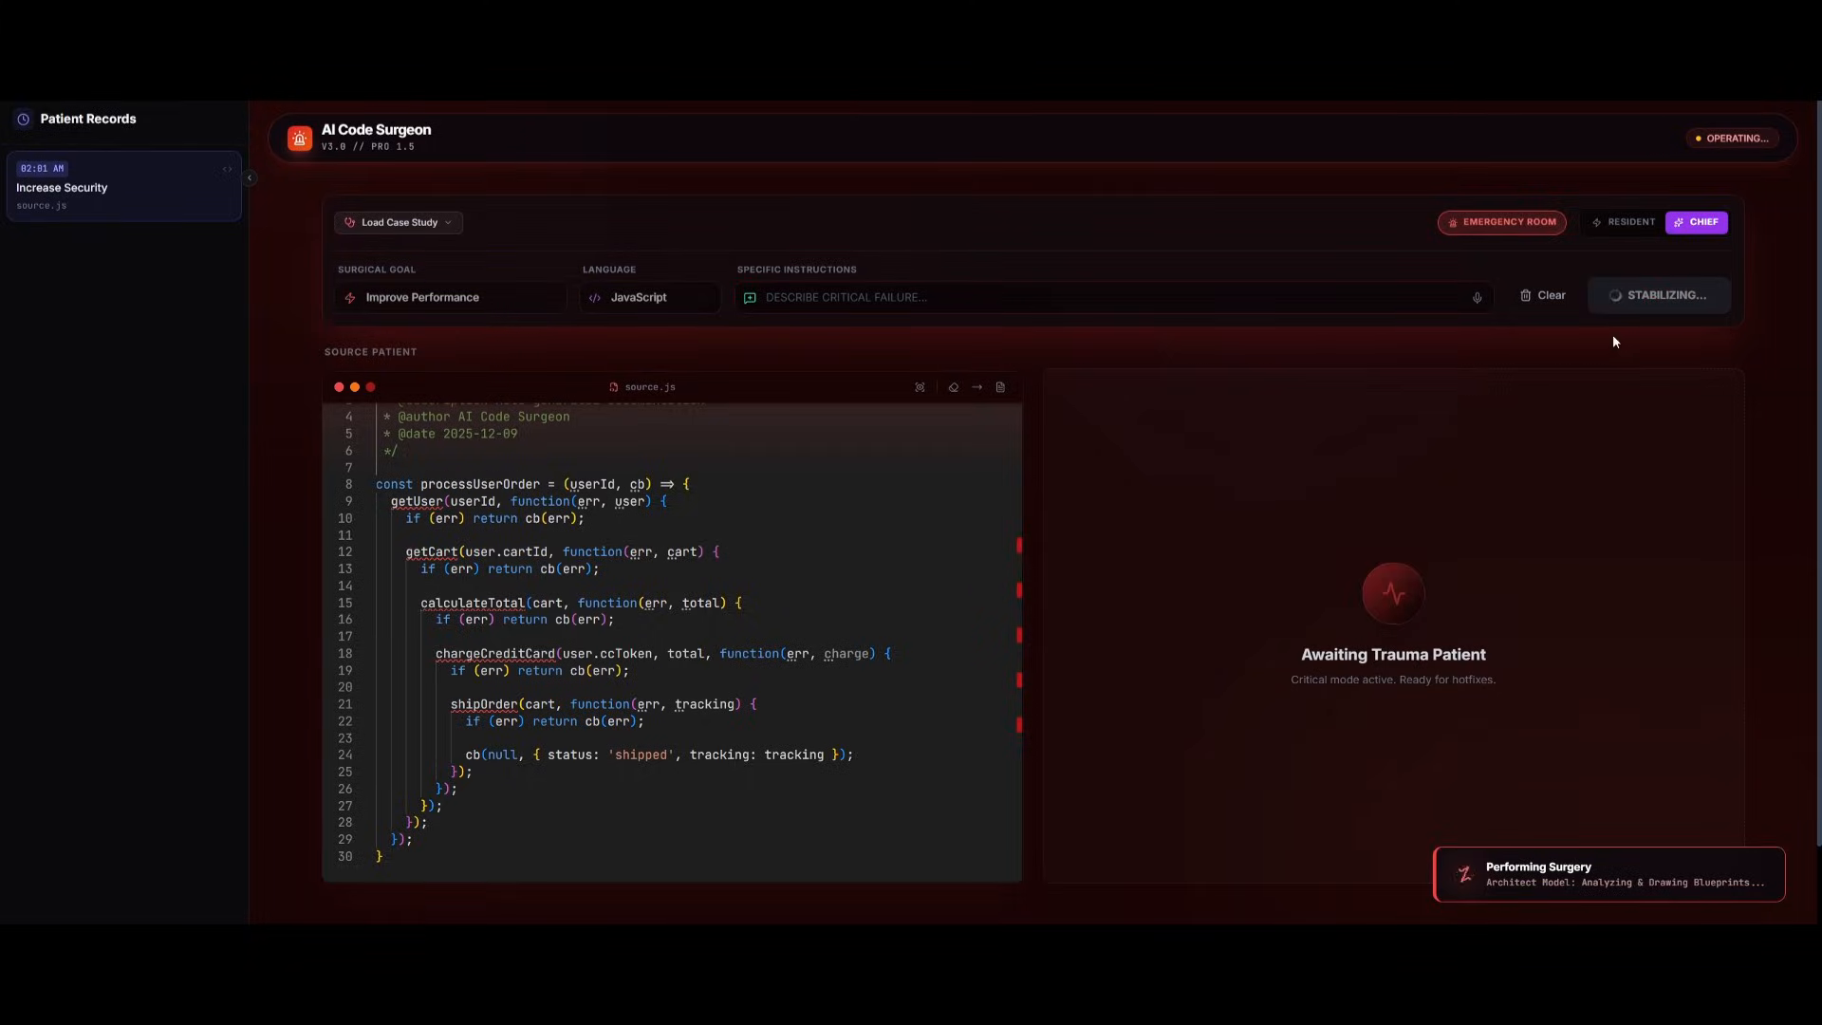
mouse_move(1221, 461)
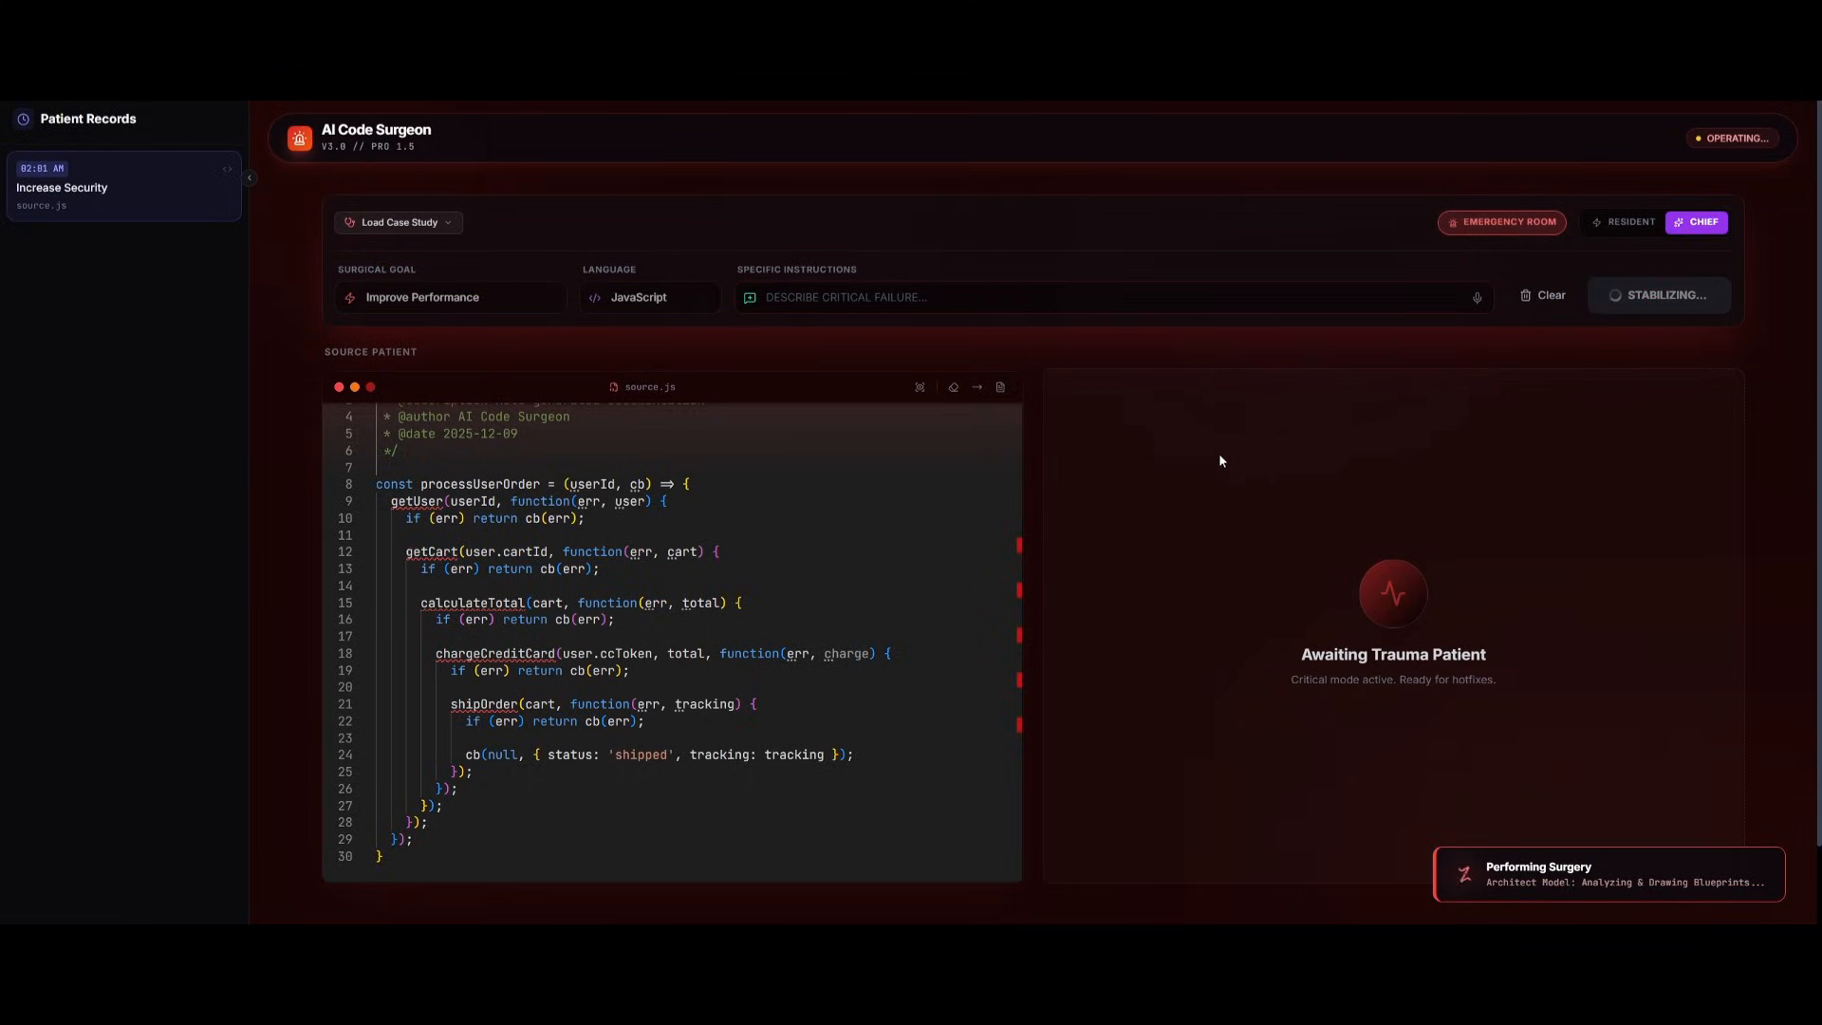
mouse_move(1145, 540)
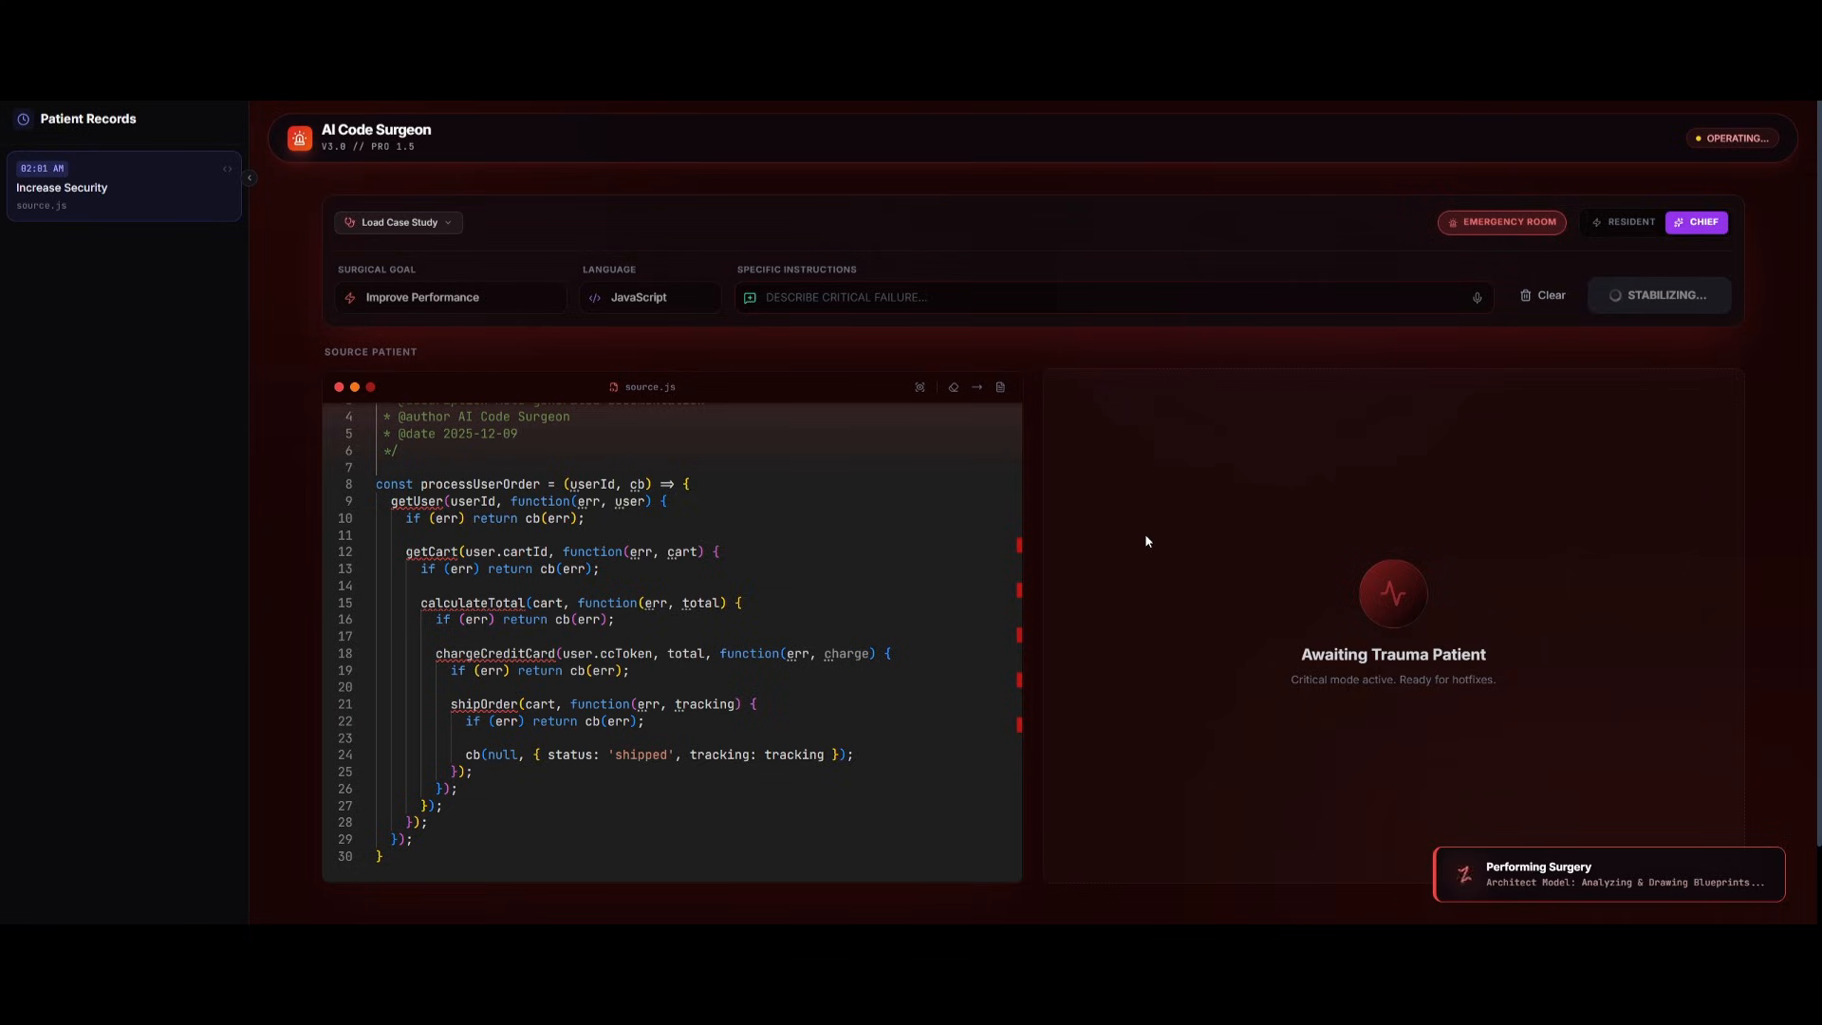
mouse_move(1113, 542)
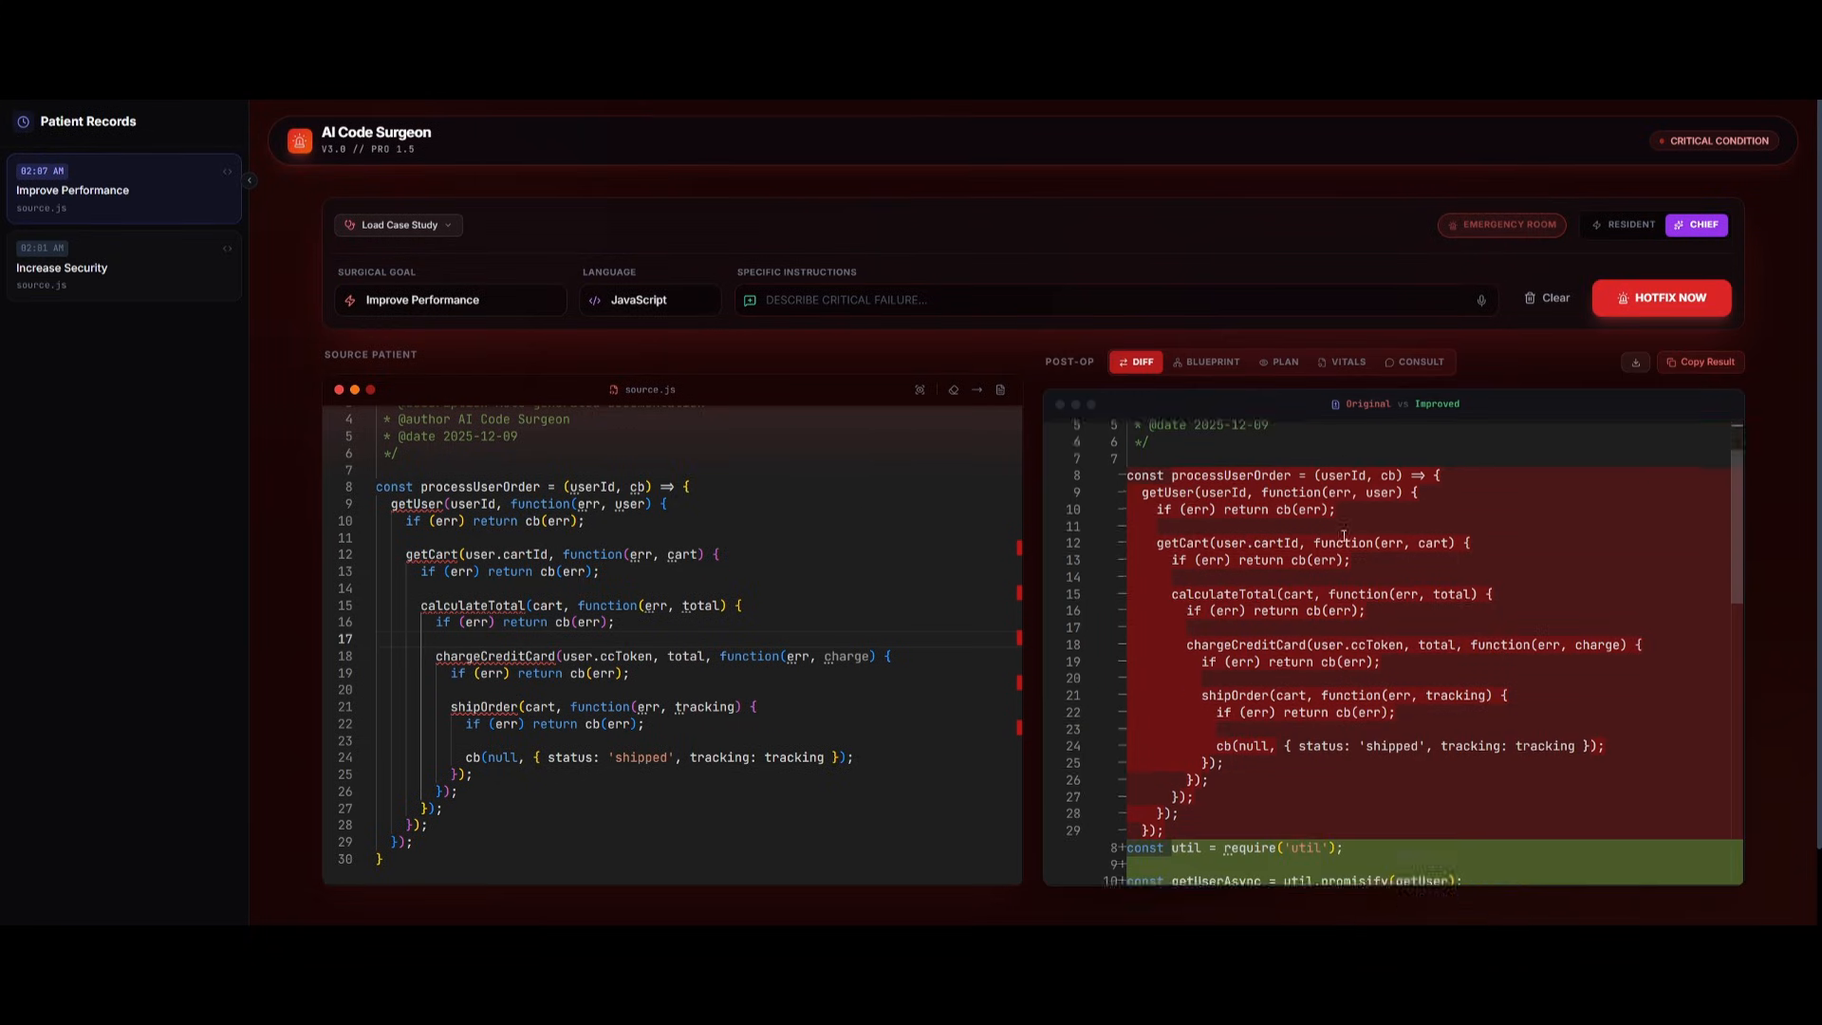
Step: Step through the fix's Blueprint flowchart, Surgical Plan and Code Vital Signs views in Post-Op
scroll(down, 3)
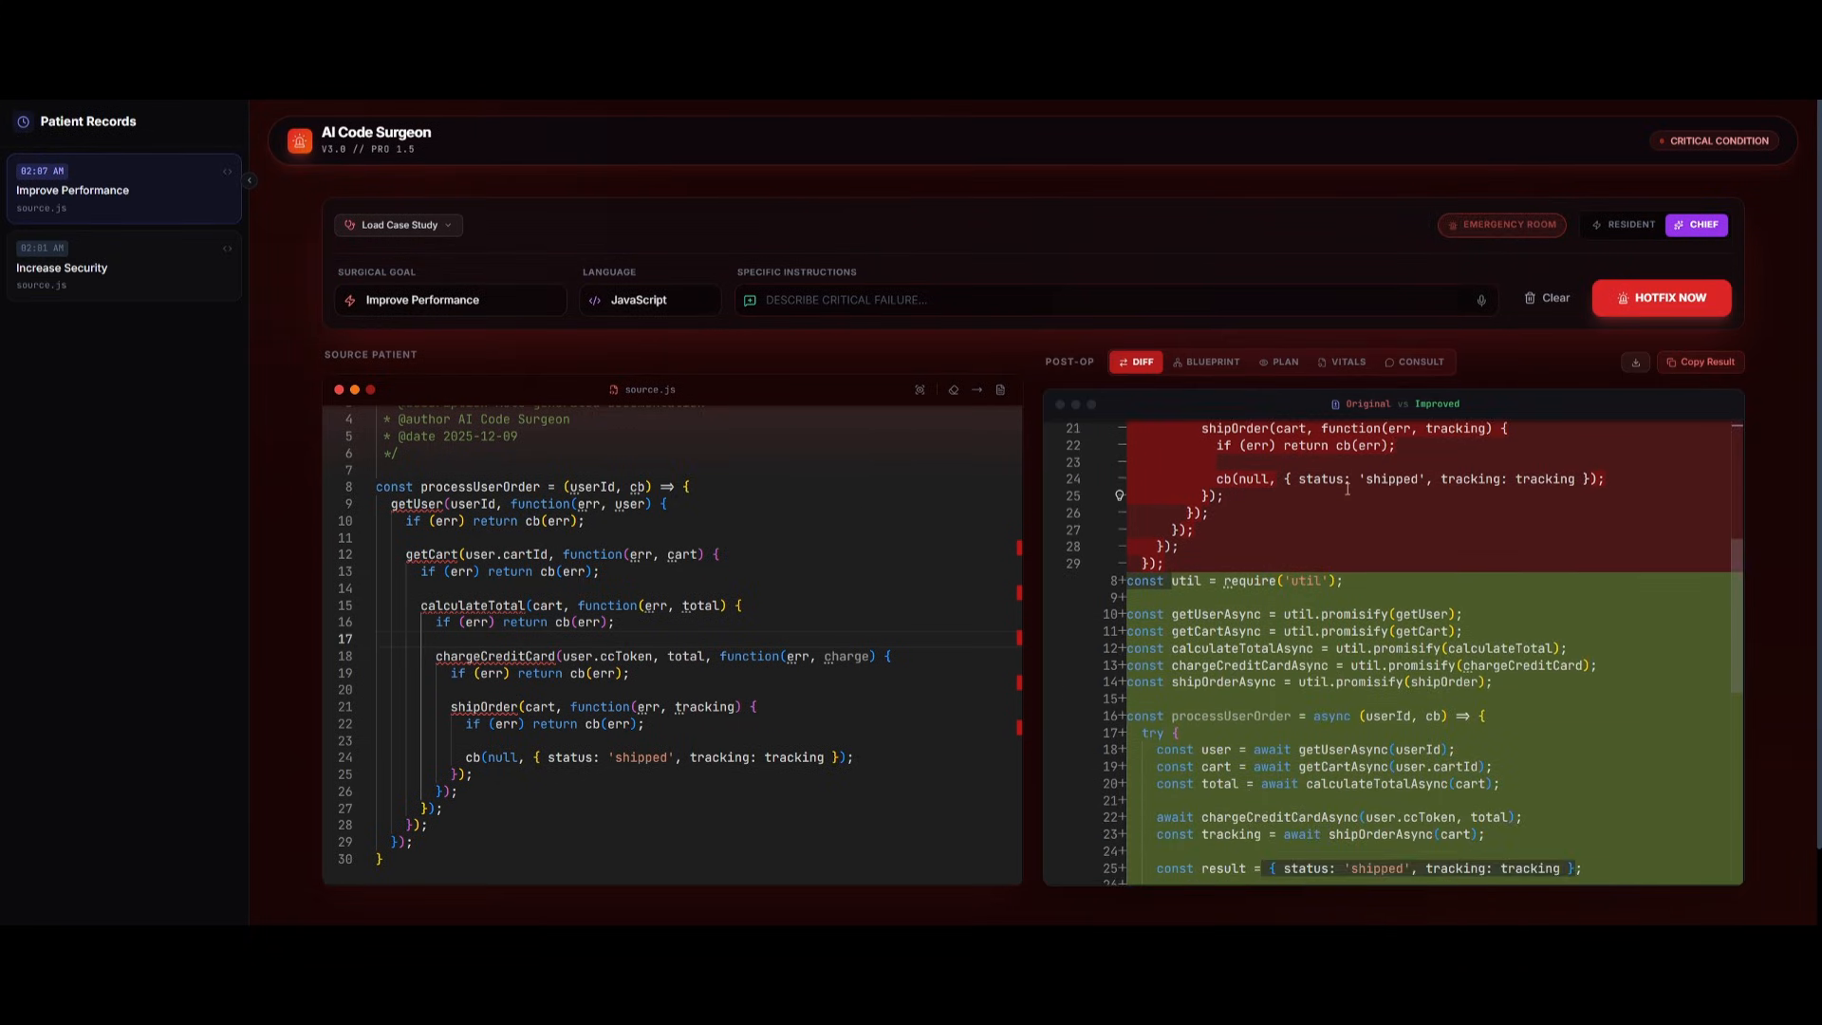
scroll(up, 3)
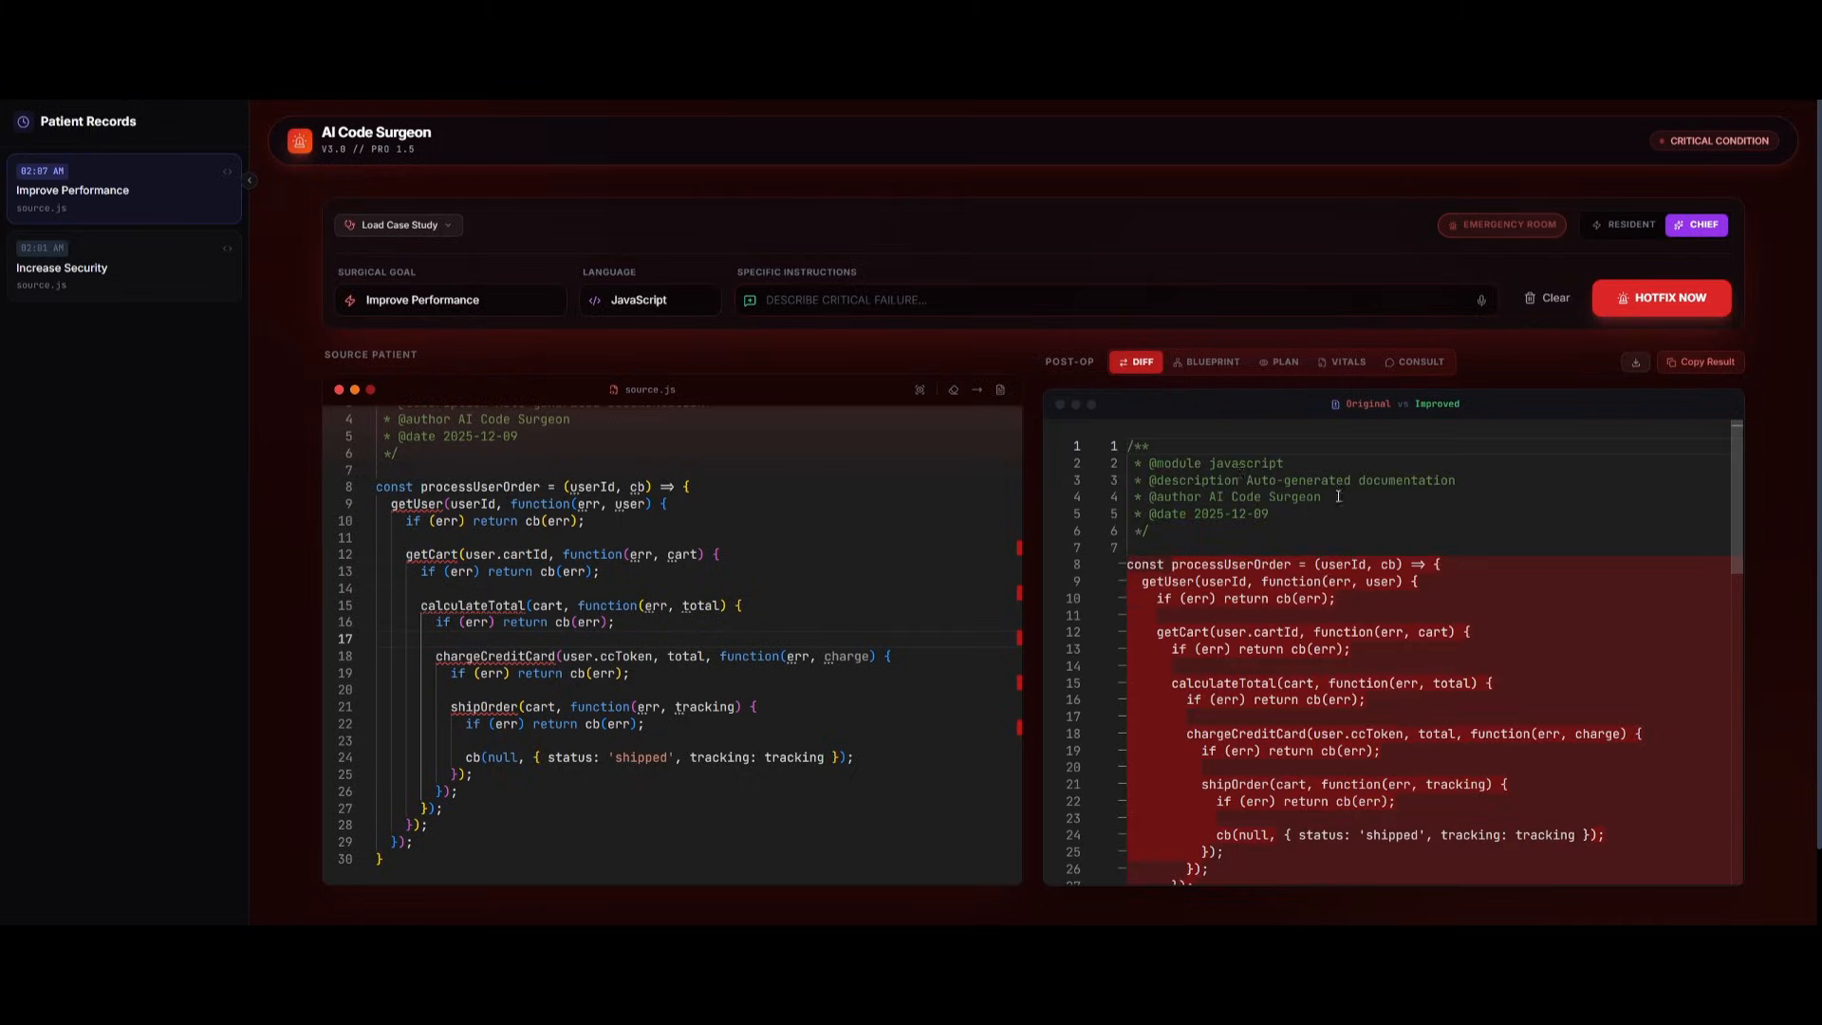
click(1209, 362)
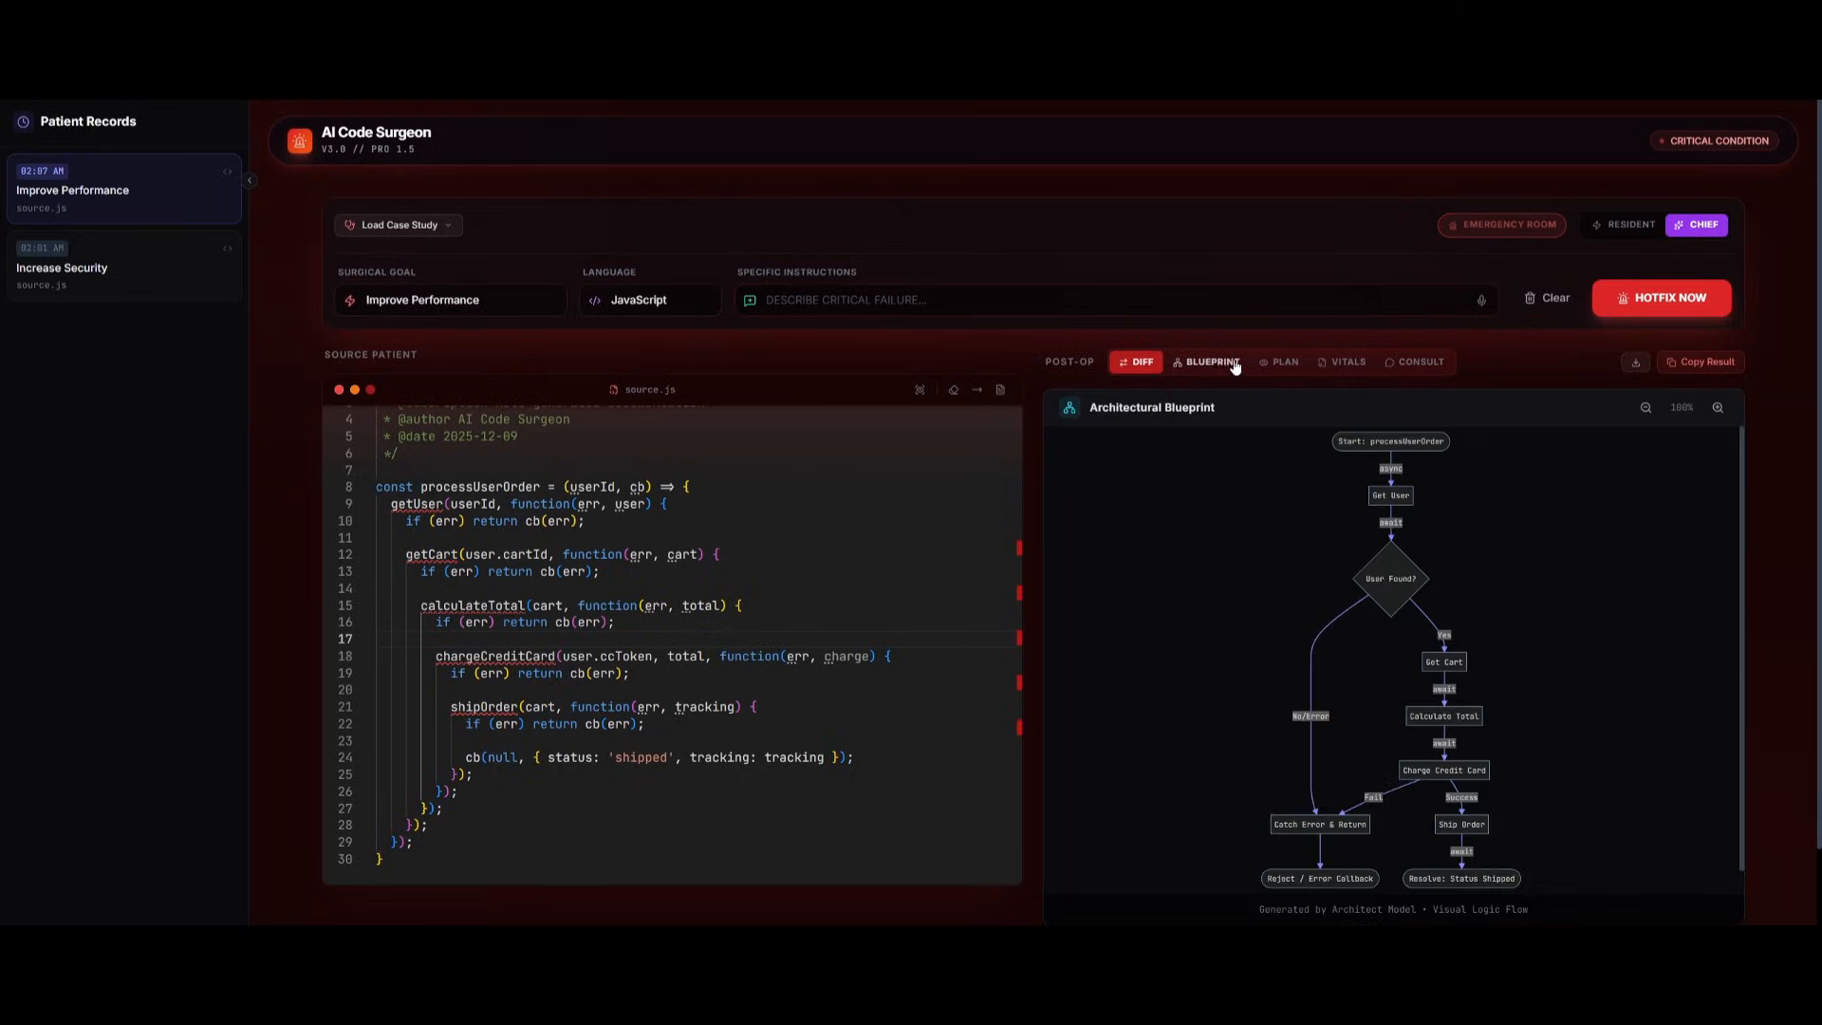
click(1210, 361)
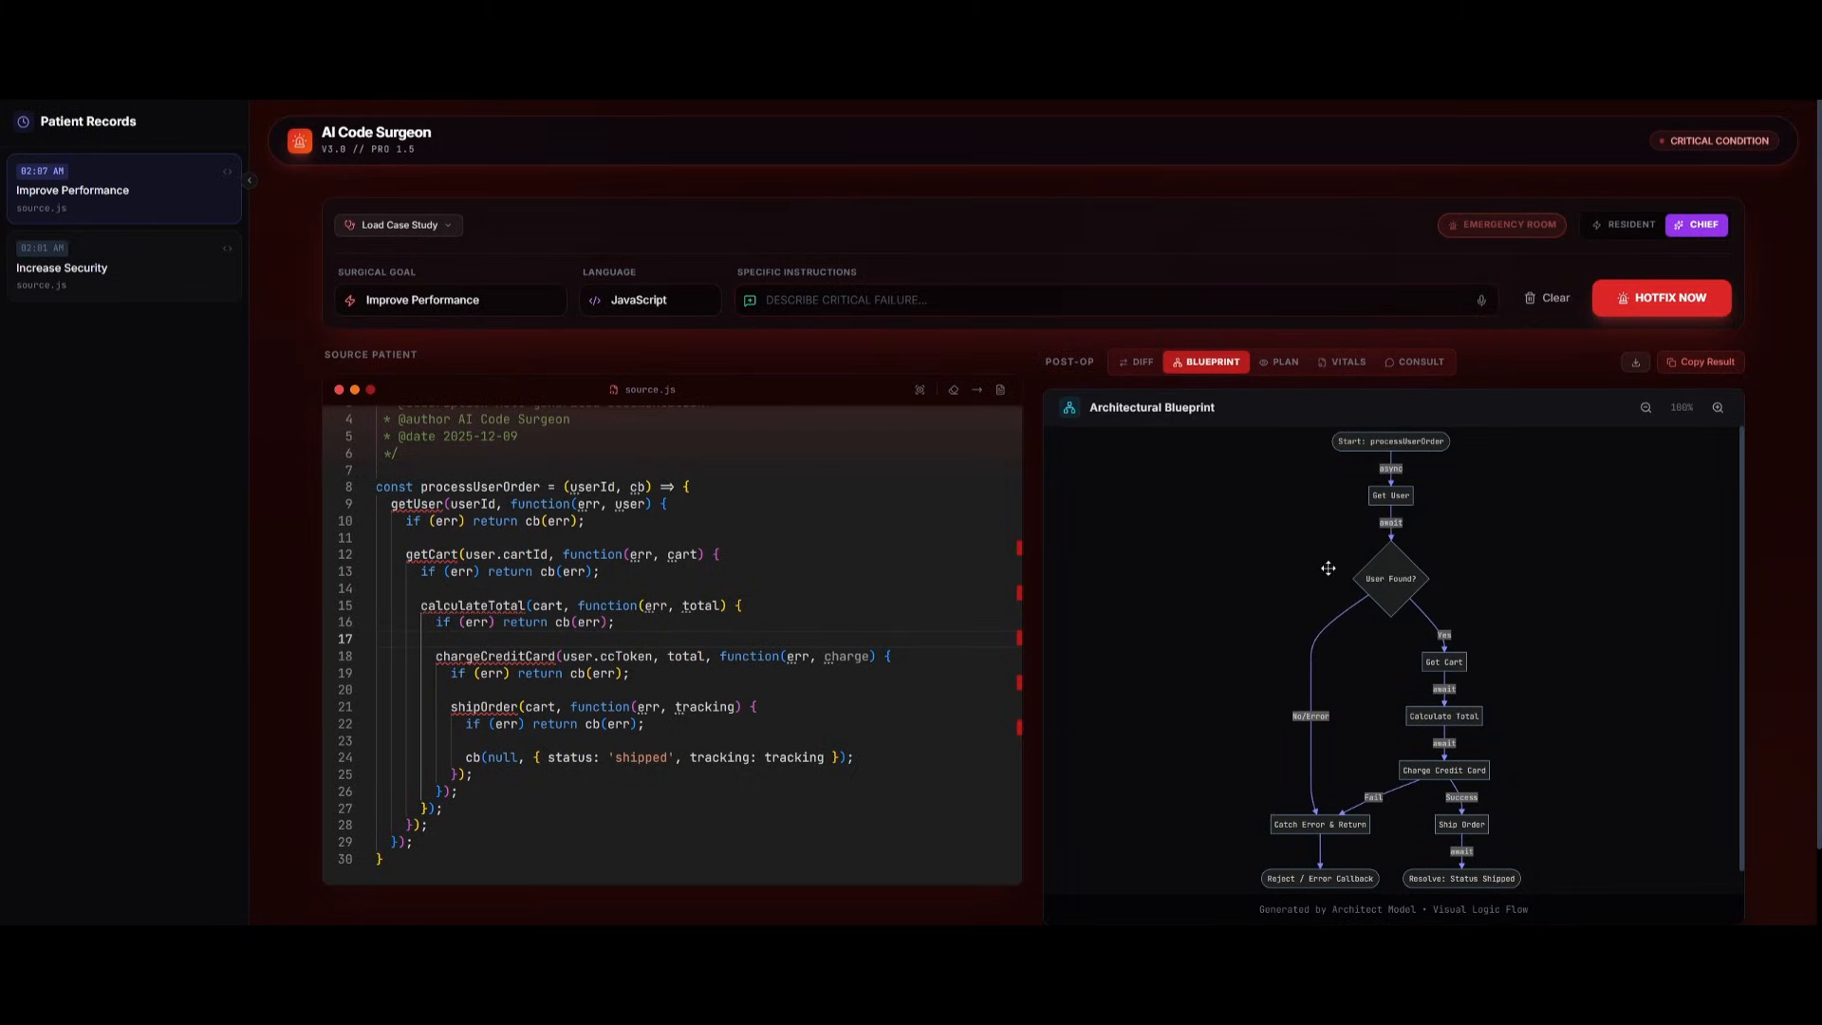
mouse_move(1316, 549)
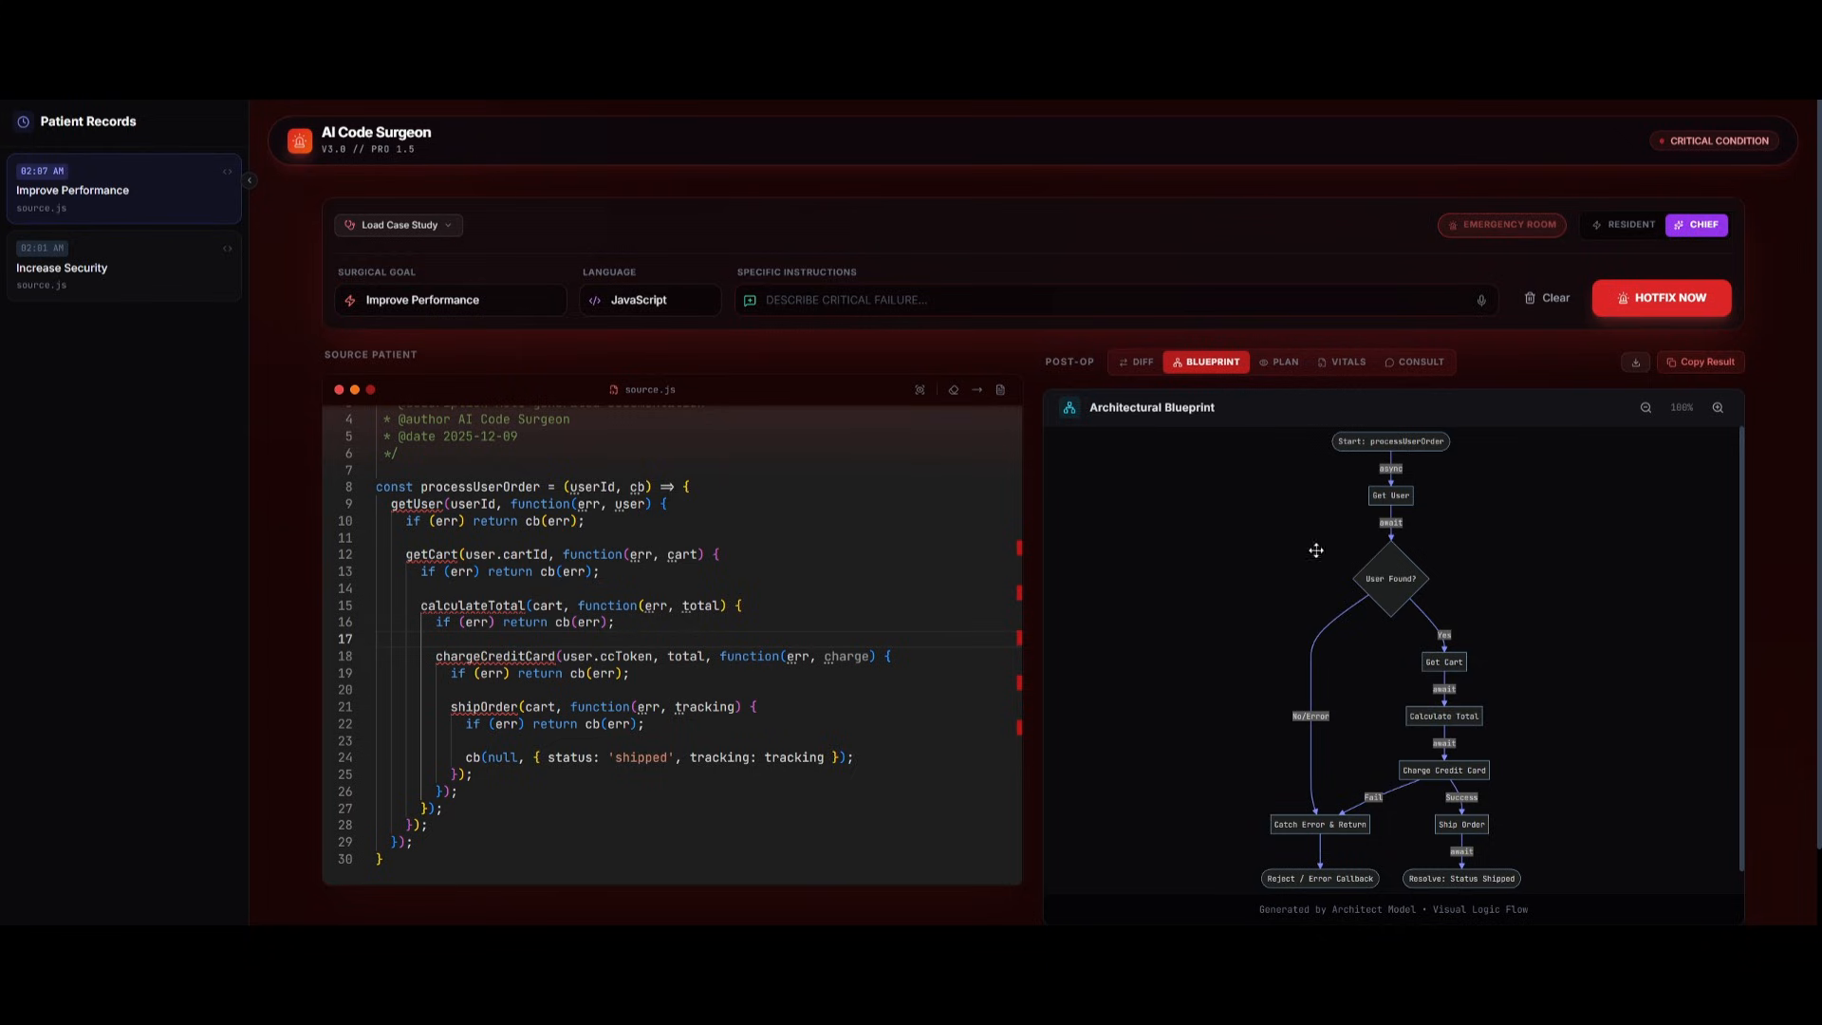
click(1284, 362)
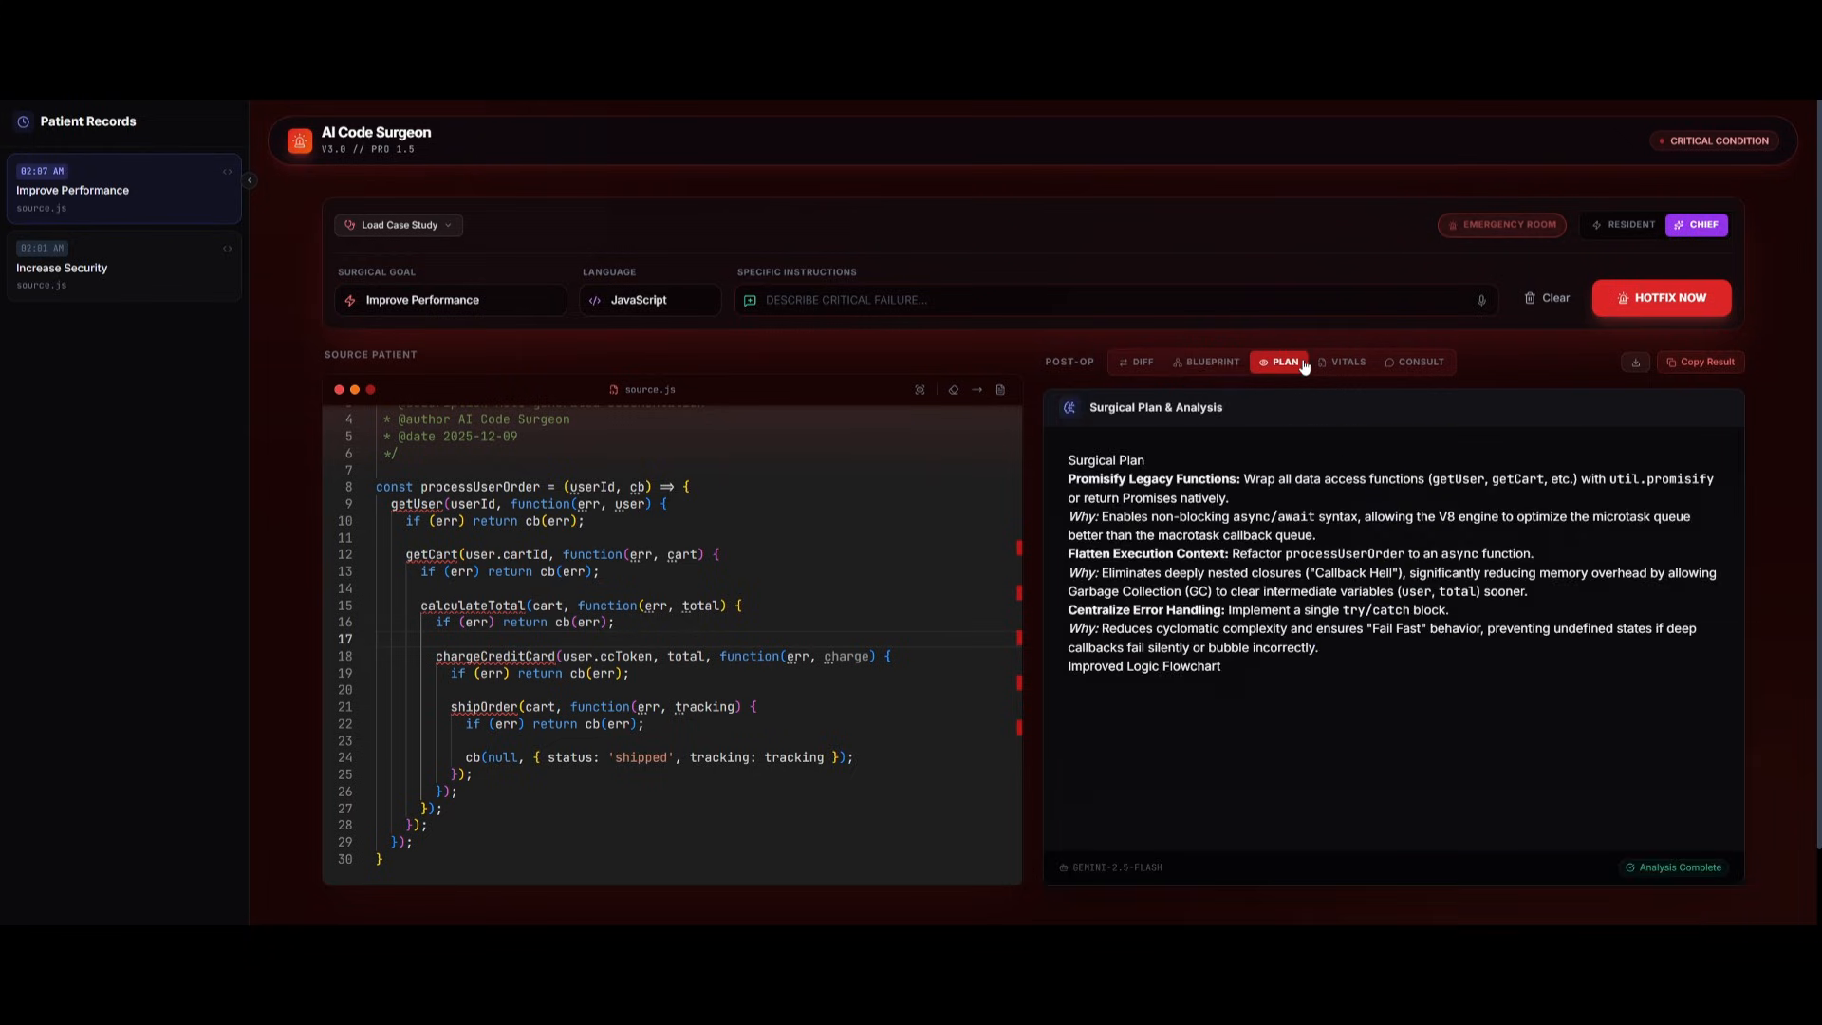
click(1346, 362)
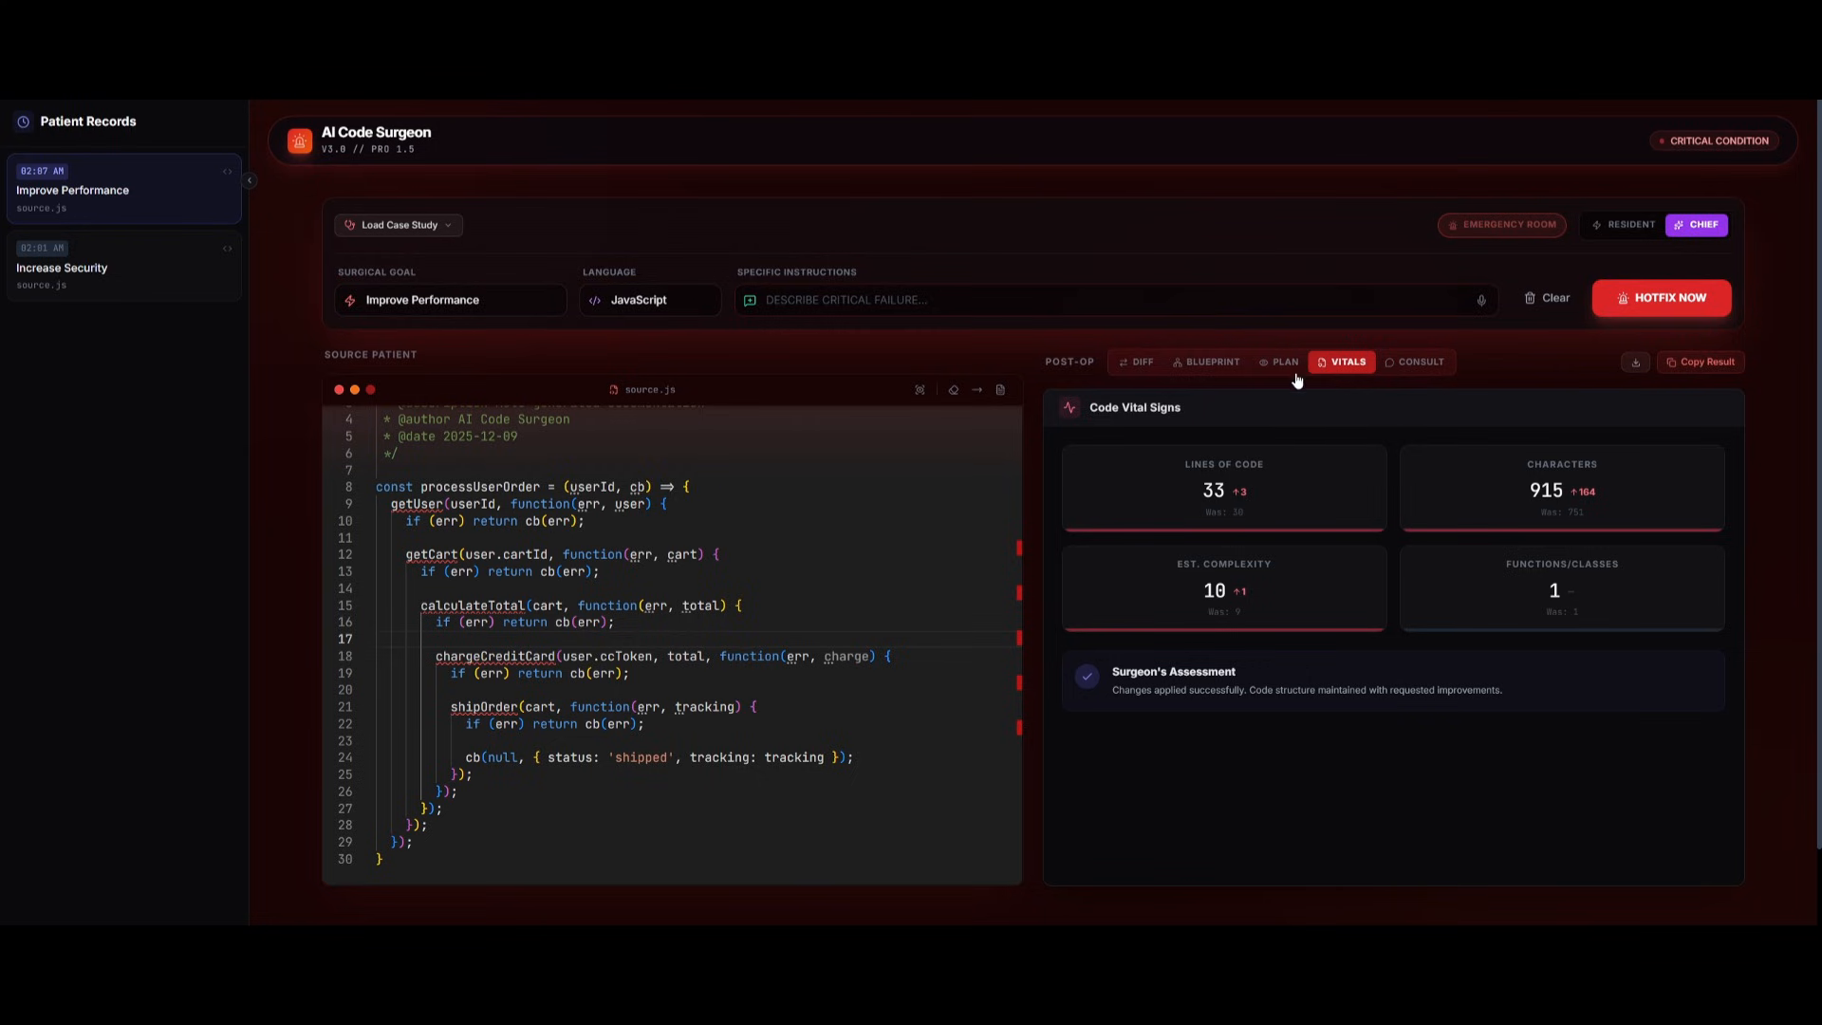
click(1133, 362)
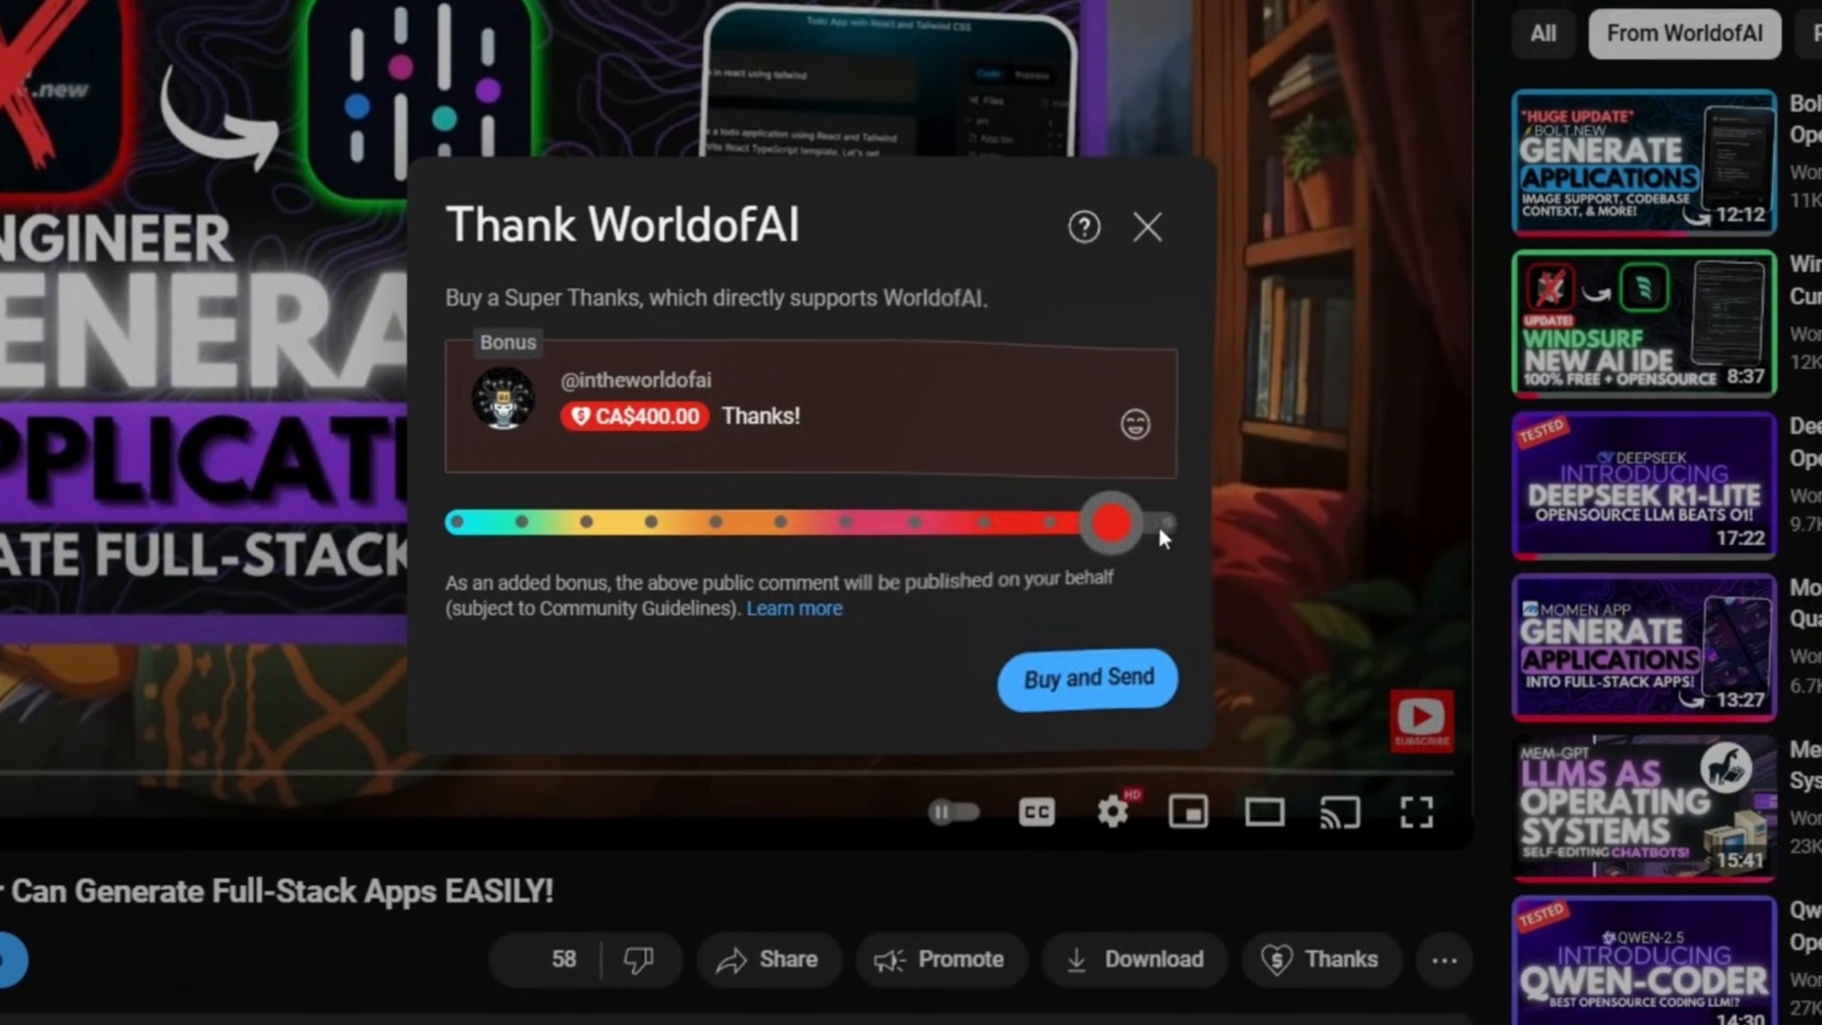
Step: Dismiss Super Thanks and open WorldofAI's Join membership tiers on the channel page
click(1148, 228)
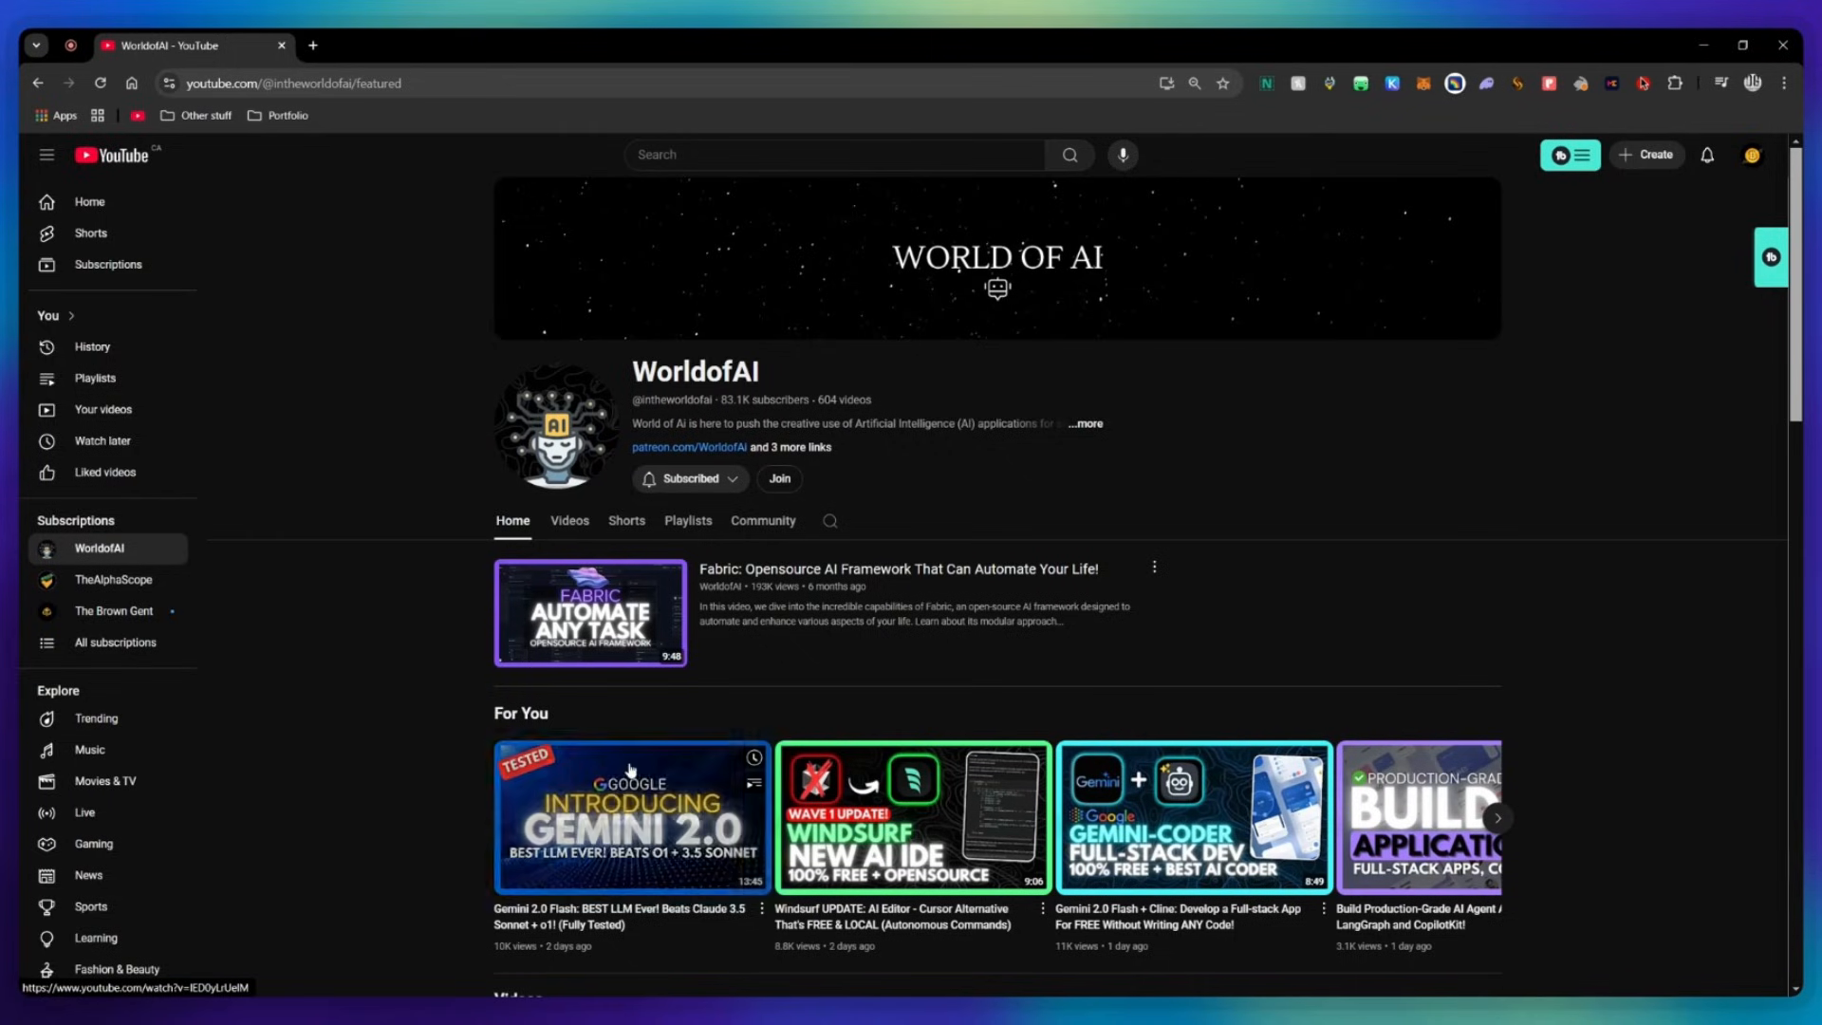
mouse_move(779, 477)
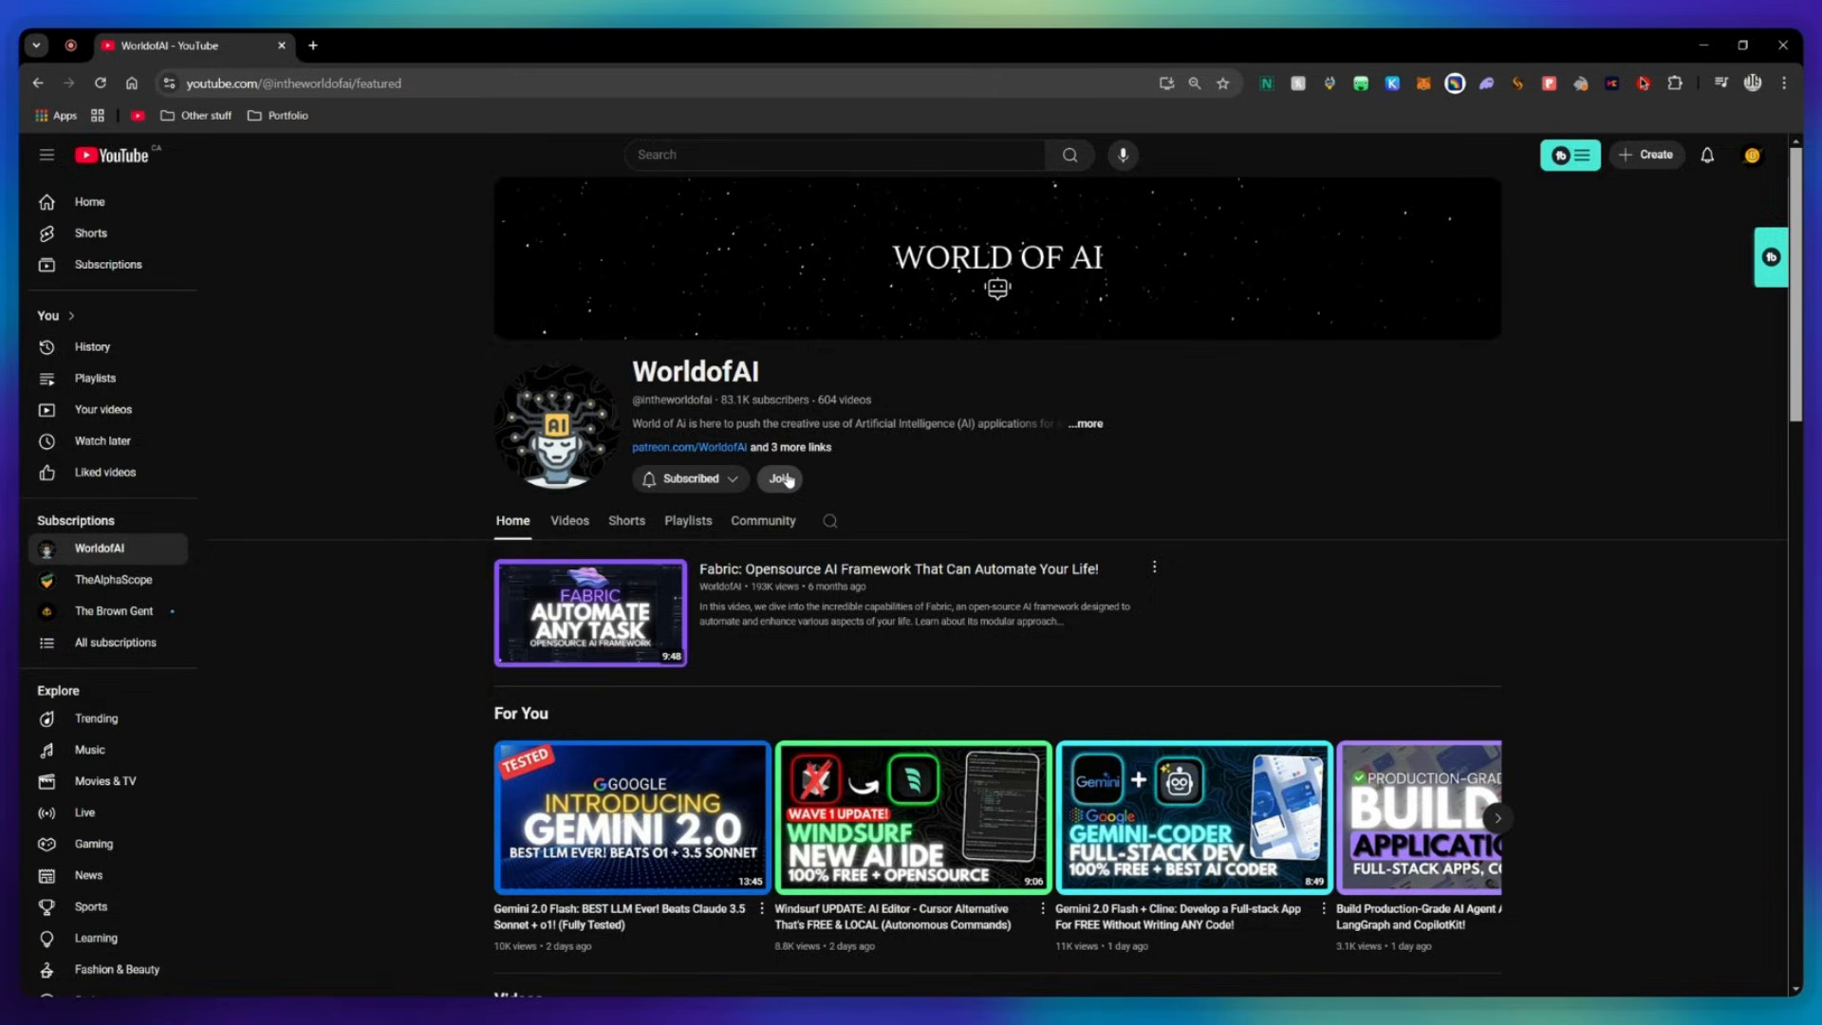
click(778, 478)
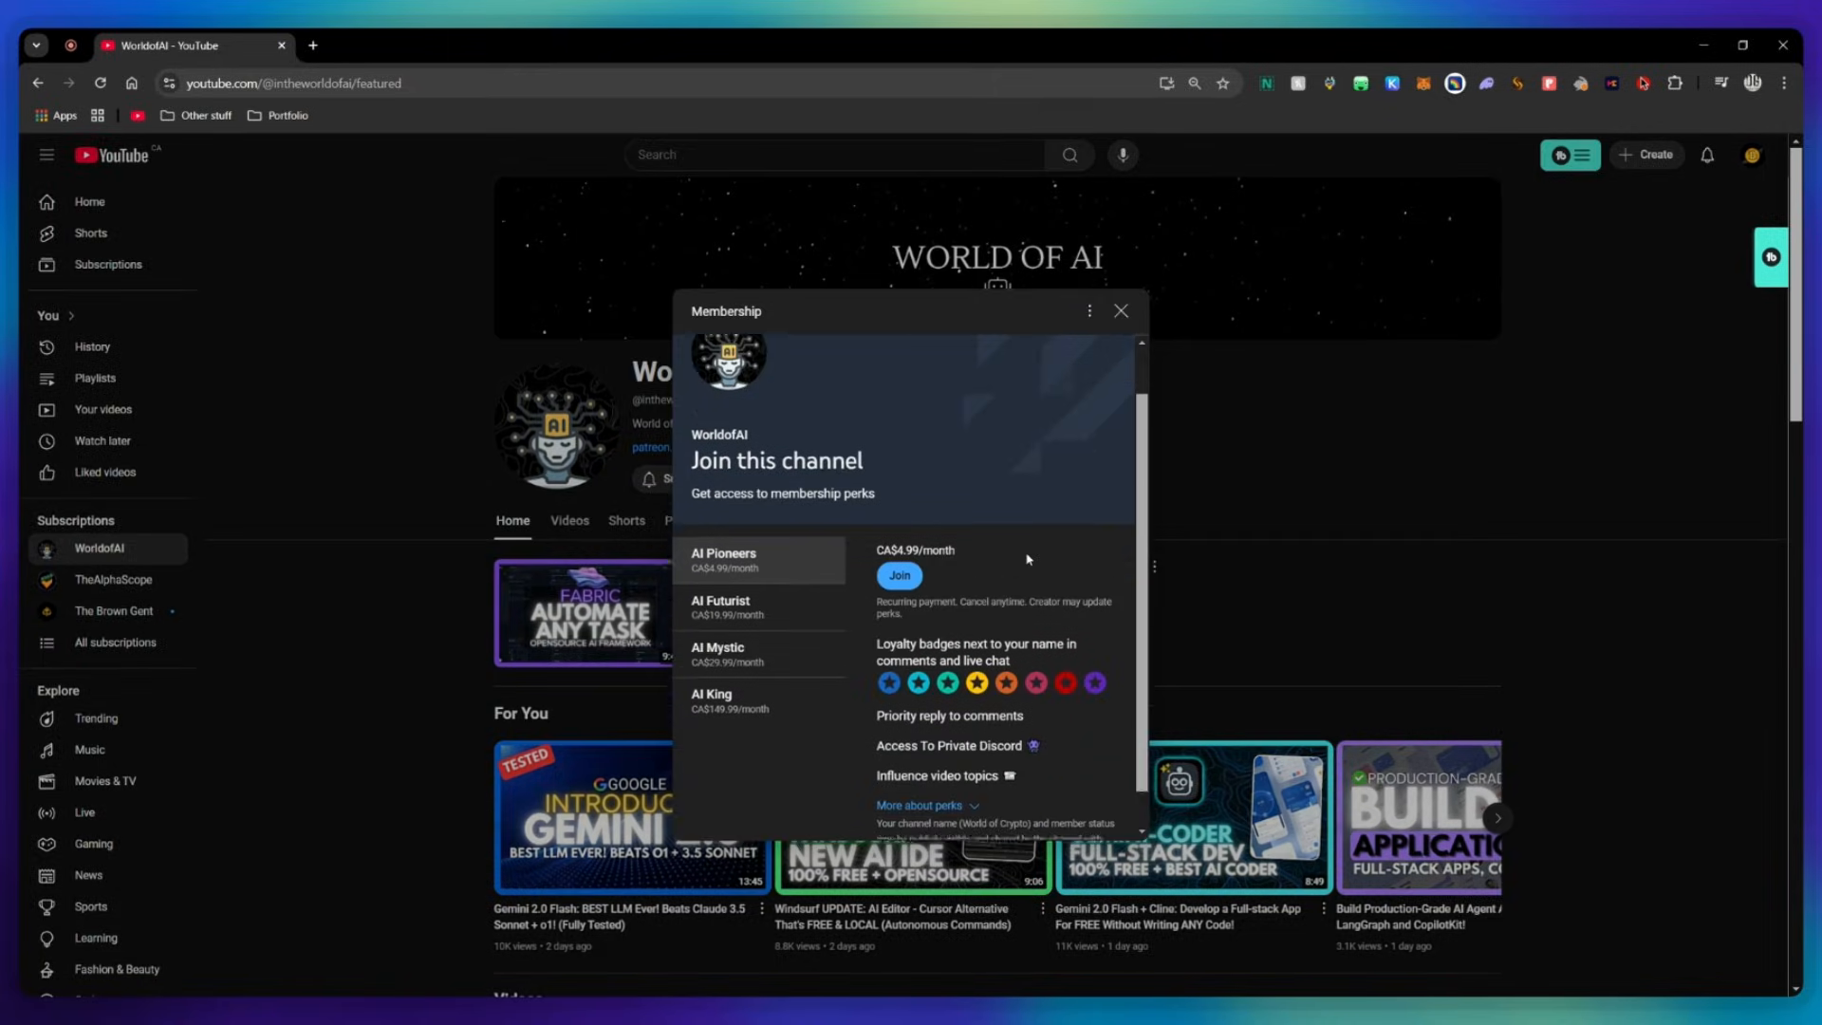
click(720, 607)
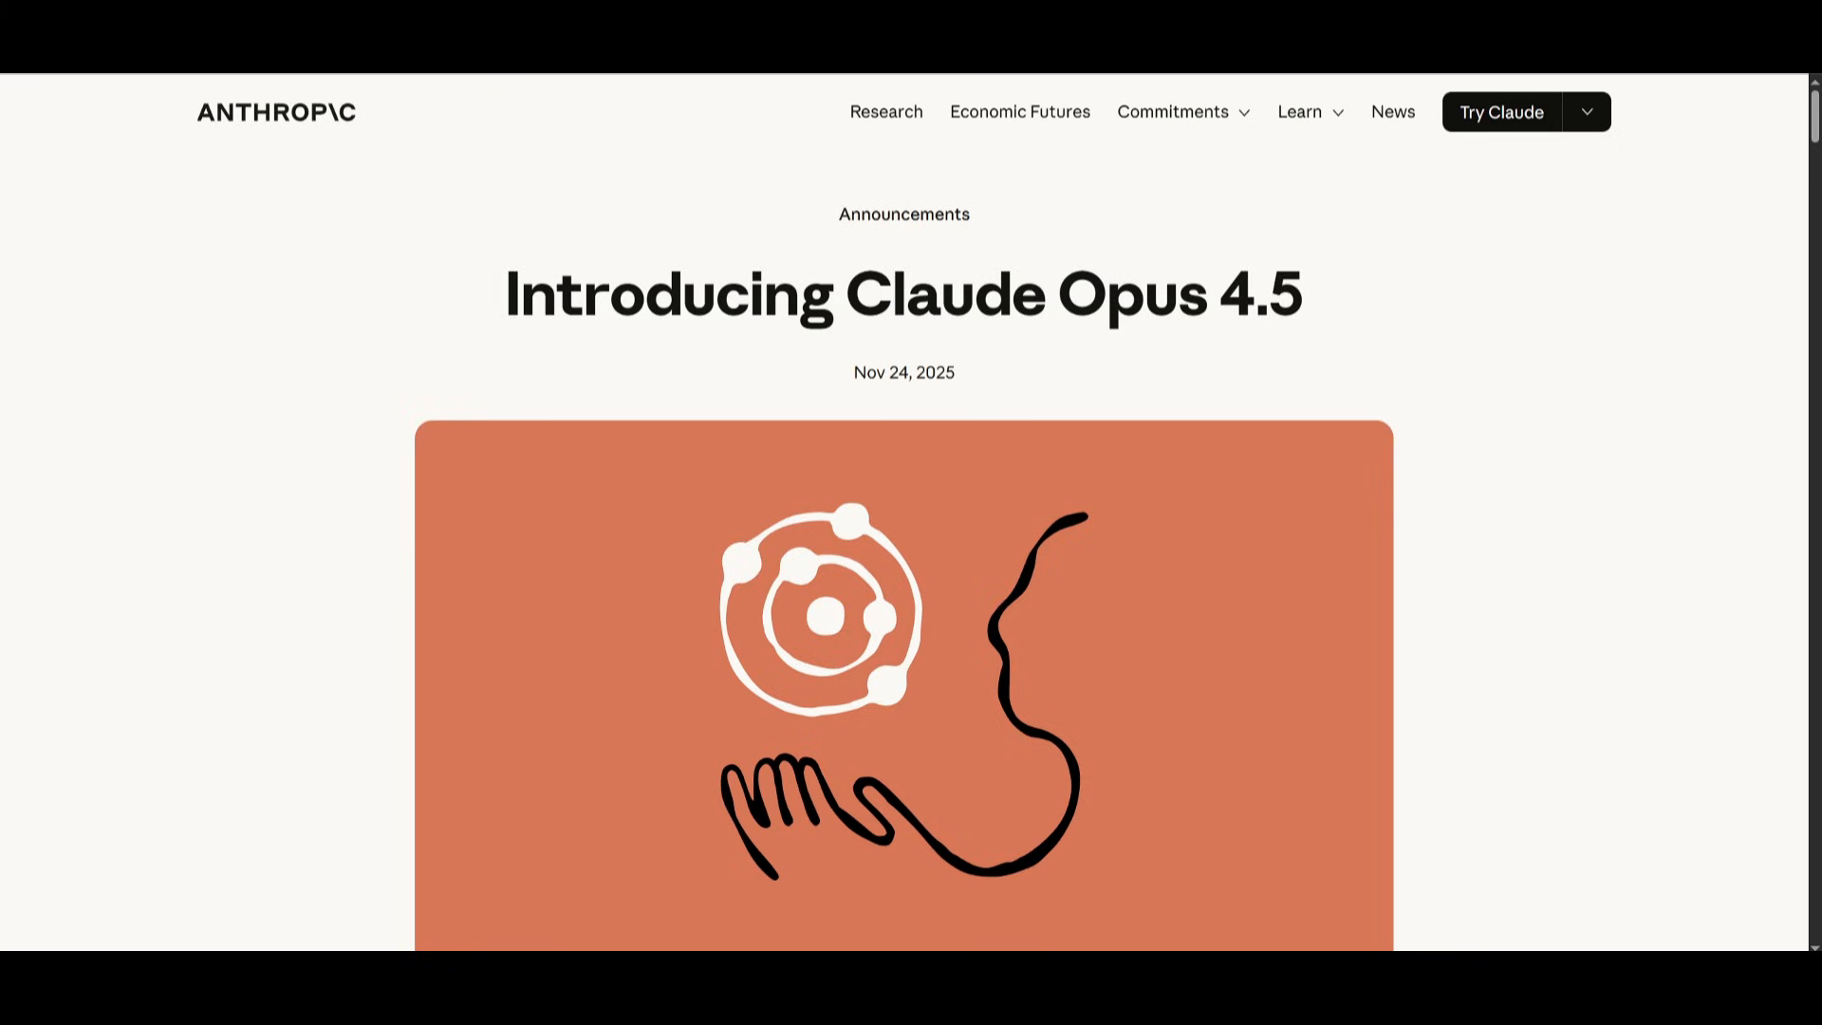
mouse_move(1577, 612)
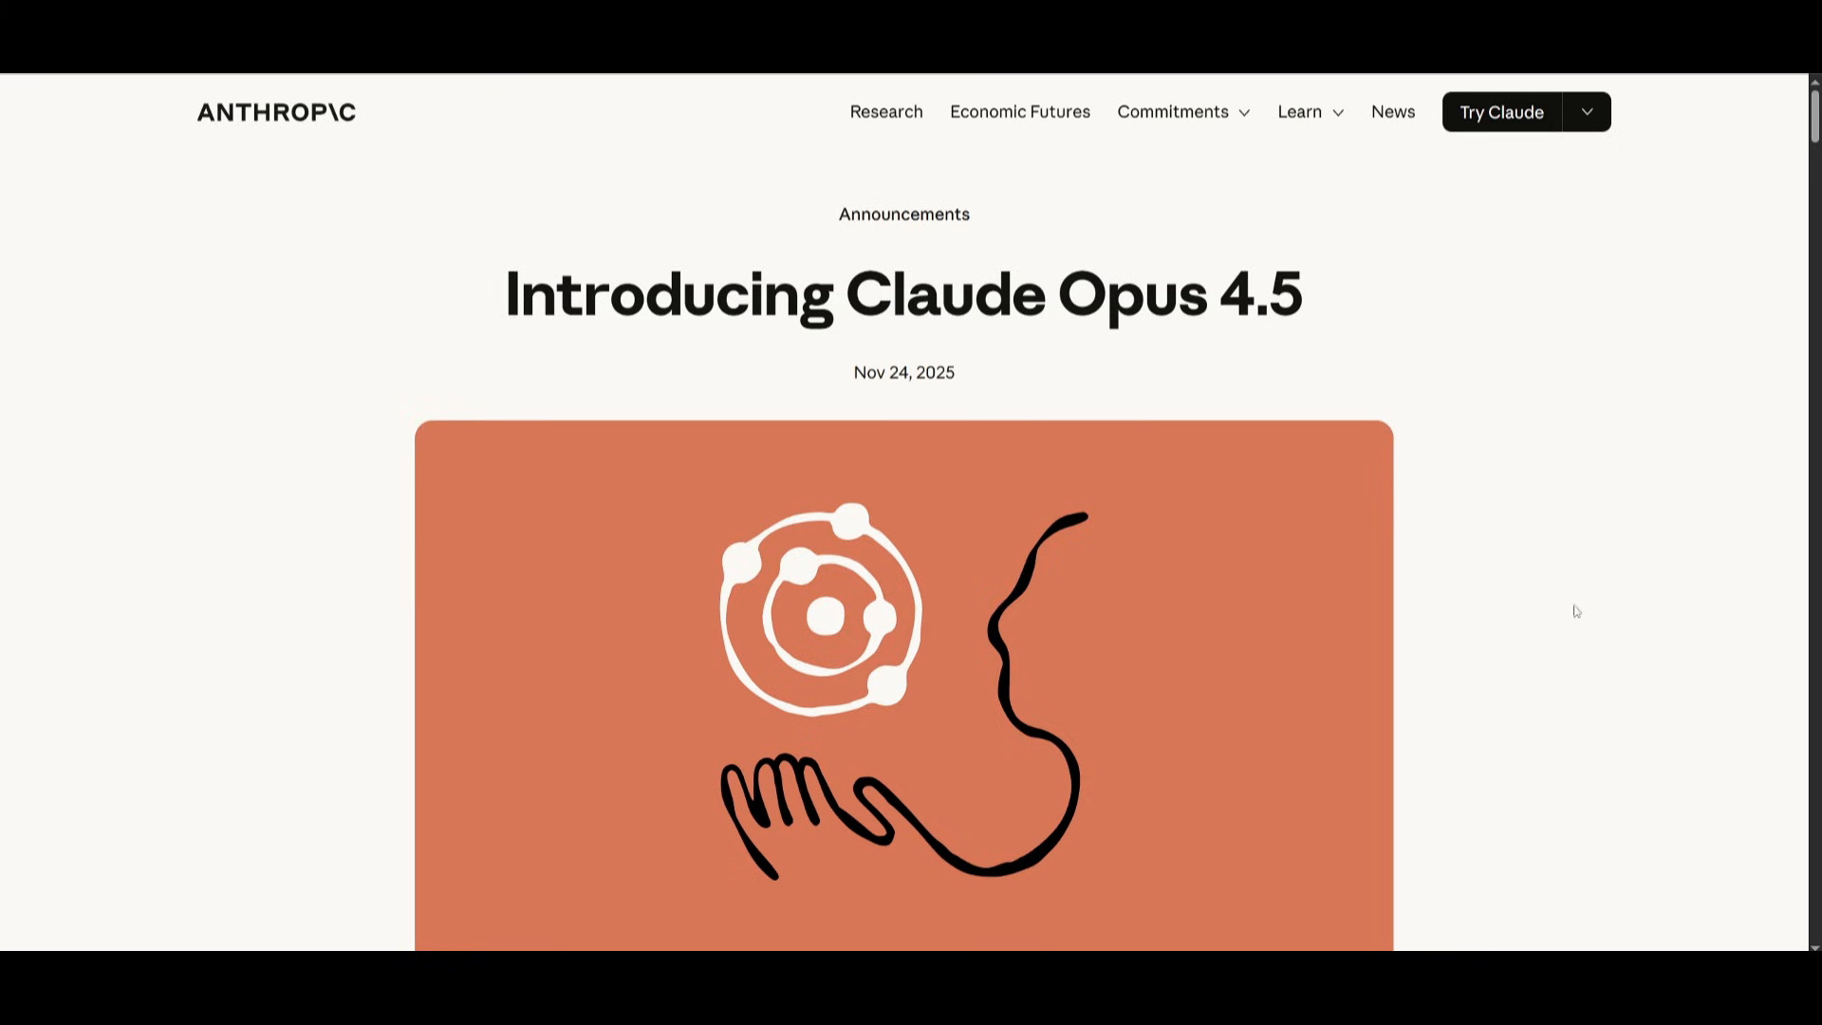
mouse_move(1606, 599)
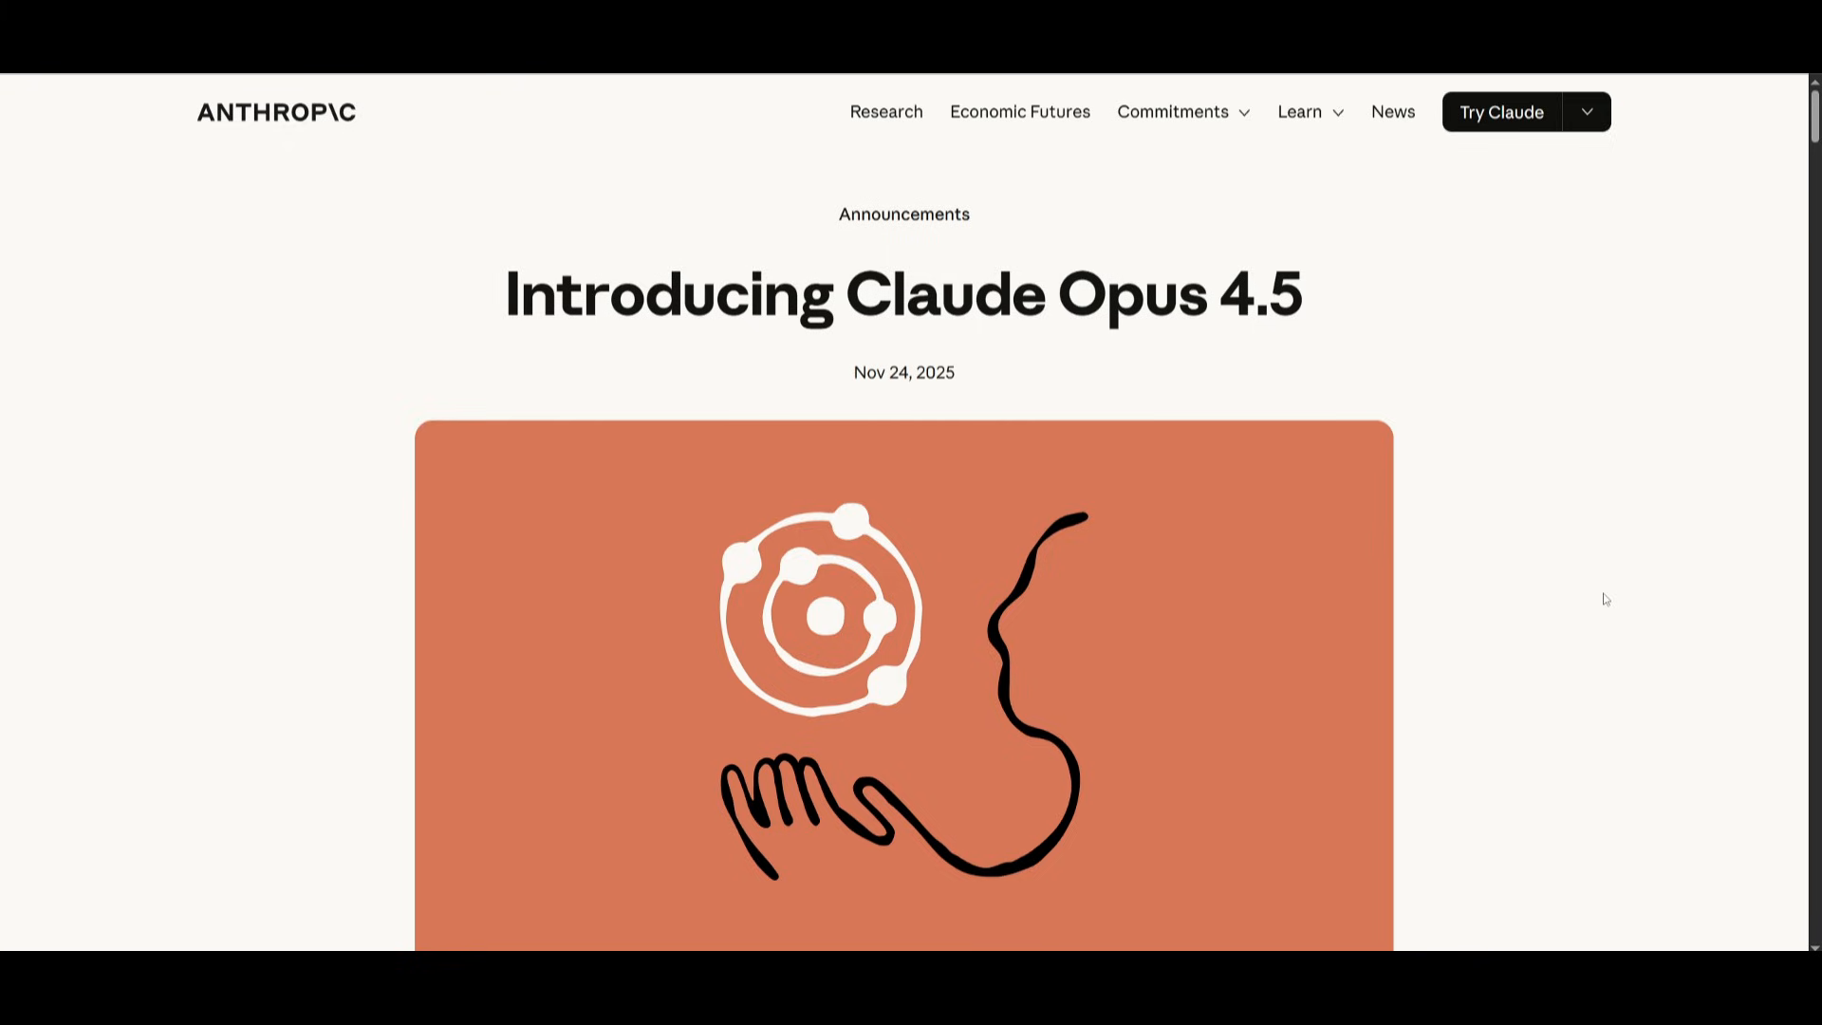
mouse_move(1158, 173)
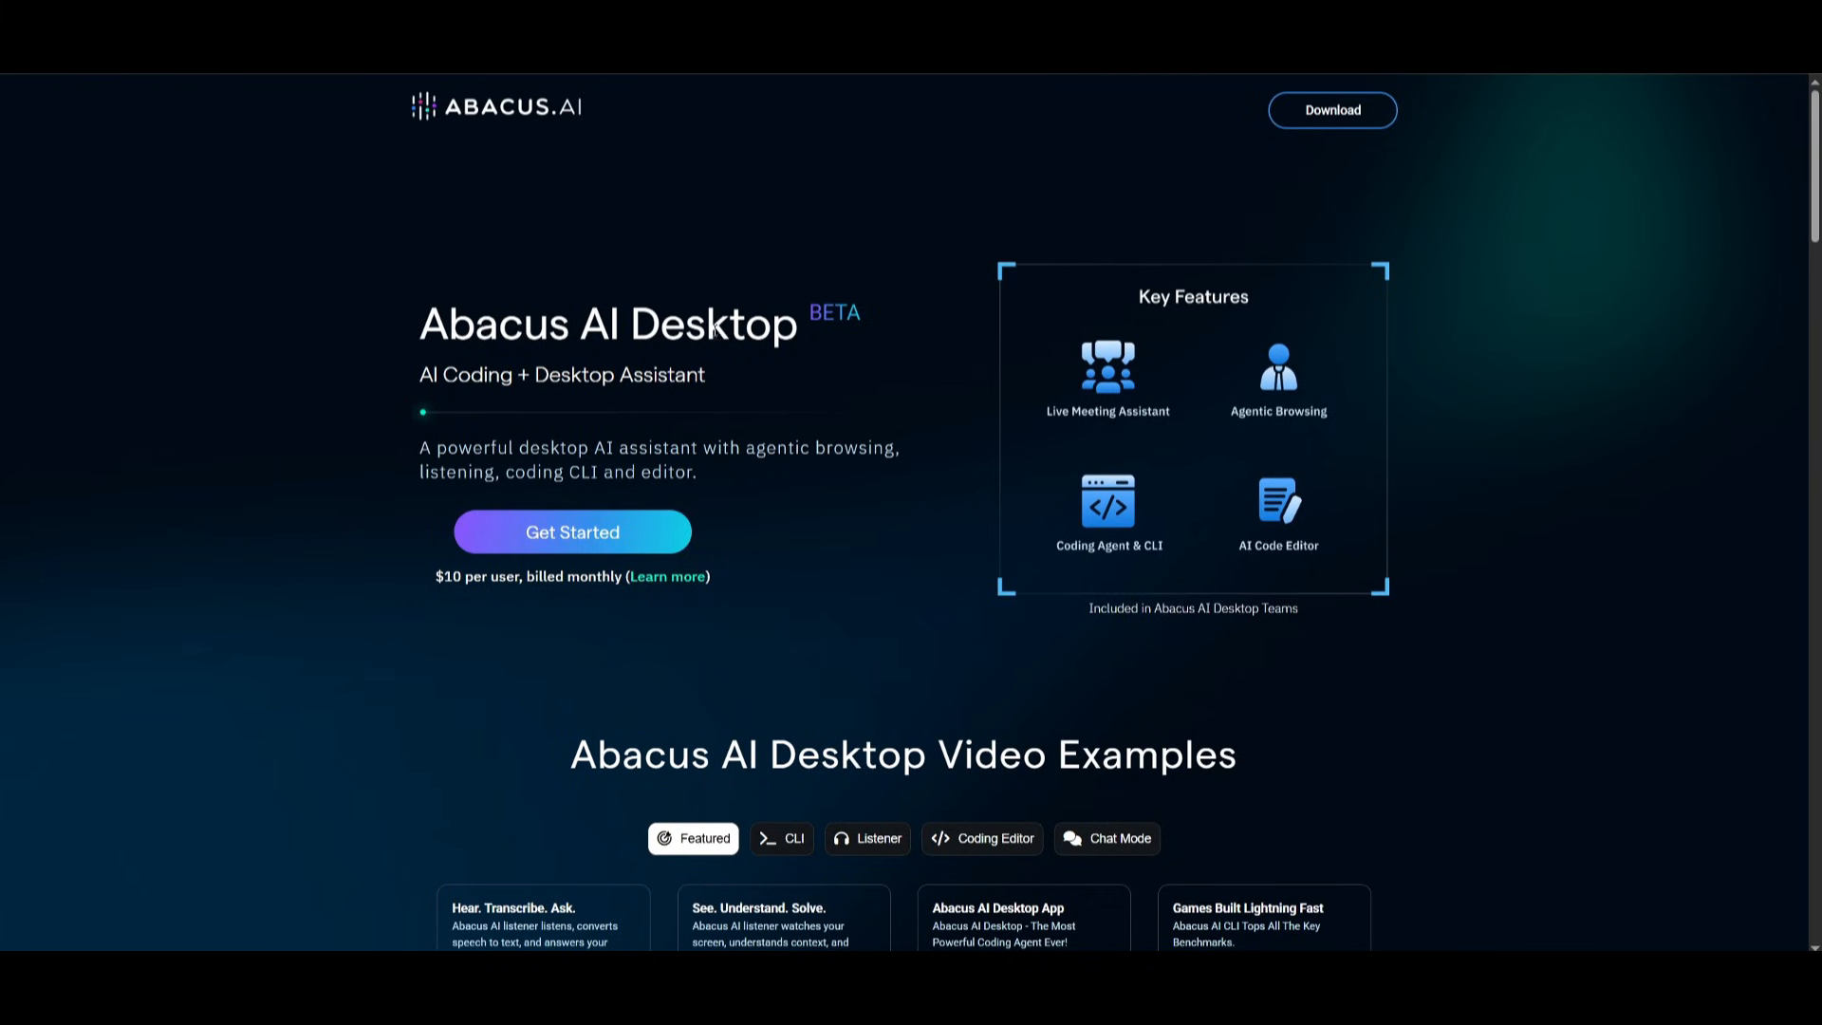
mouse_move(972, 393)
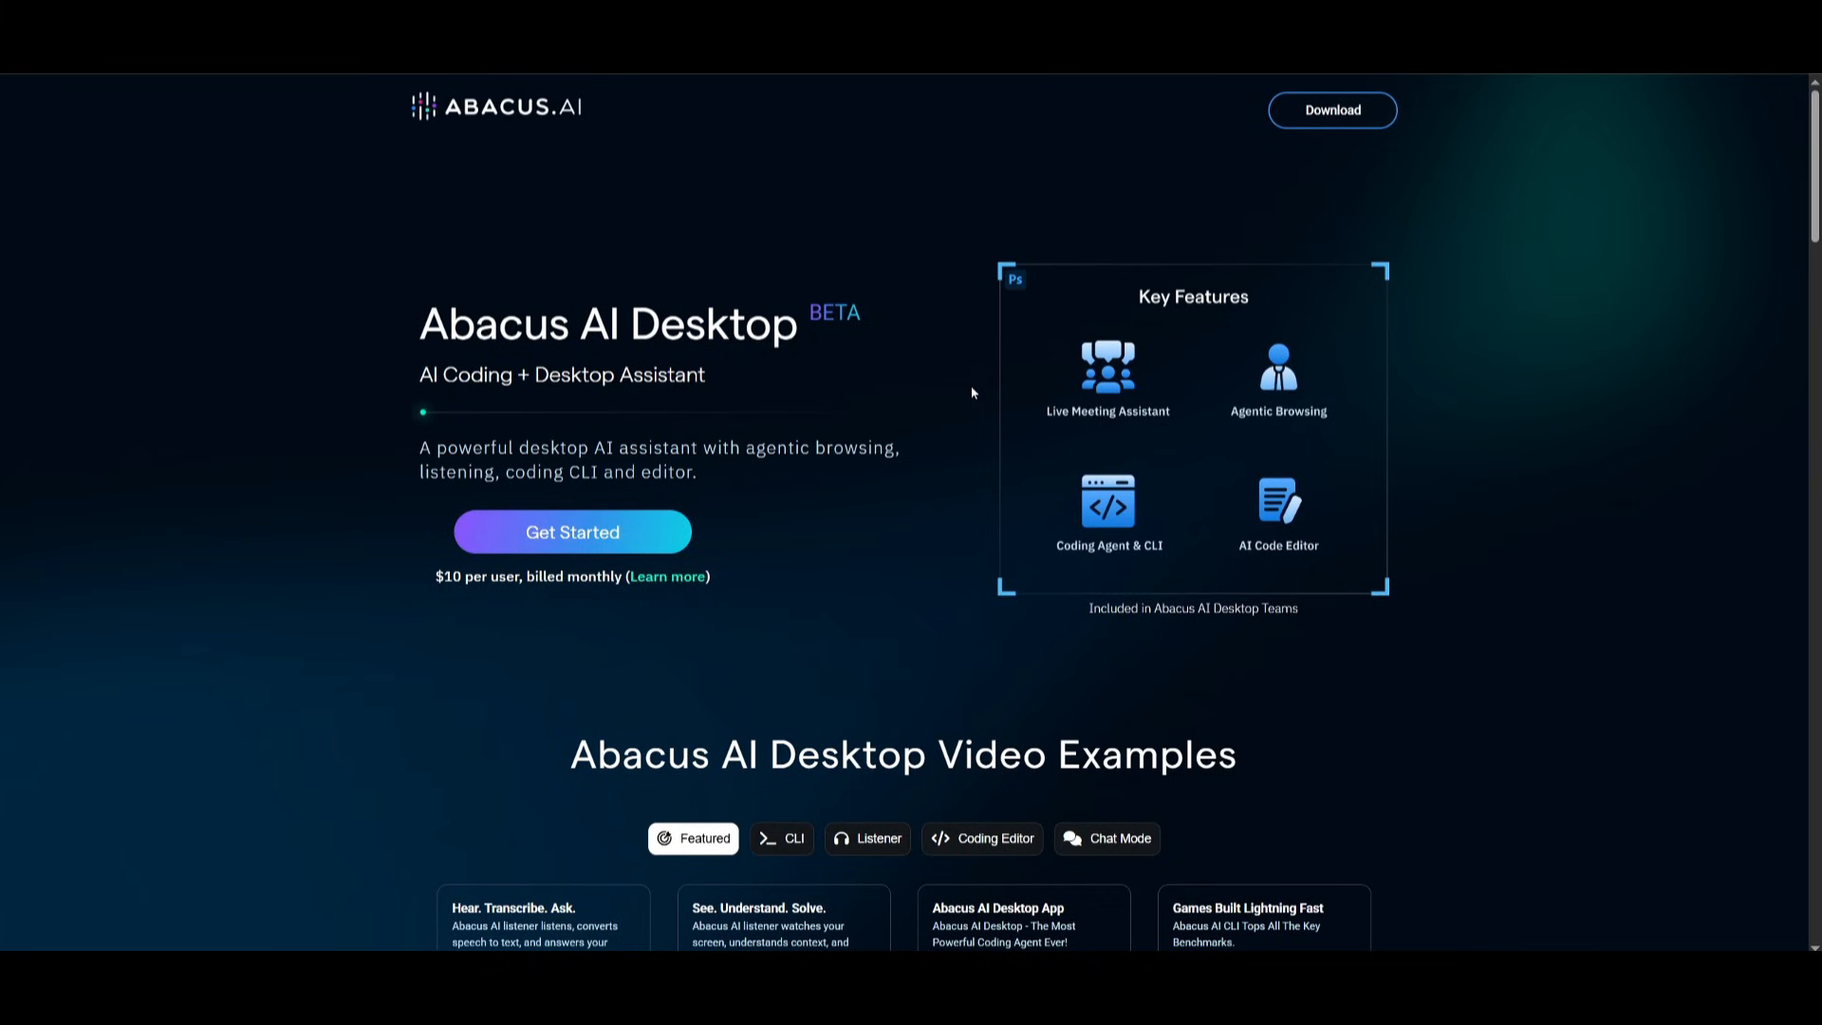
scroll(down, 3)
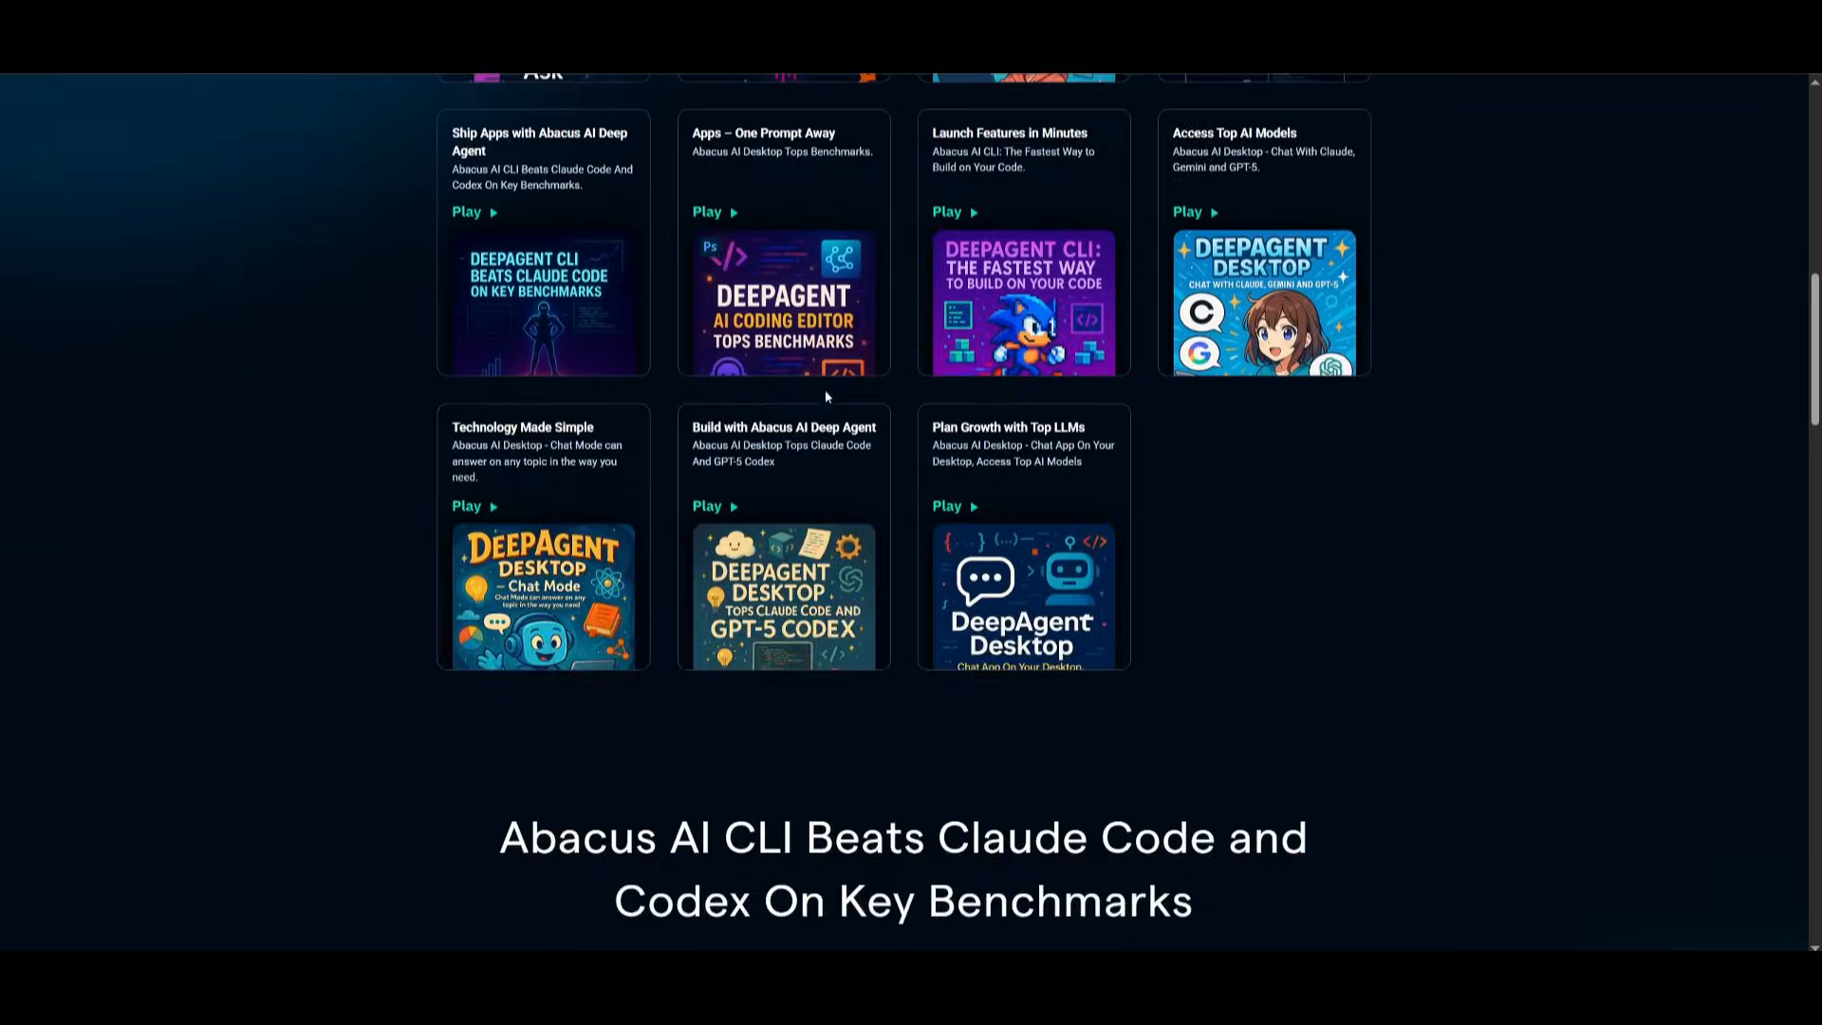
scroll(down, 3)
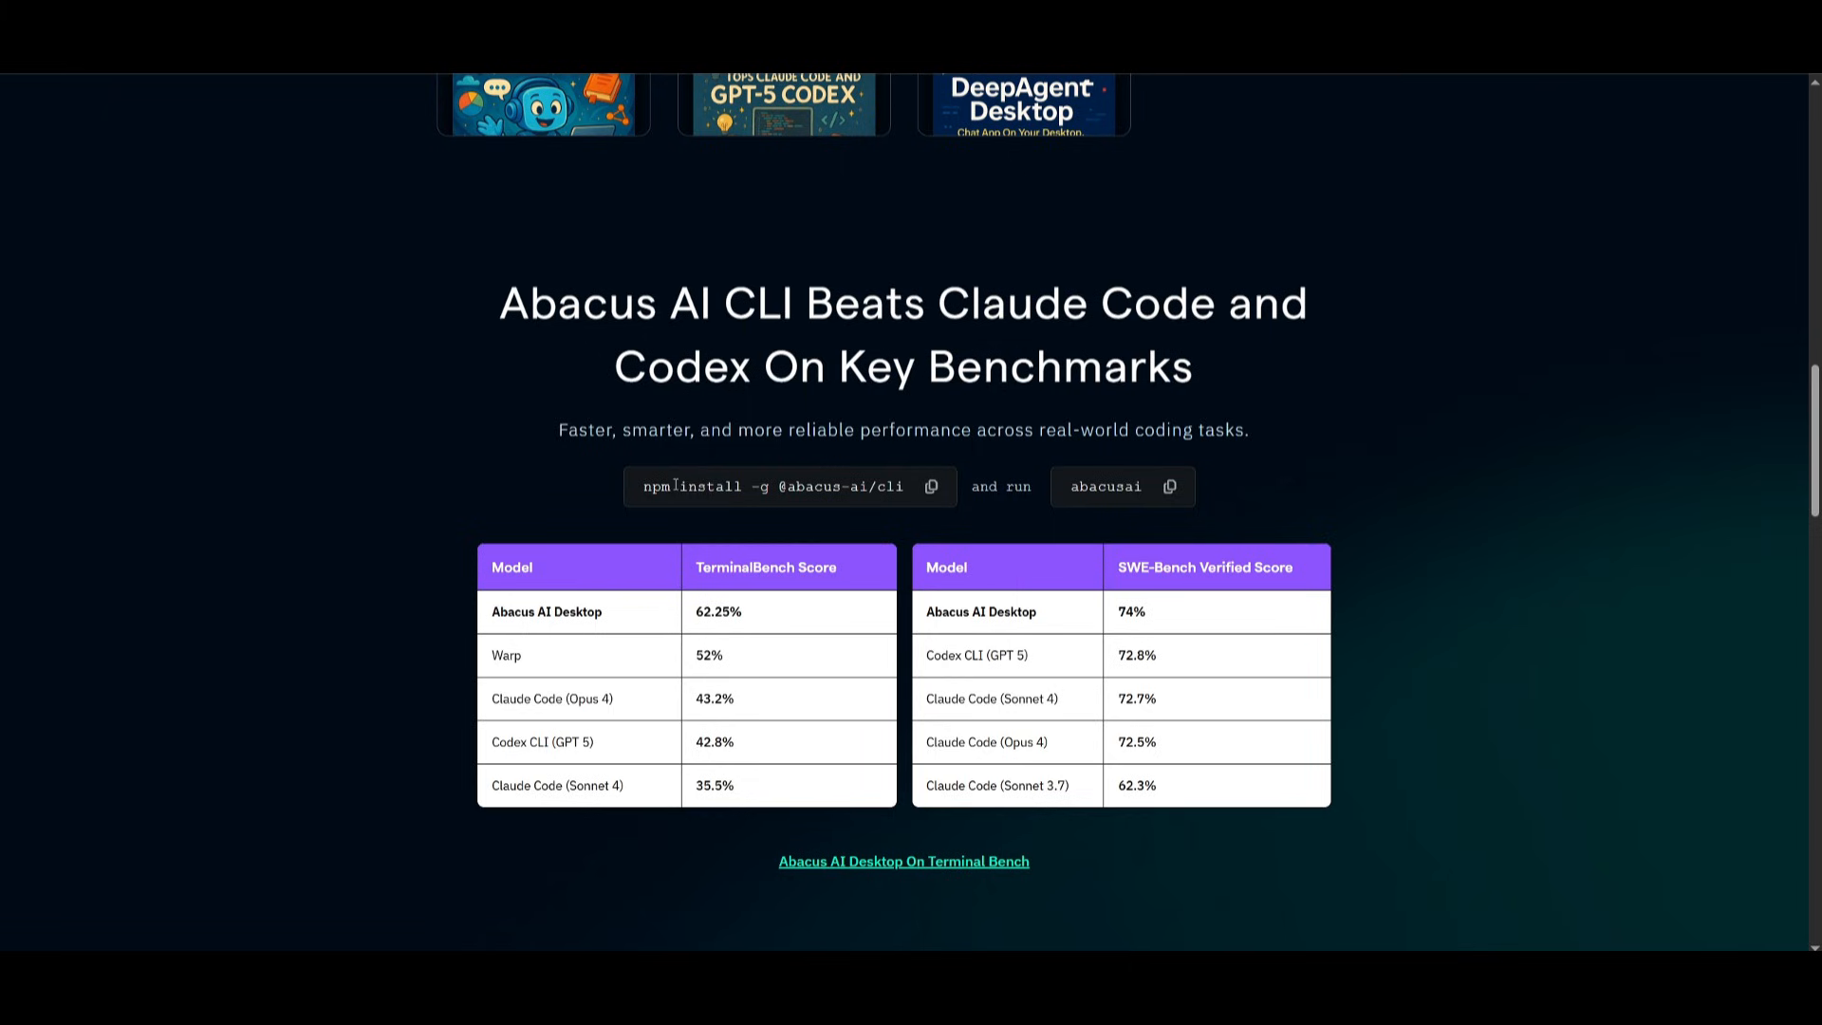
scroll(down, 3)
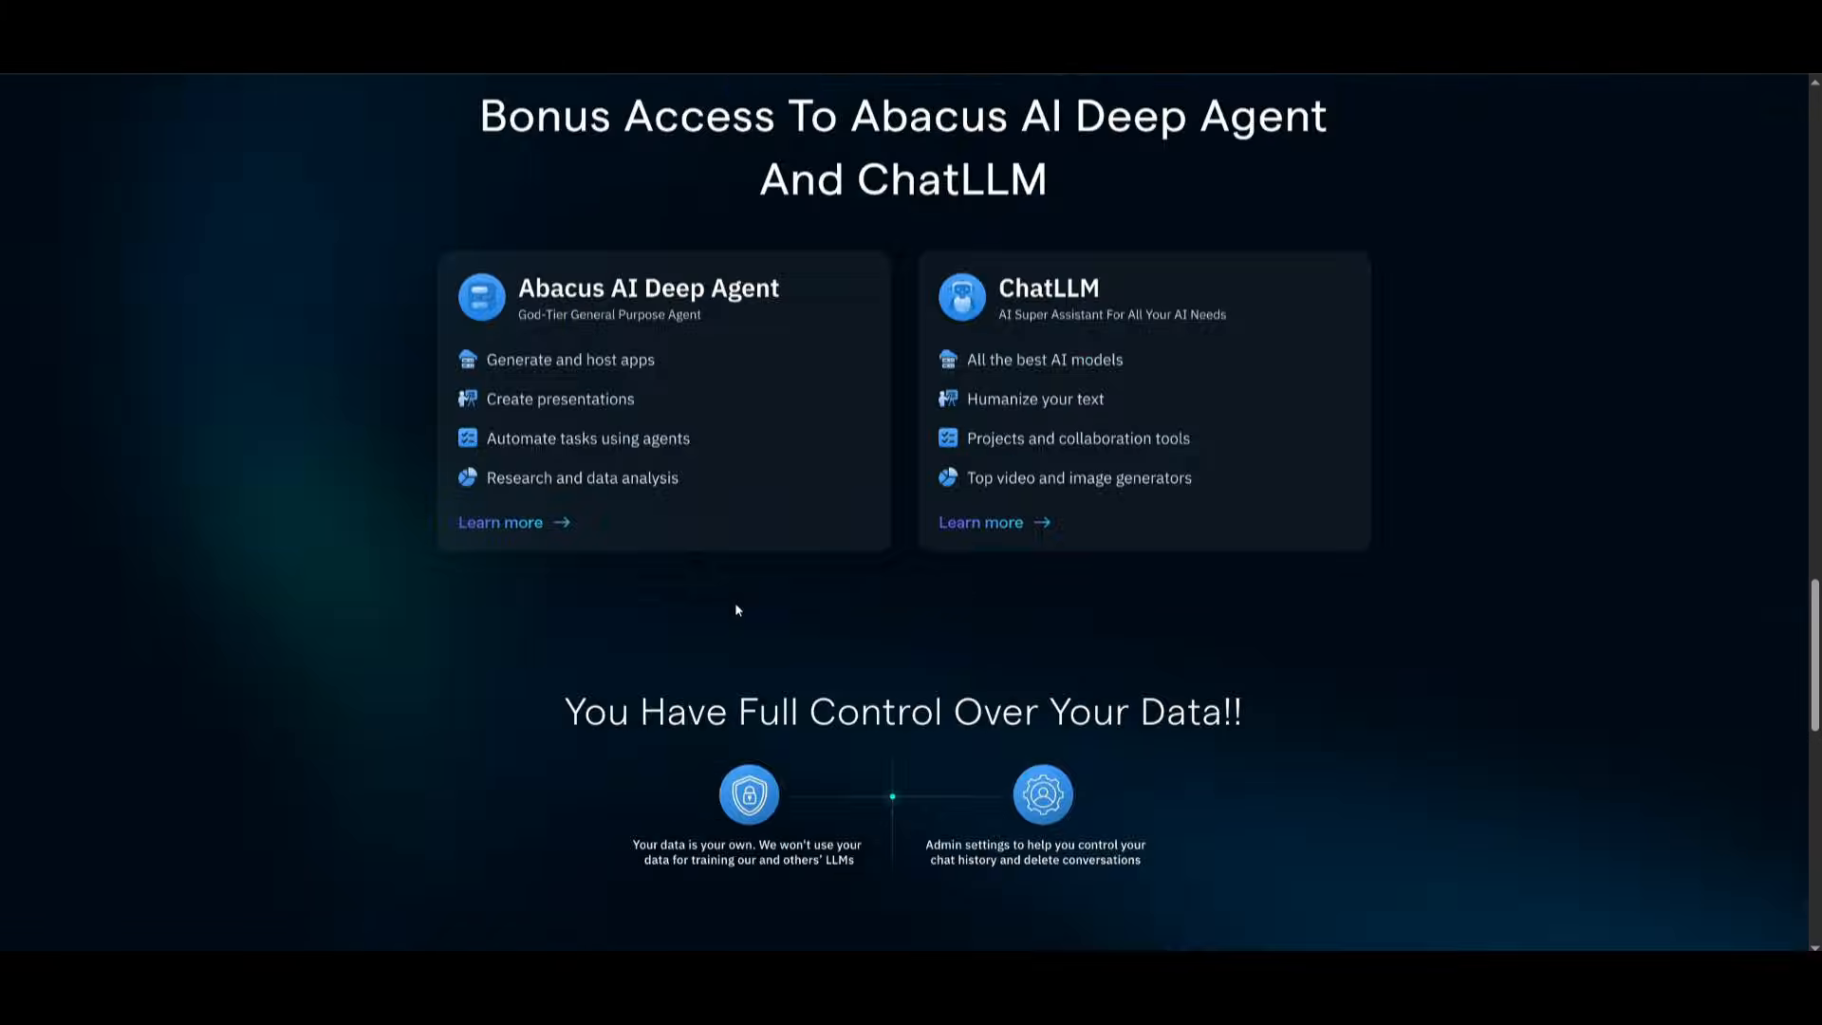
scroll(down, 3)
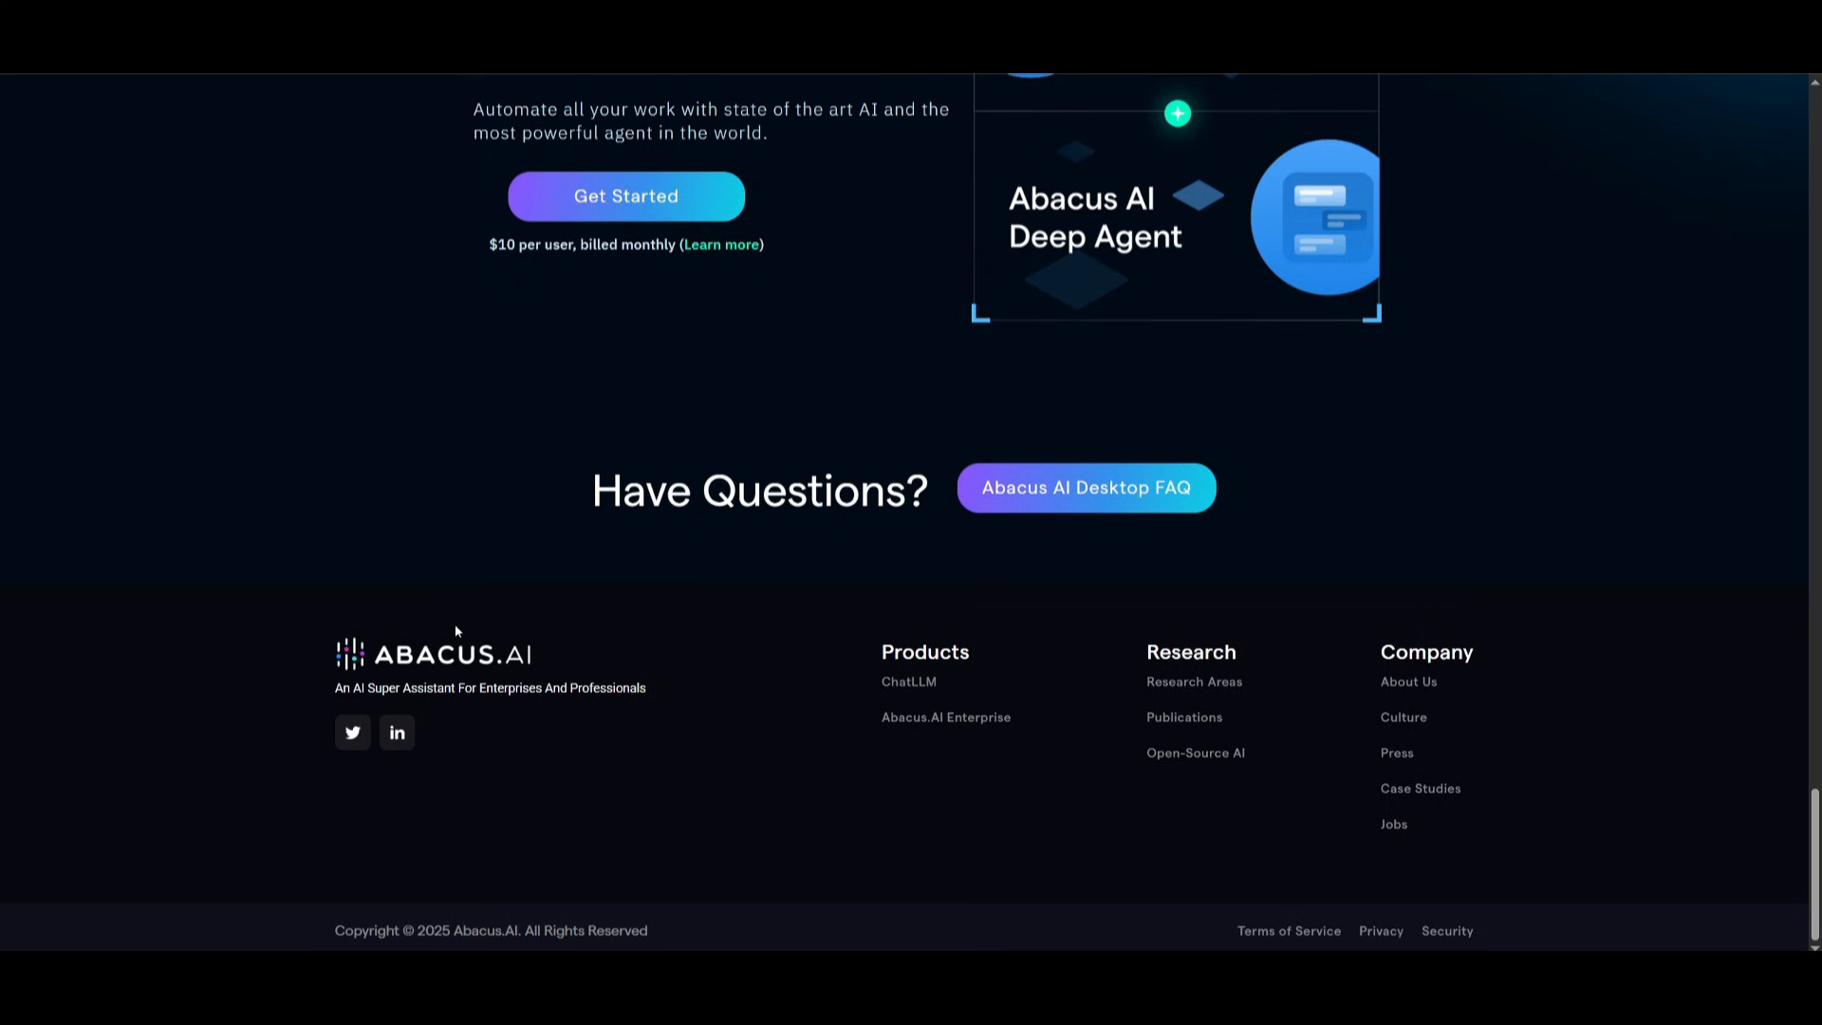
mouse_move(744, 566)
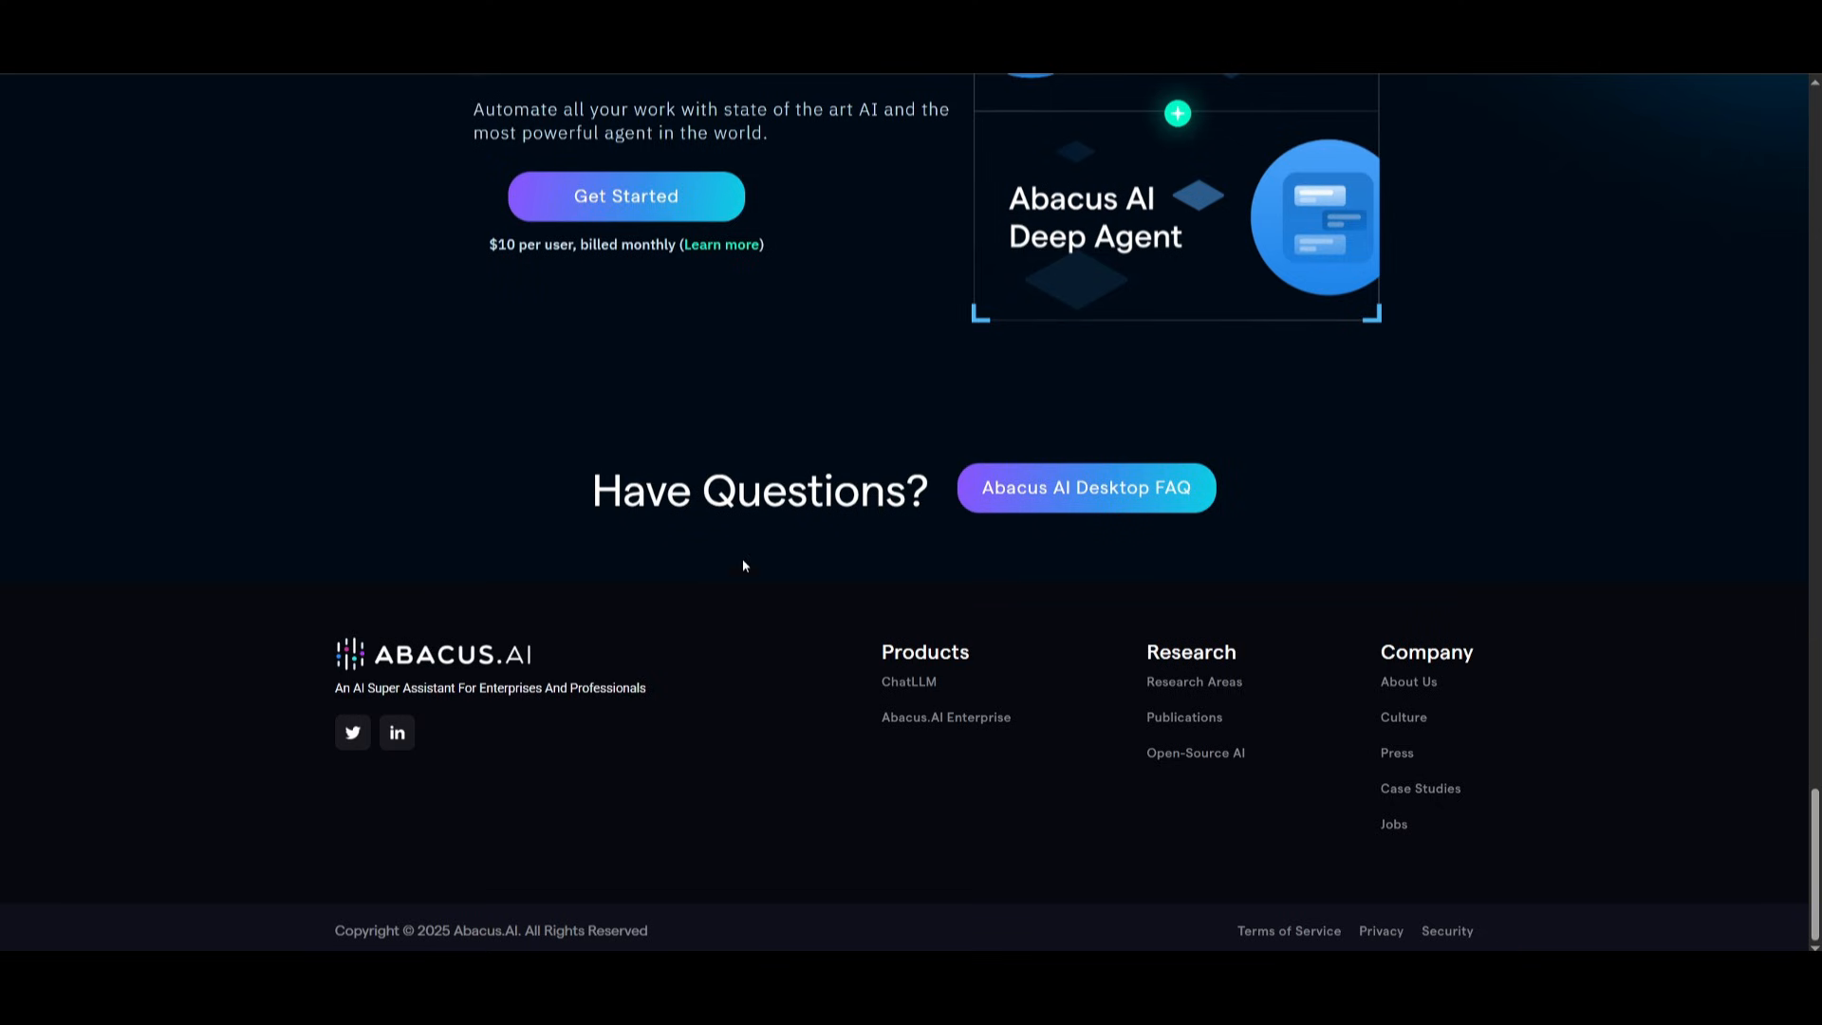
scroll(up, 3)
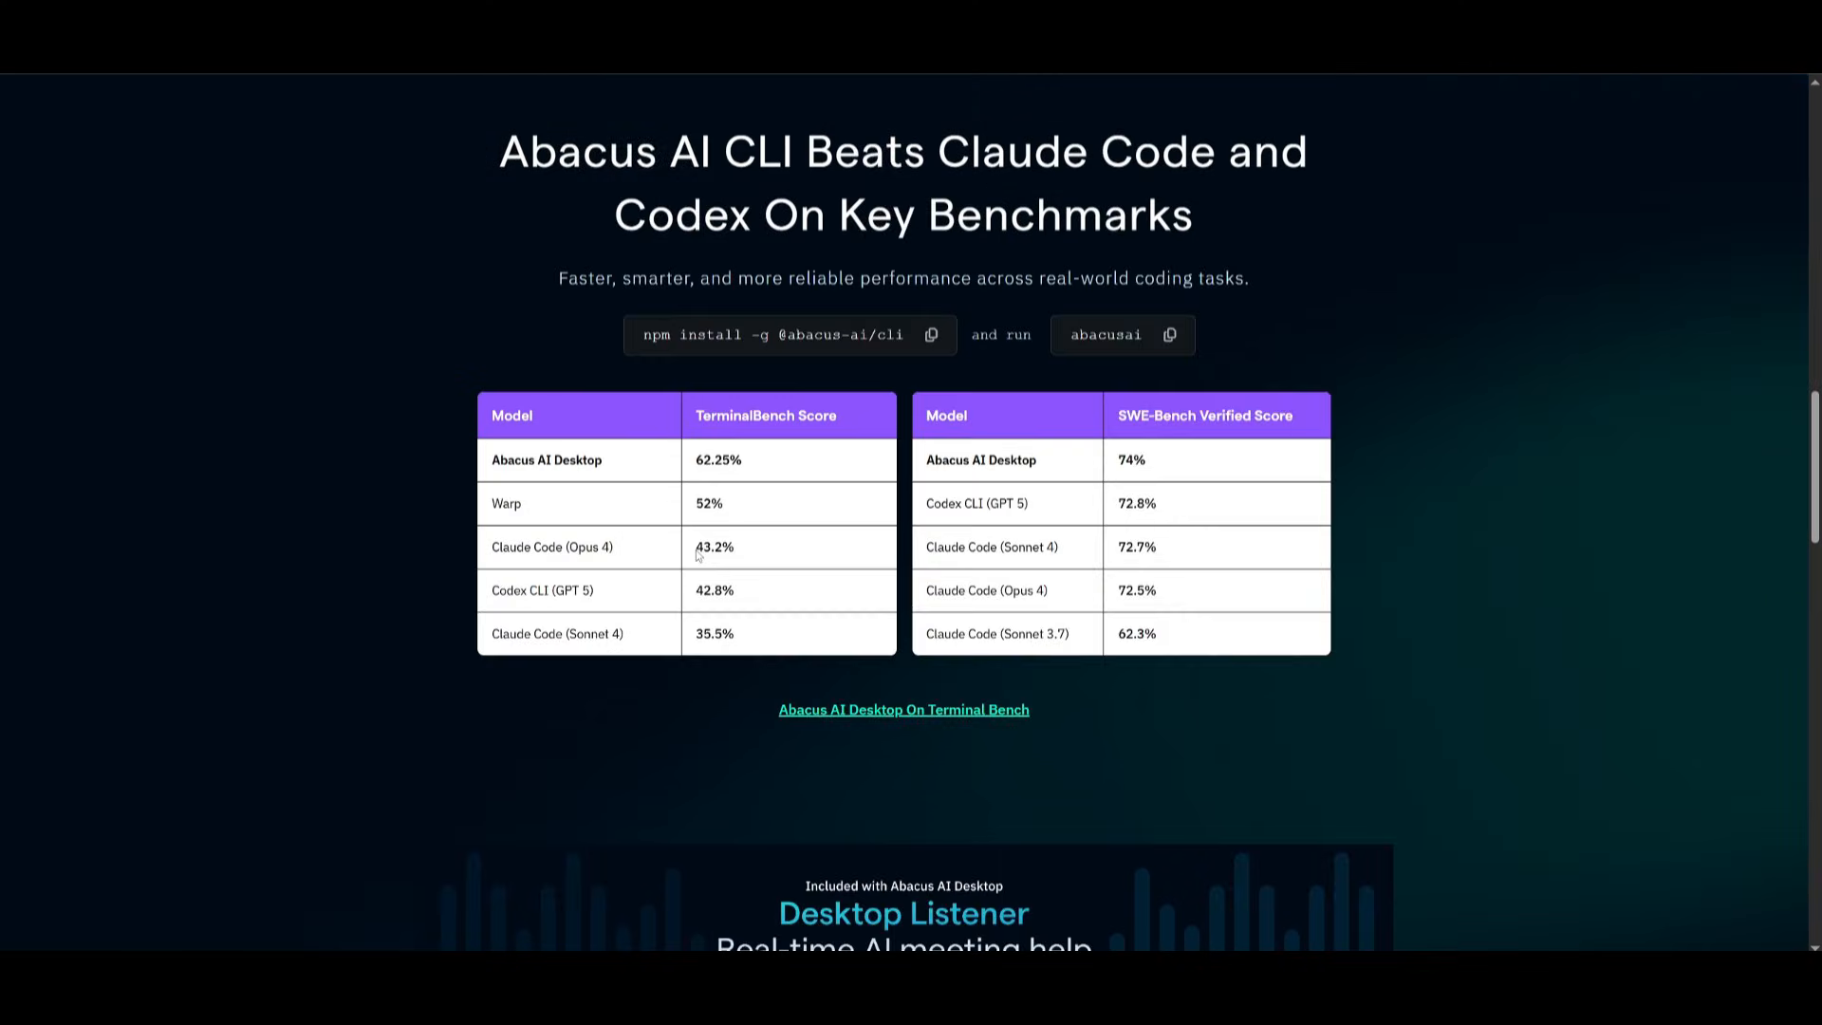
scroll(up, 3)
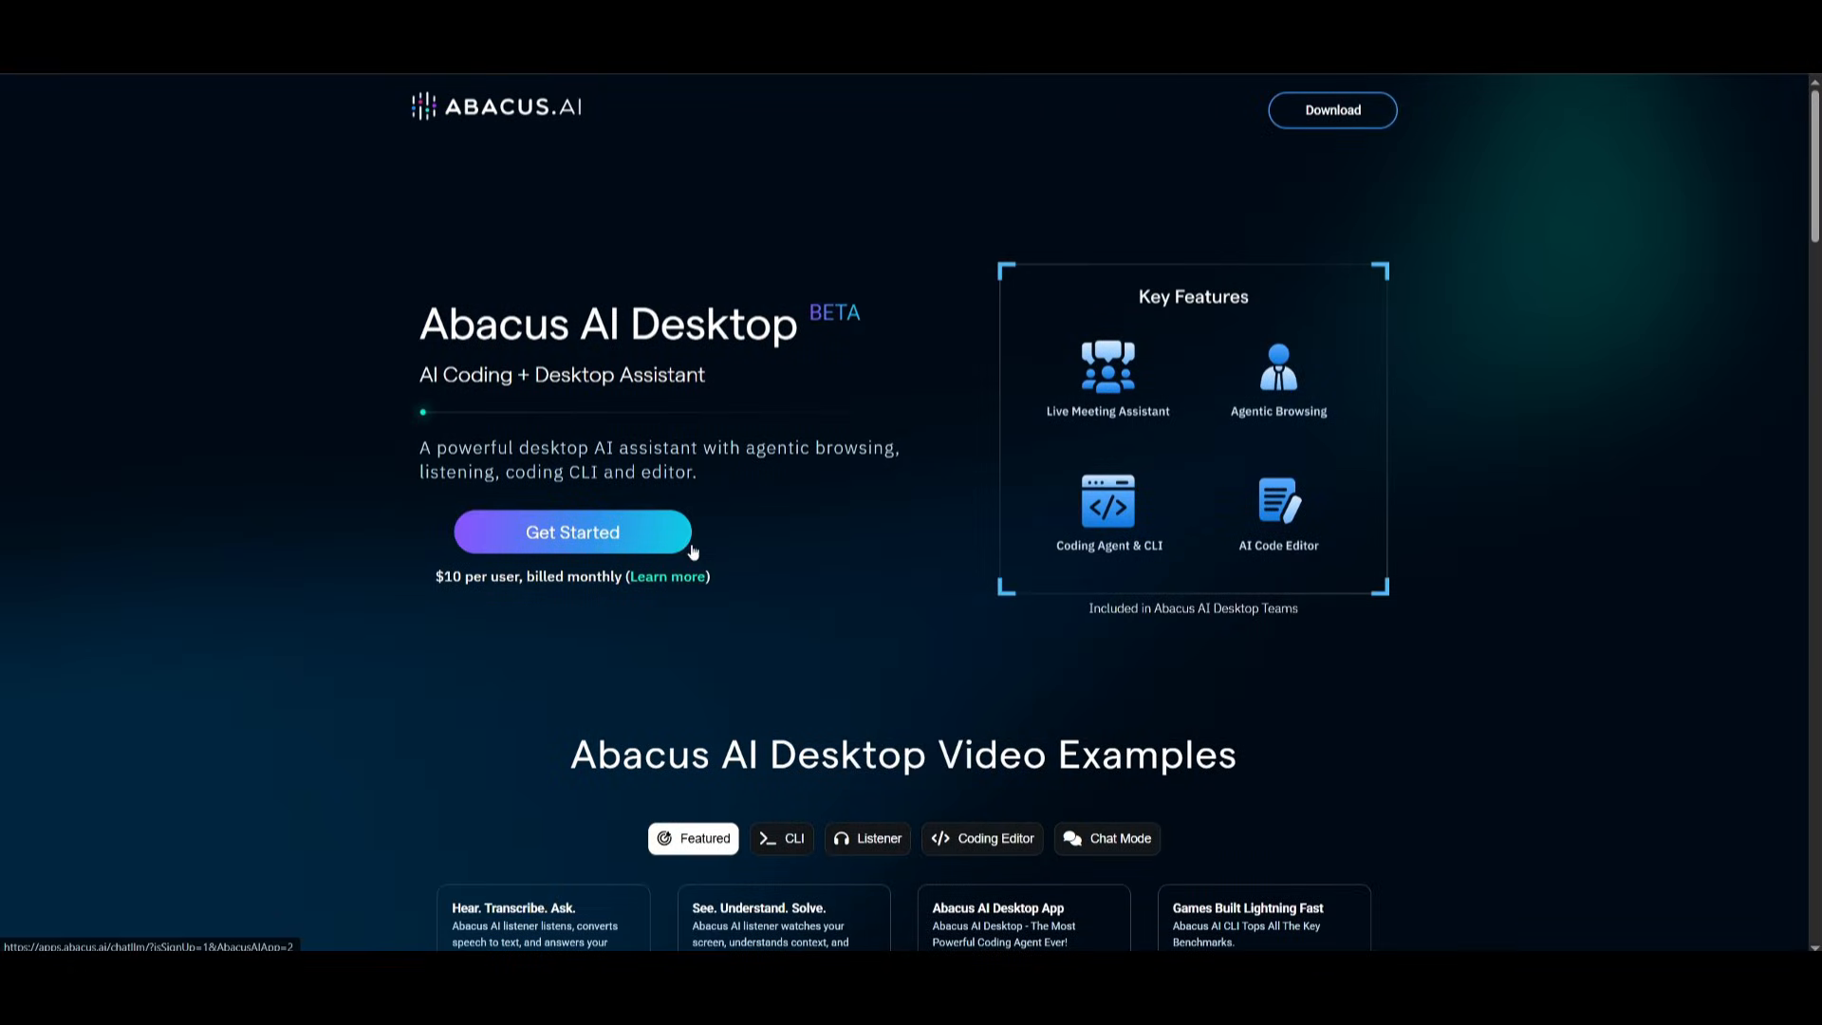
mouse_move(544, 684)
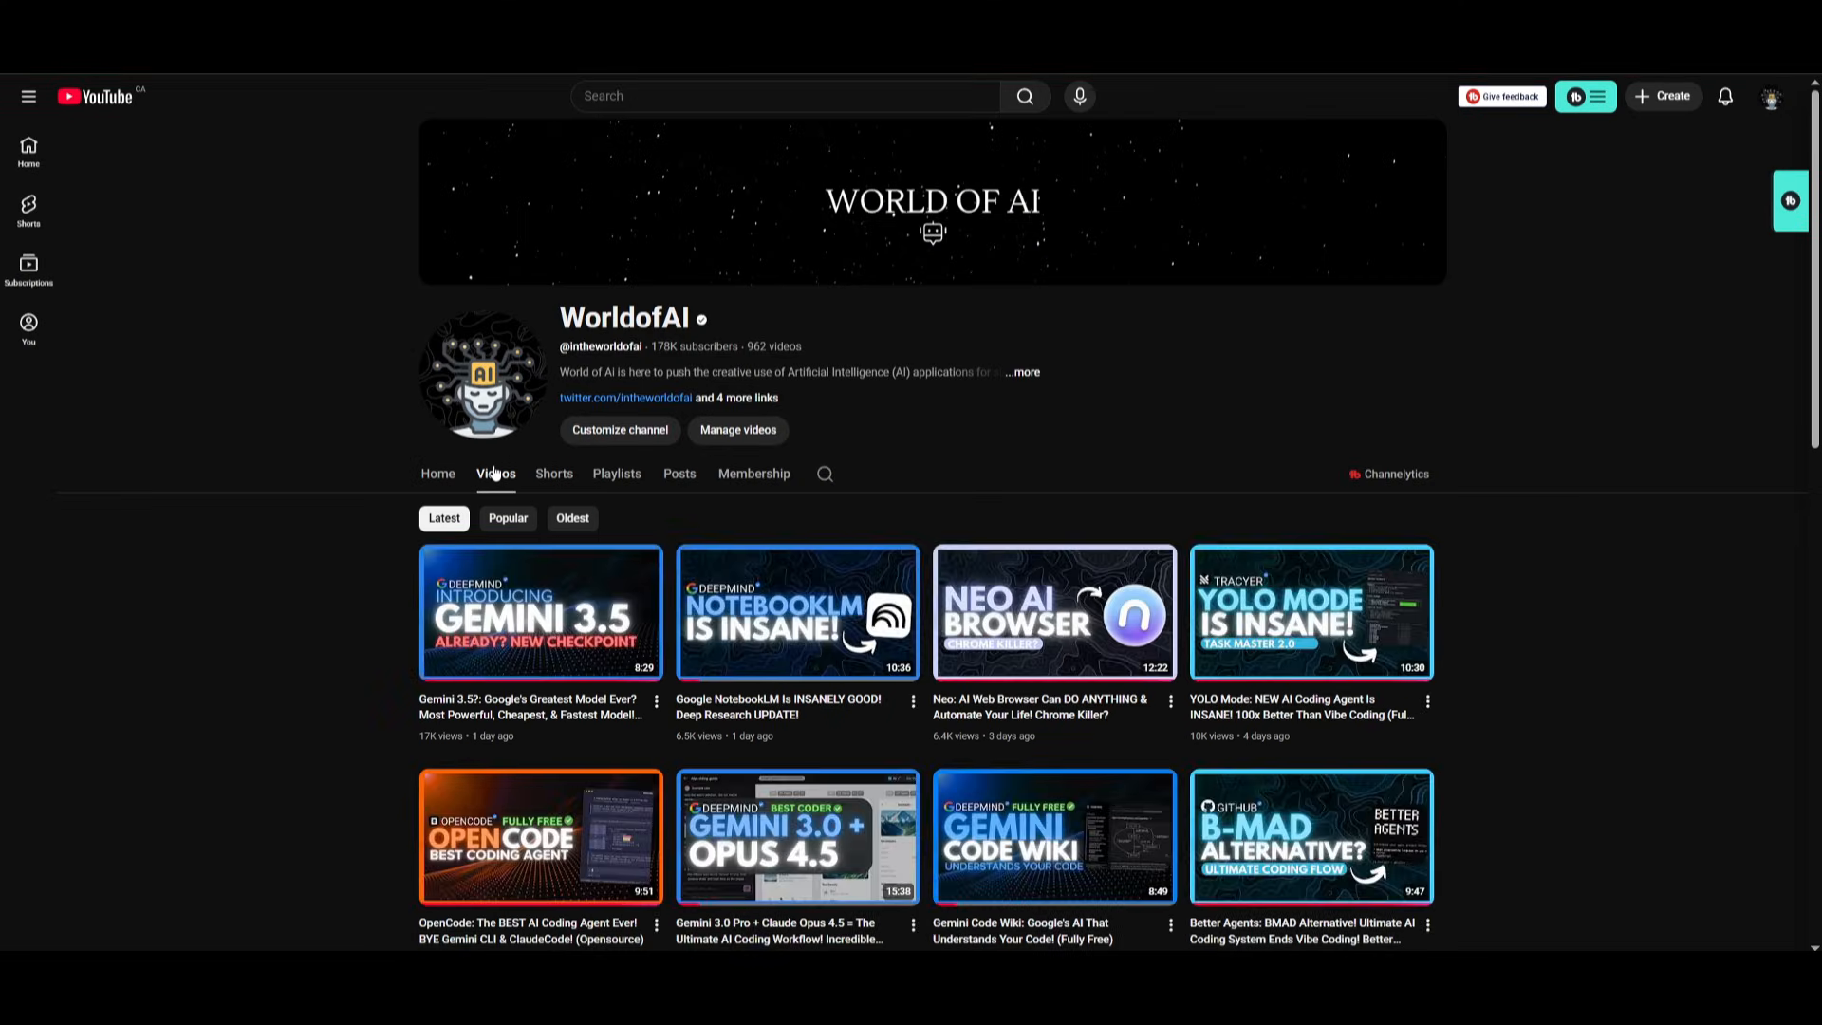
scroll(down, 3)
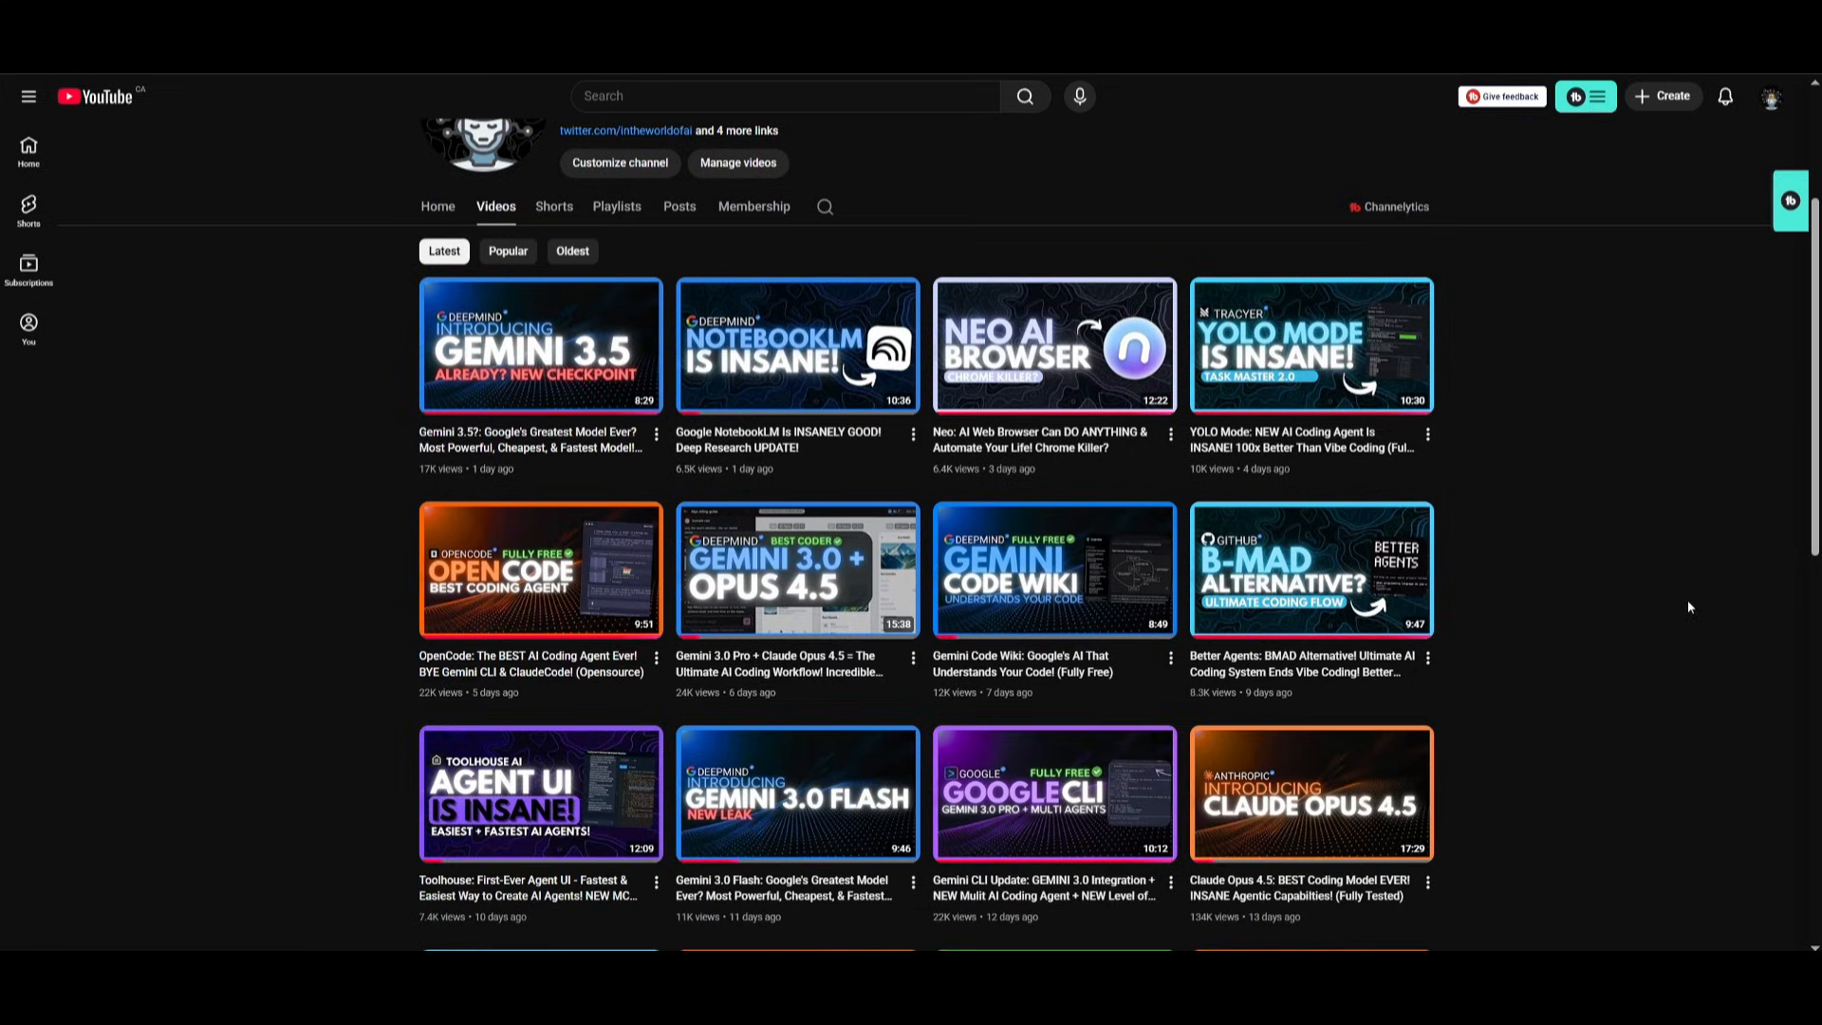
mouse_move(1567, 639)
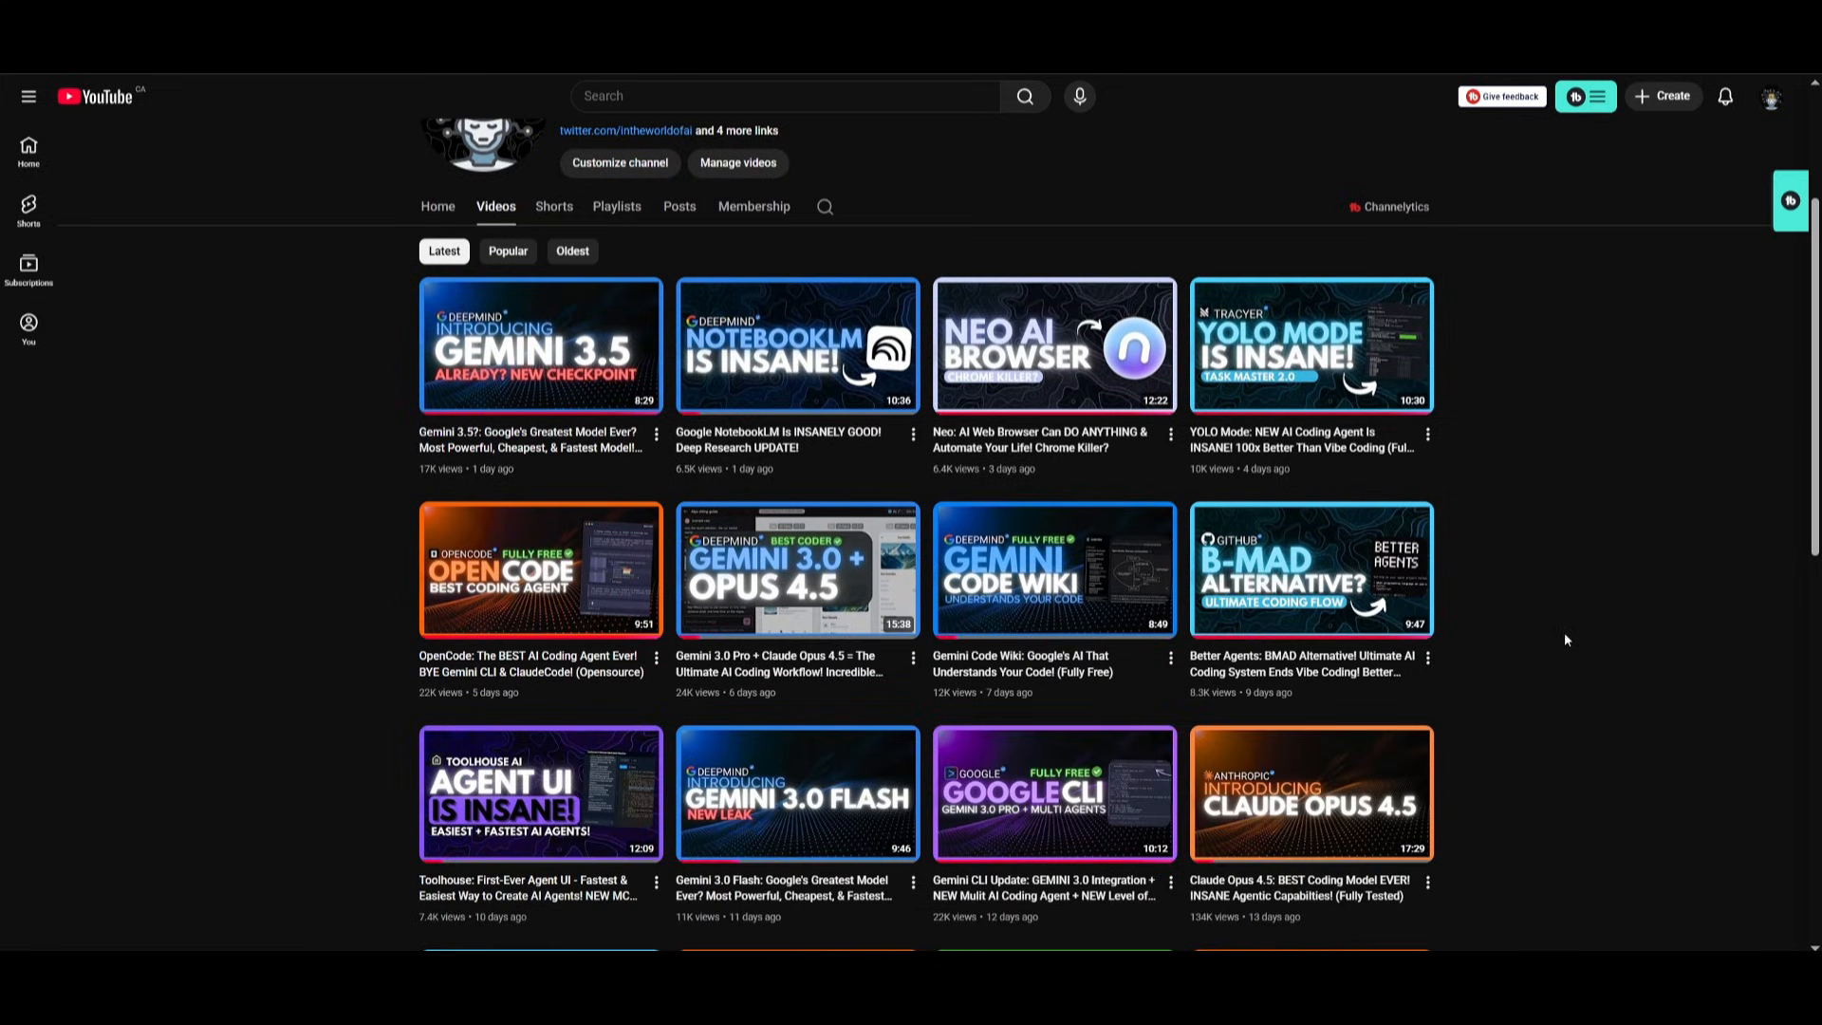
mouse_move(1139, 765)
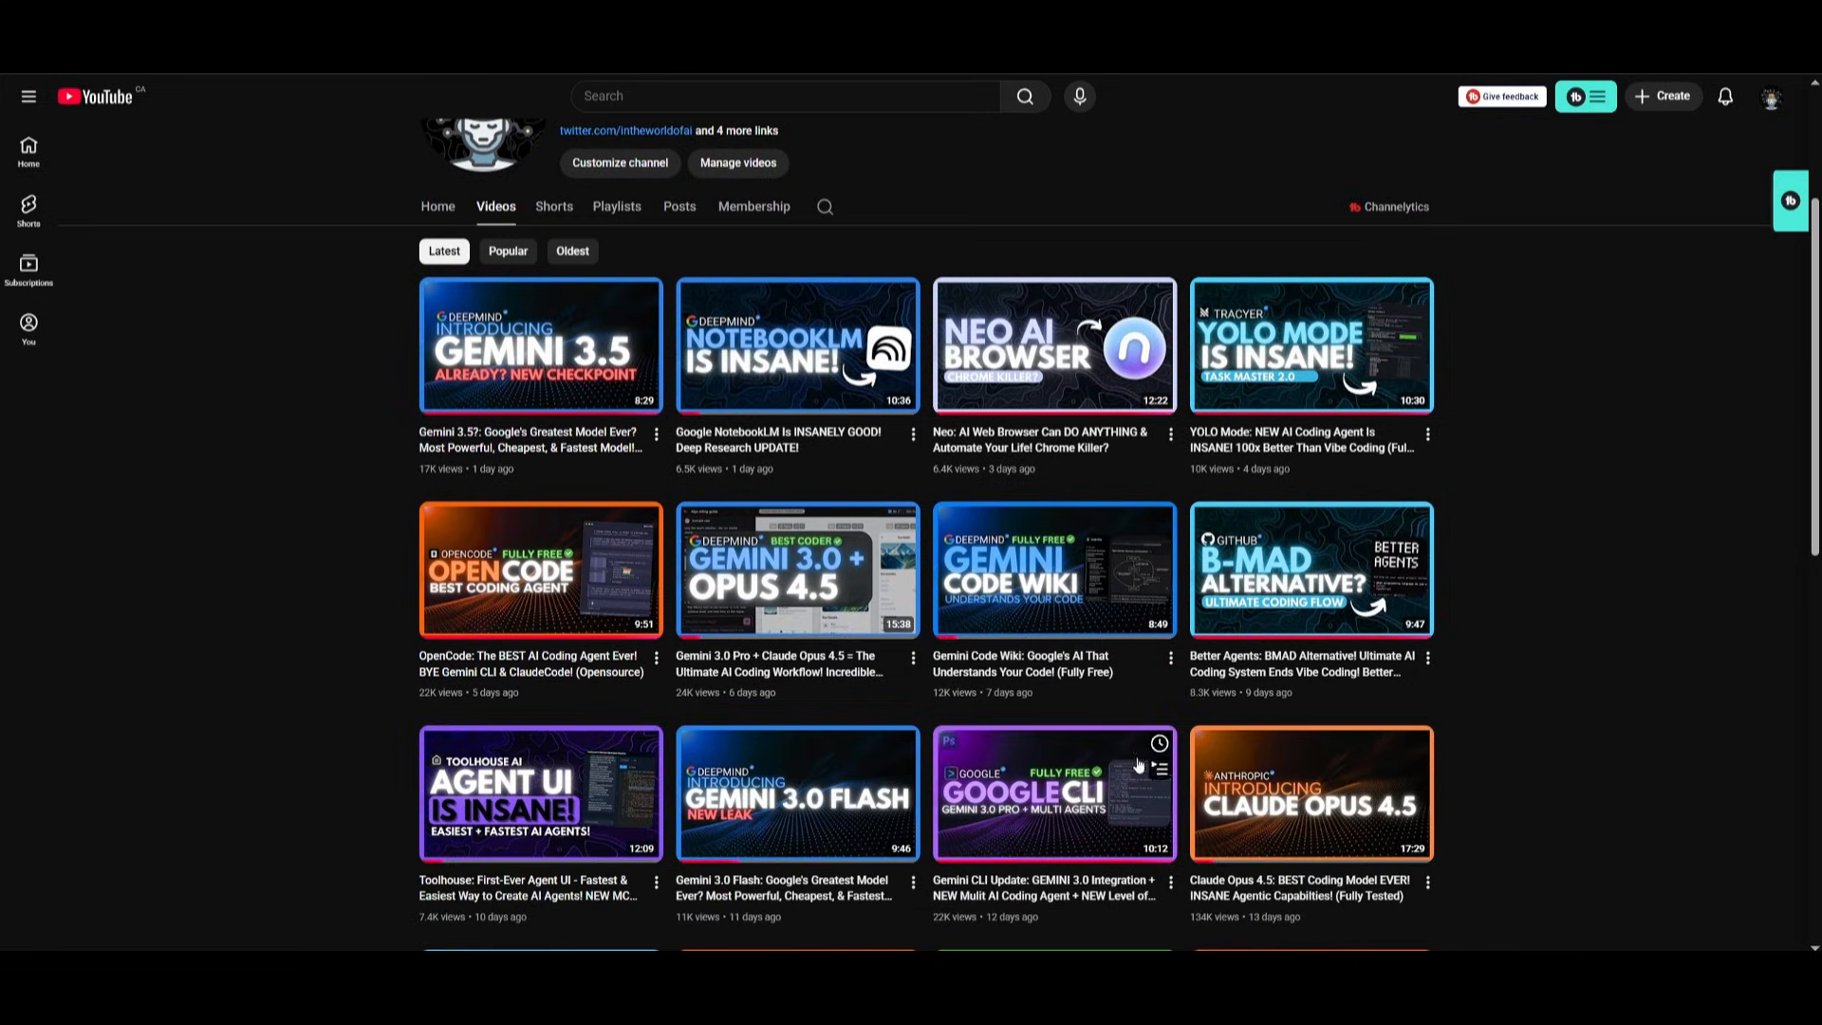